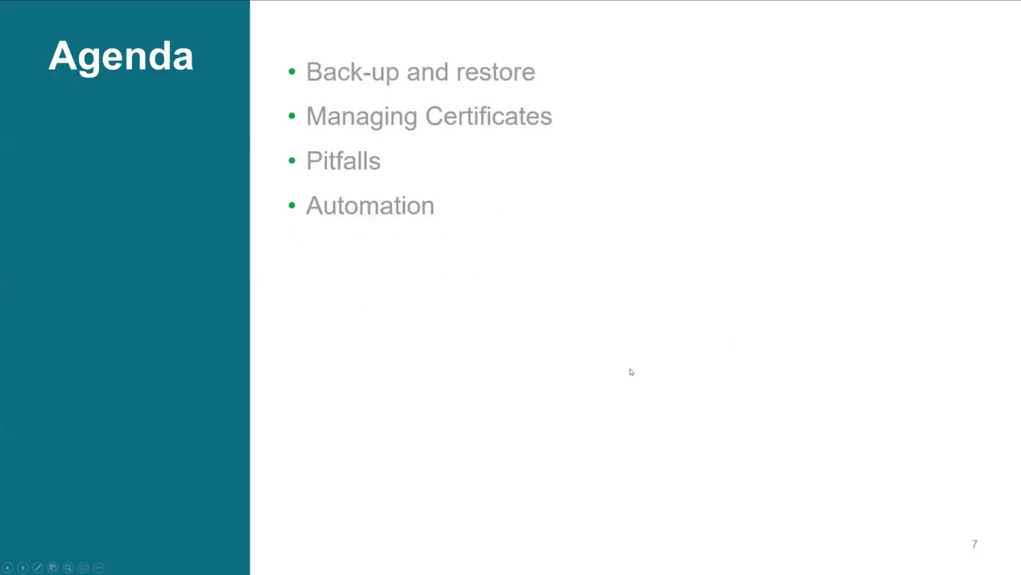
mouse_move(735, 291)
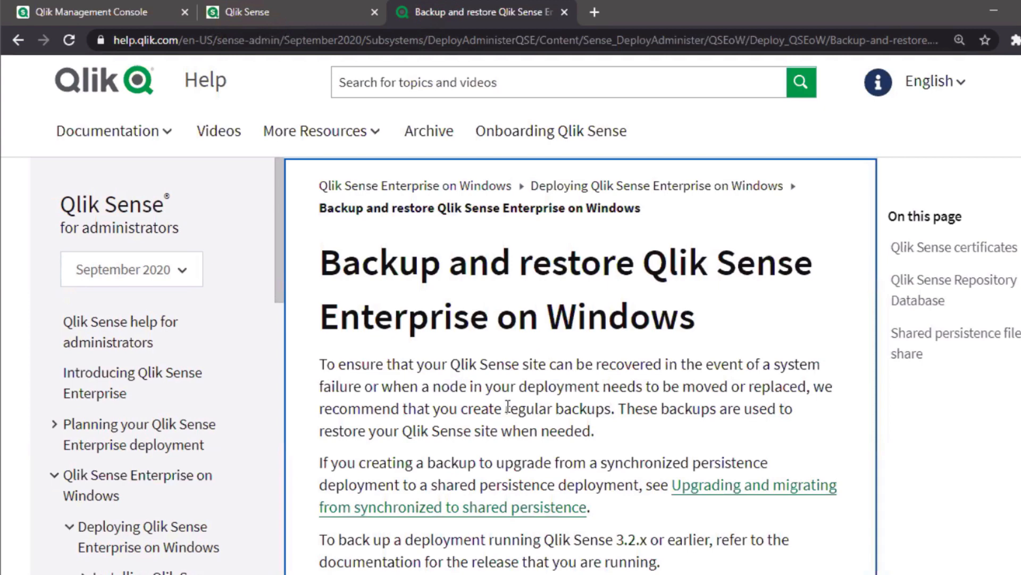
mouse_move(508, 407)
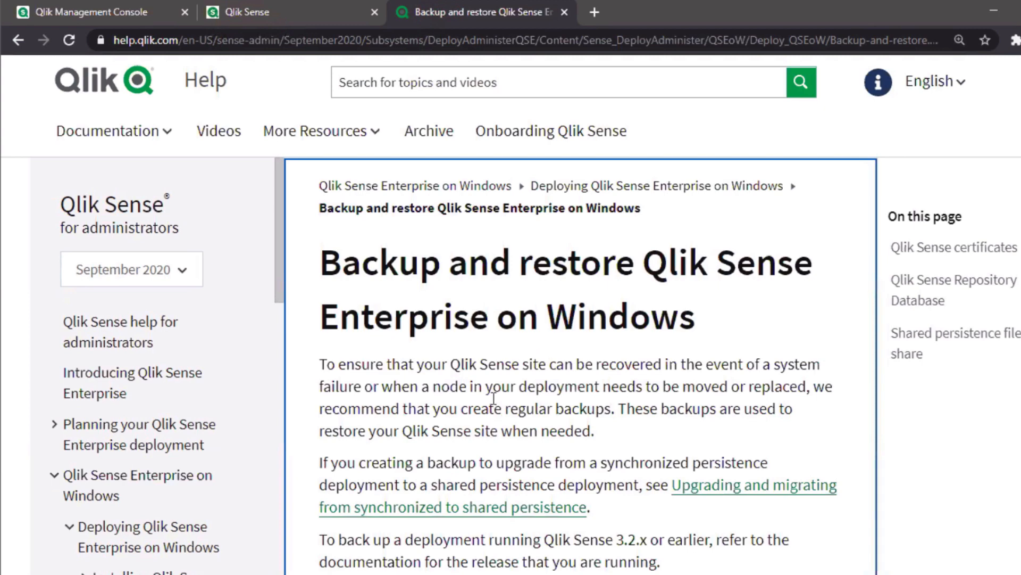
Step: Move from the Backup and restore overview to the Restoring a Qlik Sense site article
scroll(down, 3)
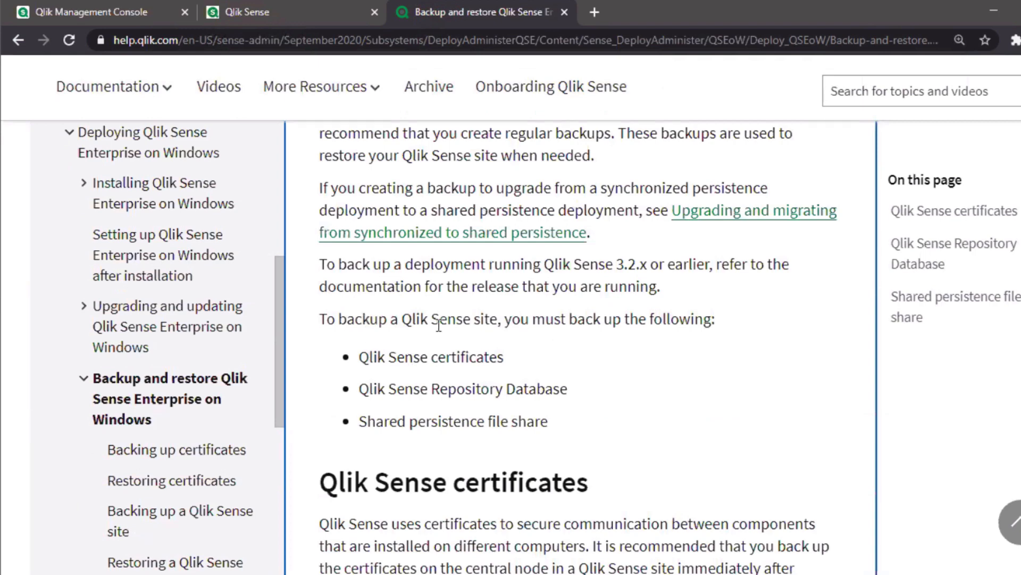
mouse_move(611, 260)
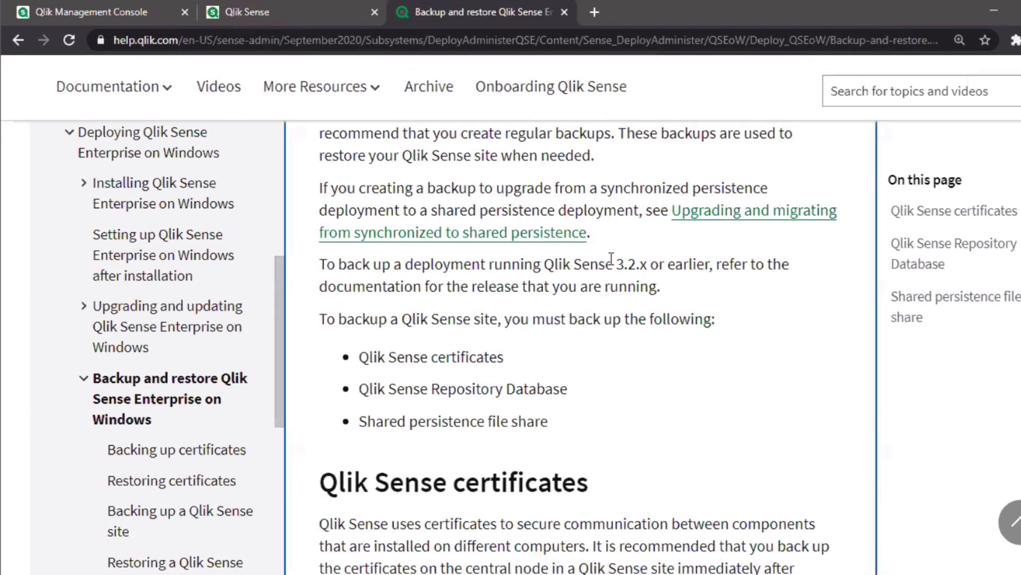
mouse_move(489, 373)
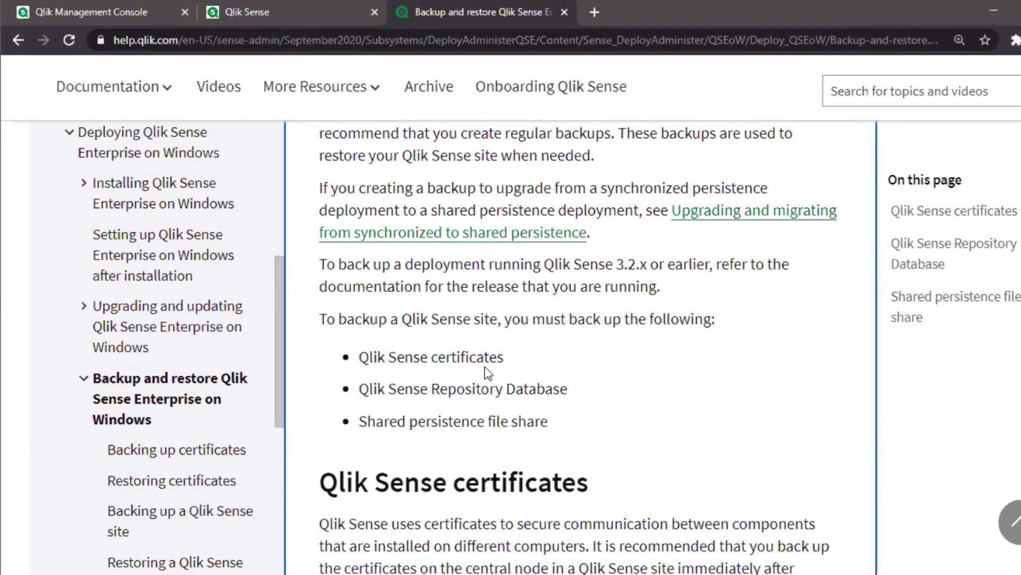
mouse_move(746, 337)
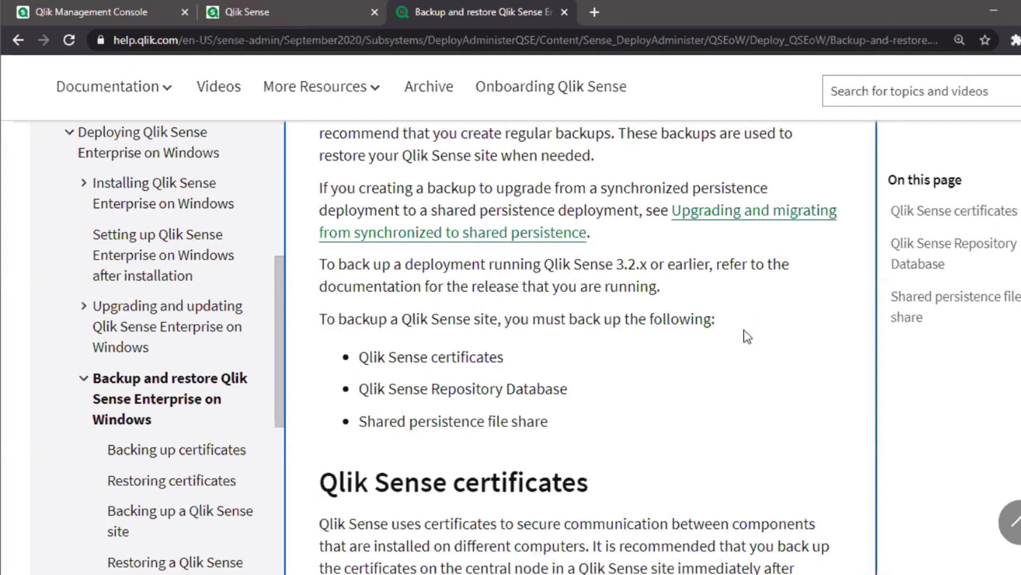
mouse_move(663, 366)
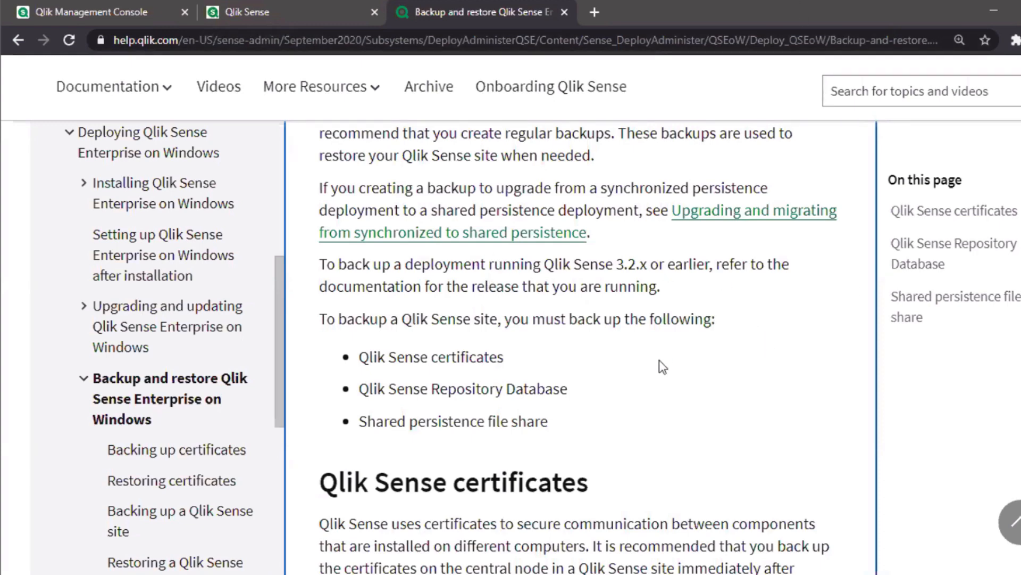
mouse_move(740, 329)
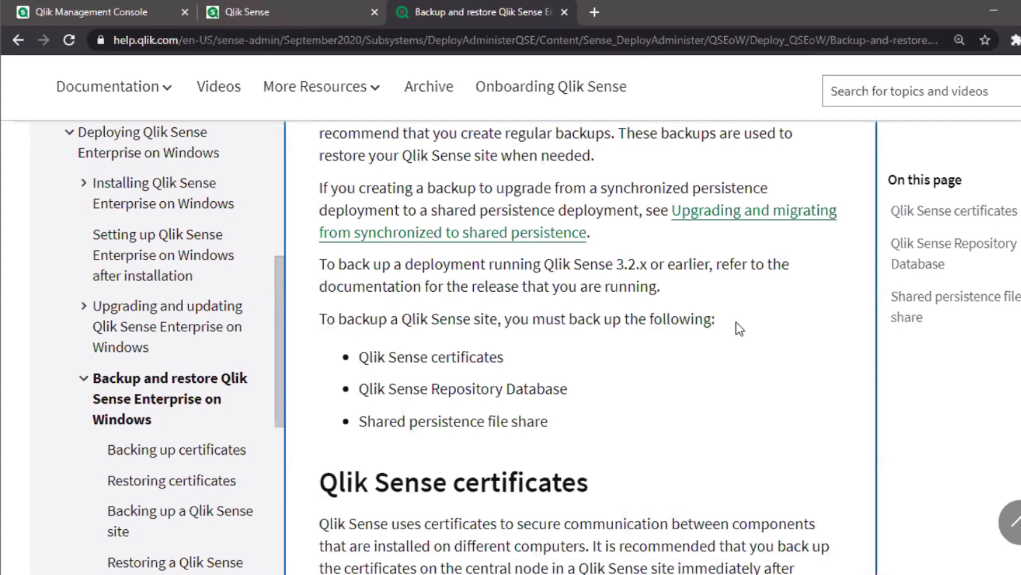
scroll(down, 3)
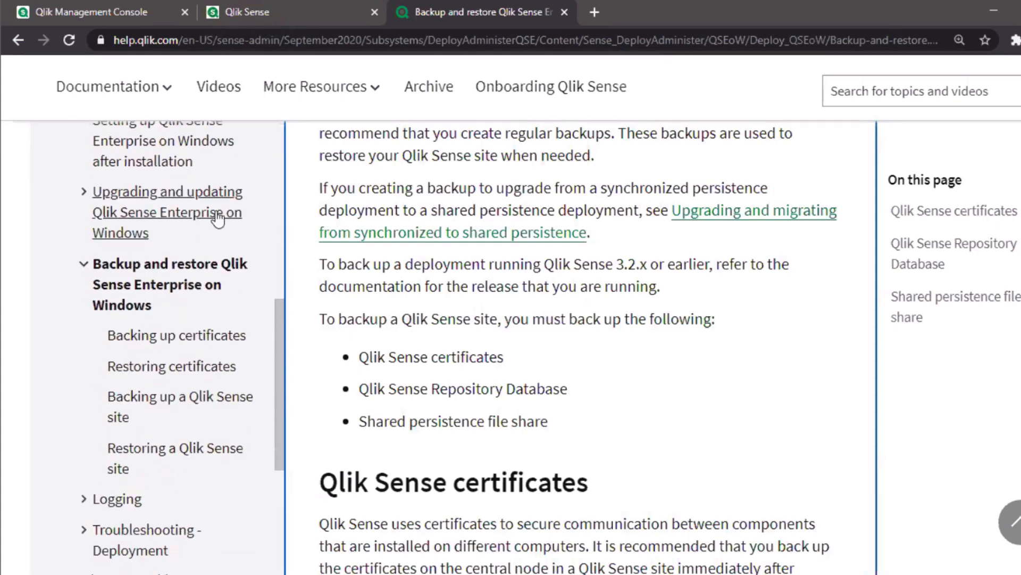
click(174, 458)
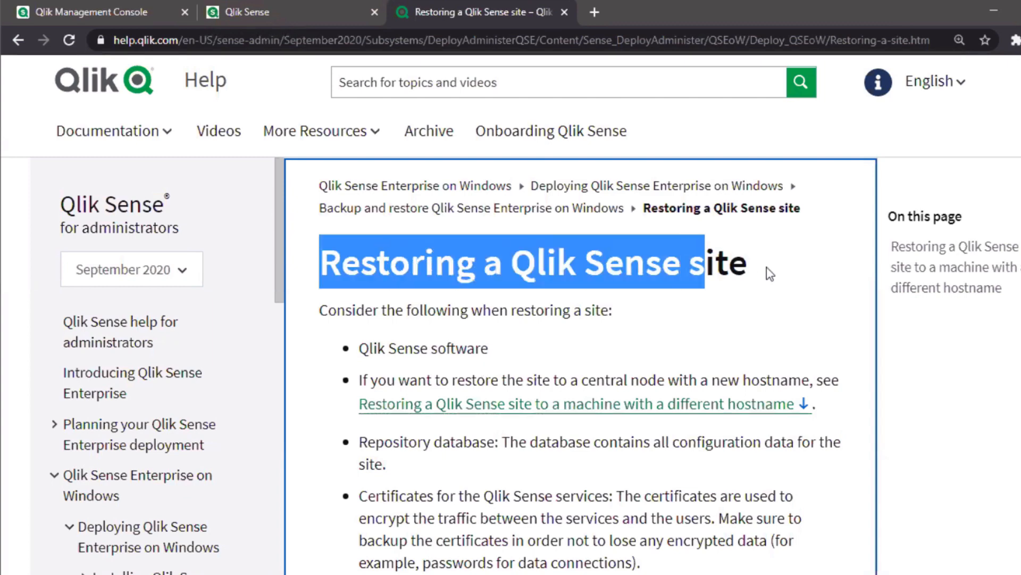
Step: Clear the heading selection and read through the Backing up certificates steps
click(440, 341)
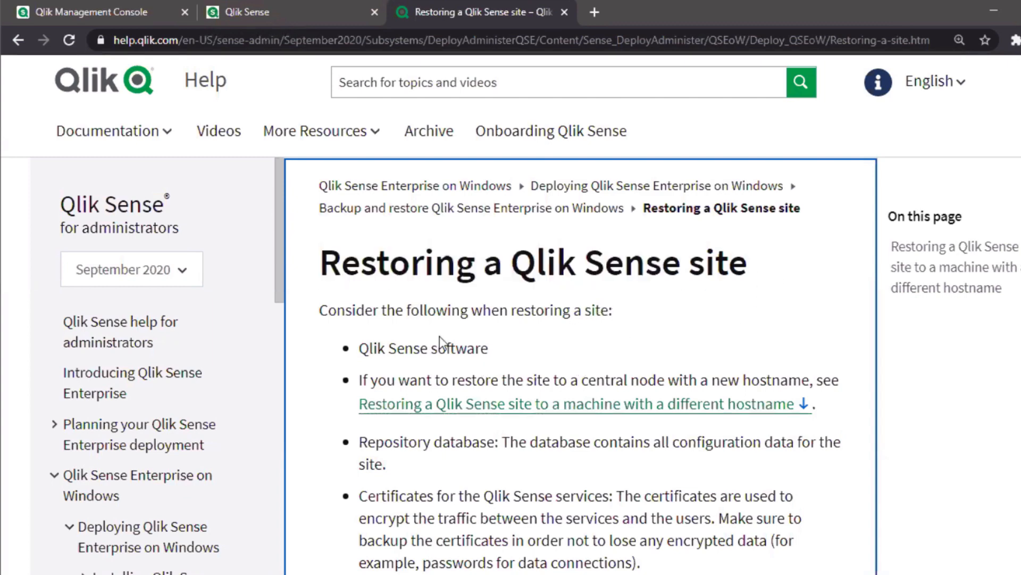
scroll(down, 3)
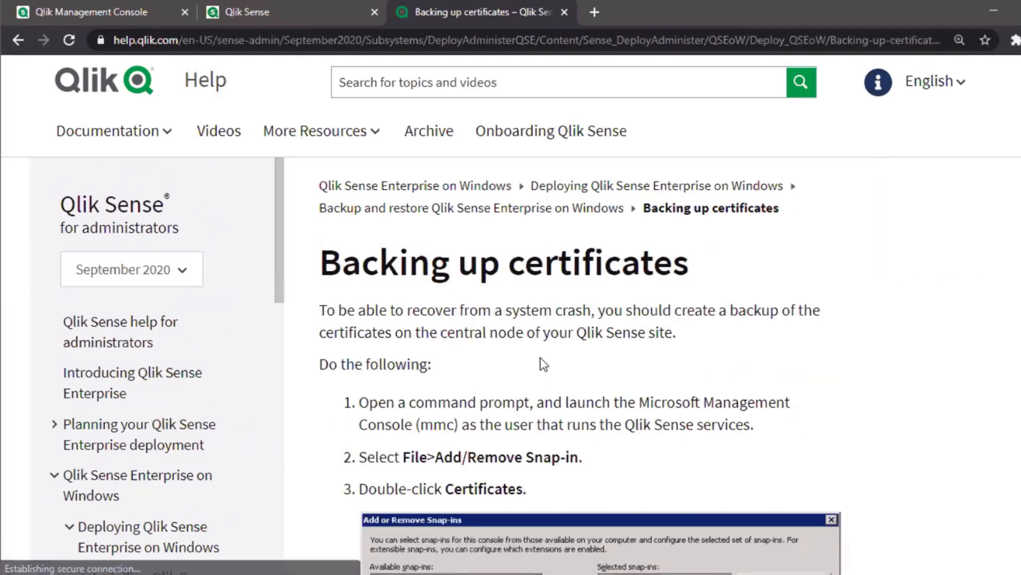
scroll(down, 3)
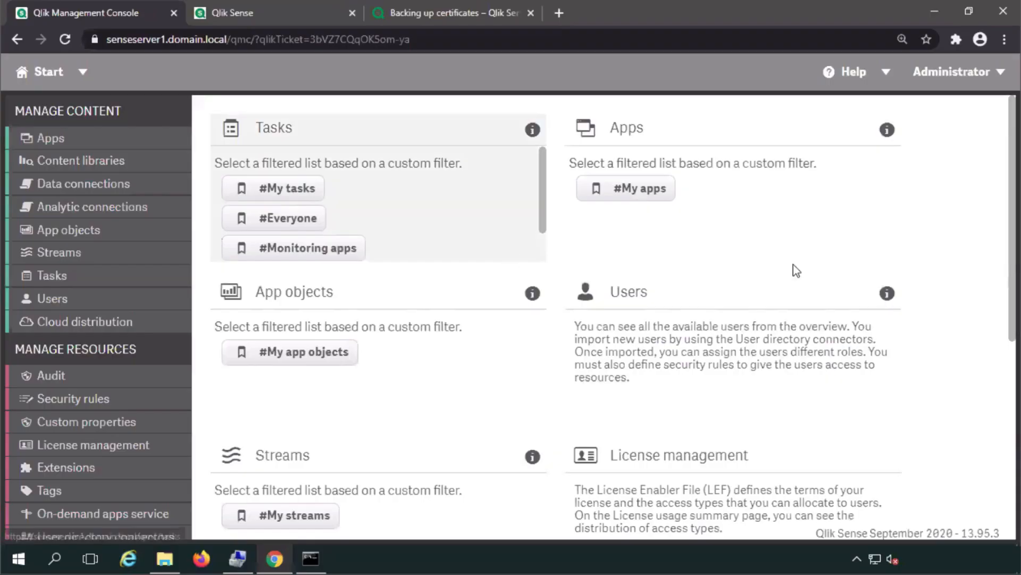
mouse_move(935, 375)
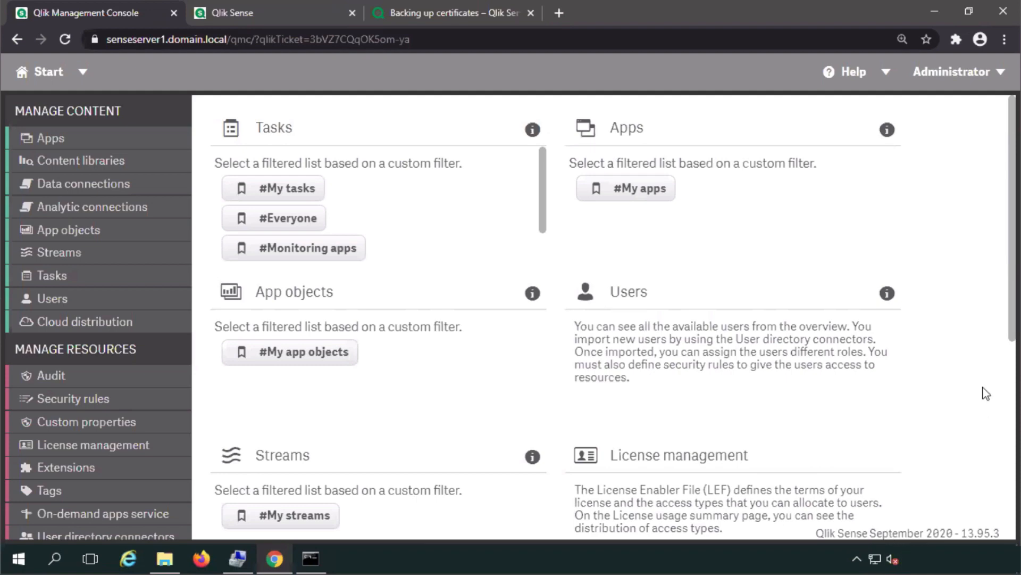
mouse_move(970, 453)
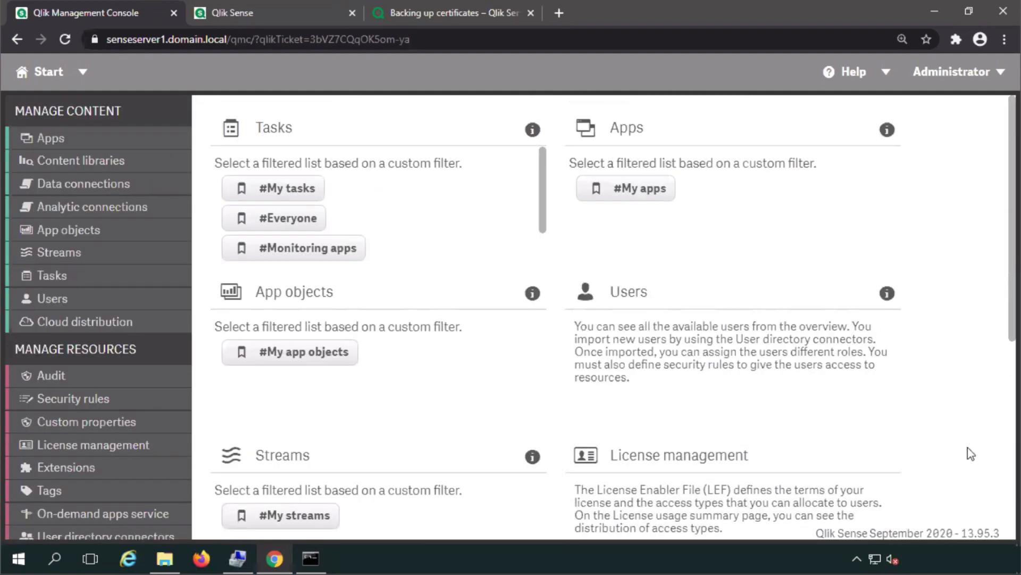
mouse_move(745, 243)
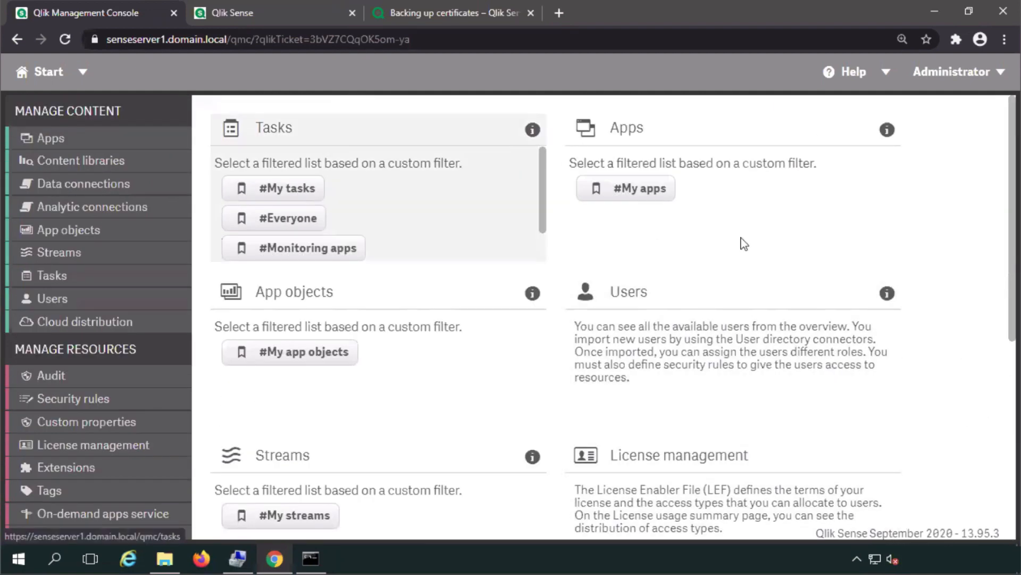
Step: Browse the QMC Apps list, then show the Nodes overview with Central and Secondary nodes
click(50, 137)
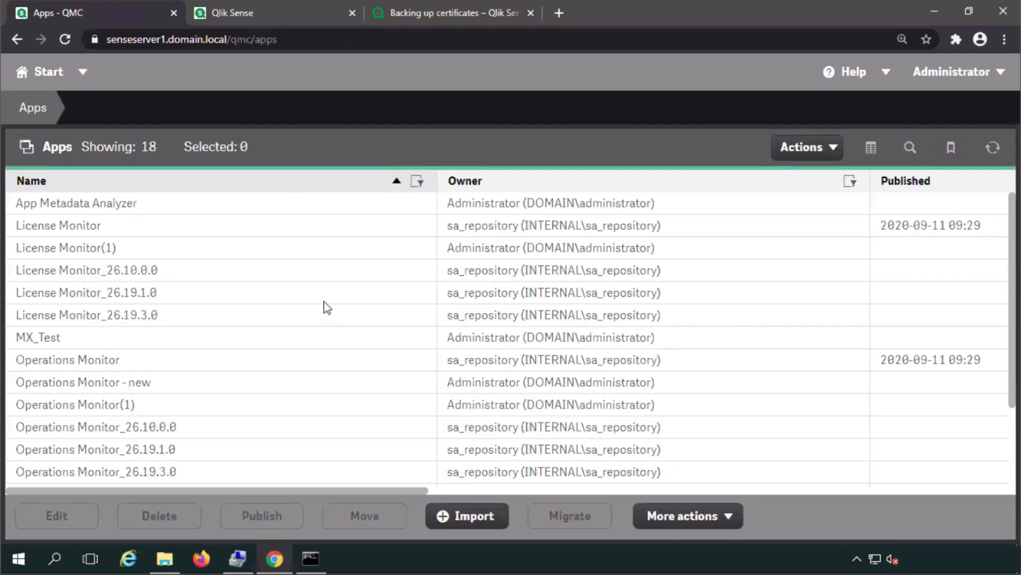
scroll(down, 3)
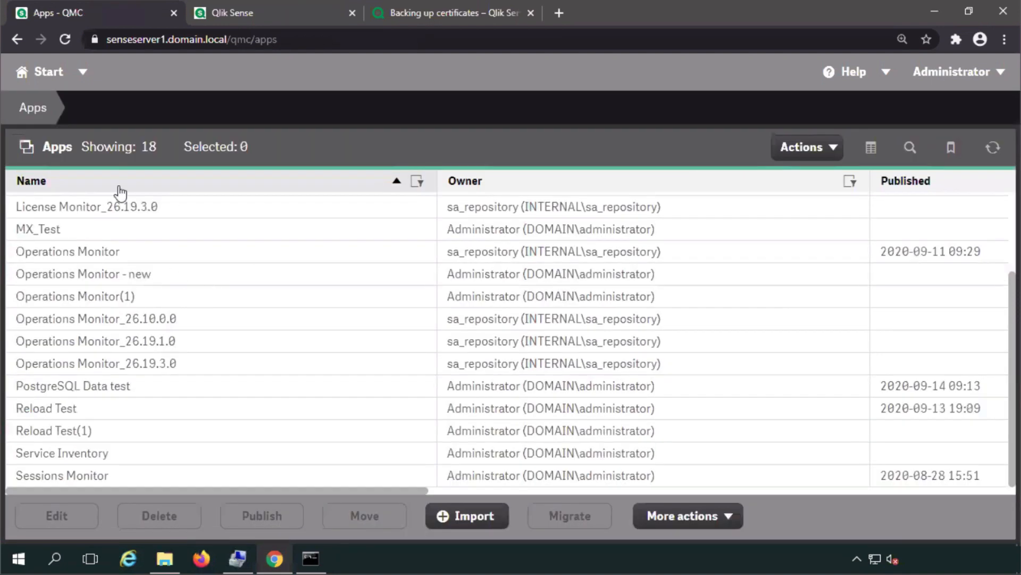
mouse_move(103, 322)
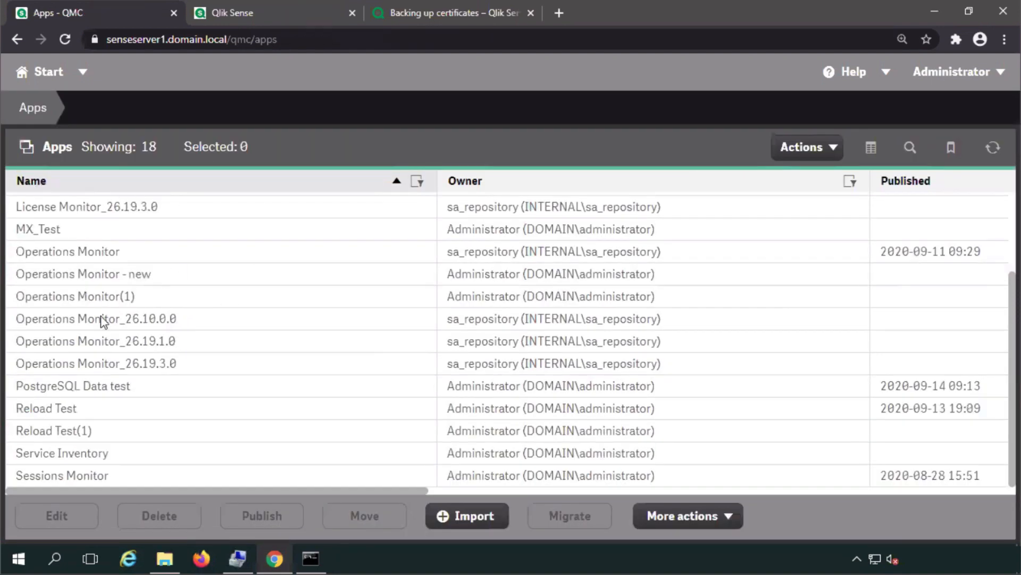
mouse_move(147, 374)
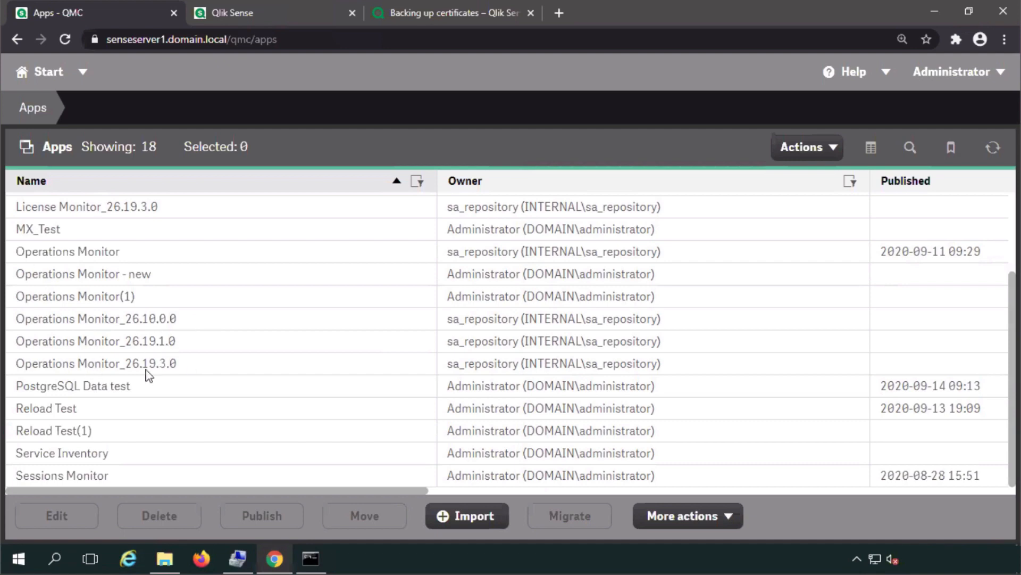
mouse_move(307, 420)
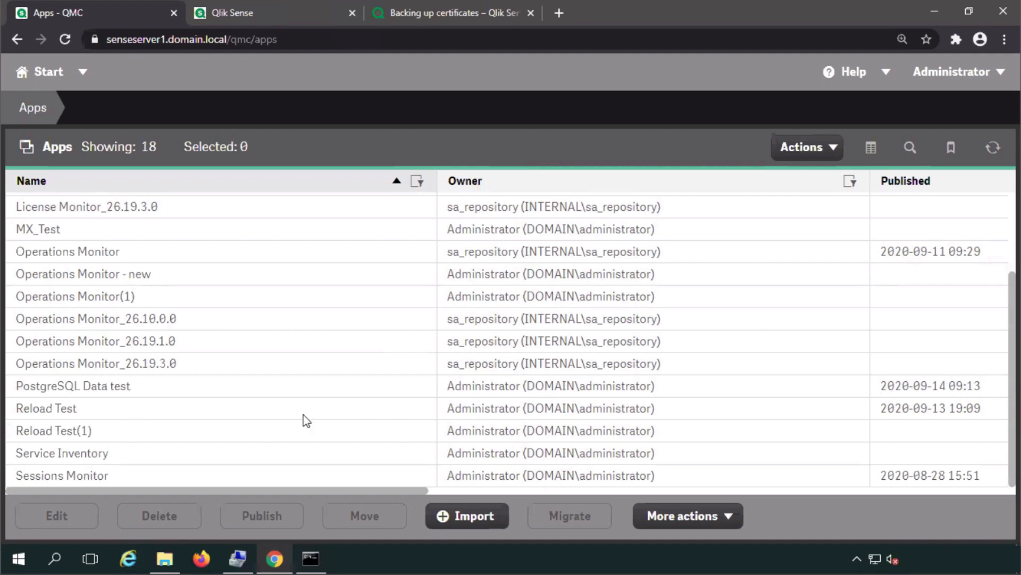
mouse_move(43, 73)
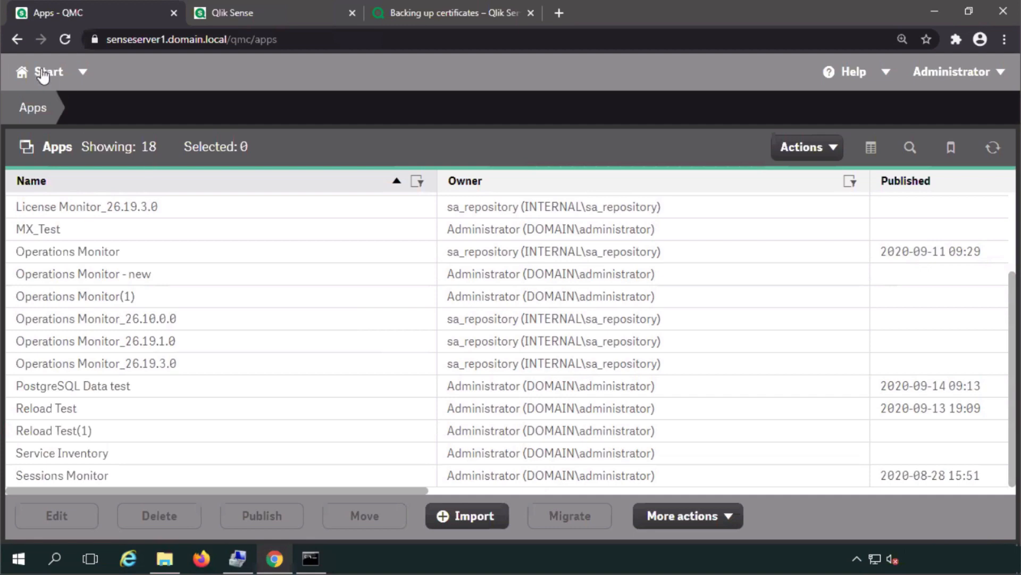
mouse_move(111, 391)
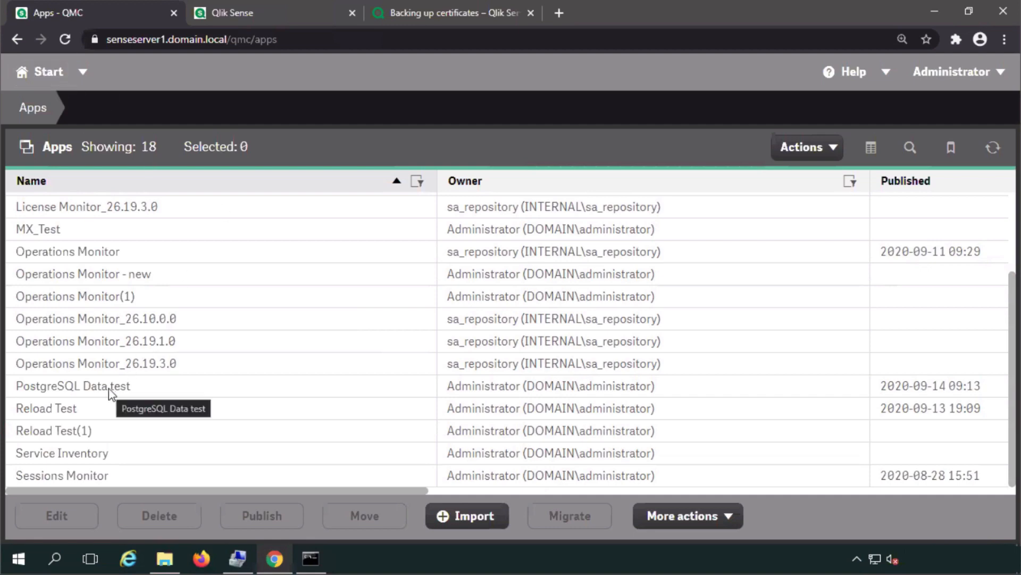
click(40, 71)
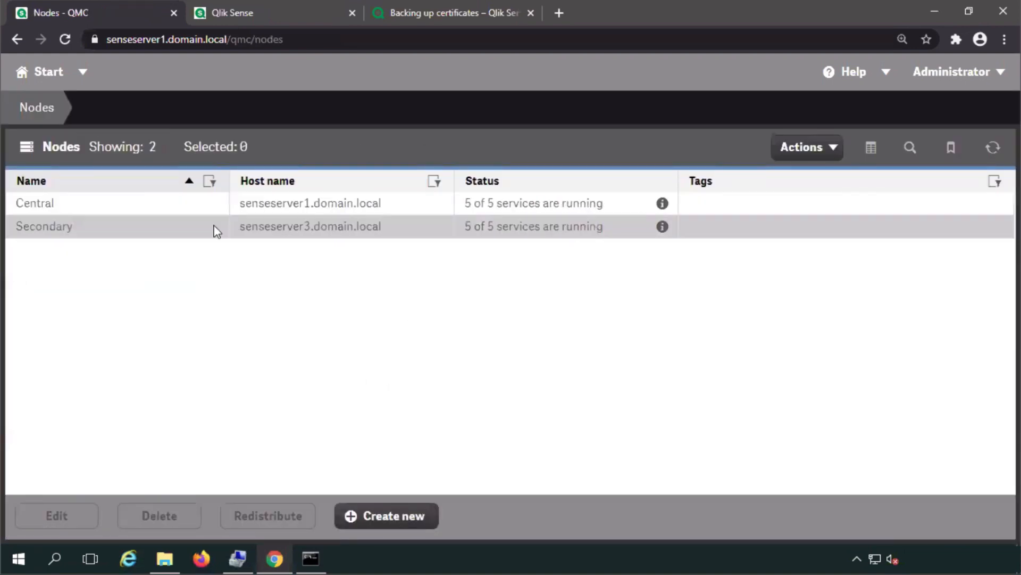
Step: Leave QMC for the Qlik Sense tab and log back in to the hub's Work area
click(40, 71)
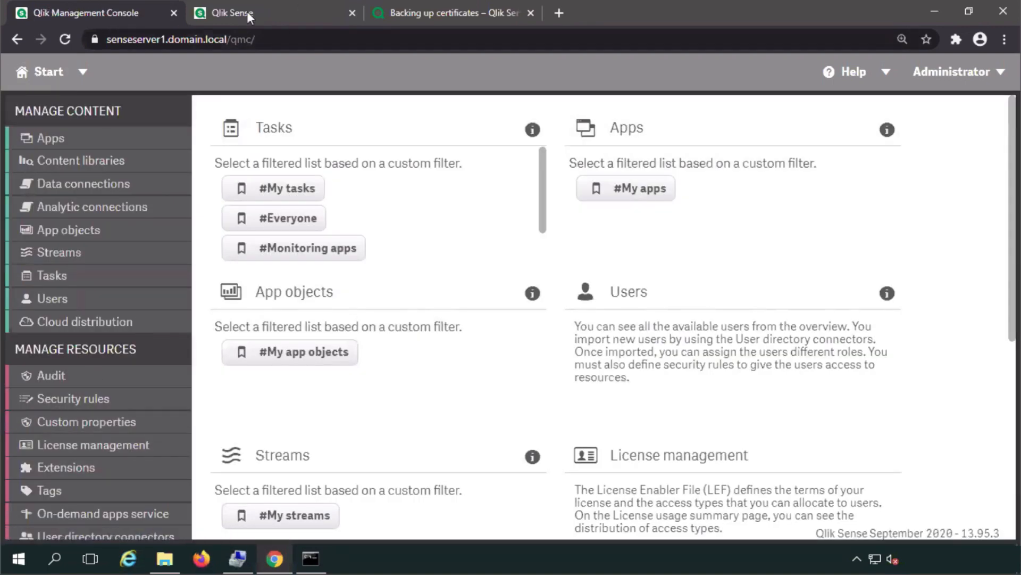
click(225, 13)
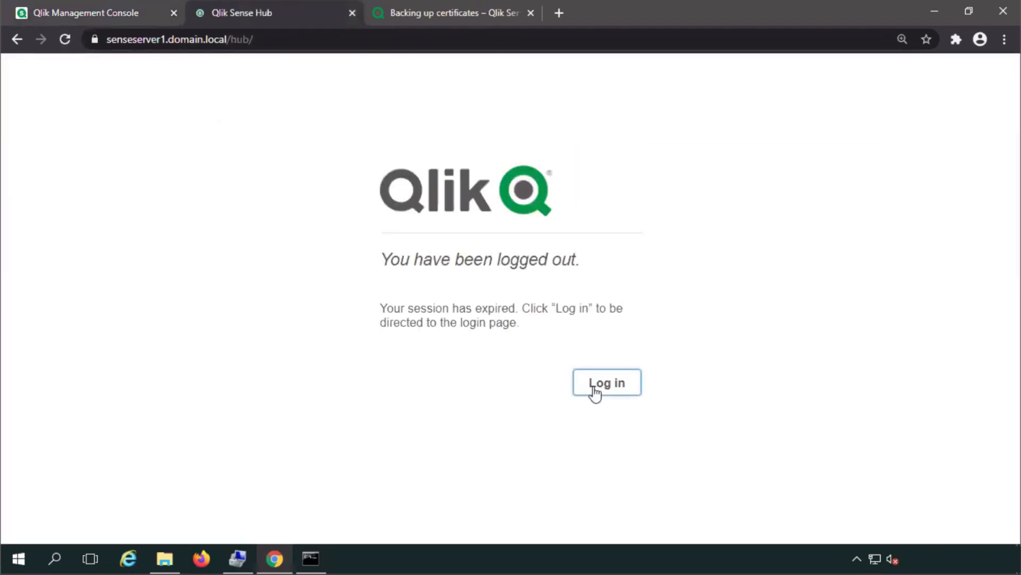
click(606, 382)
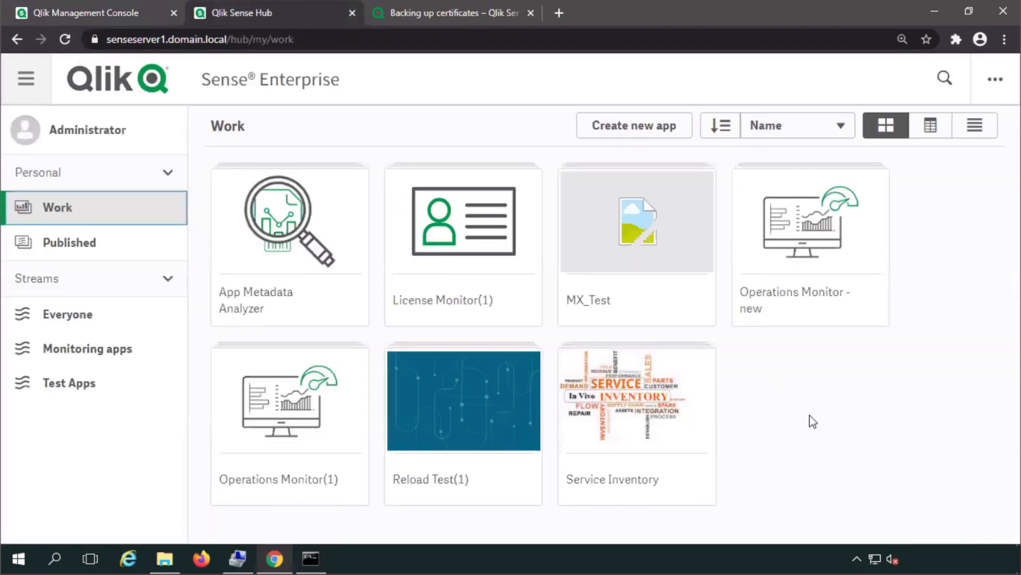
mouse_move(837, 382)
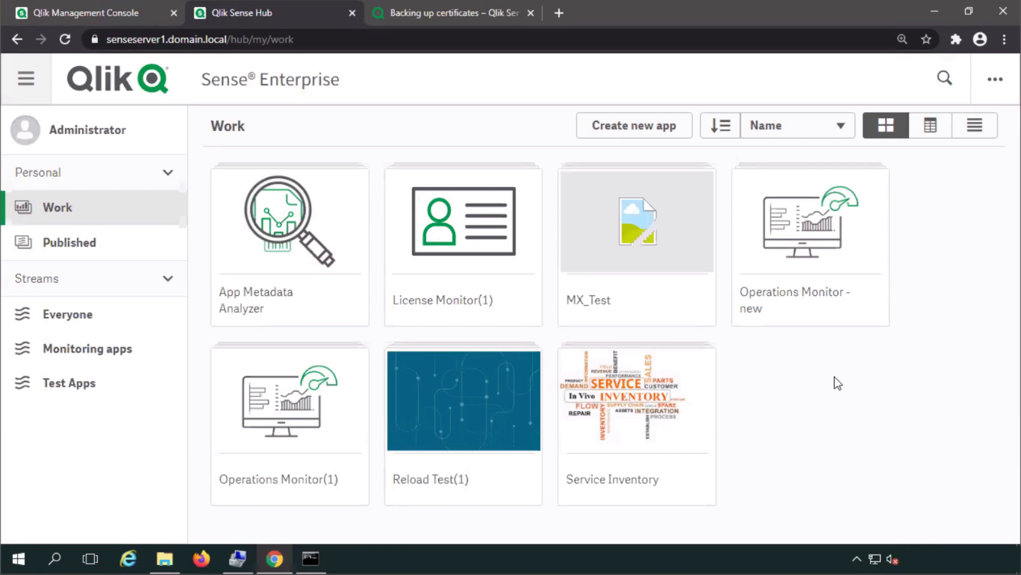
mouse_move(936, 440)
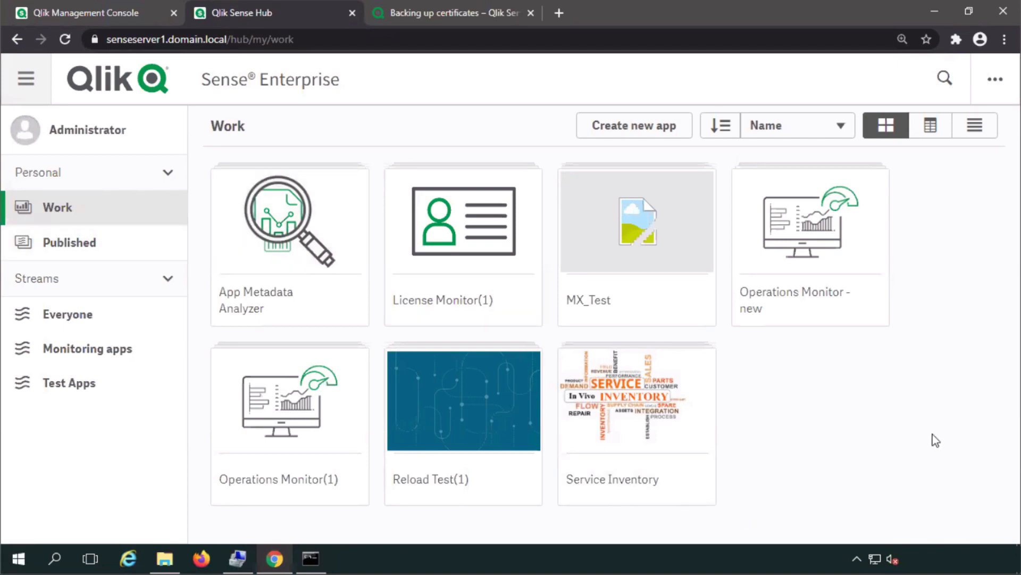
mouse_move(189, 461)
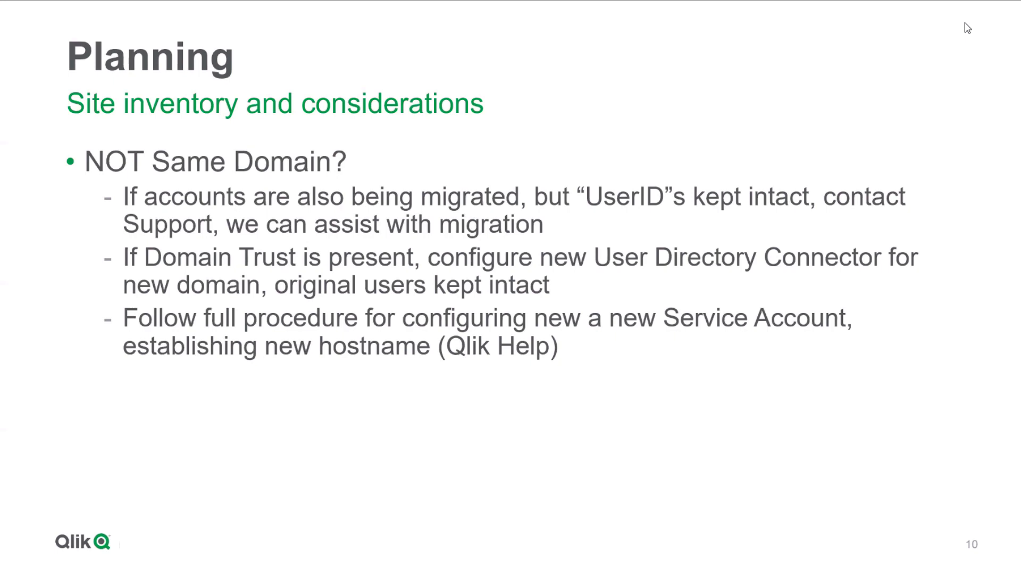
mouse_move(997, 69)
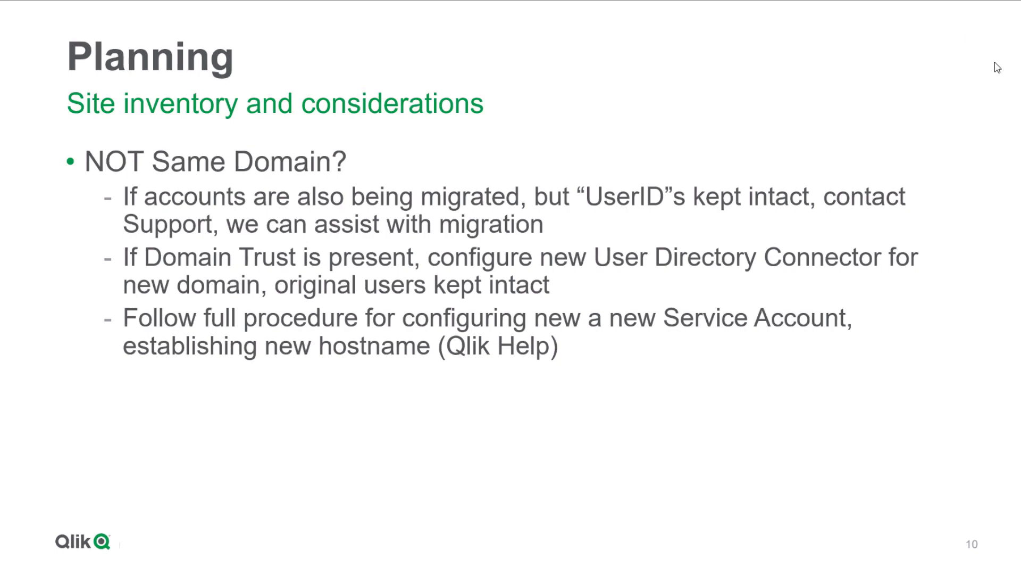
Step: Move the slideshow to the Planning – Site inventory and considerations slide
key(Left)
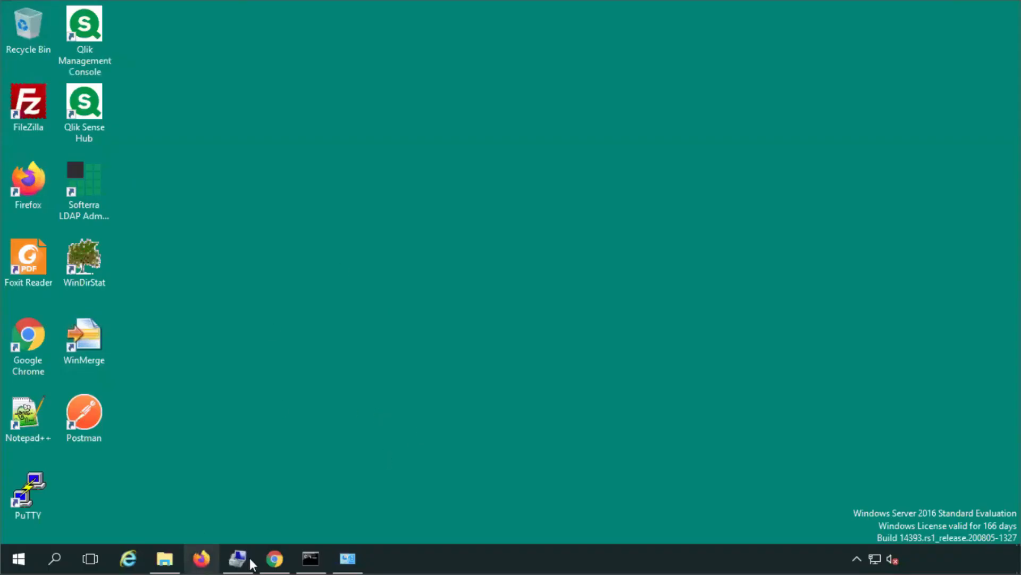
Step: Bring Chrome's Backup and restore help page back up at the Qlik Sense certificates section
click(273, 558)
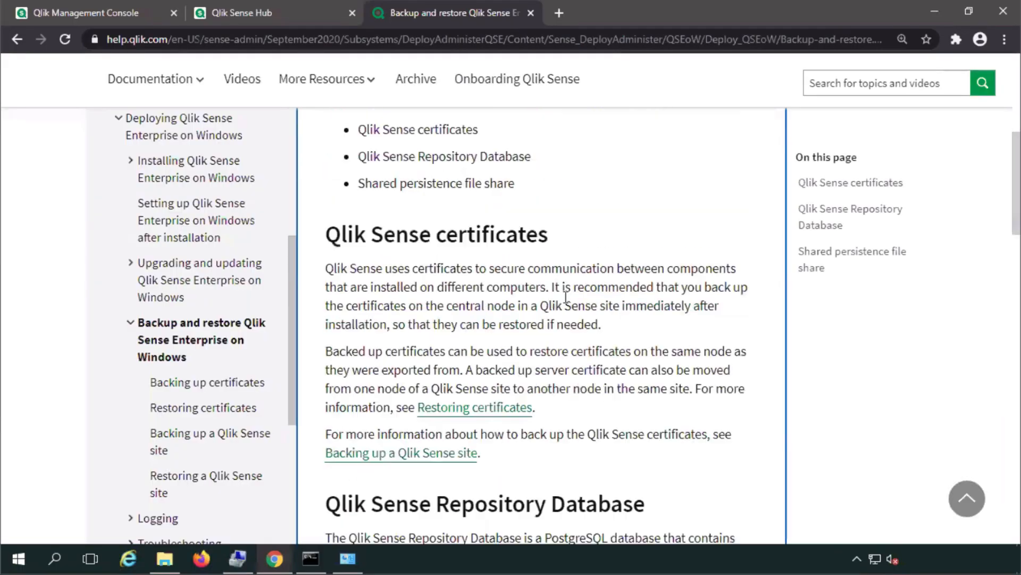
mouse_move(393, 242)
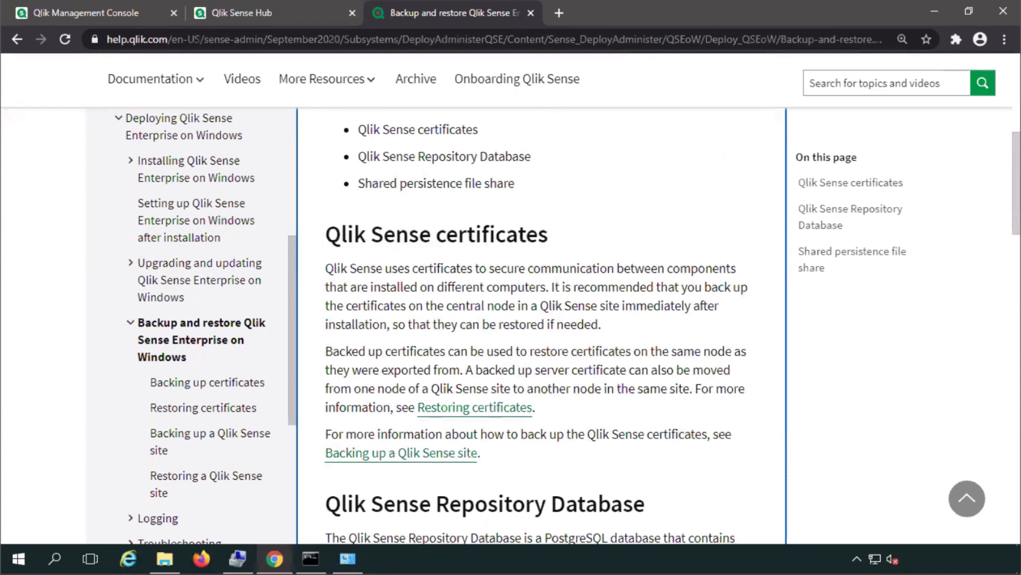
mouse_move(376, 248)
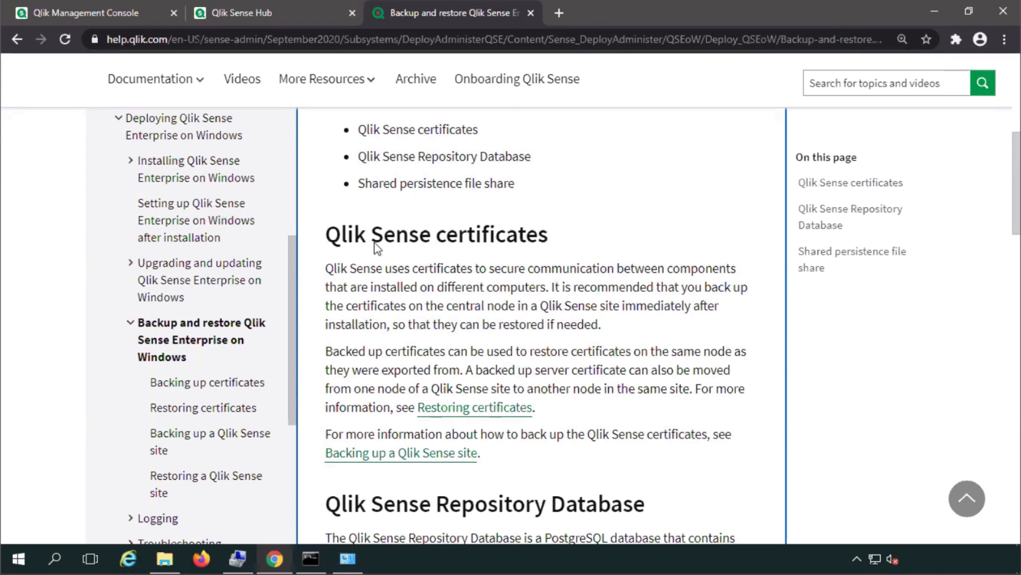
mouse_move(583, 244)
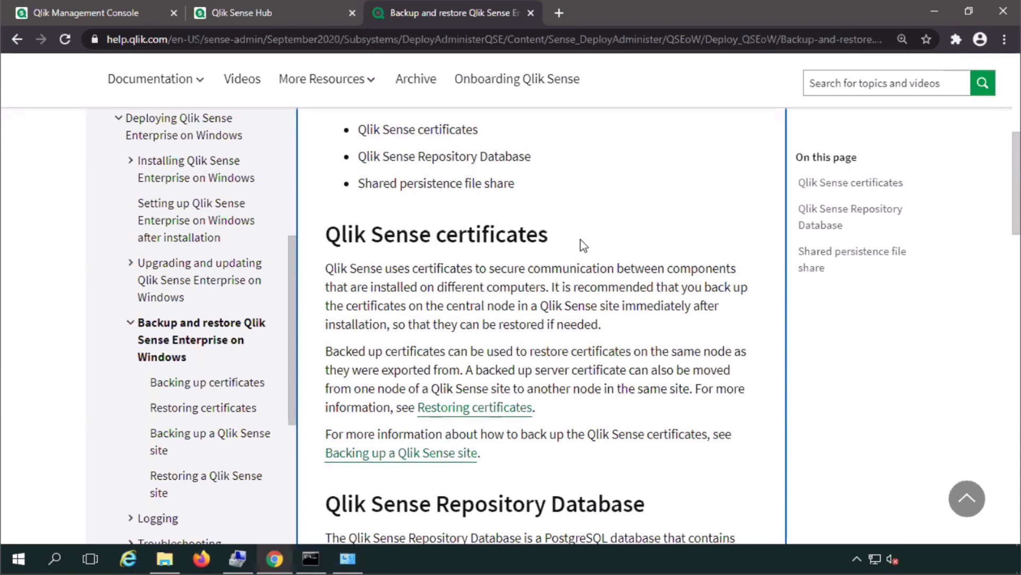
click(85, 12)
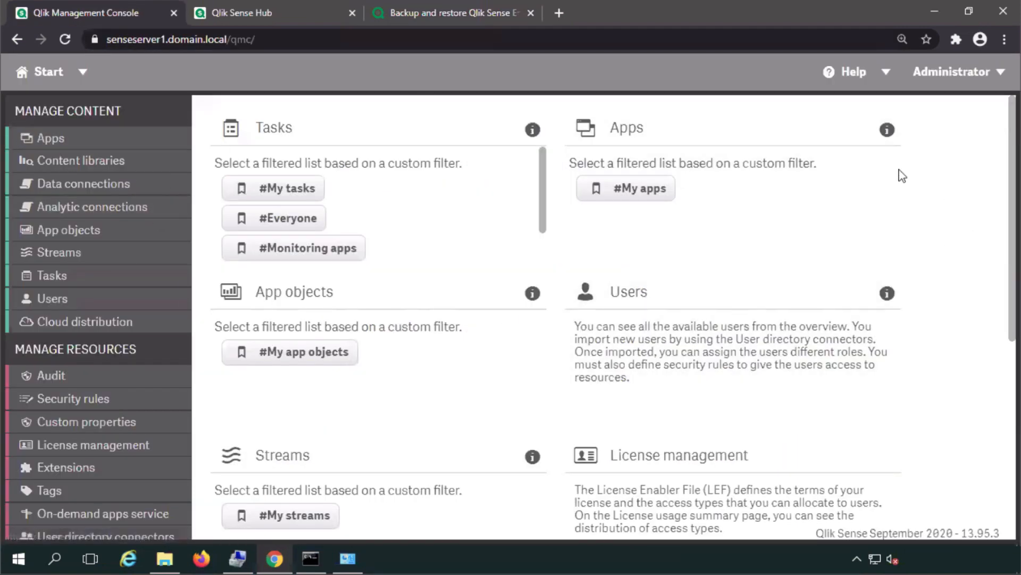
mouse_move(128, 105)
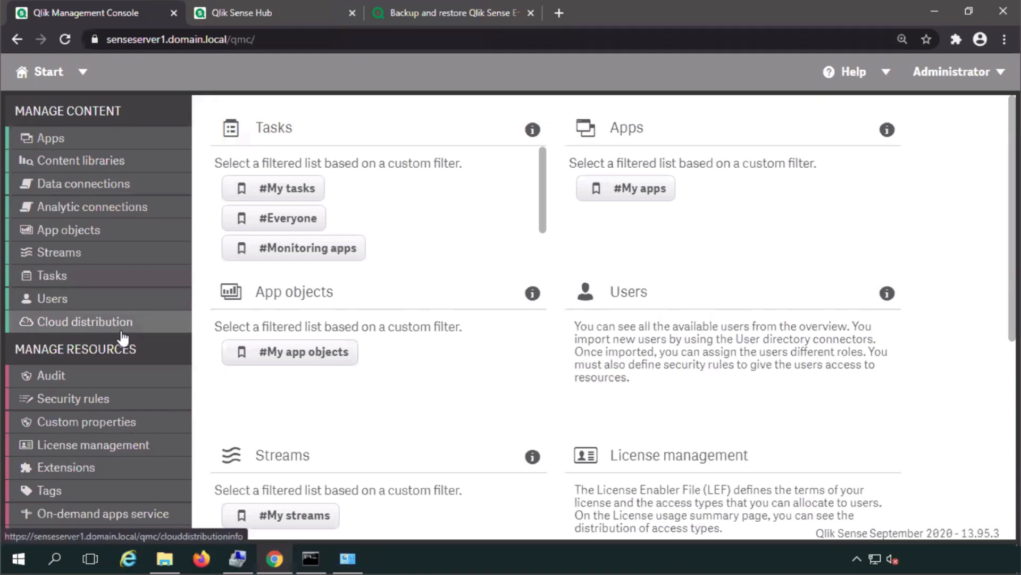
click(83, 183)
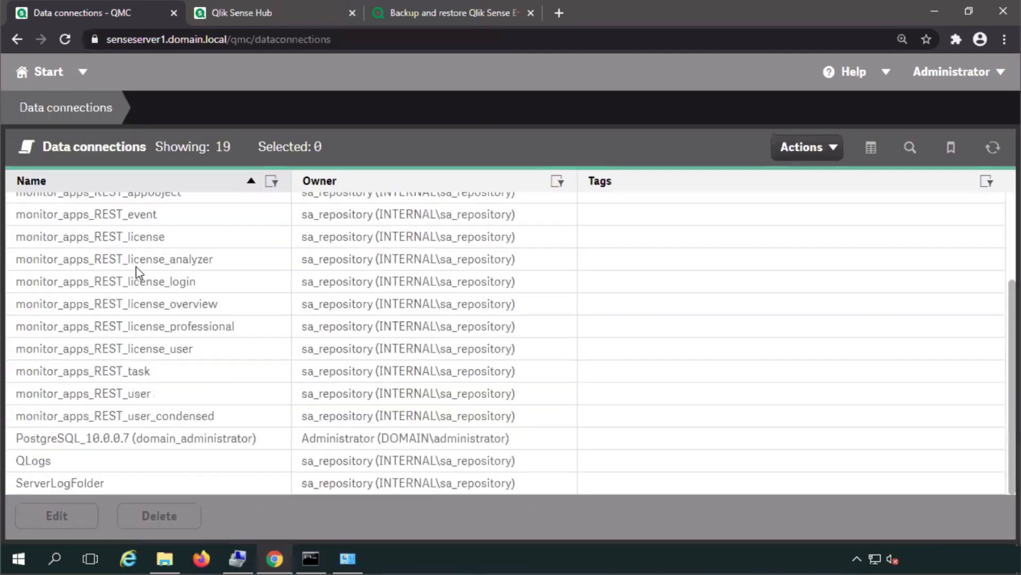
click(135, 438)
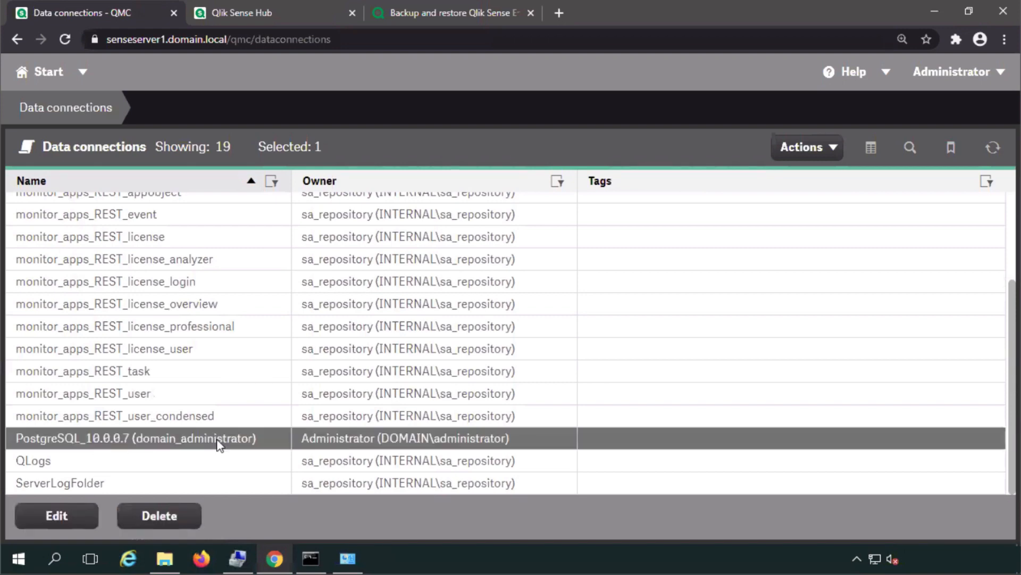
mouse_move(204, 445)
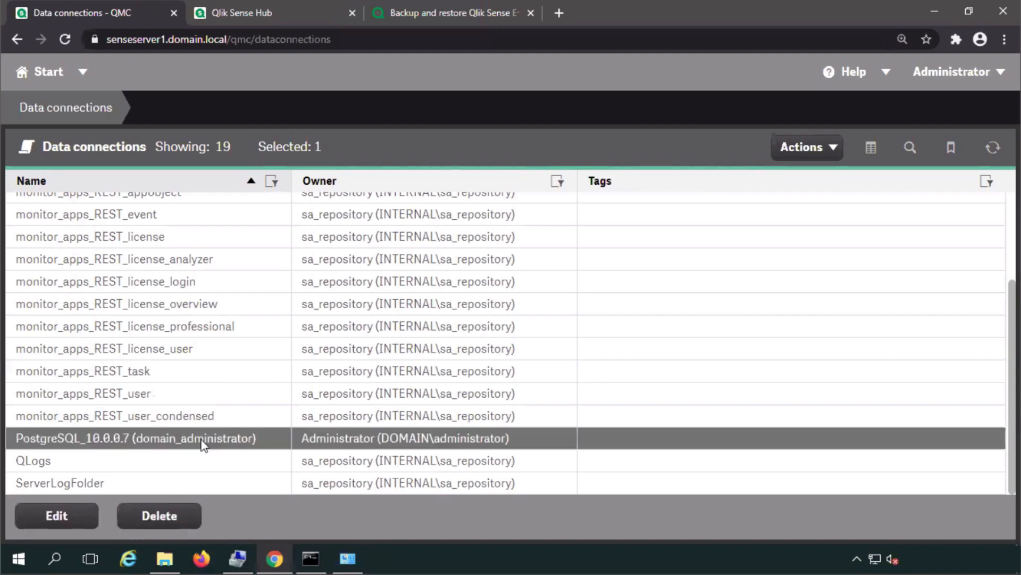
click(56, 515)
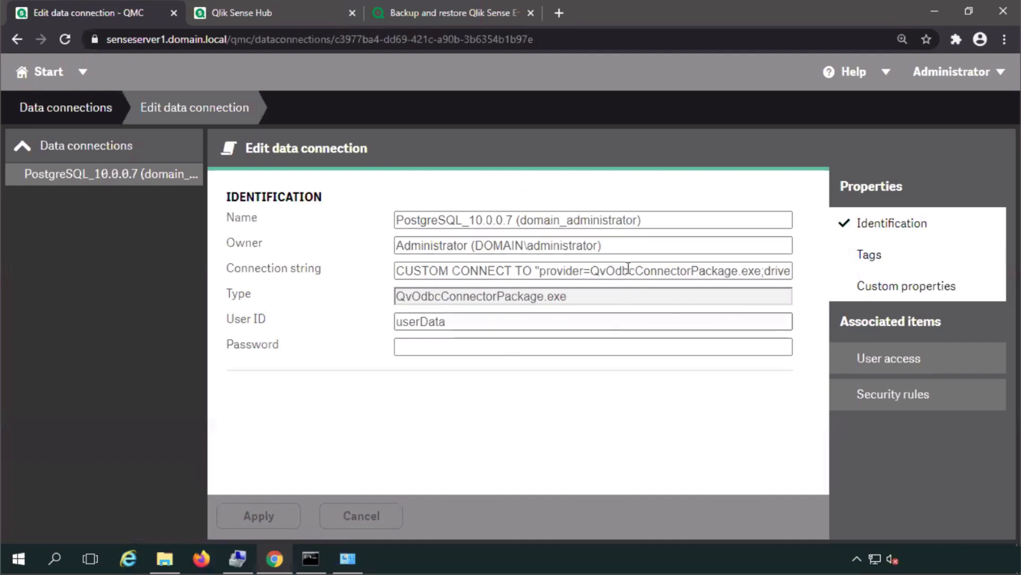
mouse_move(514, 425)
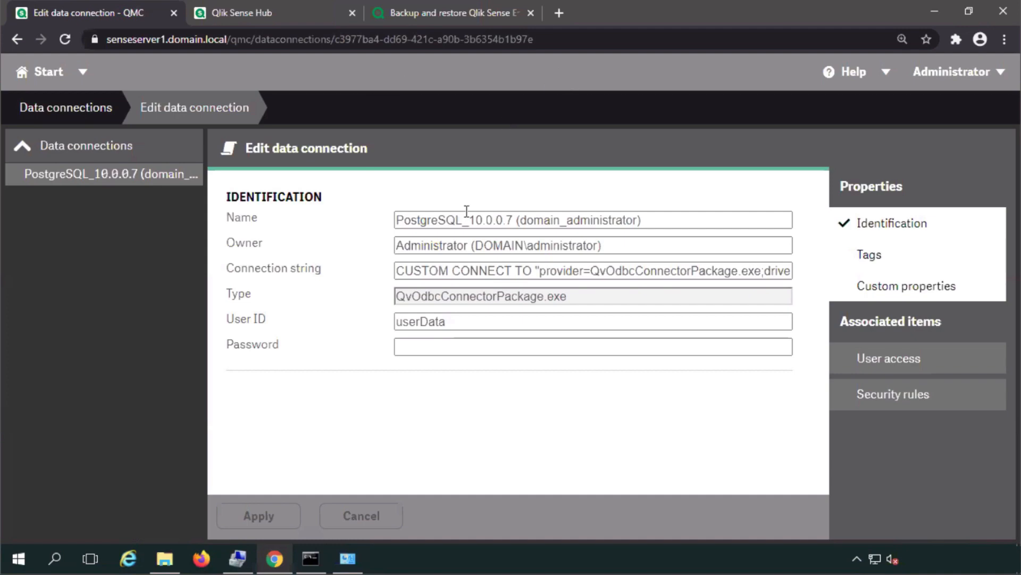
mouse_move(454, 228)
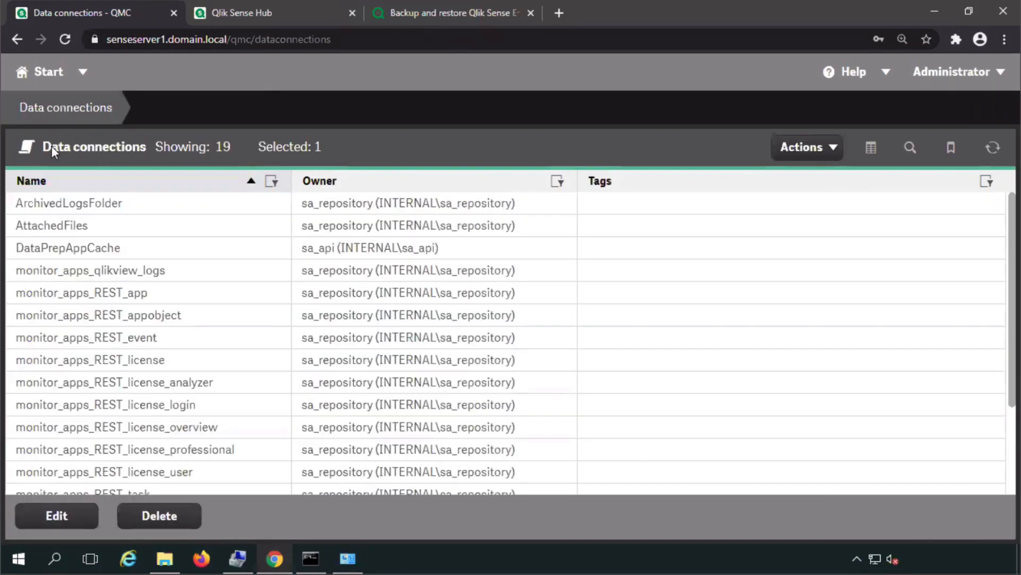
click(38, 71)
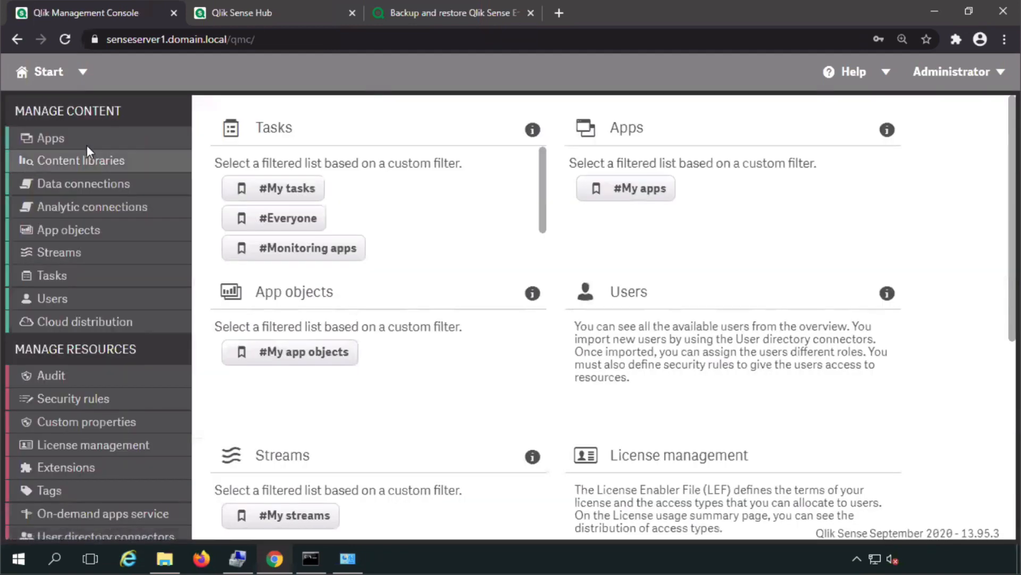
scroll(down, 3)
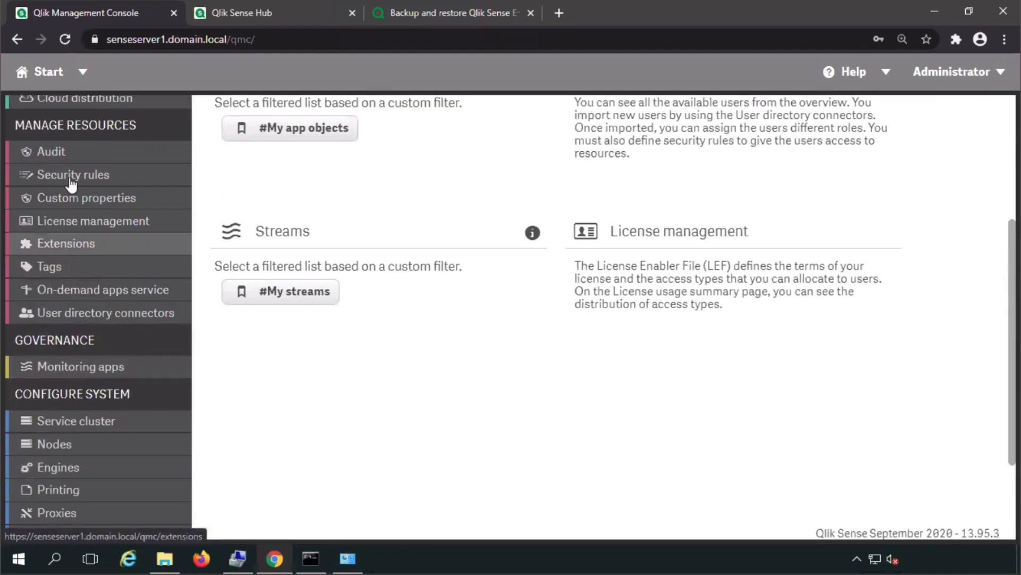
mouse_move(51, 152)
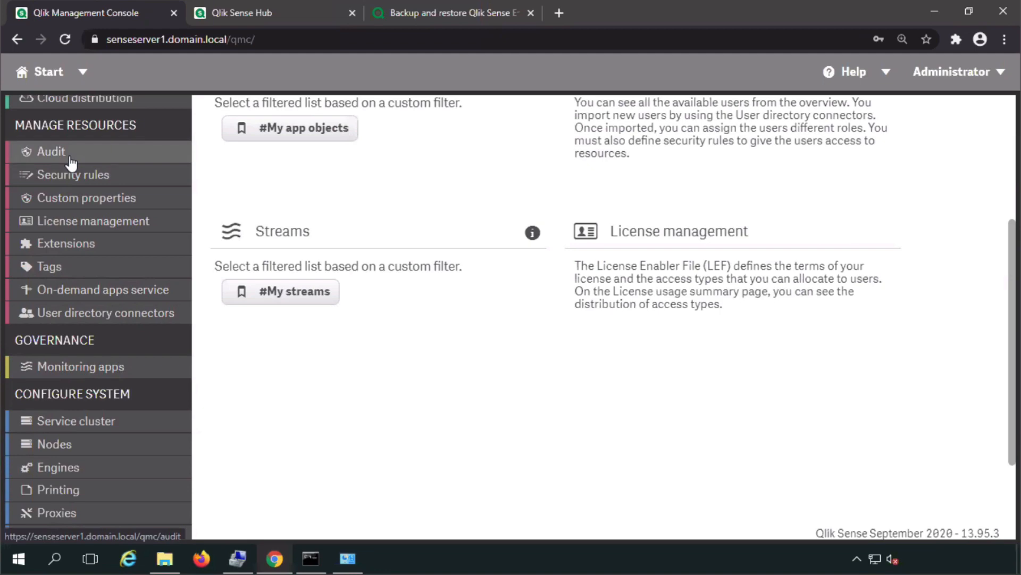
scroll(down, 3)
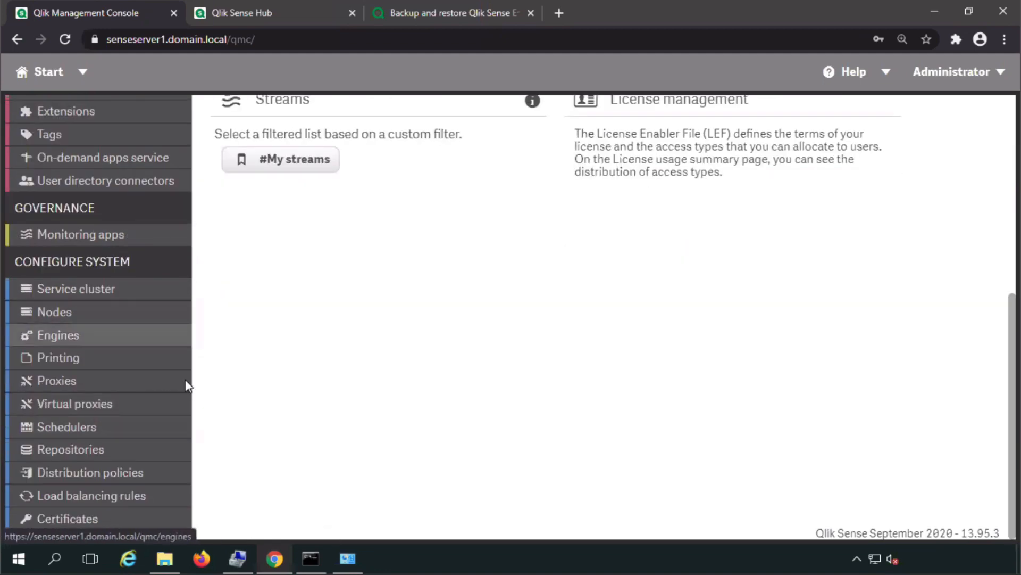
mouse_move(67, 519)
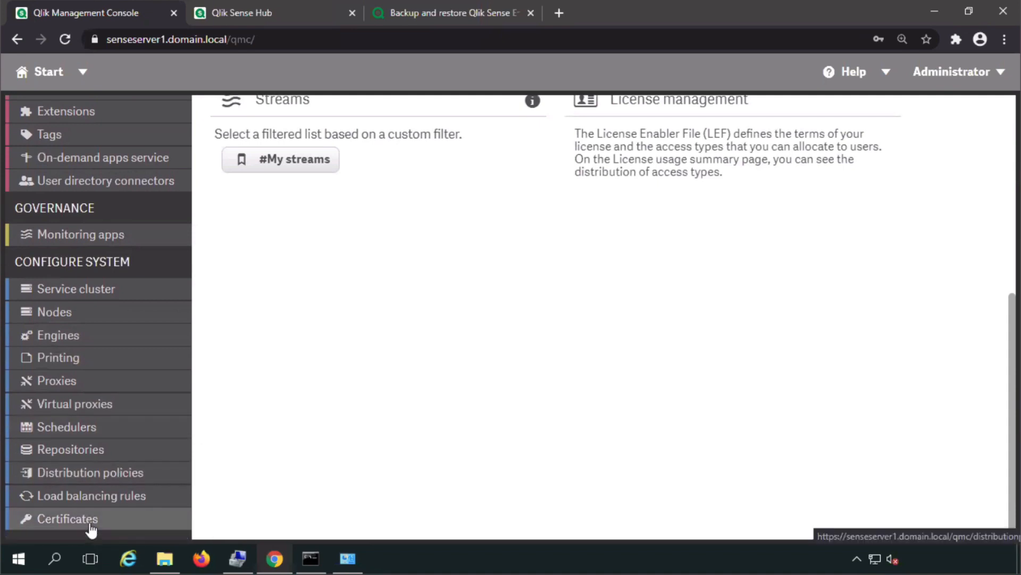
mouse_move(67, 518)
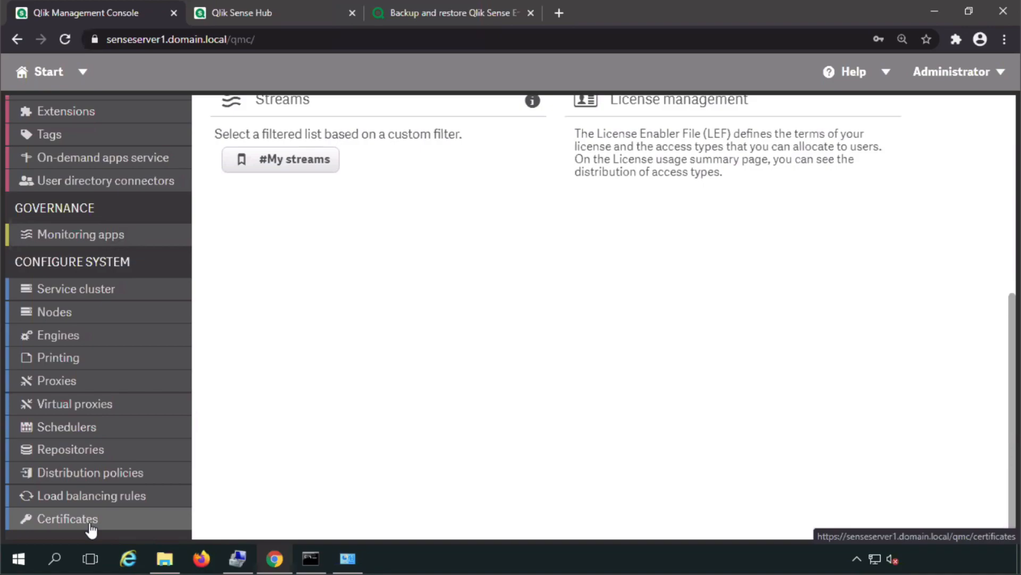
Step: Add machine name SenseServer2.domain.local to the certificate export and include the secret key
click(67, 518)
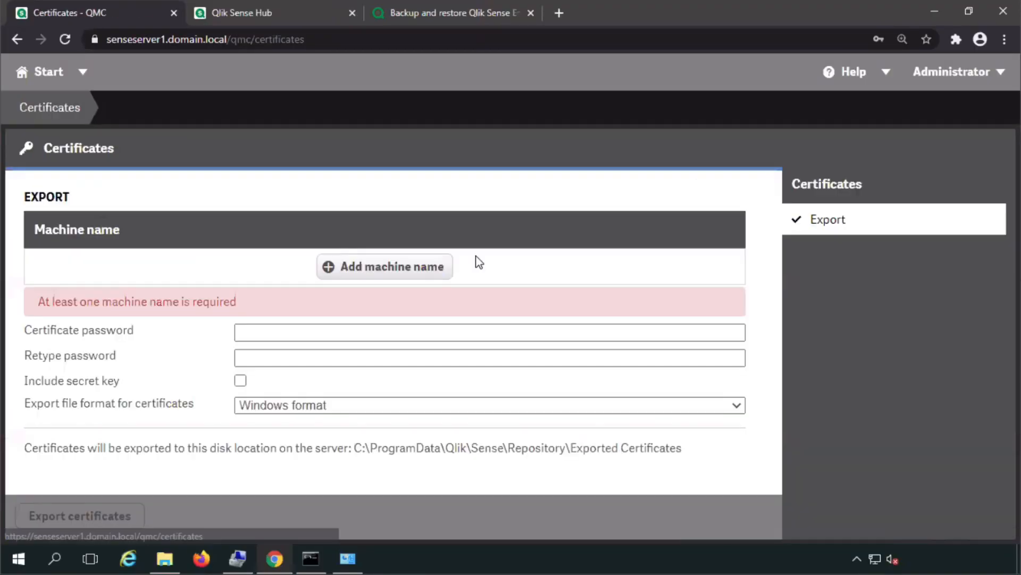
mouse_move(223, 271)
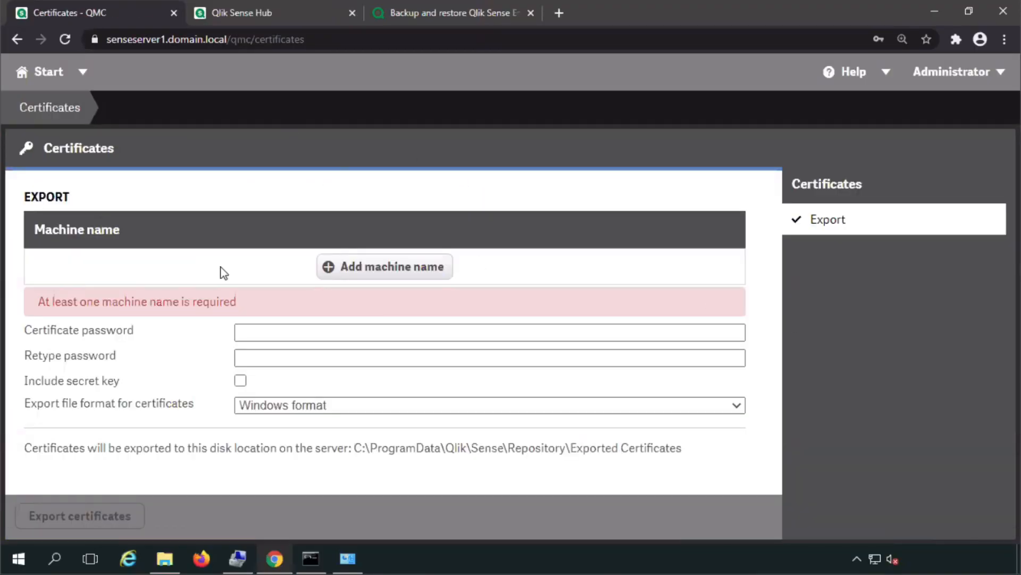
click(384, 266)
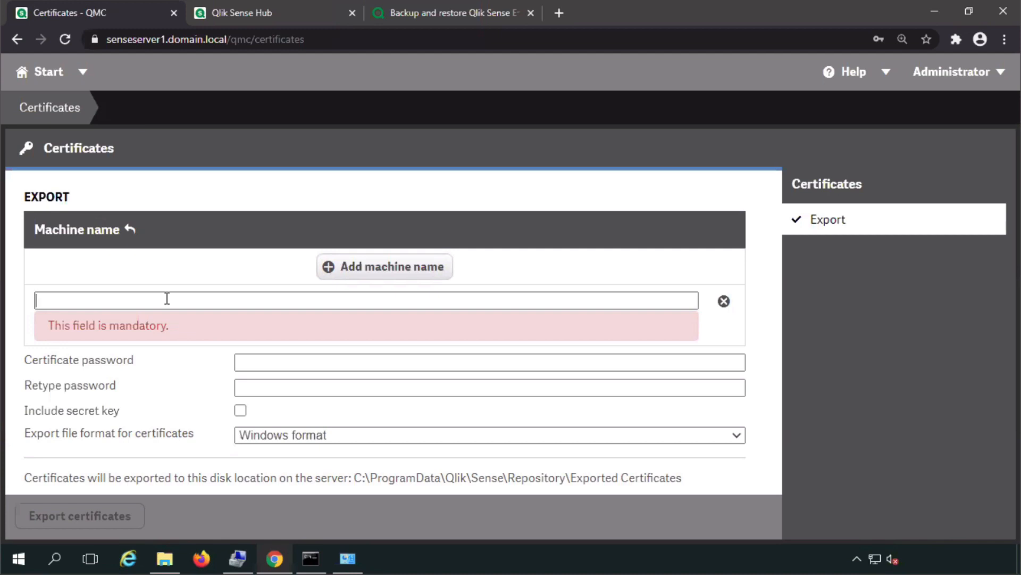
text(S)
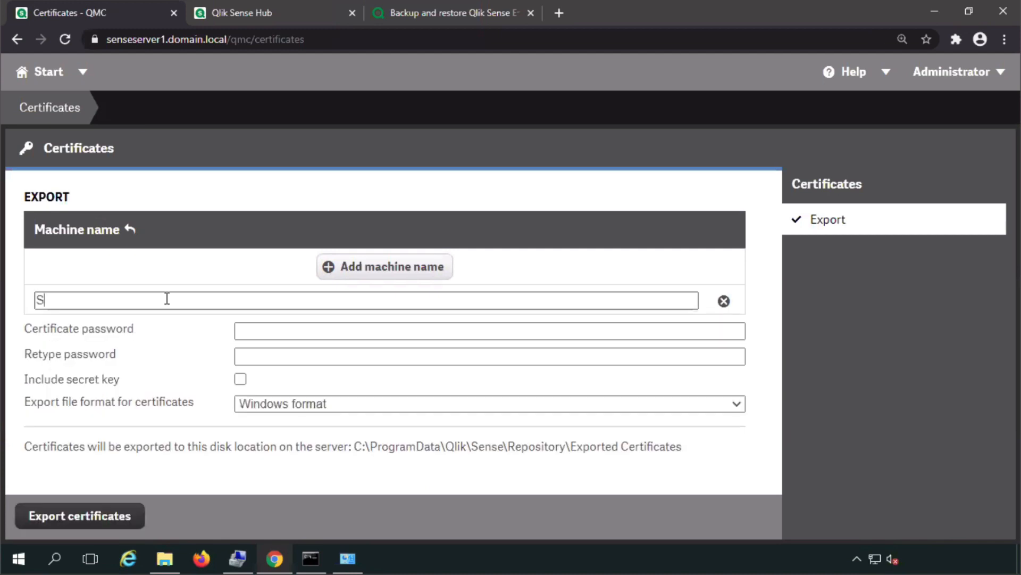
text(enseServer2.domain.local)
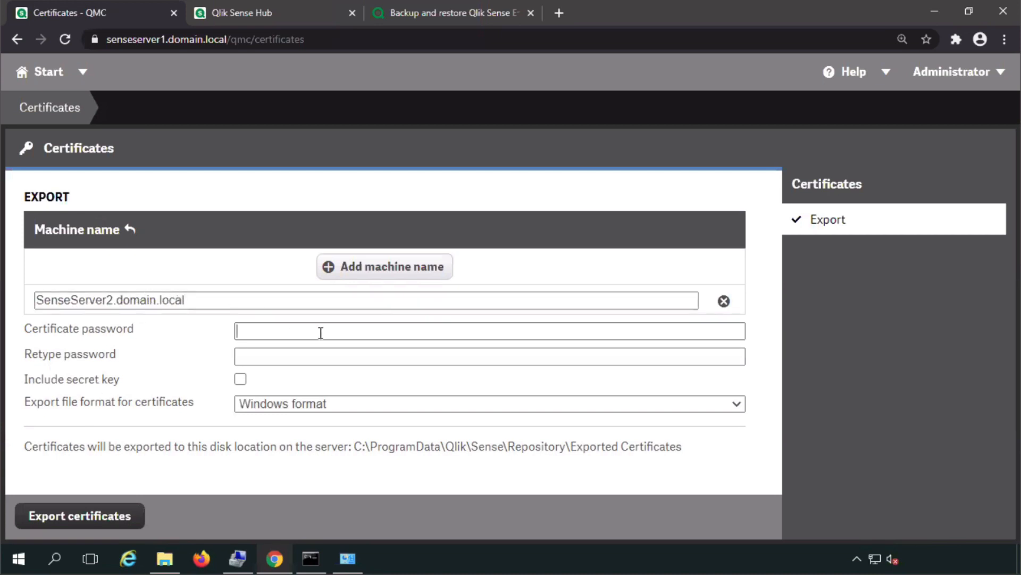
mouse_move(554, 344)
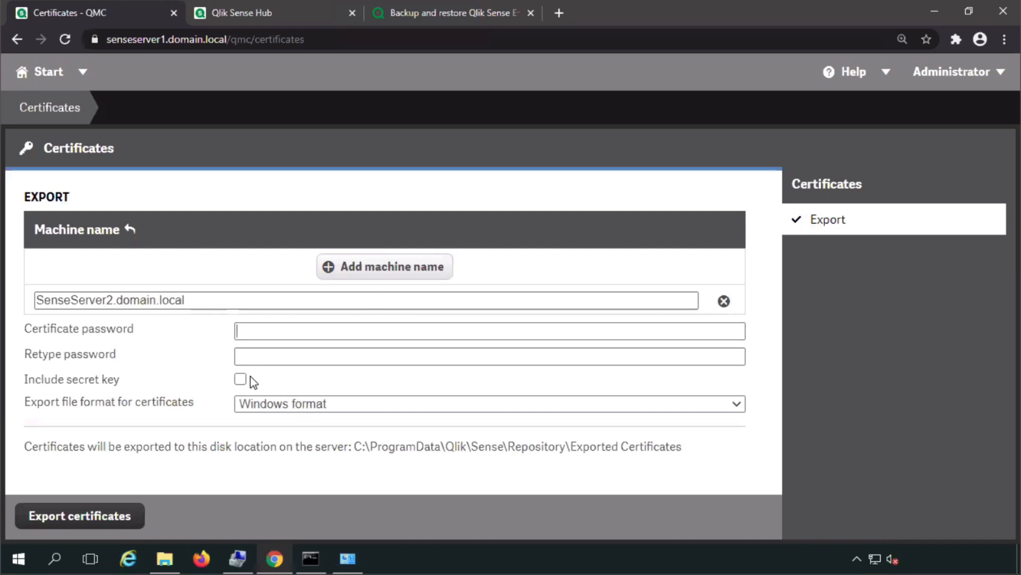
mouse_move(126, 371)
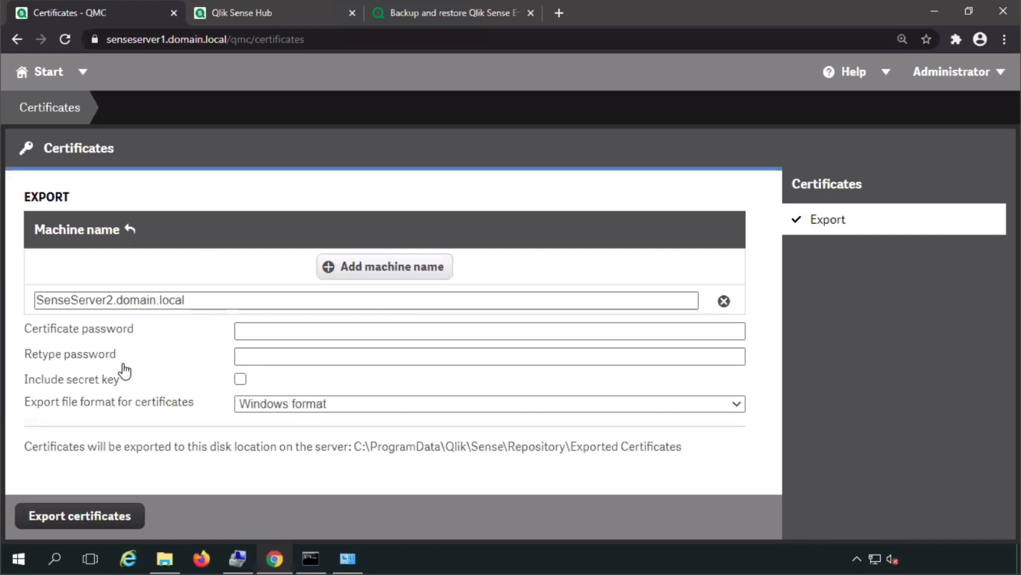
mouse_move(68, 439)
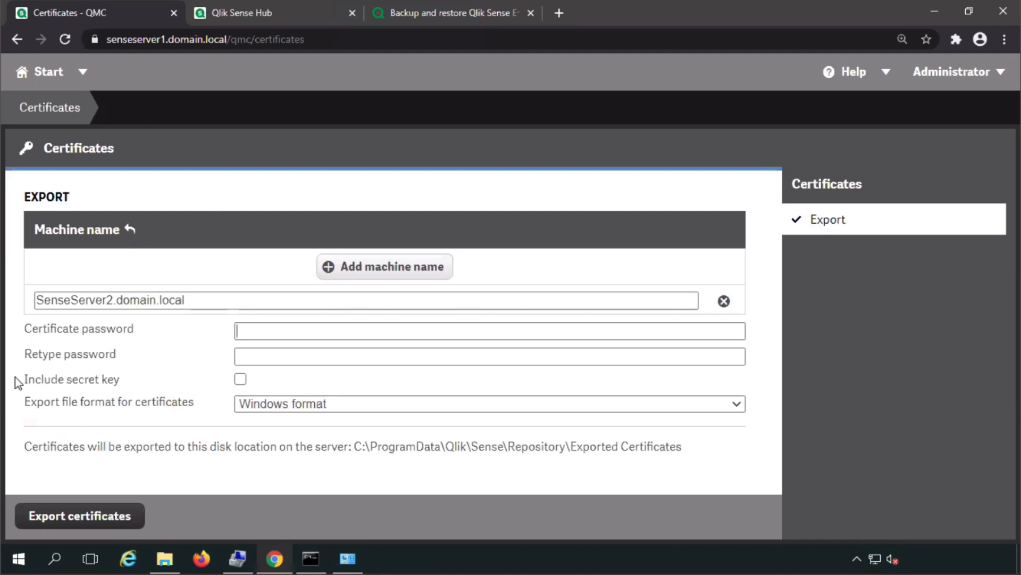
click(240, 379)
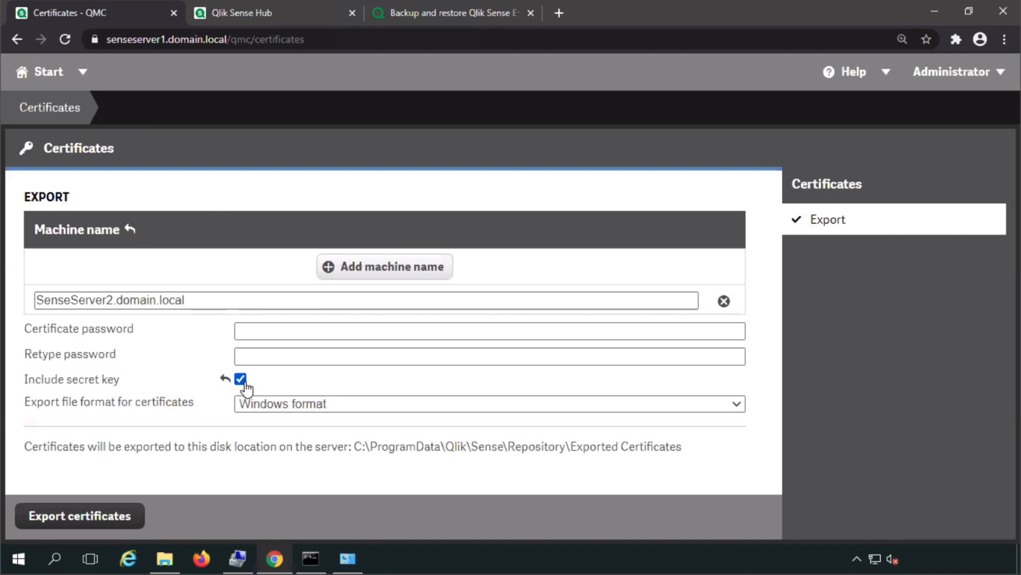
mouse_move(762, 285)
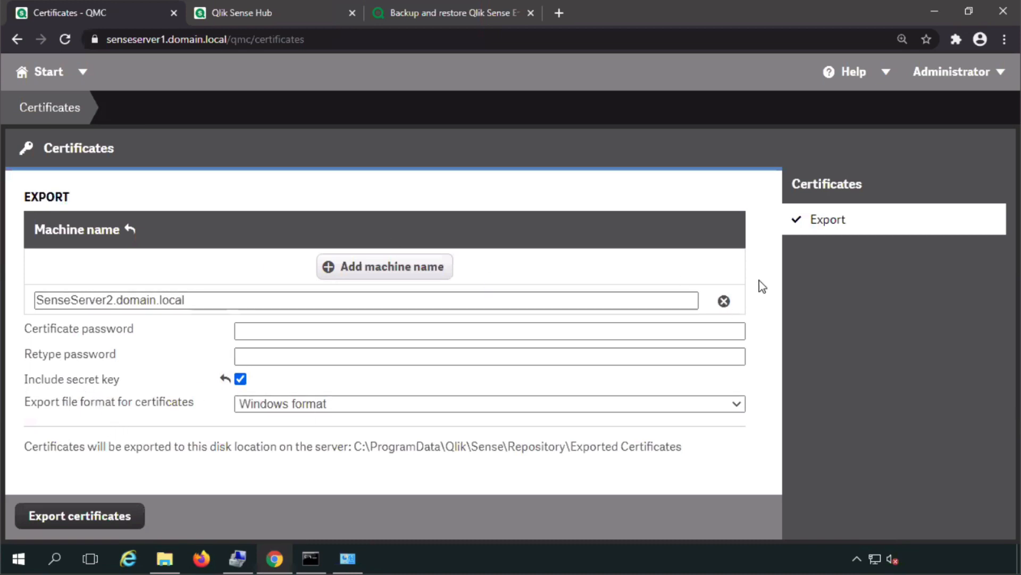
mouse_move(205, 391)
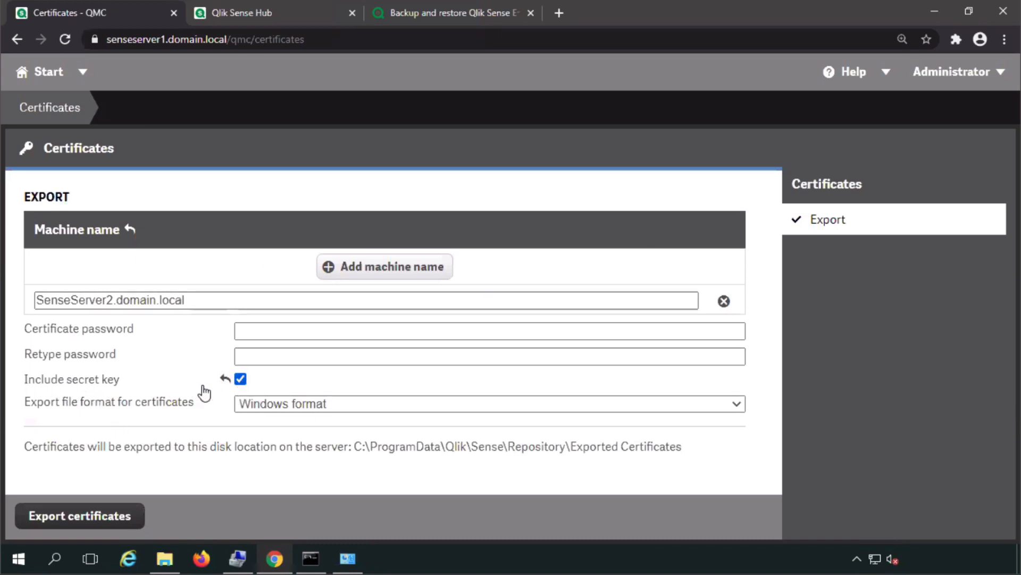
mouse_move(627, 263)
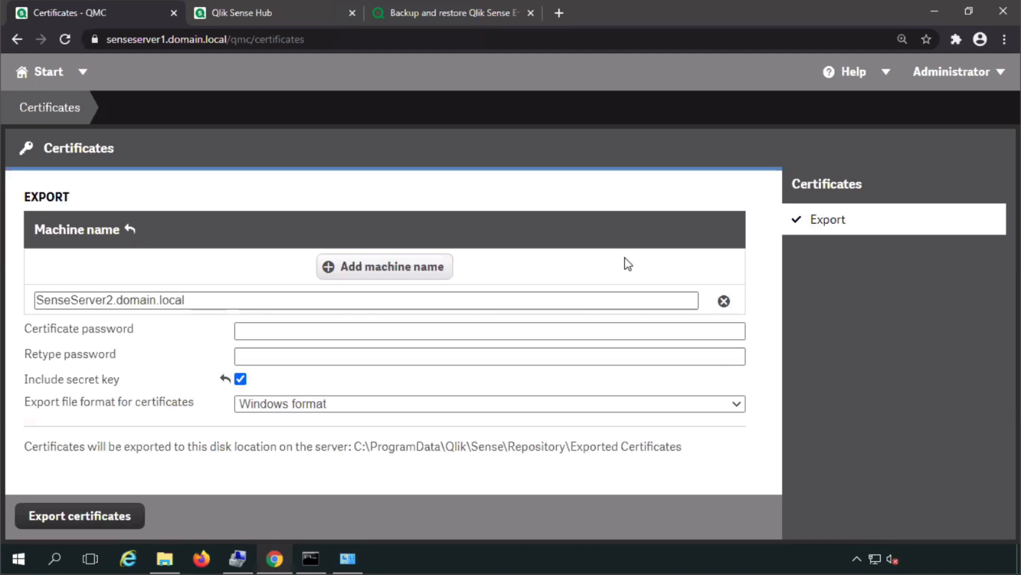
mouse_move(213, 332)
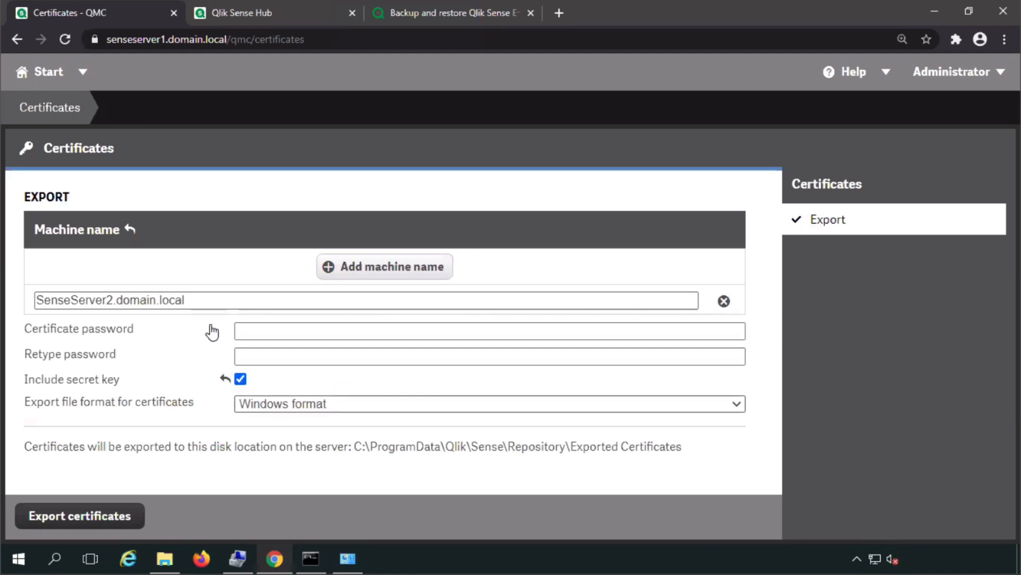
mouse_move(303, 381)
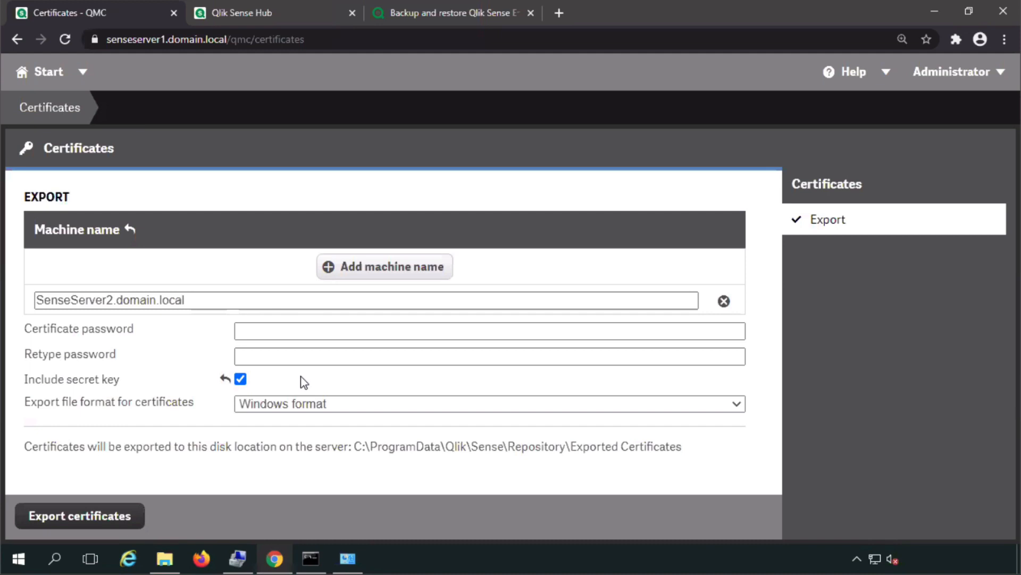
mouse_move(301, 442)
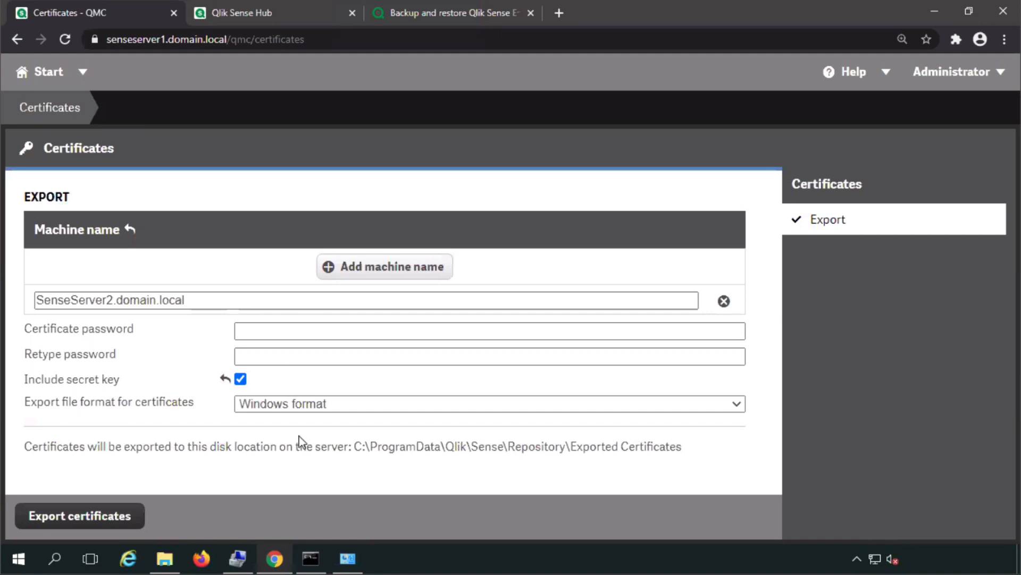
mouse_move(307, 449)
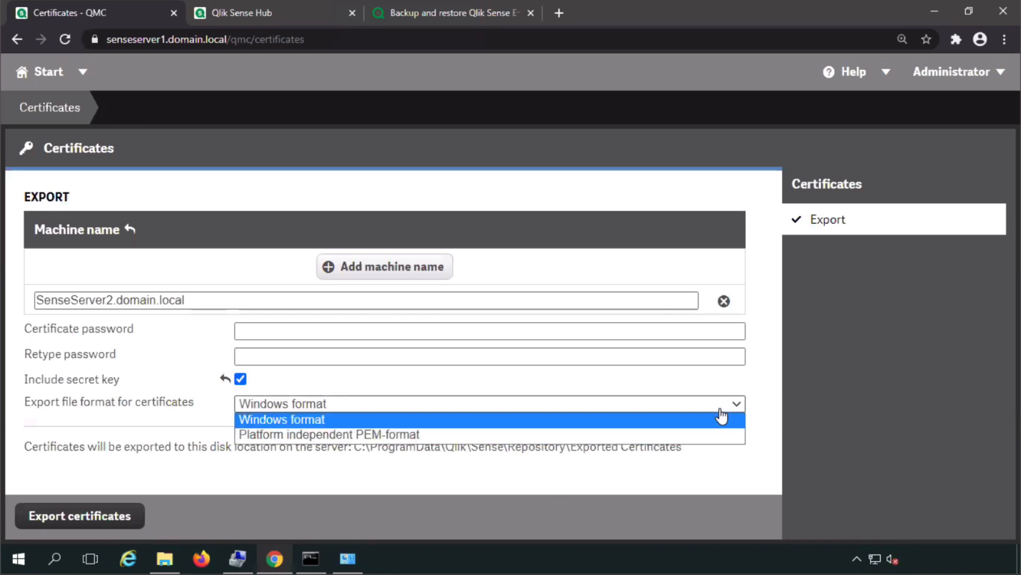
click(281, 419)
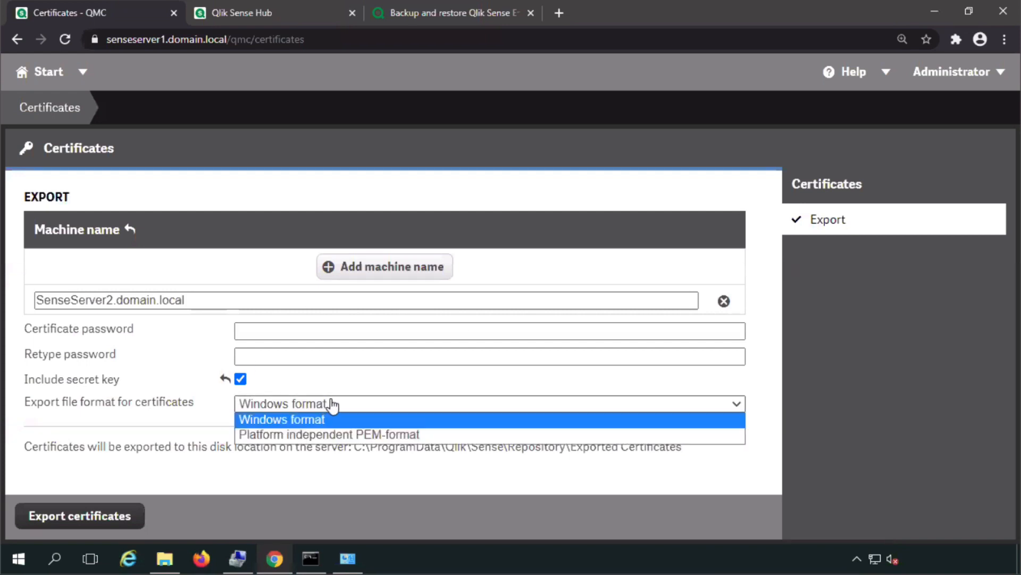
mouse_move(446, 434)
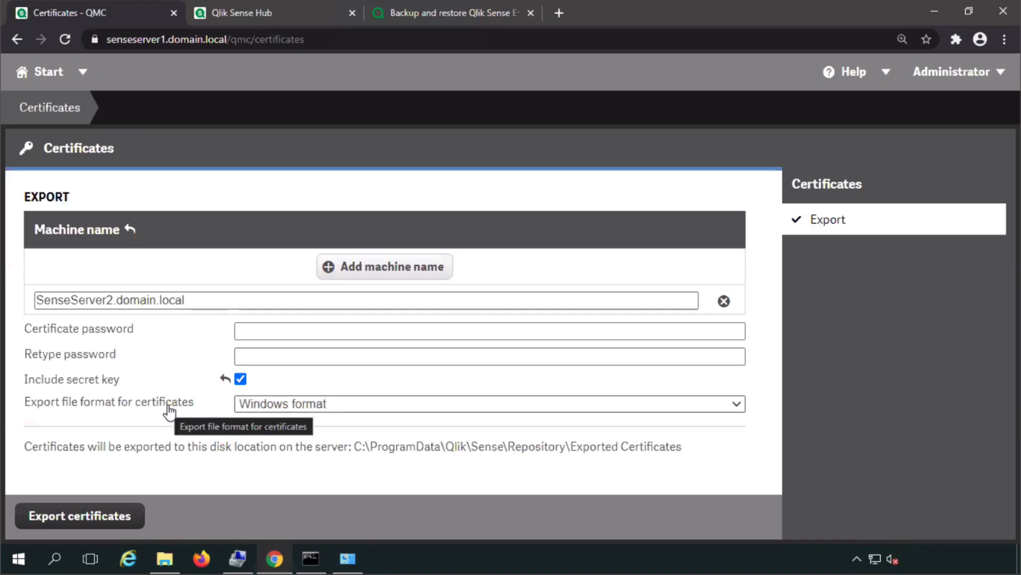
mouse_move(71, 420)
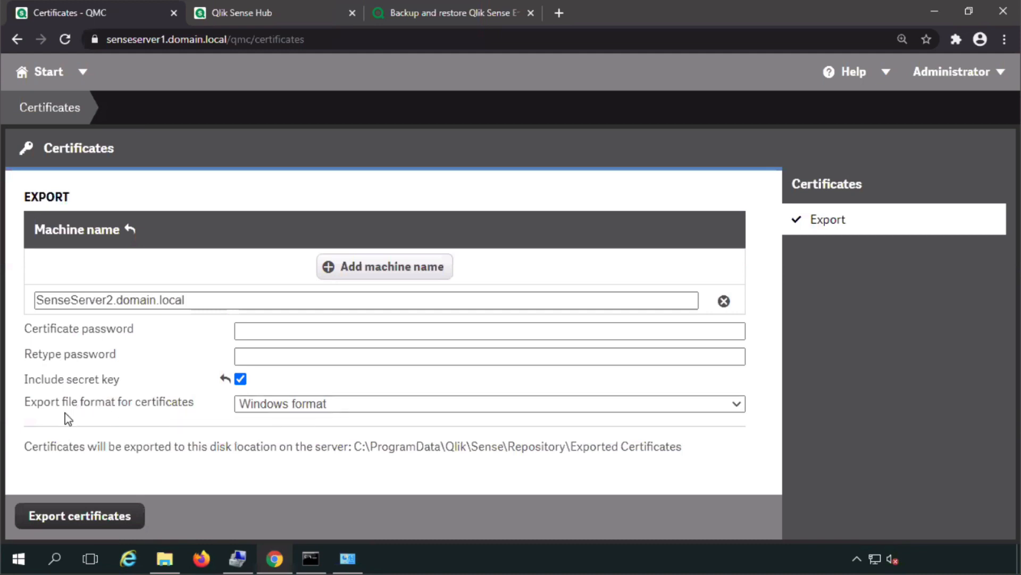
mouse_move(176, 415)
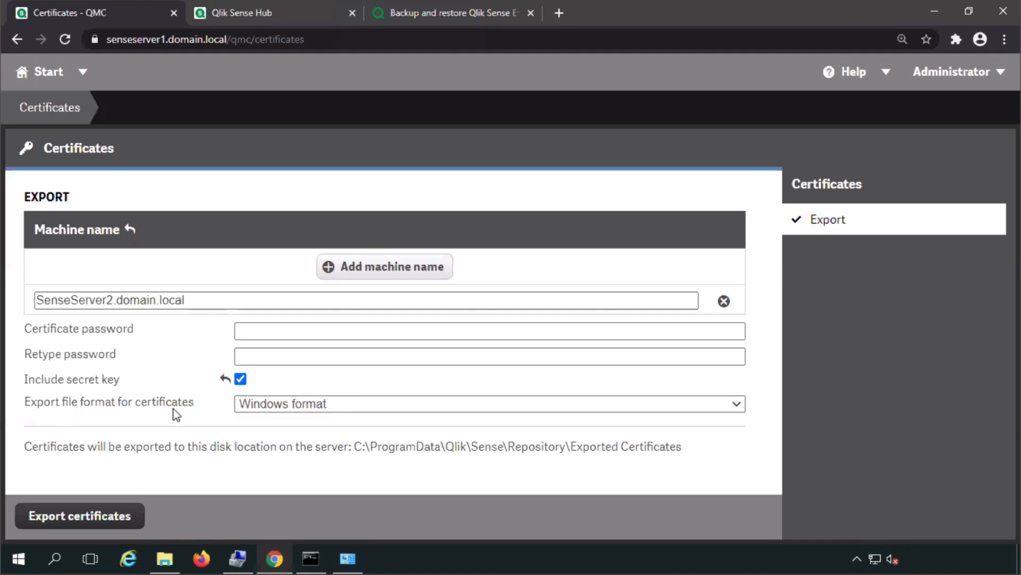
mouse_move(749, 328)
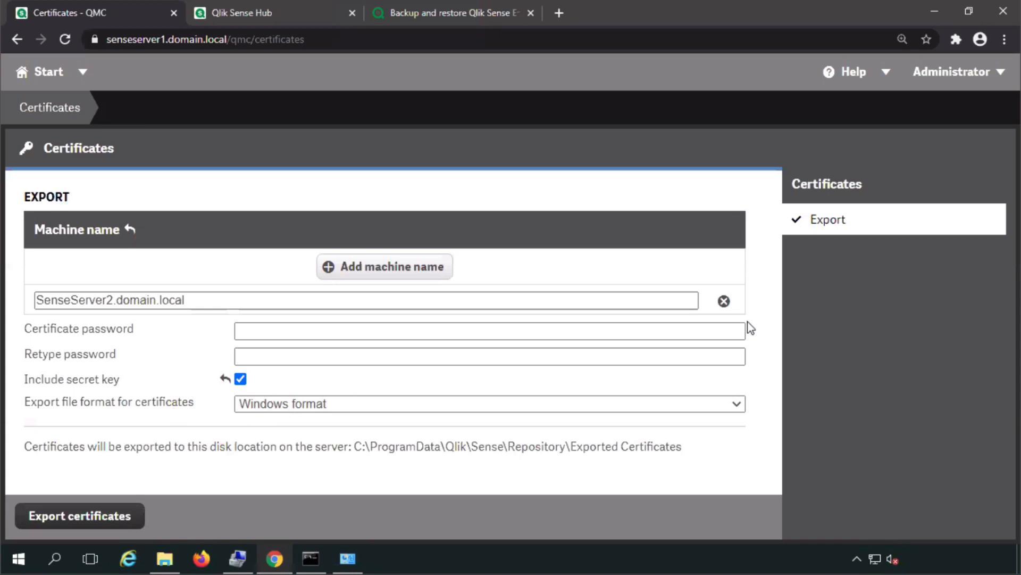
mouse_move(362, 474)
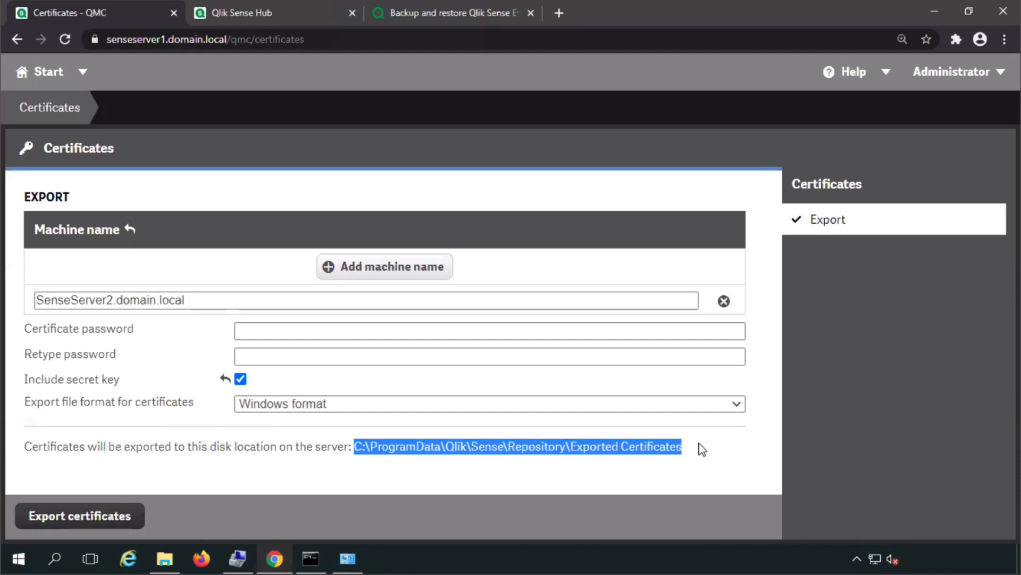
mouse_move(514, 426)
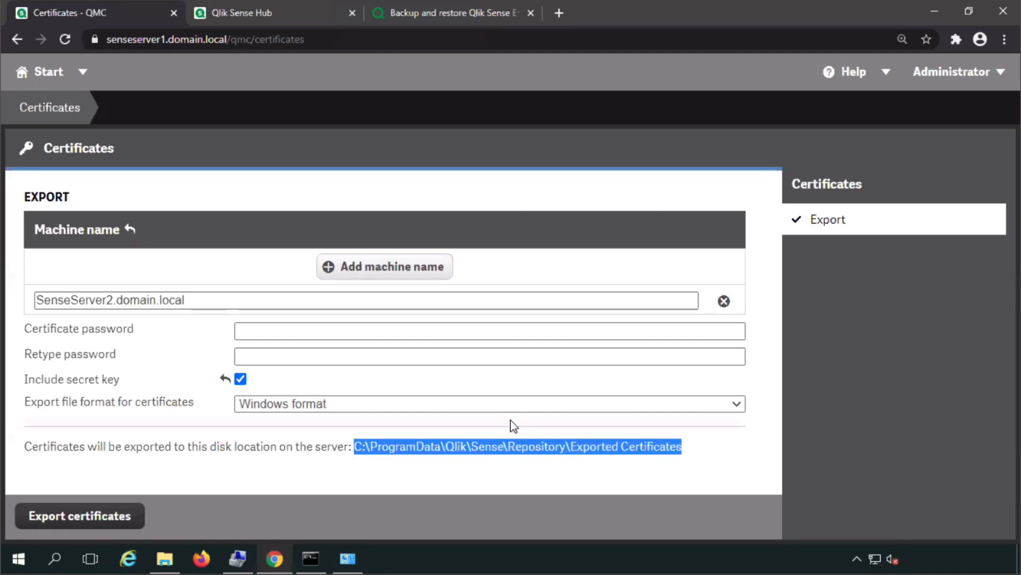
click(358, 446)
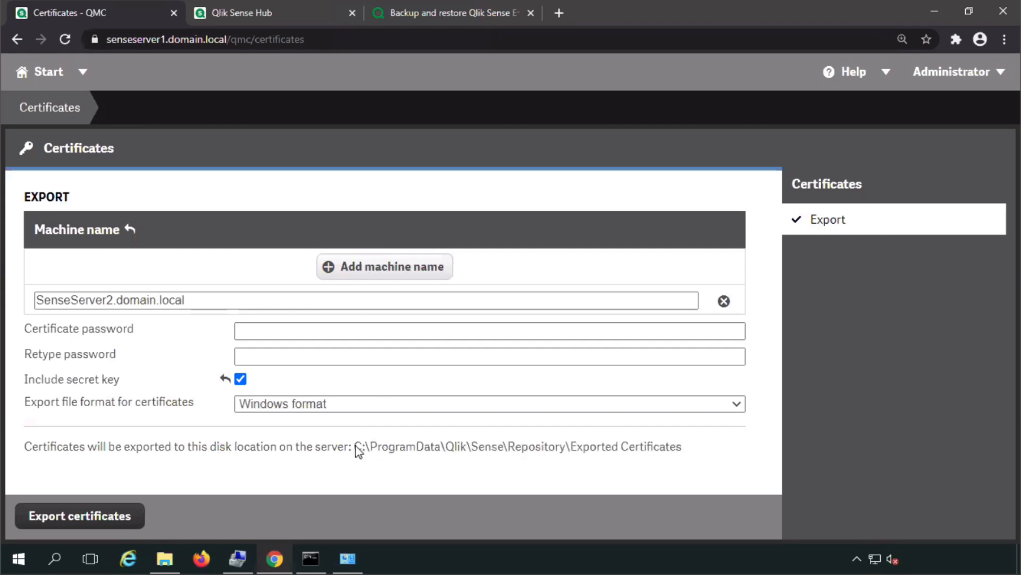
mouse_move(355, 449)
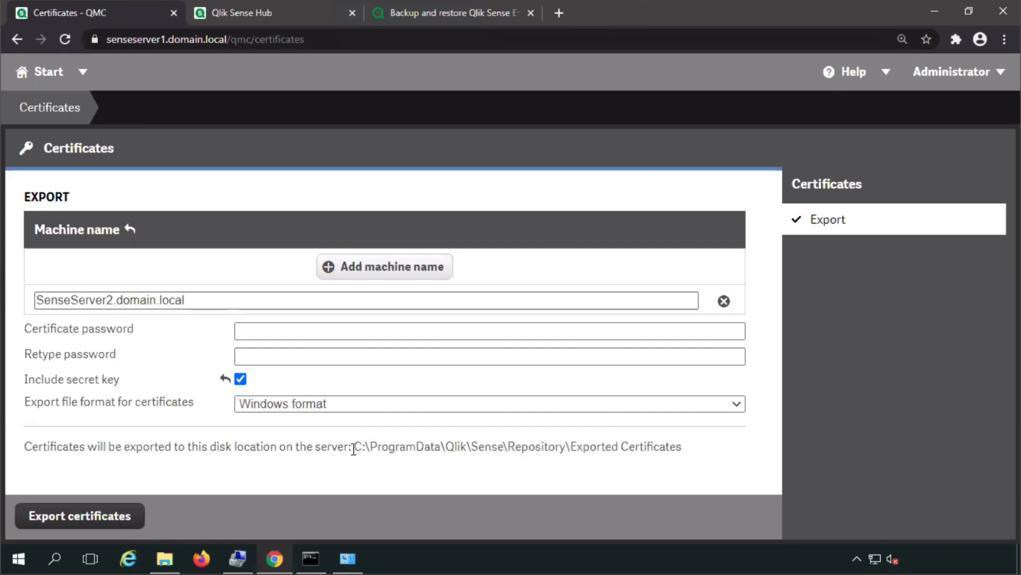
mouse_move(333, 39)
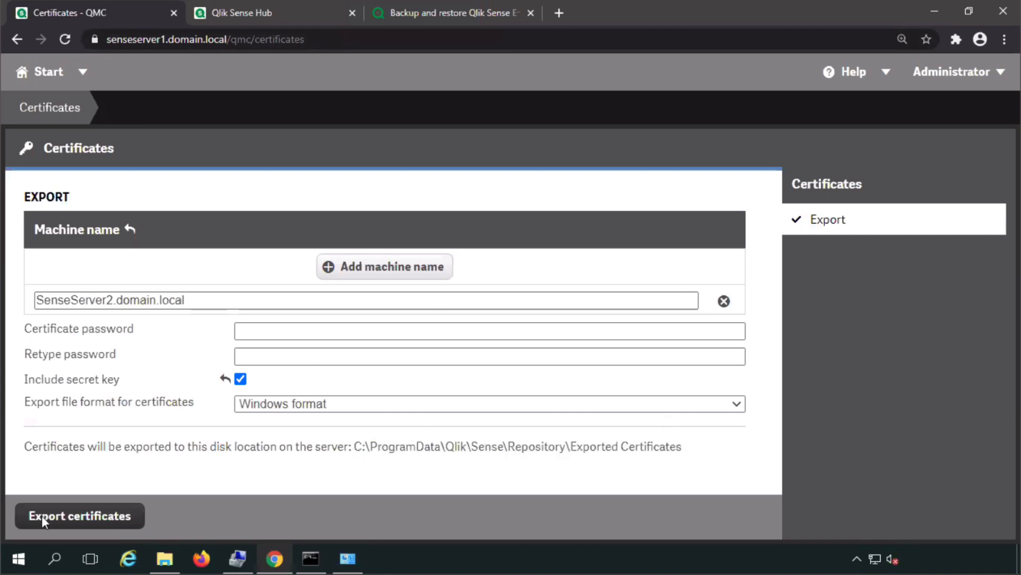
mouse_move(664, 484)
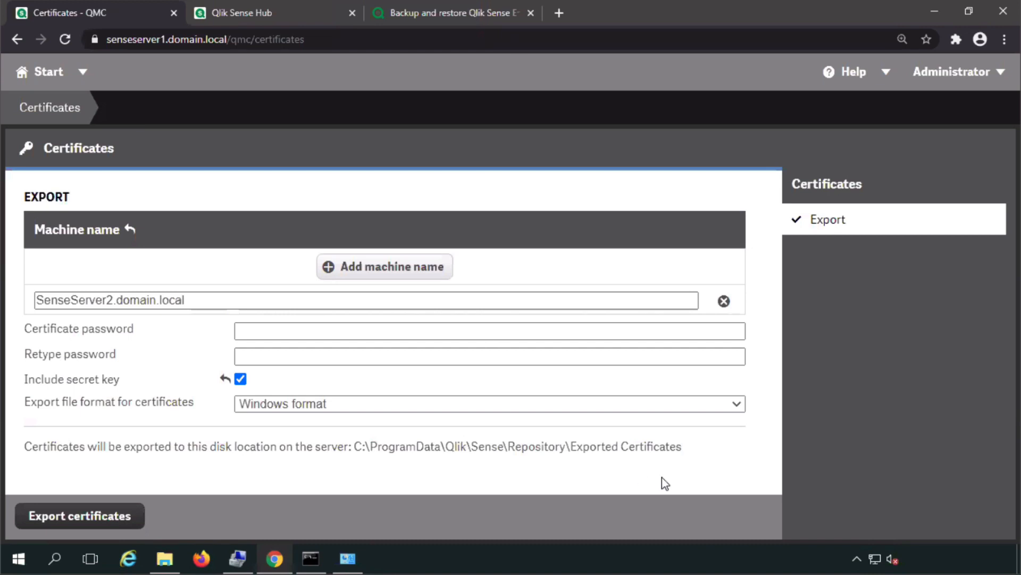
mouse_move(98, 507)
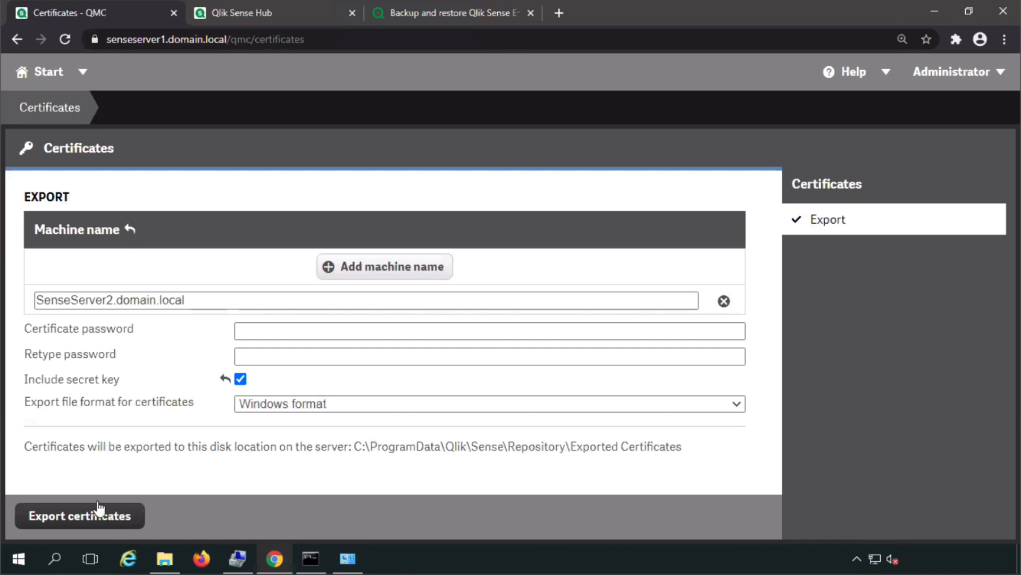
Step: Export the certificates and check the SenseServer2.domain.local folder under Exported Certificates
click(79, 515)
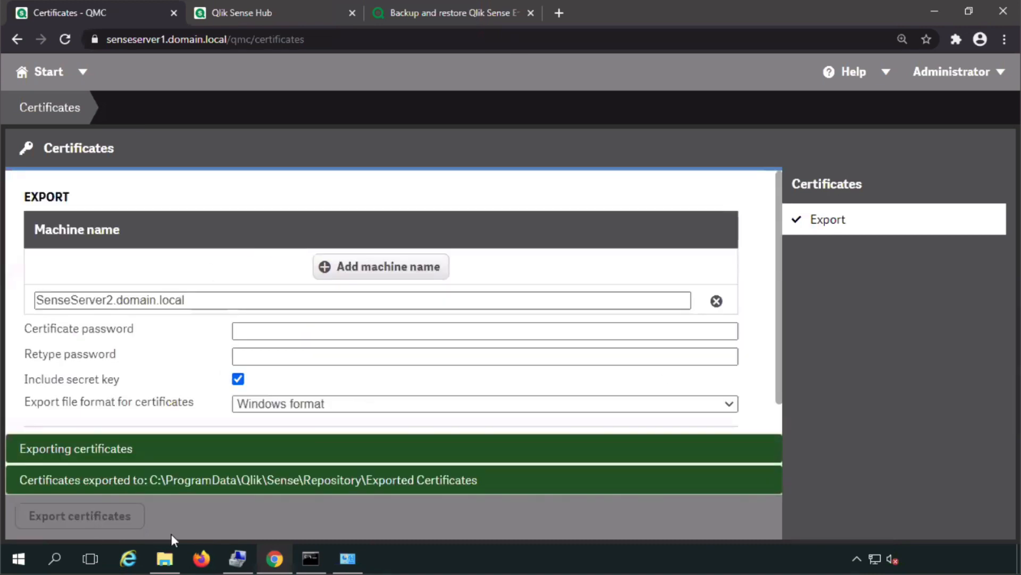
click(163, 559)
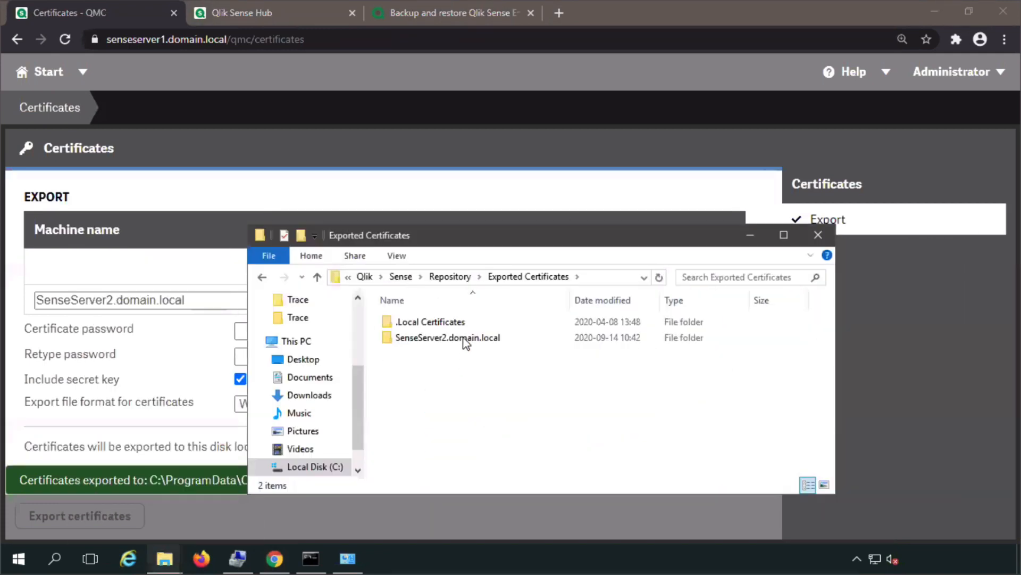
click(448, 337)
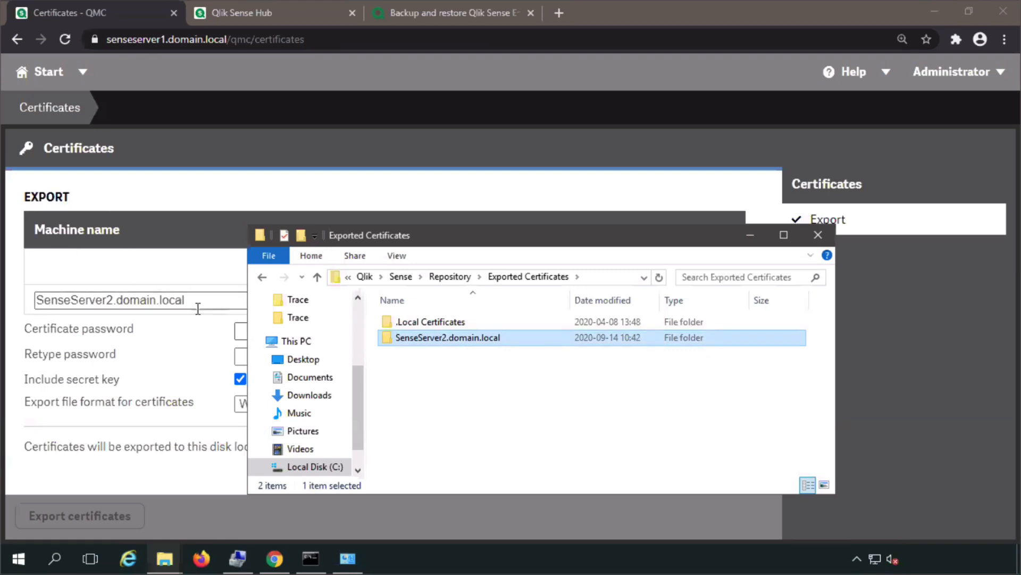
double_click(448, 338)
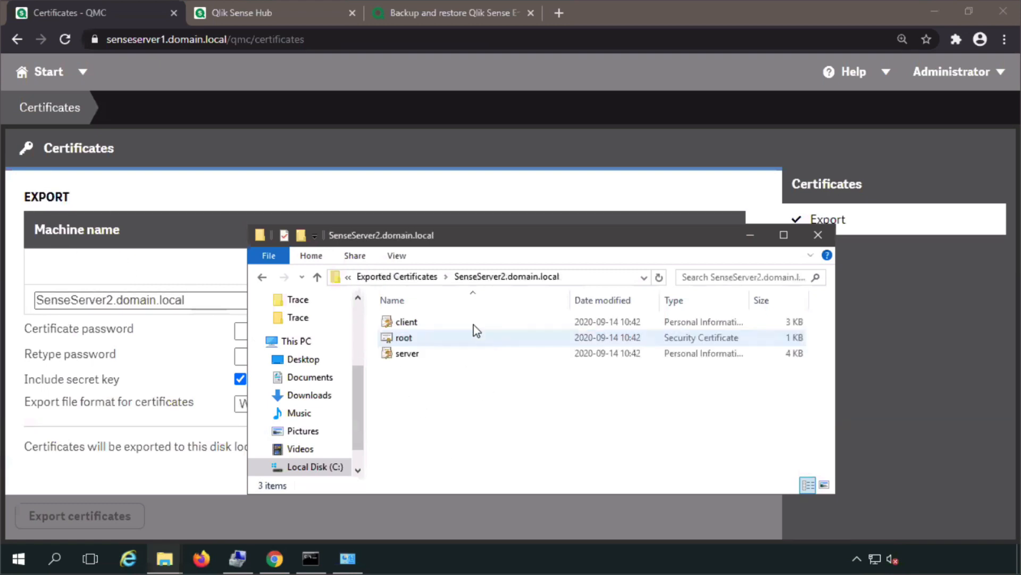
mouse_move(428, 357)
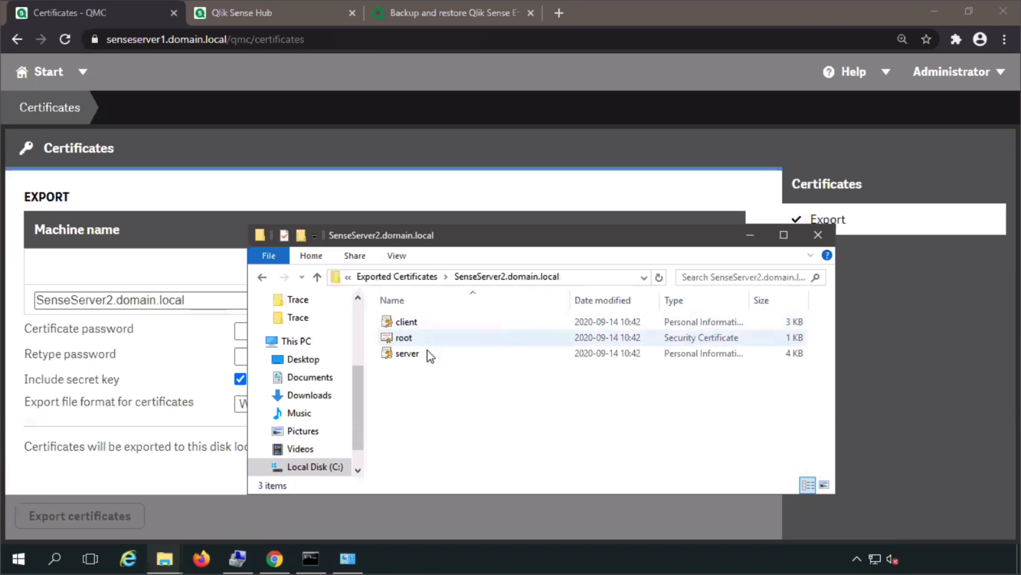
click(405, 321)
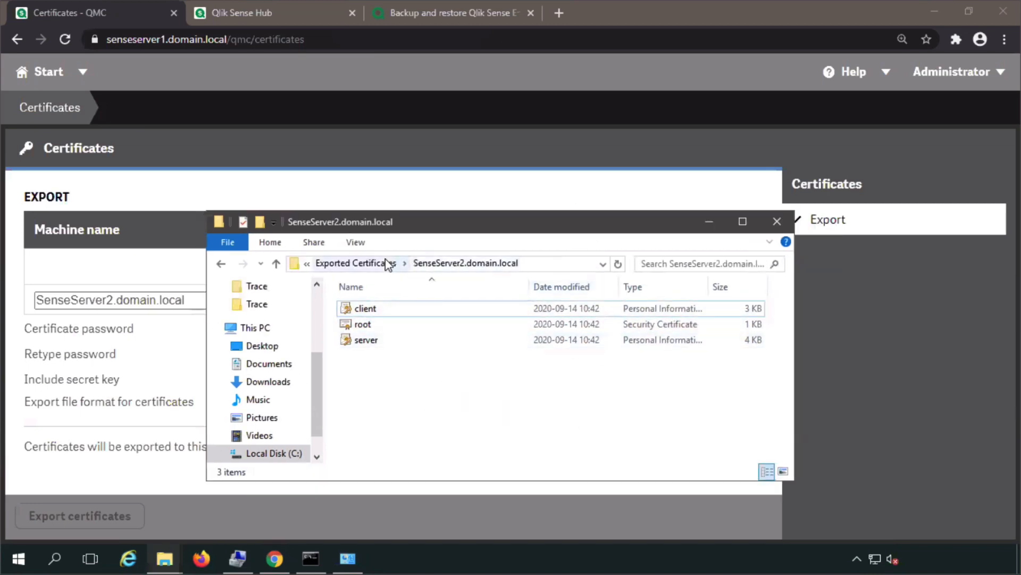
right_click(371, 323)
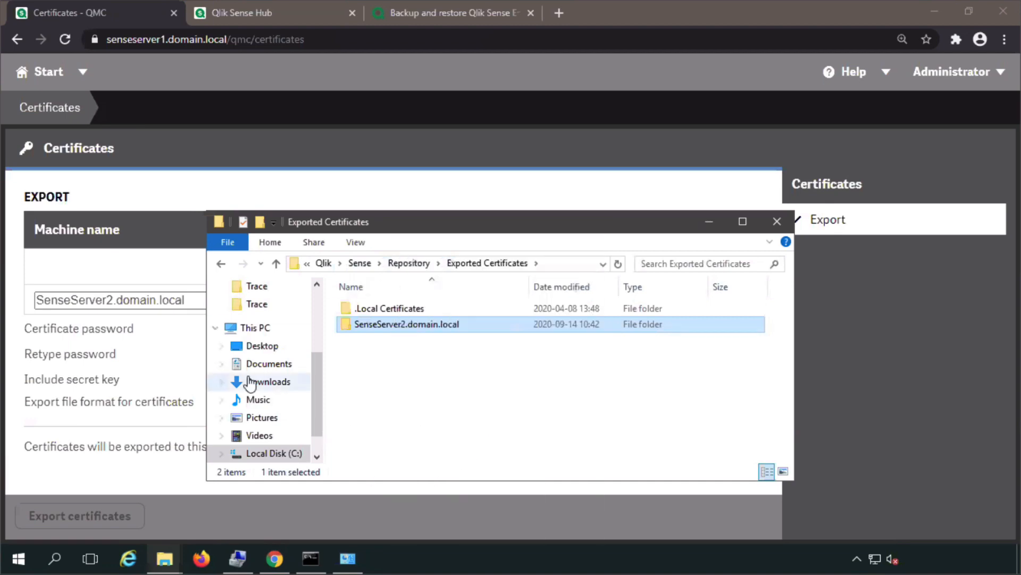
Step: Browse to C:\Share and bring up actions for the empty Backup folder
click(274, 453)
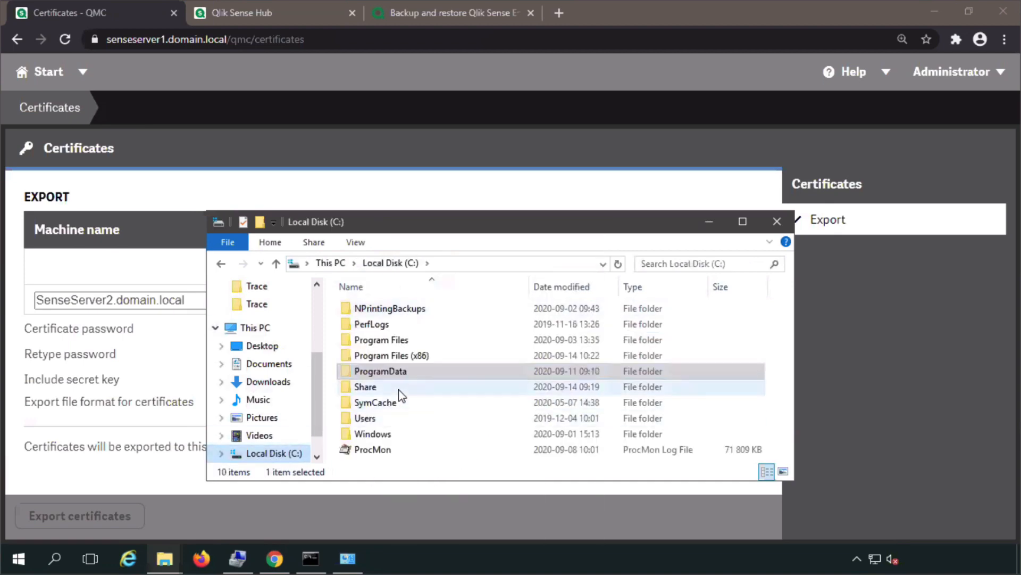
double_click(365, 386)
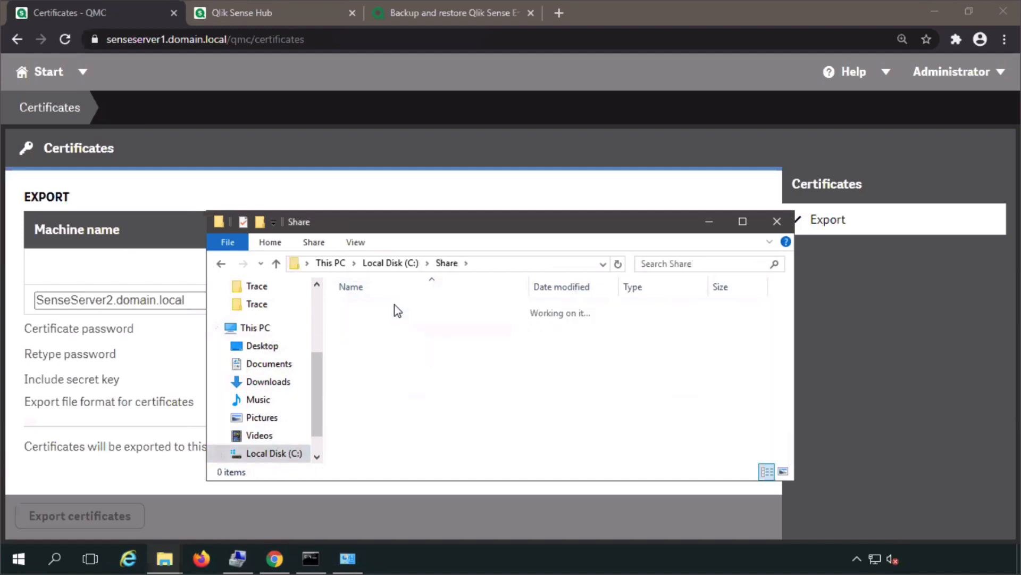
right_click(397, 312)
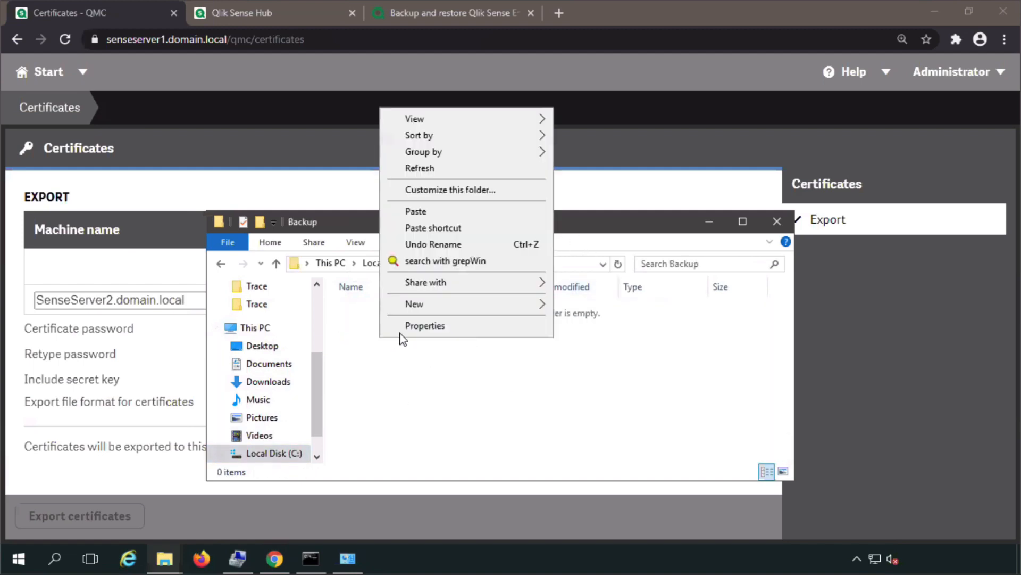
right_click(377, 308)
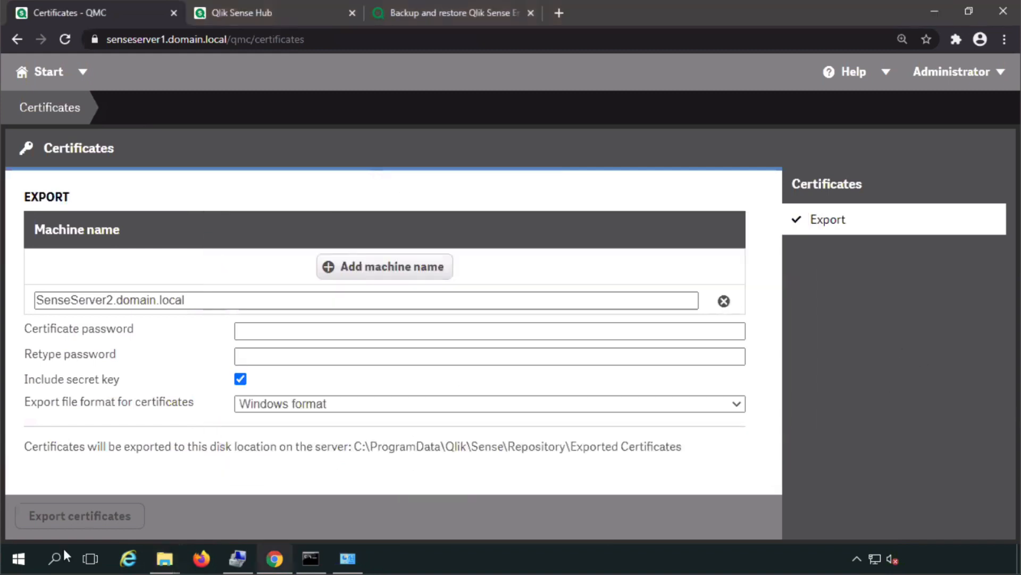
mouse_move(812, 431)
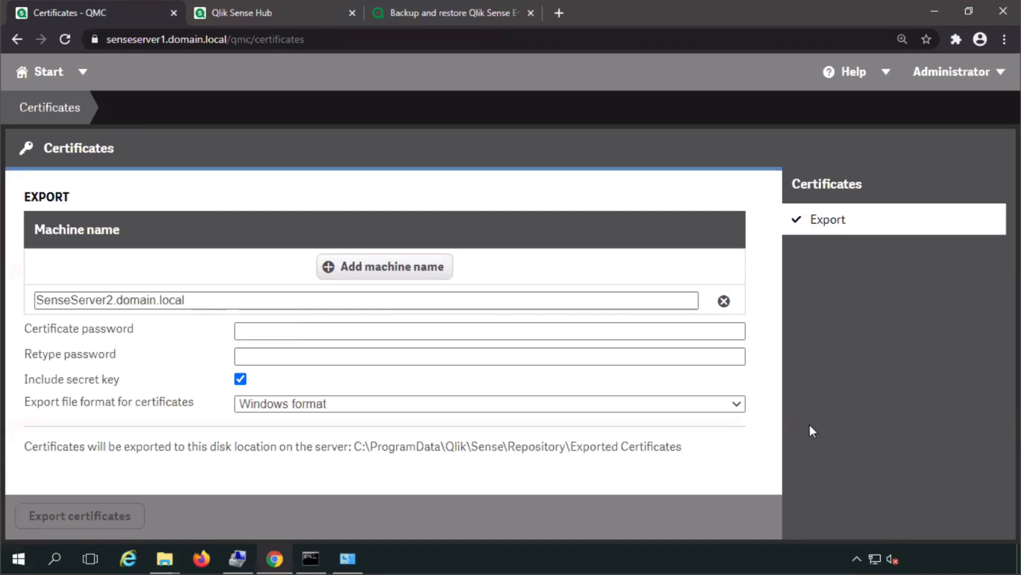
mouse_move(908, 382)
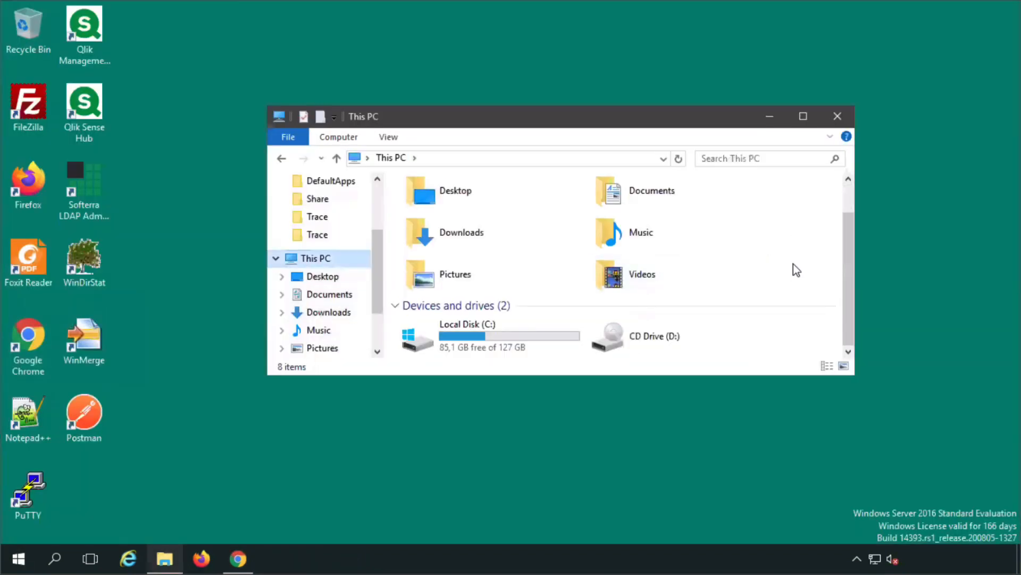
Step: Run mmc.exe from System32 as a different user, reaching the credentials prompt
double_click(467, 335)
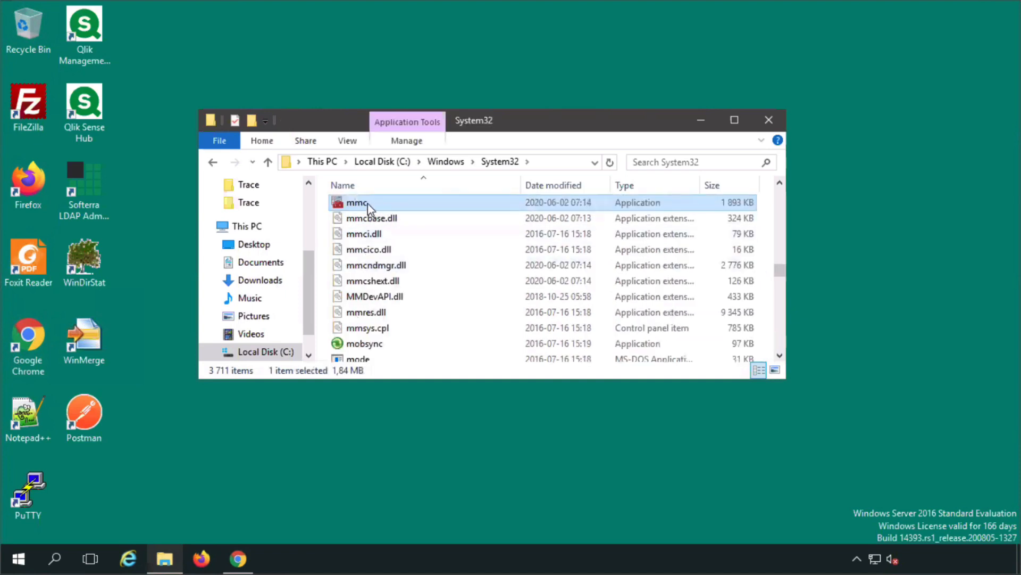
right_click(358, 202)
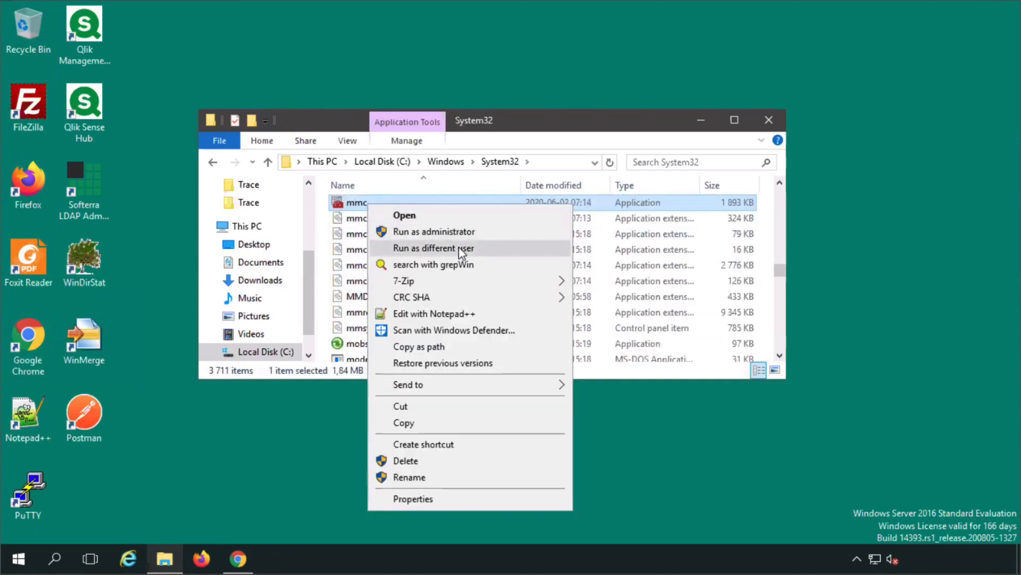
click(434, 249)
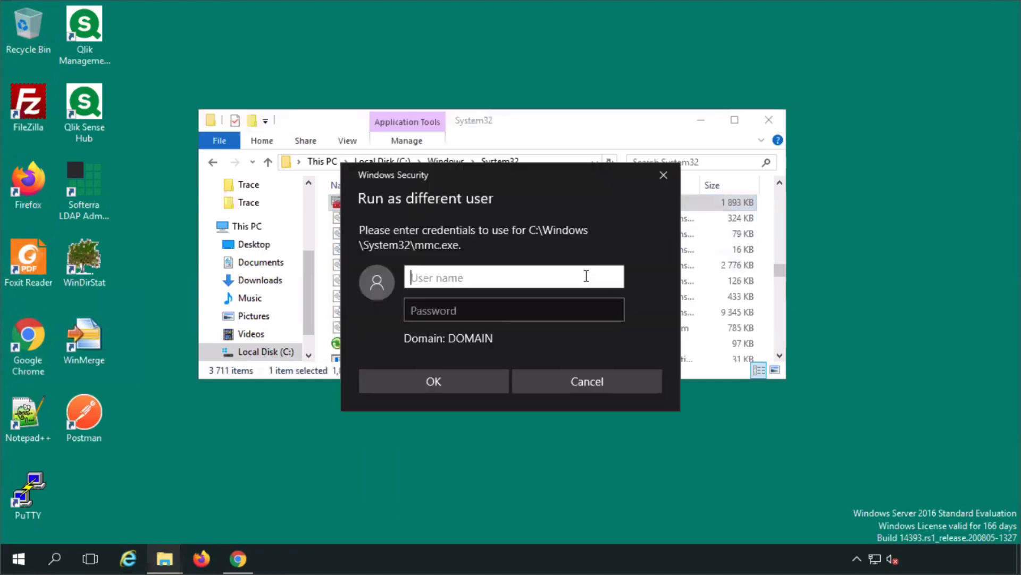
click(433, 381)
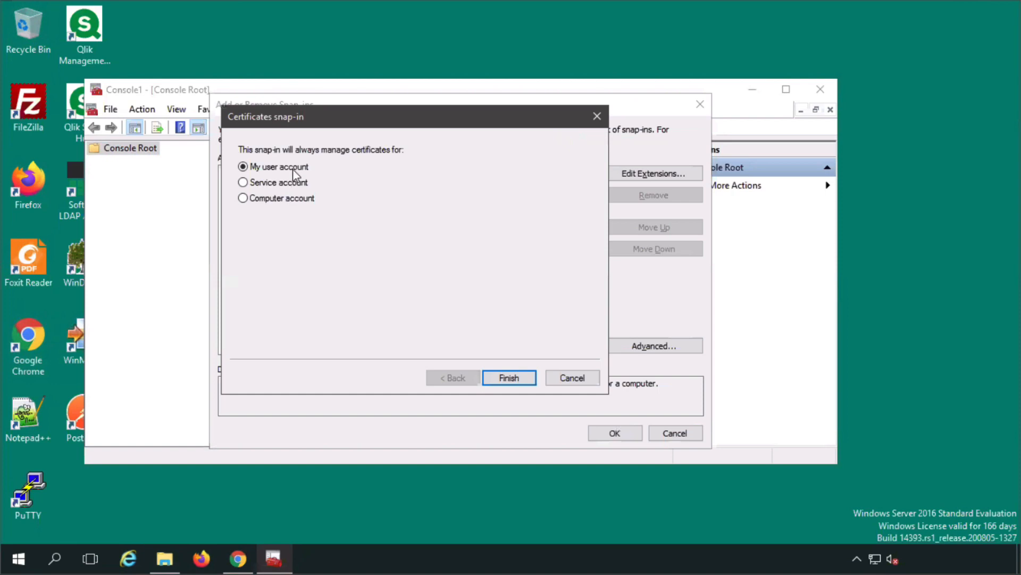
mouse_move(481, 343)
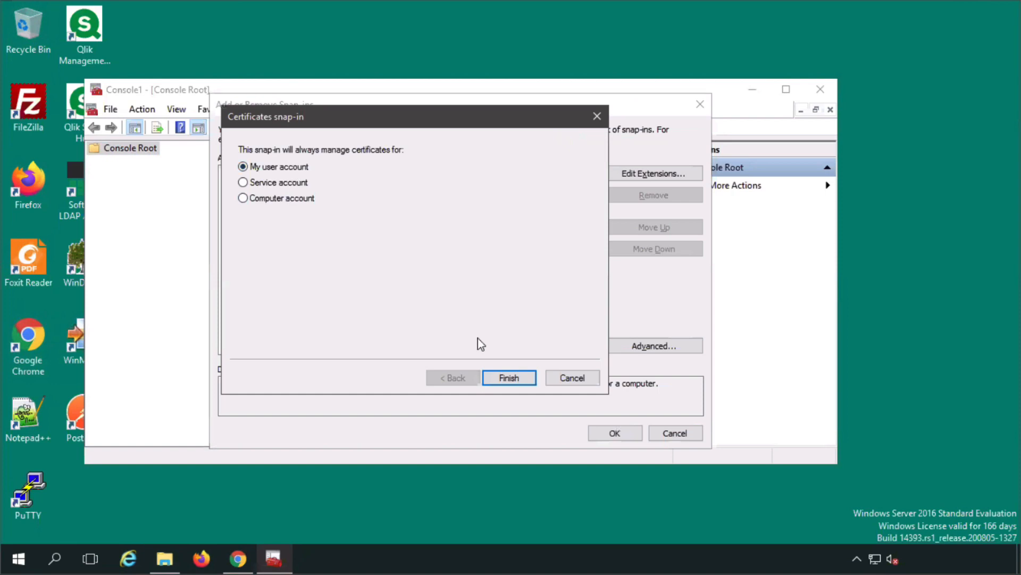
mouse_move(509, 377)
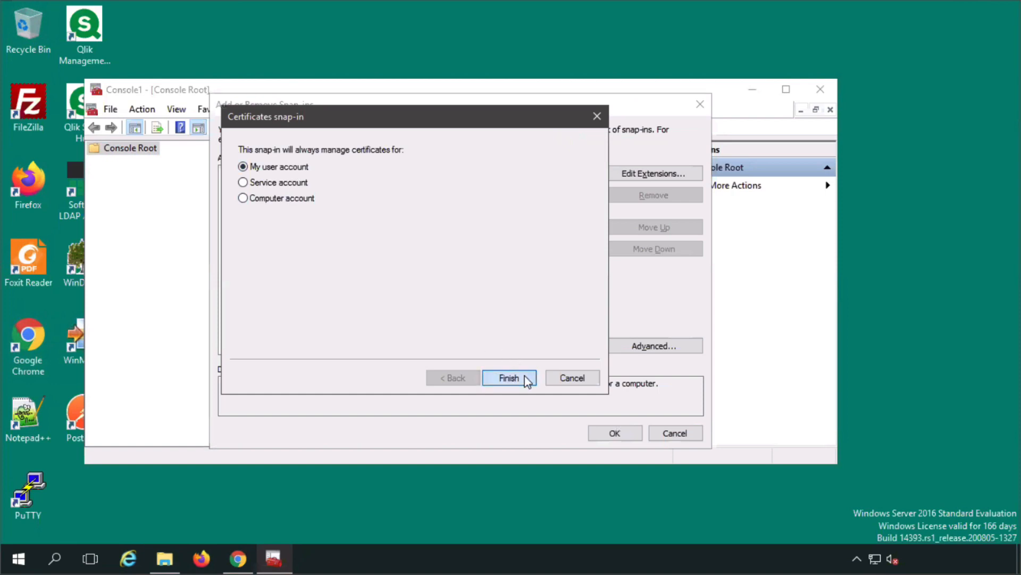
mouse_move(262, 218)
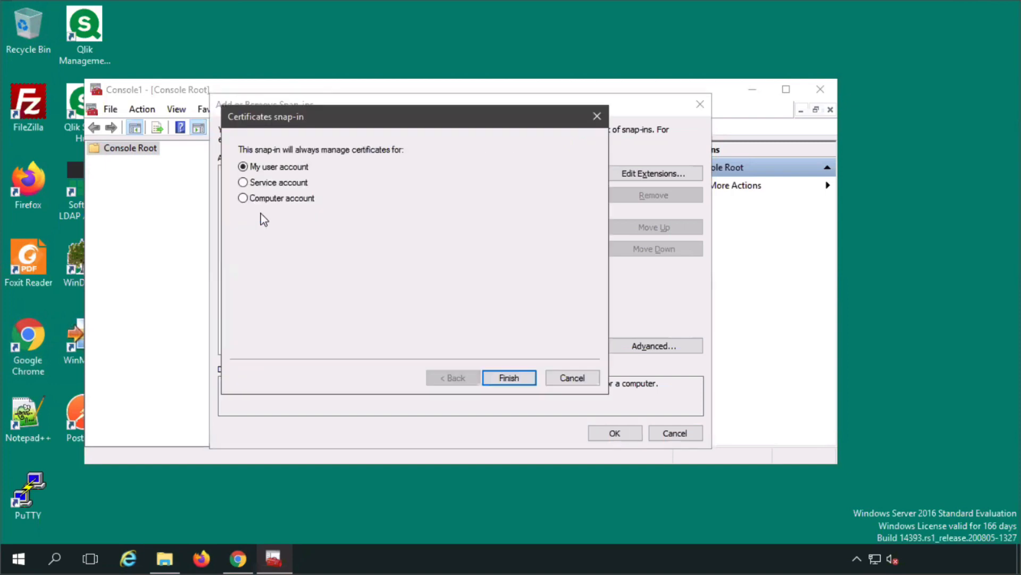
Step: Have the Certificates snap-in manage the Computer account's certificates
click(243, 198)
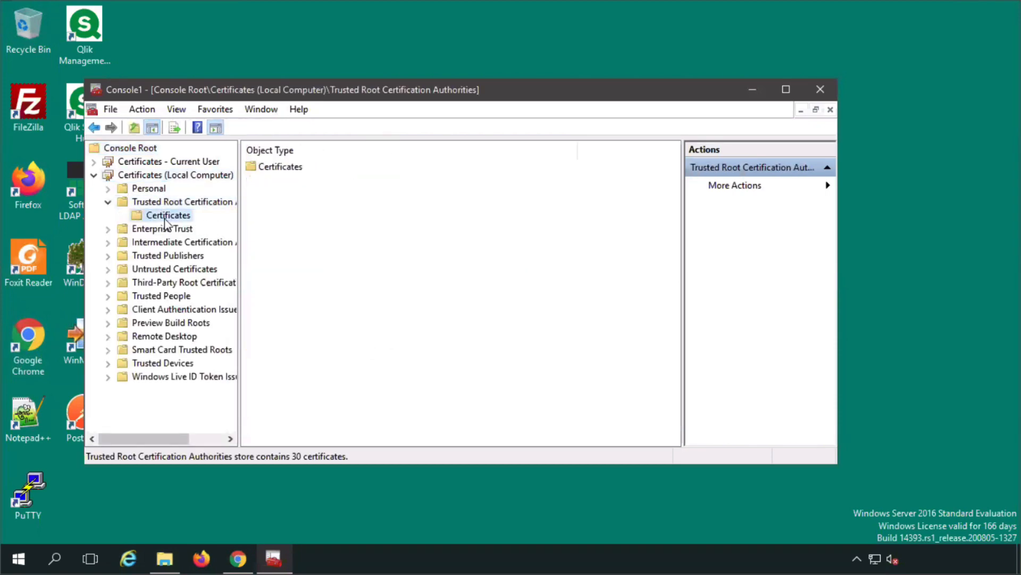
Step: Select the SenseServer1.domain.local-CA certificate in the Trusted Root Certification Authorities store
click(167, 215)
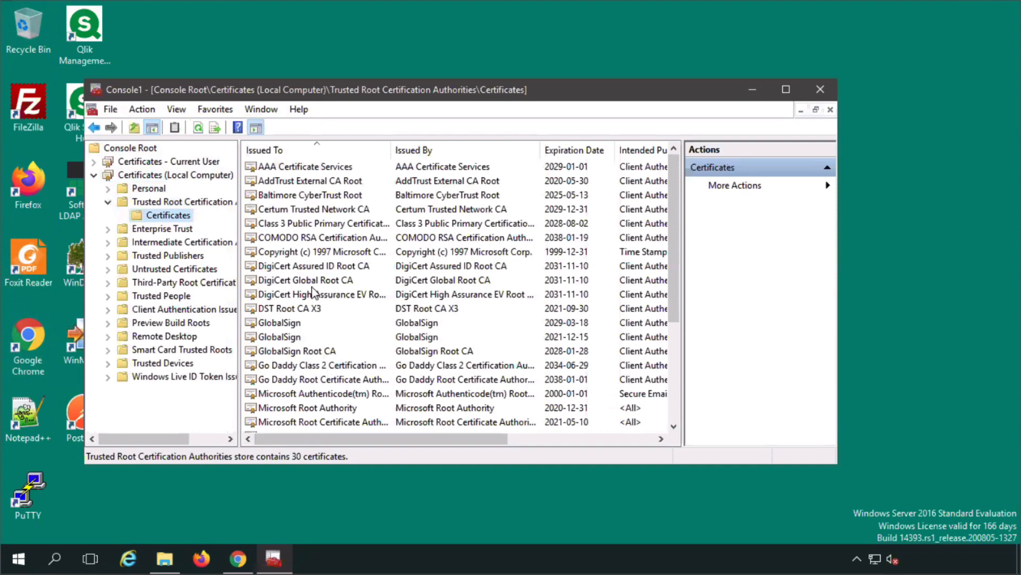
click(306, 280)
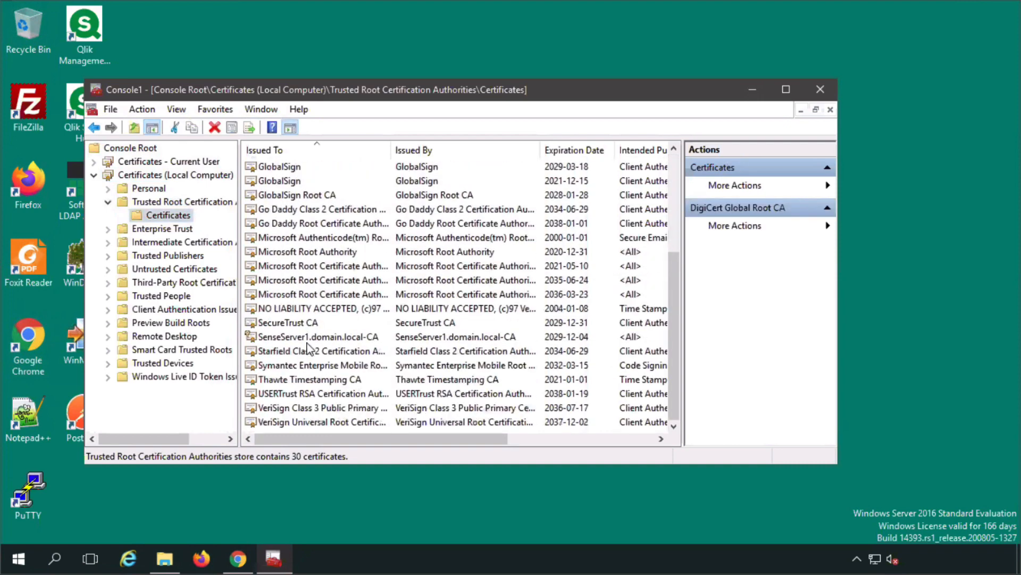
click(318, 337)
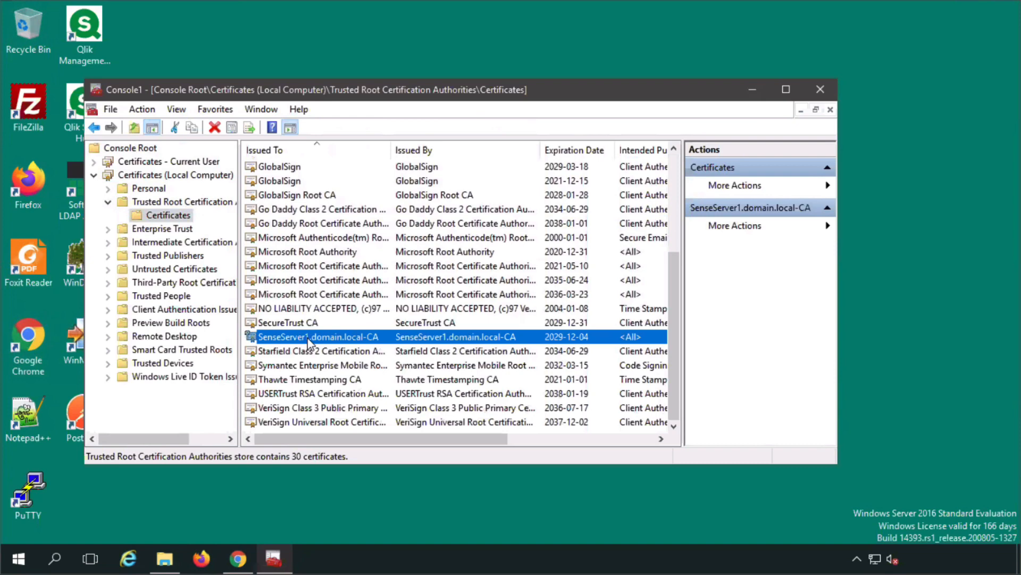
mouse_move(338, 352)
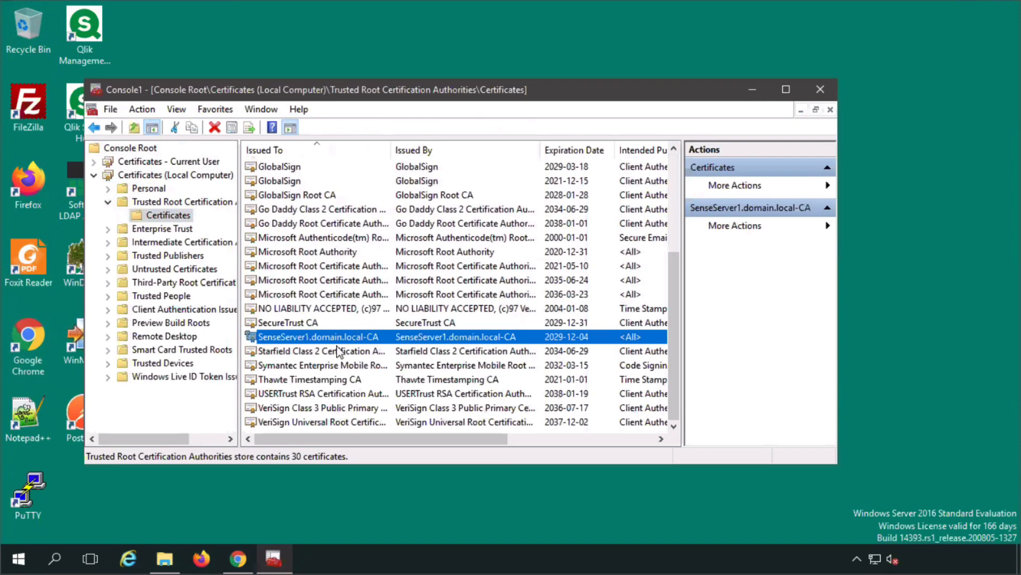
mouse_move(457, 370)
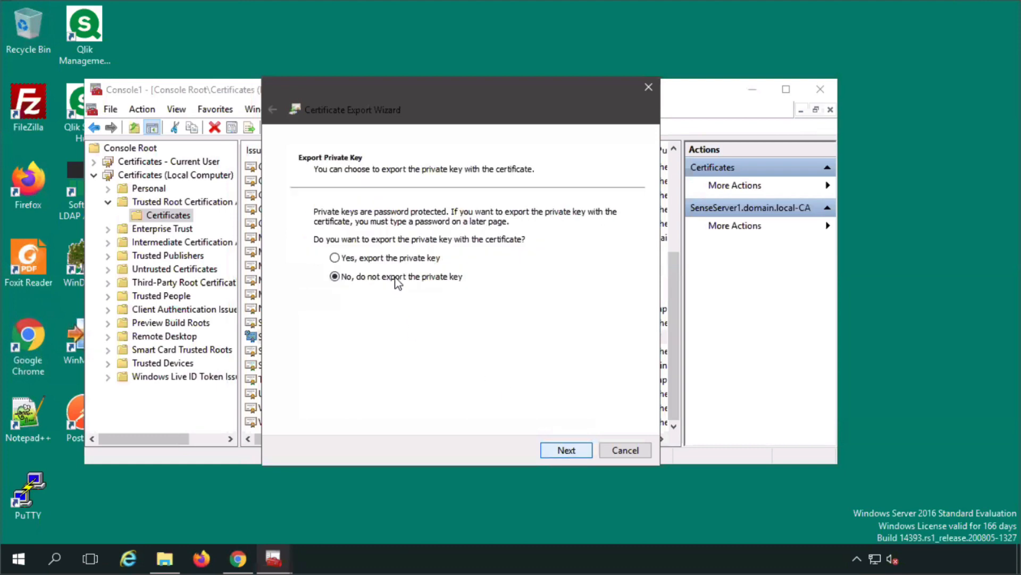
Step: Choose private-key export in PFX format with all extended properties and a password
click(335, 257)
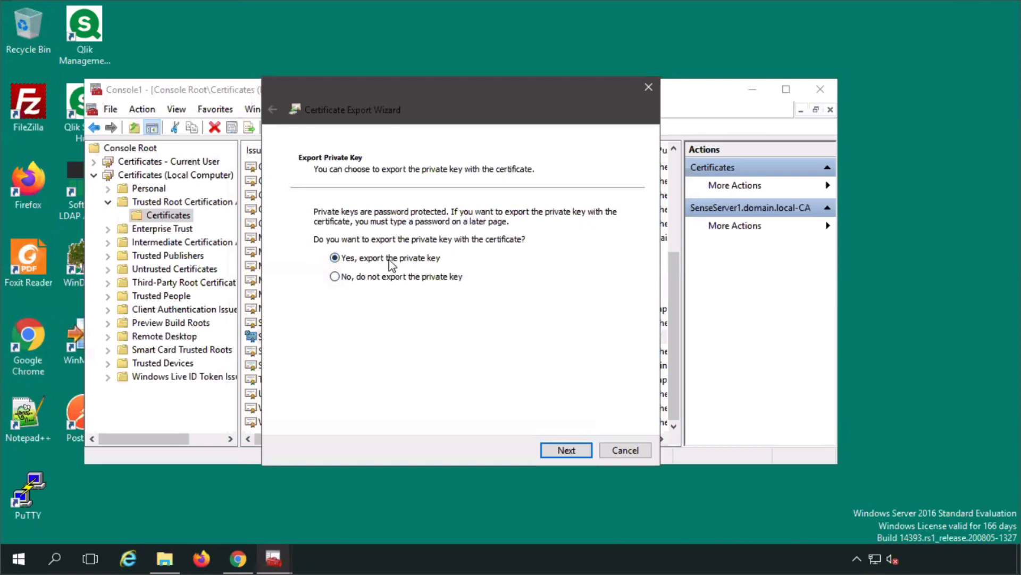
click(565, 449)
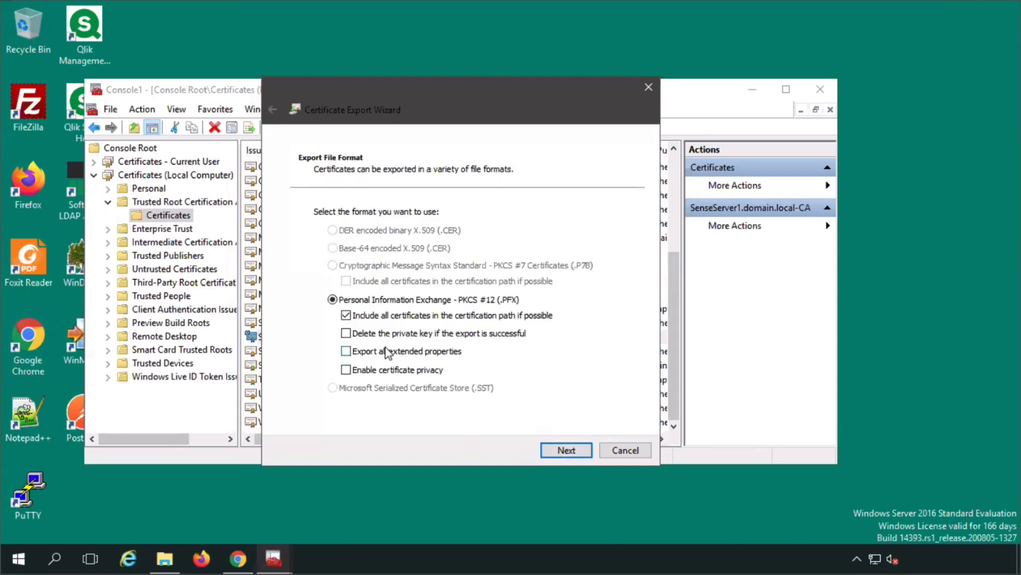
click(346, 350)
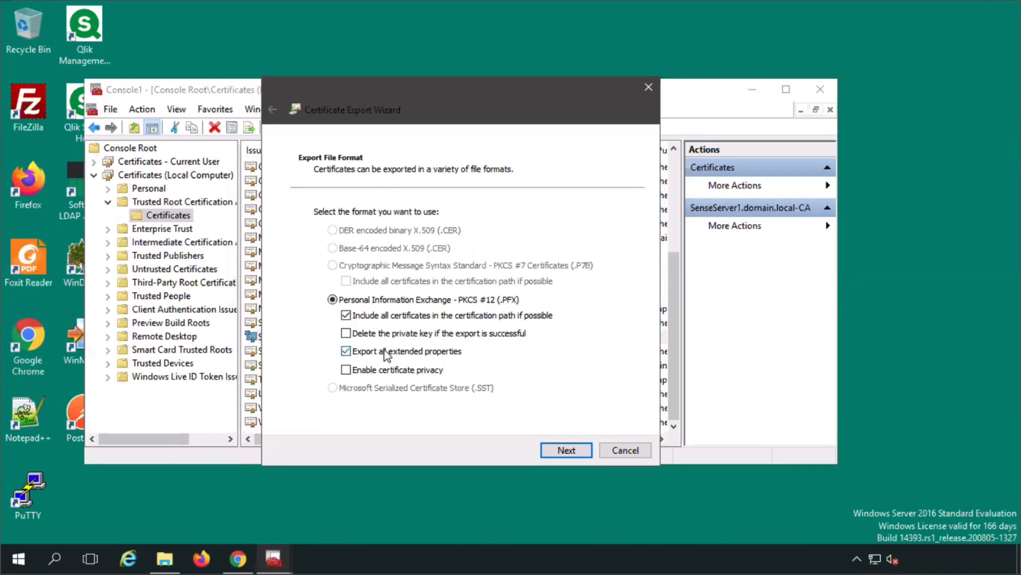
mouse_move(377, 375)
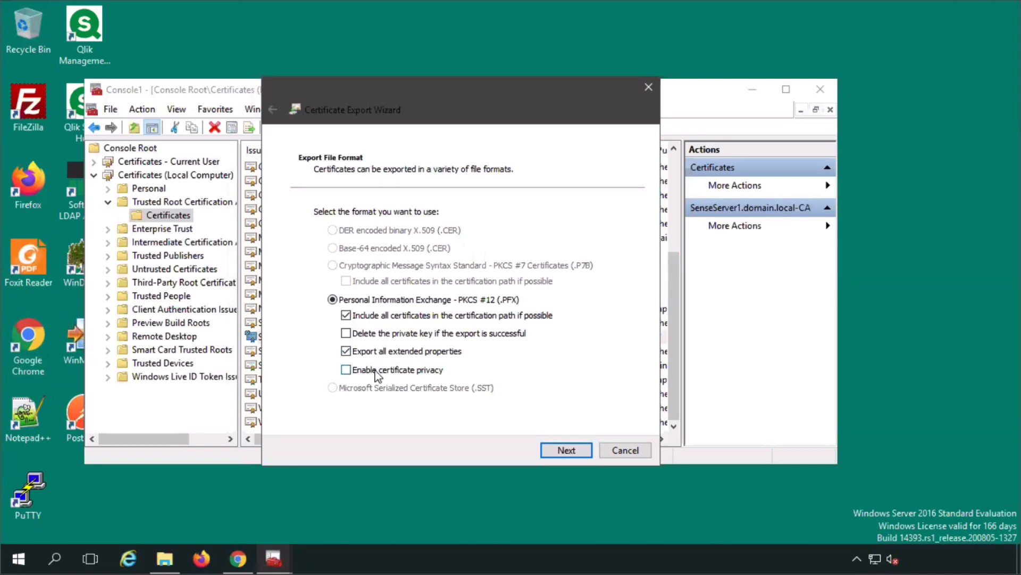
click(565, 449)
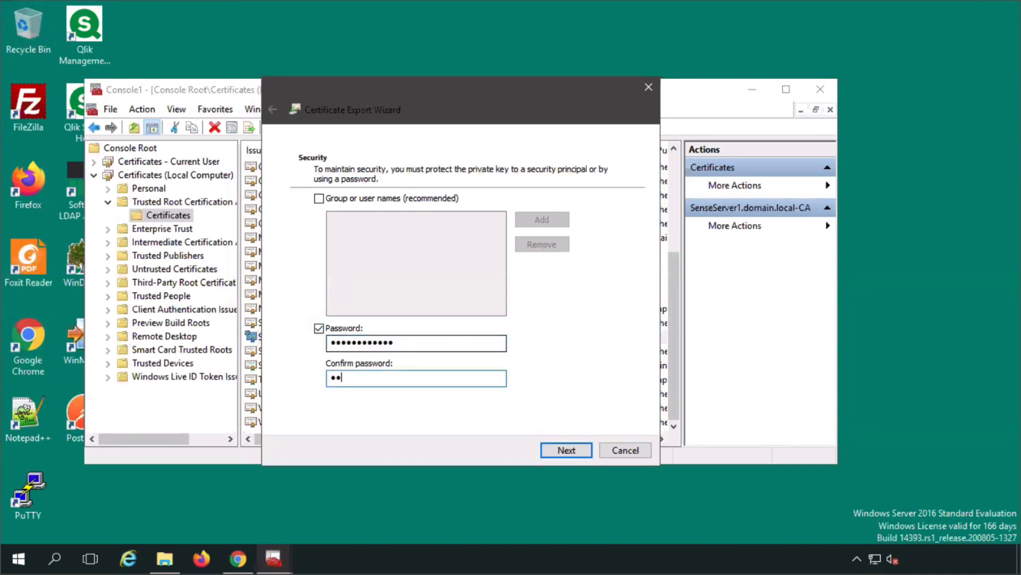
click(563, 450)
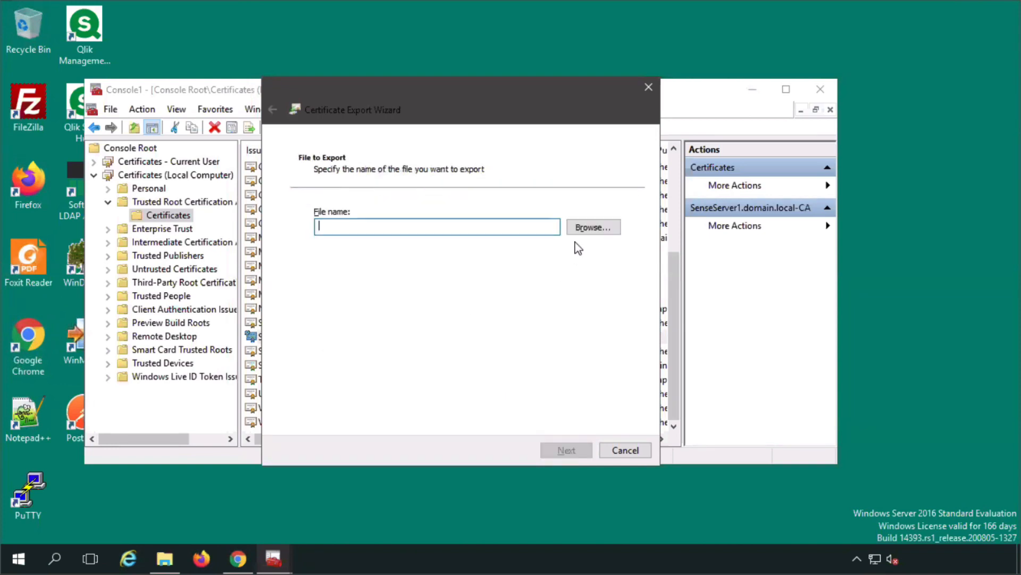
Step: Save the export as root.pfx in the Backup folder and finish the wizard
click(591, 227)
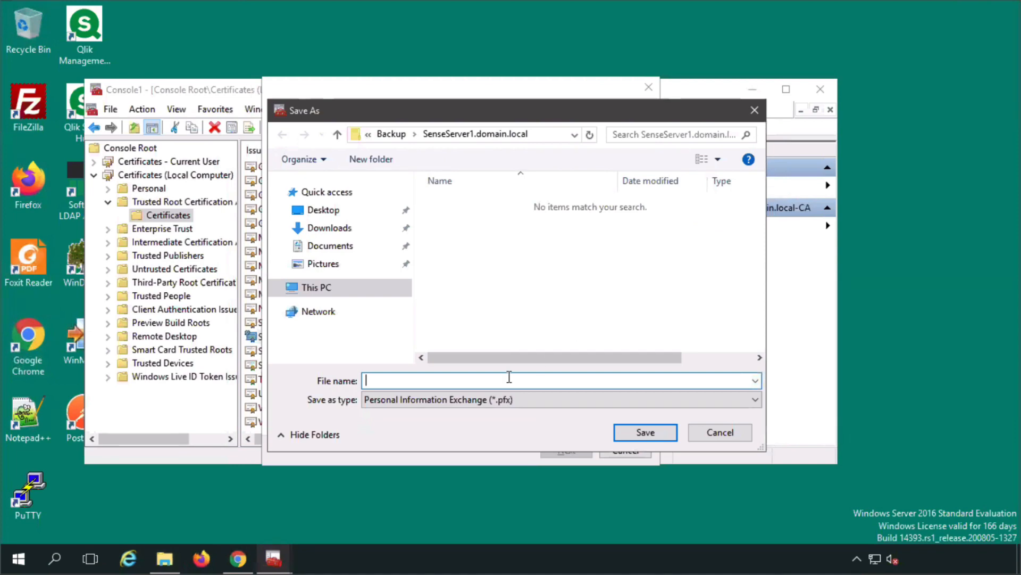
text(root)
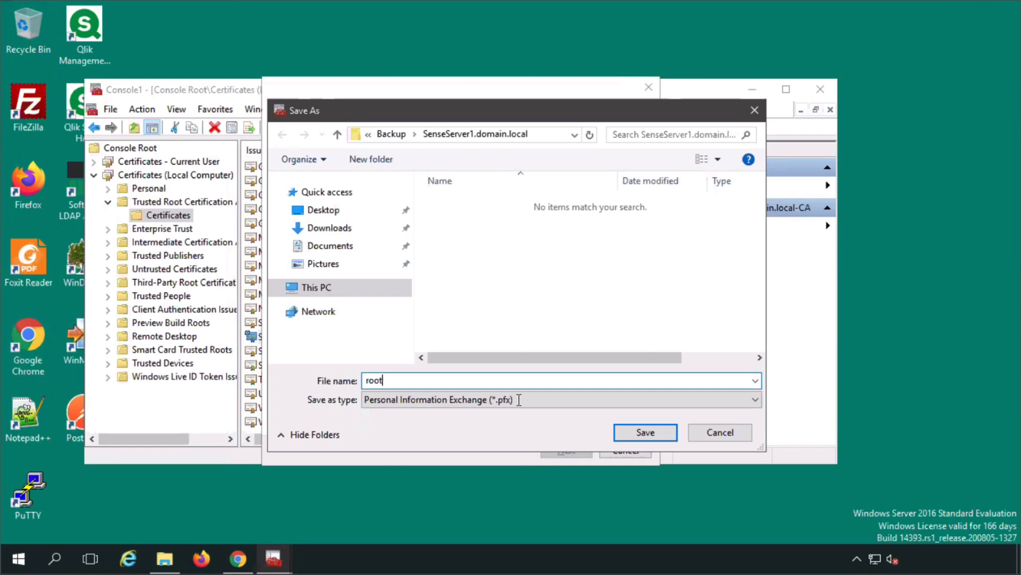
mouse_move(522, 404)
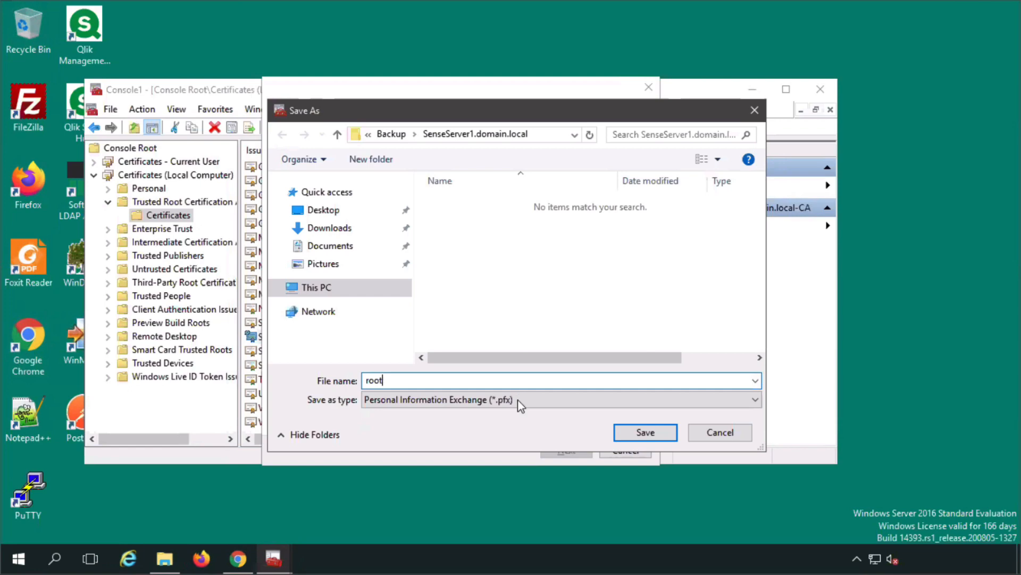
mouse_move(576, 440)
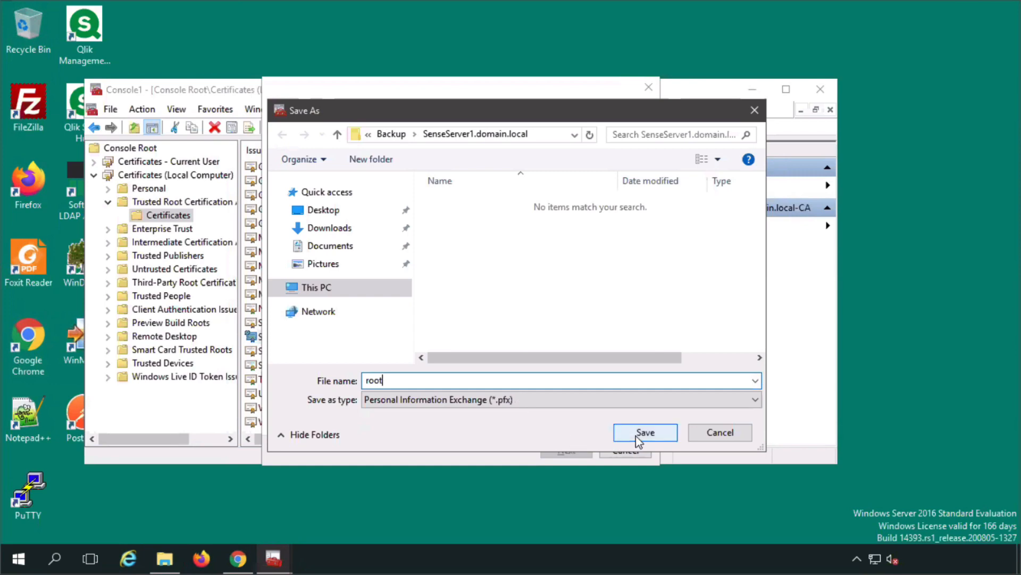
click(644, 432)
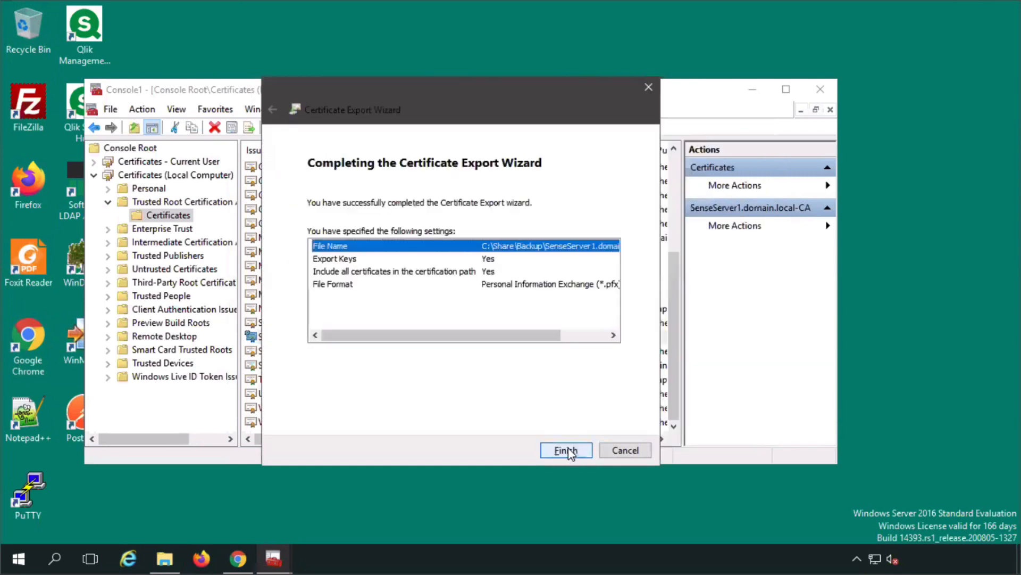
click(565, 449)
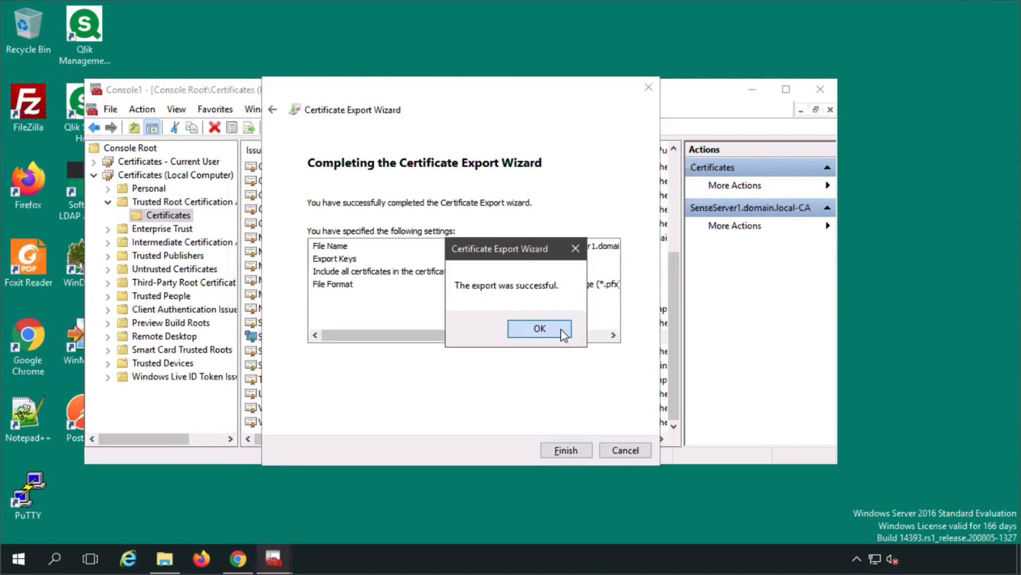
mouse_move(502, 364)
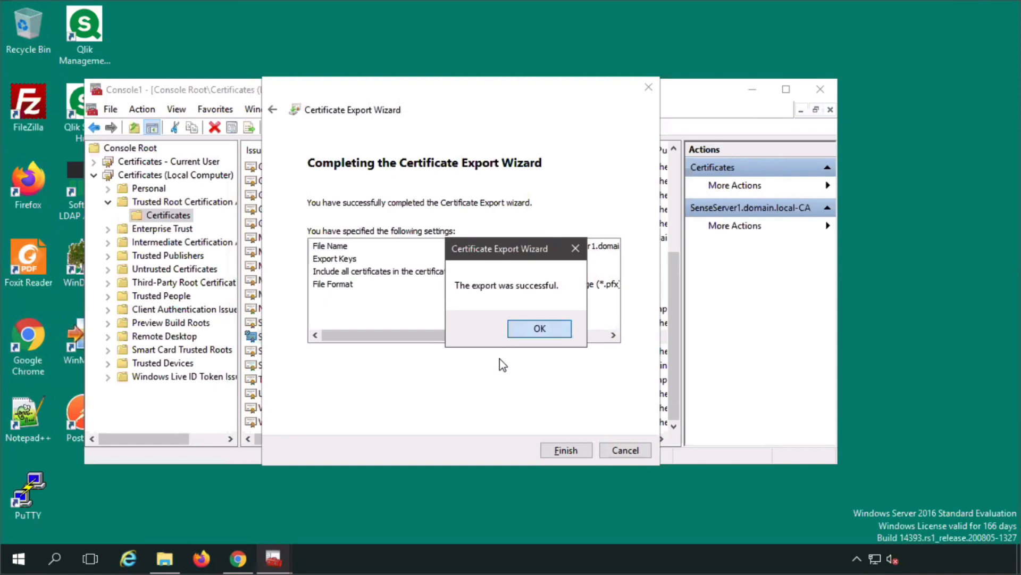
click(539, 328)
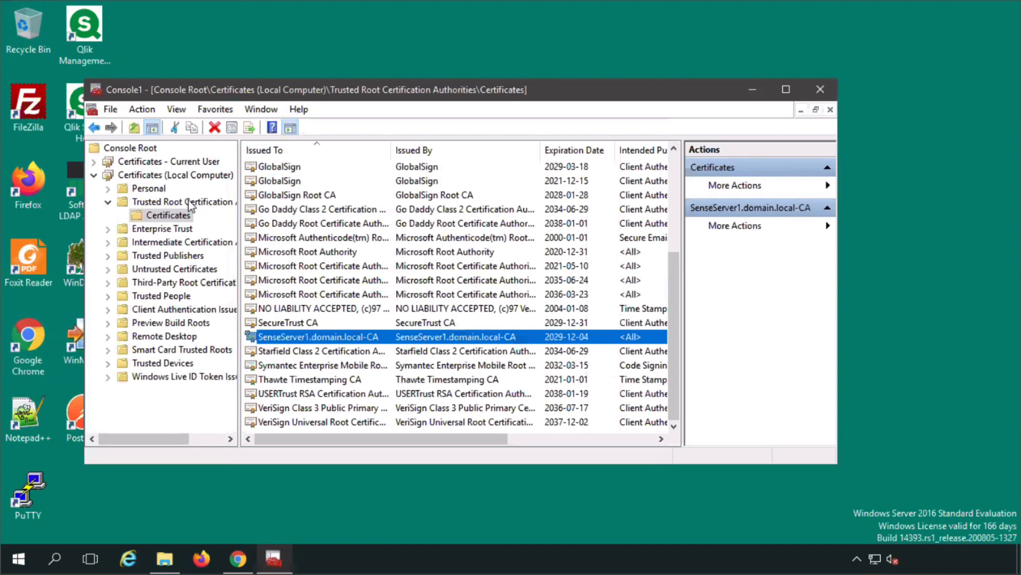
mouse_move(114, 196)
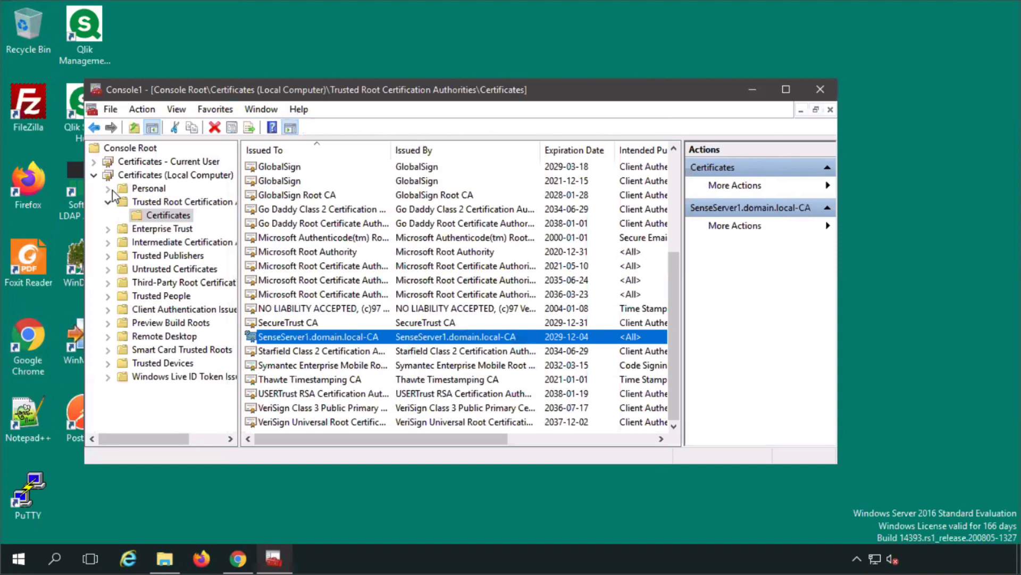
mouse_move(114, 197)
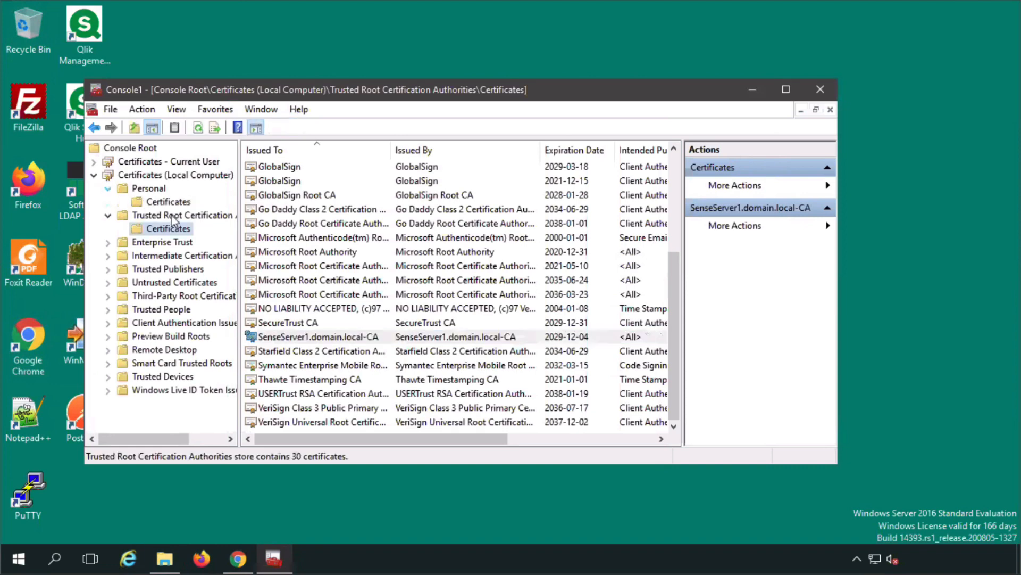
Step: Start exporting the SenseServer1.domain.local personal certificate with its private key as password-protected PFX
click(168, 201)
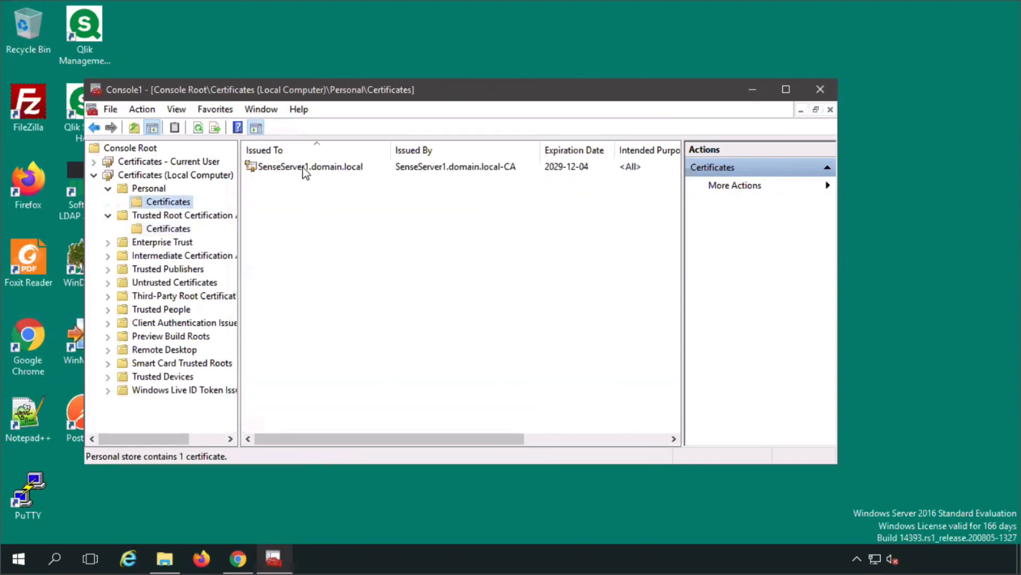
right_click(307, 166)
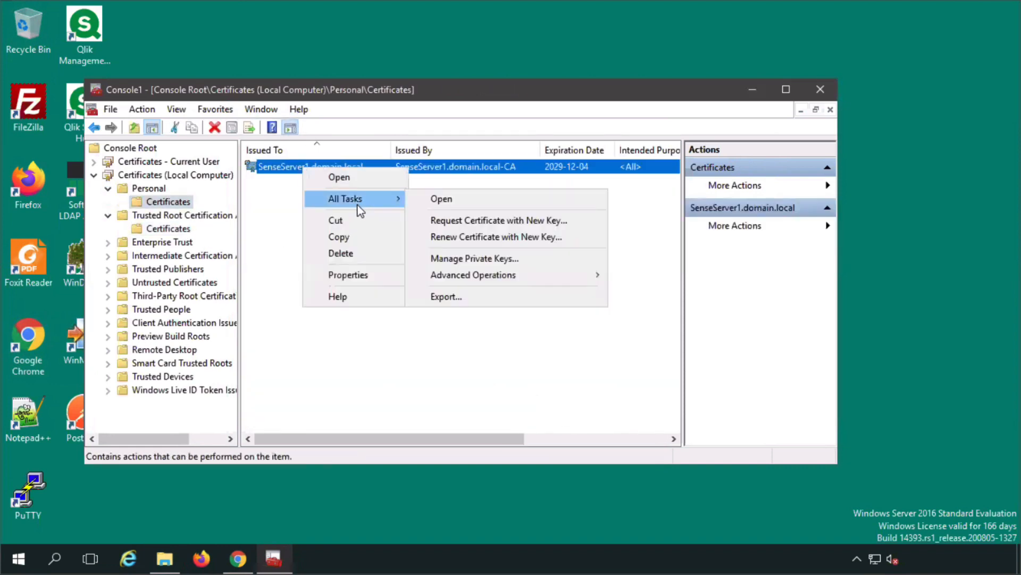
click(446, 296)
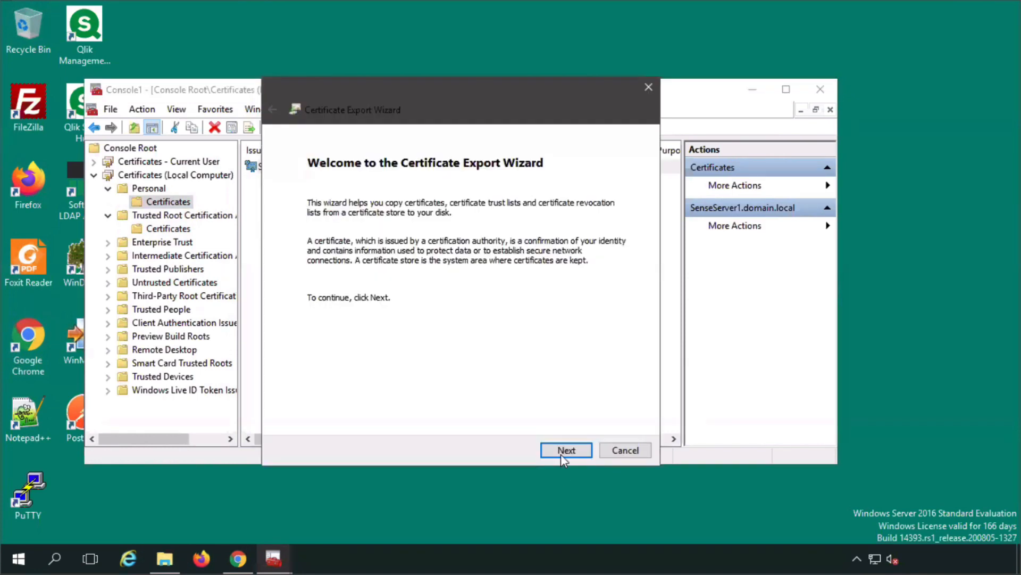
click(565, 449)
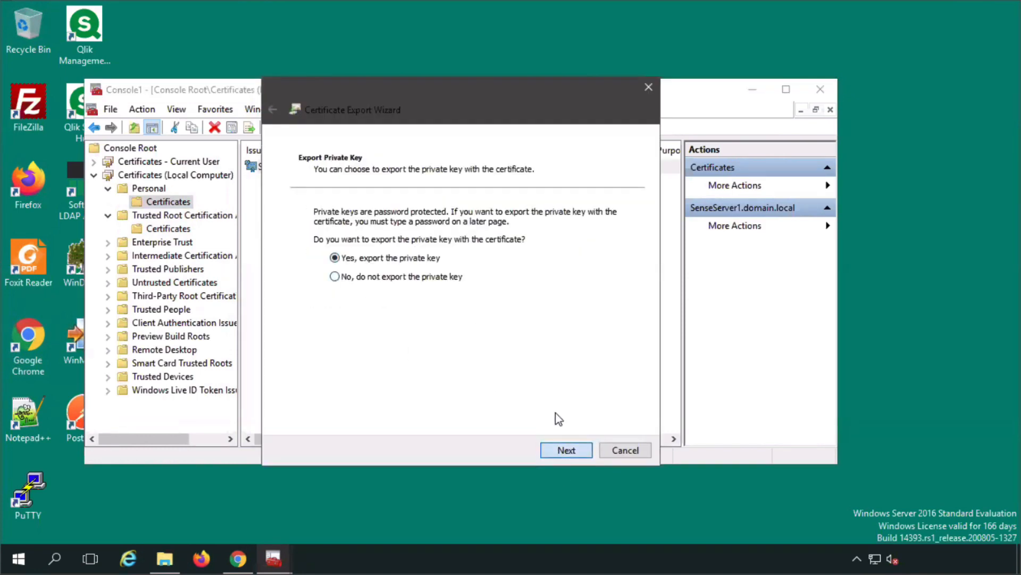
click(565, 449)
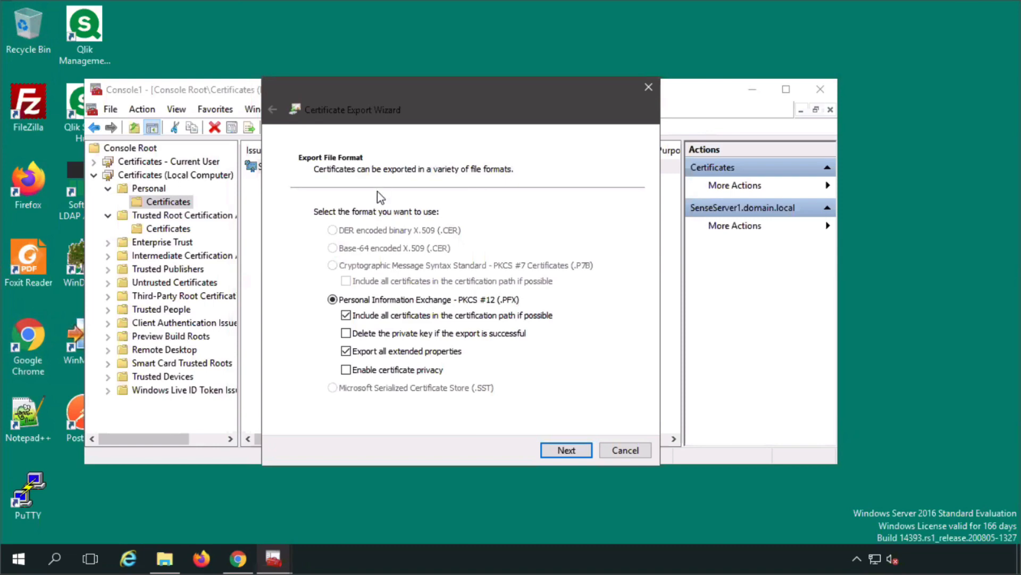
click(565, 449)
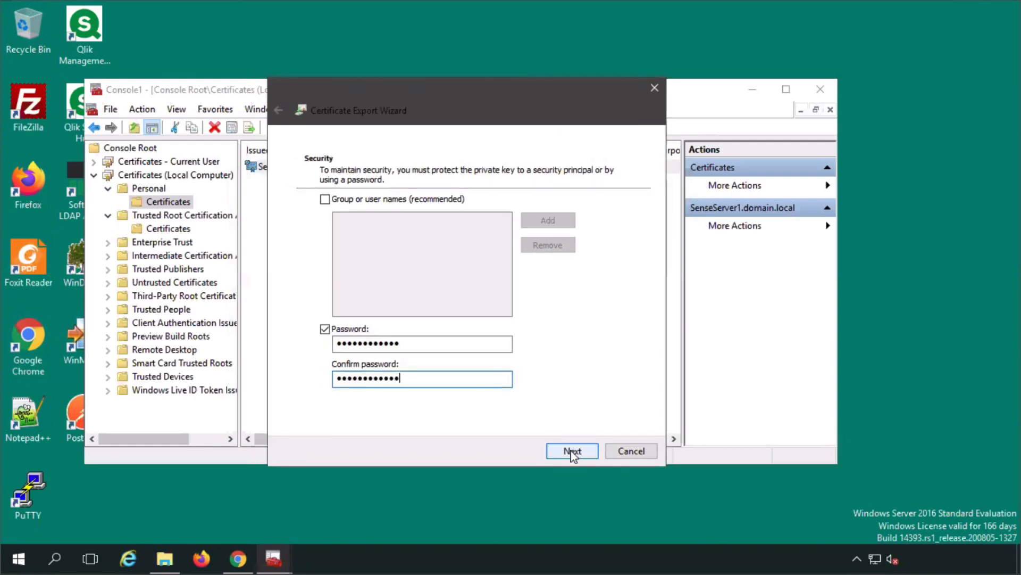
Step: Save the export as server.pfx in the backup folder and finish the wizard
click(571, 451)
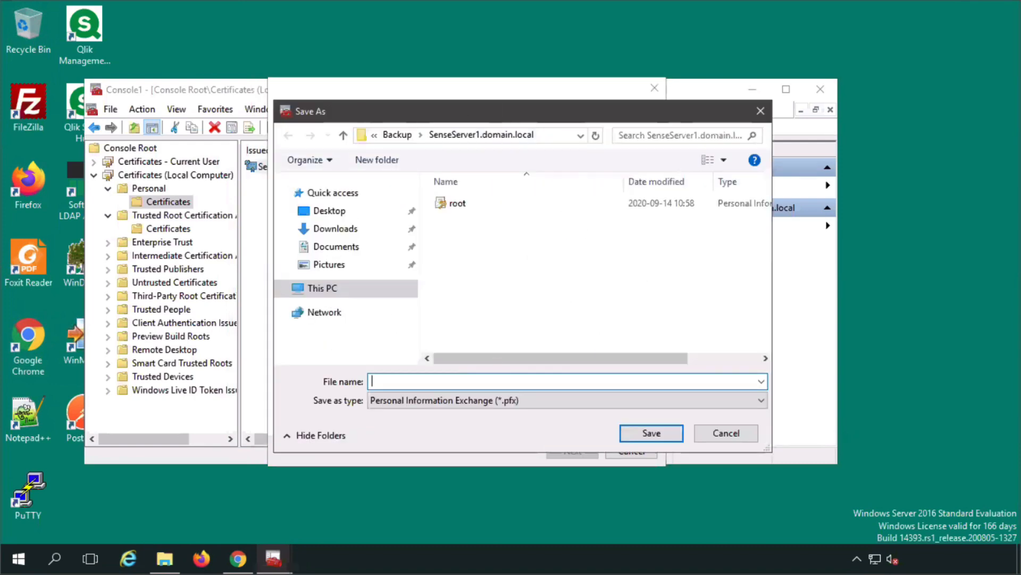
text(server)
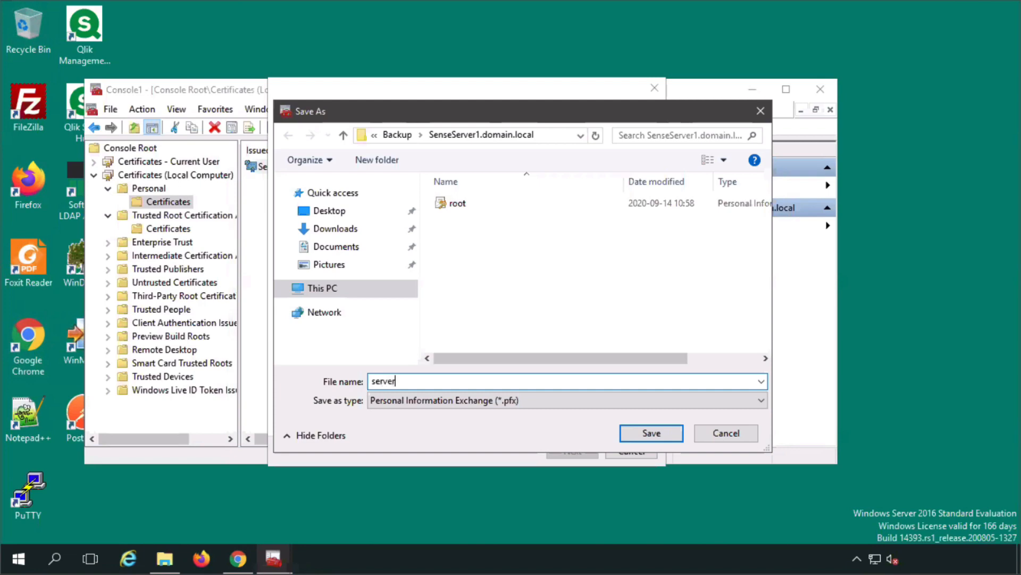
click(650, 433)
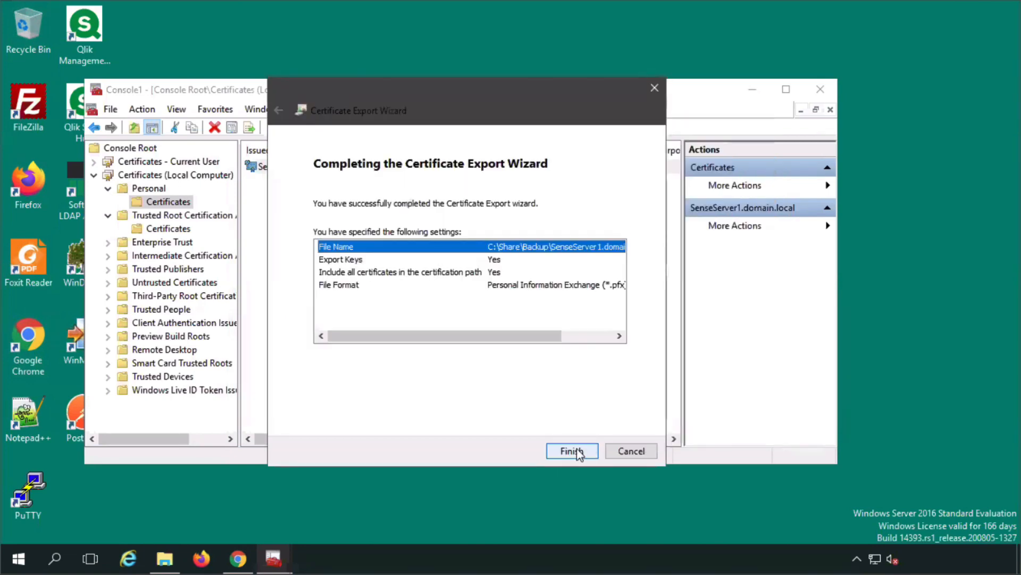
click(571, 451)
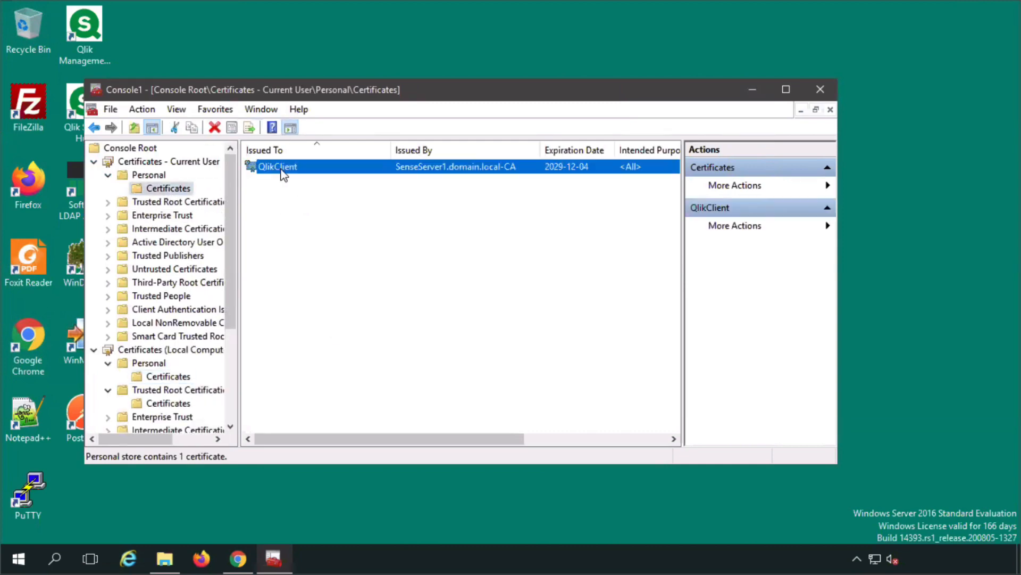
Step: Start exporting QlikClient with its private key as PFX with all extended properties and a password
right_click(278, 166)
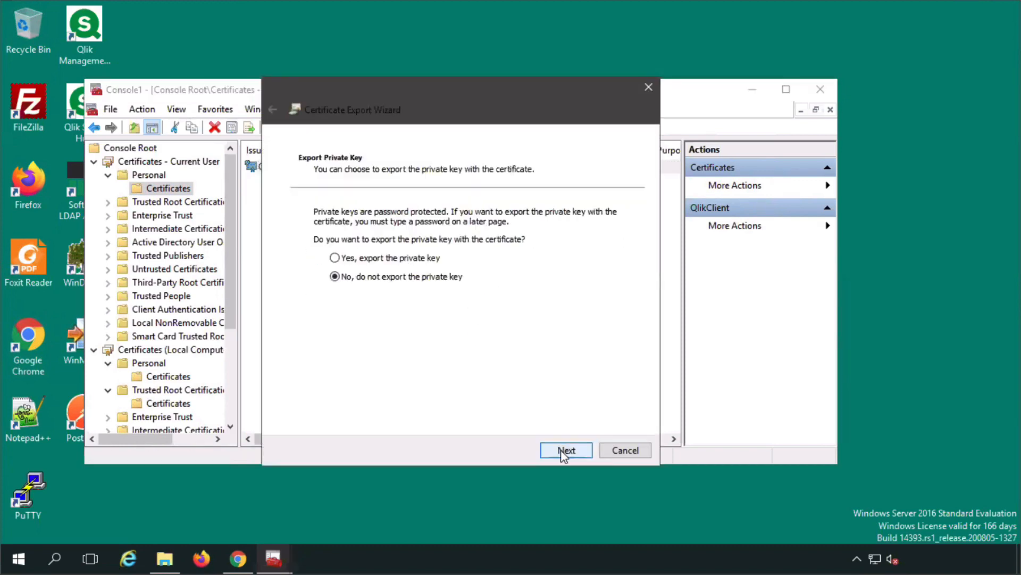
mouse_move(218, 234)
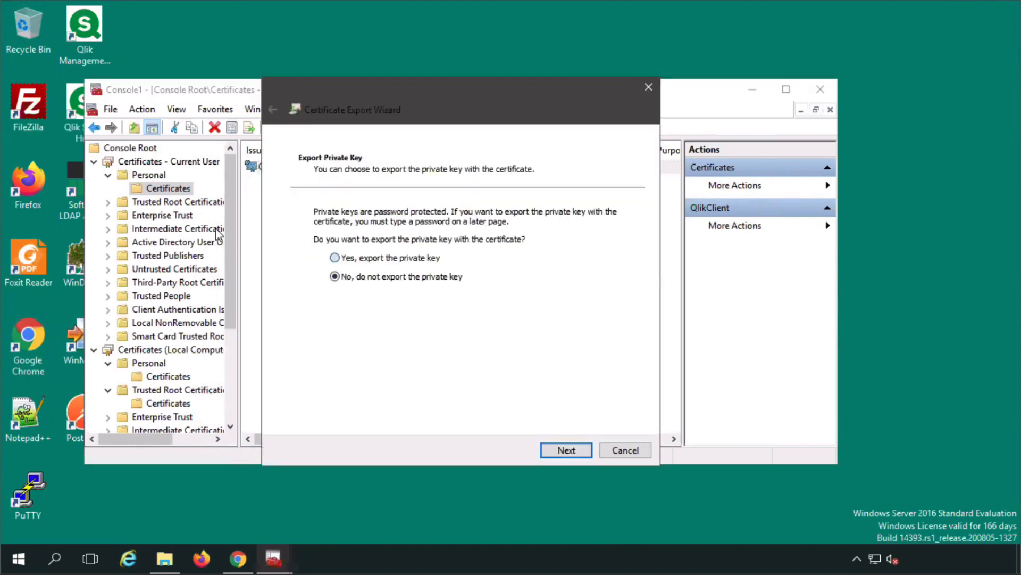
click(565, 449)
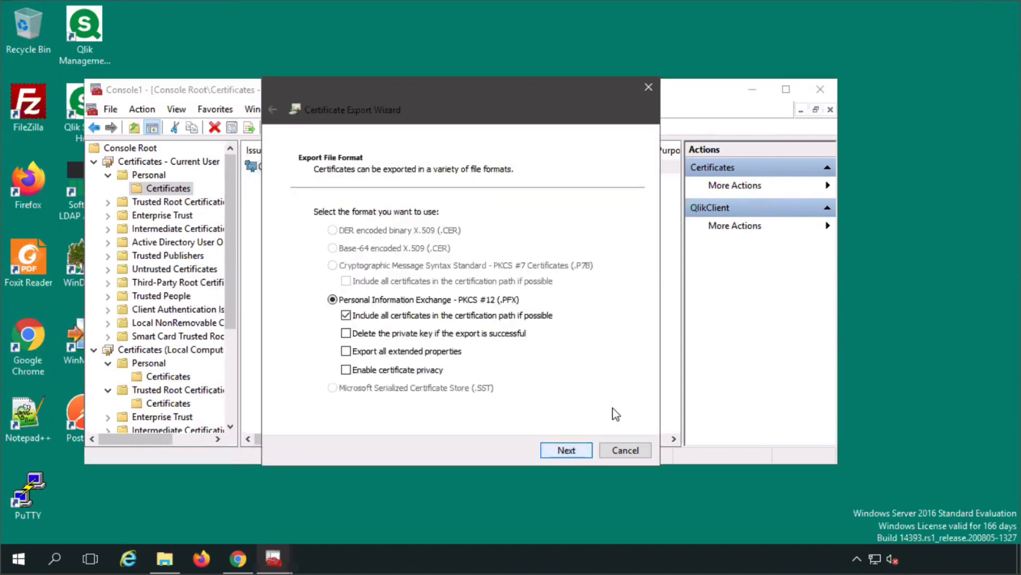
click(346, 350)
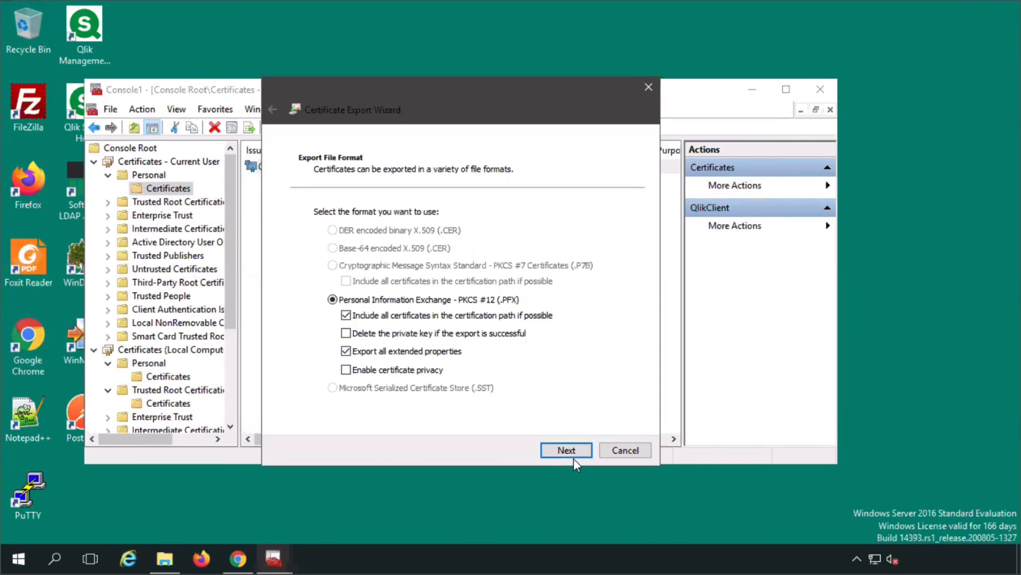
click(565, 449)
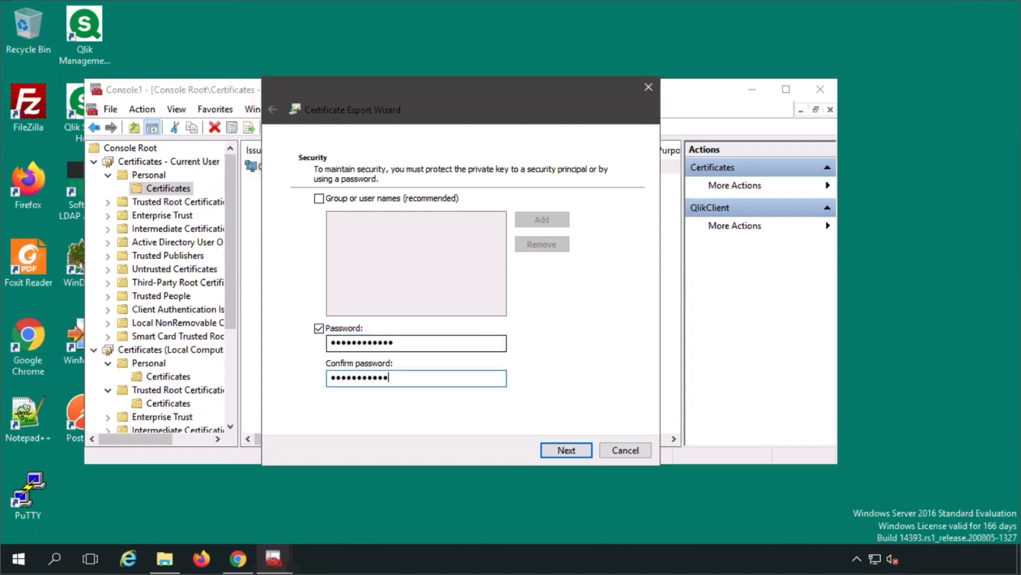
click(564, 449)
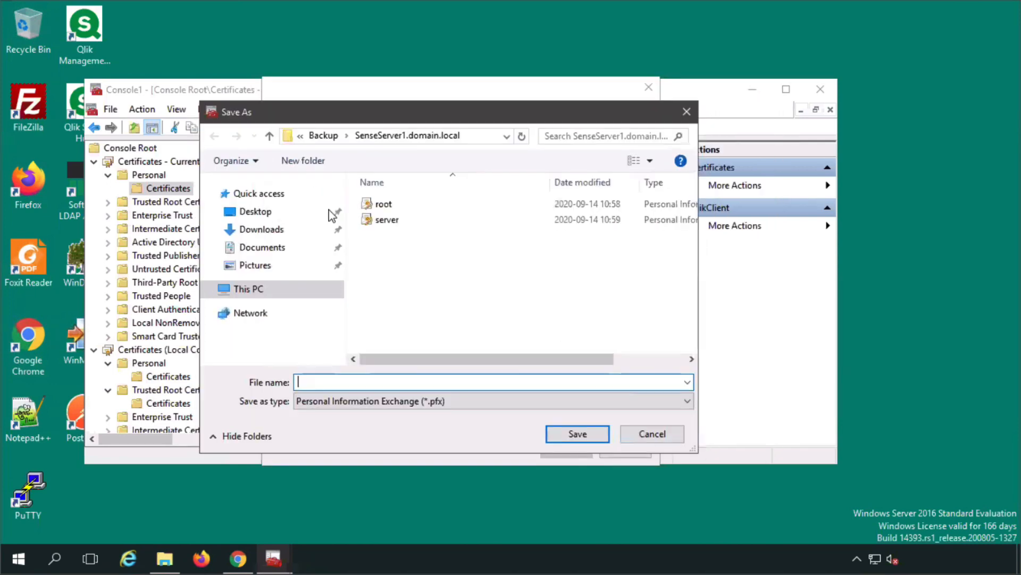
mouse_move(470, 118)
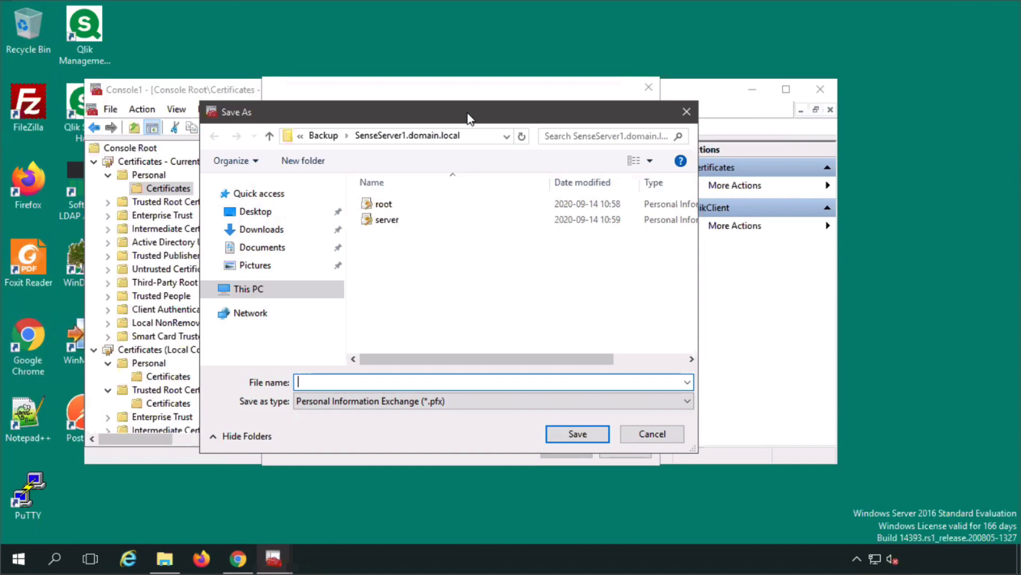
Step: Save the export as client.pfx in the backup folder, finish, and close the console
text(client)
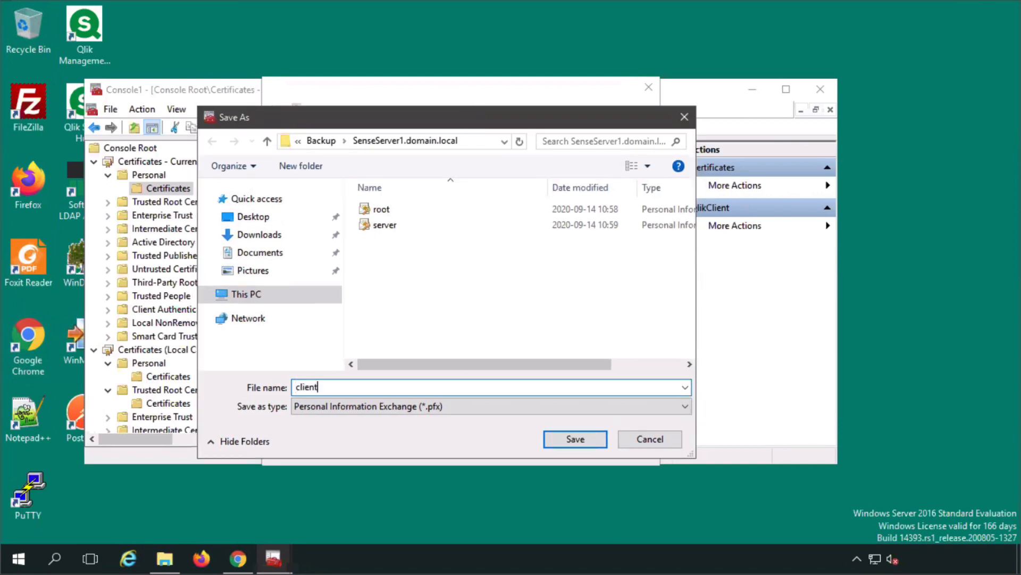
click(573, 438)
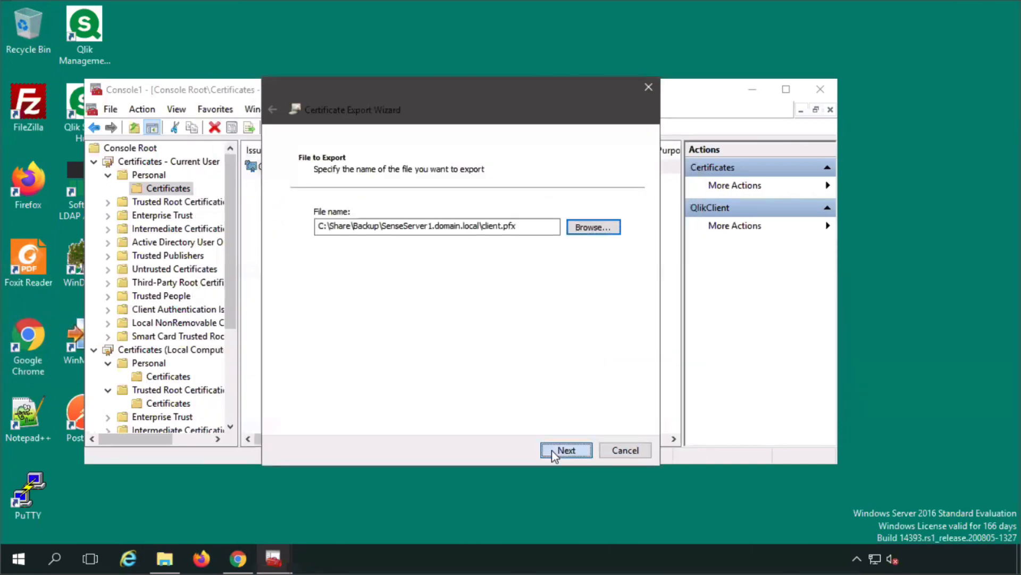
click(564, 449)
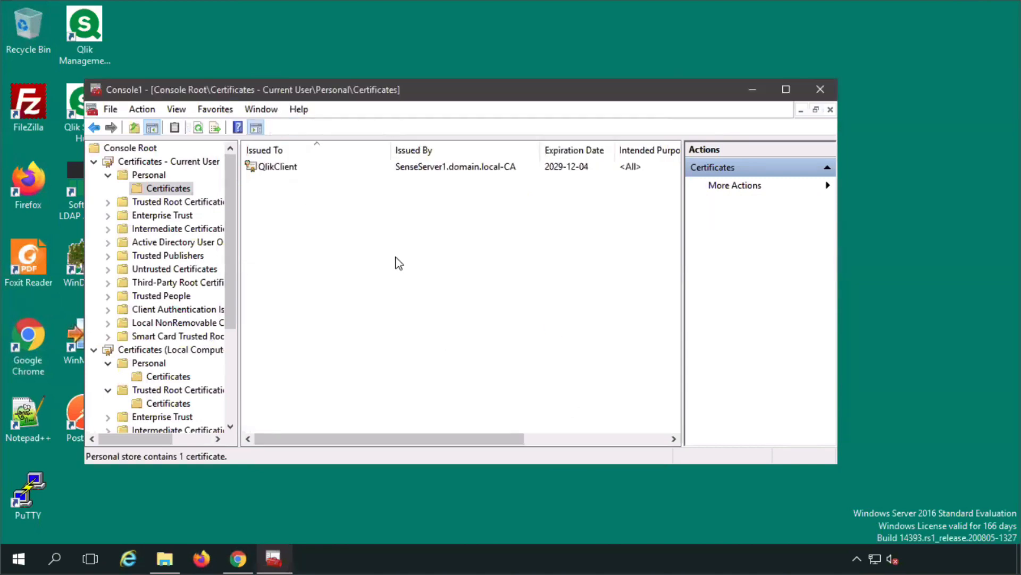
mouse_move(532, 283)
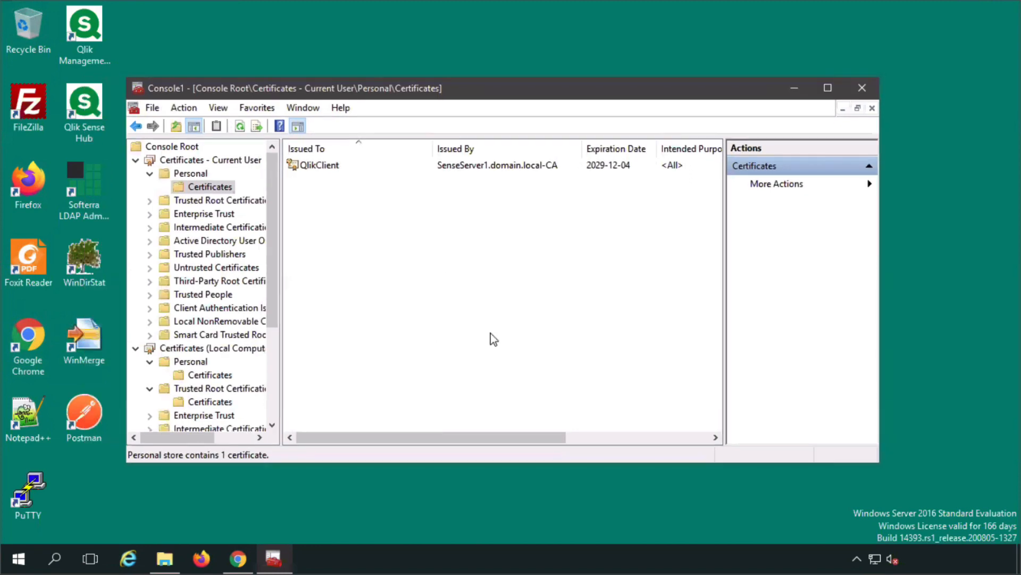
mouse_move(863, 87)
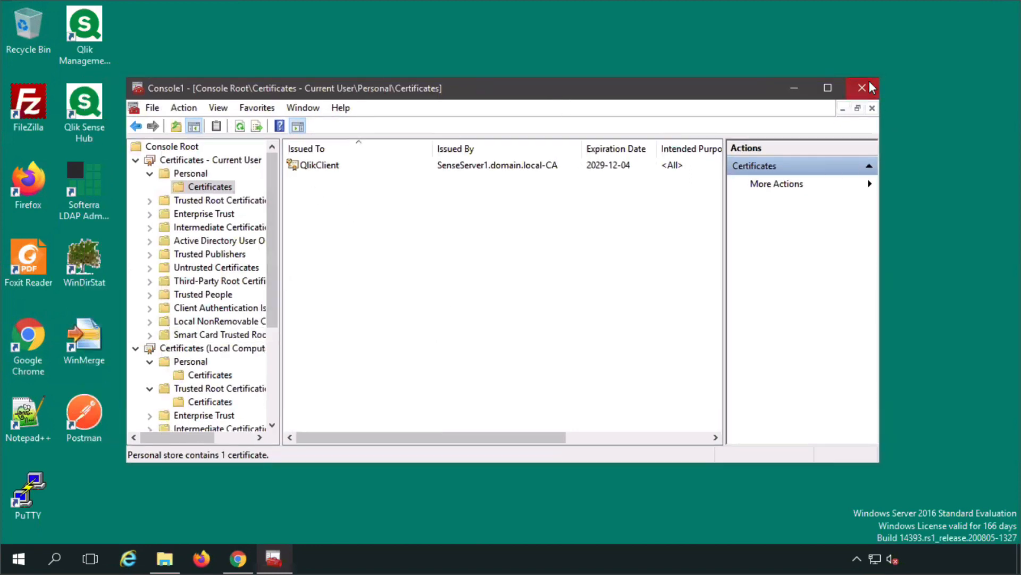
click(863, 88)
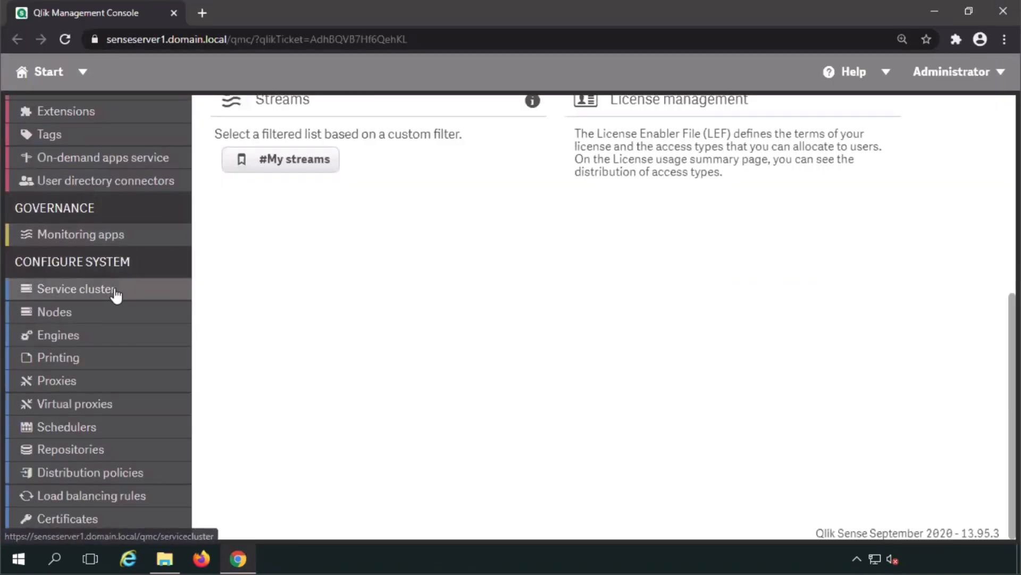
Step: Review the Service cluster settings showing shared folders under \\dc1\ShareFolder\Sense, then return to the start page
click(77, 288)
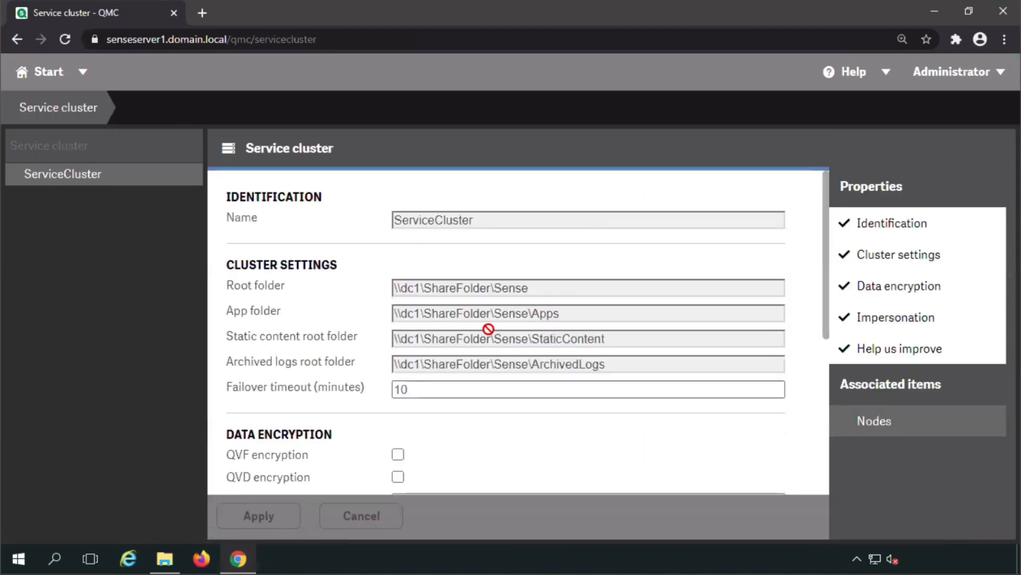
mouse_move(383, 268)
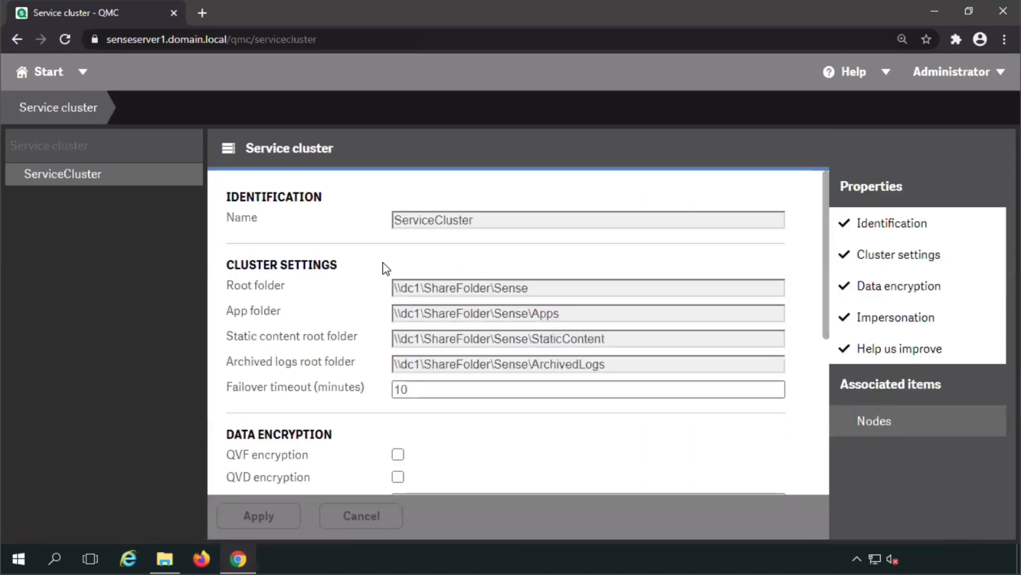
mouse_move(457, 261)
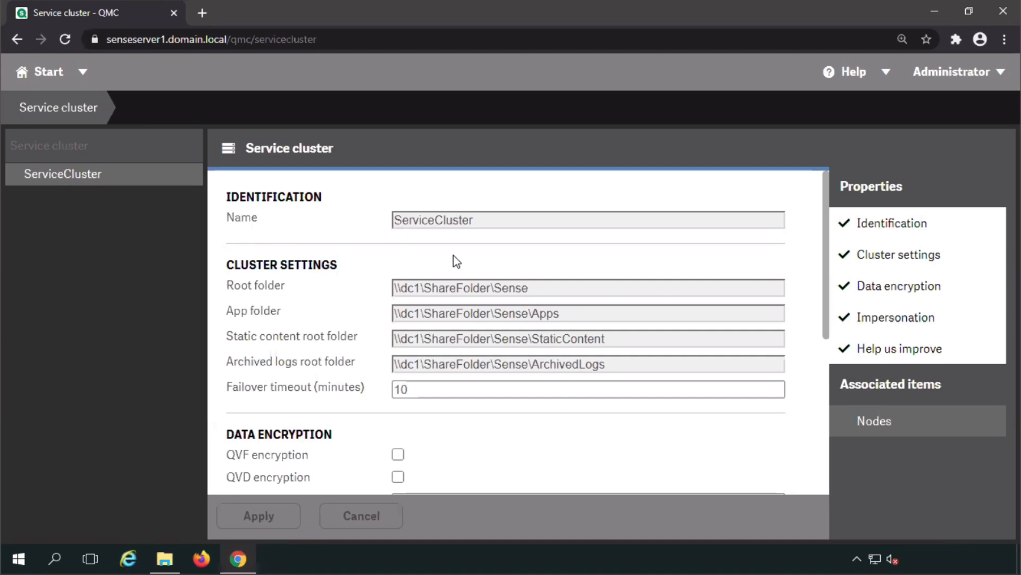
scroll(down, 3)
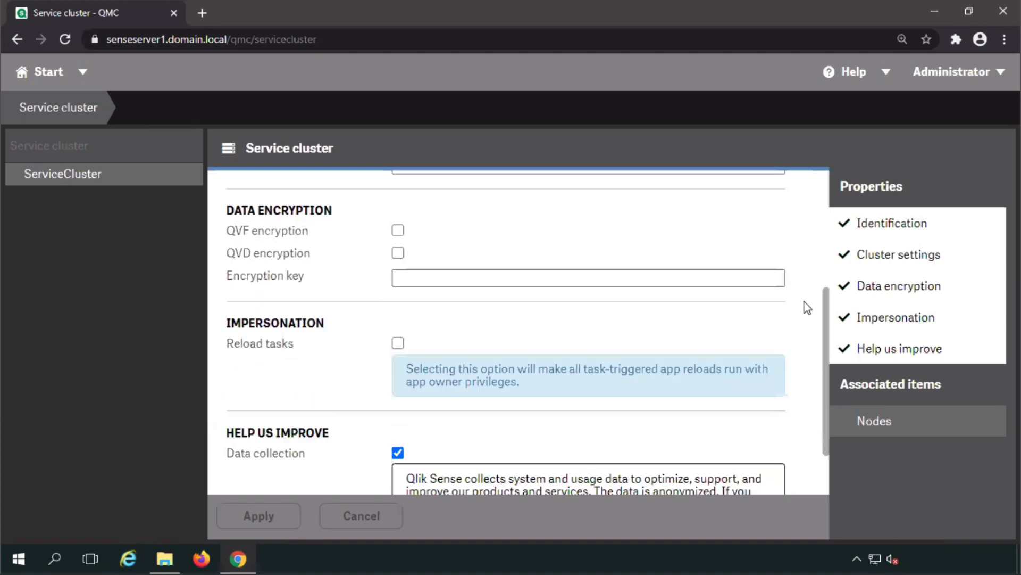
scroll(up, 3)
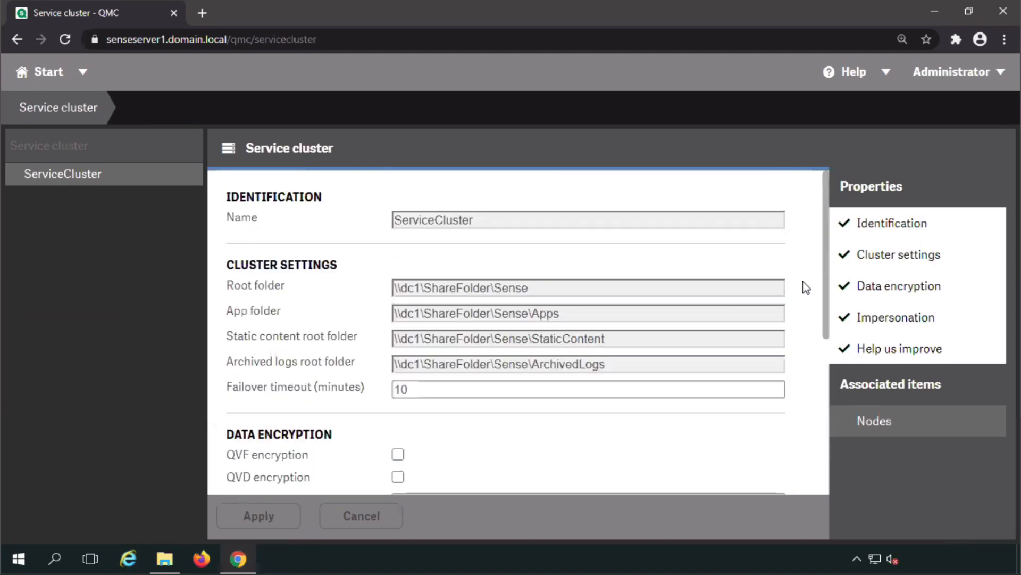
mouse_move(802, 283)
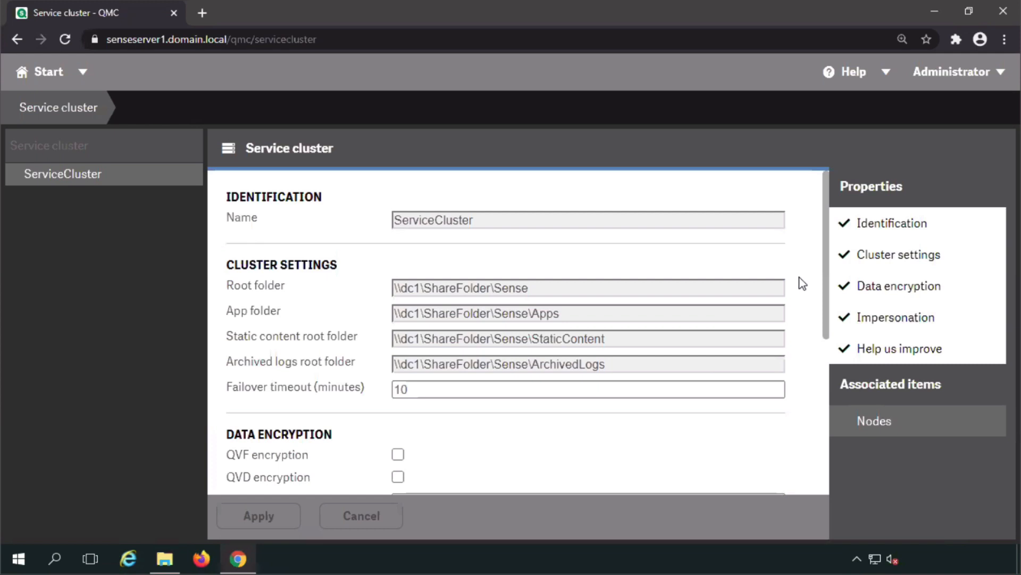
scroll(down, 3)
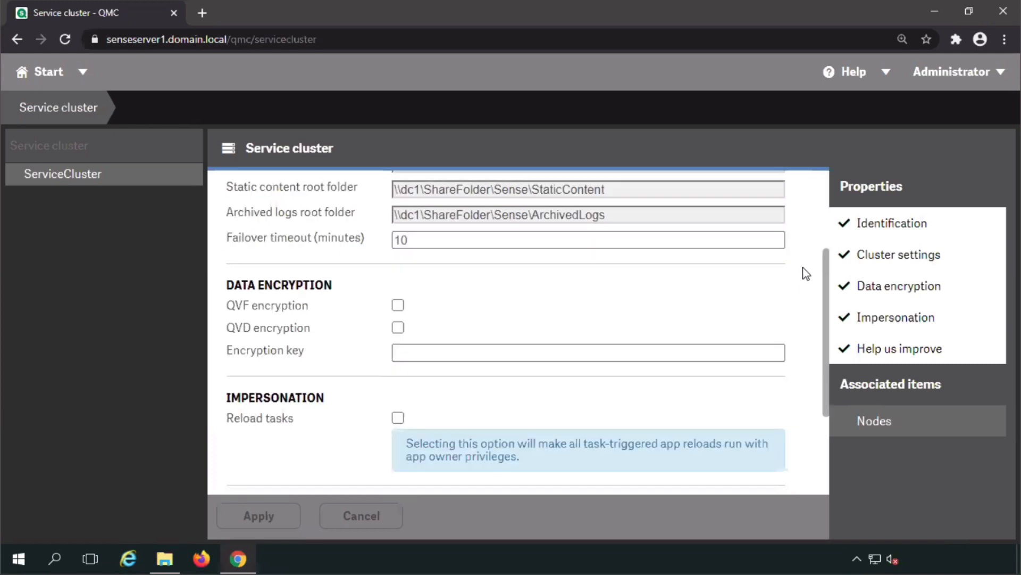
mouse_move(209, 480)
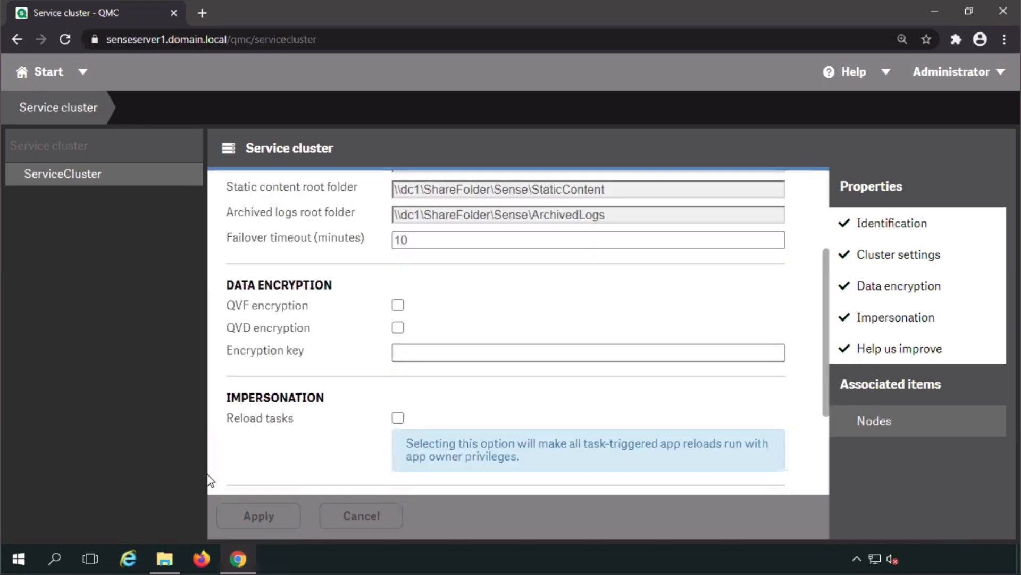
scroll(up, 3)
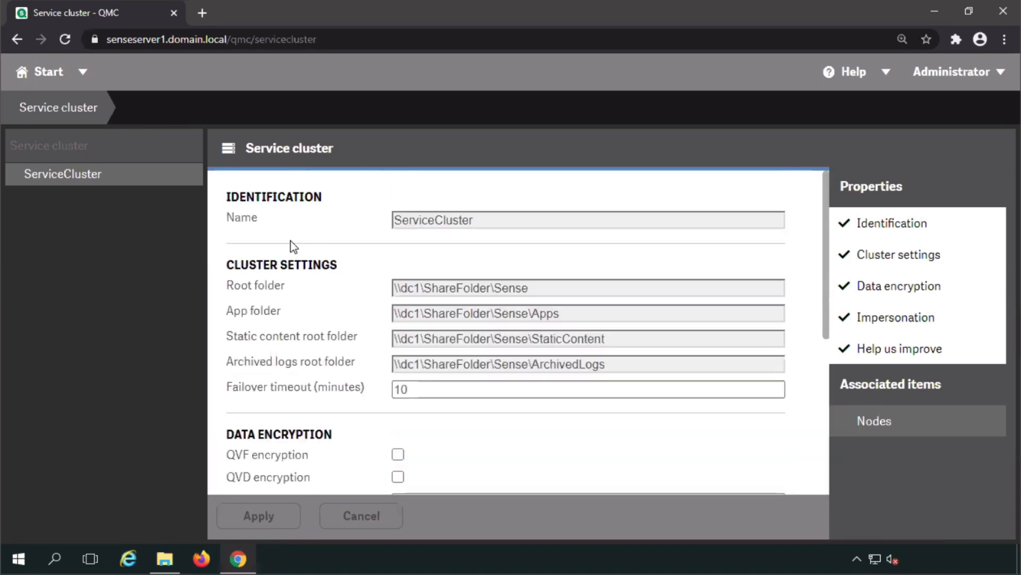
mouse_move(506, 204)
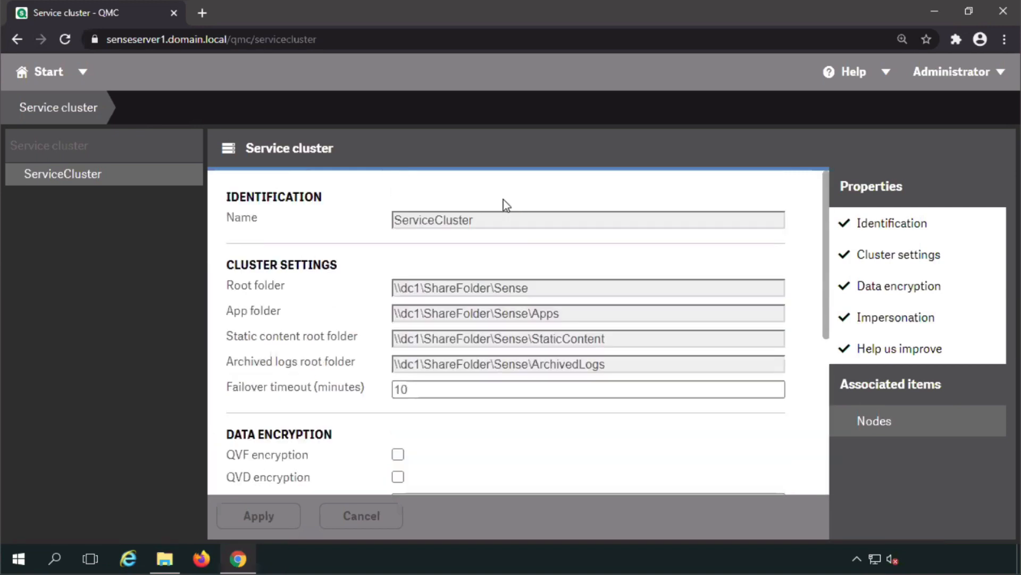
mouse_move(397, 311)
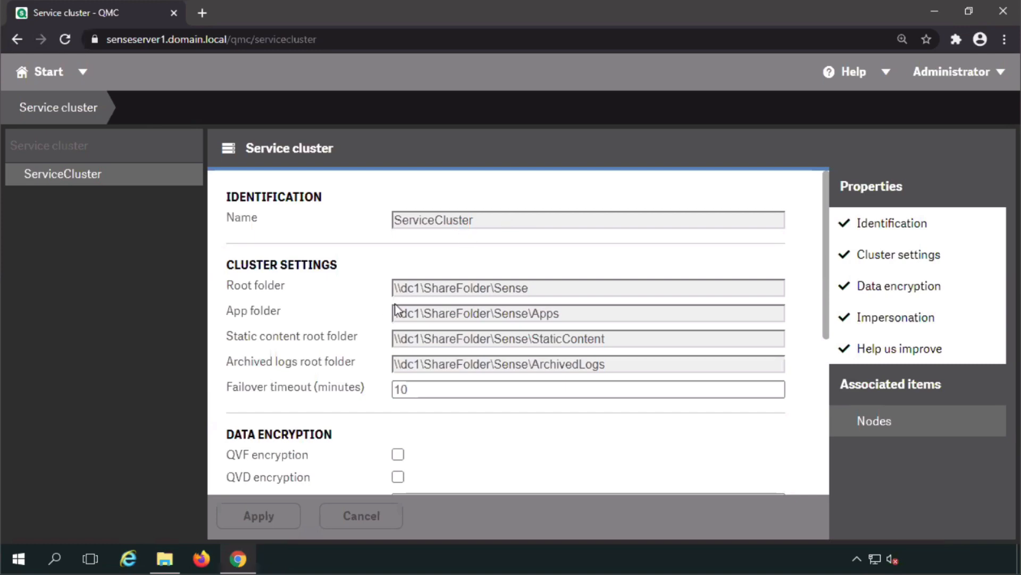
click(40, 71)
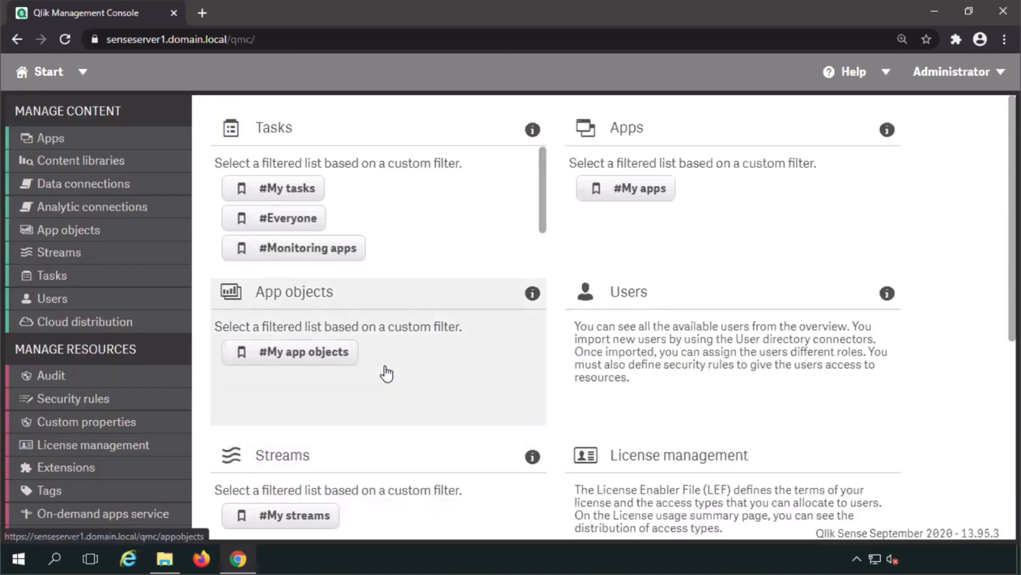
mouse_move(374, 379)
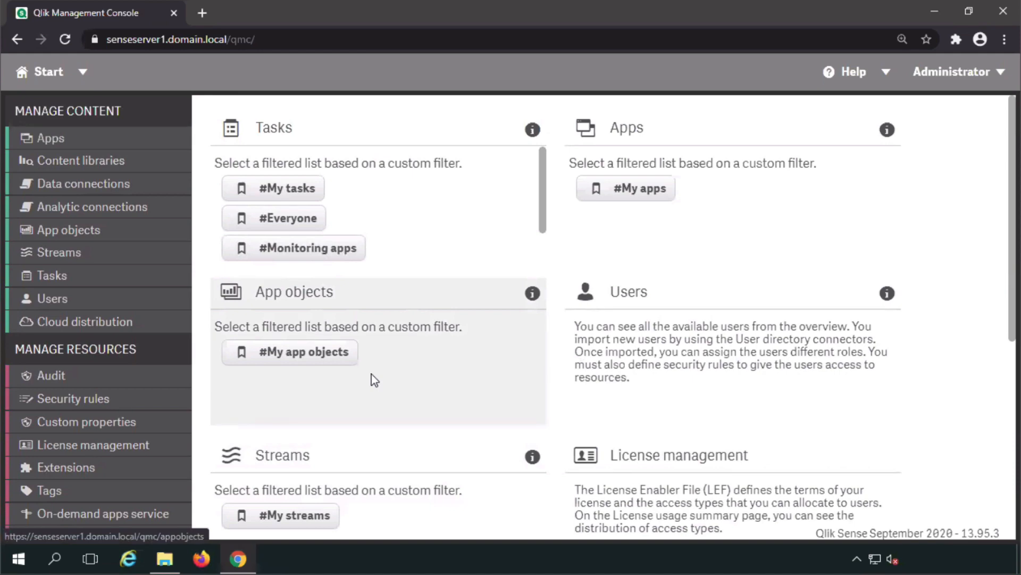
mouse_move(983, 286)
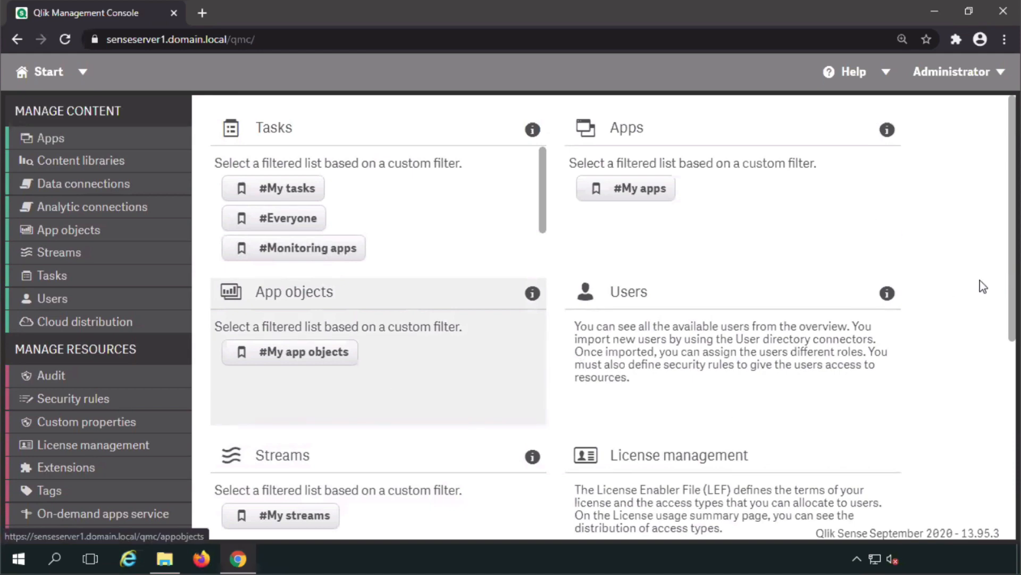
mouse_move(983, 285)
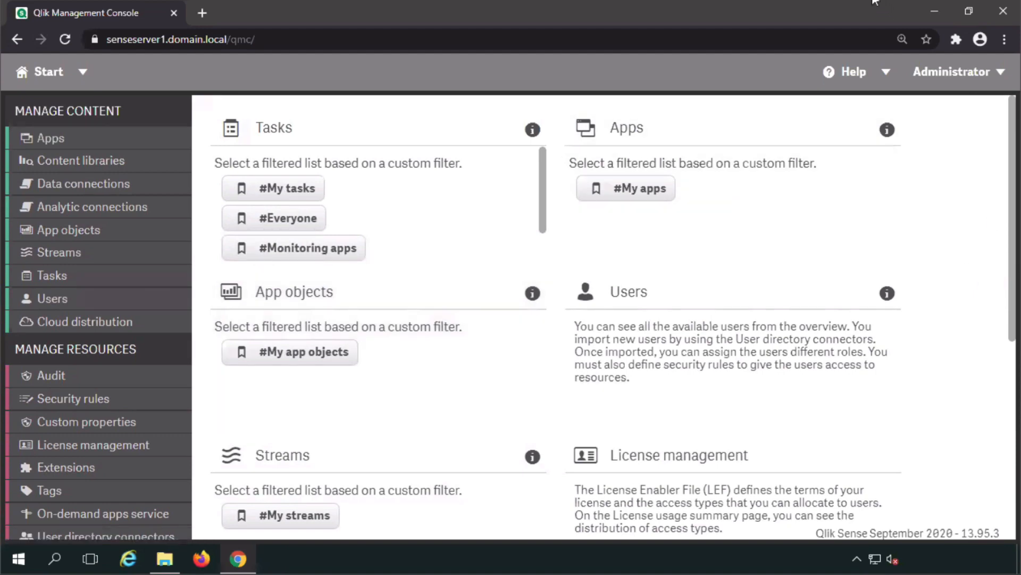
mouse_move(965, 209)
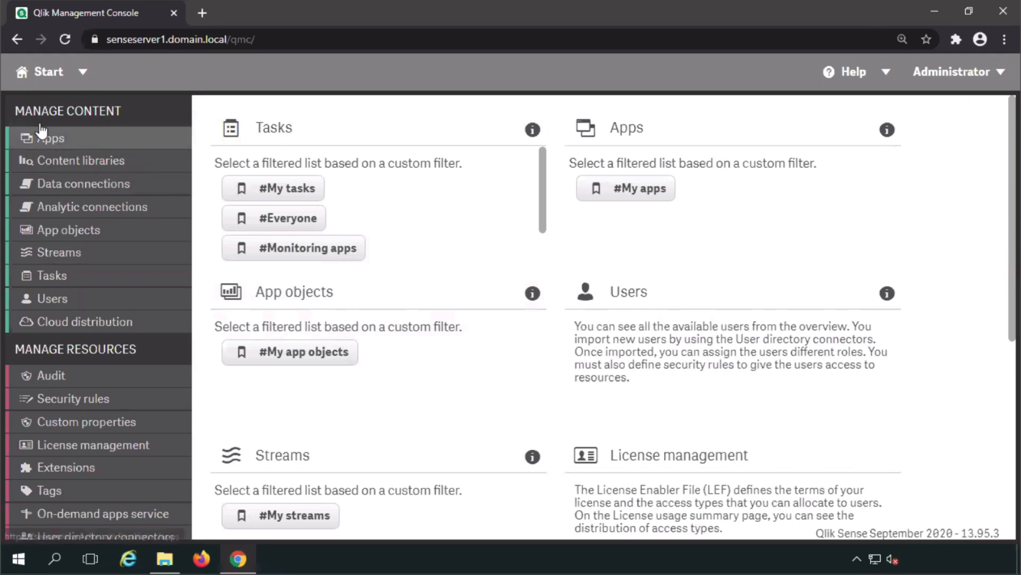
mouse_move(500, 112)
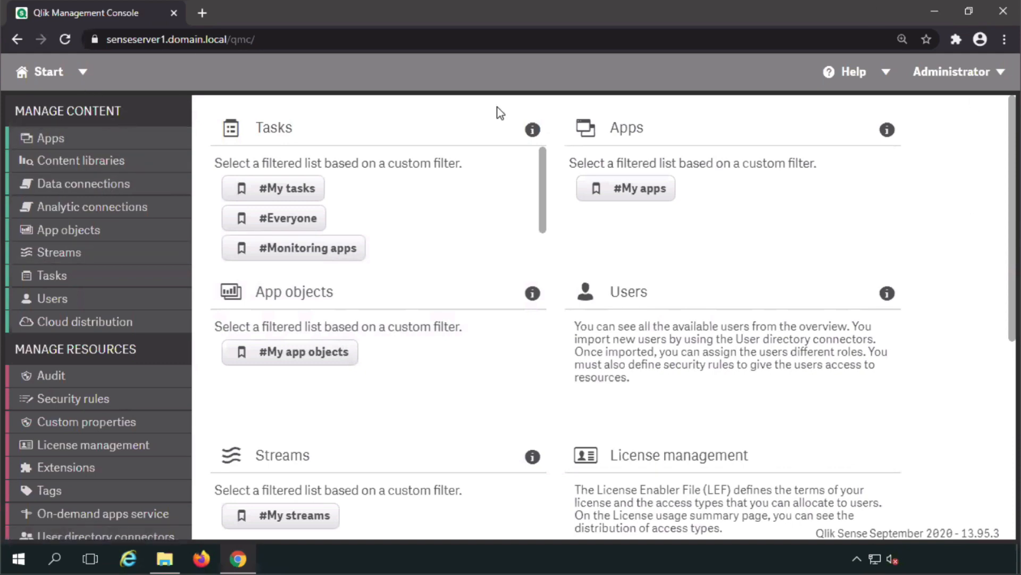
Step: Scan the QMC start page and switch to the 'Backing up a Qlik Sense site' help article
scroll(down, 3)
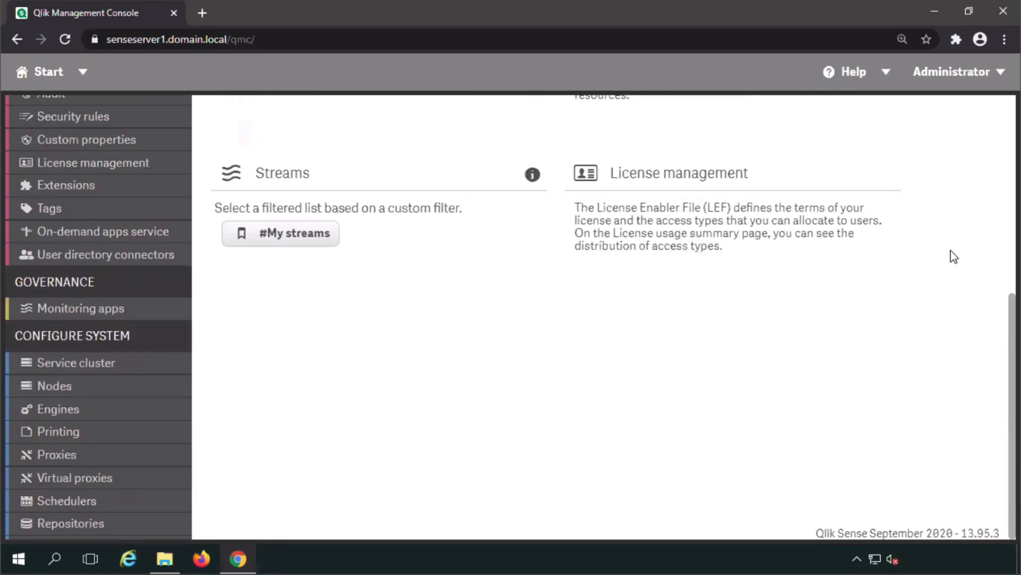
scroll(up, 3)
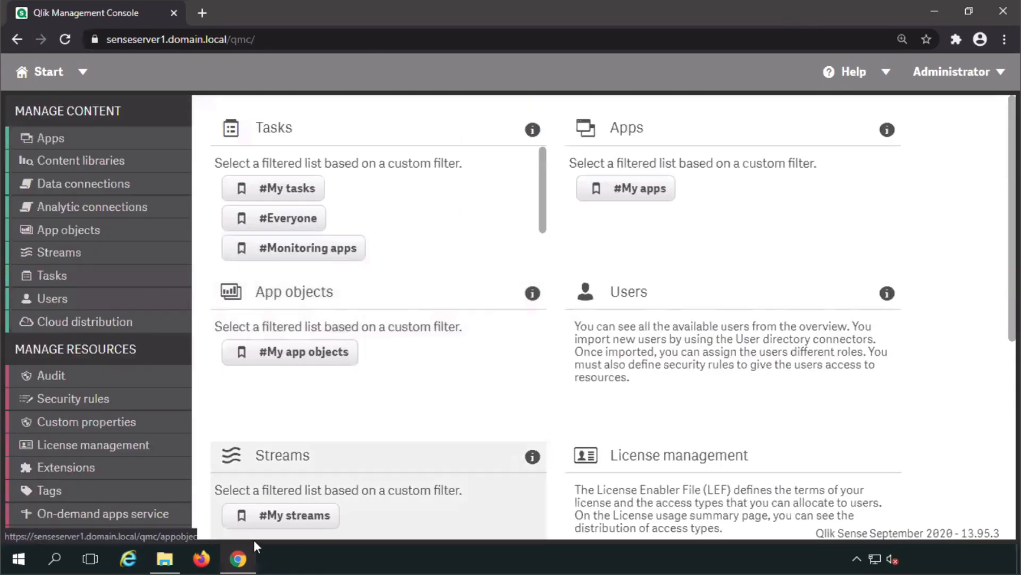
click(271, 13)
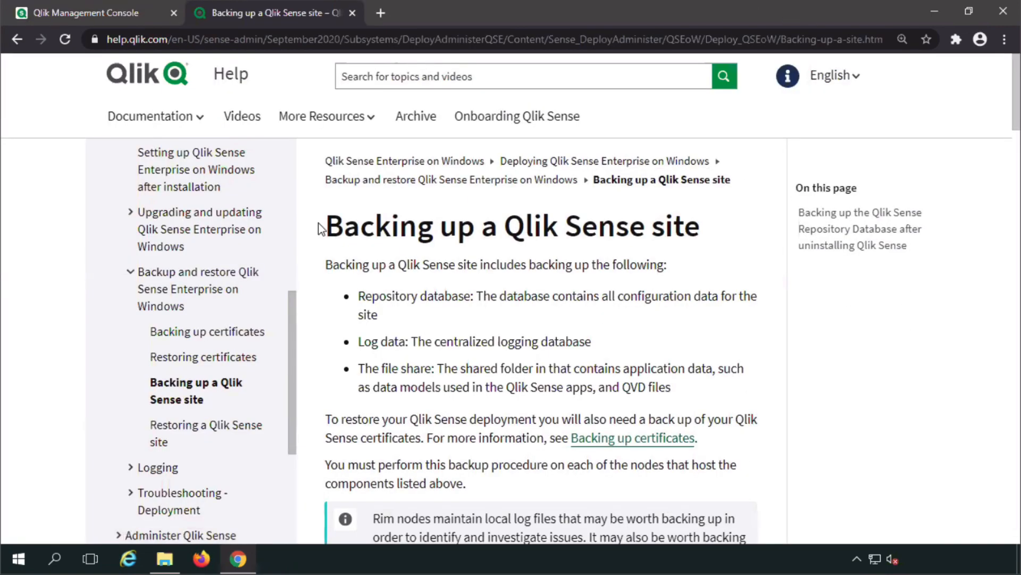
Step: Read down to the pg_dump repository backup command and bring up the Start menu
scroll(down, 3)
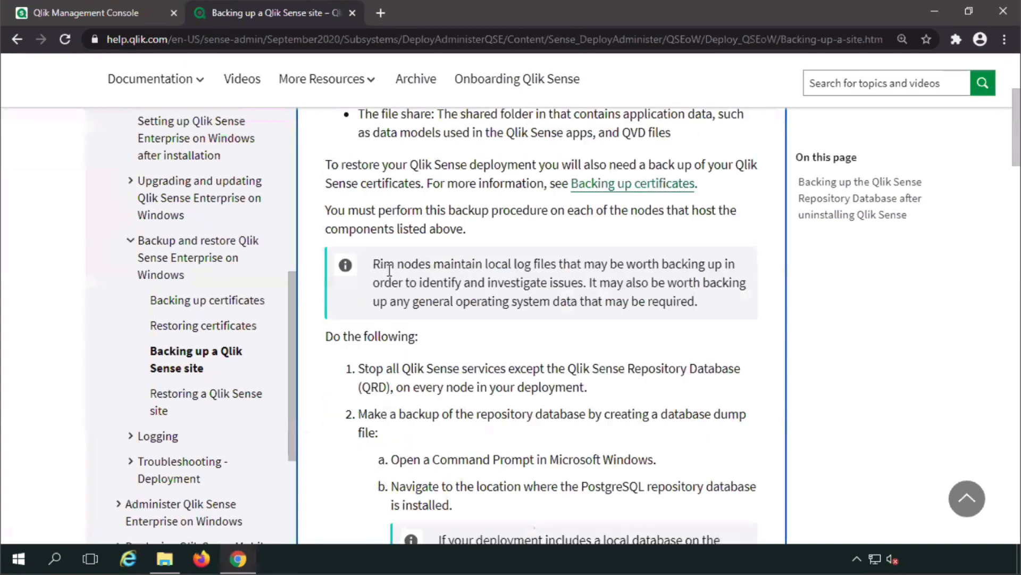
scroll(down, 3)
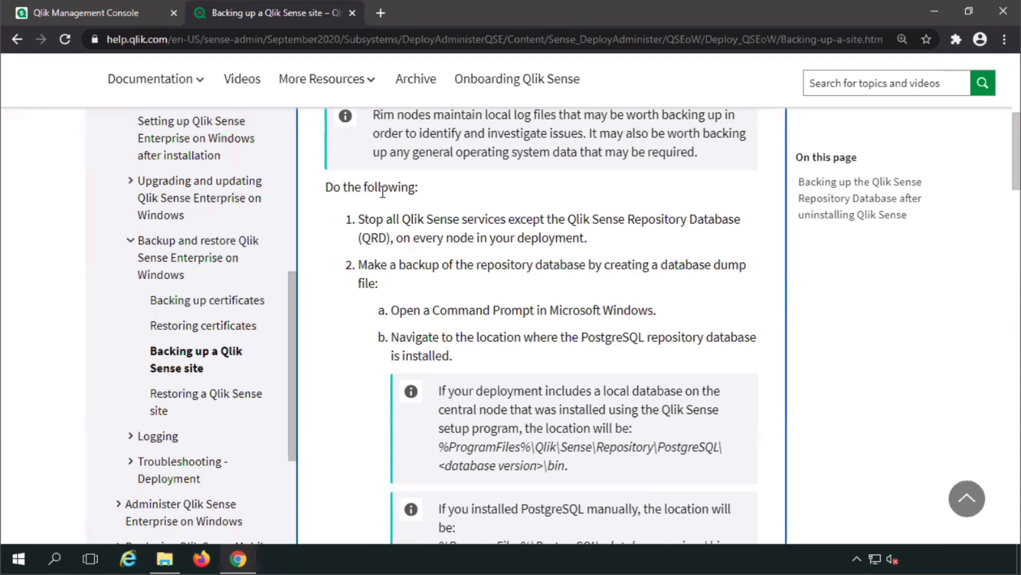
mouse_move(571, 216)
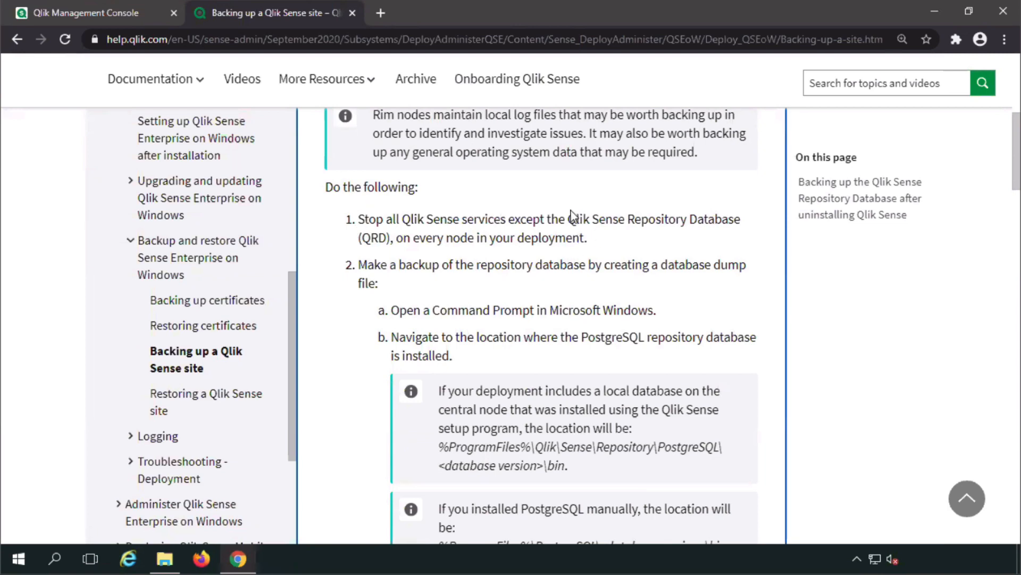
mouse_move(933, 12)
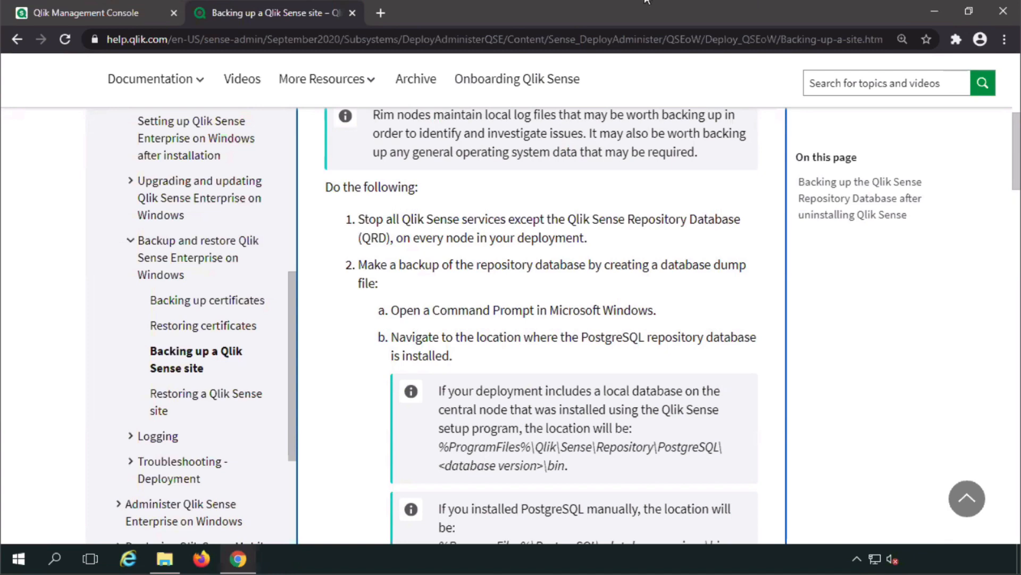
scroll(down, 3)
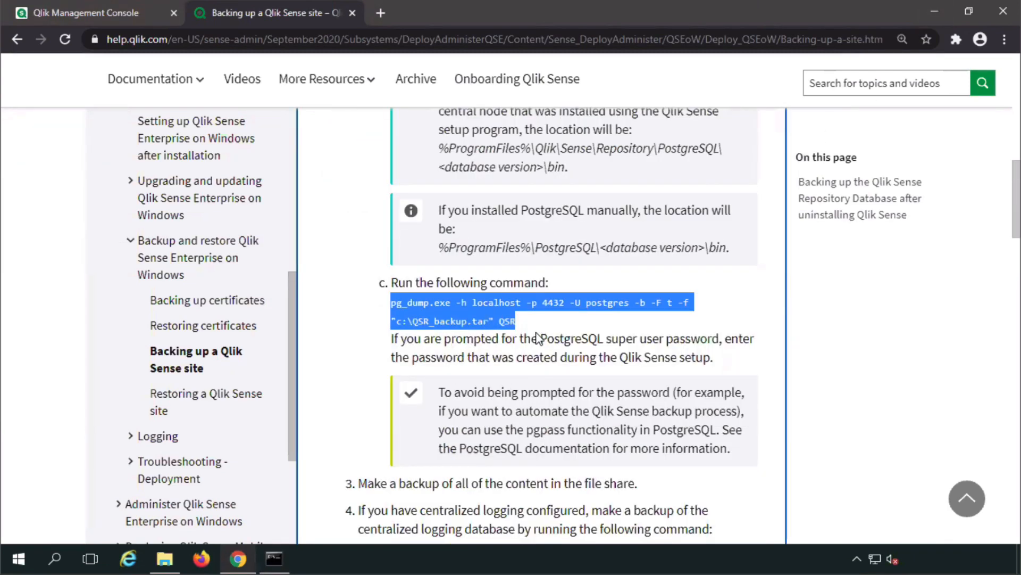
click(18, 558)
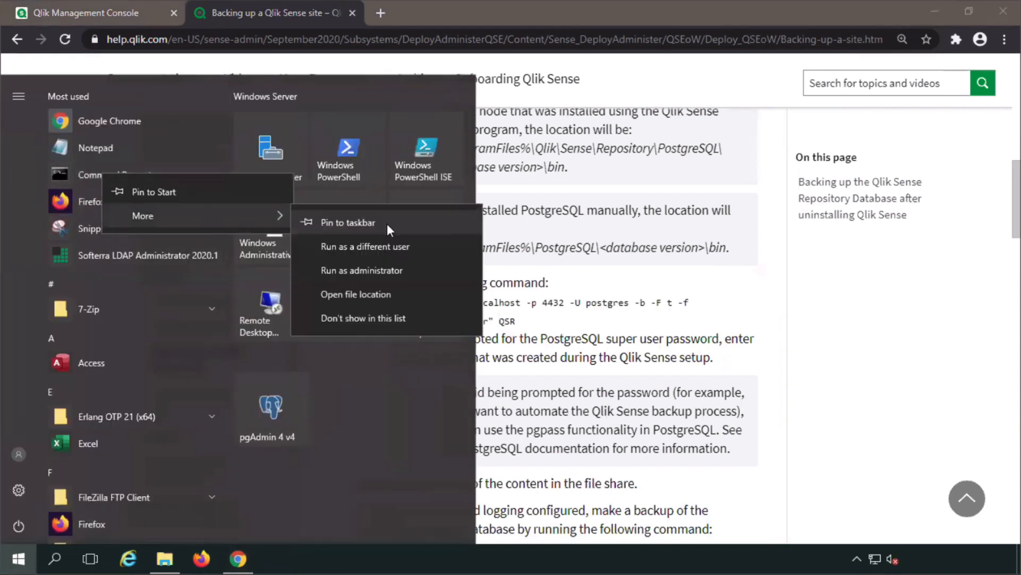
mouse_move(383, 279)
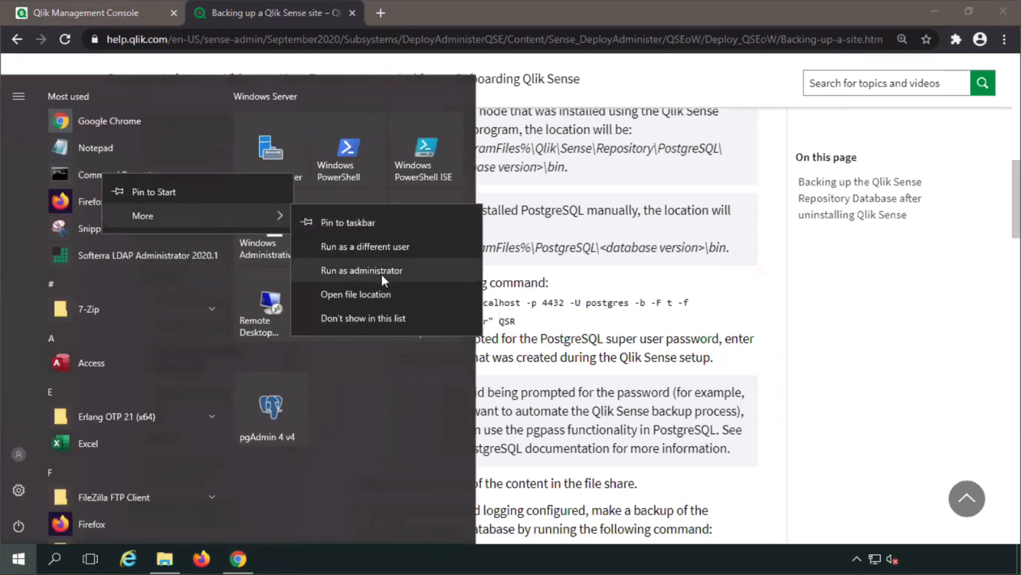
Step: Enter the pg_dump command for QSR to C:\Share\Backup\QSR_backup.tar in an administrator Command Prompt without running it
click(362, 270)
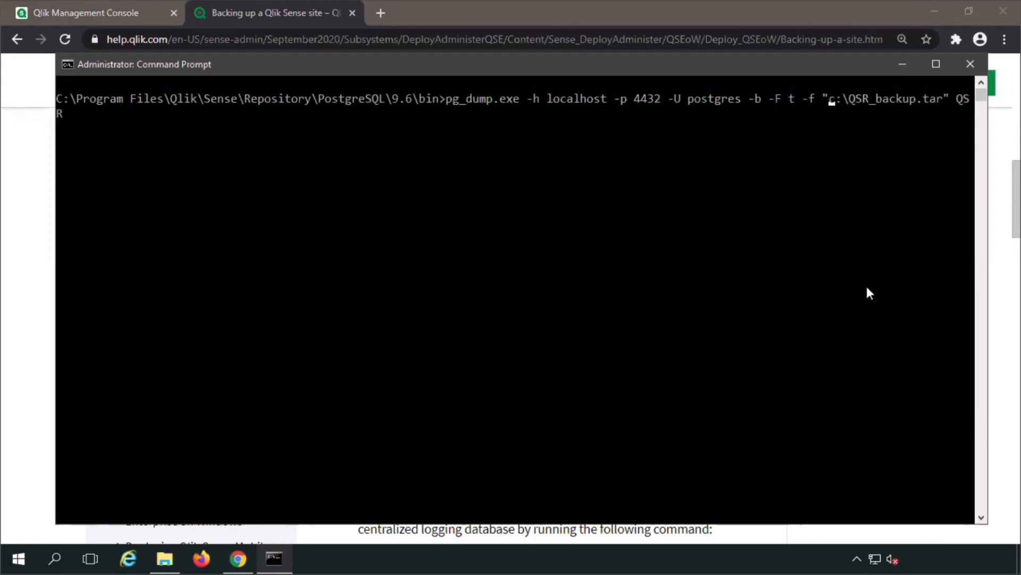
mouse_move(201, 558)
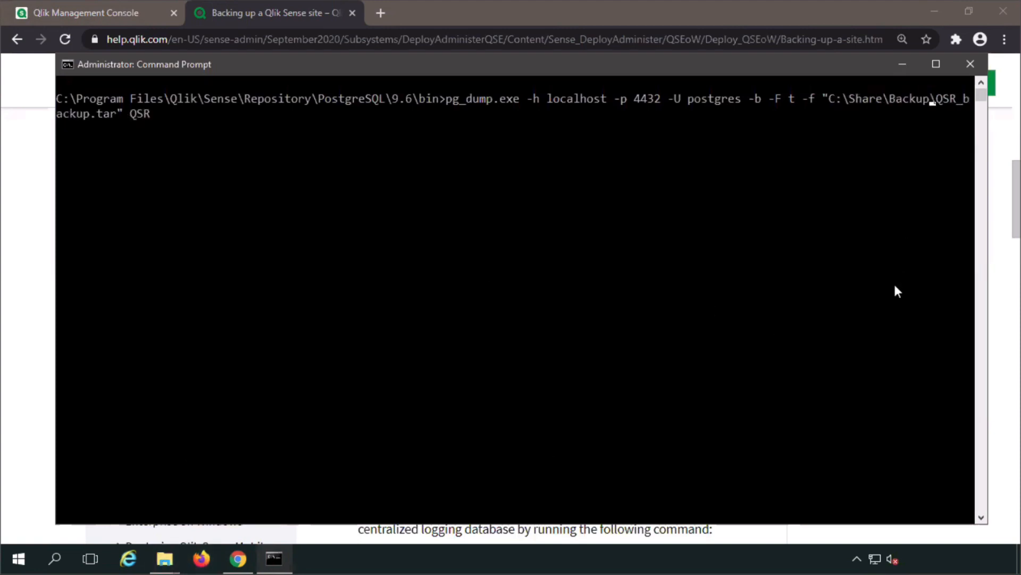
click(936, 64)
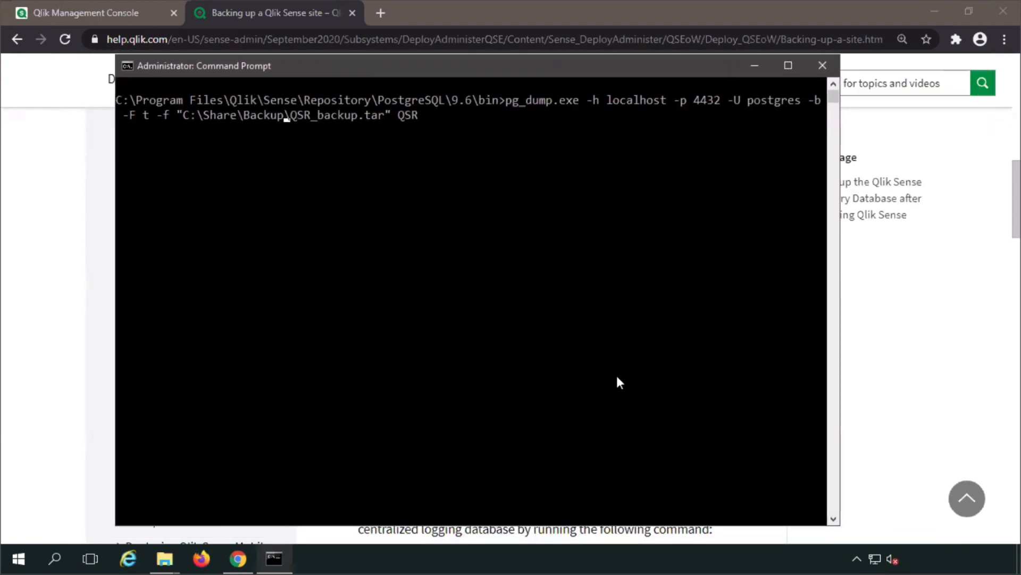
mouse_move(575, 74)
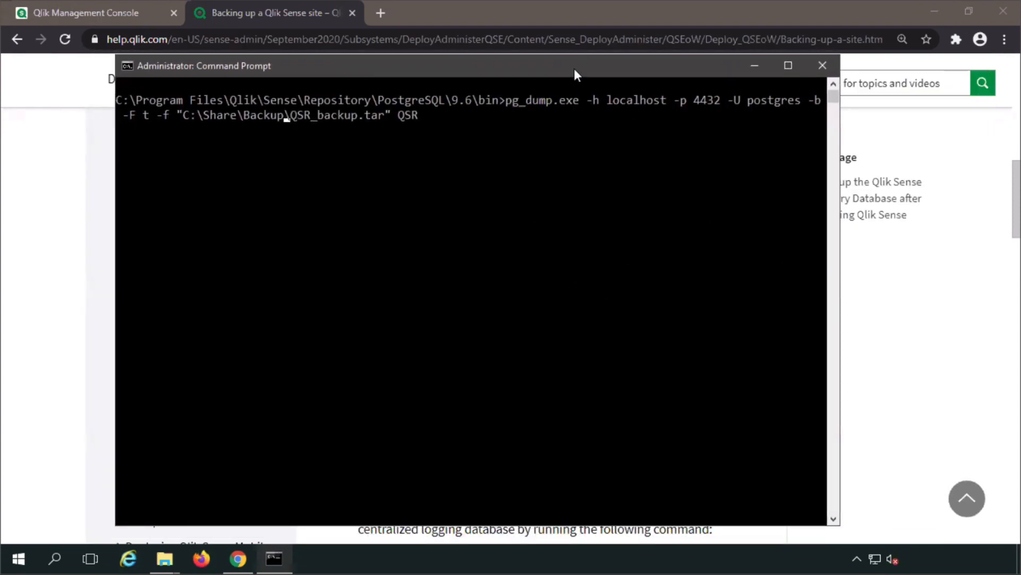
mouse_move(635, 123)
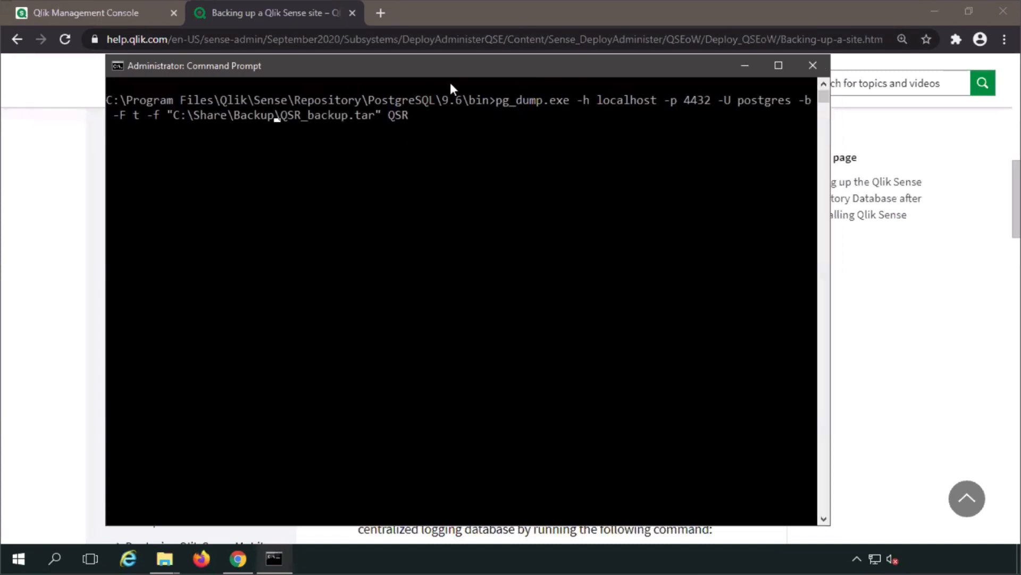
mouse_move(622, 127)
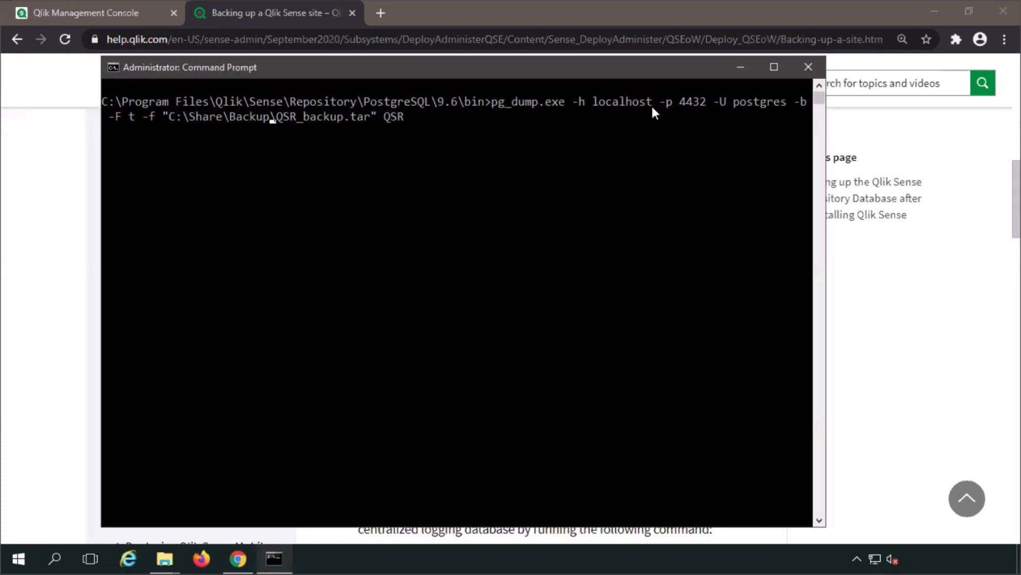
mouse_move(597, 108)
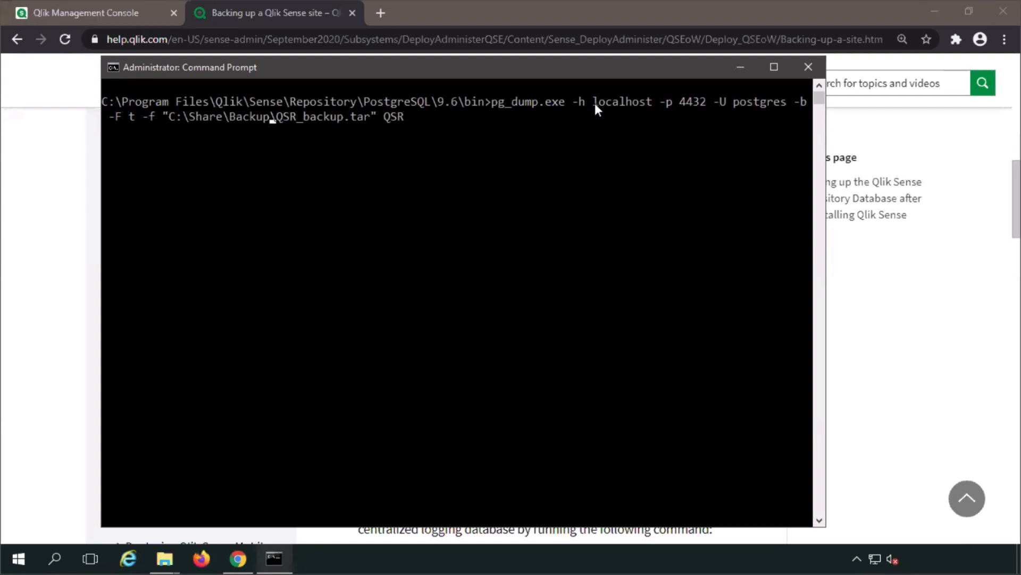
mouse_move(728, 117)
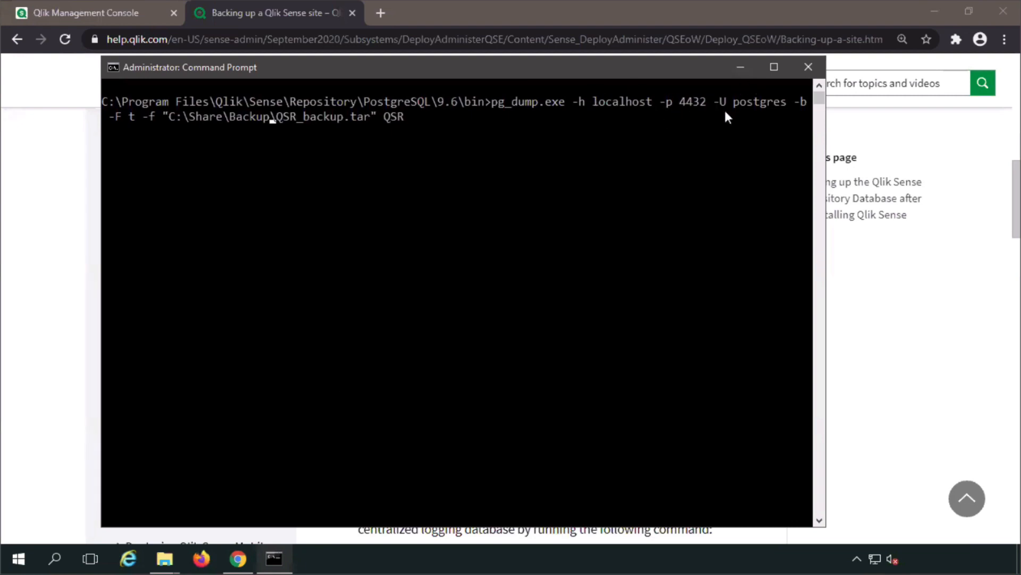
mouse_move(772, 106)
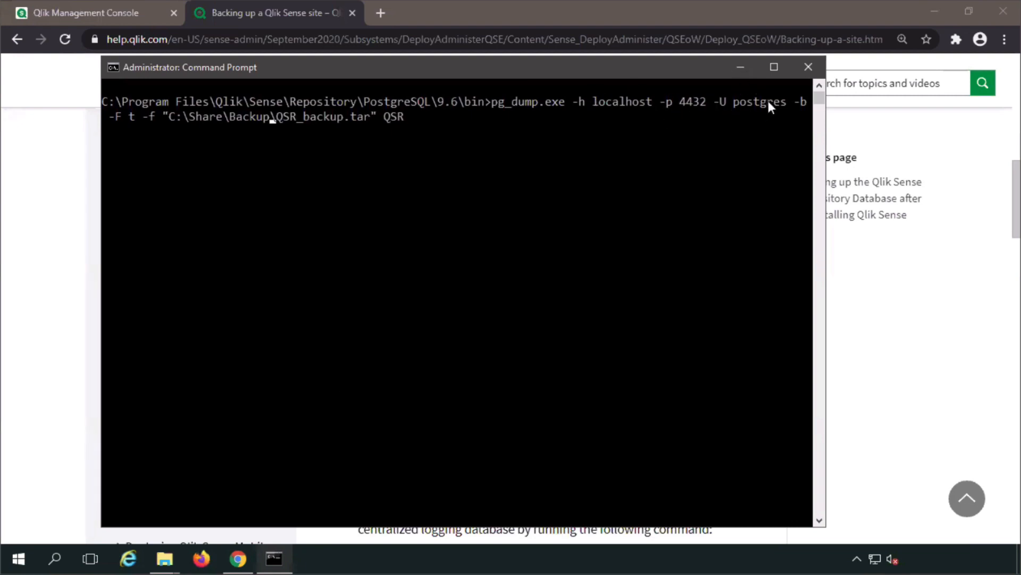
mouse_move(768, 104)
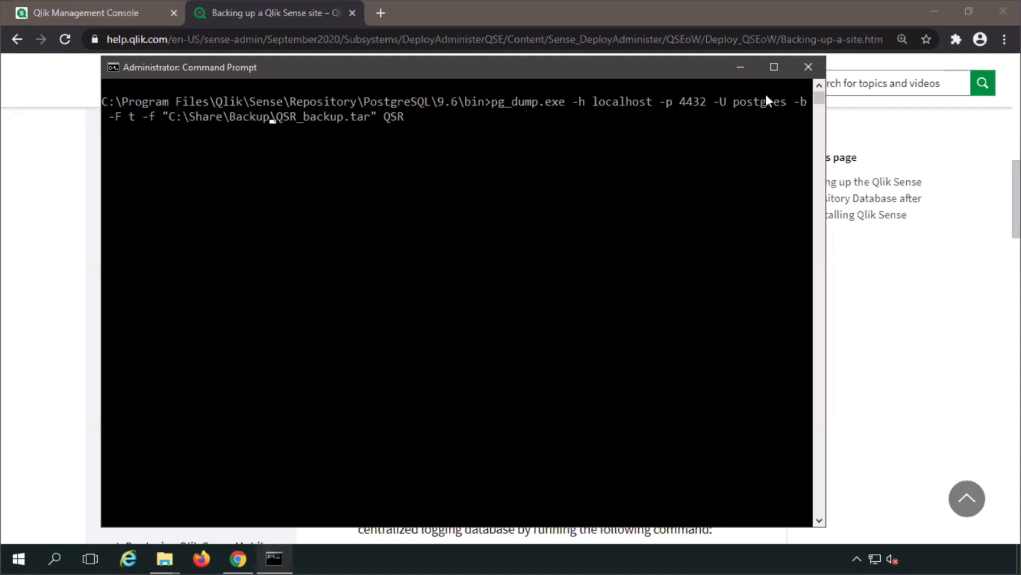
mouse_move(540, 286)
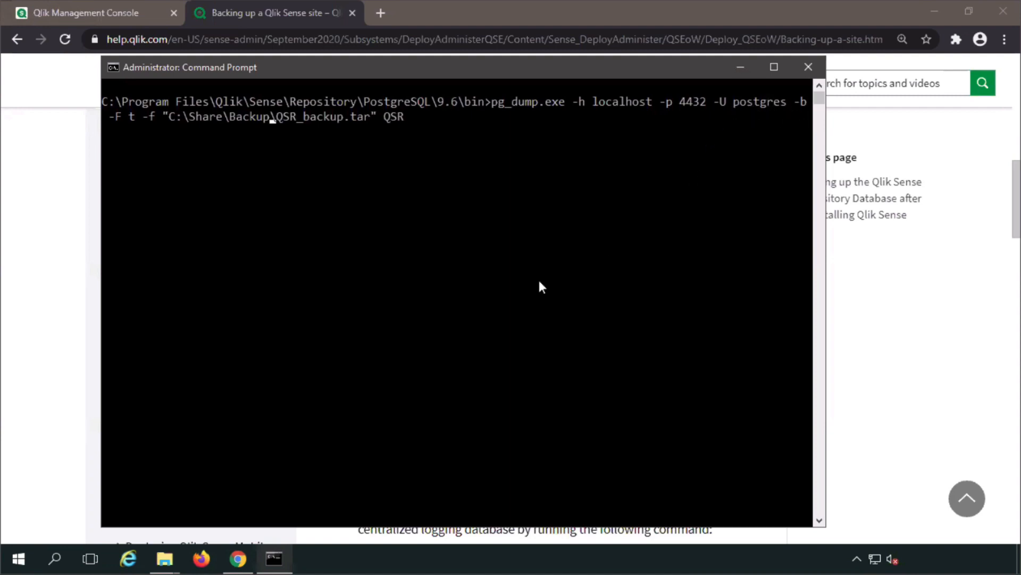
mouse_move(467, 320)
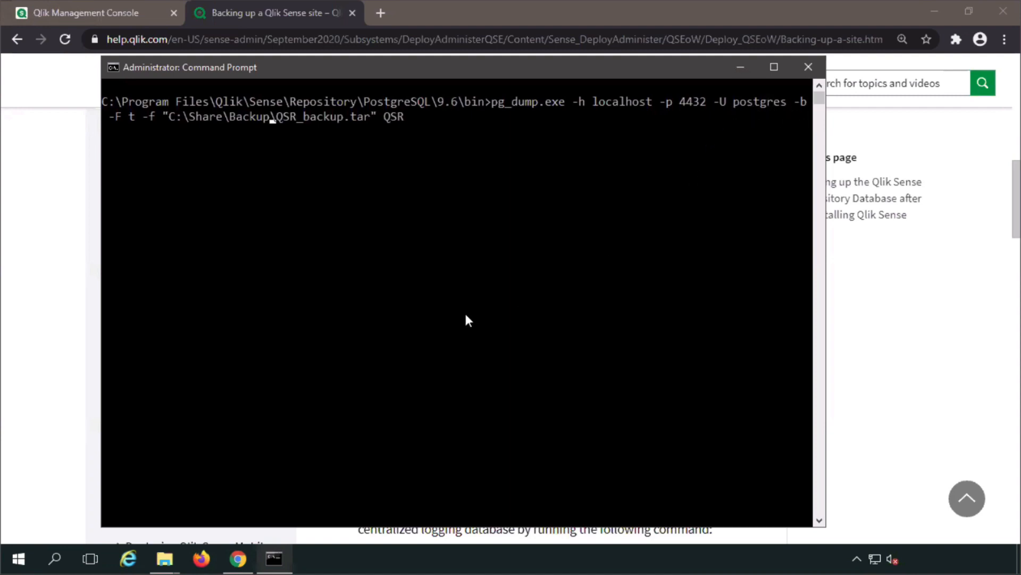
mouse_move(529, 289)
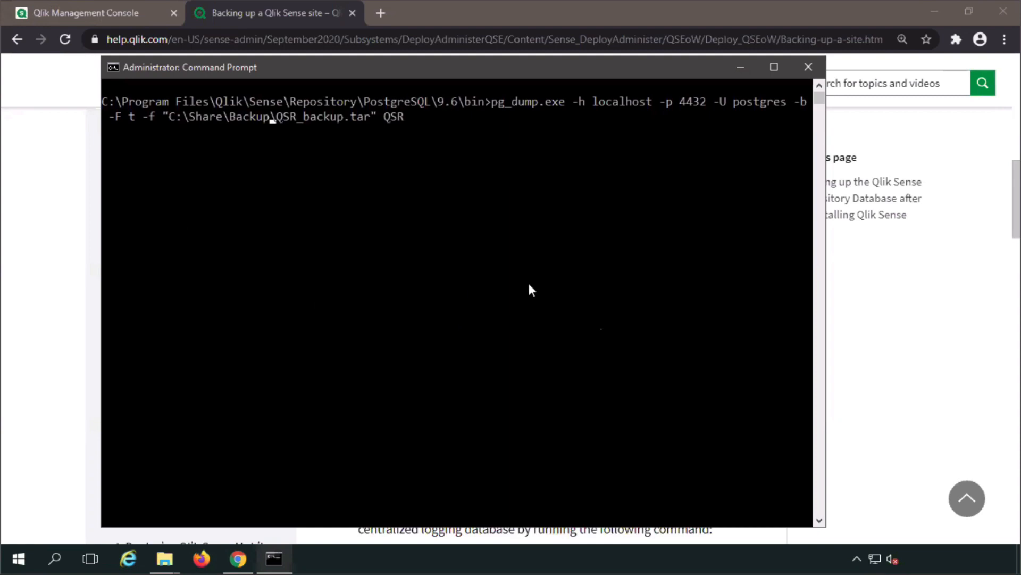
mouse_move(815, 114)
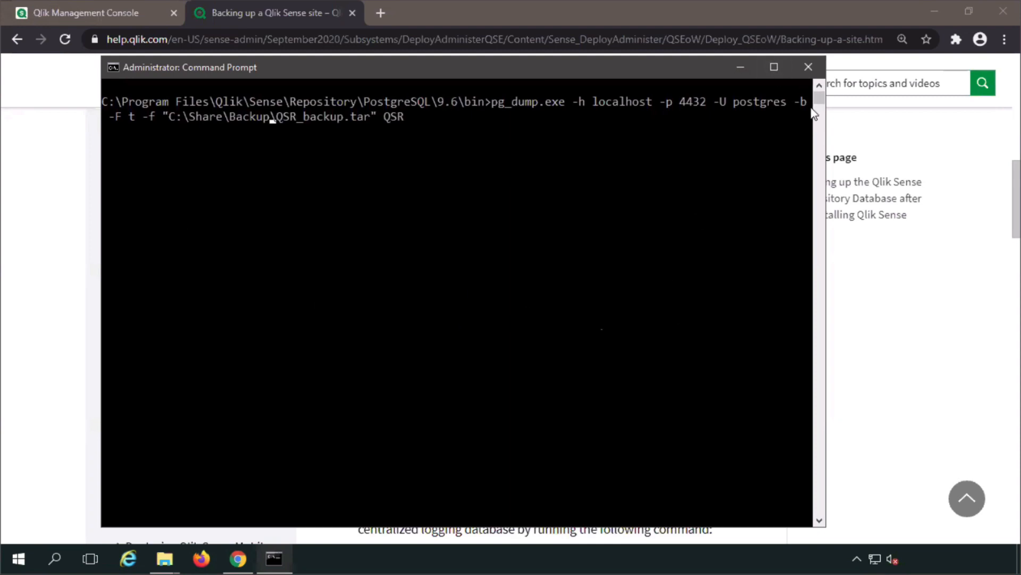
mouse_move(594, 309)
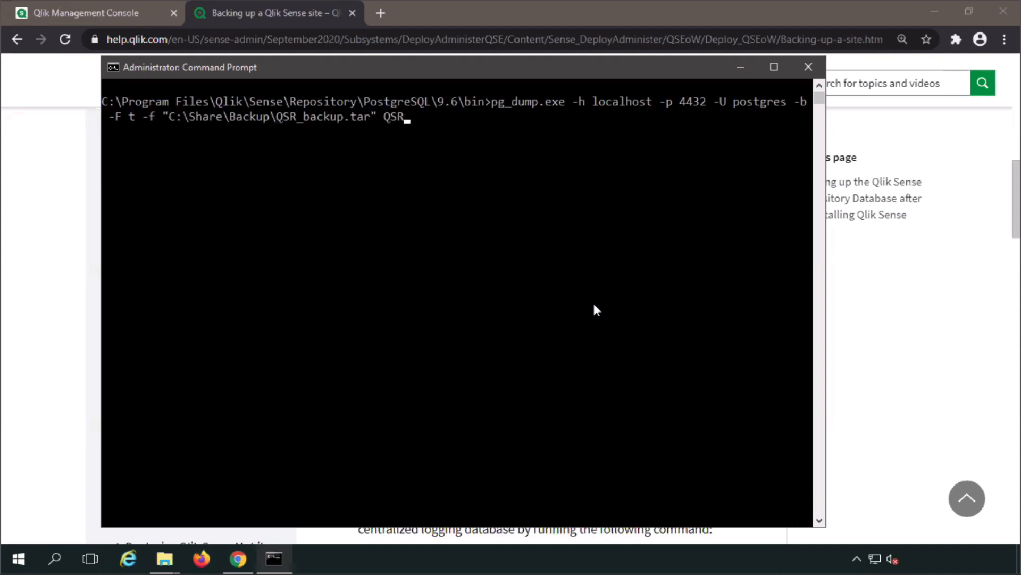
mouse_move(370, 225)
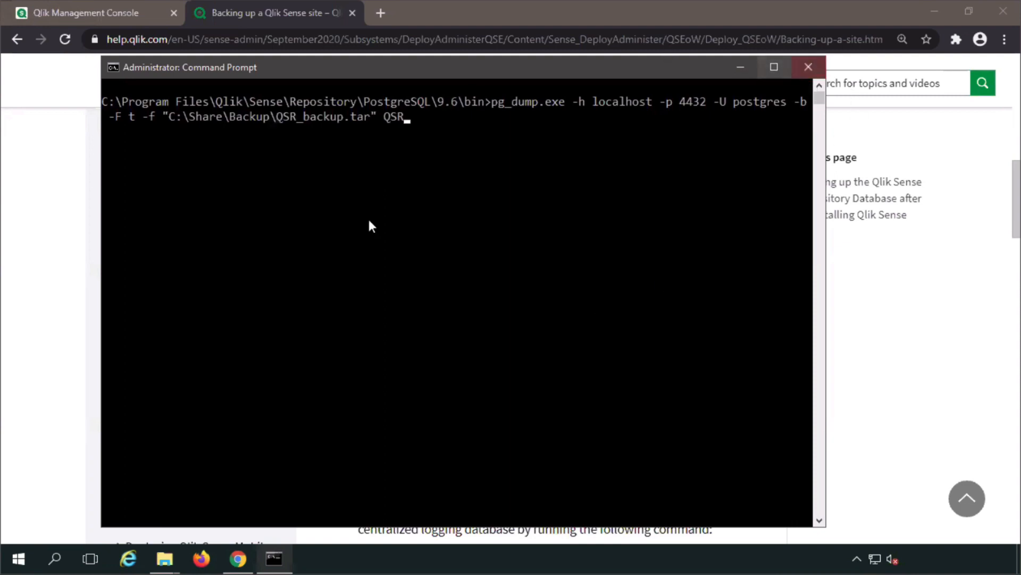
mouse_move(133, 126)
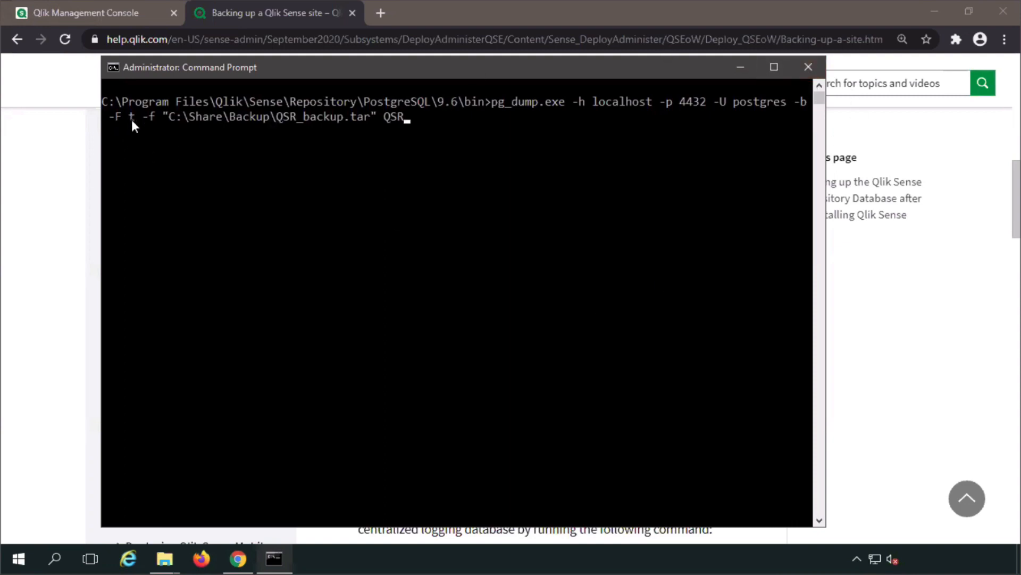
mouse_move(275, 94)
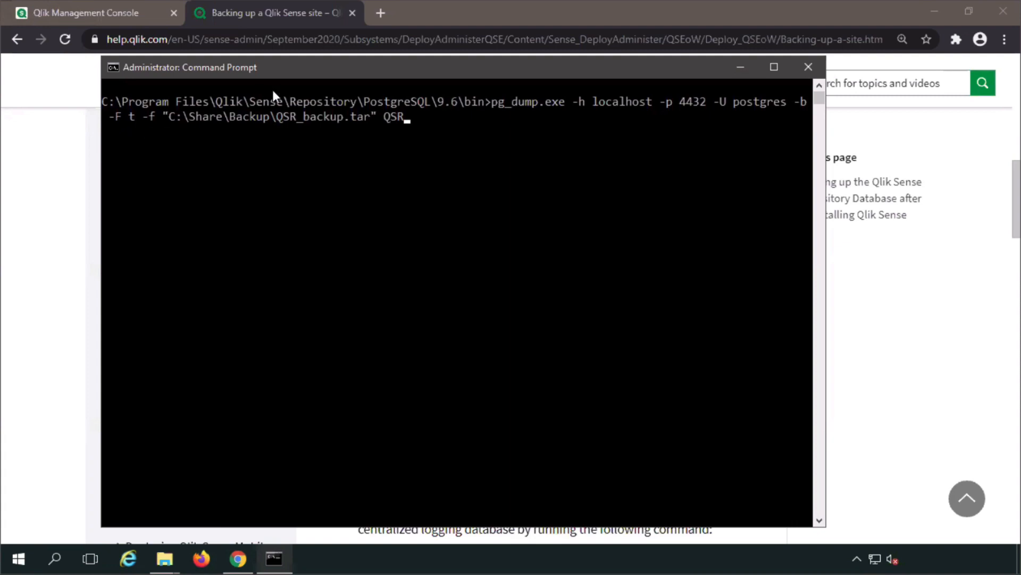
click(355, 117)
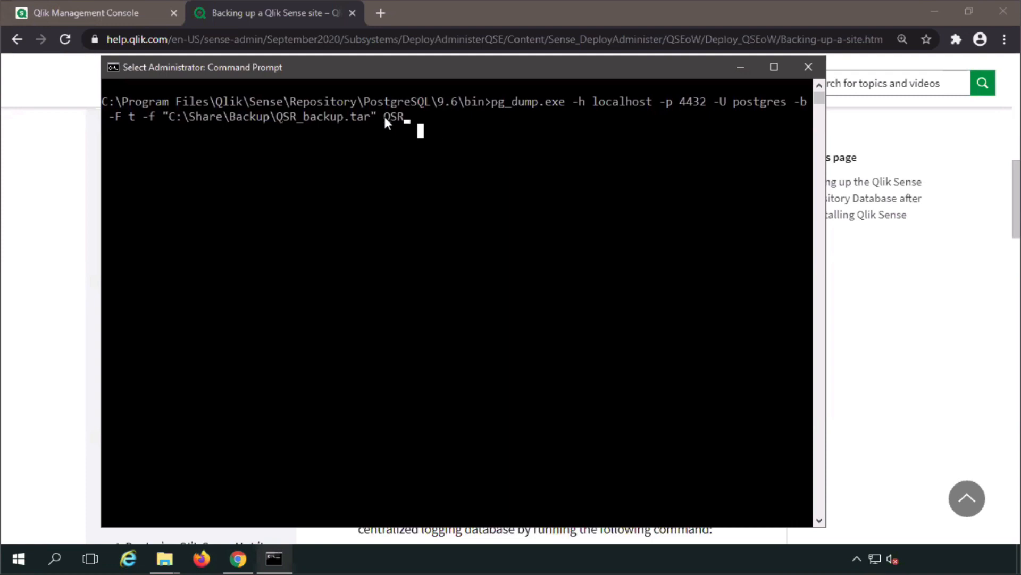
mouse_move(399, 129)
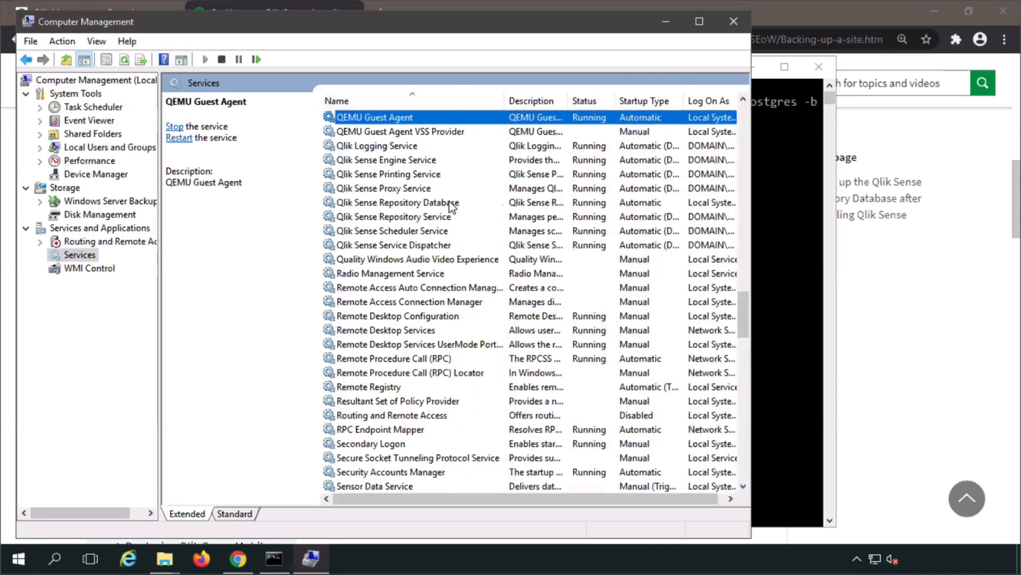
Step: Stop the Qlik Sense Repository Service and confirm the Service Dispatcher and other Qlik services are stopped
click(398, 202)
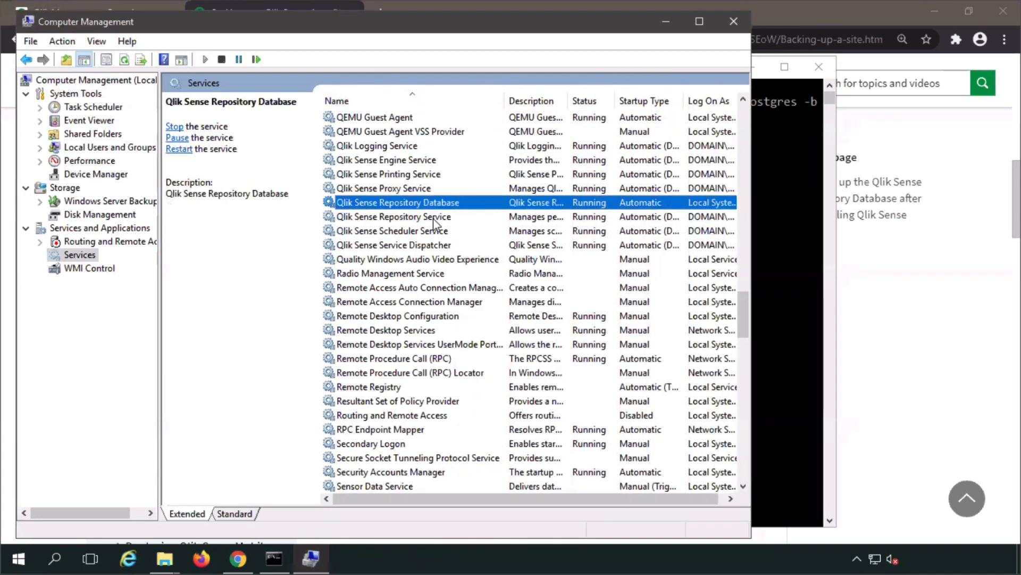
click(175, 126)
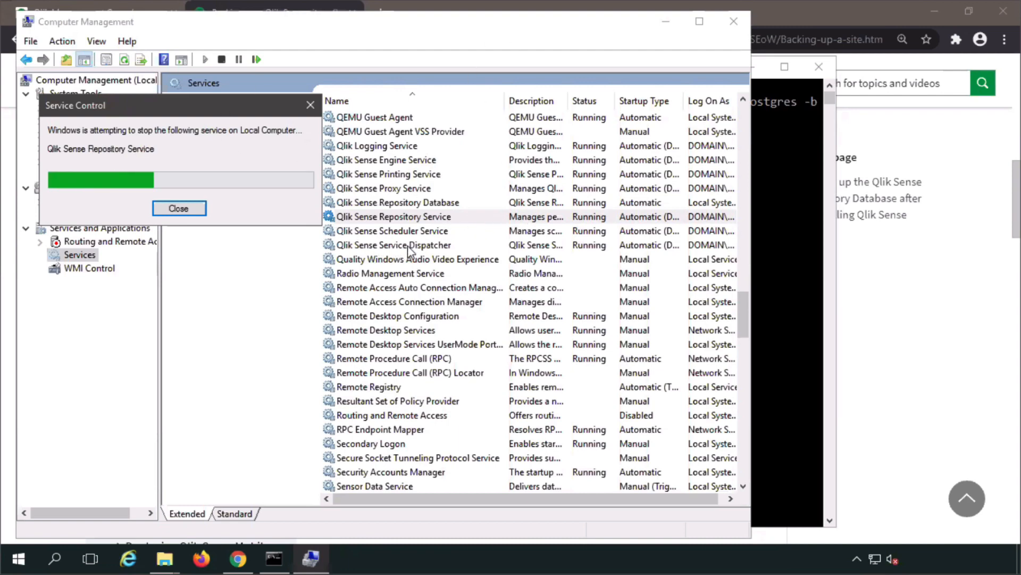
click(178, 207)
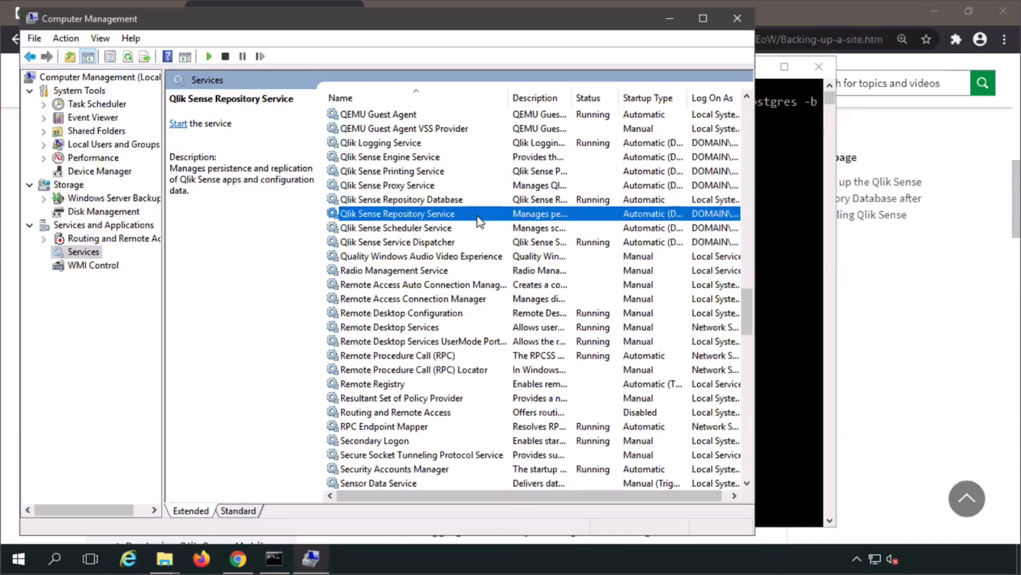
click(397, 242)
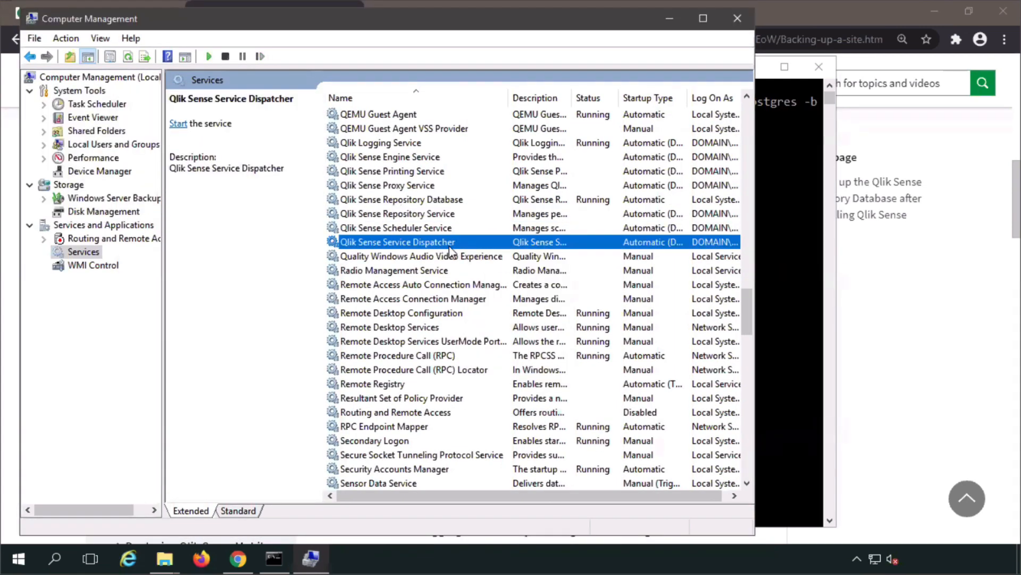
mouse_move(451, 312)
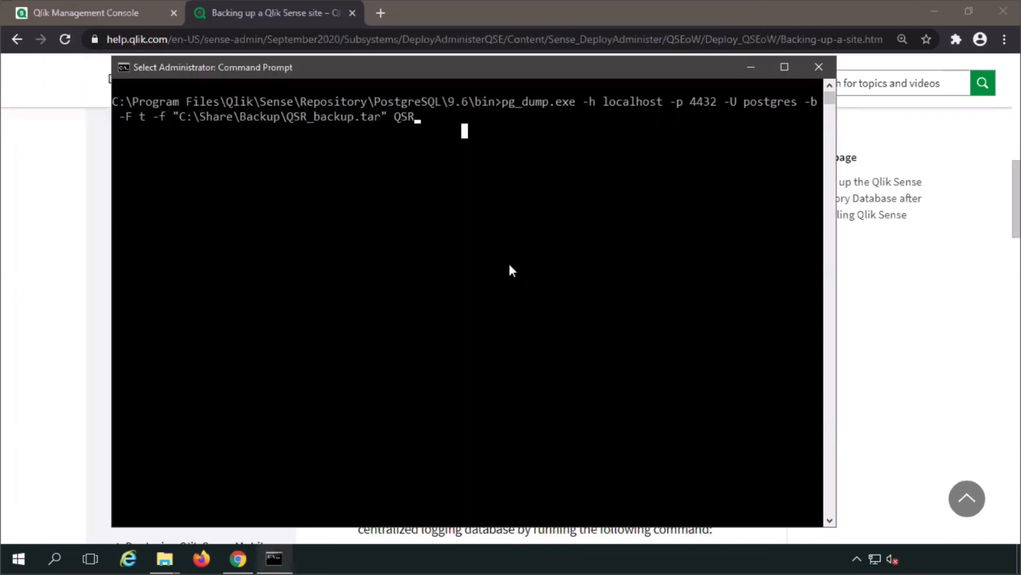
mouse_move(384, 125)
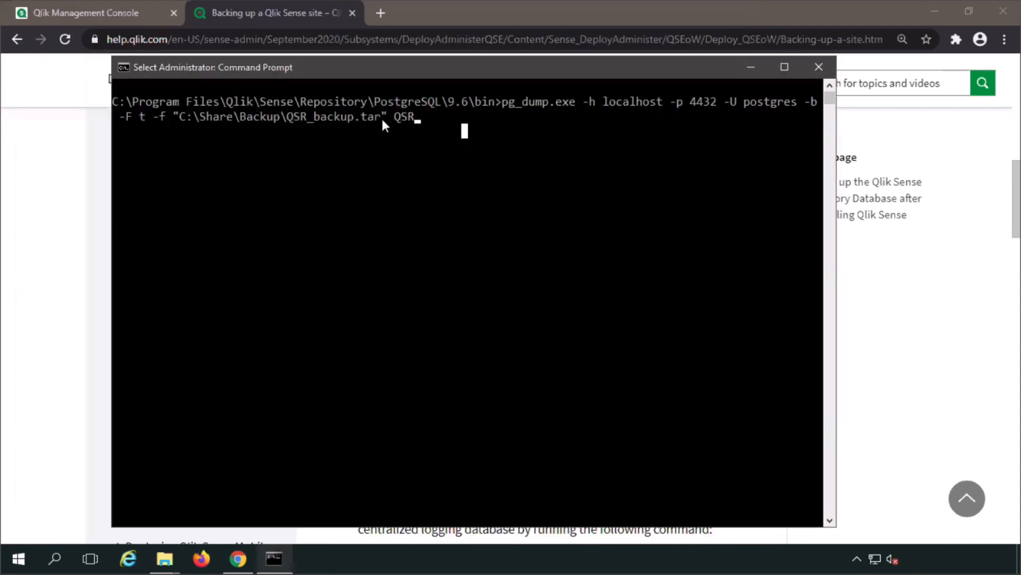
mouse_move(443, 98)
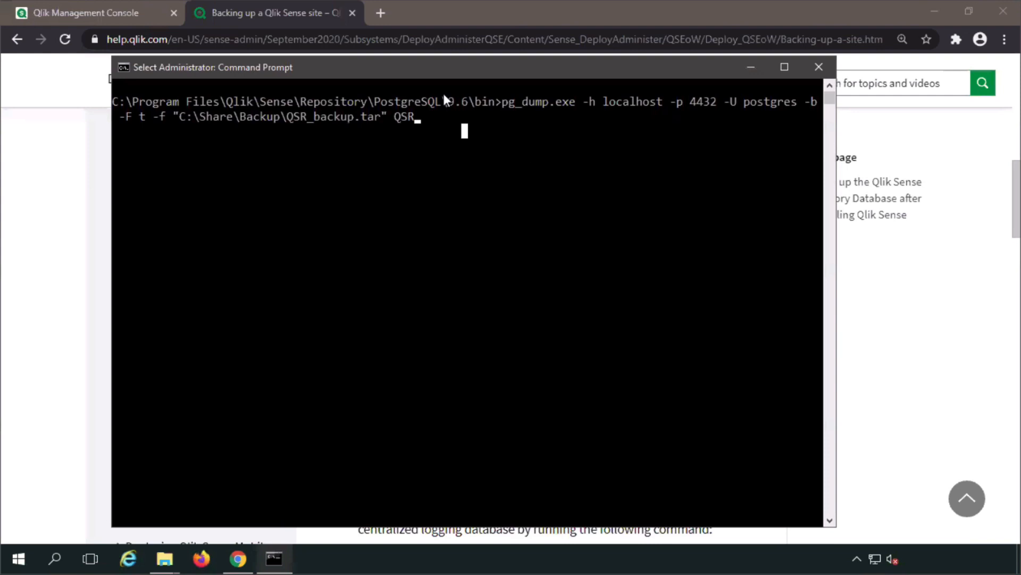
mouse_move(384, 134)
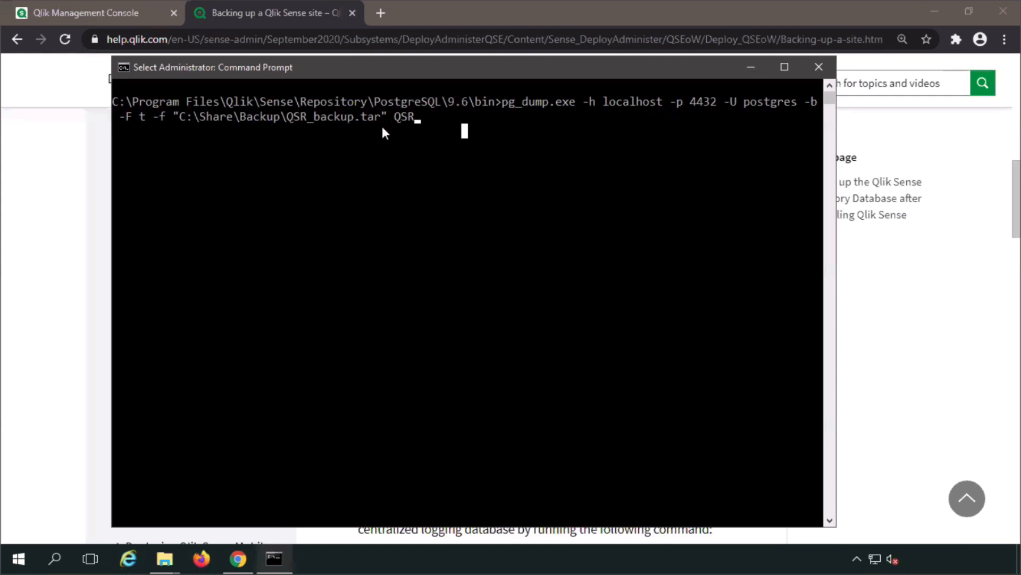
mouse_move(394, 127)
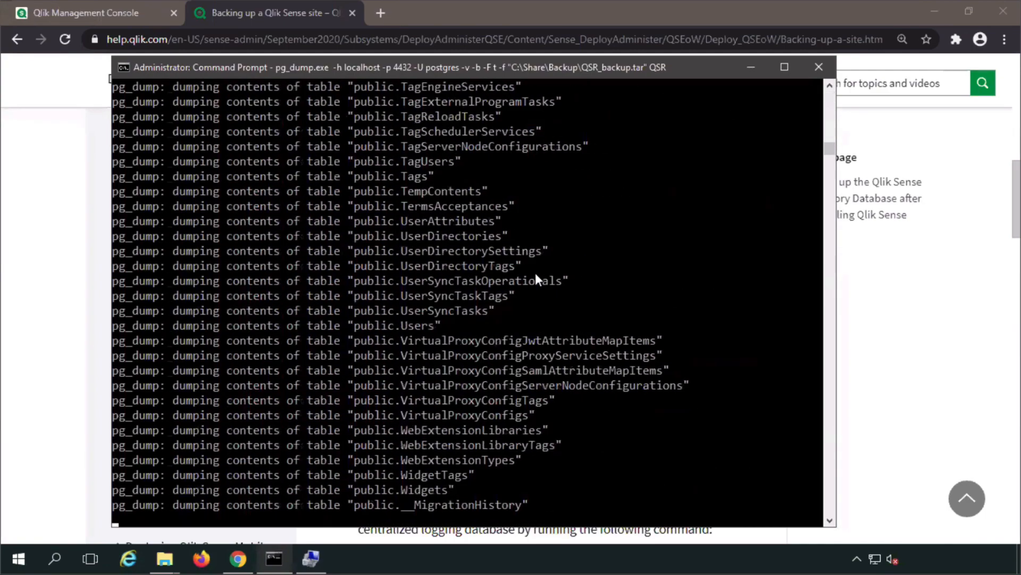
Step: Confirm the 31 068 KB QSR_backup.tar archive exists in C:\Share\Backup
click(164, 558)
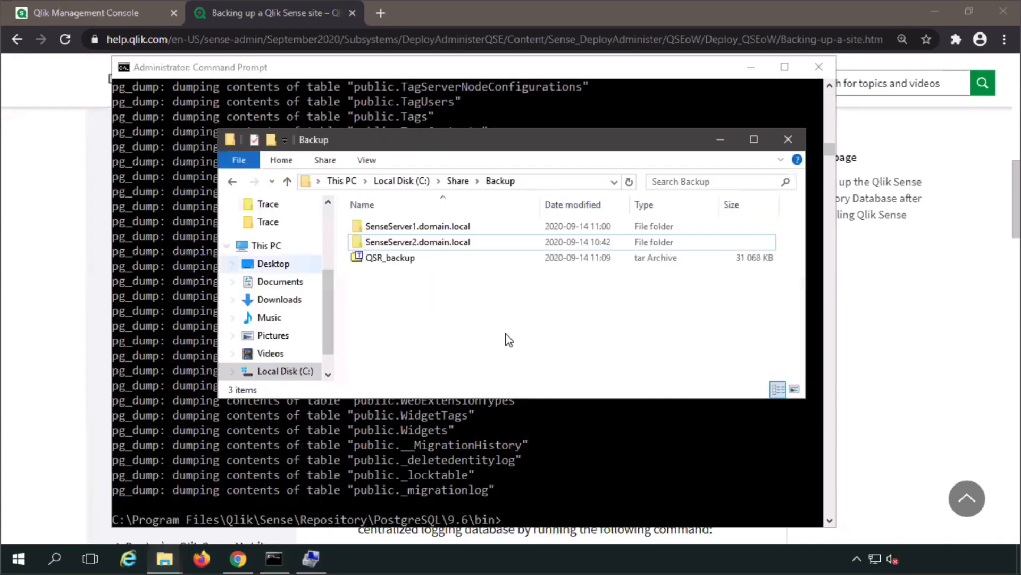
click(391, 257)
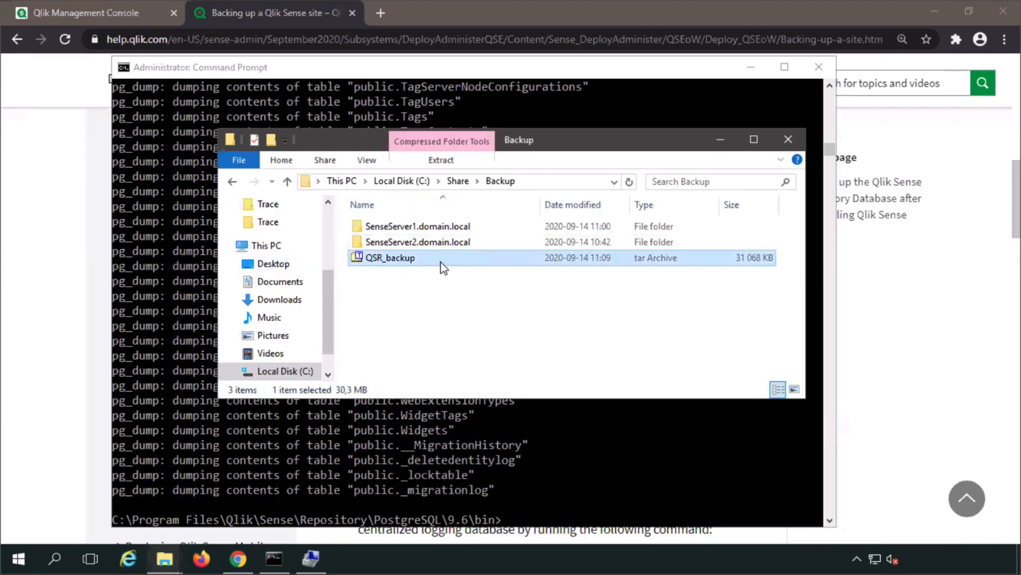
double_click(389, 257)
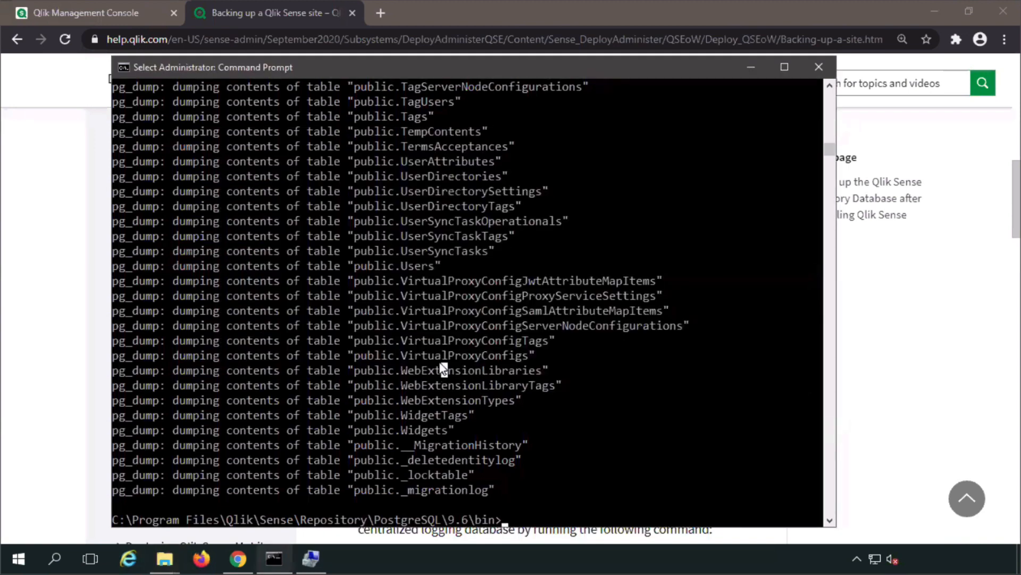
mouse_move(549, 262)
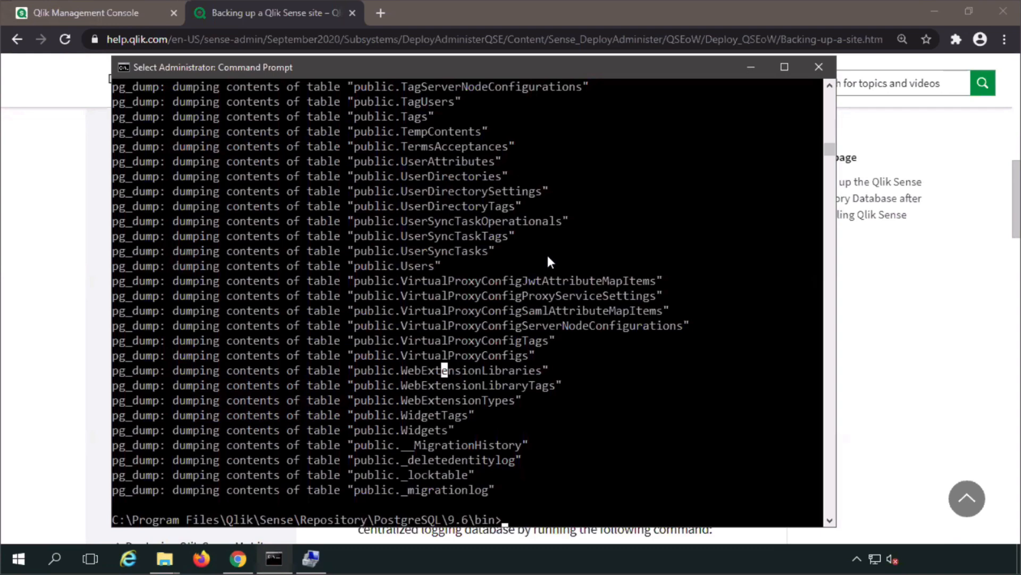
mouse_move(645, 74)
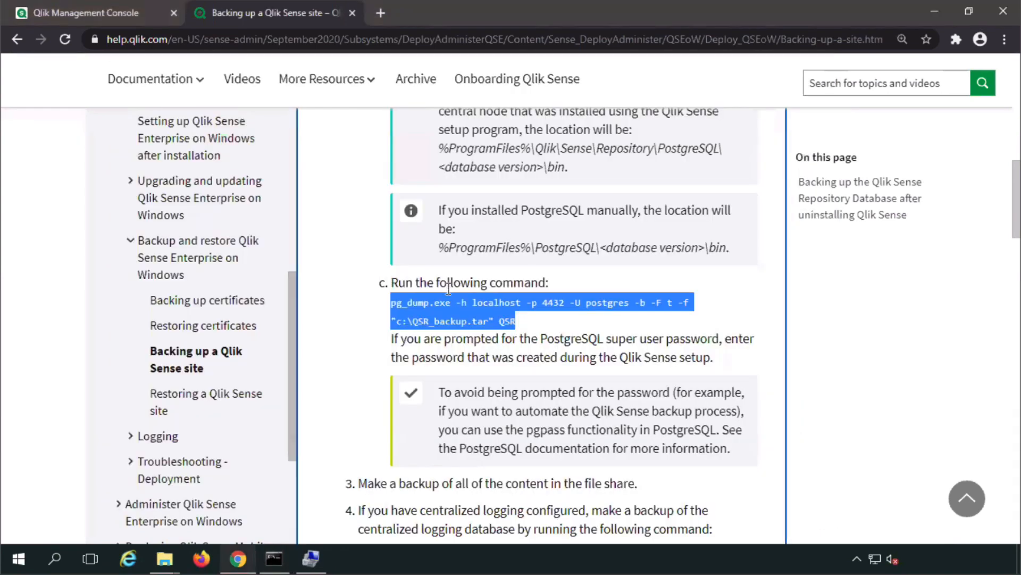
Step: Review the Qlik backup article's numbered steps down through the file-share and logging steps
click(602, 328)
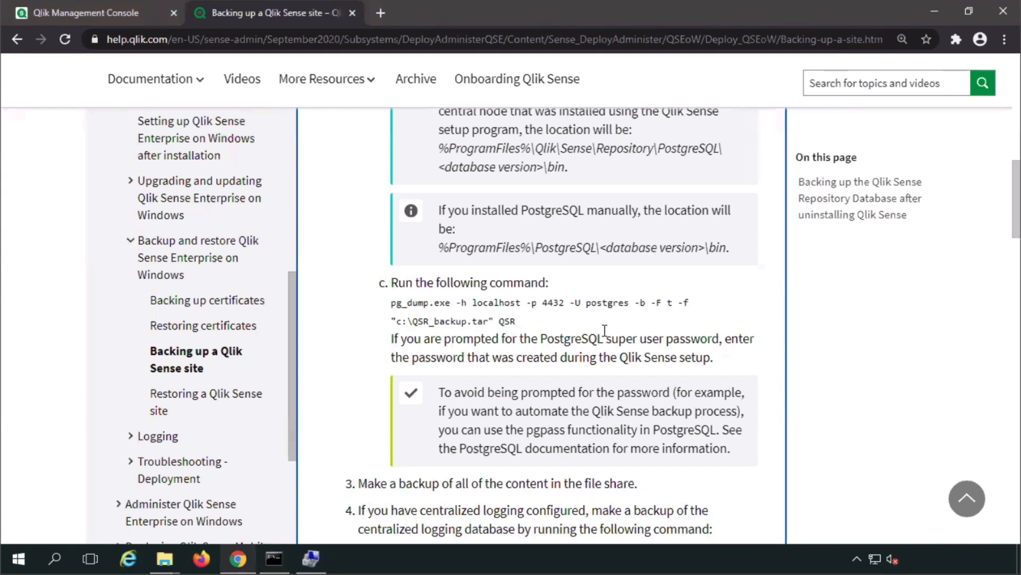
mouse_move(564, 267)
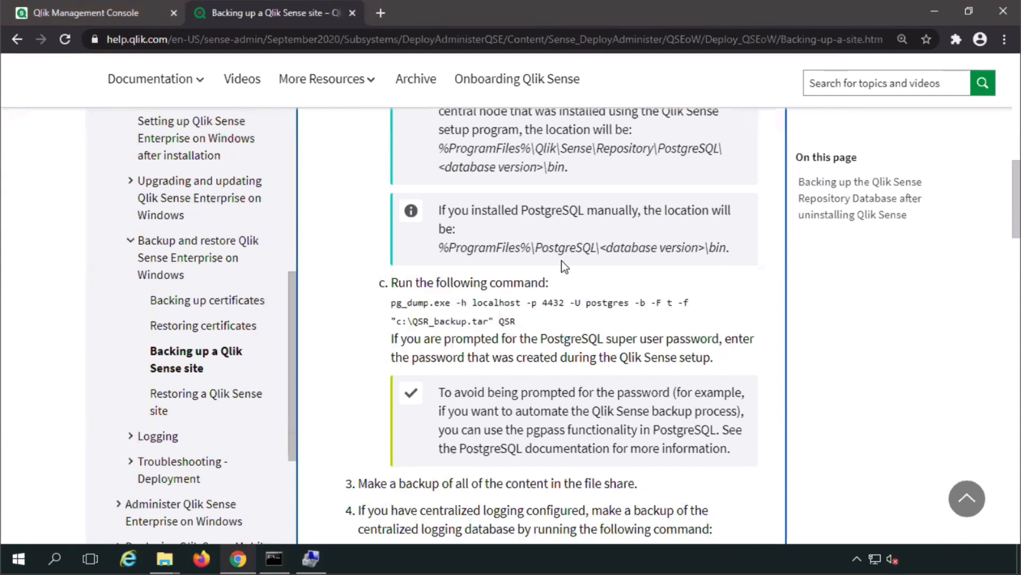
mouse_move(36, 546)
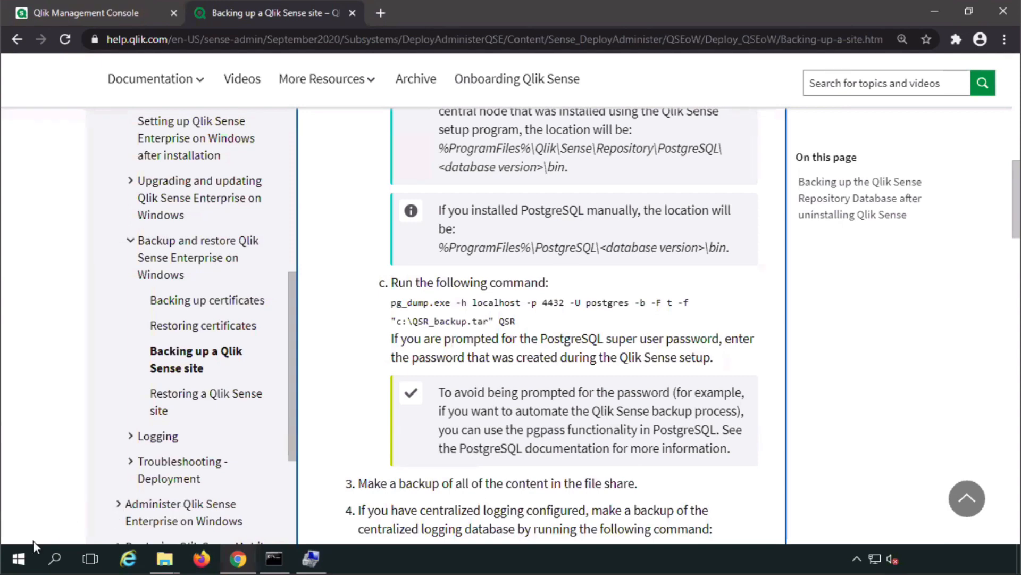
mouse_move(506, 422)
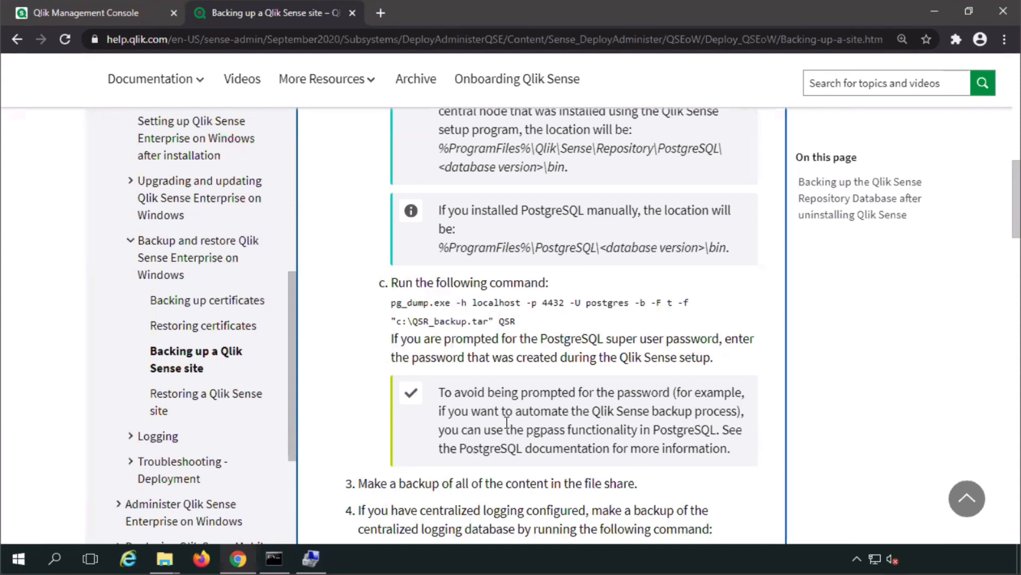
scroll(down, 3)
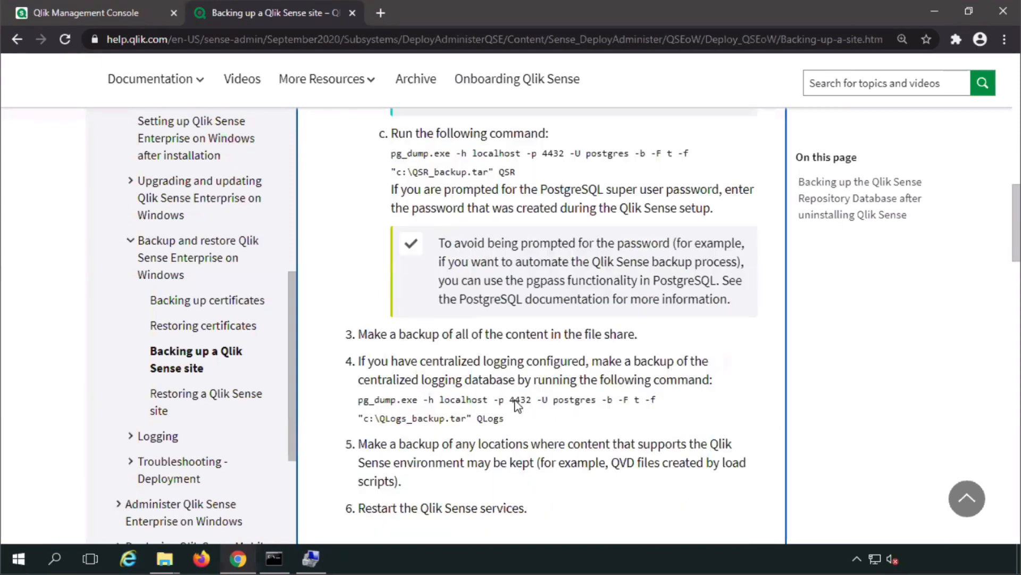
mouse_move(608, 94)
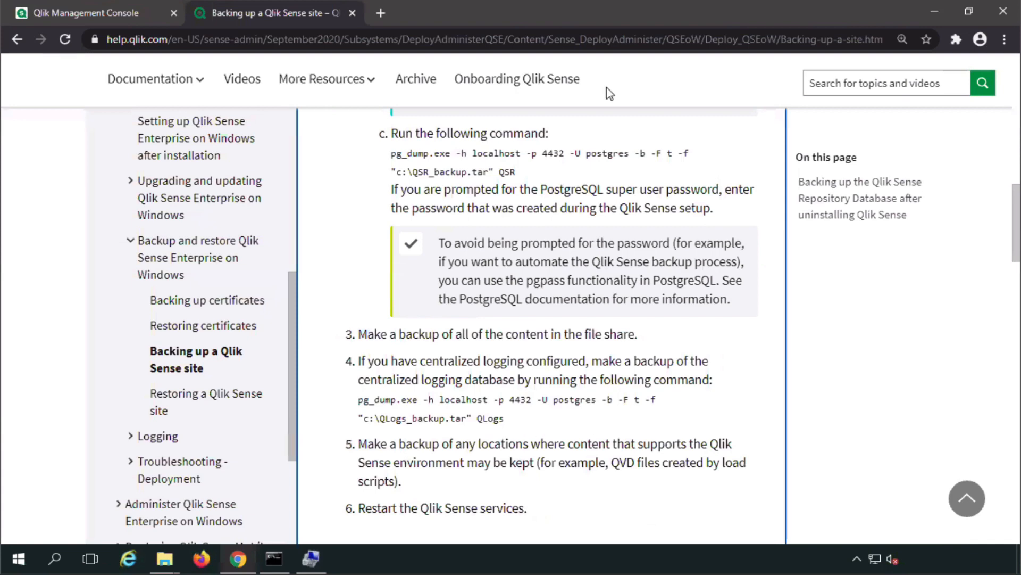
mouse_move(547, 13)
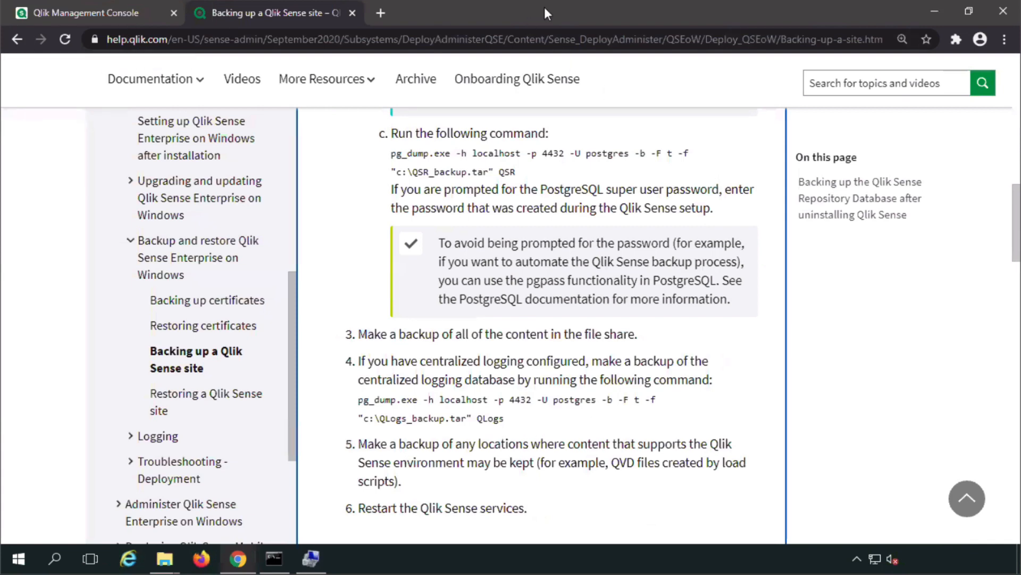
mouse_move(478, 39)
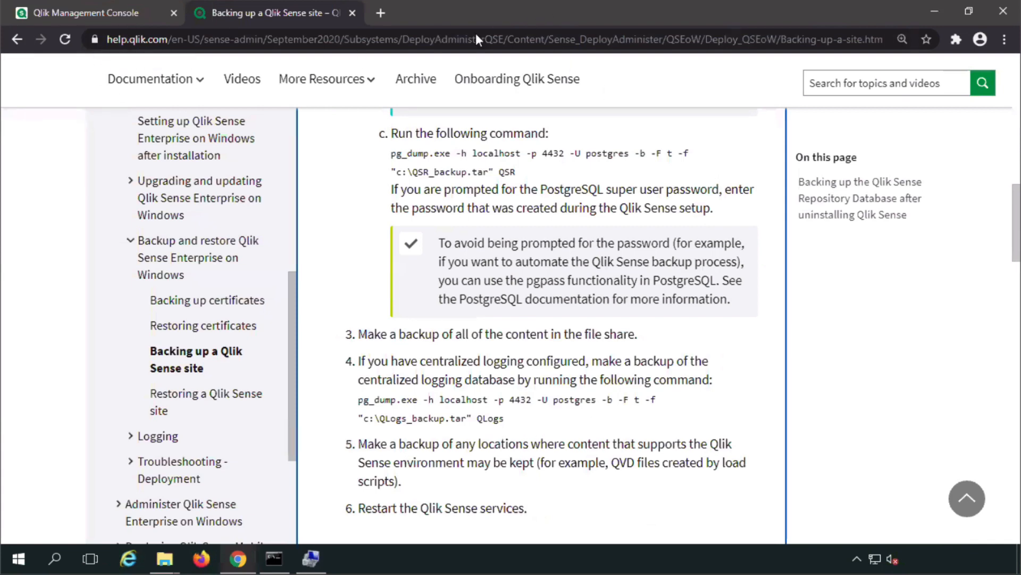
mouse_move(457, 289)
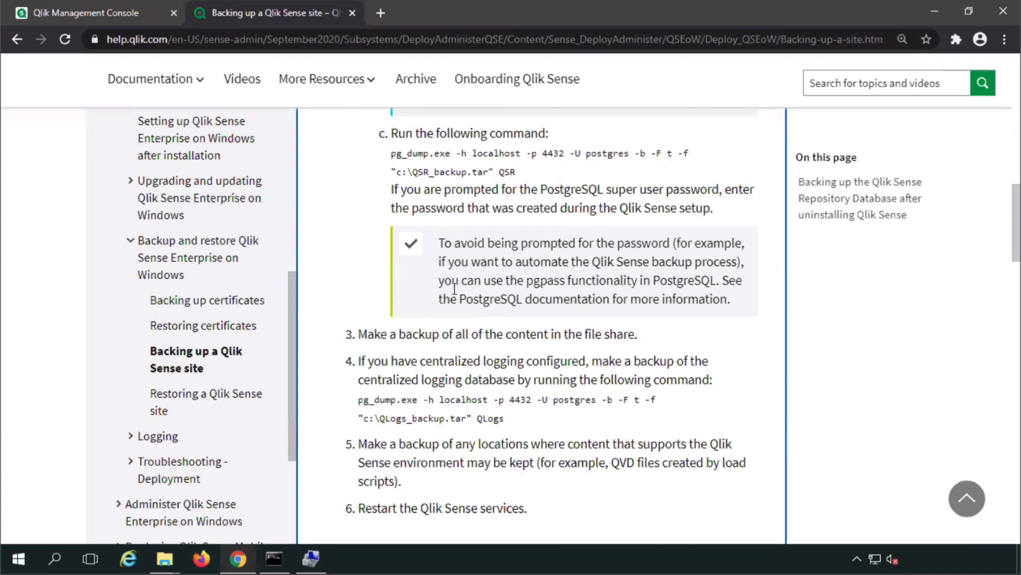
mouse_move(787, 343)
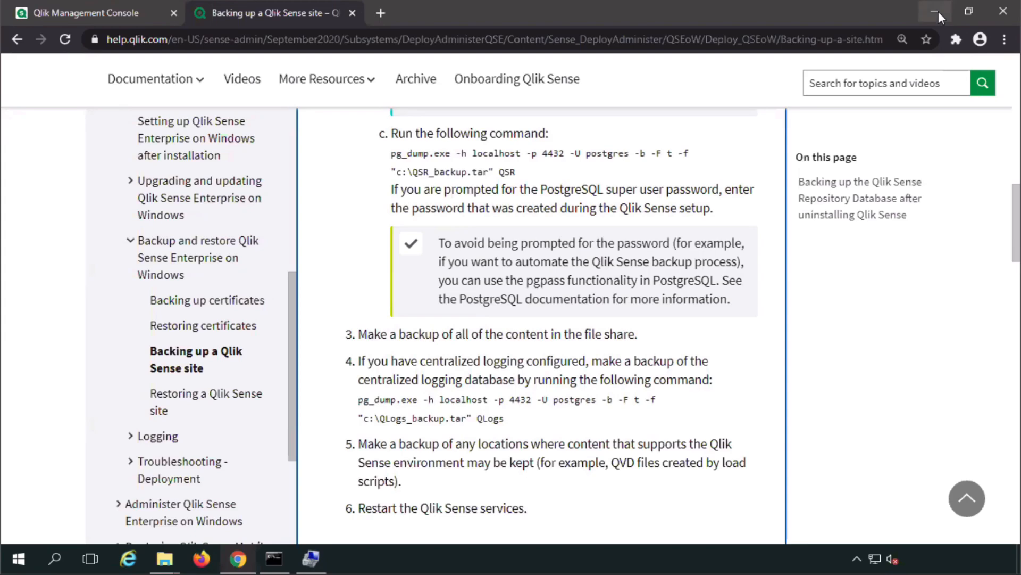
mouse_move(806, 188)
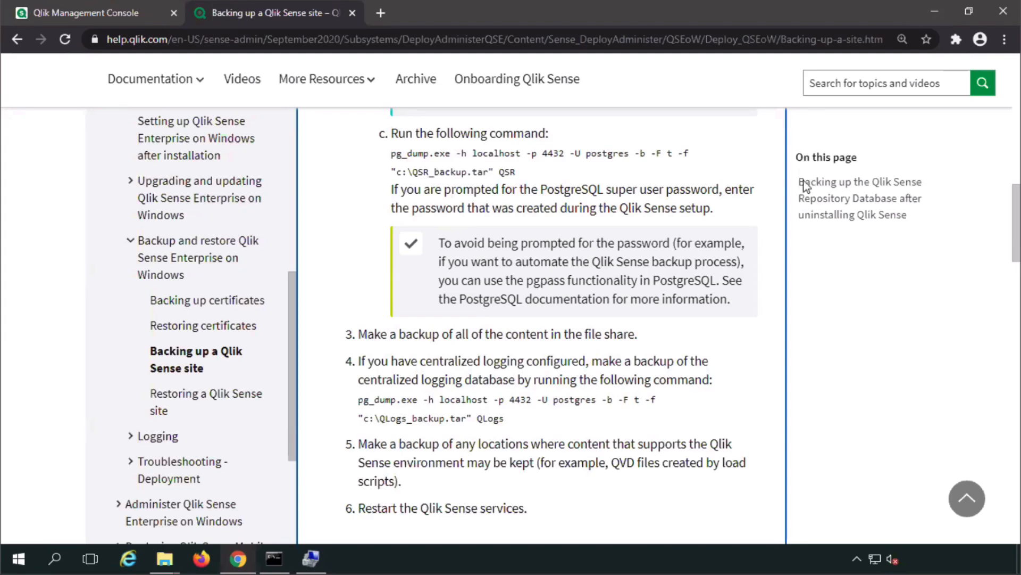
mouse_move(813, 310)
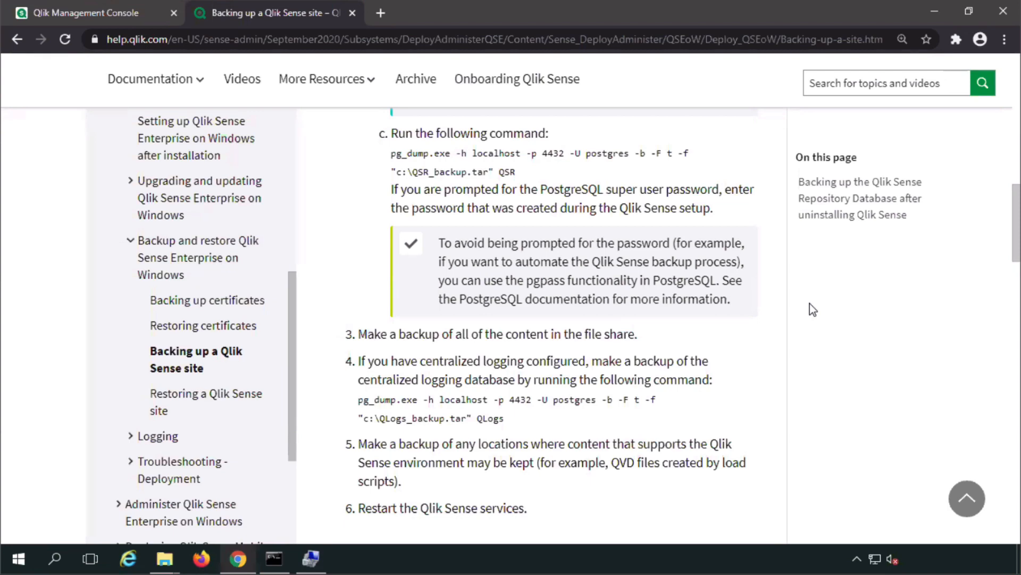
mouse_move(183, 511)
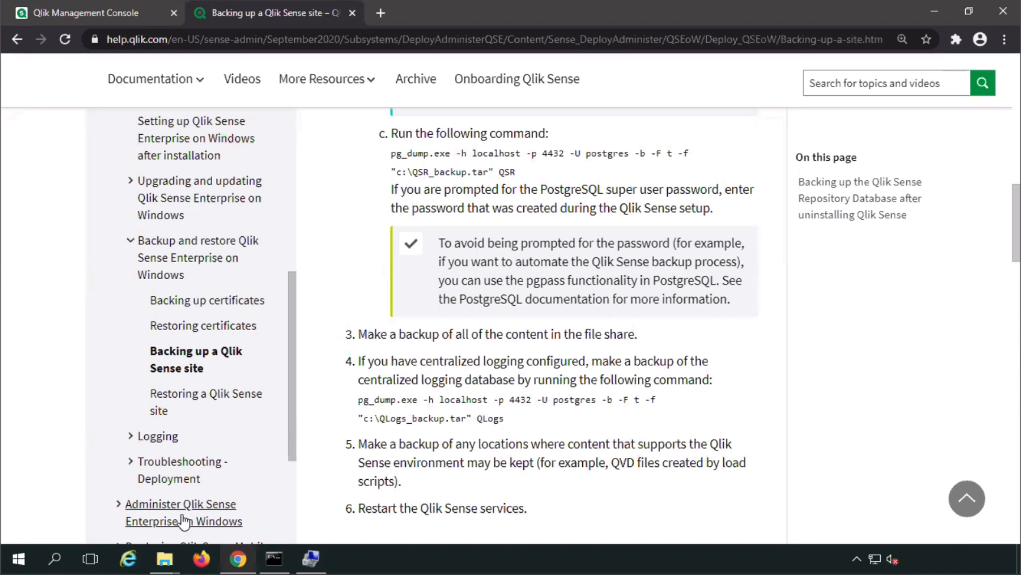
click(164, 559)
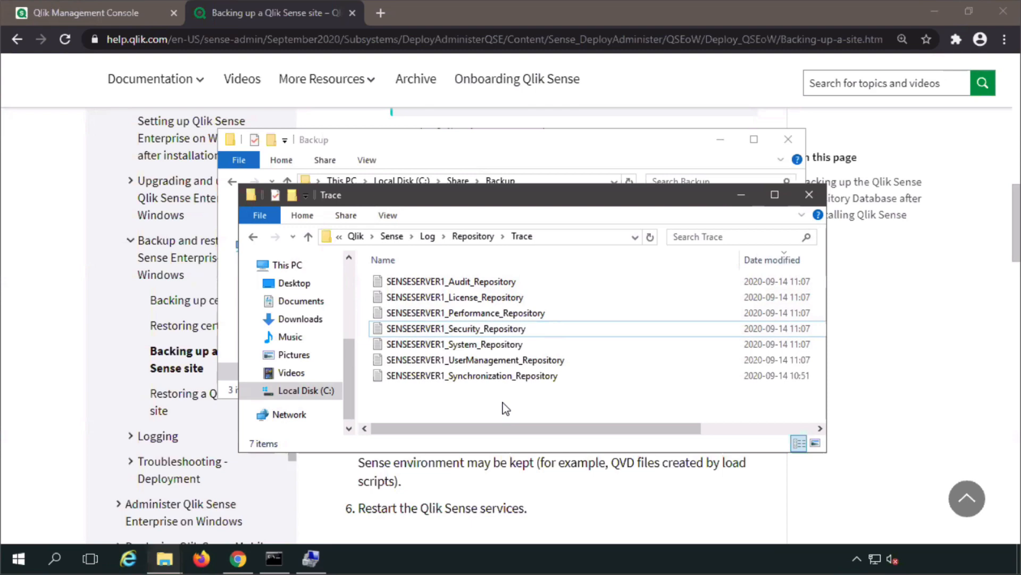
mouse_move(479, 312)
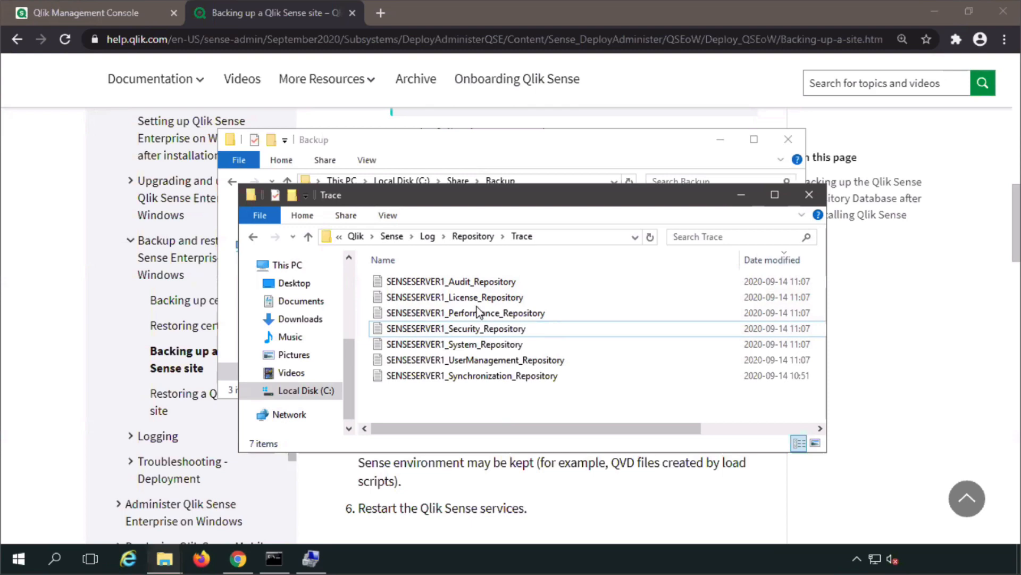
Step: View the Security_Repository trace log in Notepad and close it again
double_click(454, 328)
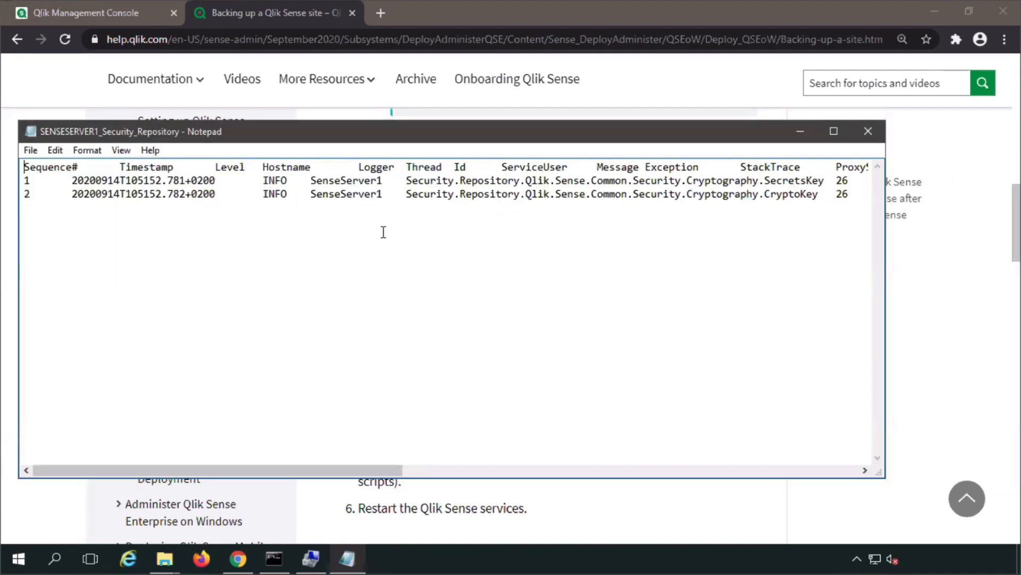
click(25, 207)
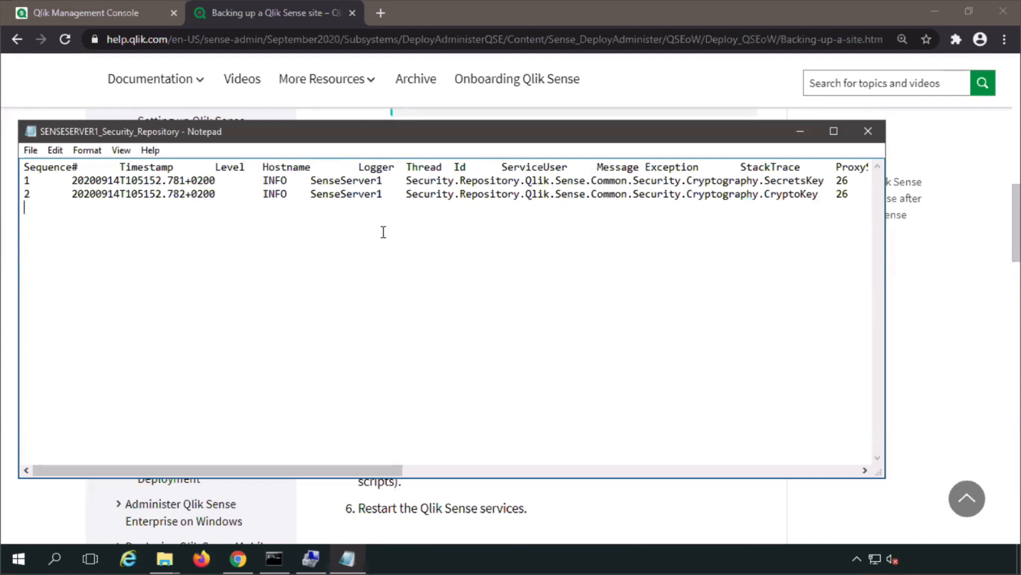
click(868, 131)
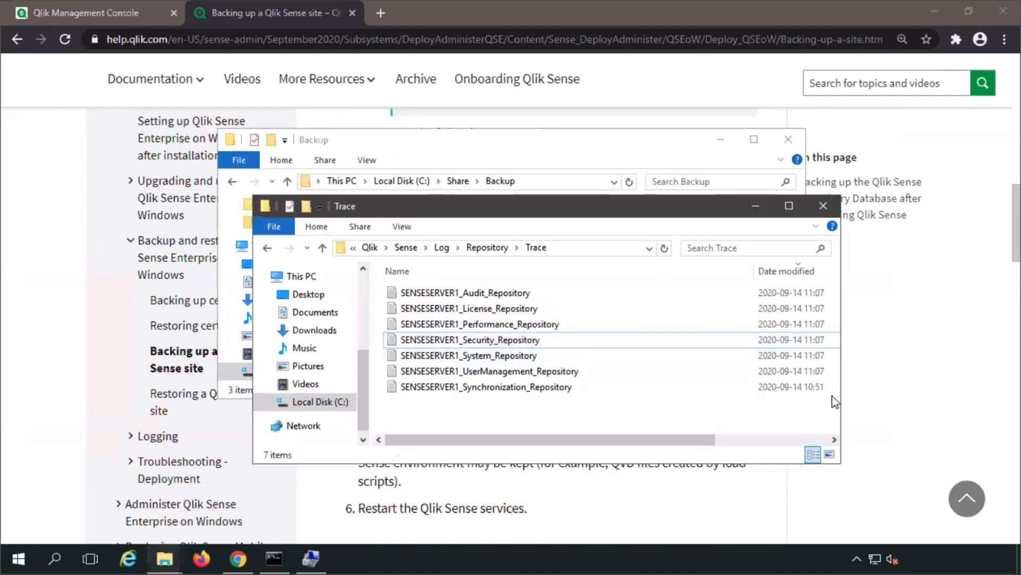
Step: Browse back to Local Disk (C:) and into the ProgramData folder
right_click(402, 199)
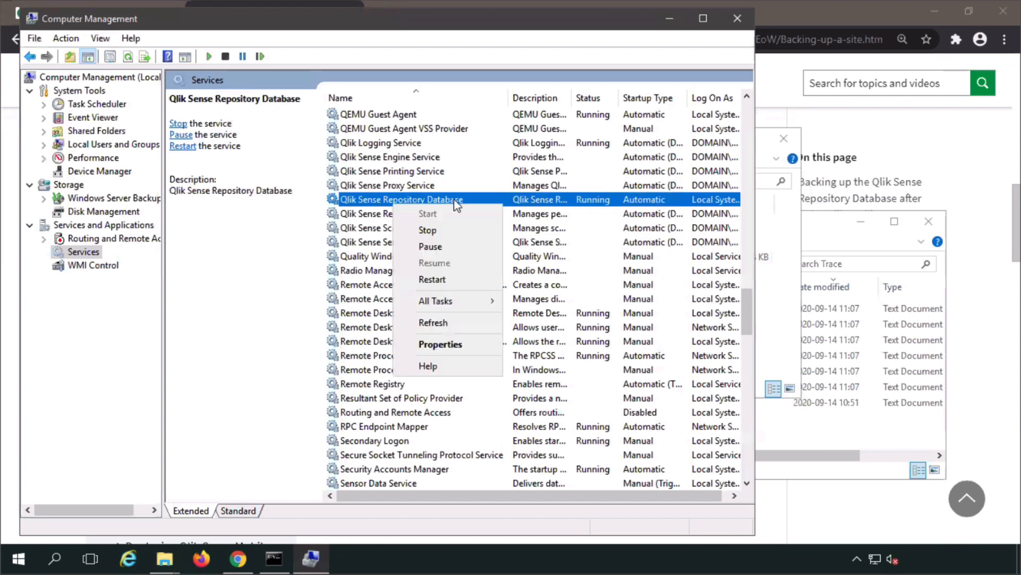
click(427, 230)
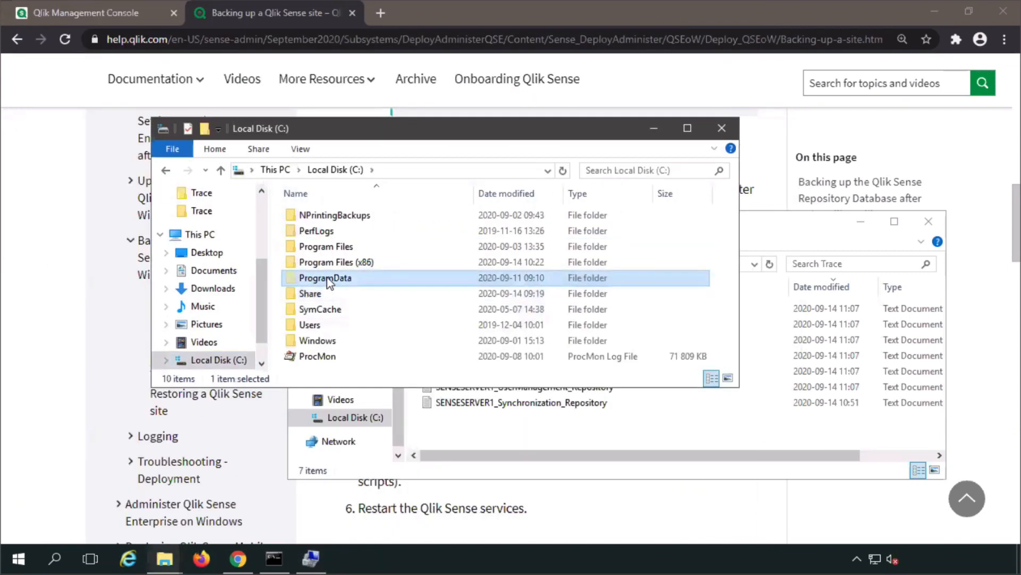
double_click(326, 278)
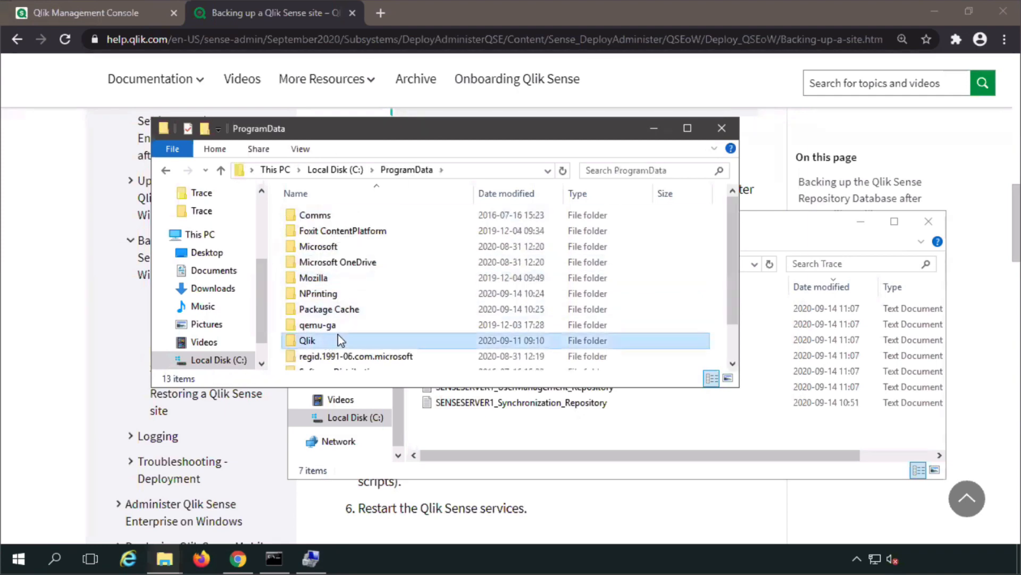
Step: Browse into C:\ProgramData\Qlik\Sense and review its Log, Repository and Scheduler folders
double_click(307, 339)
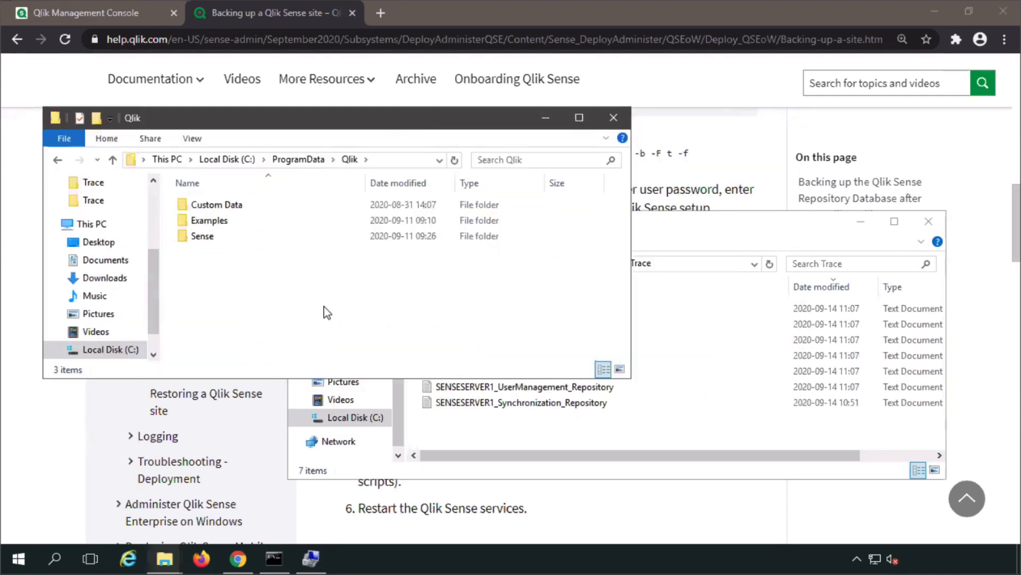
mouse_move(451, 293)
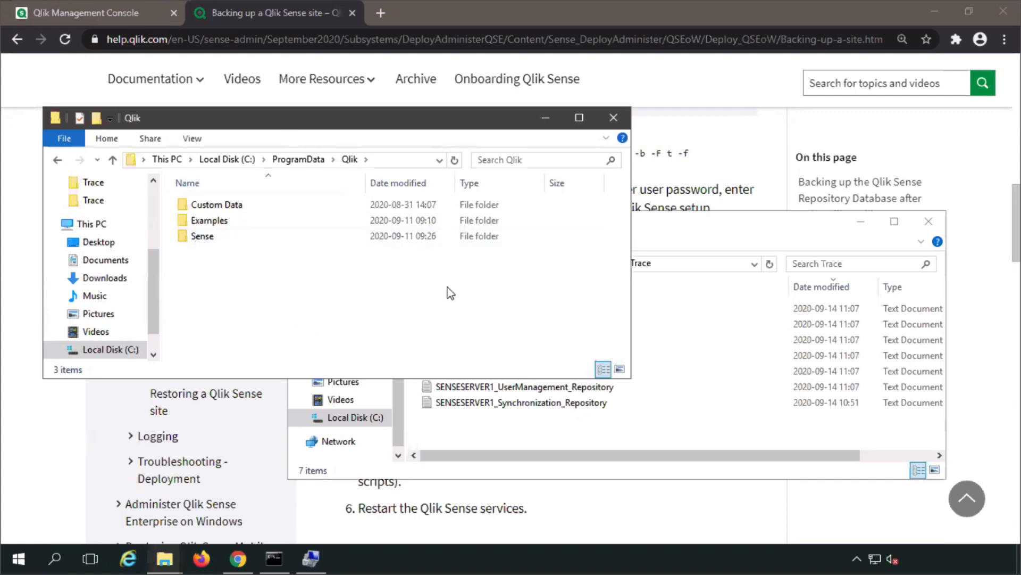
double_click(204, 236)
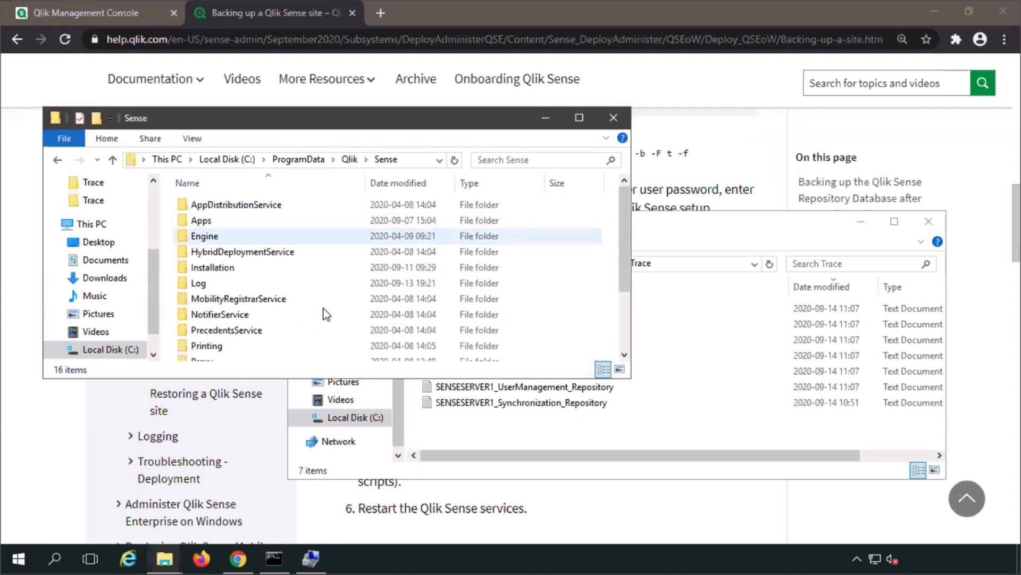
scroll(down, 3)
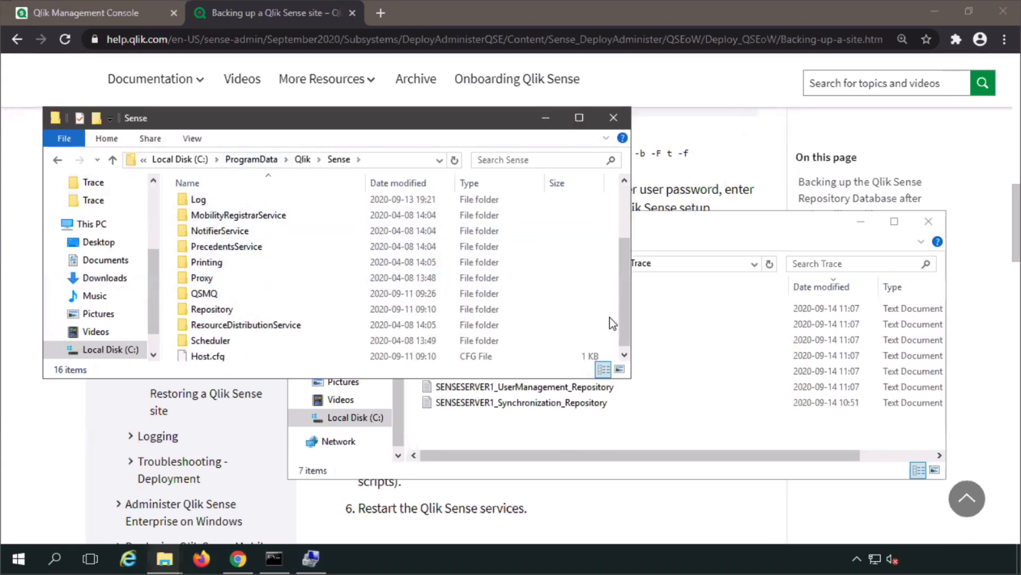
right_click(199, 330)
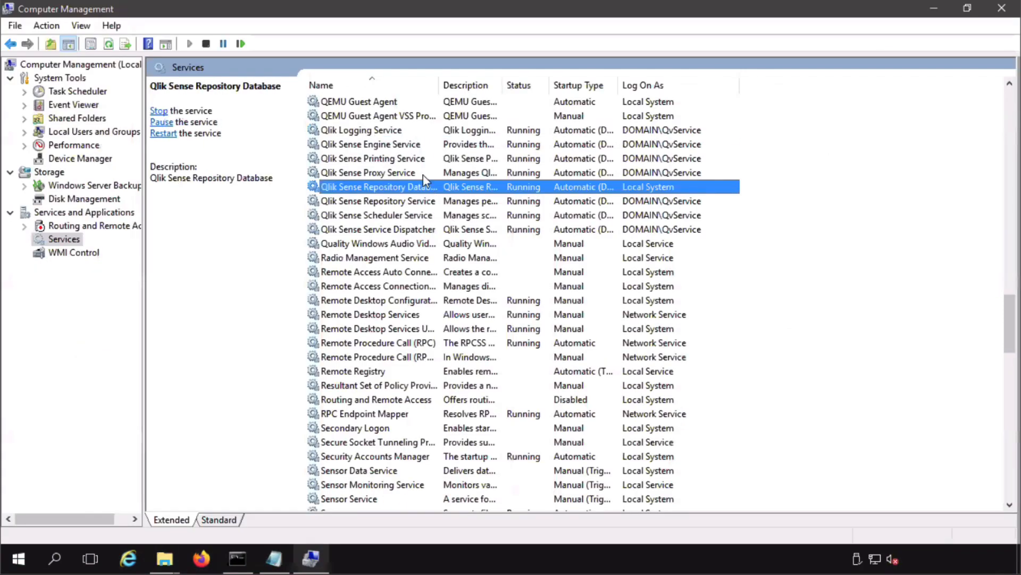
click(361, 130)
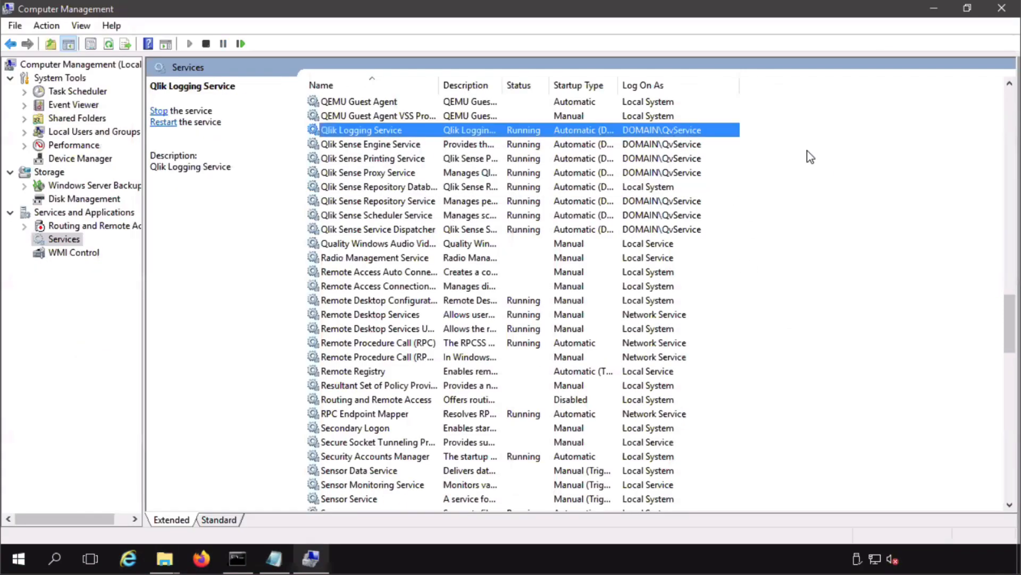
mouse_move(837, 252)
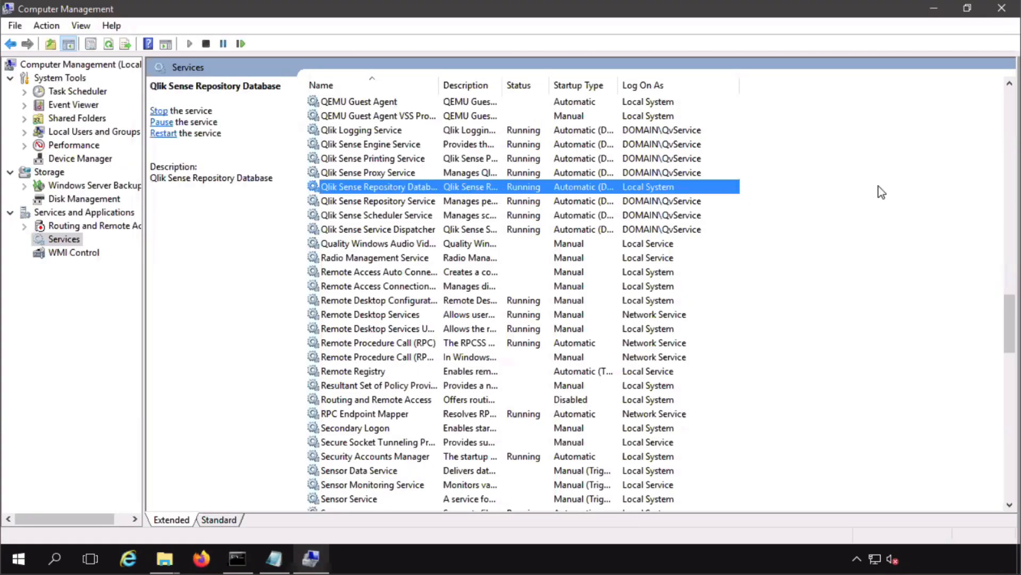
click(934, 9)
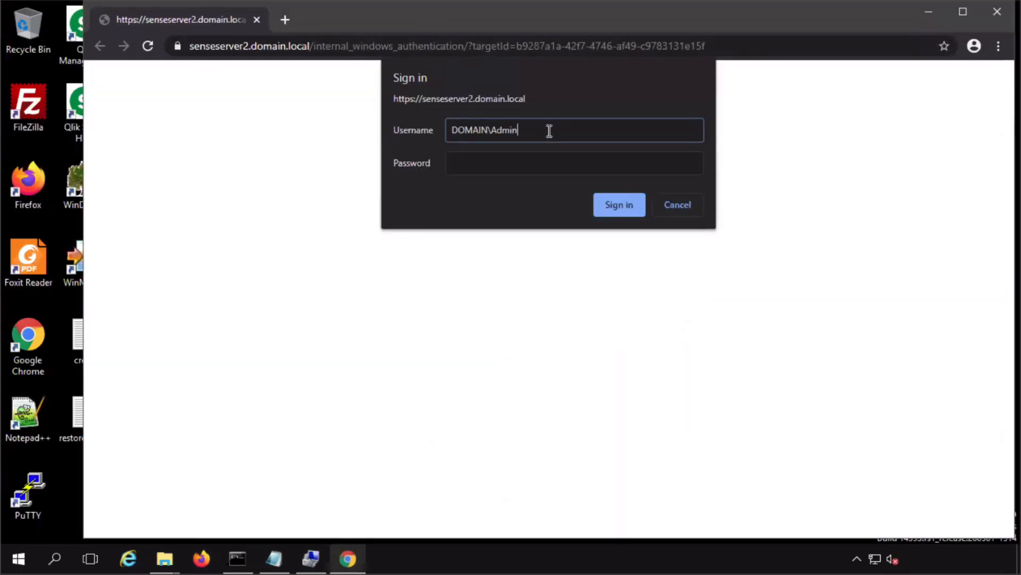
Step: Sign in to the QMC, view the Site license page, then close that browser window
click(618, 204)
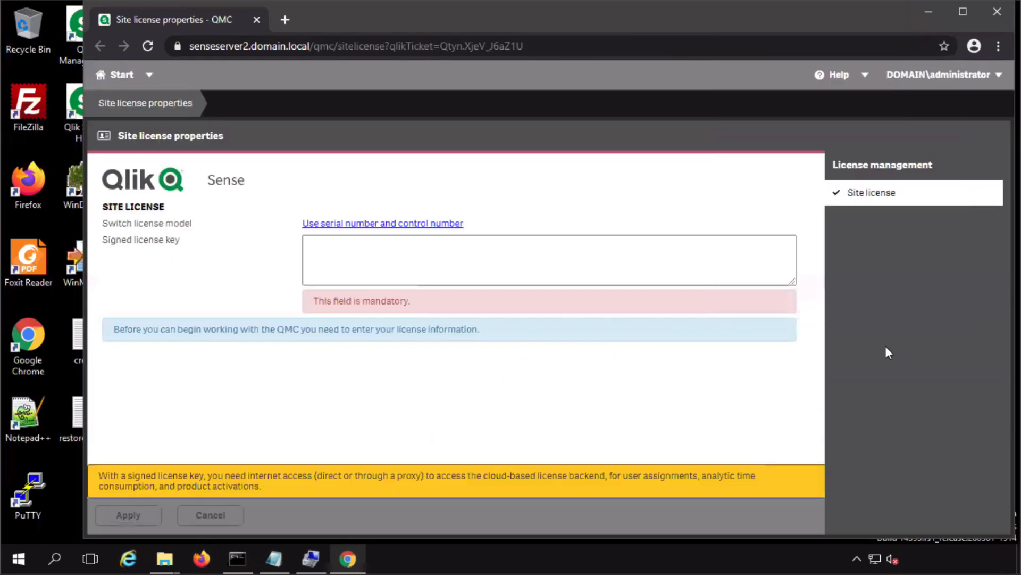
mouse_move(155, 419)
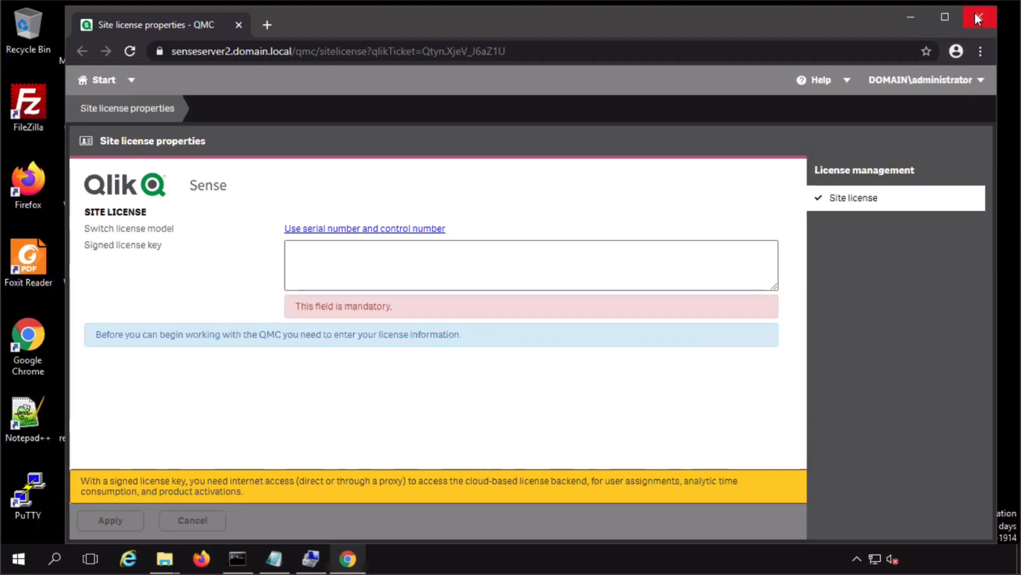
click(978, 18)
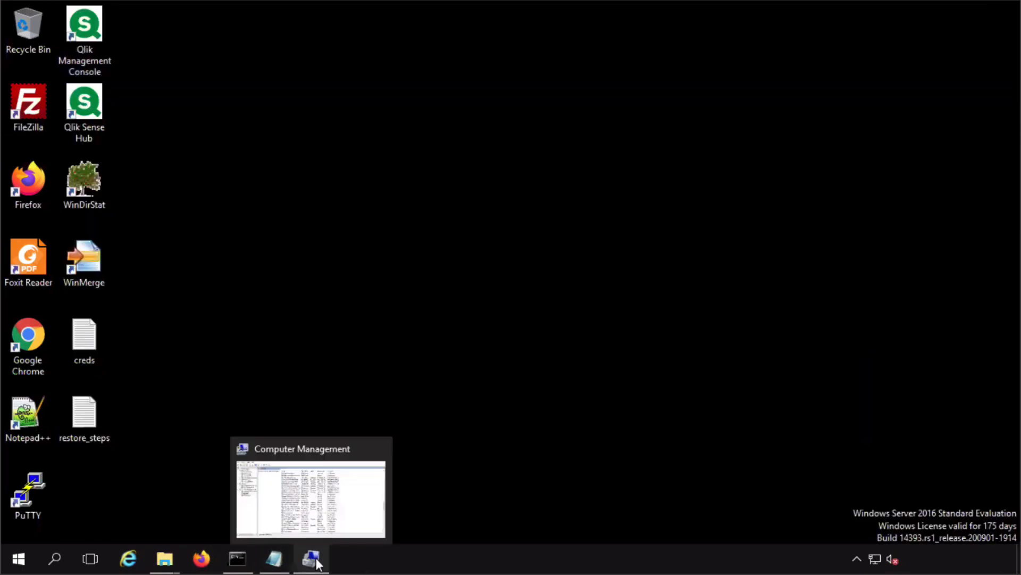
Step: Stop the Qlik Sense Repository Database and then the Qlik Sense Service Dispatcher in Computer Management
click(311, 559)
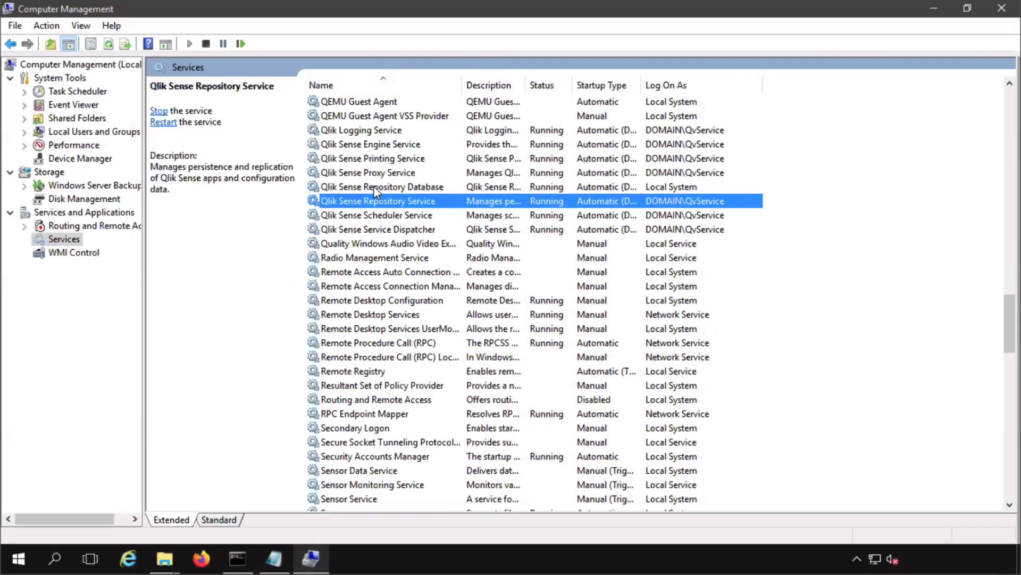
click(159, 109)
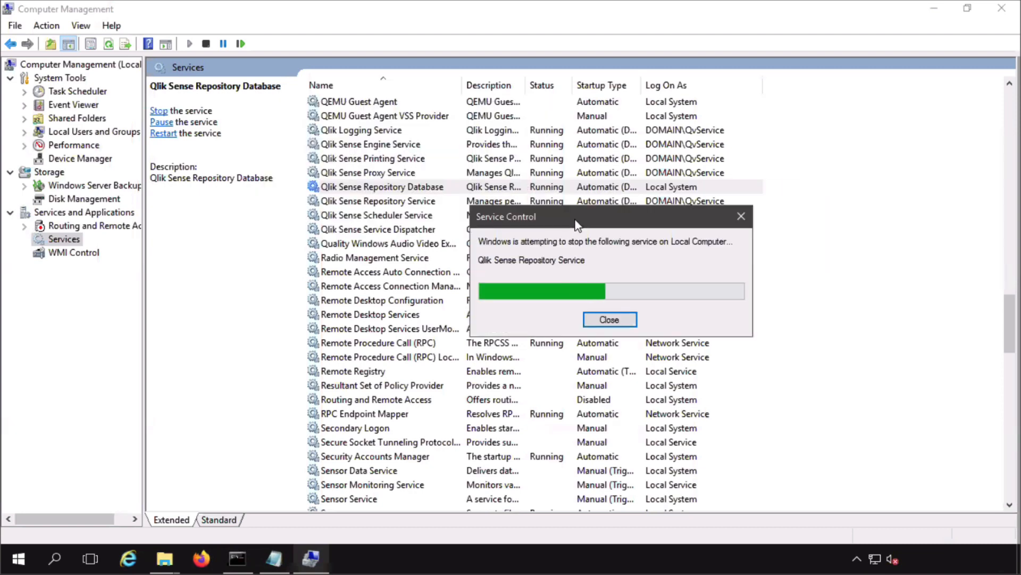
click(608, 319)
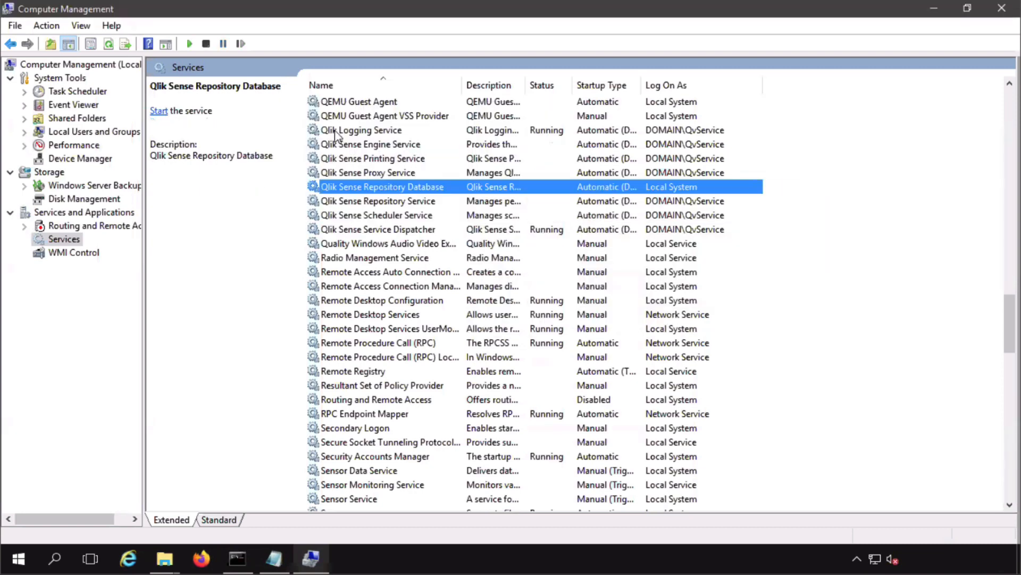
click(205, 43)
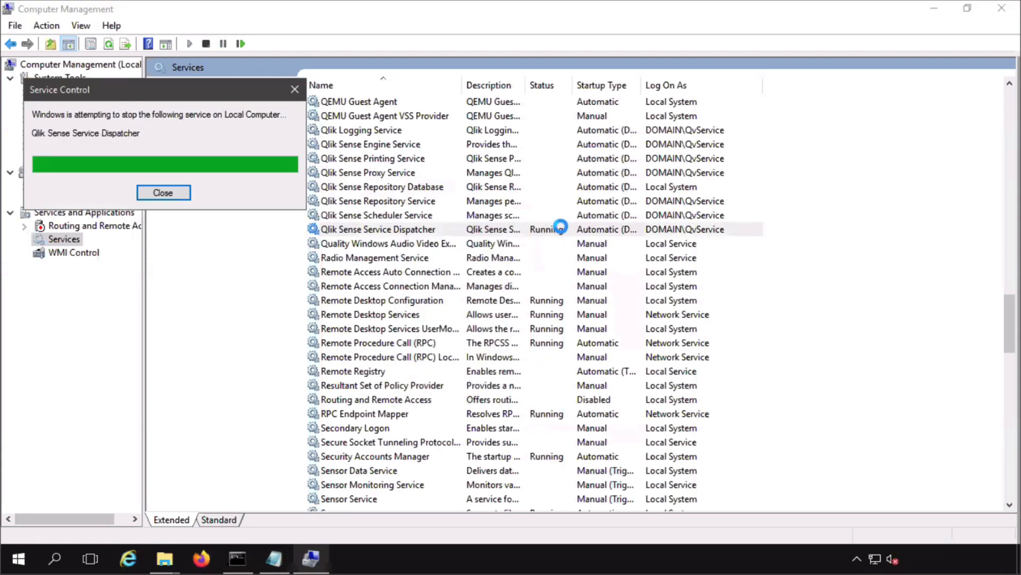
click(162, 193)
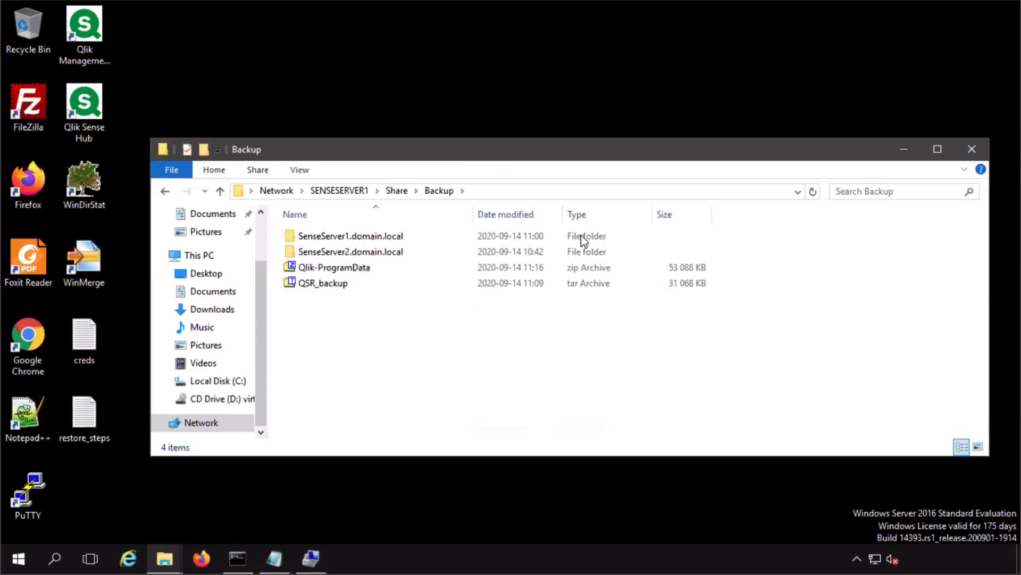
mouse_move(586, 138)
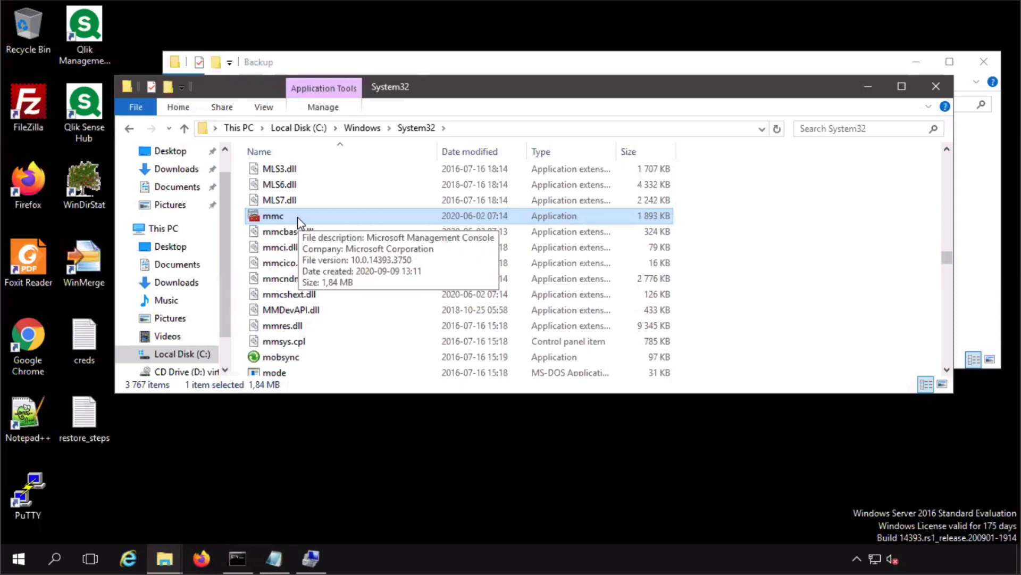
Step: Launch mmc from System32 as DOMAIN\QvService via Run as different user
right_click(272, 216)
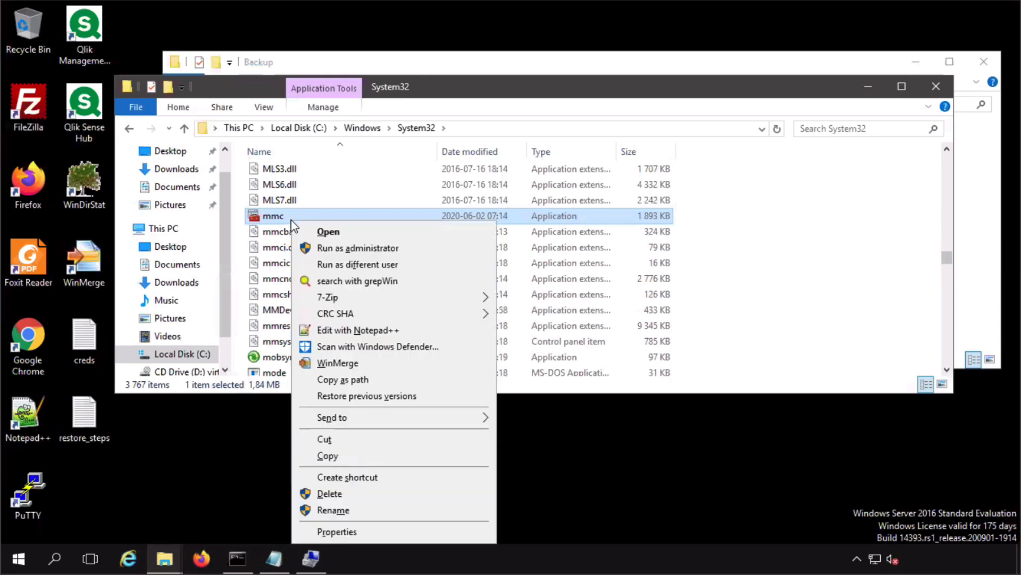
click(357, 264)
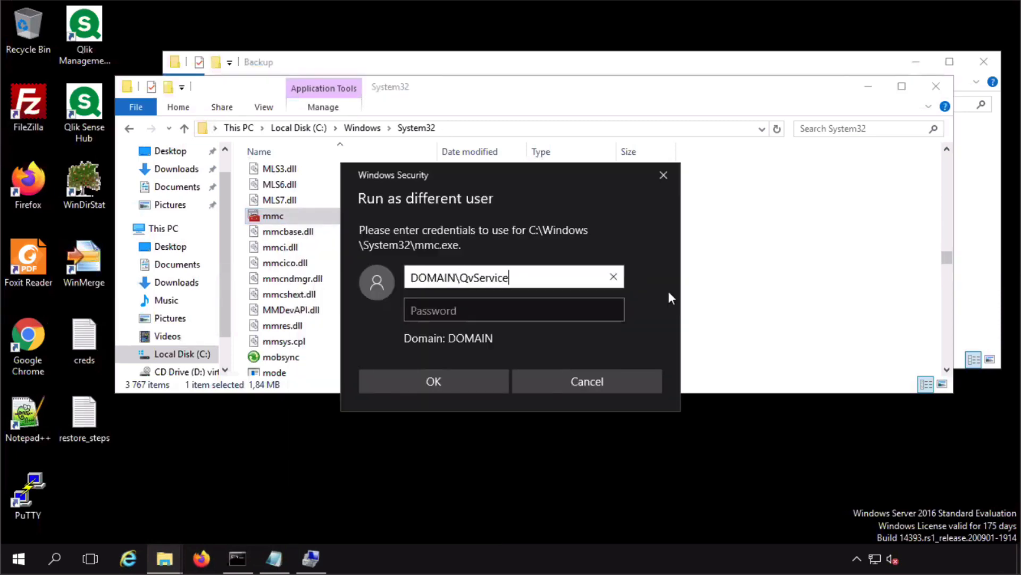
click(433, 381)
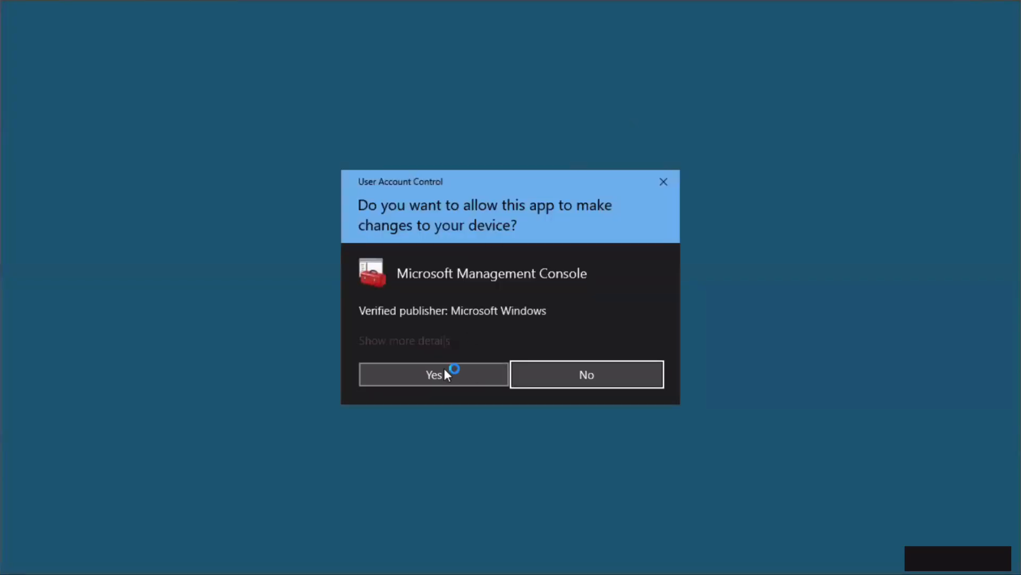
Step: Allow the console to start and add the Certificates snap-in for the local computer account
click(433, 374)
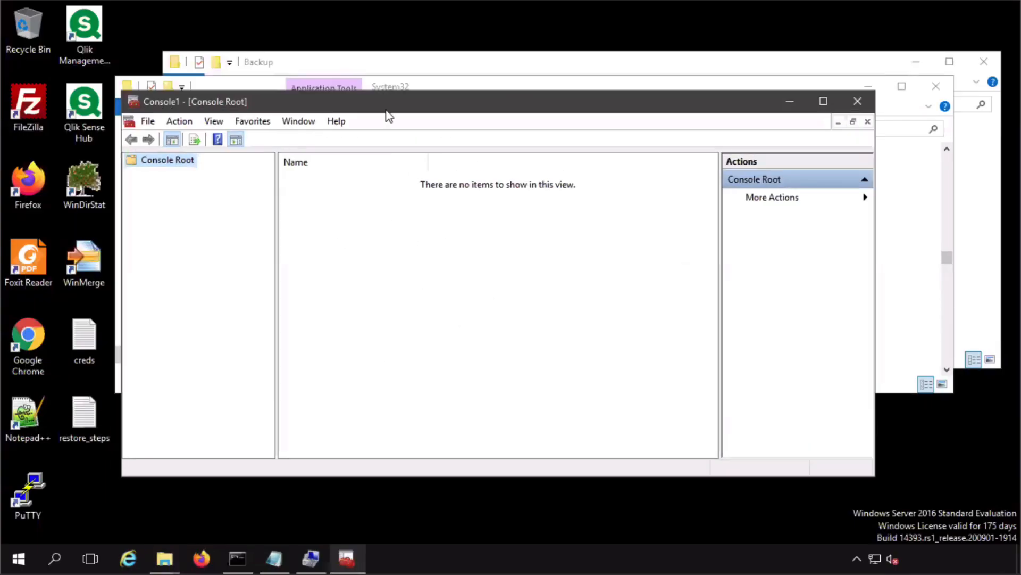
mouse_move(393, 287)
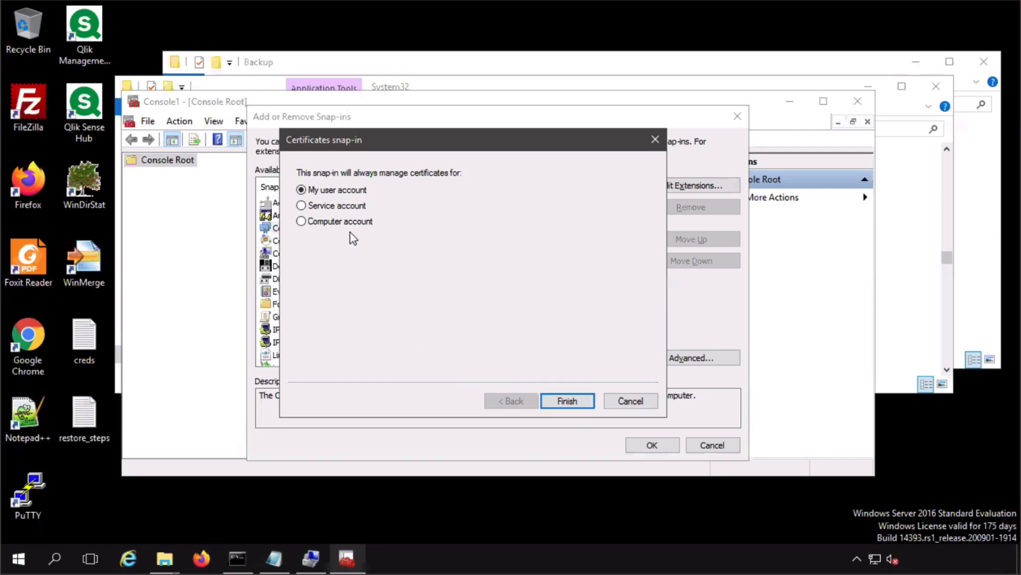
click(566, 401)
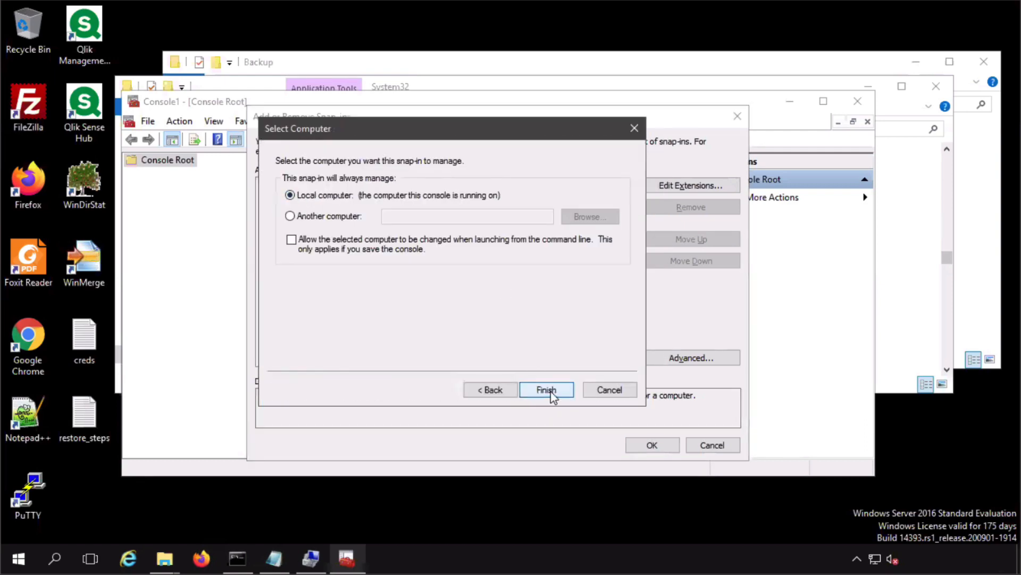
click(546, 389)
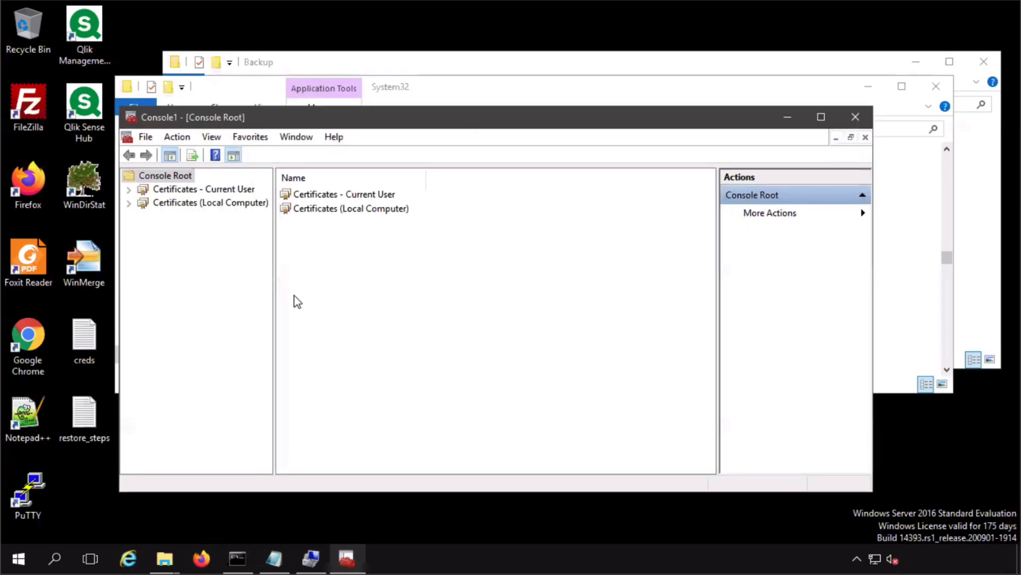
mouse_move(289, 296)
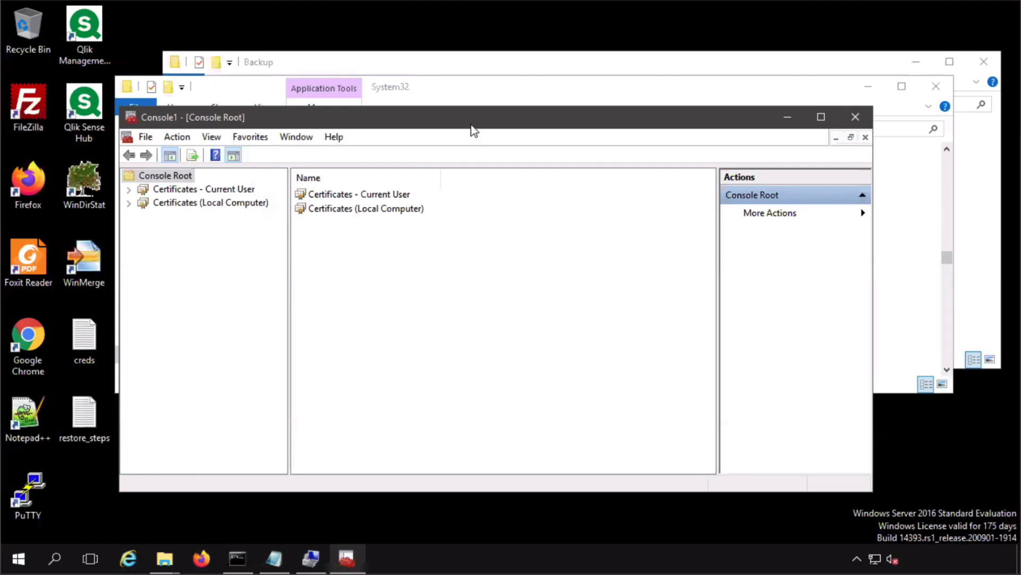
mouse_move(570, 281)
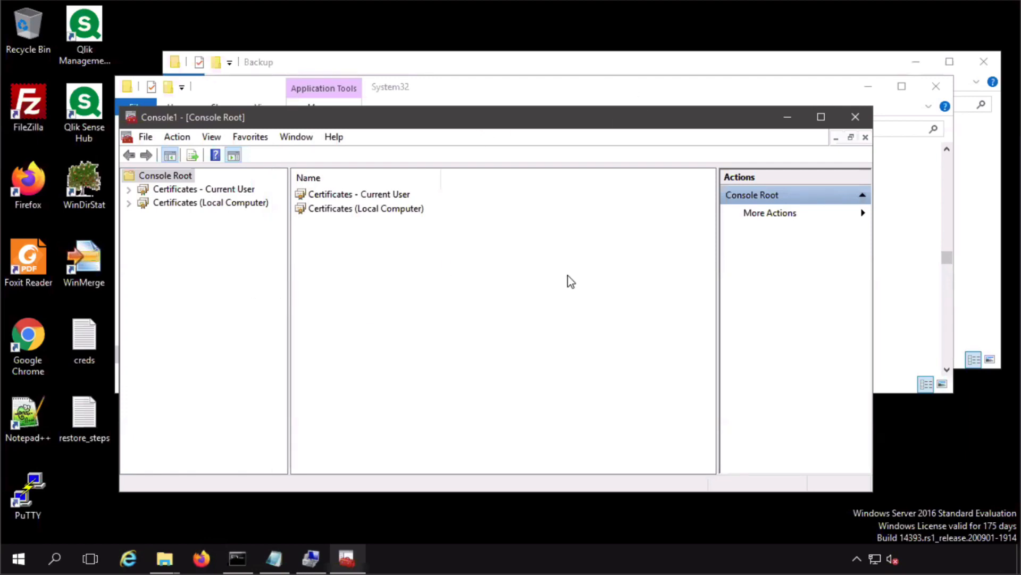
mouse_move(402, 378)
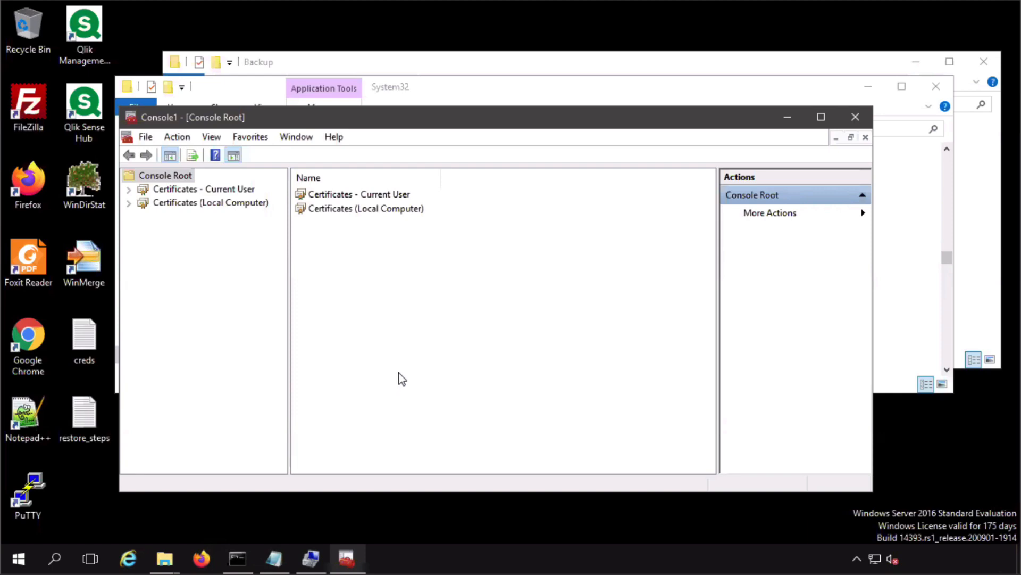
mouse_move(106, 461)
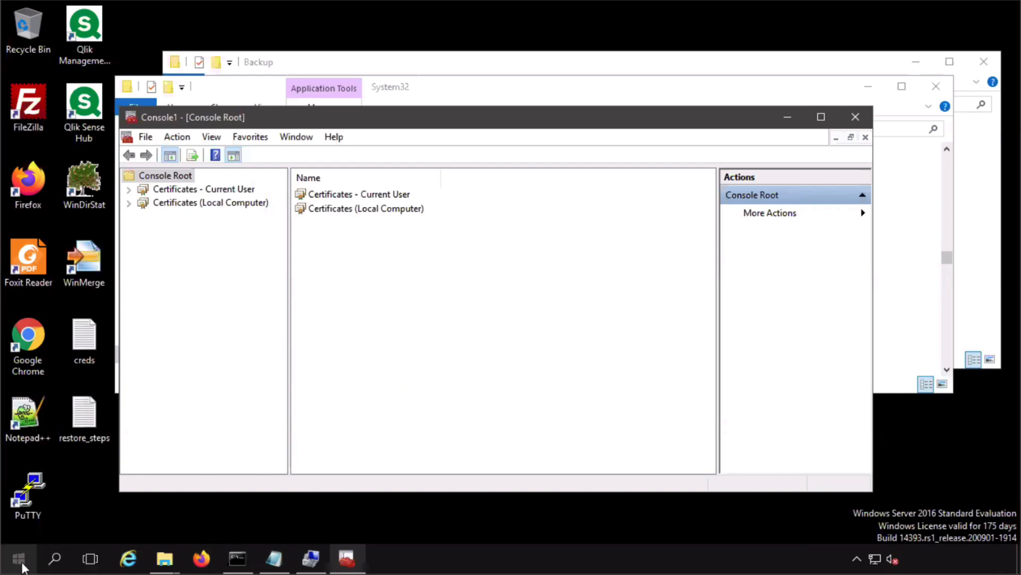
Step: Launch Local Security Policy from Start search and browse the Security Options policies
click(18, 559)
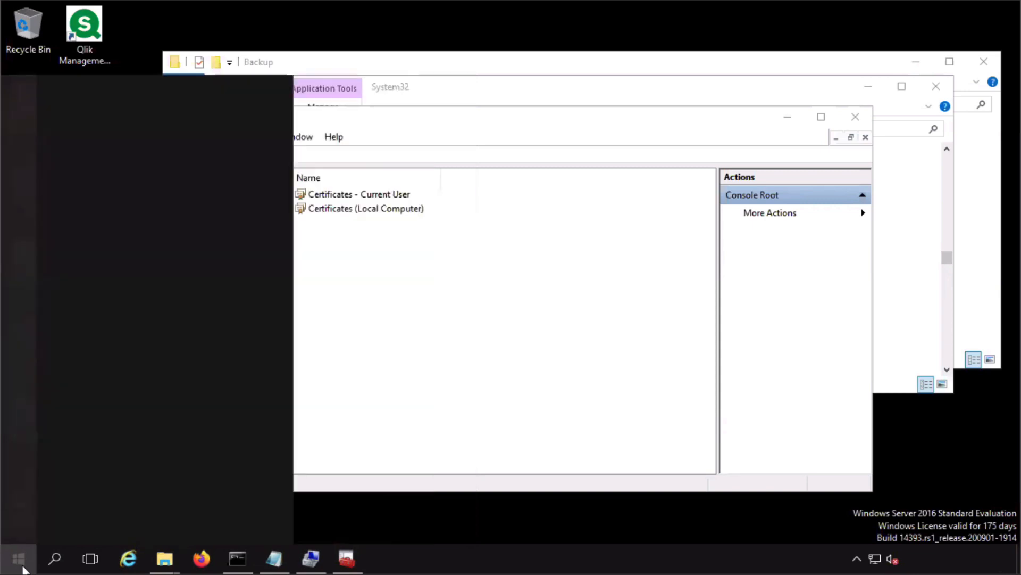
text(lo)
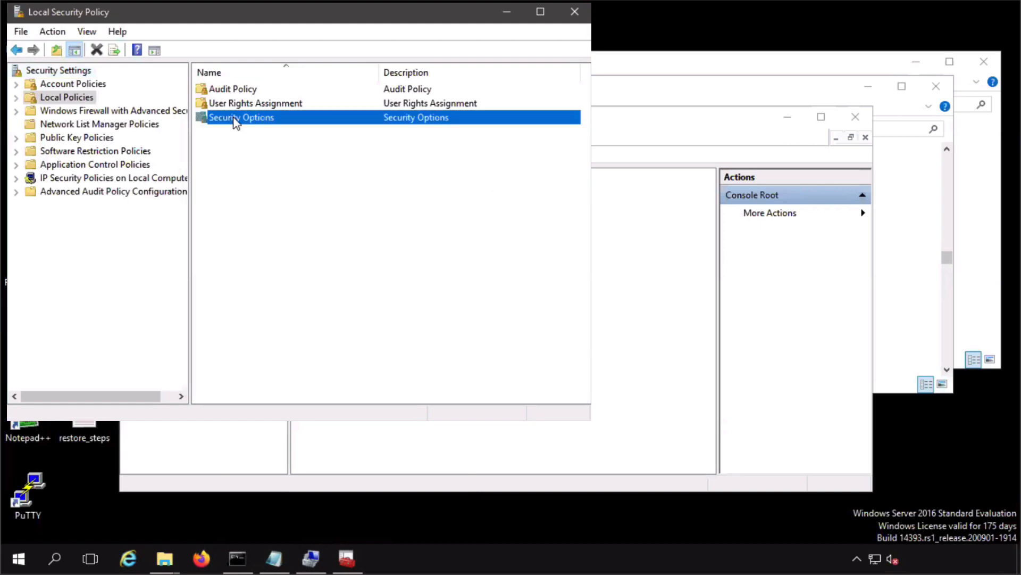
double_click(241, 117)
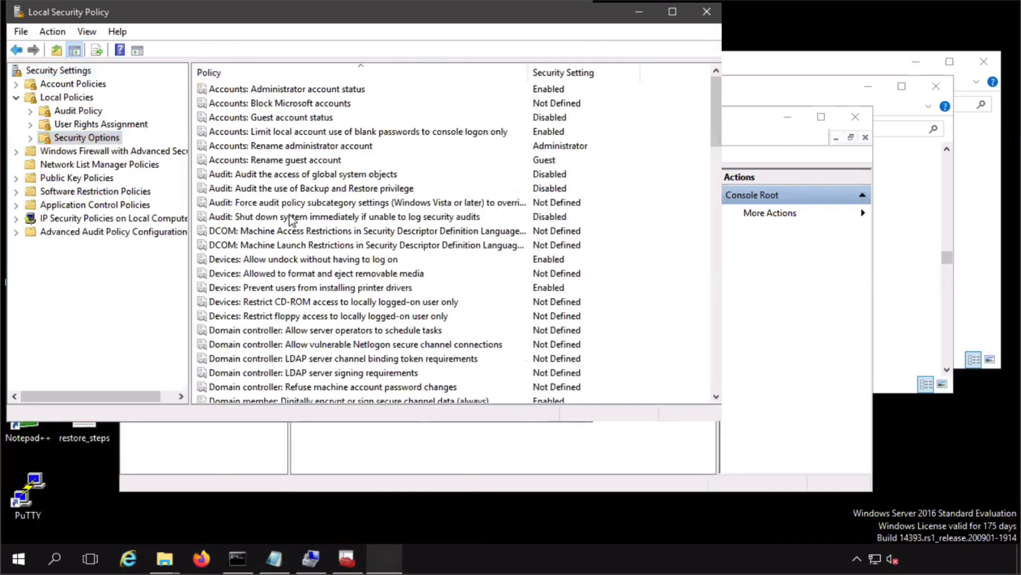
scroll(down, 3)
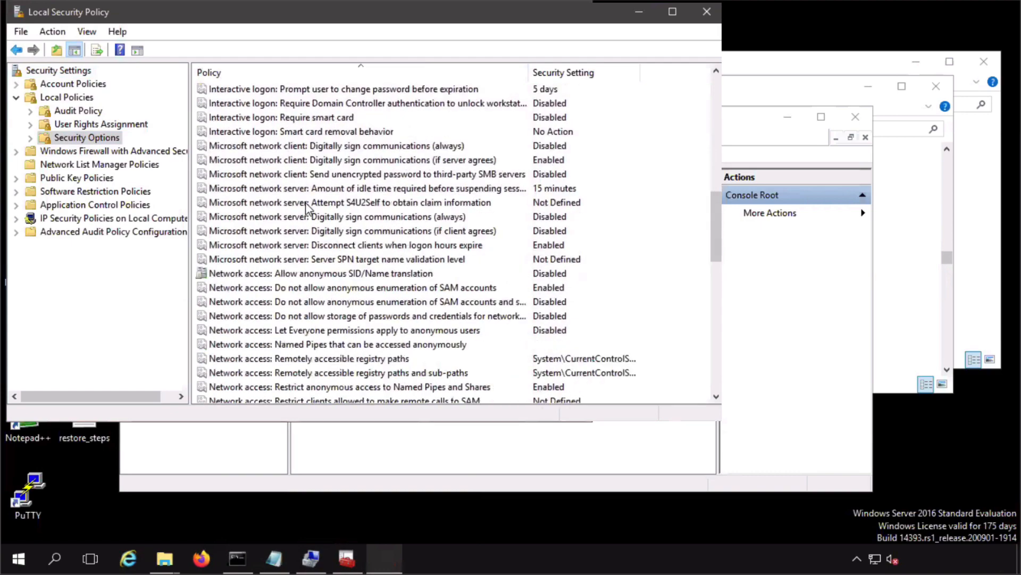
scroll(down, 3)
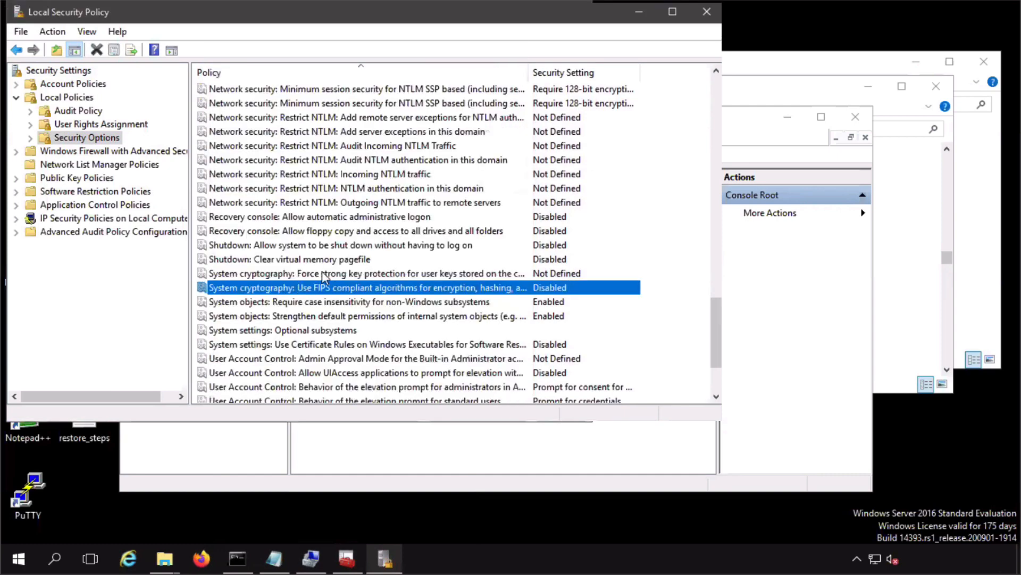
Step: Edit 'System cryptography: Force strong key protection for user keys' and choose a protection level
double_click(365, 274)
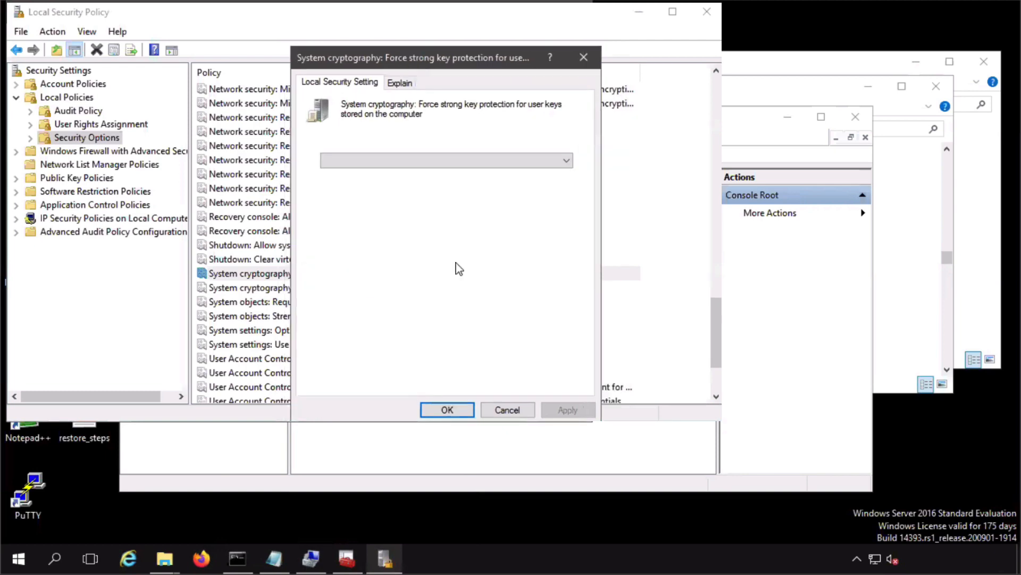
click(562, 161)
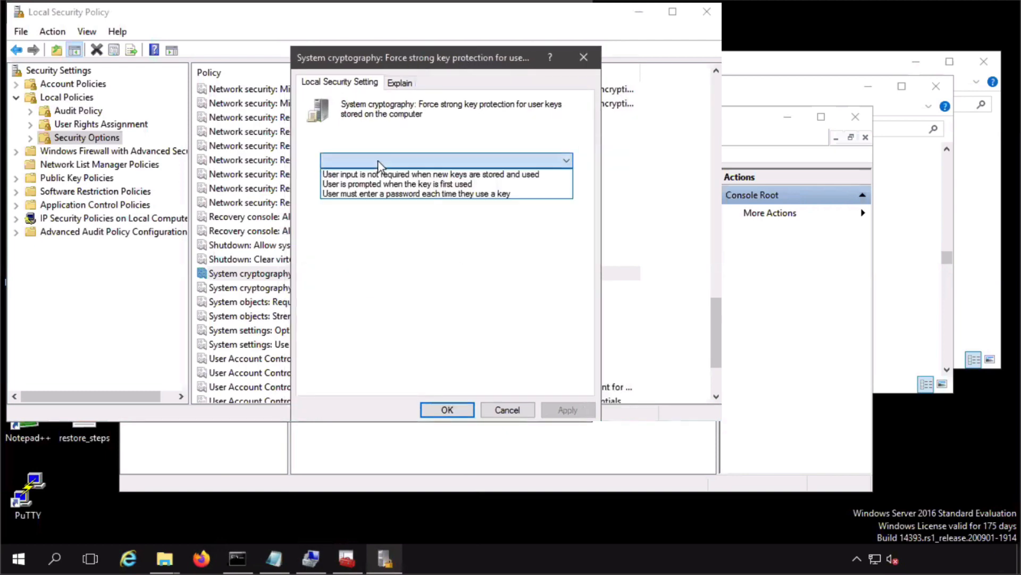
click(416, 193)
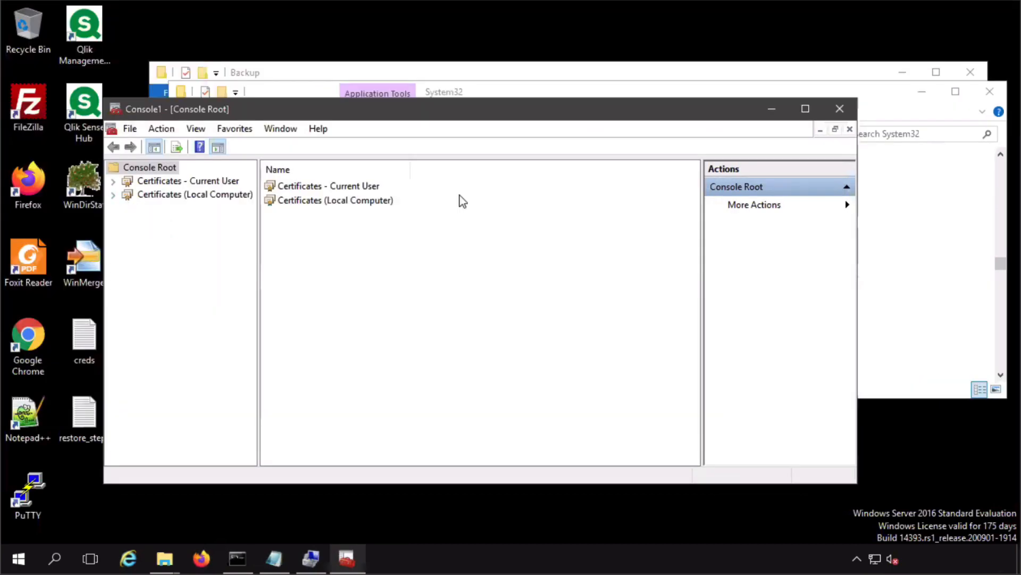
Step: Expand the Local Computer stores and list the Trusted Root Certification Authorities certificates
click(335, 200)
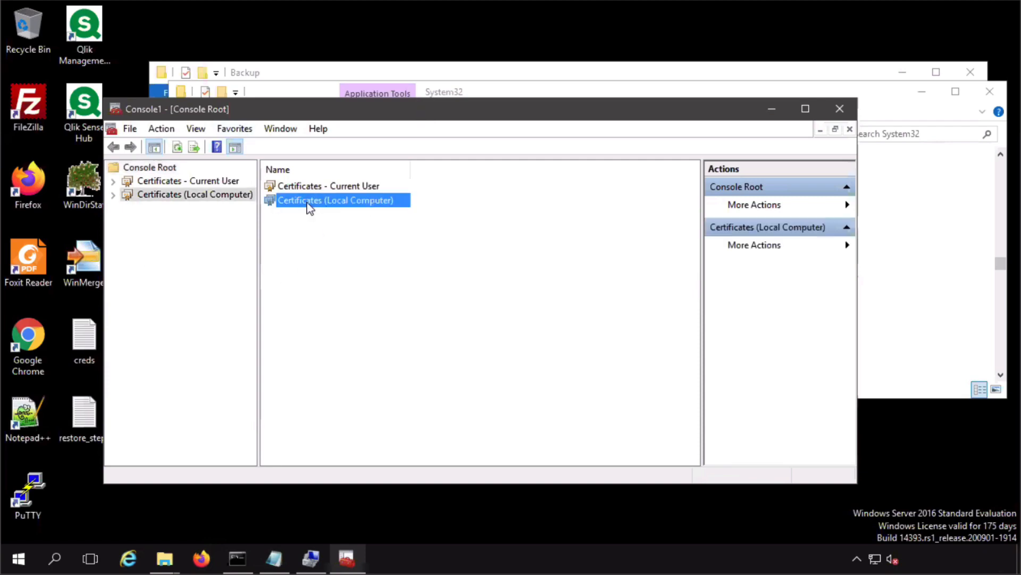
double_click(338, 200)
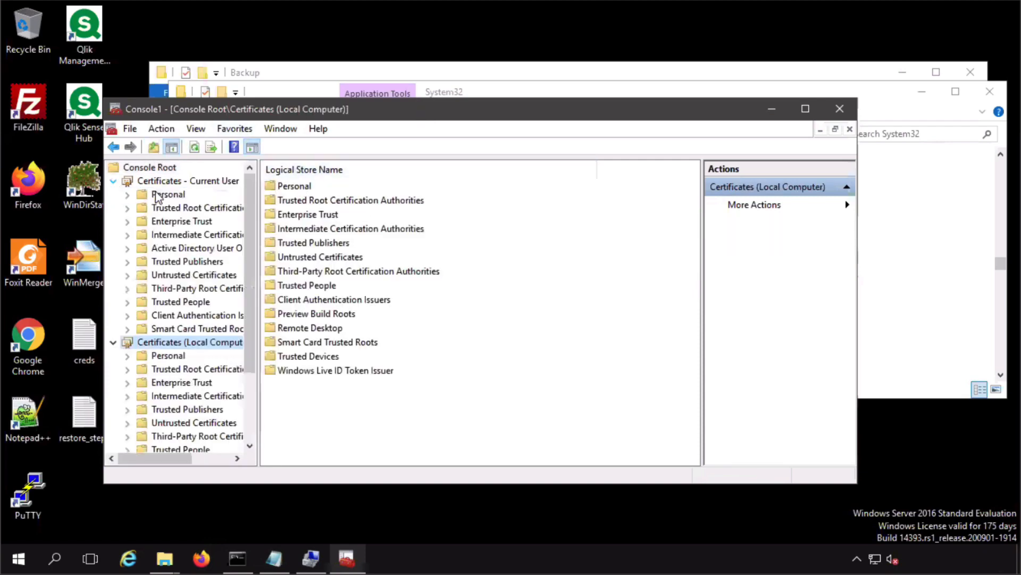
click(167, 355)
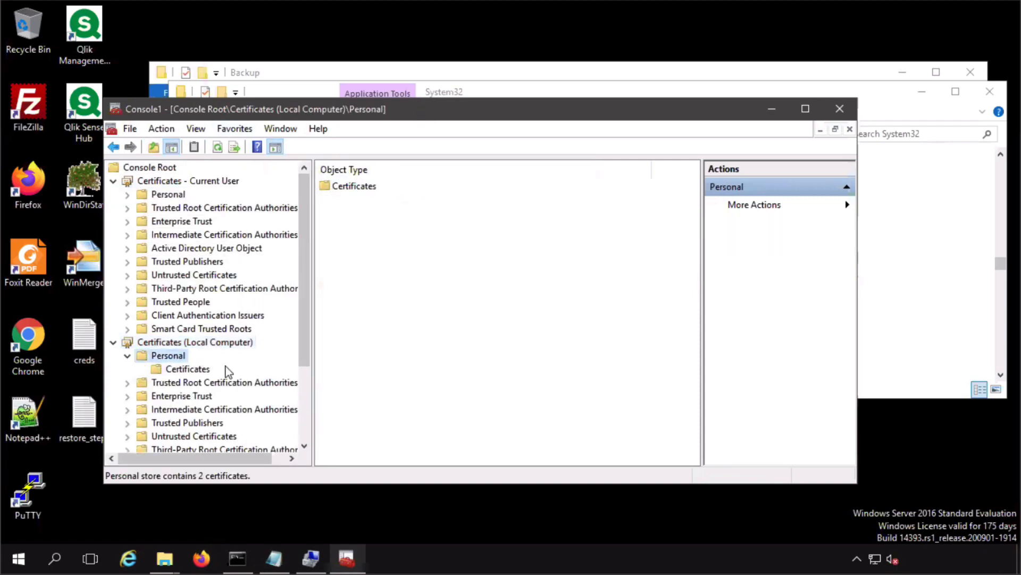
click(127, 355)
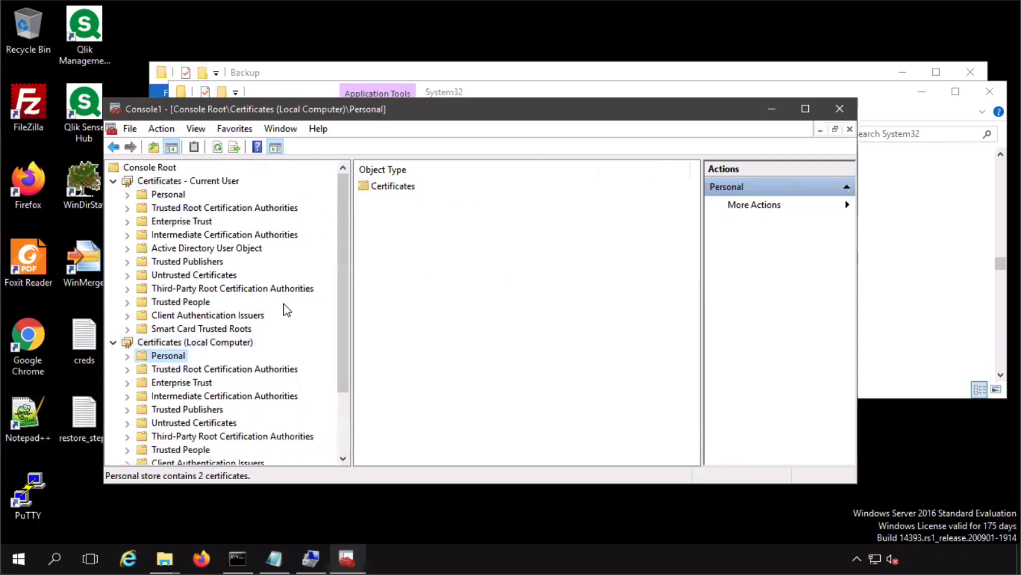
scroll(down, 3)
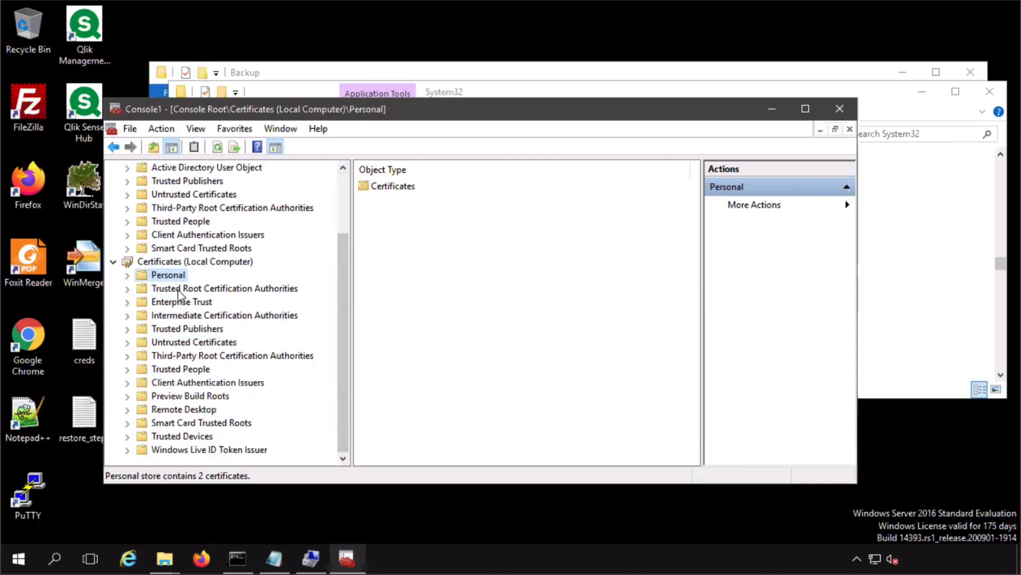
click(225, 289)
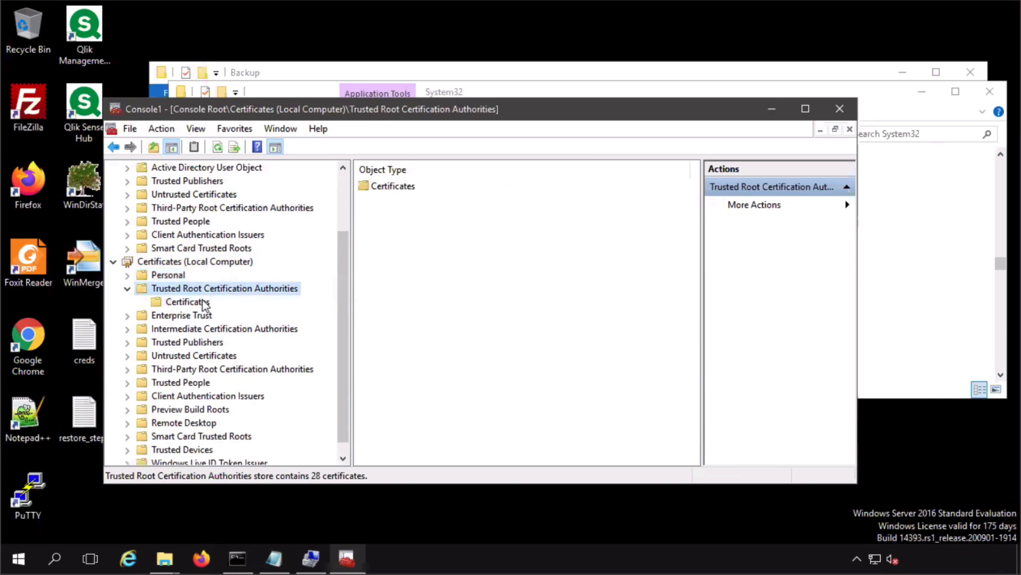
click(187, 301)
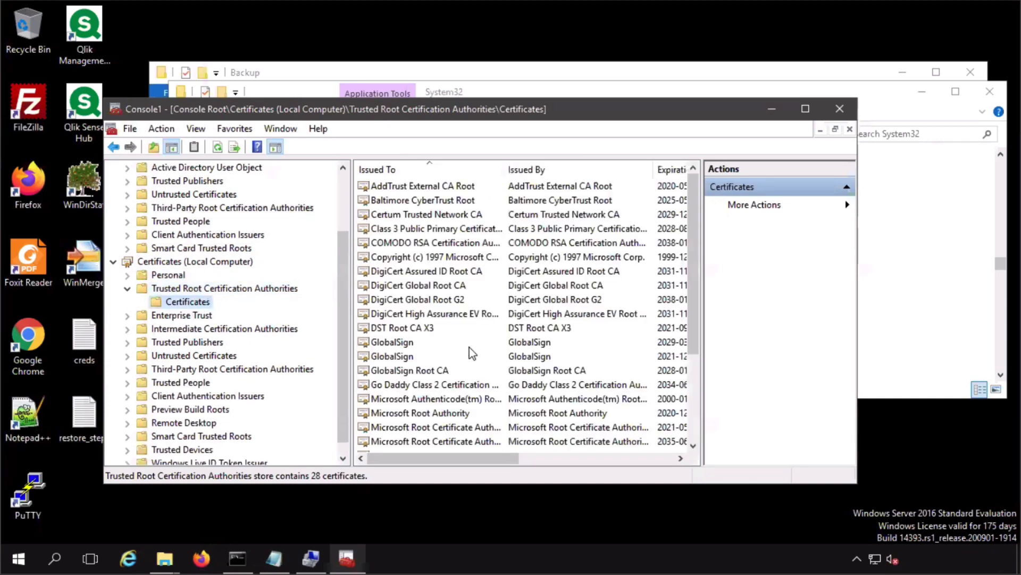
scroll(down, 3)
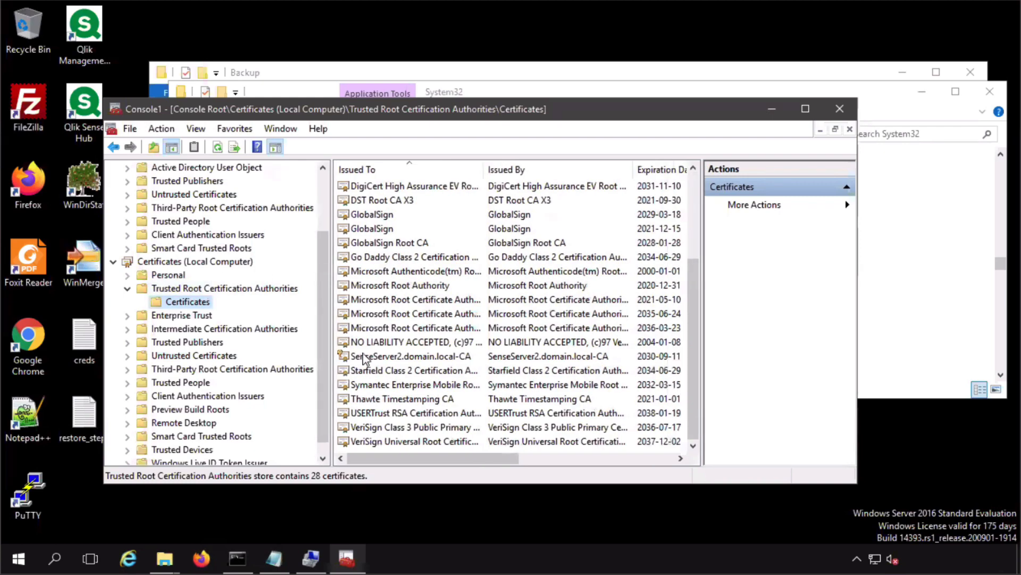
Step: Delete the SenseServer2.domain.local-CA root certificate from the trusted roots
click(411, 355)
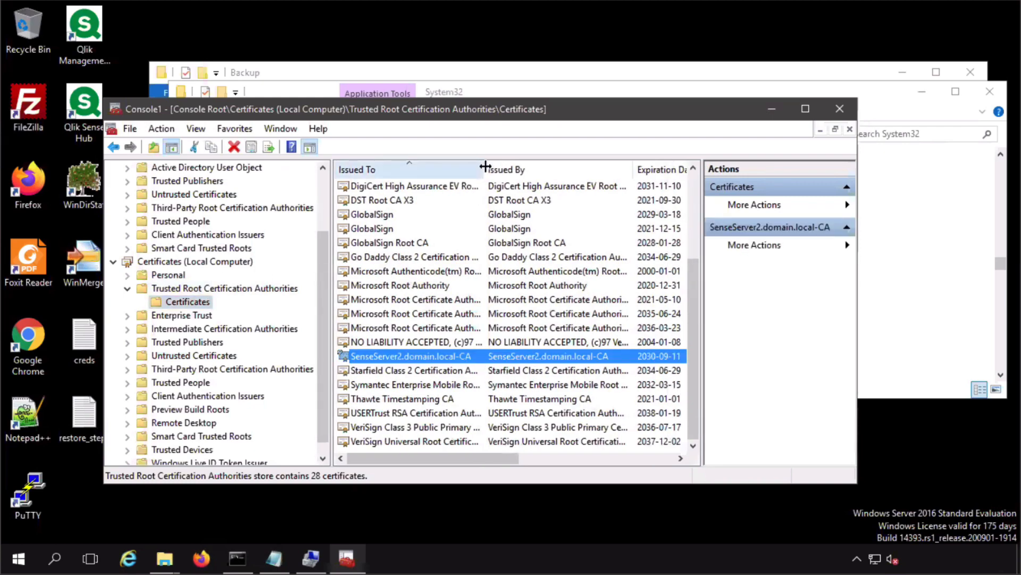
mouse_move(398, 359)
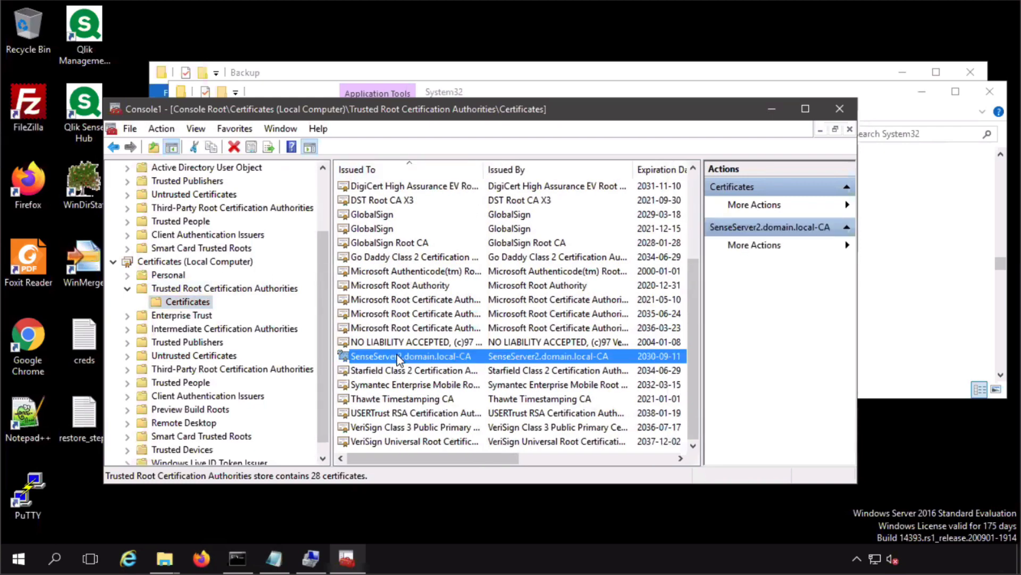
mouse_move(423, 361)
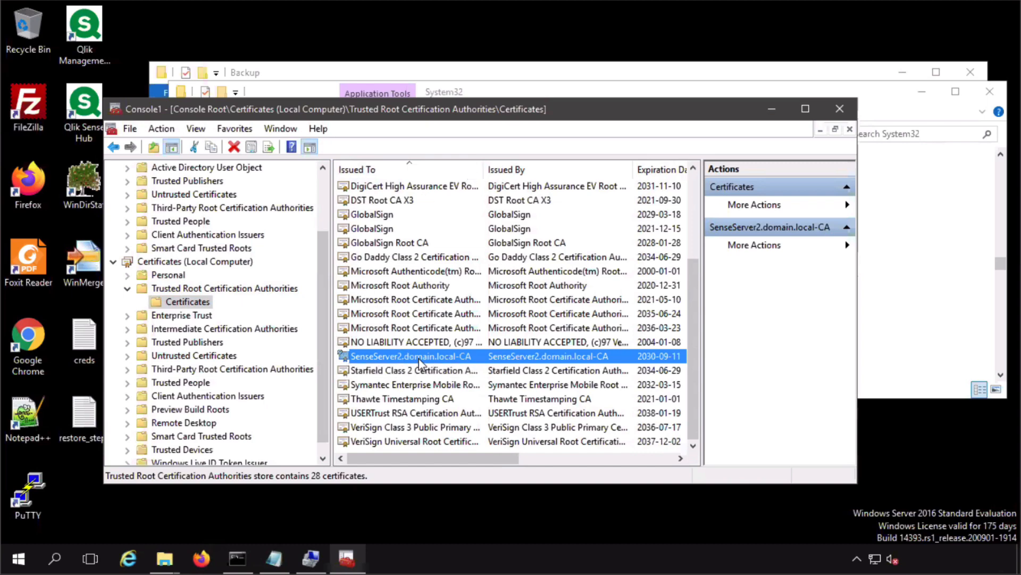
mouse_move(557, 286)
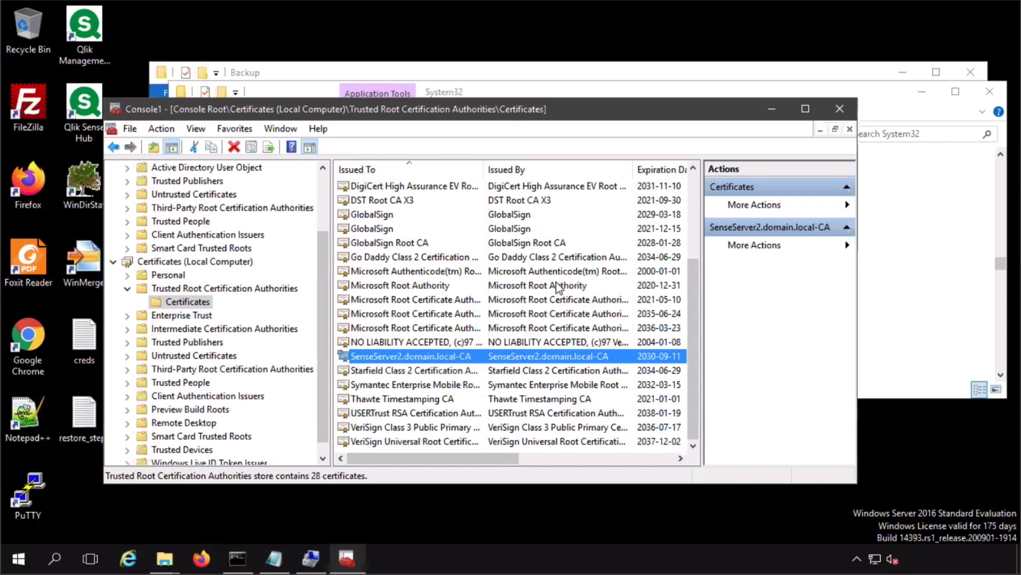
right_click(411, 355)
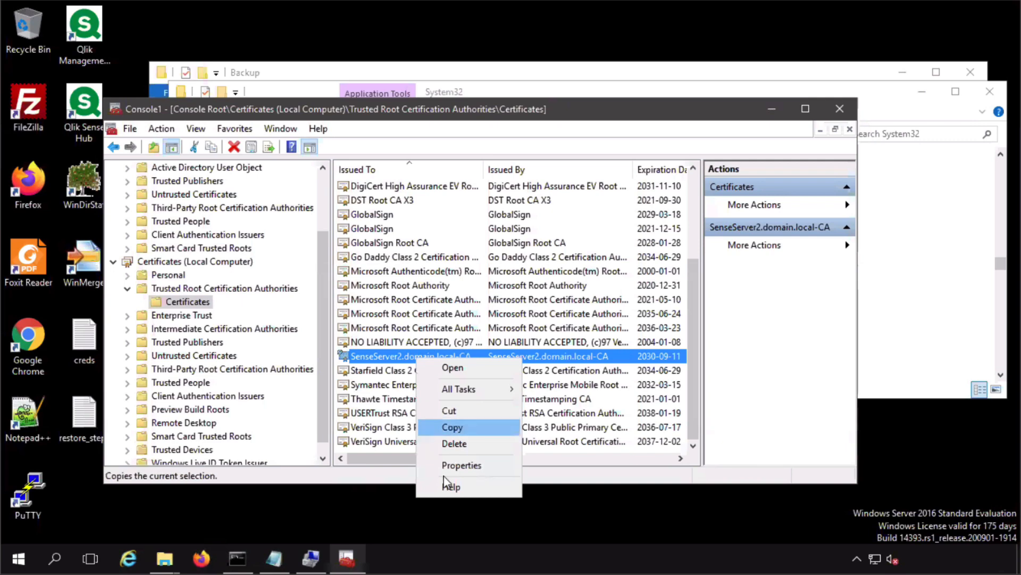
click(455, 443)
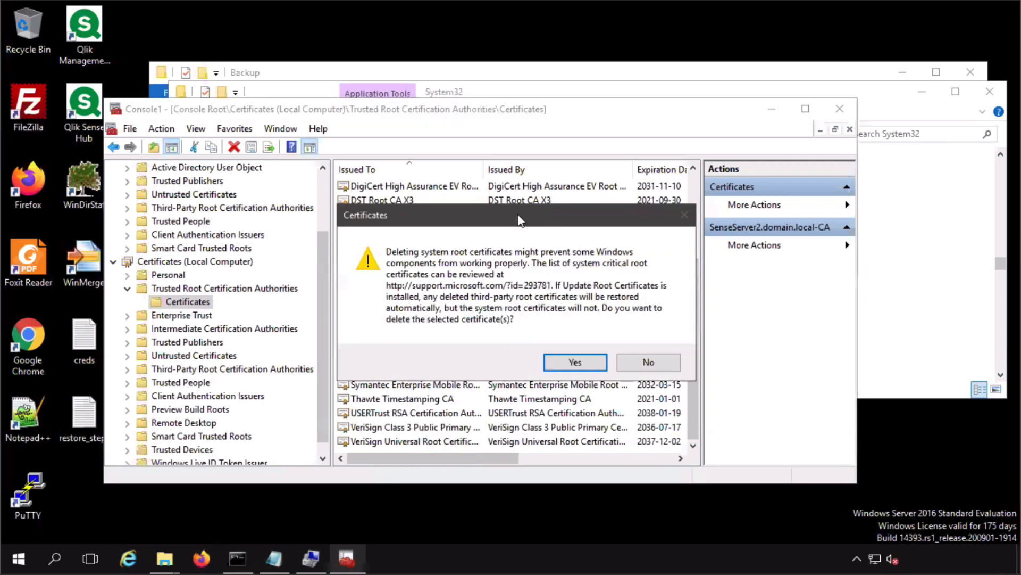
click(648, 362)
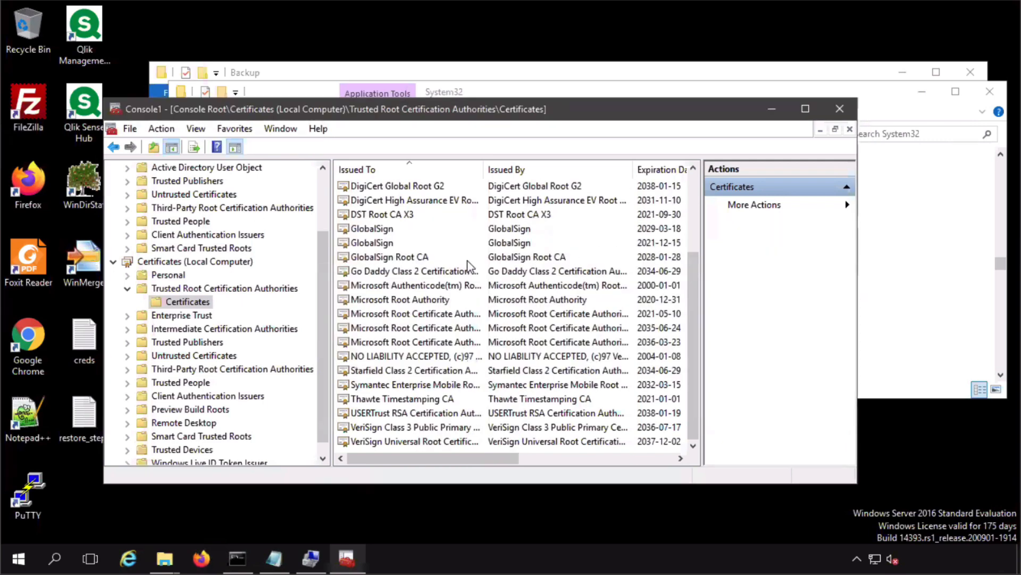
Step: Remove the two certificates from the local computer's Personal store, leaving 27 trusted roots
click(189, 288)
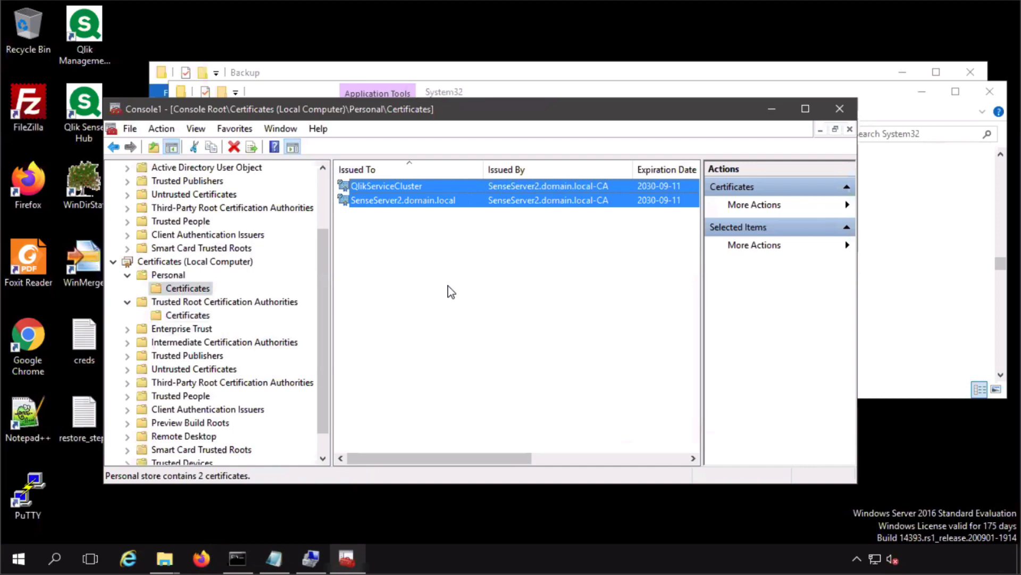
click(233, 146)
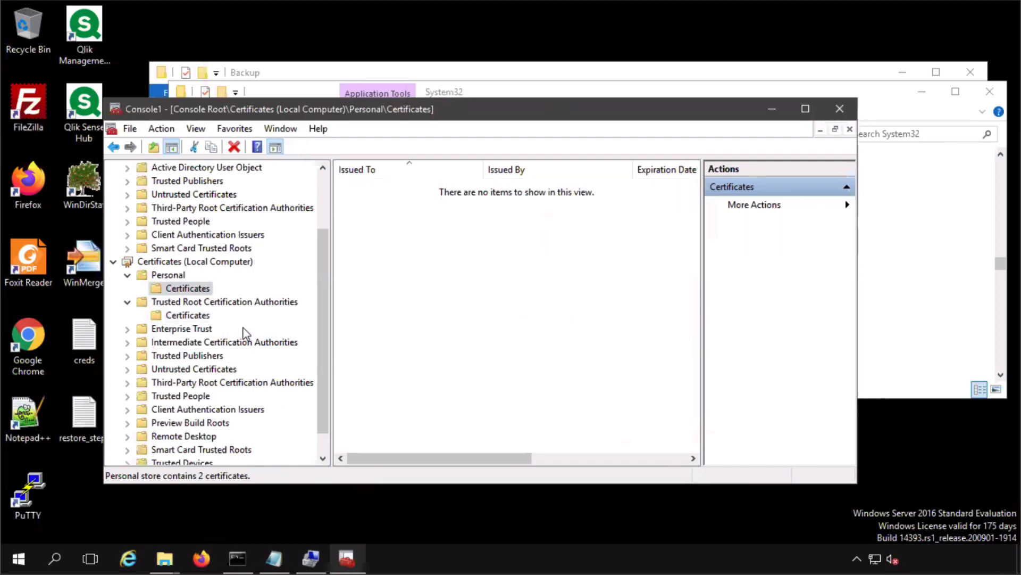
scroll(up, 3)
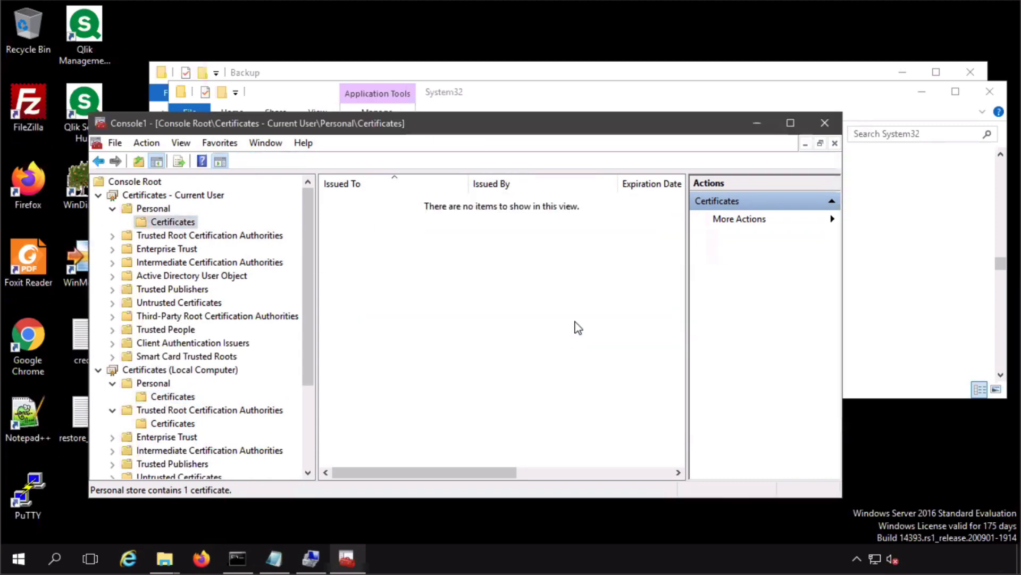
click(173, 422)
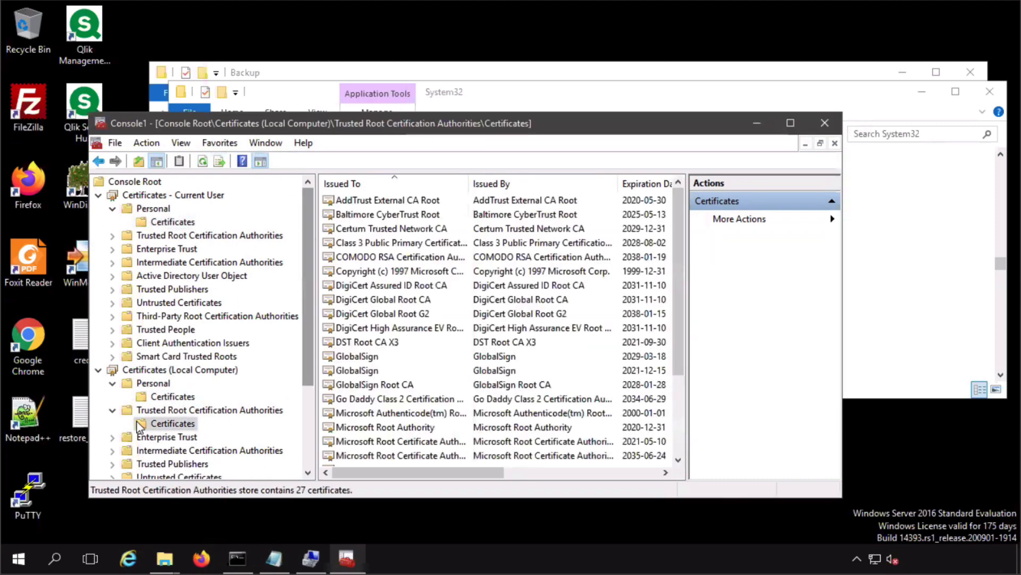
Step: Start a certificate import into Trusted Roots and browse to \\SENSESERVER1\Share\Backup\SenseServer1.domain.local
right_click(172, 422)
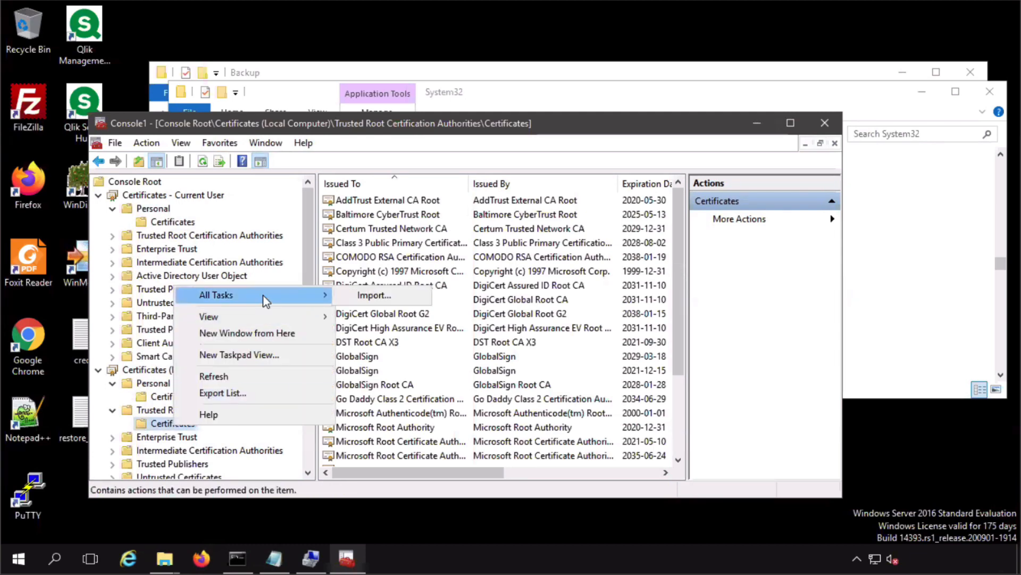
click(374, 294)
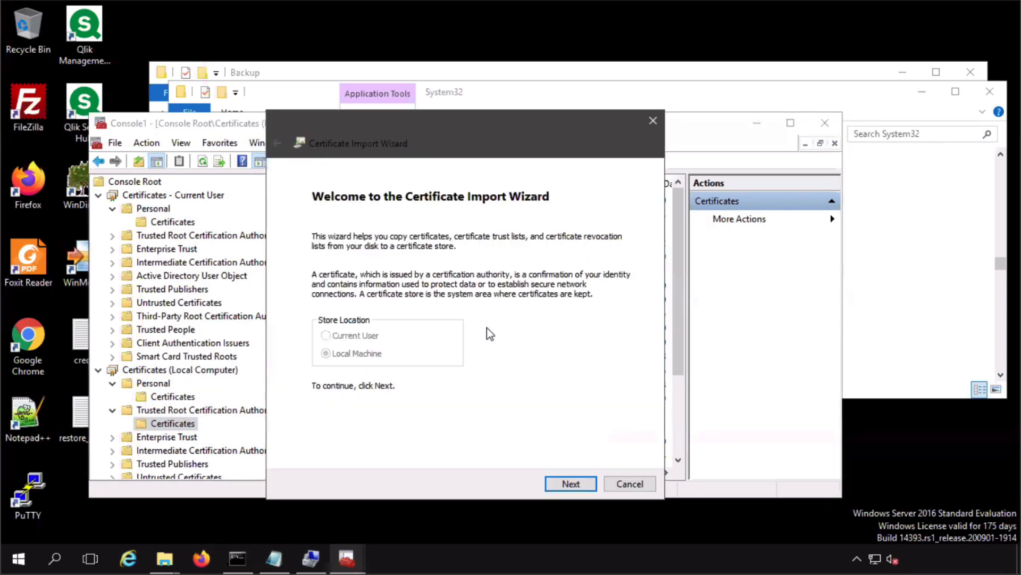
mouse_move(508, 508)
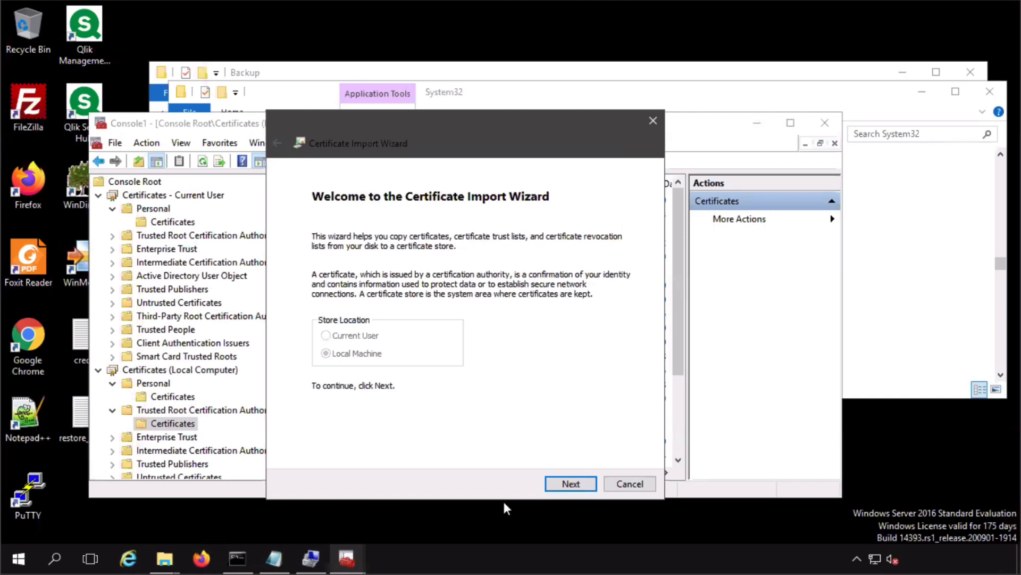
click(575, 488)
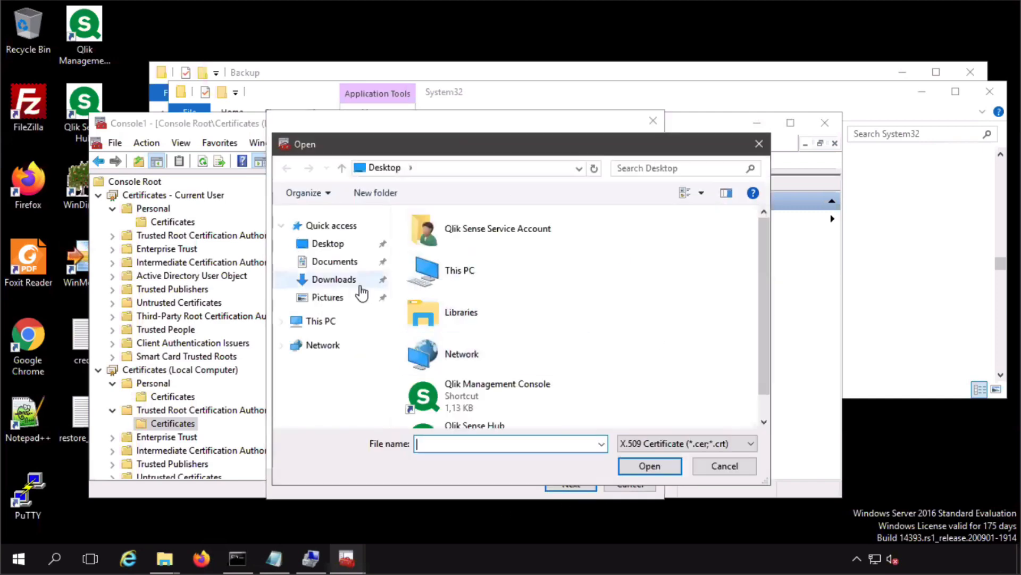
click(320, 320)
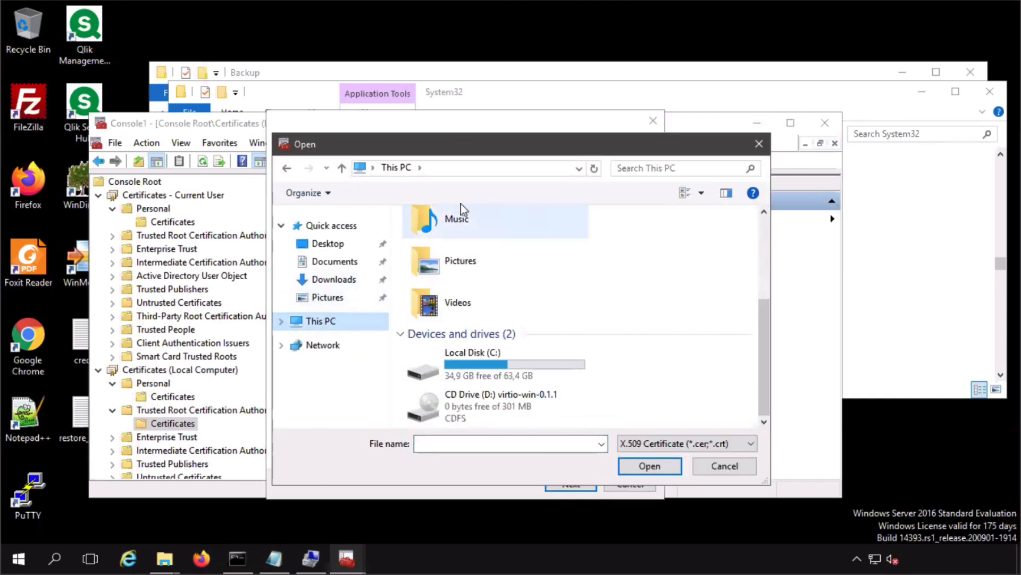
text(\\SENSESERVER1\Sh)
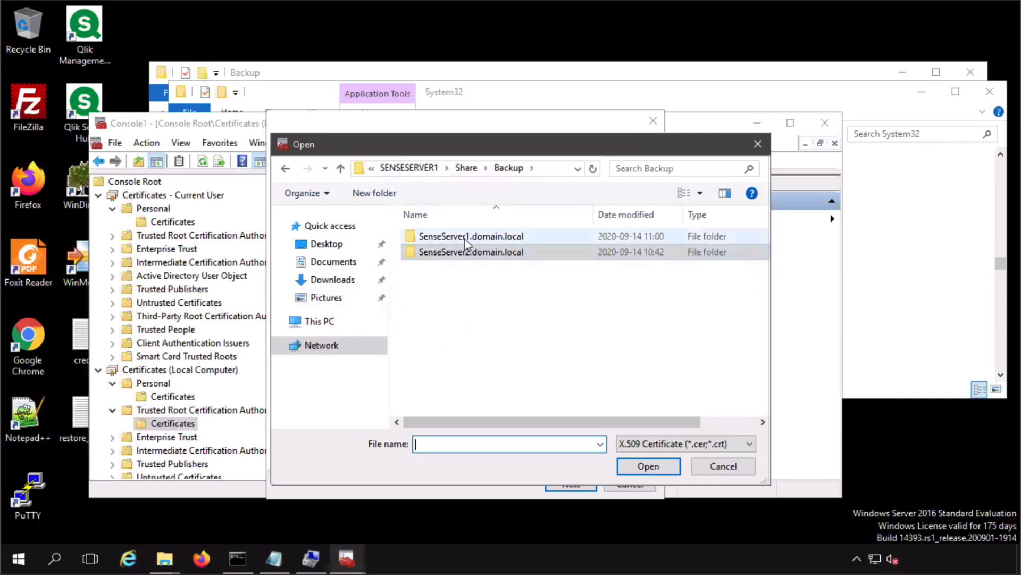
click(471, 237)
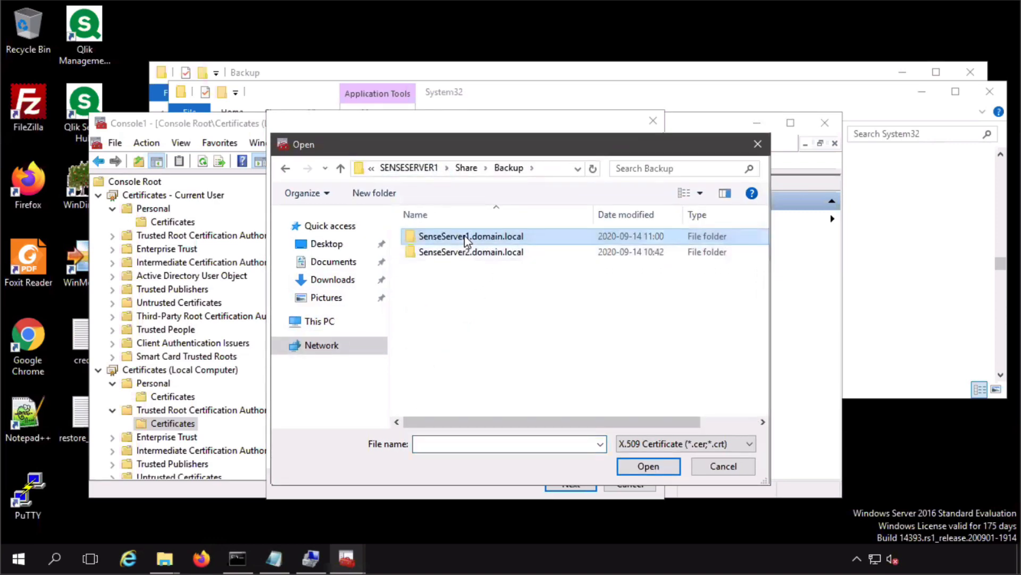
double_click(471, 236)
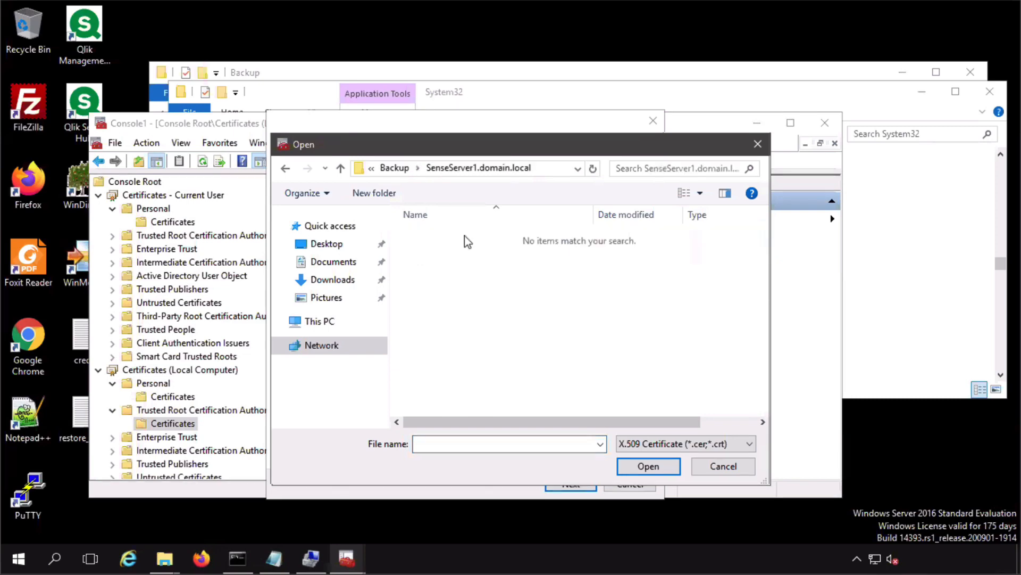
Step: Pick the root certificate file and finish importing it into Trusted Root Certification Authorities
click(685, 443)
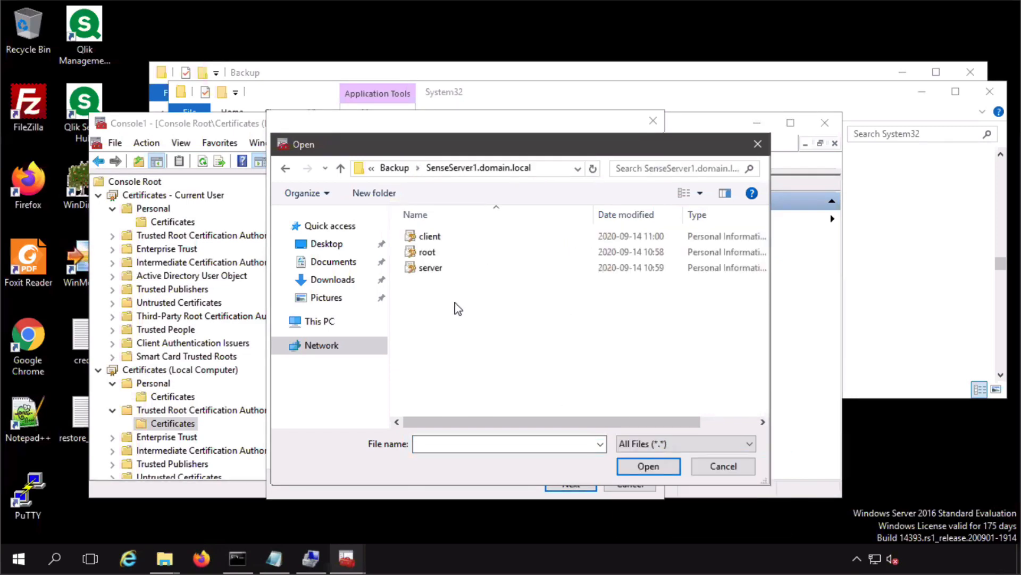
click(429, 252)
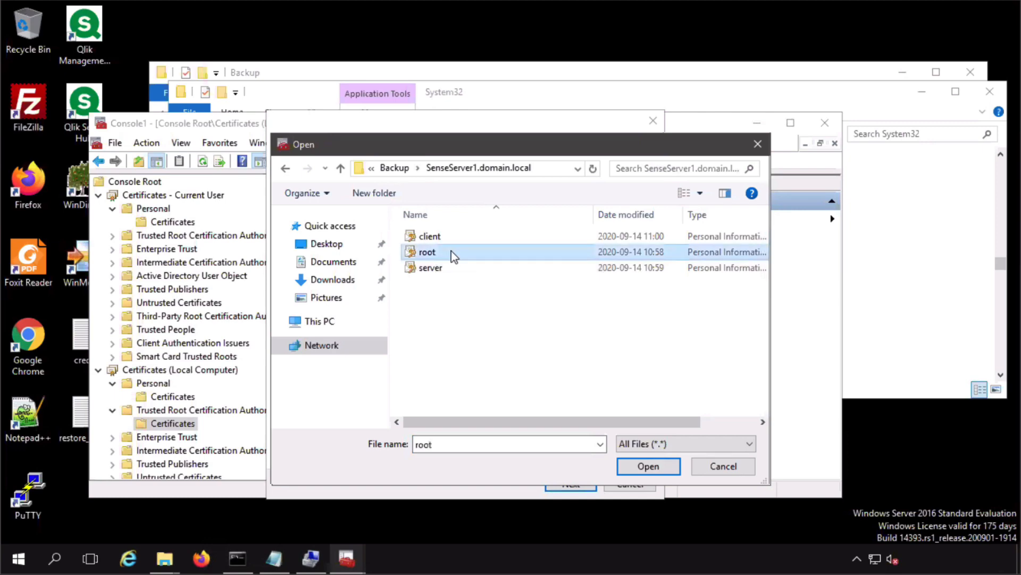
click(646, 466)
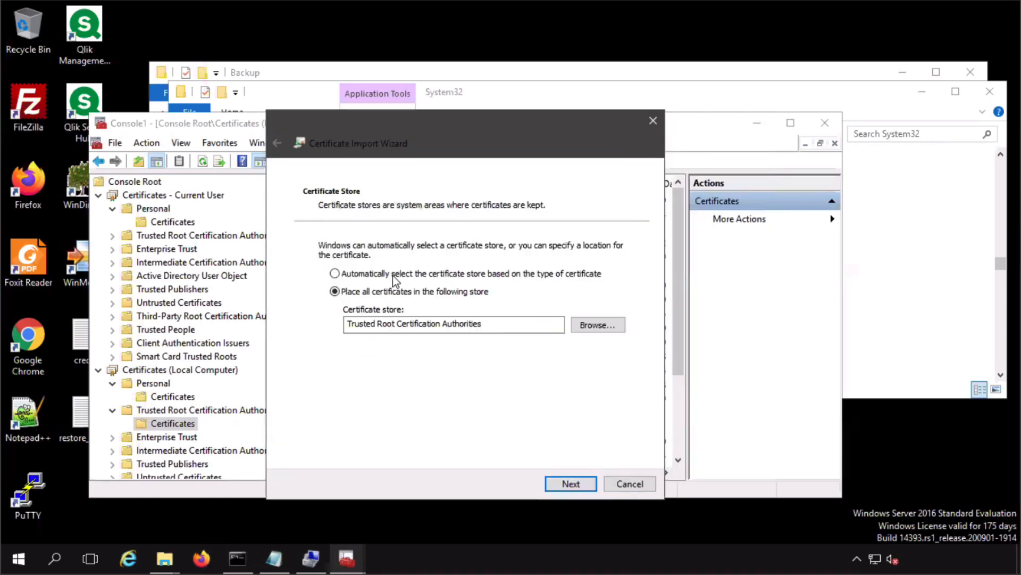
mouse_move(570, 483)
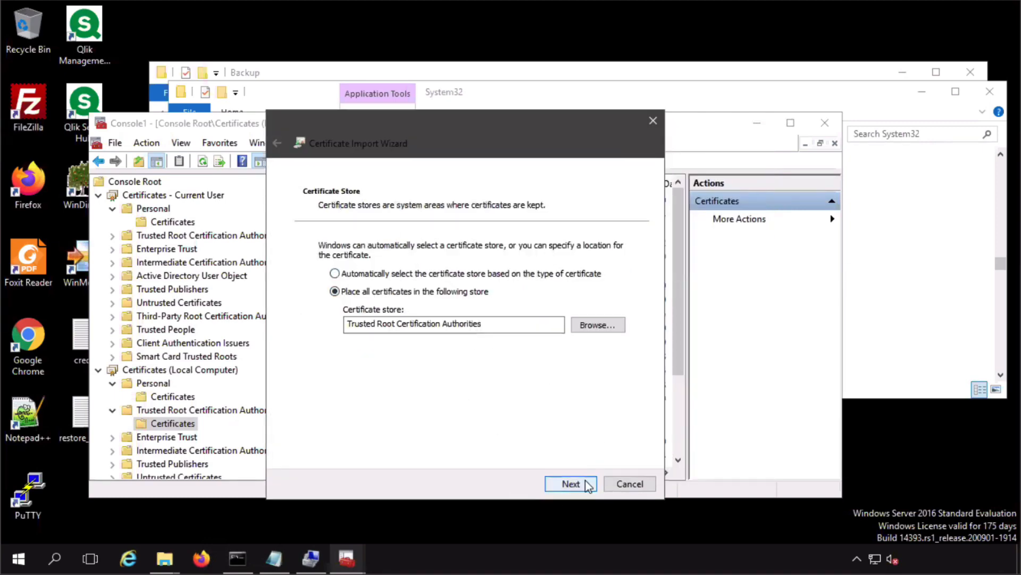
click(570, 483)
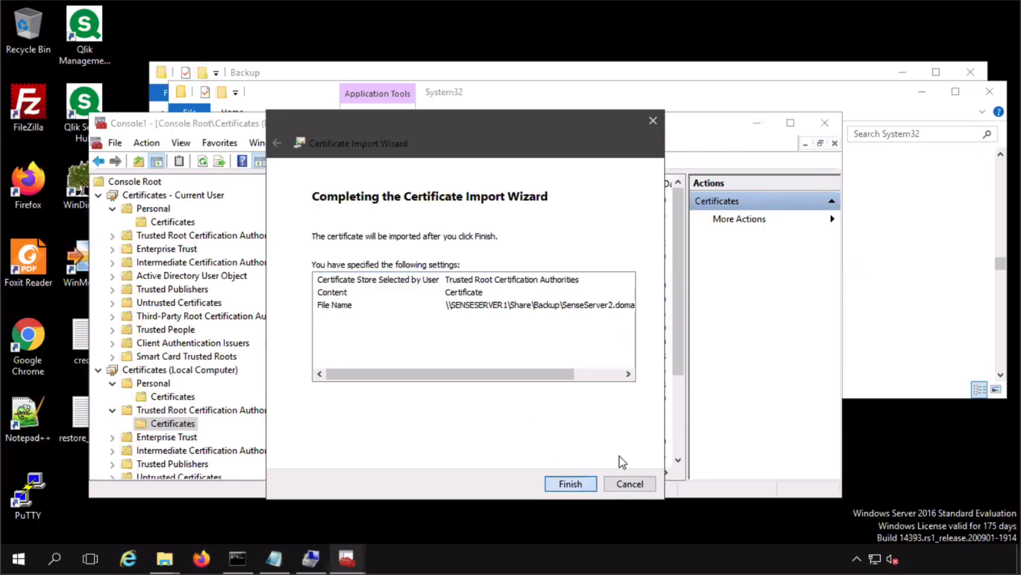
click(569, 483)
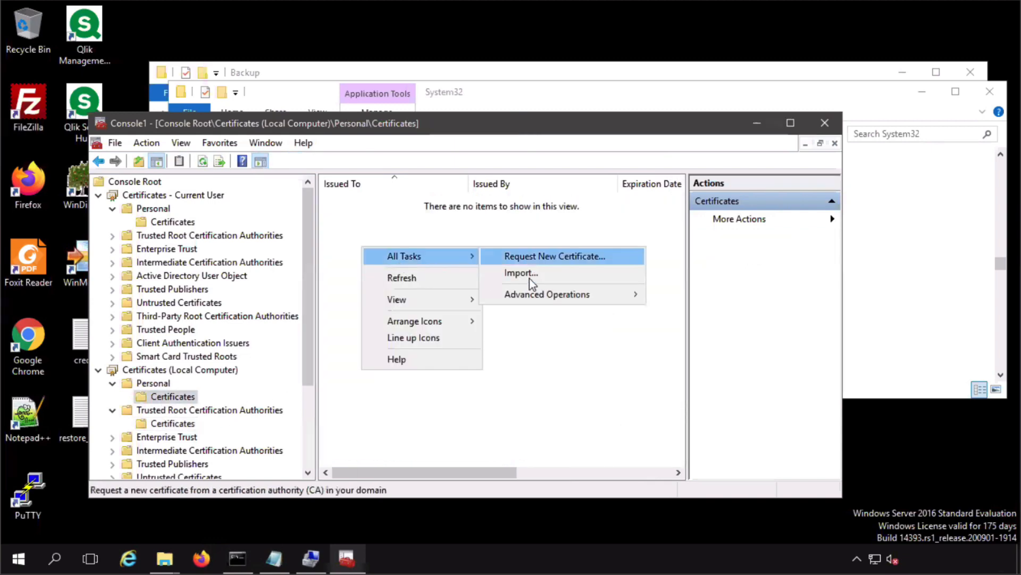
Step: Import the server certificate with its private key password into the local computer Personal store
click(521, 273)
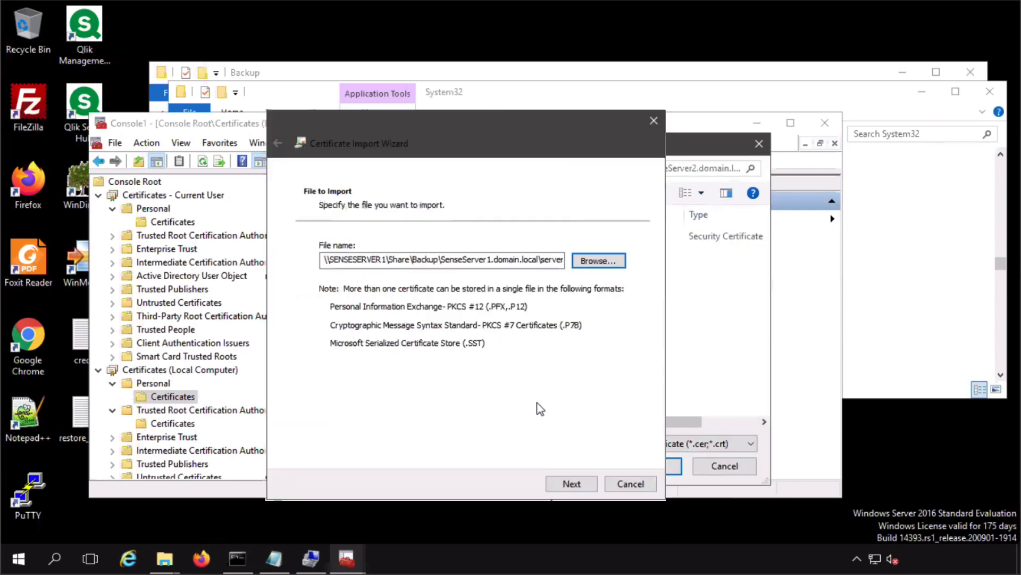
click(571, 483)
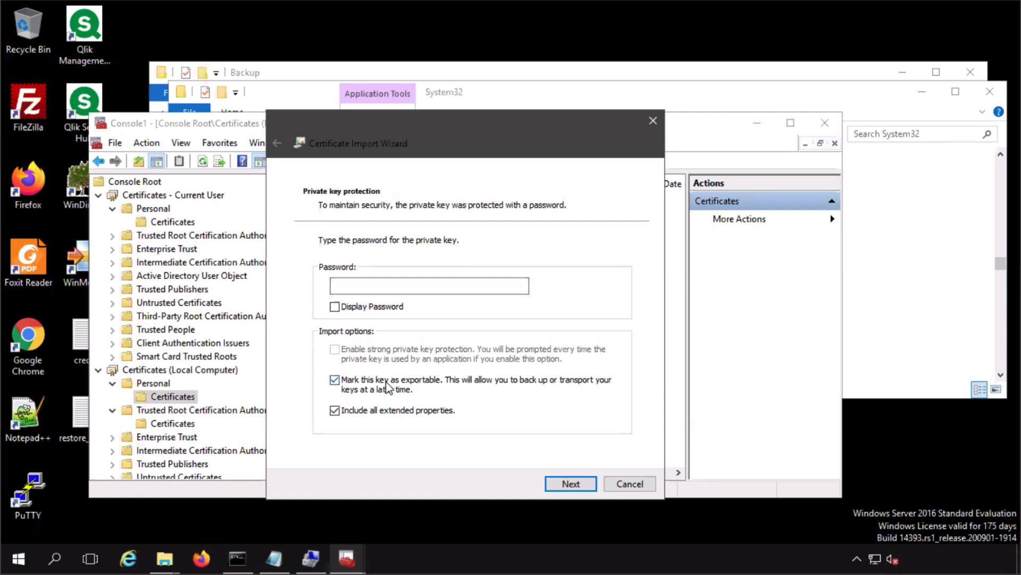
click(429, 286)
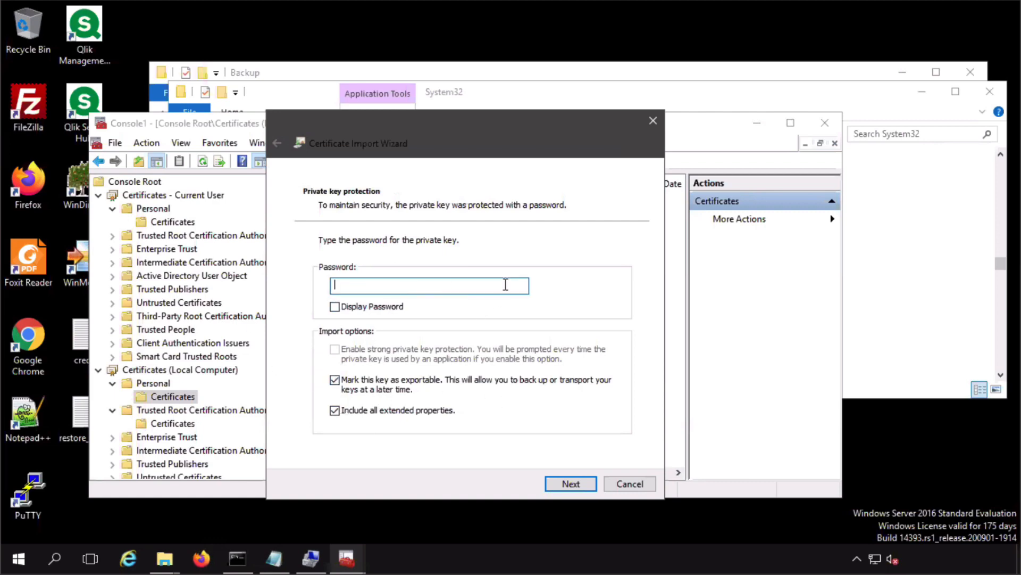
mouse_move(472, 115)
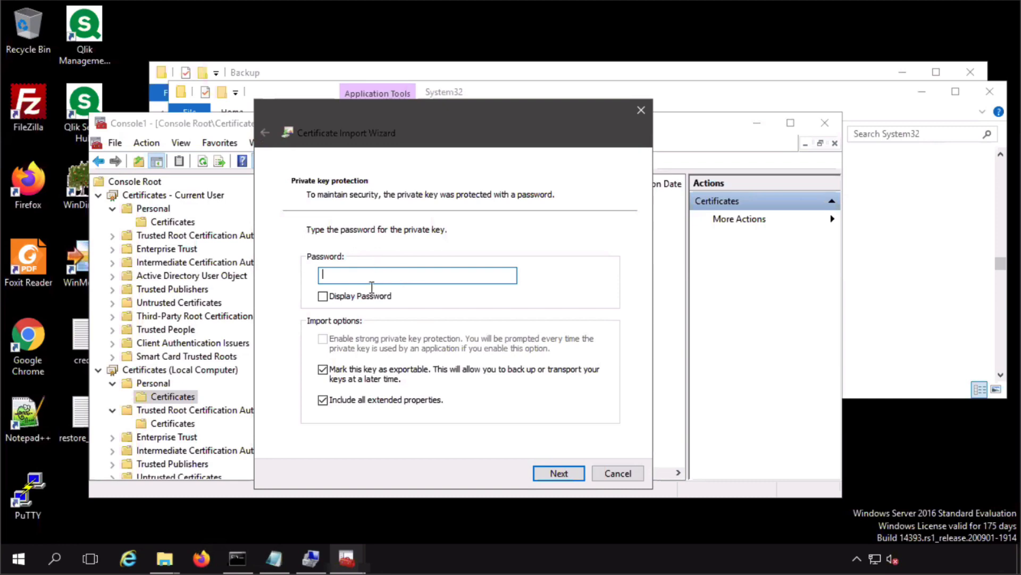
mouse_move(559, 473)
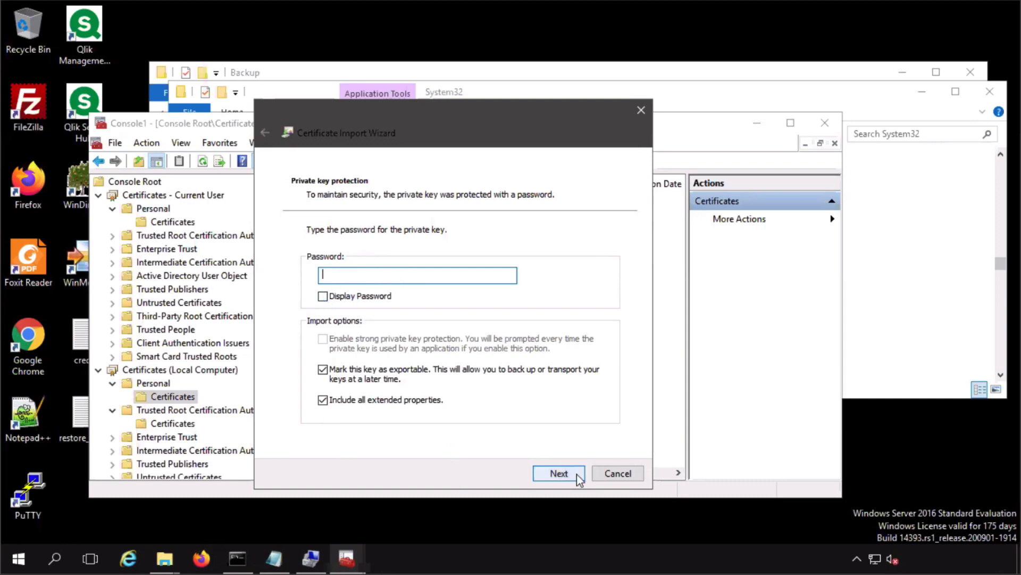
click(559, 473)
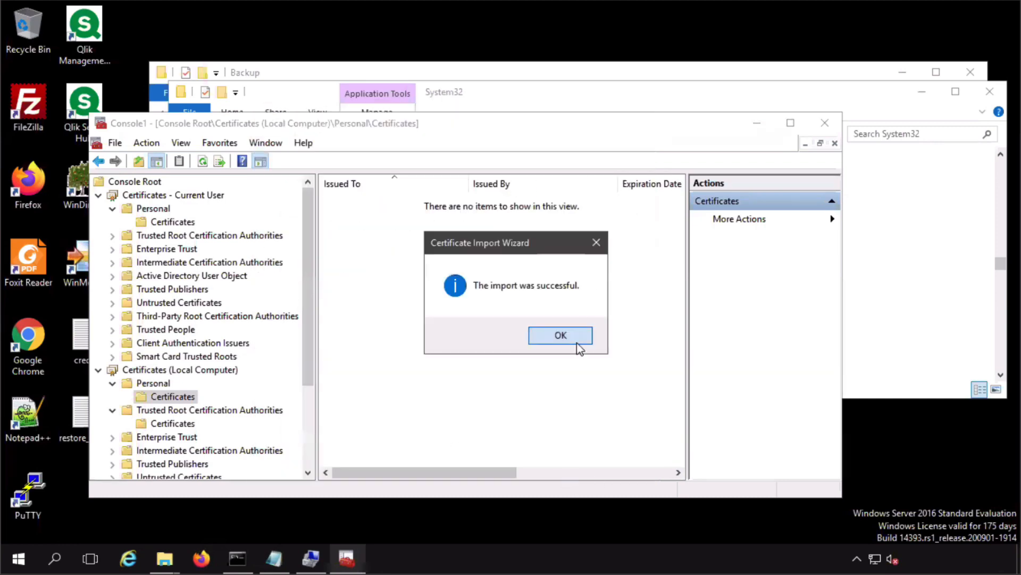
click(559, 334)
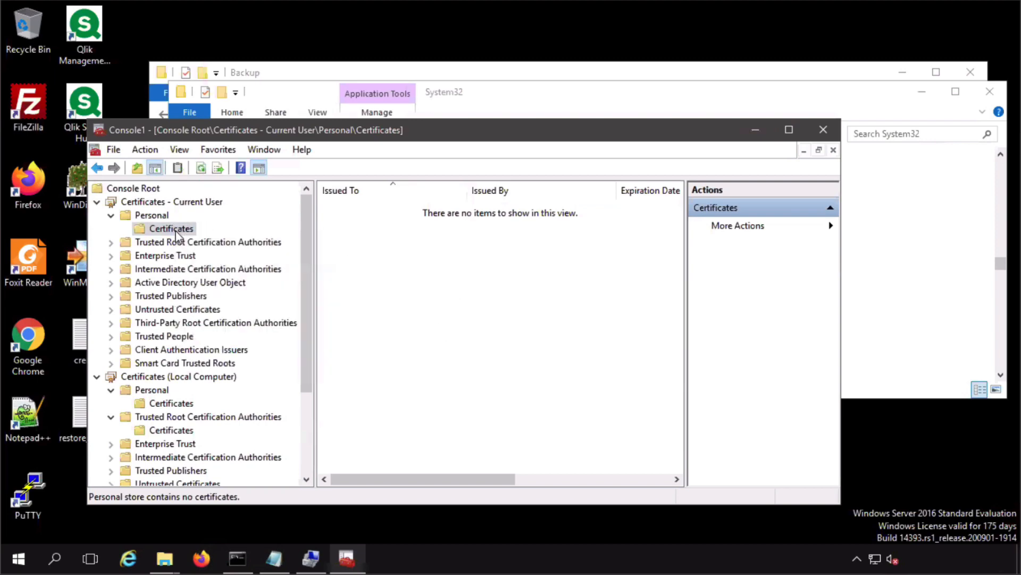
Step: Start a Current User Personal import and pick the QlikClient certificate file from all file types
right_click(171, 228)
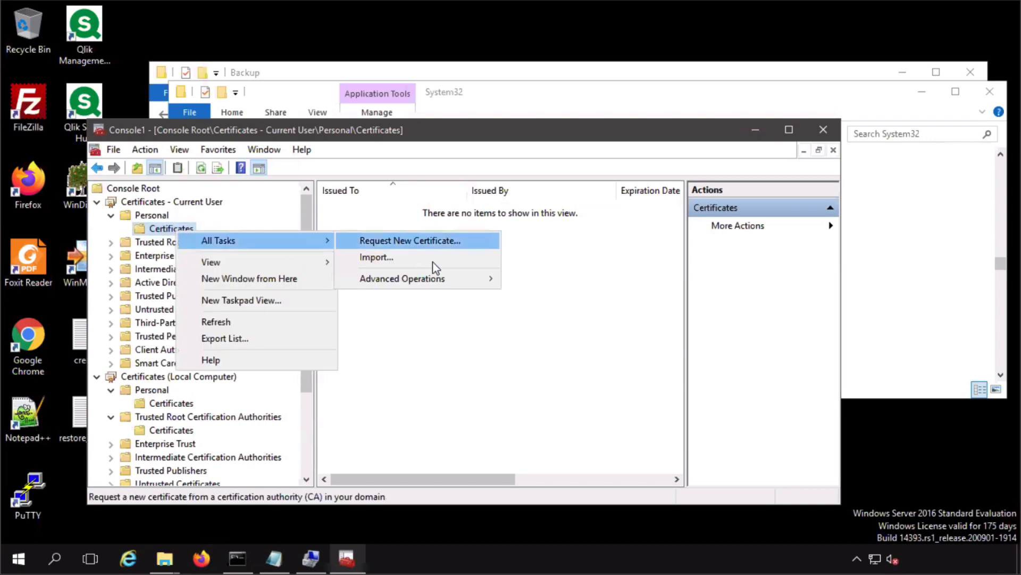
click(376, 256)
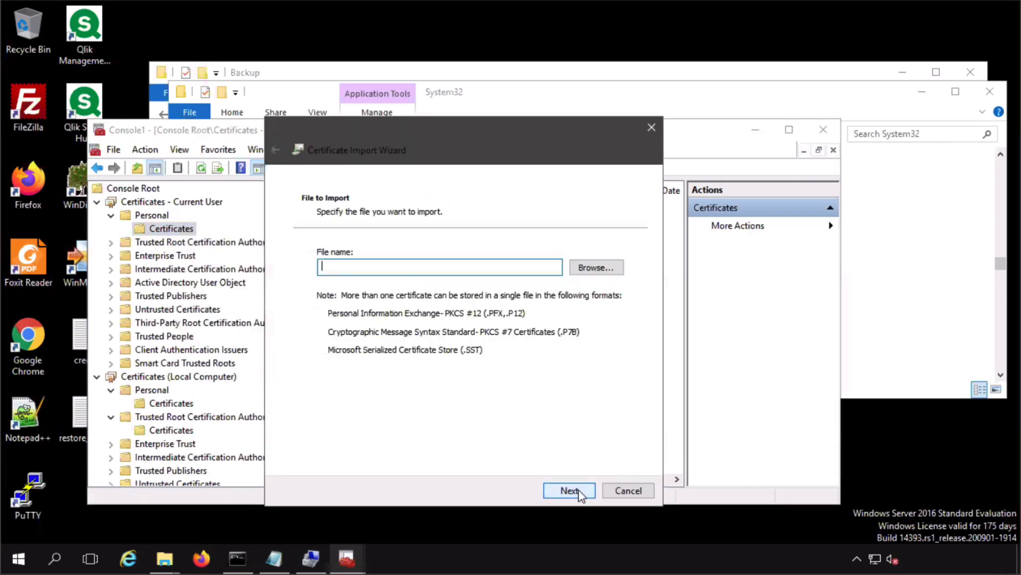
click(595, 267)
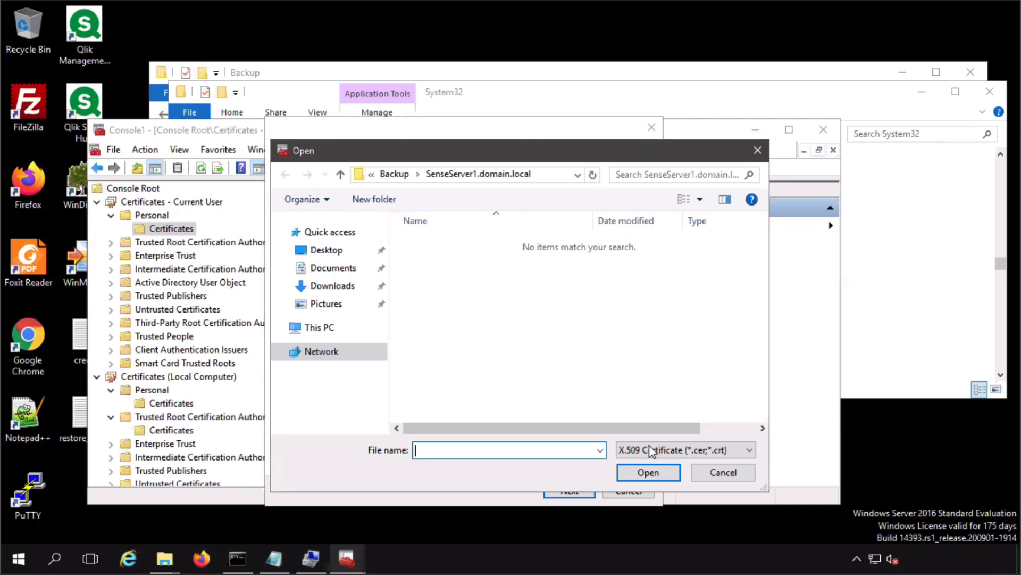
click(748, 449)
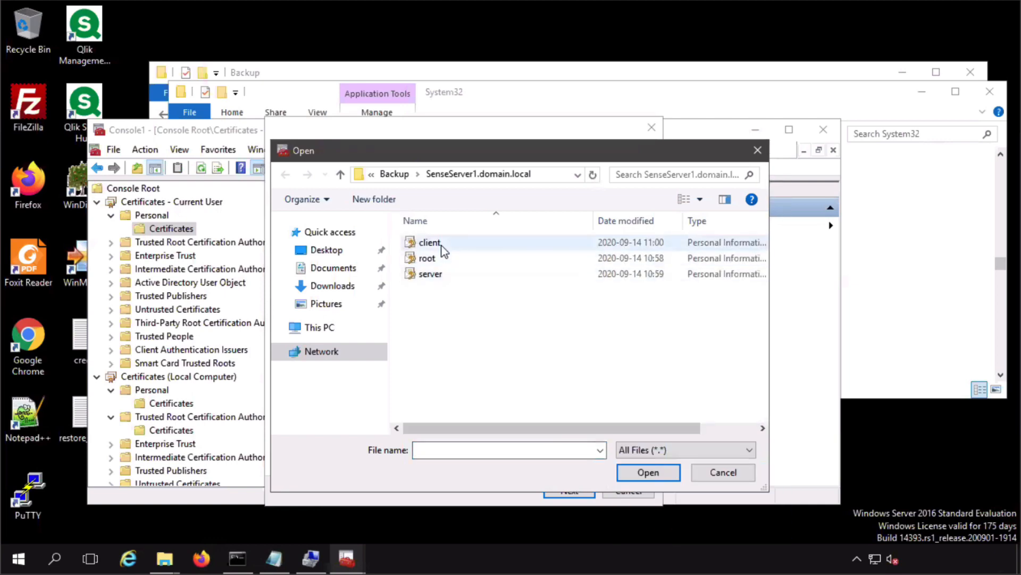
click(648, 472)
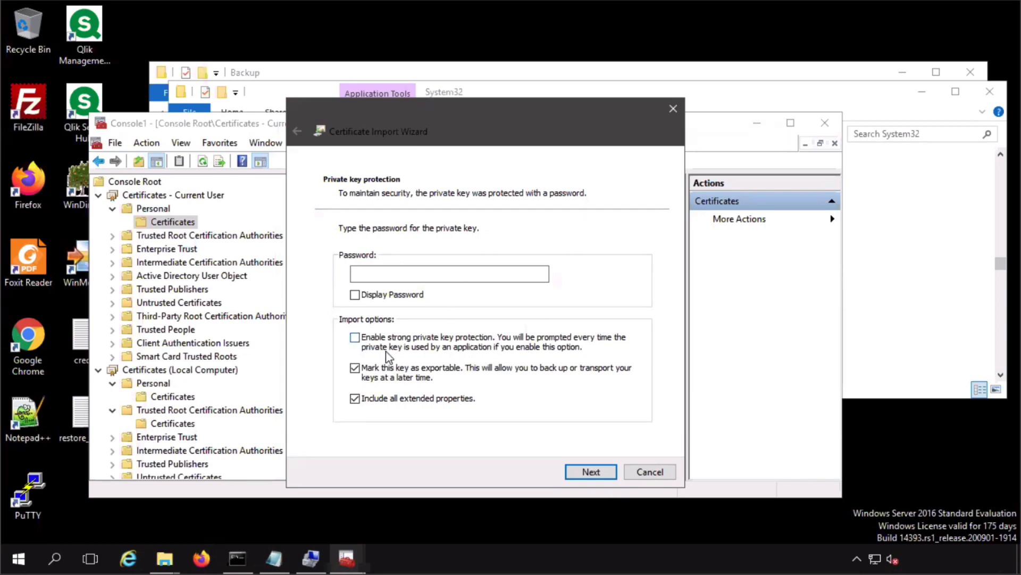
mouse_move(384, 347)
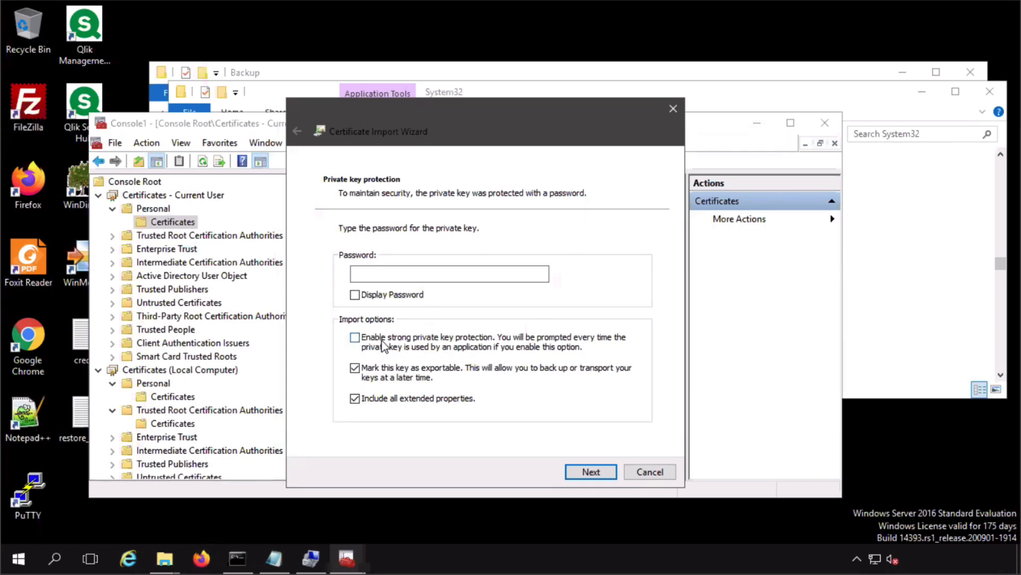
mouse_move(576, 353)
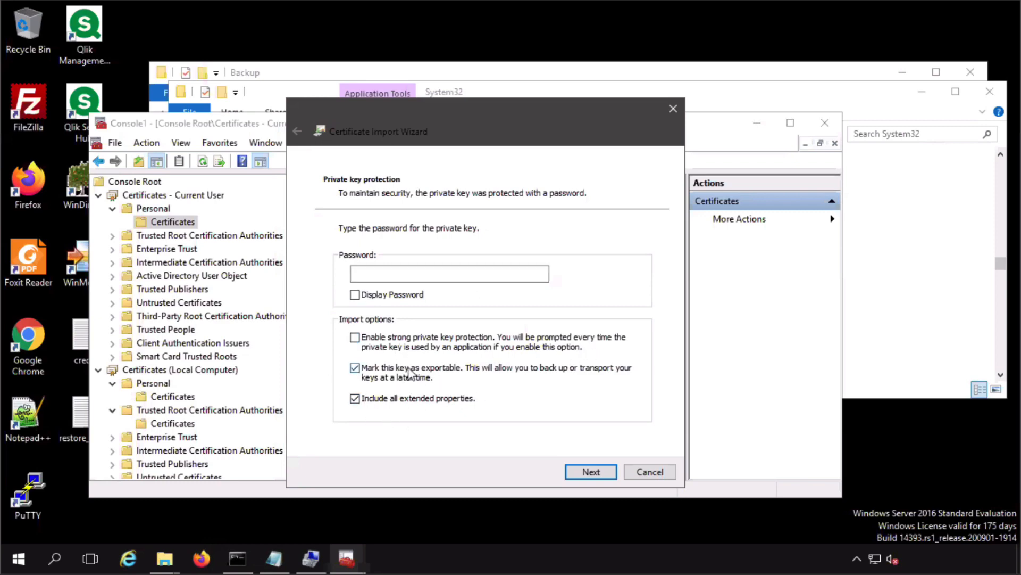
mouse_move(463, 385)
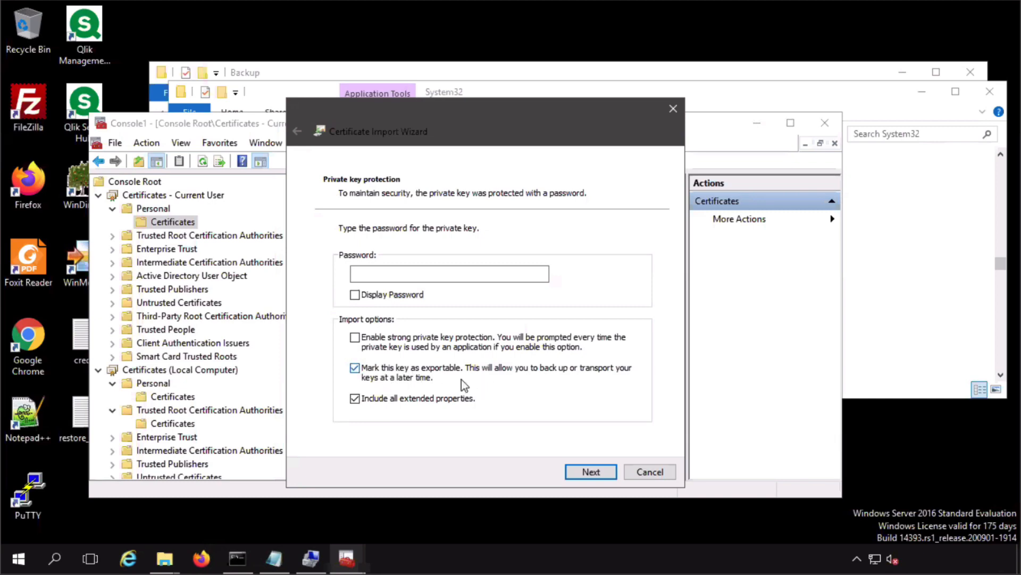
Step: Finish importing into the Personal store, close the console without saving and close the System32 window
click(590, 471)
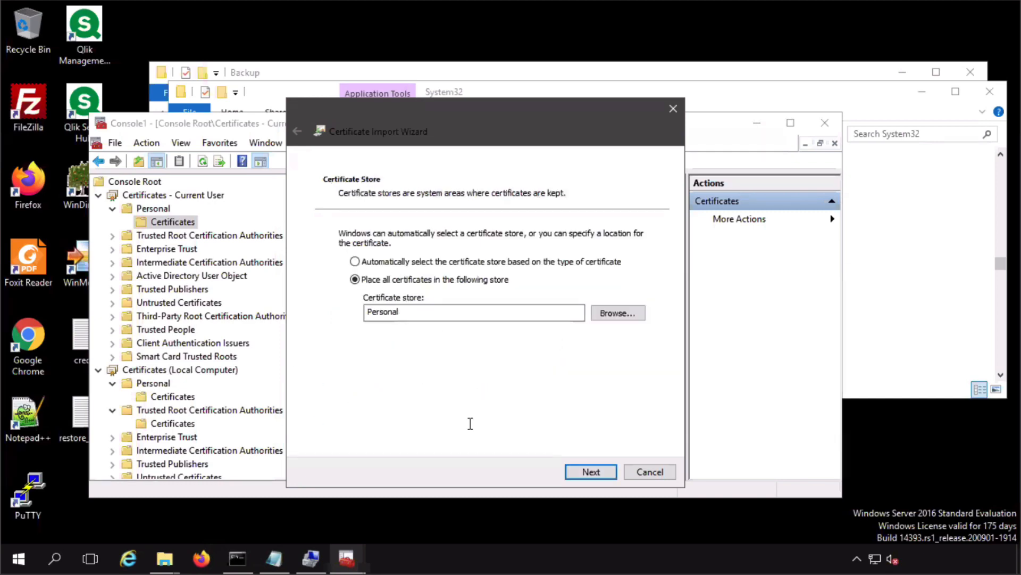
click(591, 471)
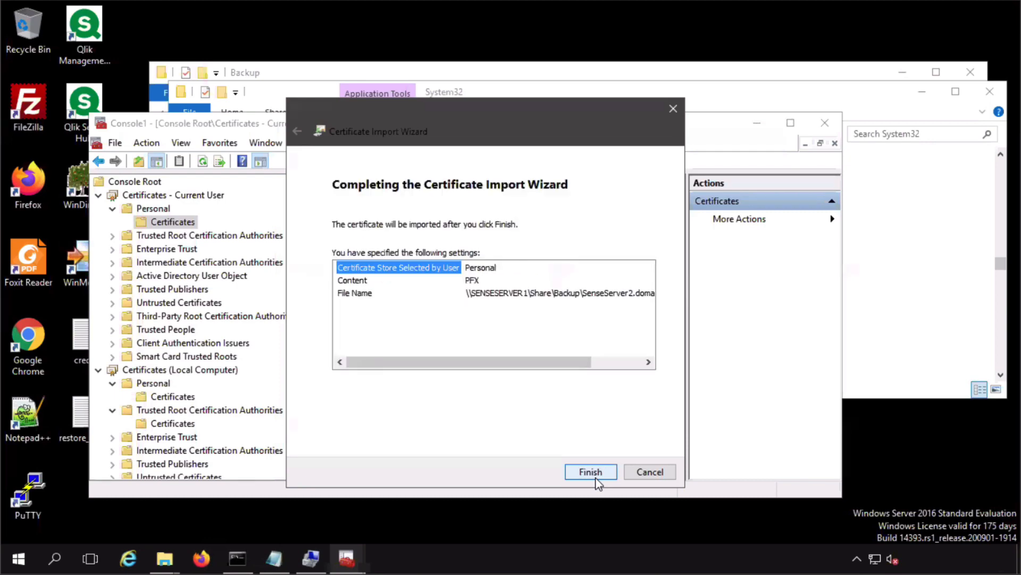
click(590, 471)
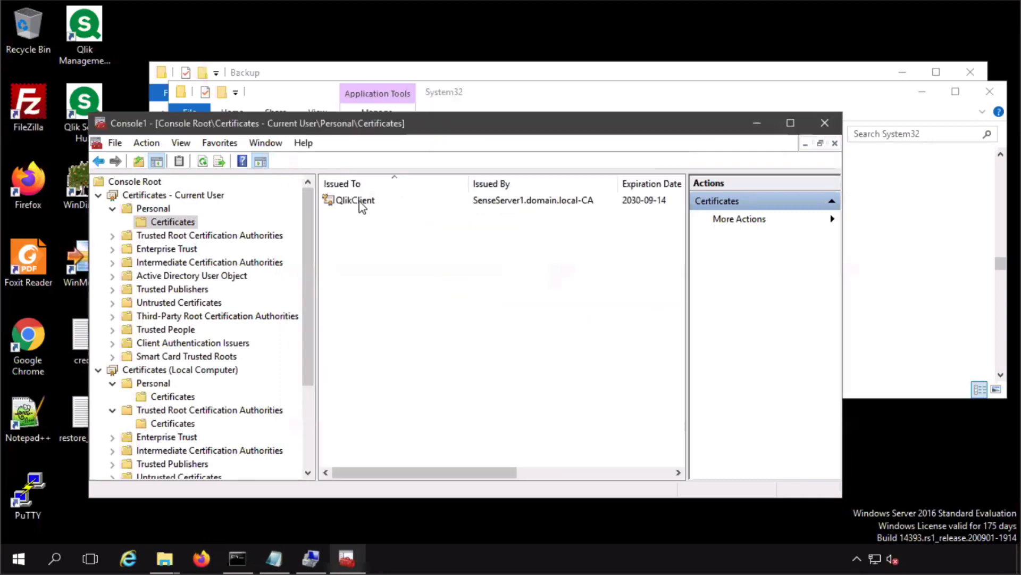
click(825, 122)
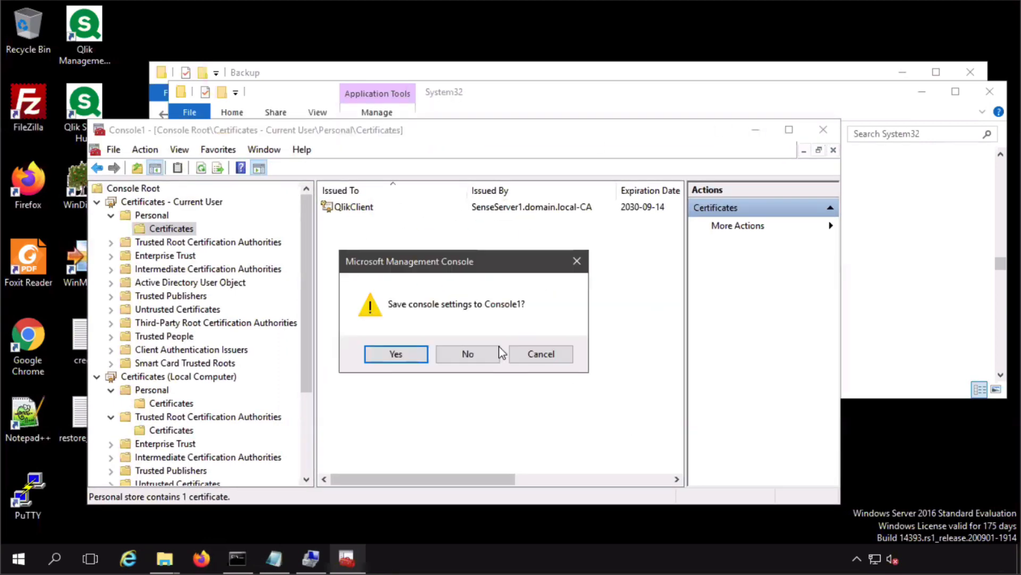
click(467, 353)
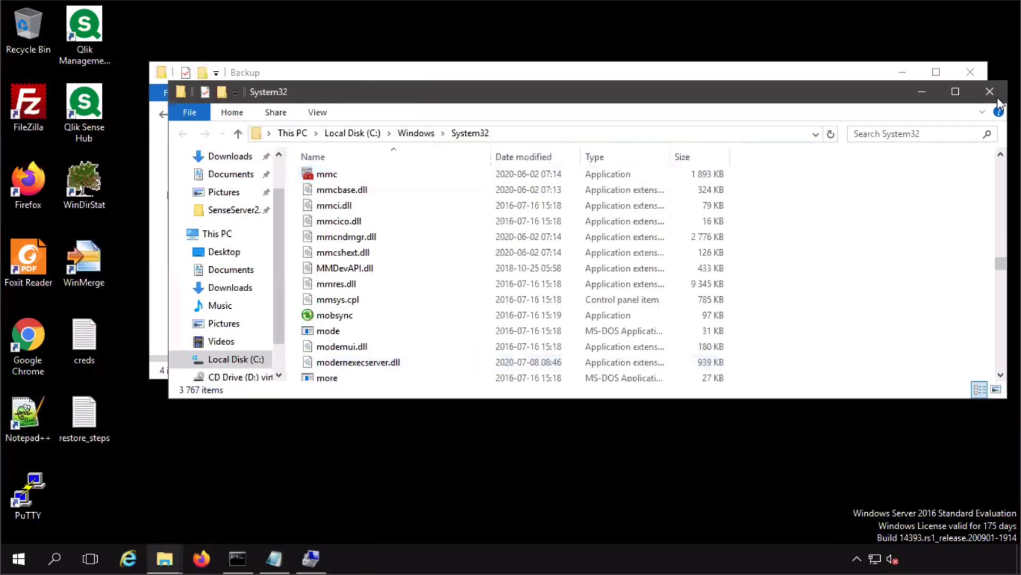
click(988, 92)
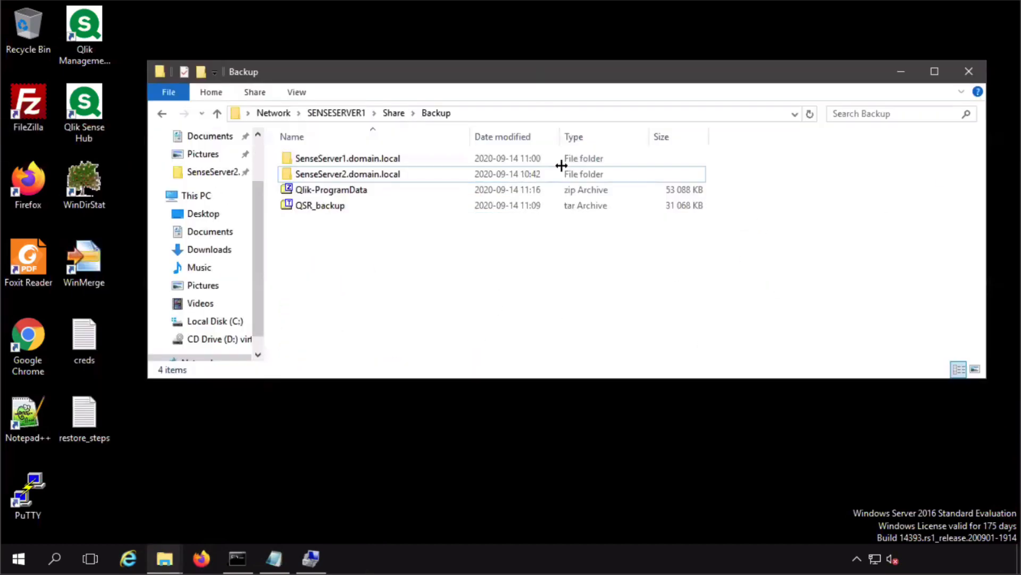
mouse_move(536, 274)
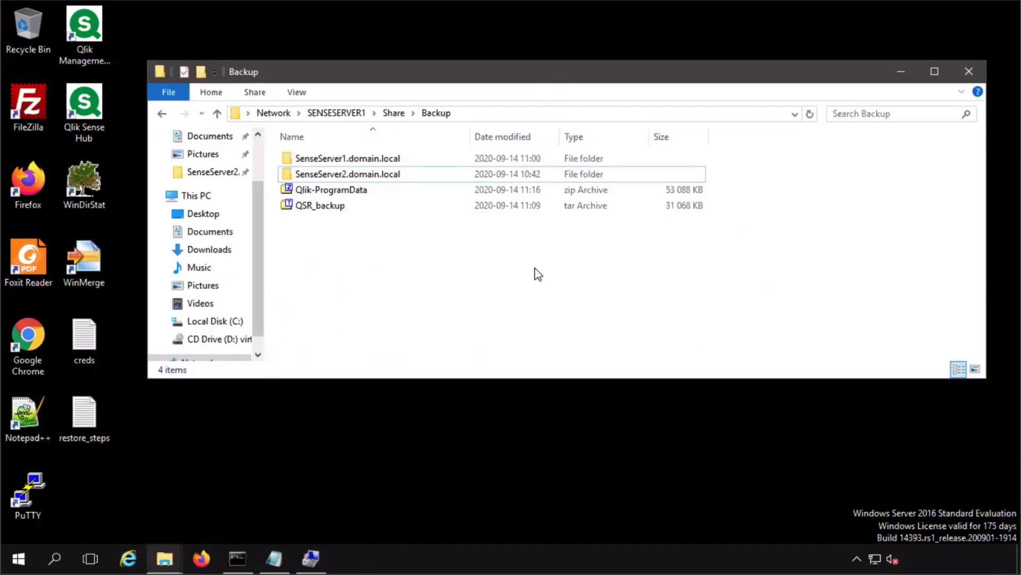
mouse_move(466, 257)
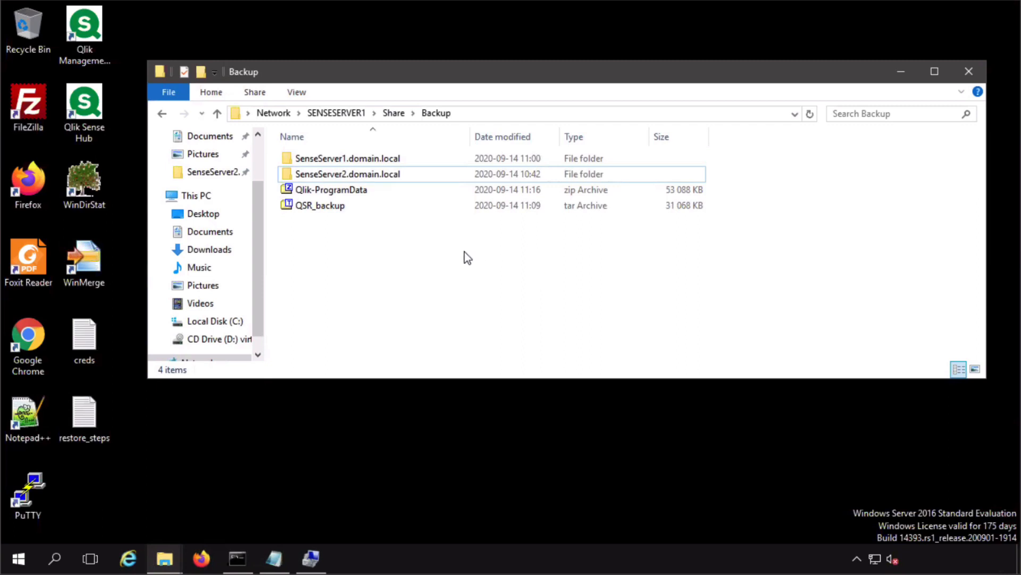
mouse_move(435, 268)
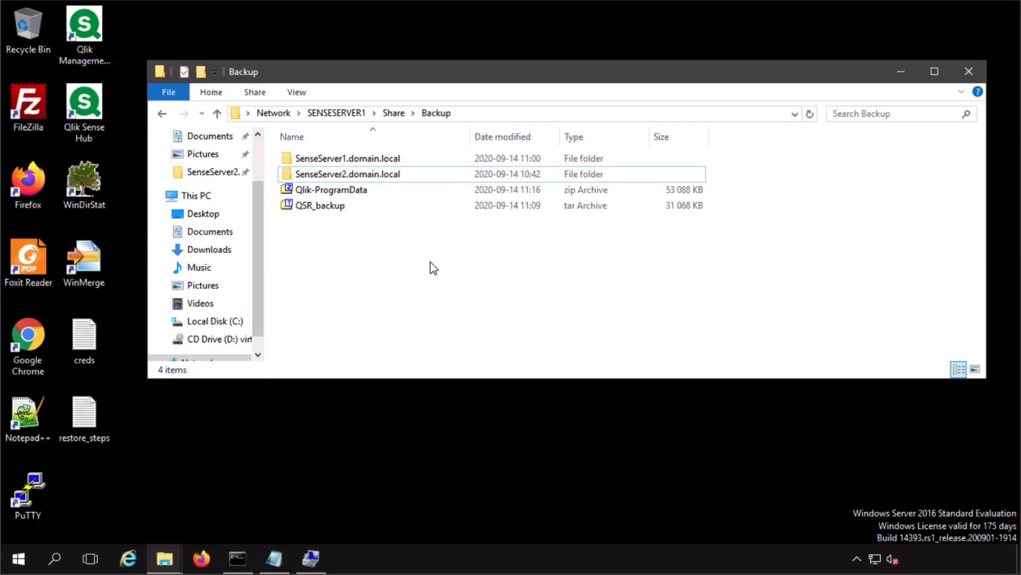
mouse_move(329, 295)
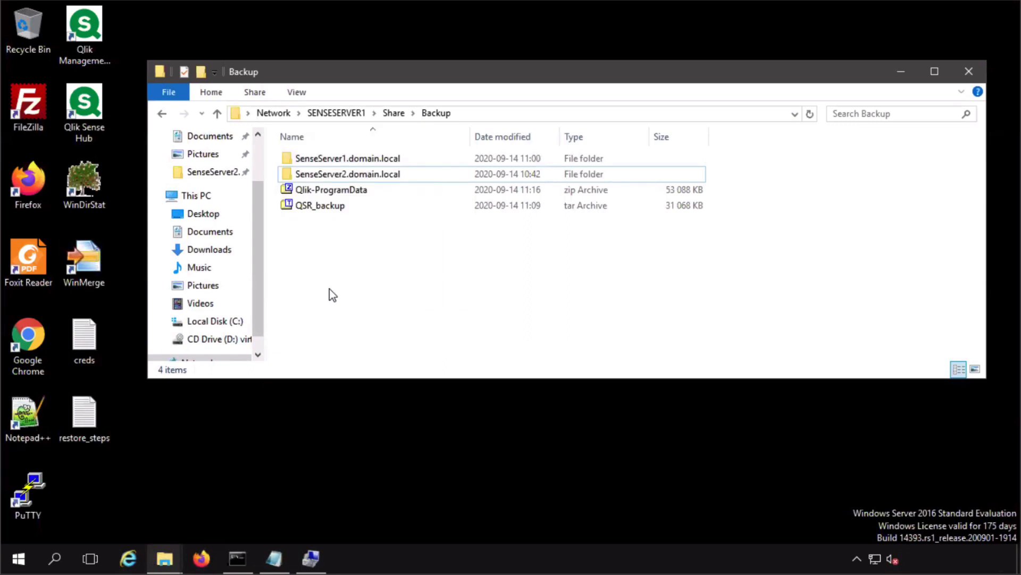
Step: Bring the browser with the Qlik restore help article to the front
click(347, 559)
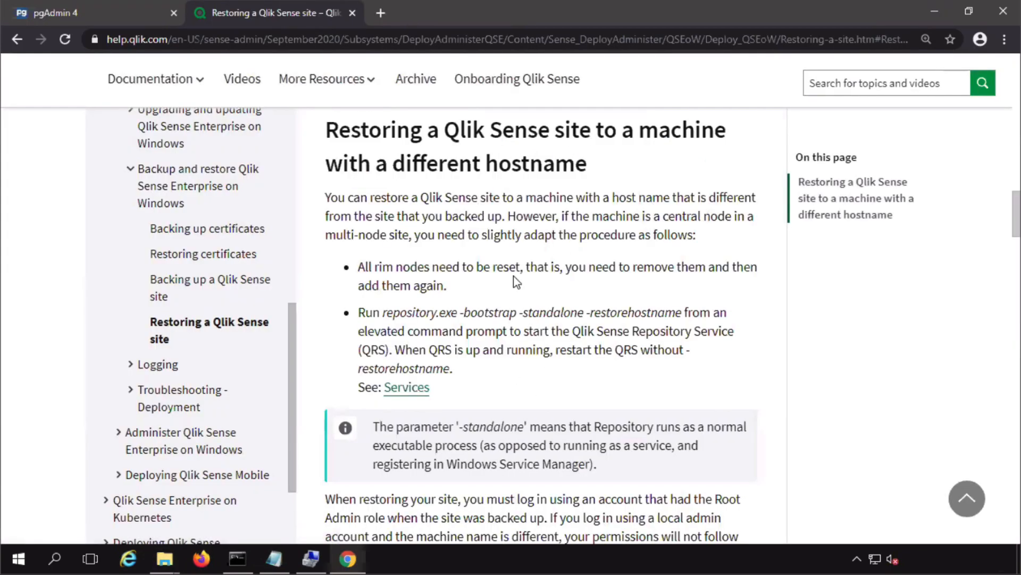
Step: Log in to pgAdmin as admin@ql
click(65, 13)
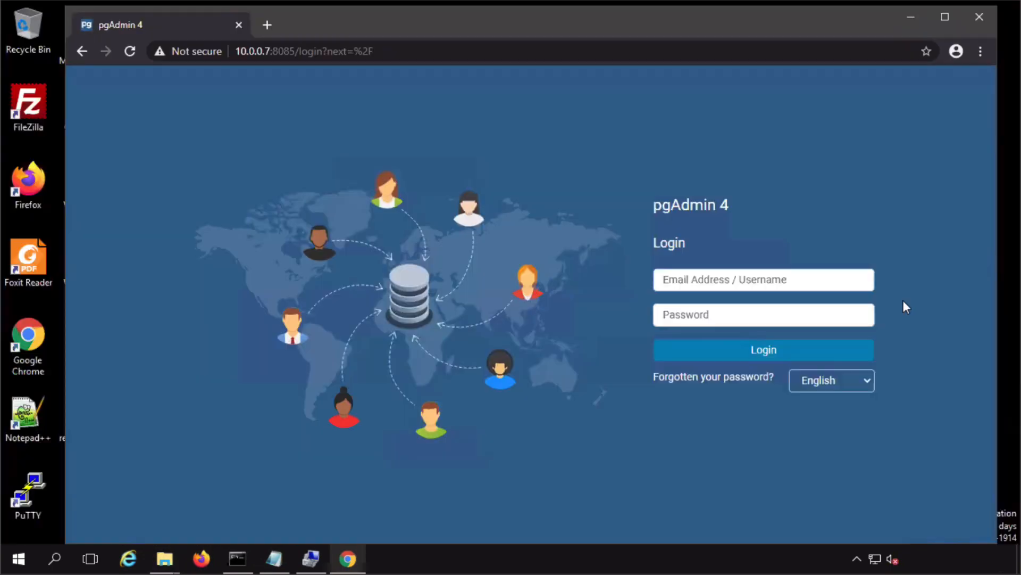
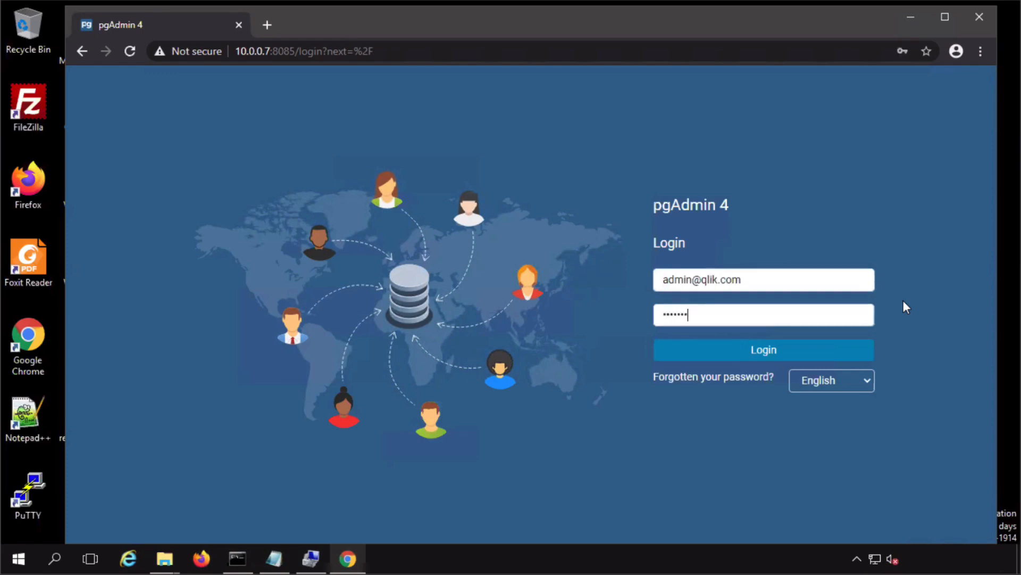
click(763, 349)
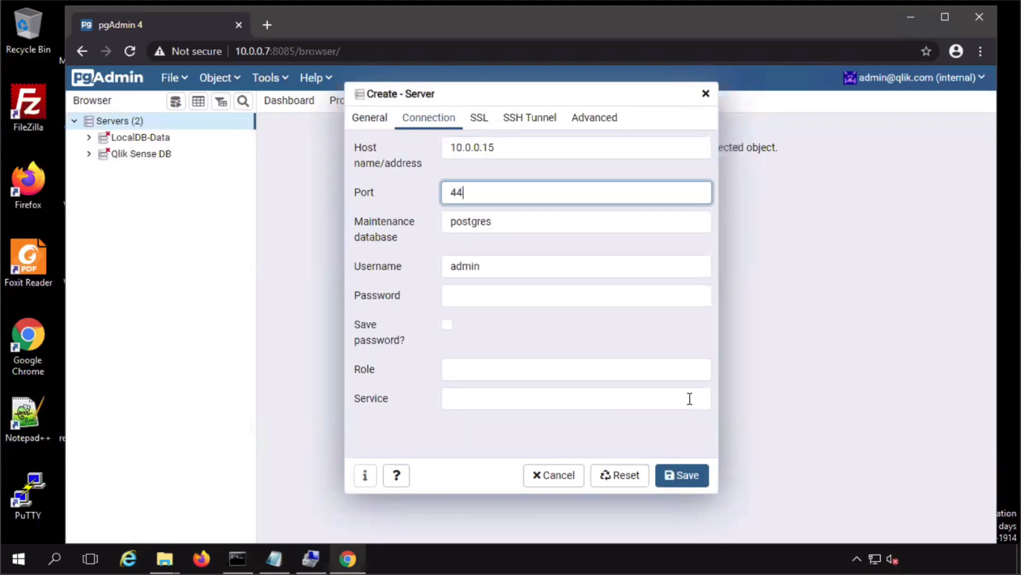
Step: Register the Local Sense server at 10.0.0.15 port 4432 as postgres with its password and expand it
text(32)
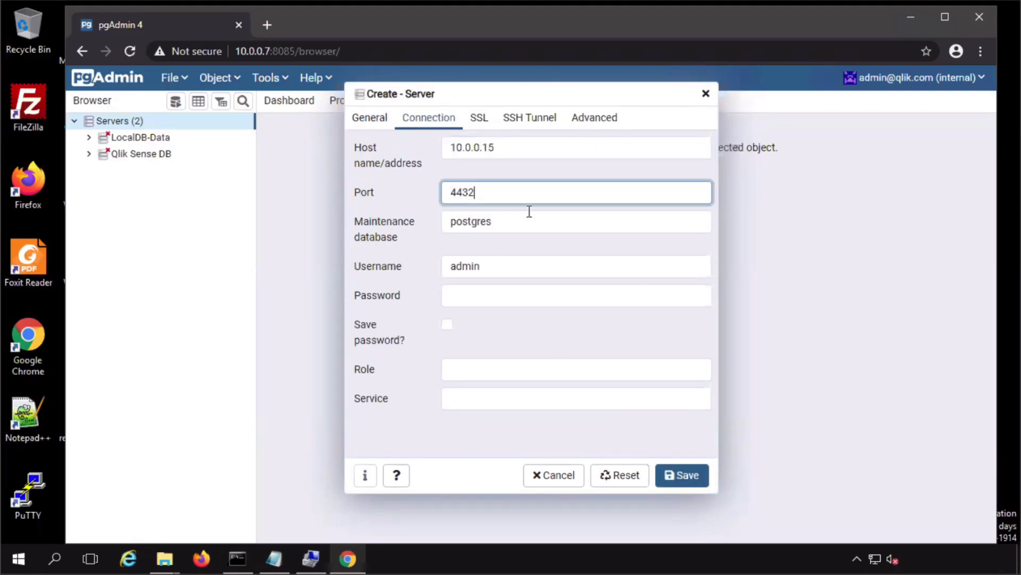
double_click(464, 266)
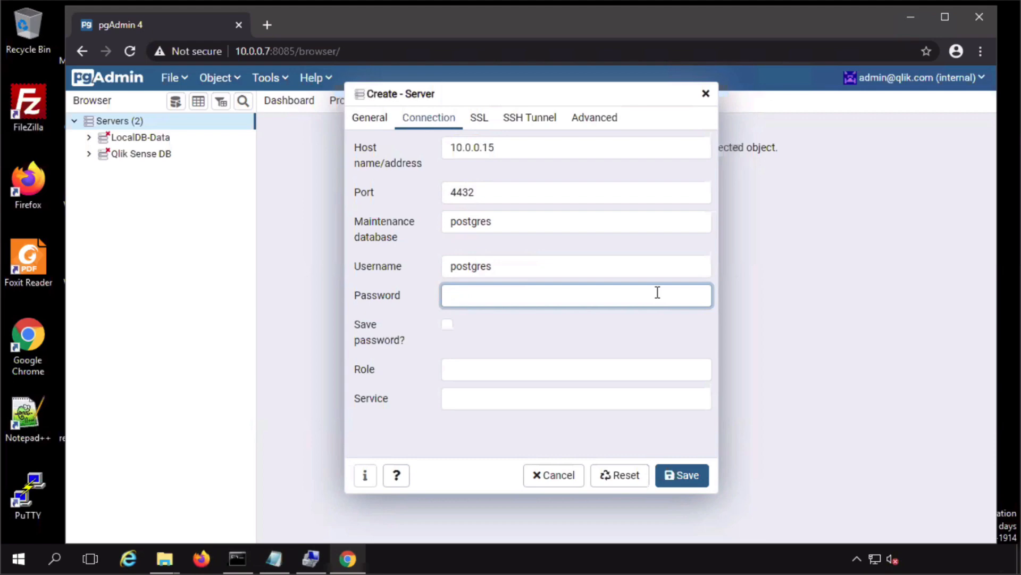
text(password)
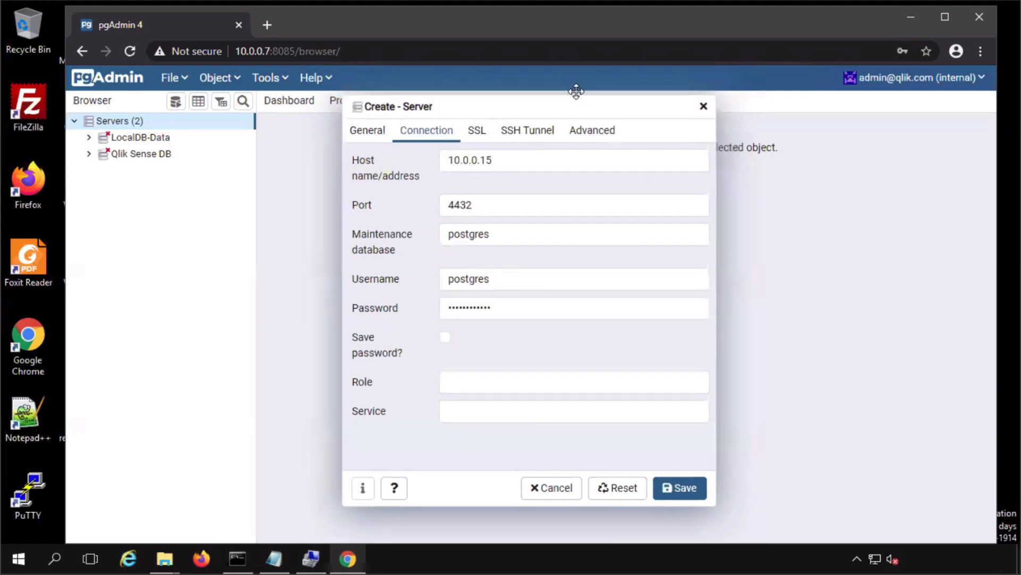
click(680, 488)
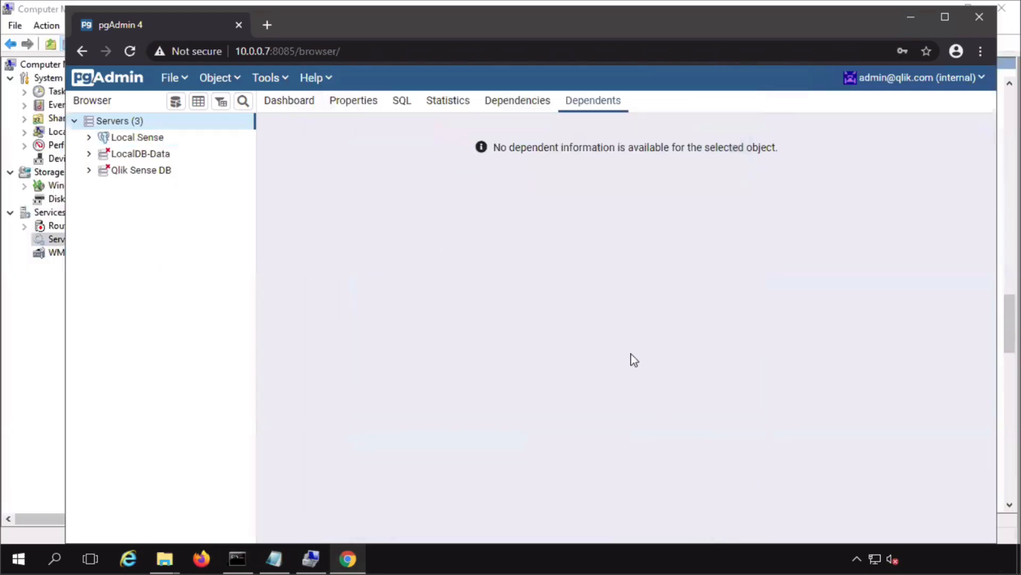
click(88, 137)
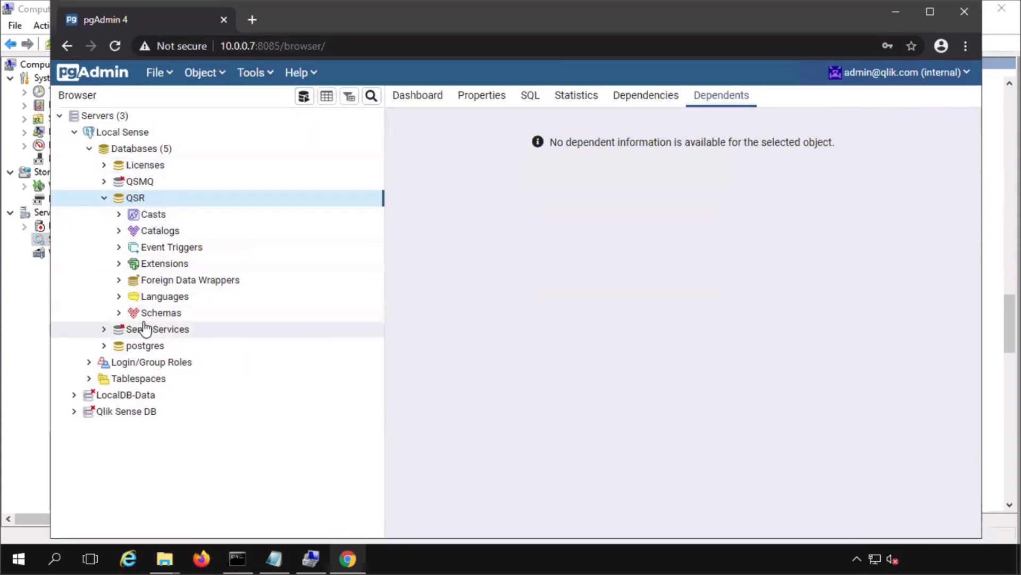
Step: Browse the QSR public schema's 157 tables, collapse the schema tree and bring up QSR's actions
click(118, 311)
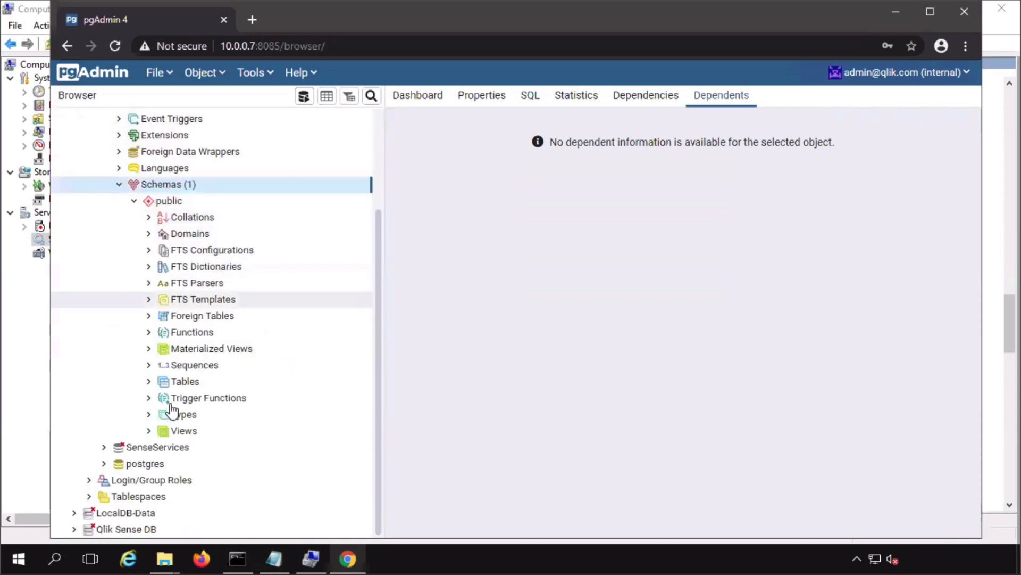
scroll(down, 3)
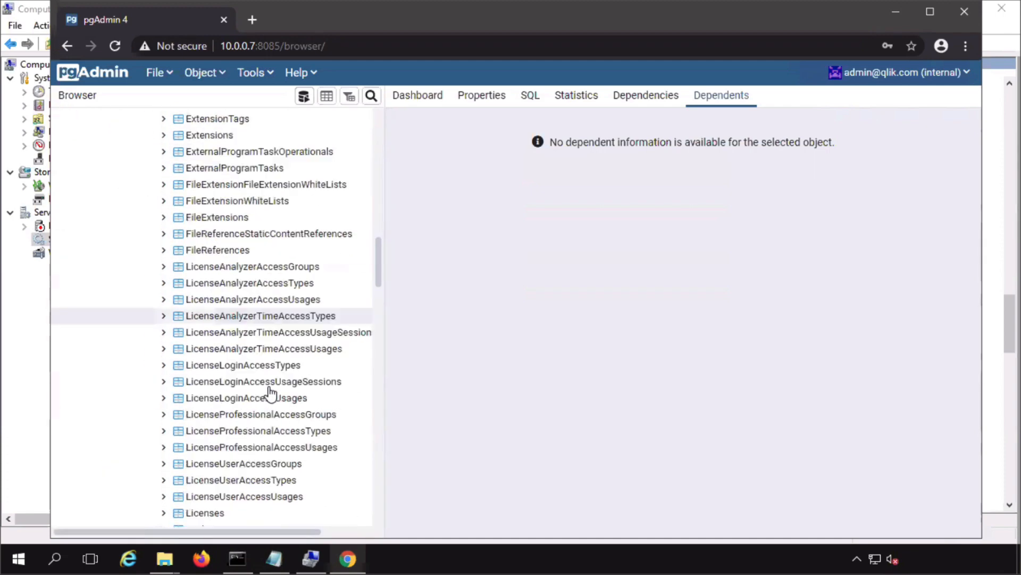
scroll(up, 3)
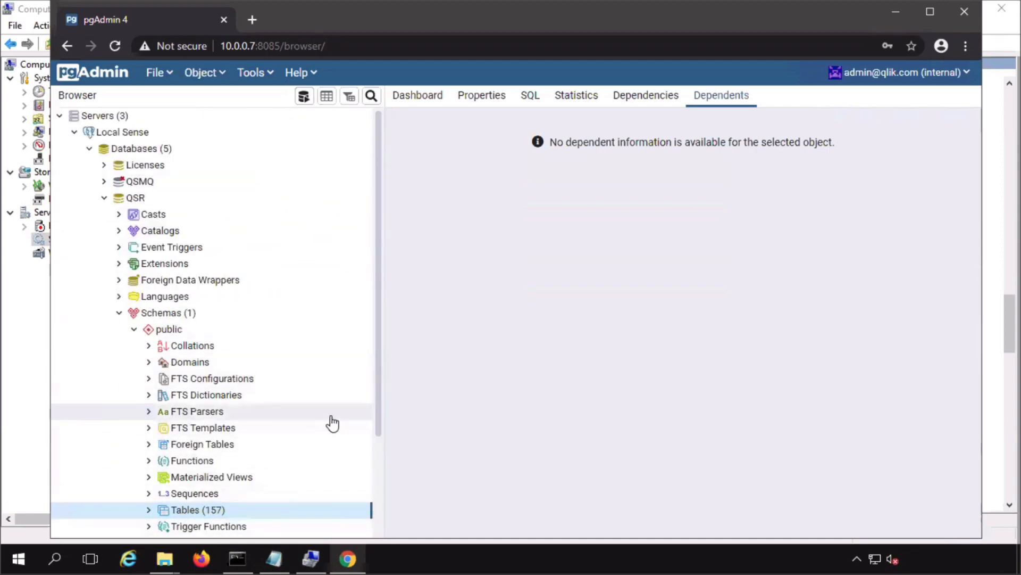
click(134, 329)
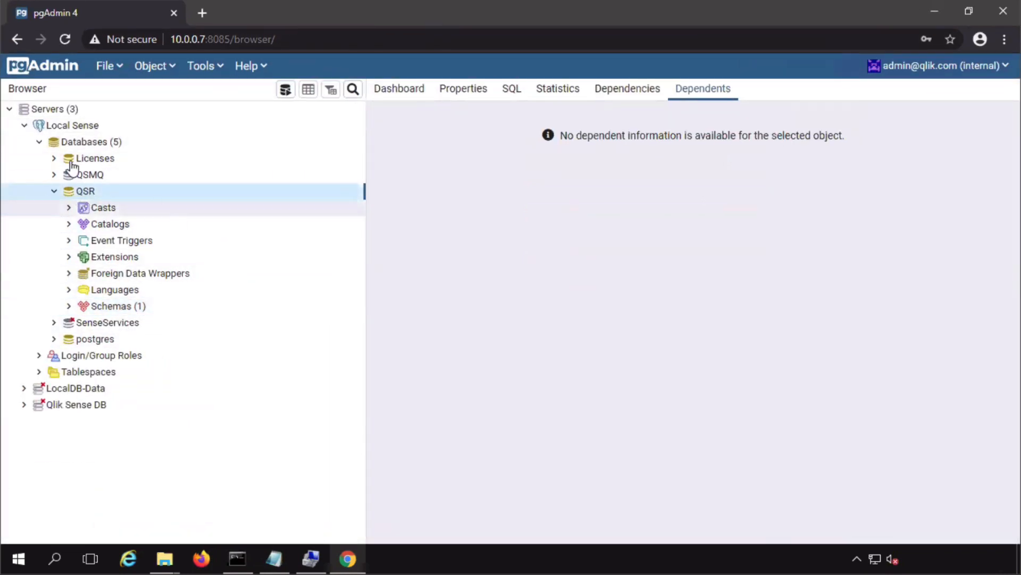
right_click(86, 190)
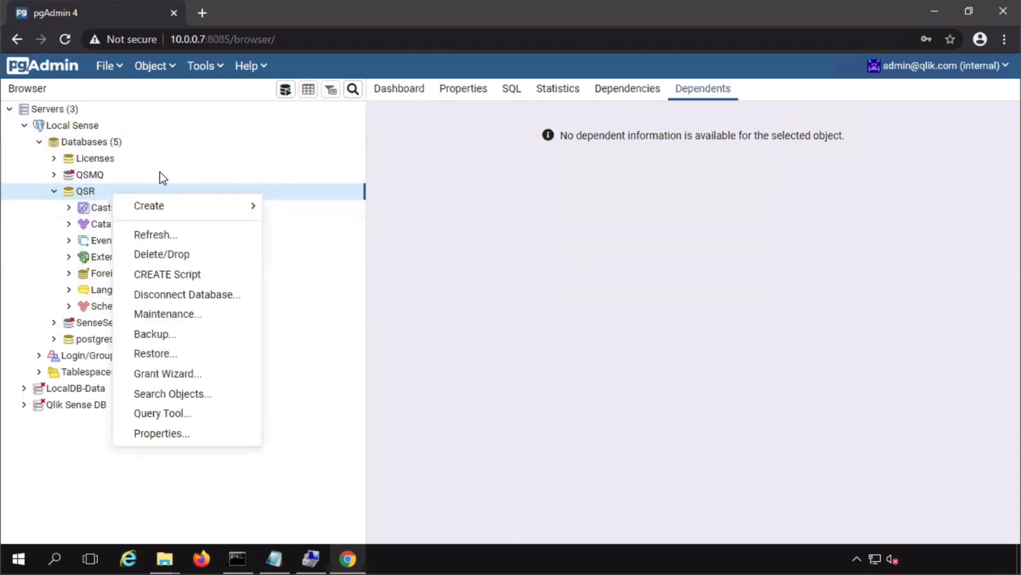
Step: Disconnect pgAdmin from QSR and run dropdb on localhost port 4432 as postgres to drop QSR
click(162, 254)
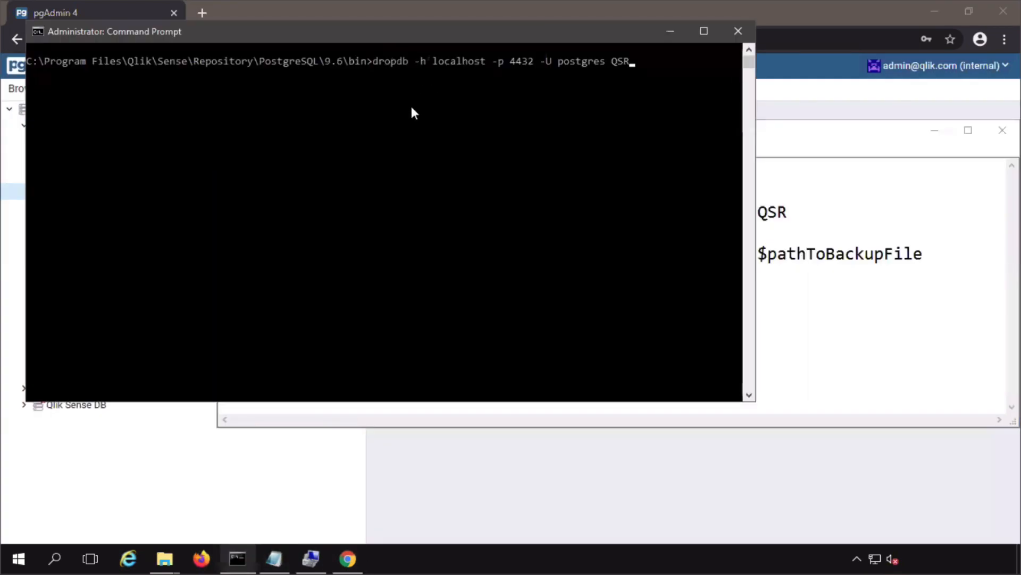
mouse_move(515, 275)
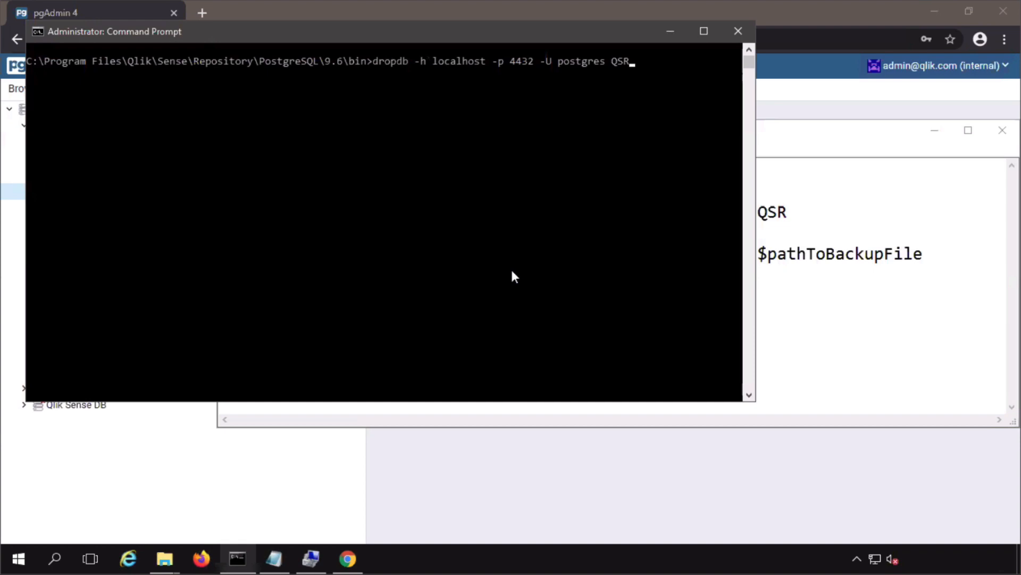
mouse_move(487, 116)
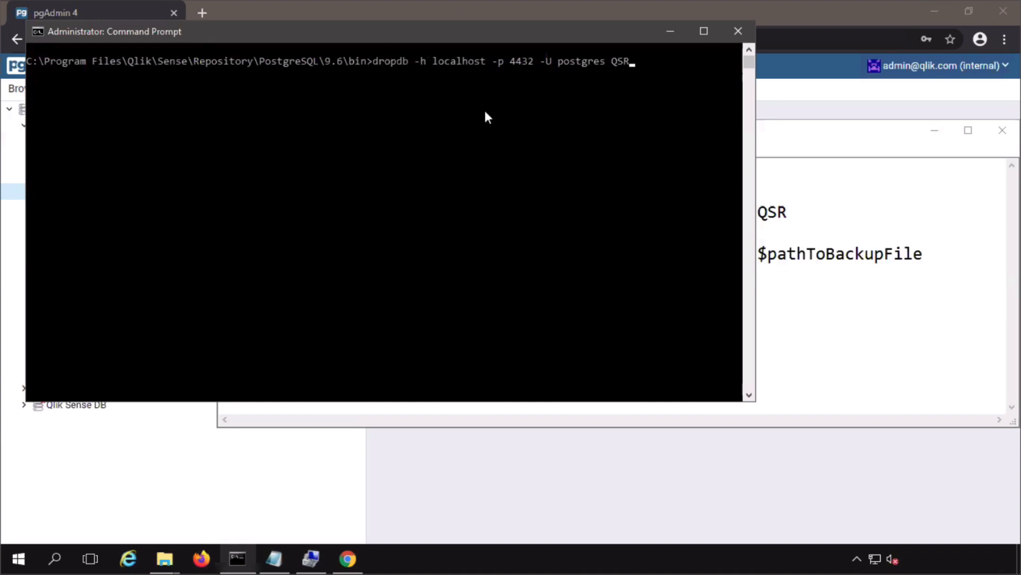
mouse_move(463, 417)
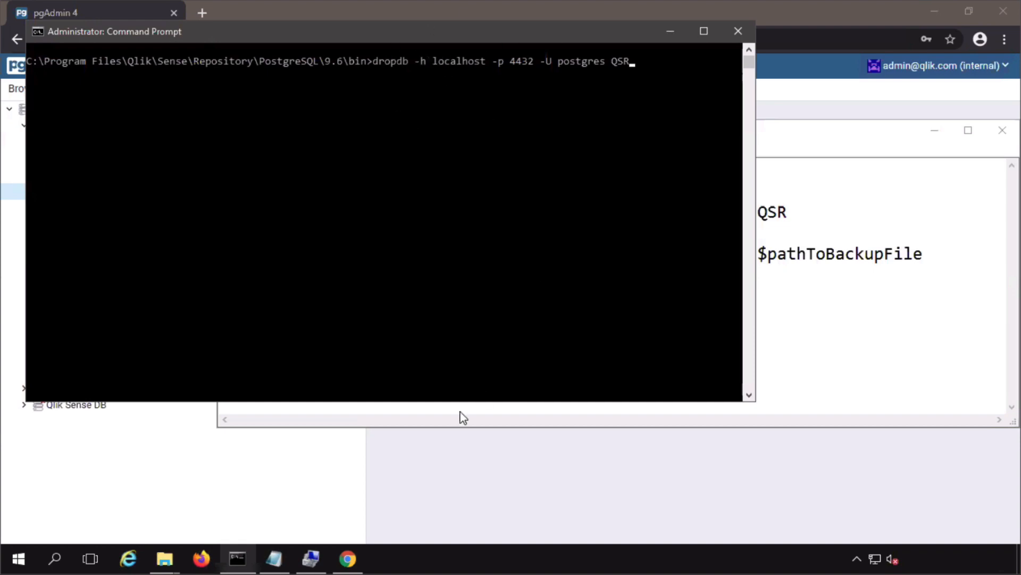
mouse_move(488, 64)
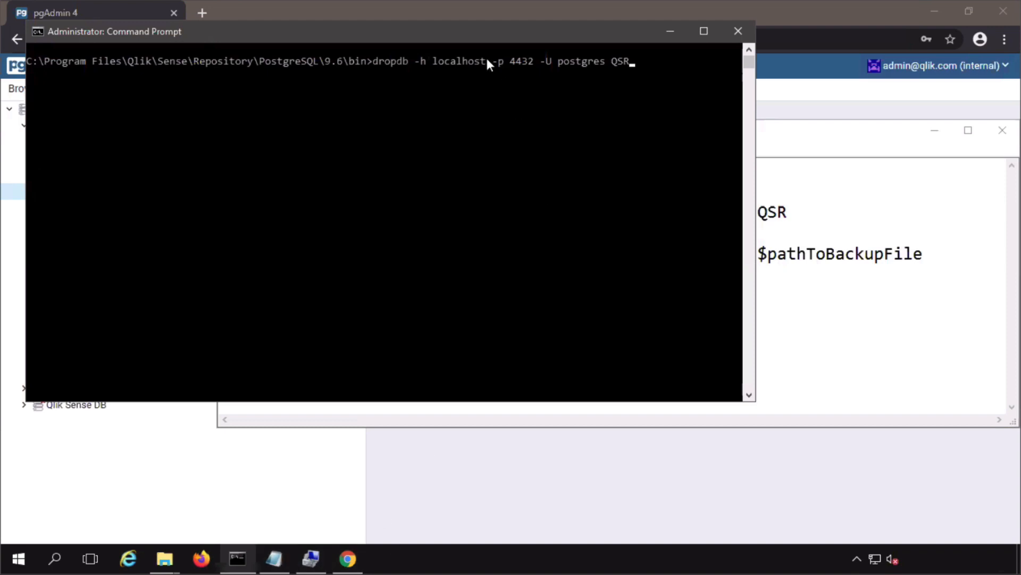
mouse_move(629, 83)
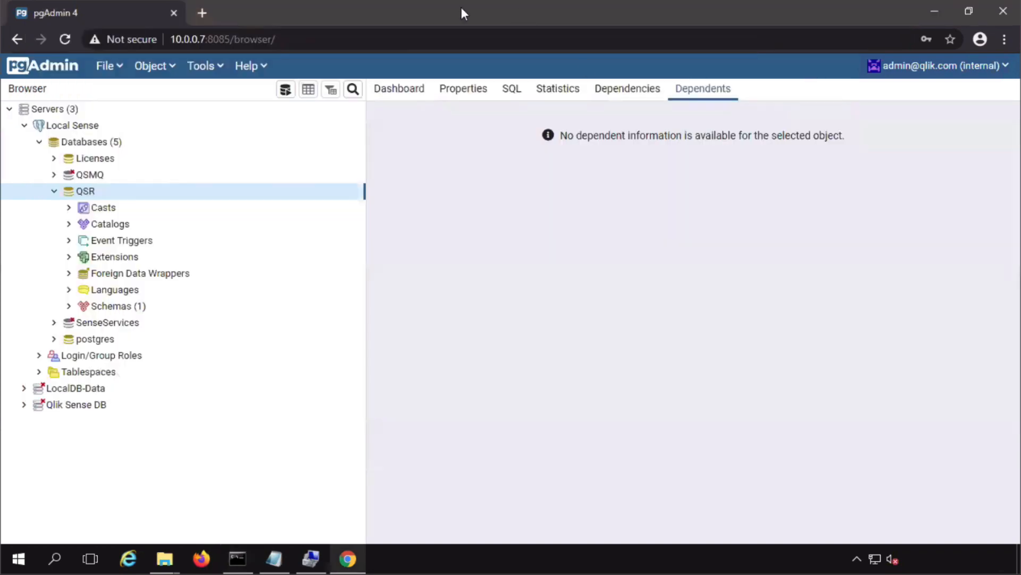
mouse_move(245, 301)
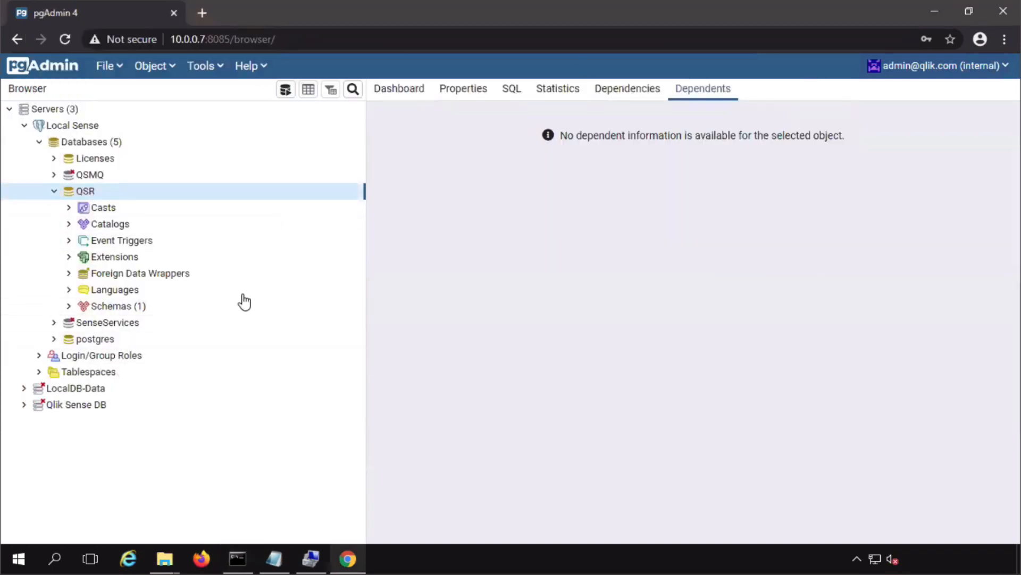
right_click(85, 190)
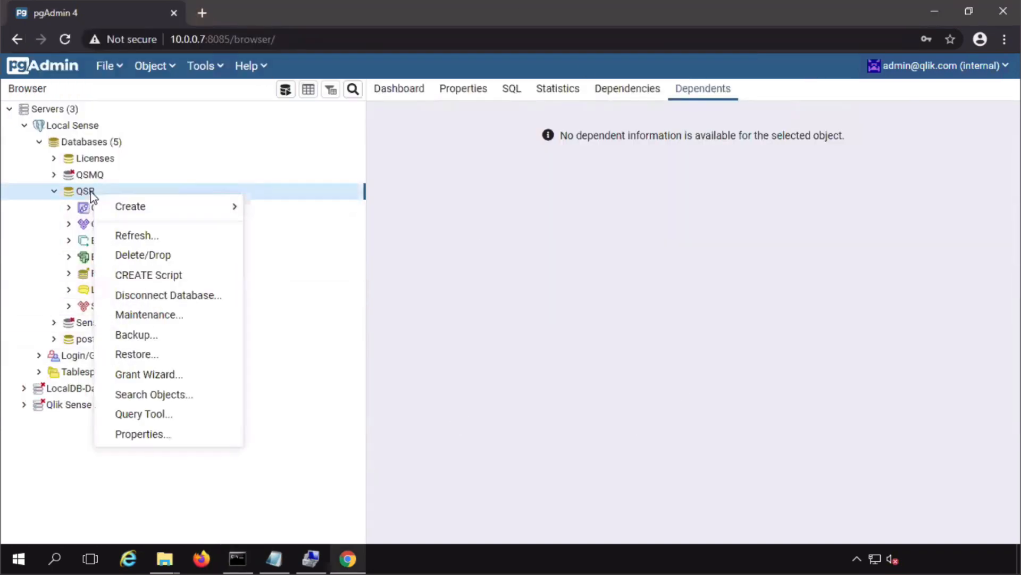
mouse_move(137, 235)
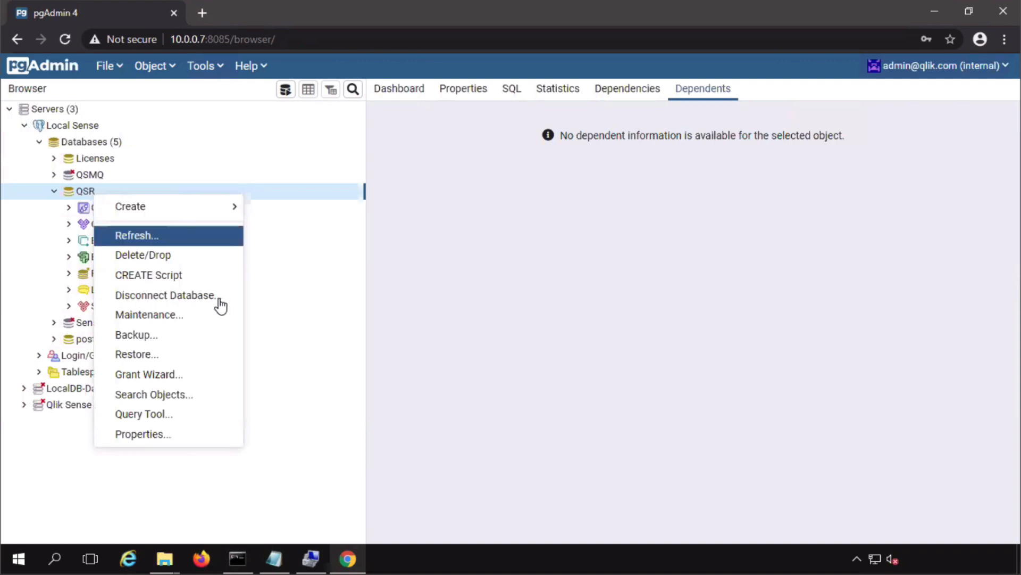
click(165, 295)
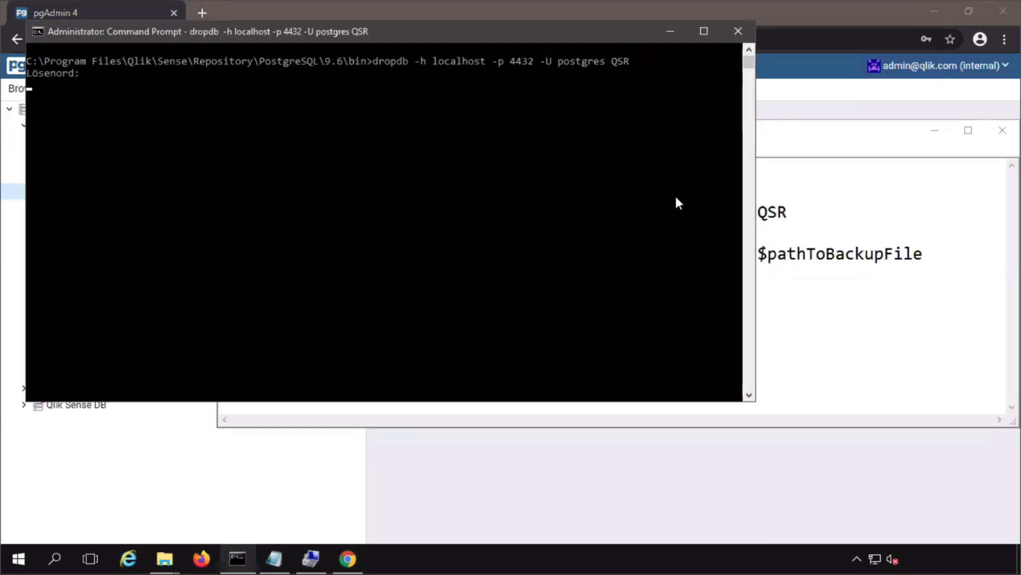
key(Return)
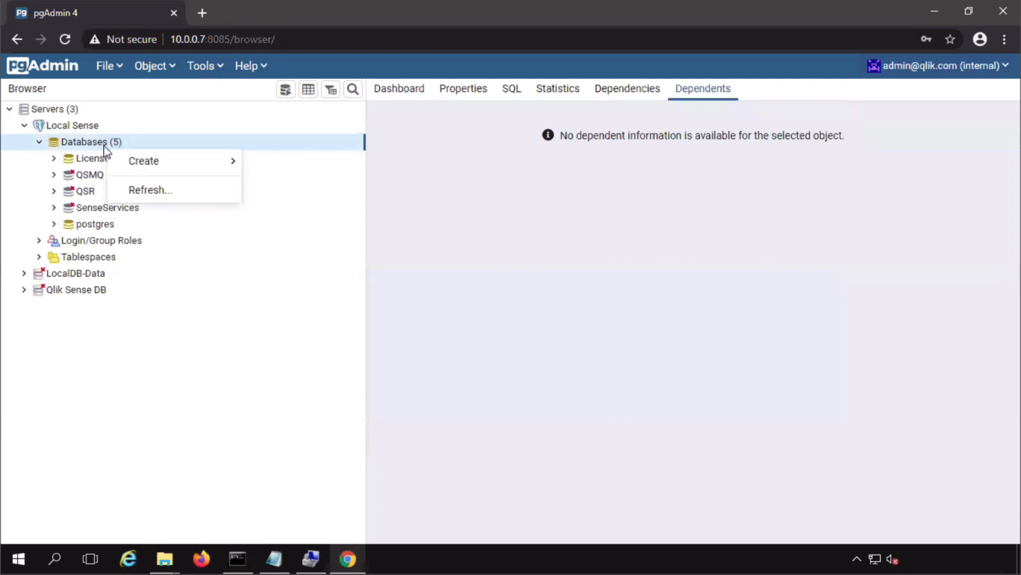
Step: Refresh the database list to confirm QSR is gone and set the Notepad restore steps aside
click(39, 141)
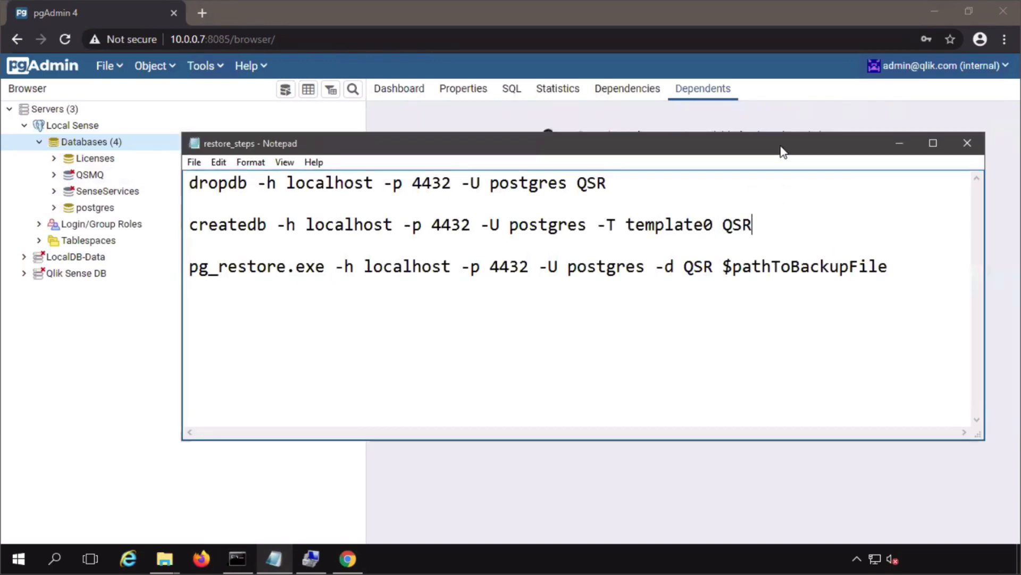
mouse_move(791, 220)
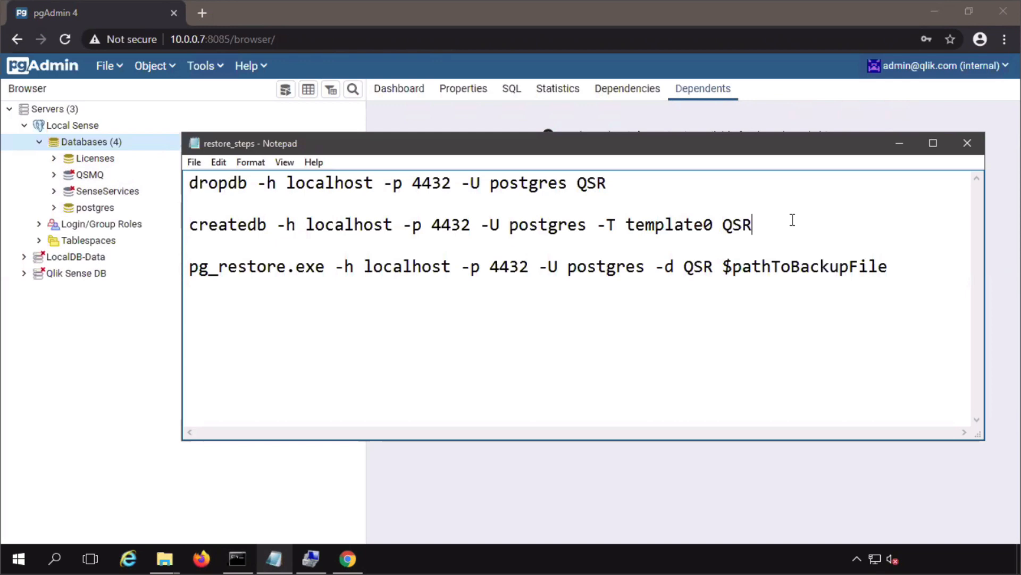
mouse_move(756, 224)
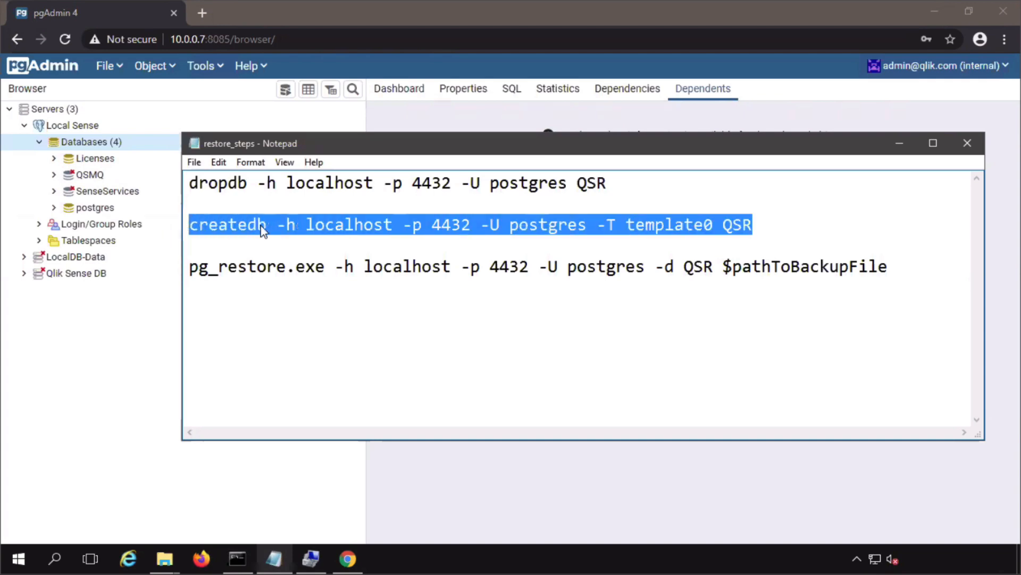
click(968, 143)
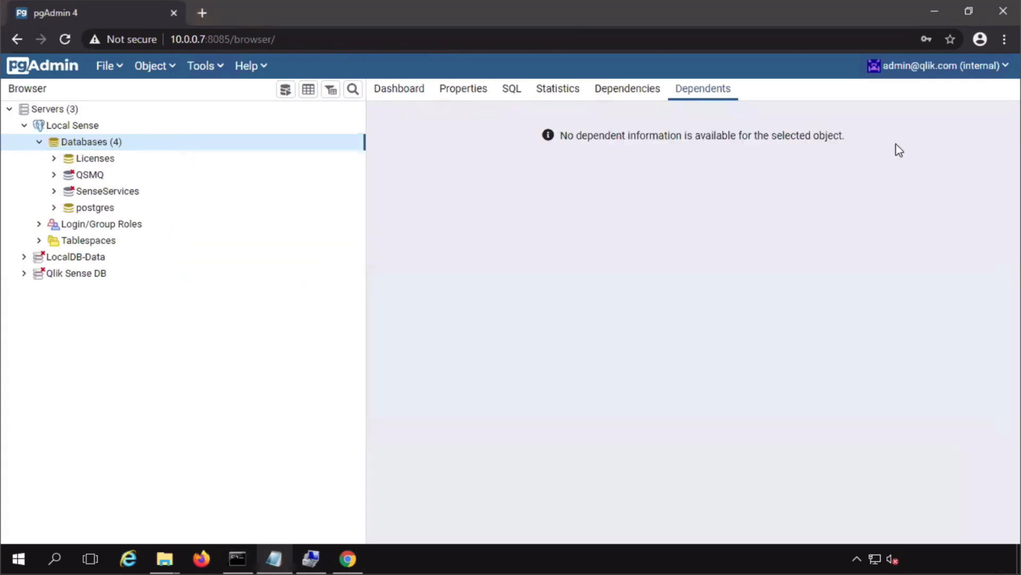
Step: Run createdb on localhost port 4432 as postgres to recreate QSR from template0
click(237, 558)
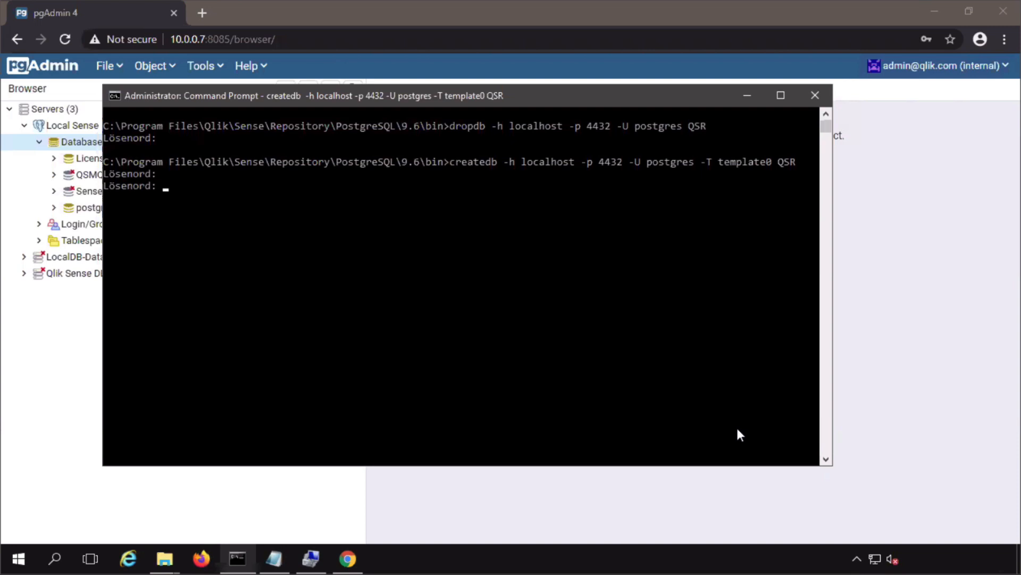
key(Return)
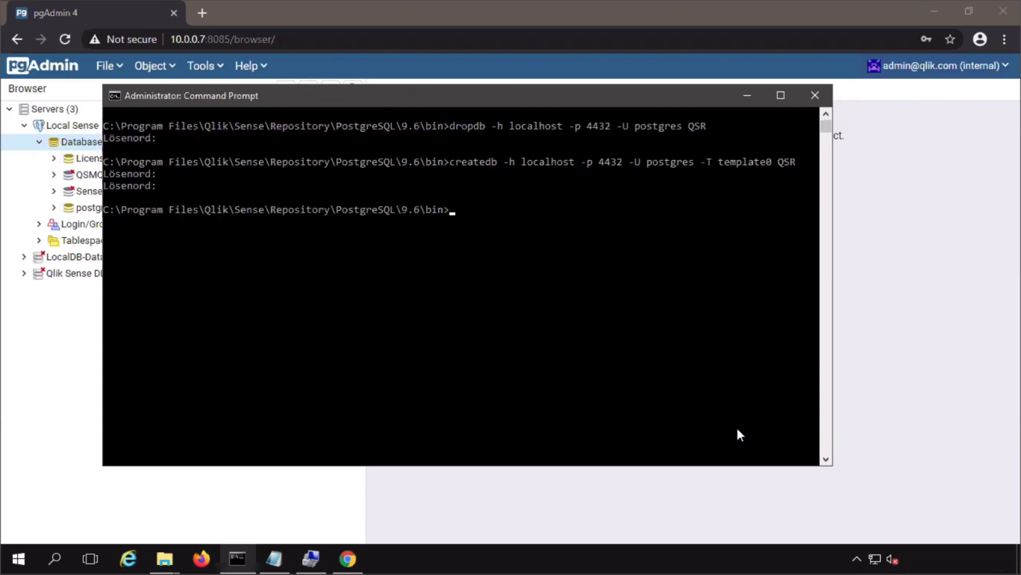
mouse_move(95, 329)
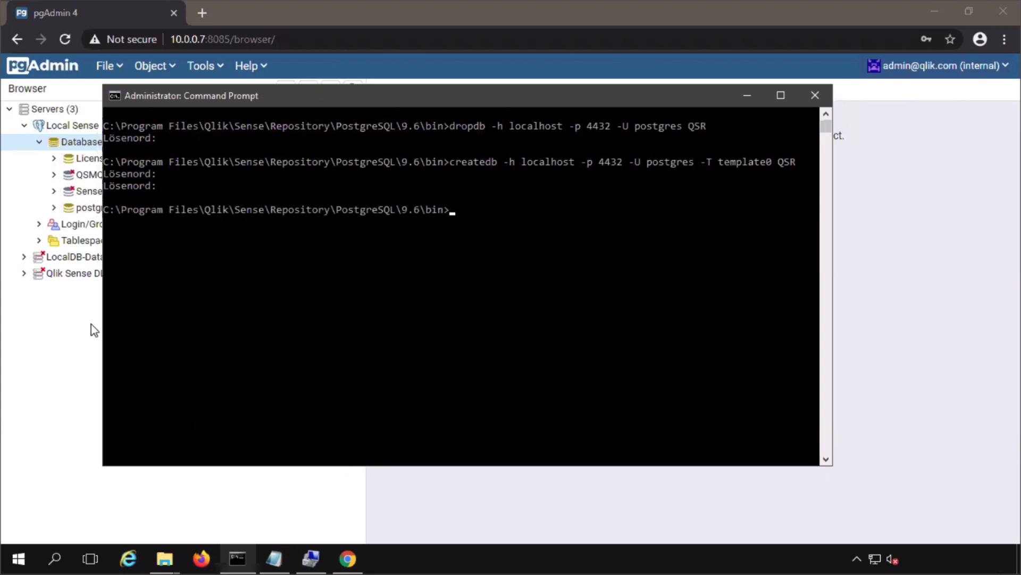
Step: Refresh the databases, confirm the recreated QSR public schema has no tables and bring up QSR's actions
right_click(85, 141)
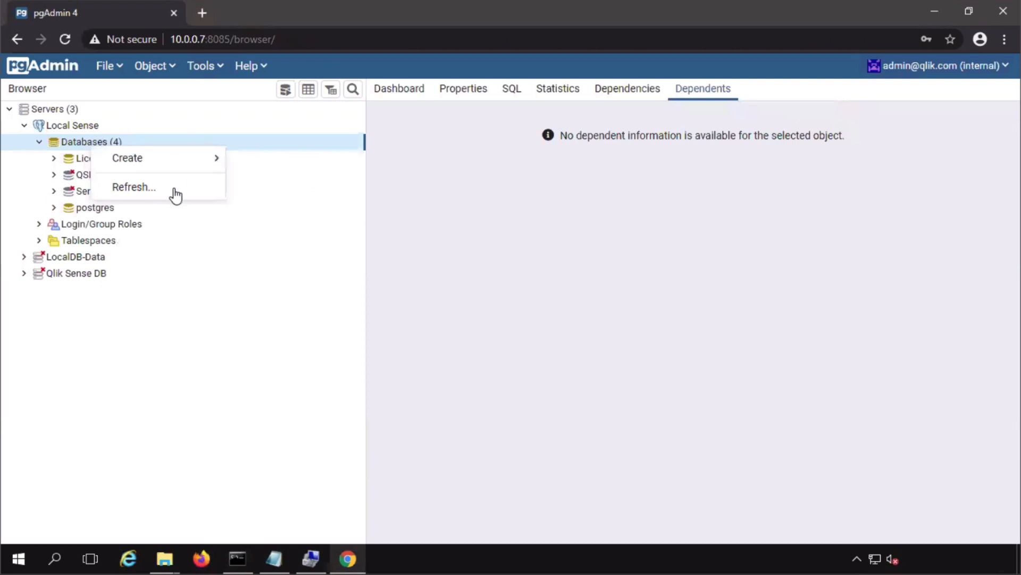
click(134, 187)
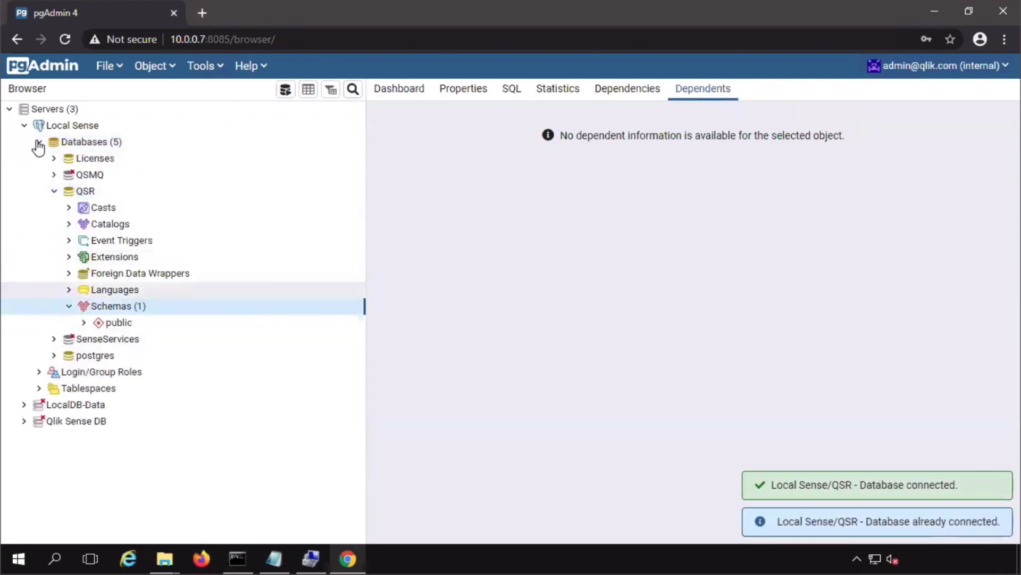
click(83, 322)
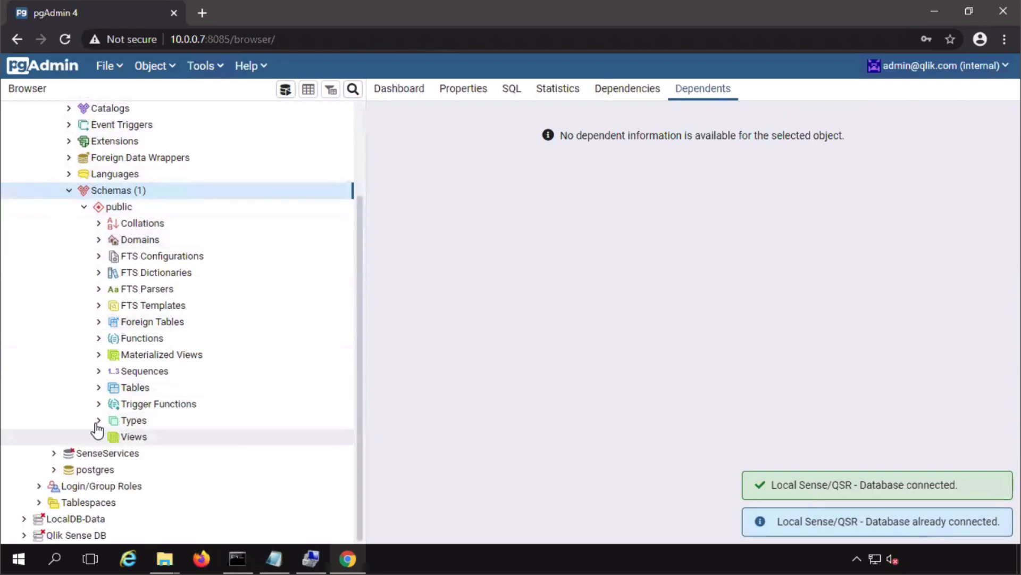
click(135, 387)
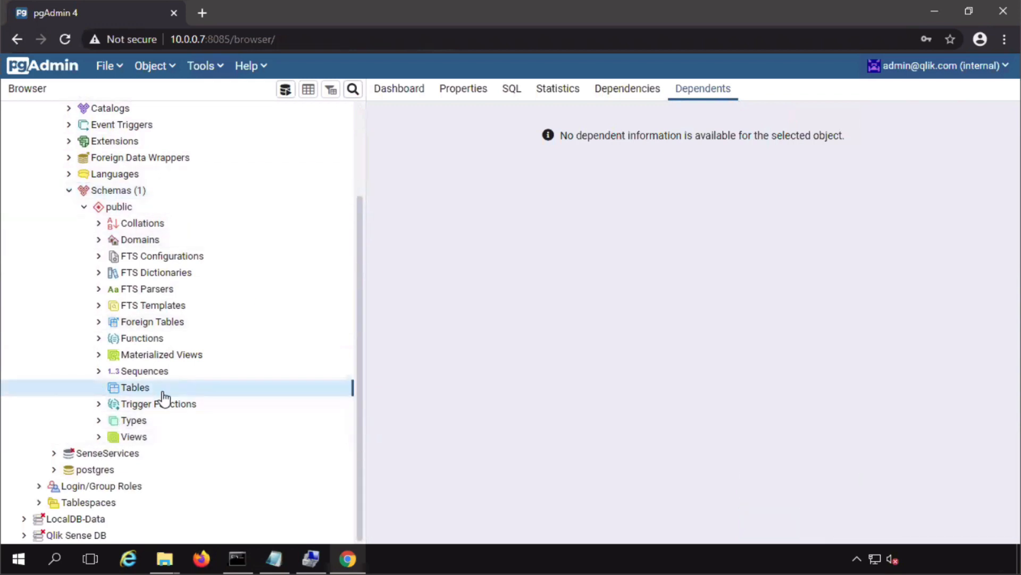
scroll(up, 3)
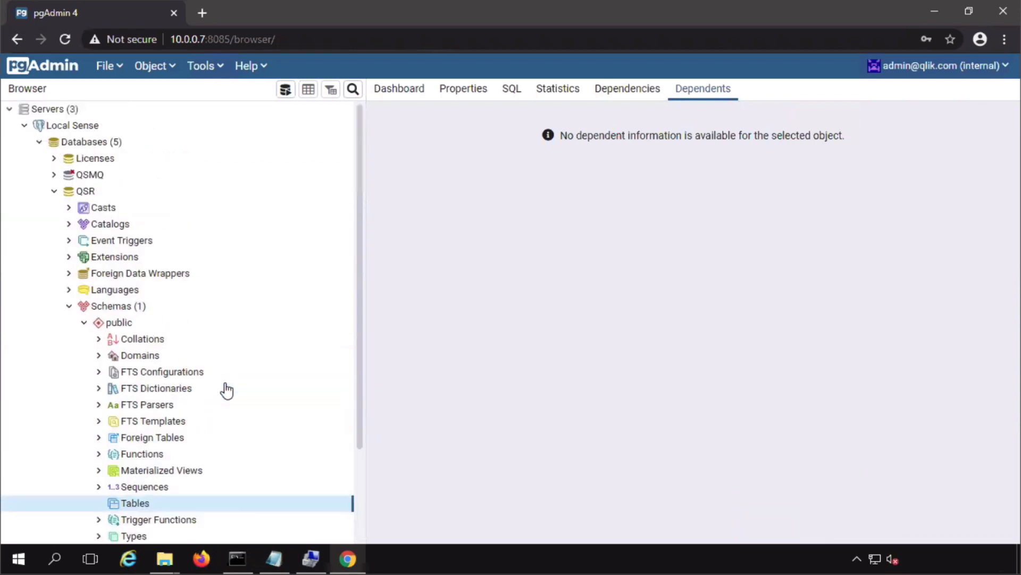
scroll(down, 3)
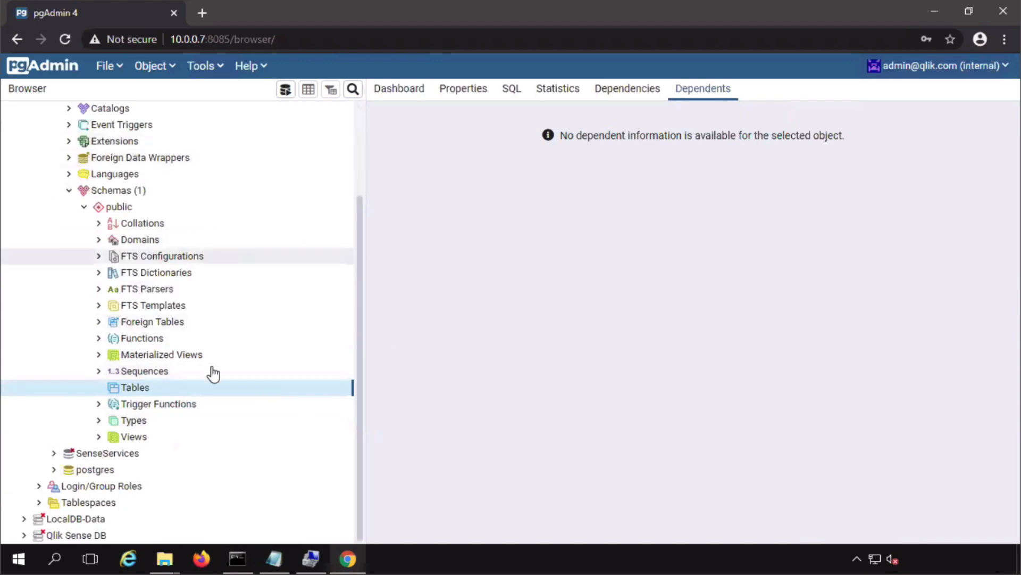
scroll(up, 3)
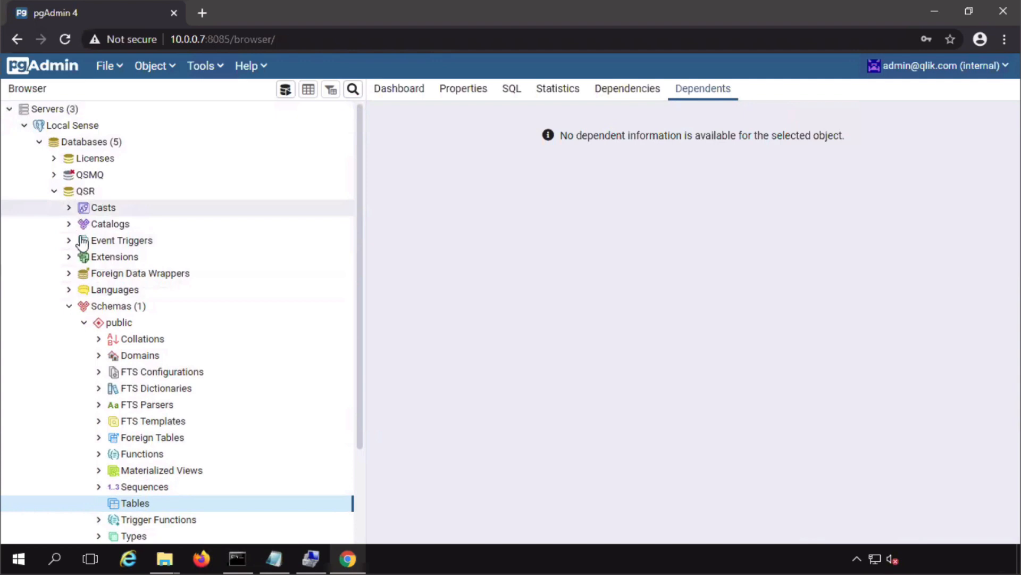
right_click(85, 191)
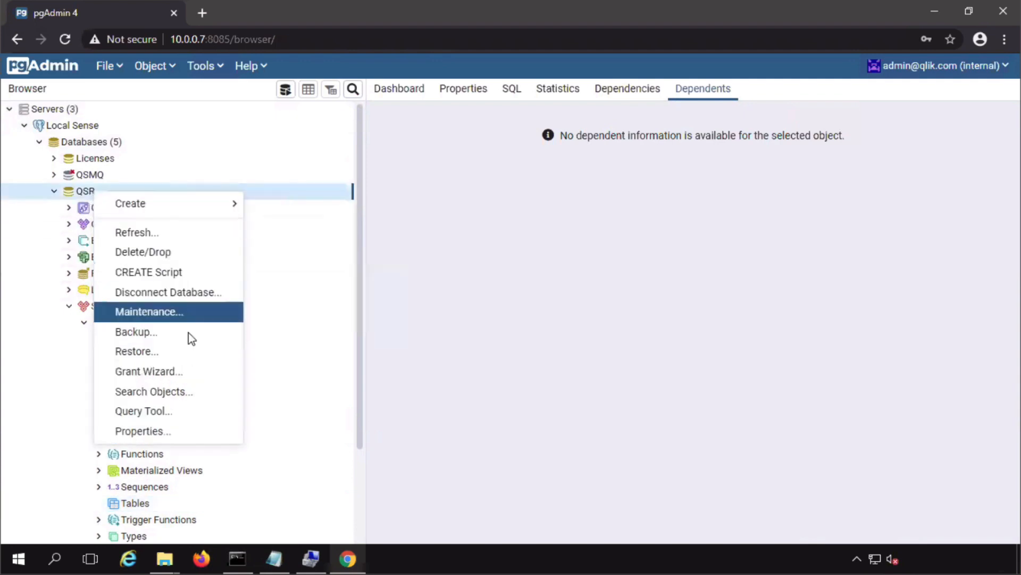
Step: Show the Restore form for QSR, then select the pg_restore -d QSR command in the notes
click(137, 351)
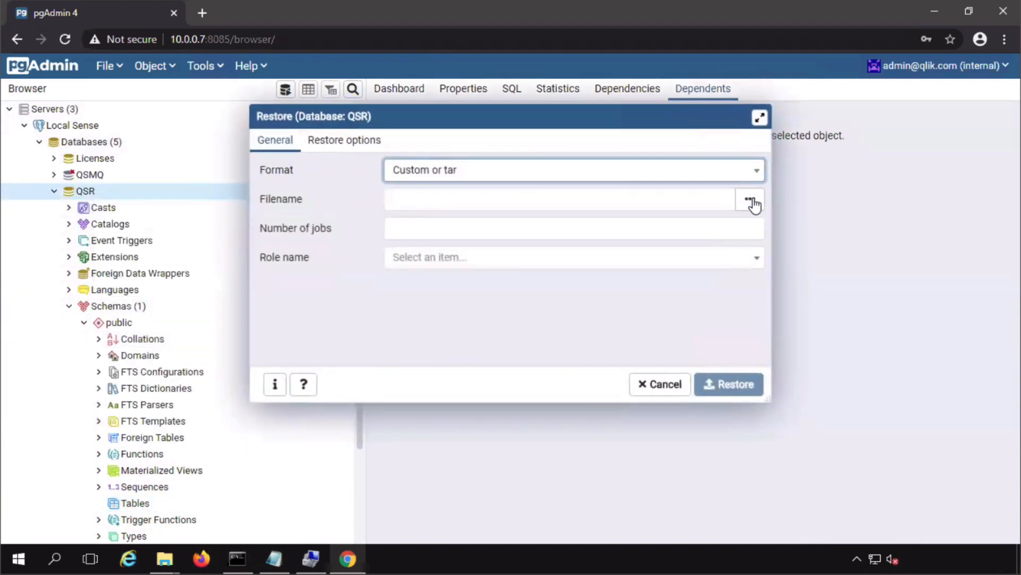
mouse_move(777, 142)
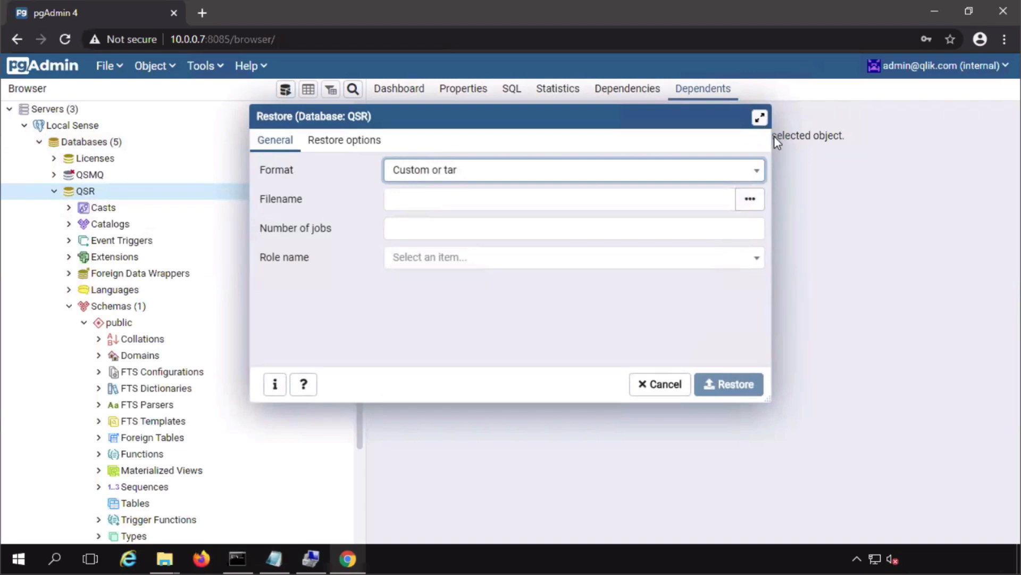
click(659, 384)
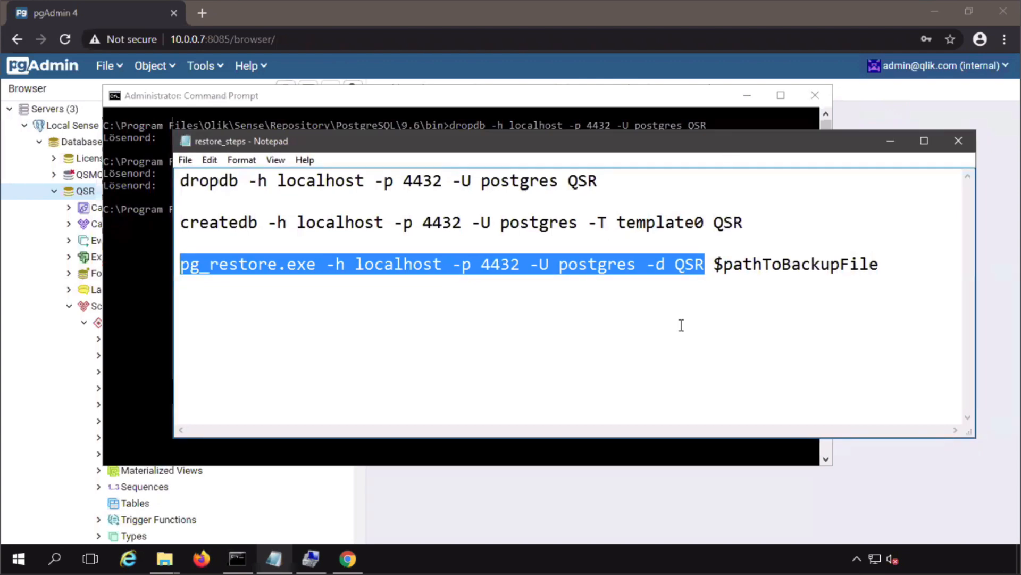
mouse_move(463, 267)
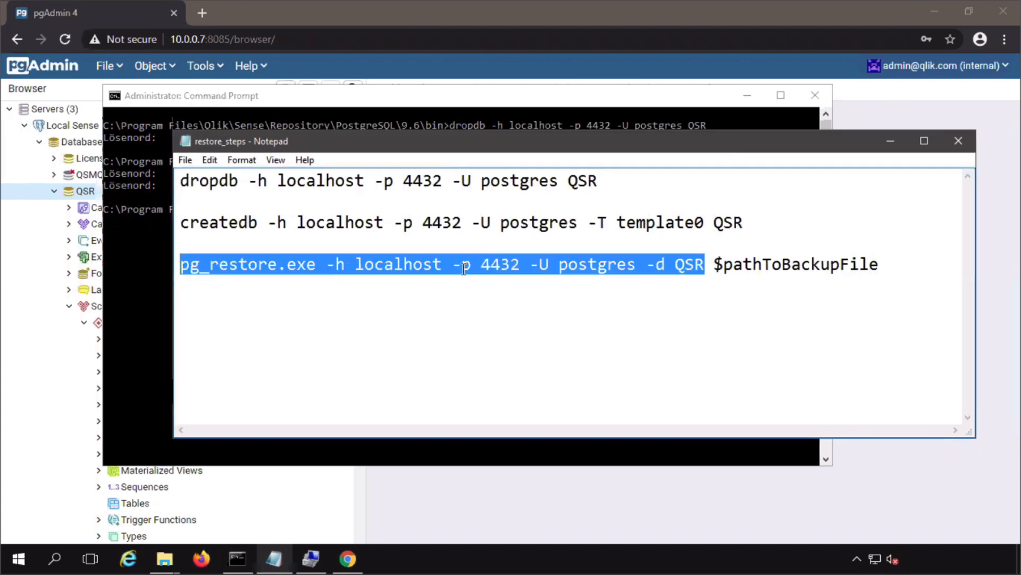
mouse_move(180, 308)
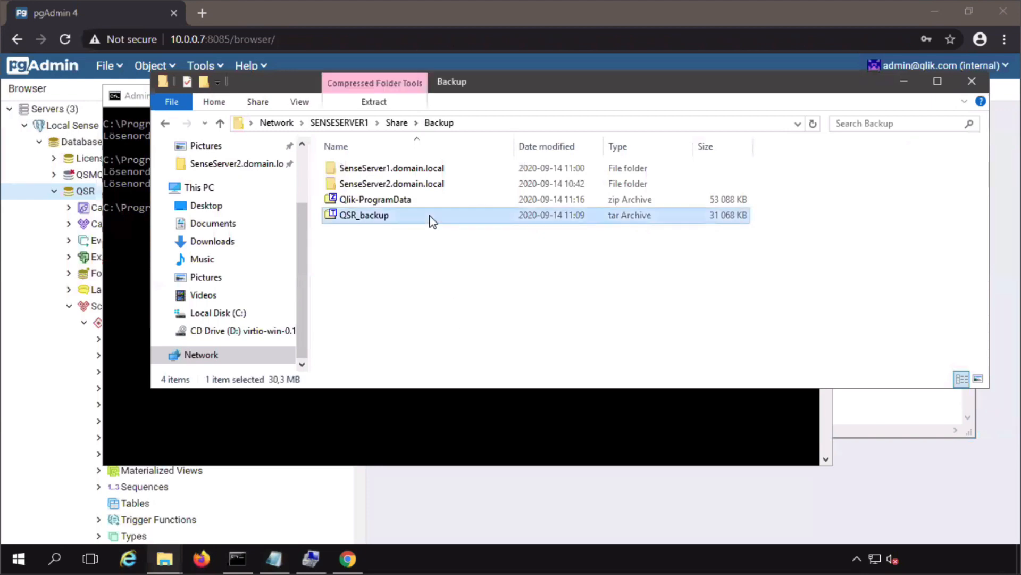
mouse_move(410, 146)
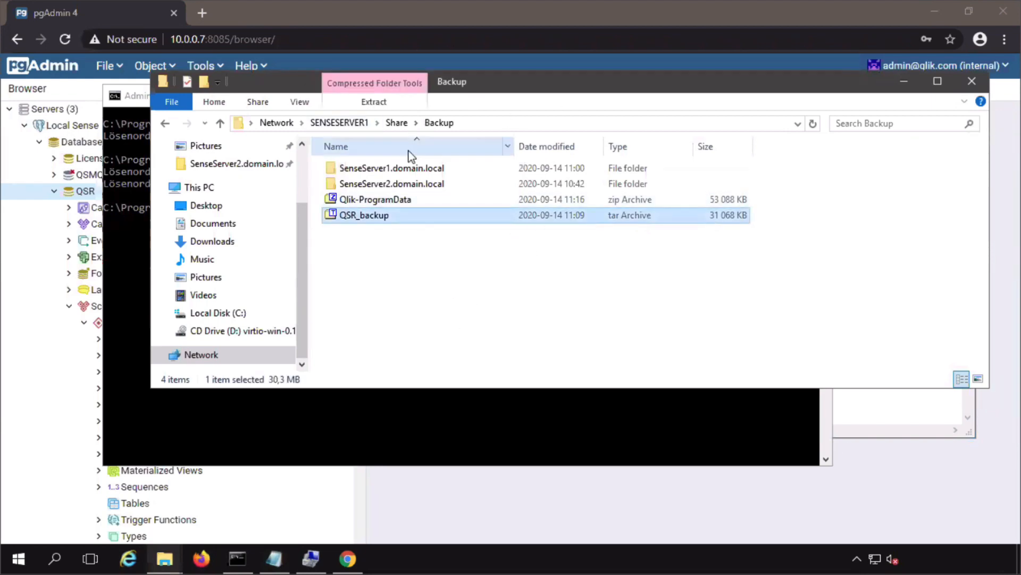
mouse_move(232, 251)
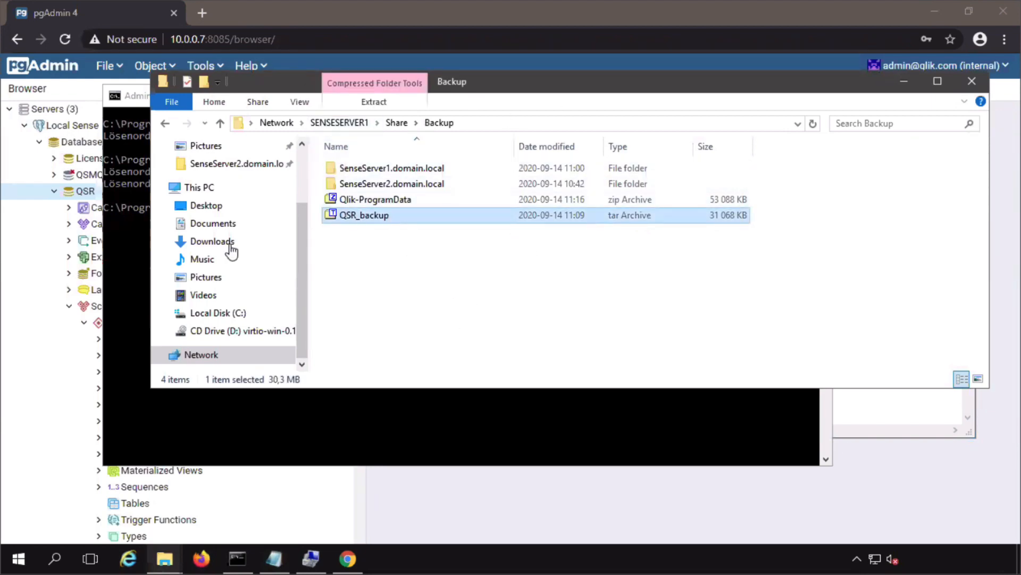
Step: Copy the full path of QSR_backup.tar from C:\QSRBackup for the pg_restore command
click(217, 313)
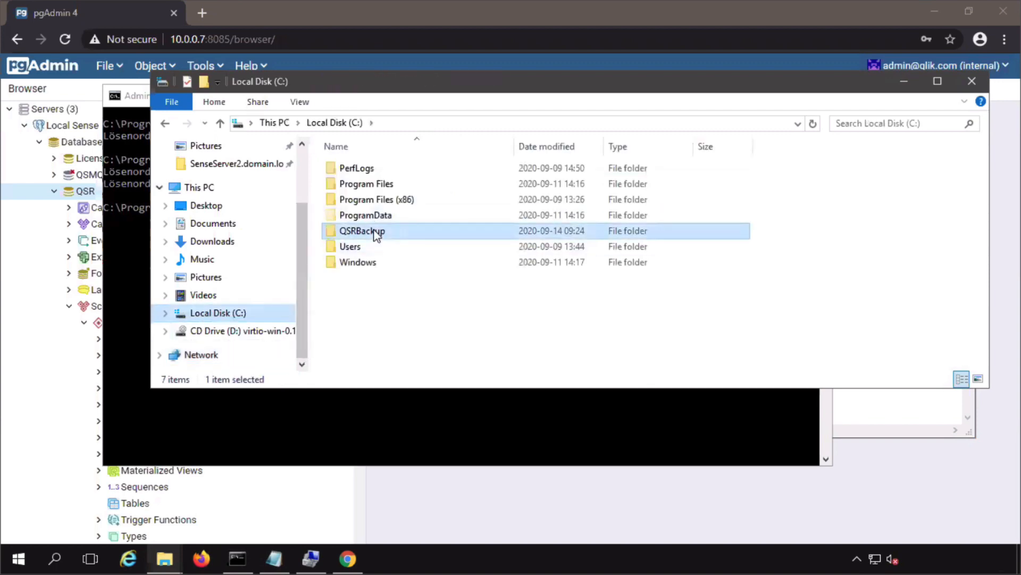
double_click(362, 230)
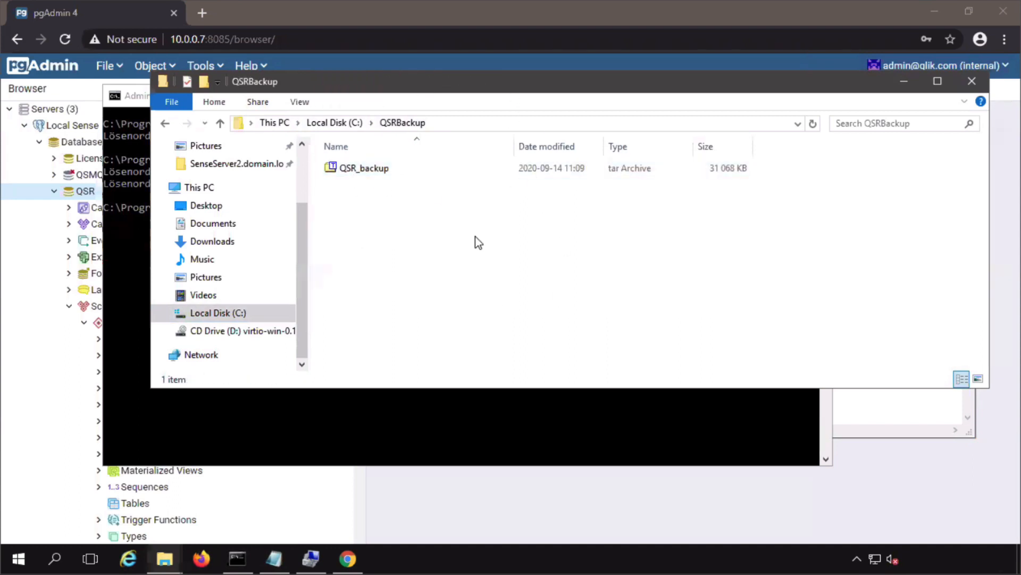
click(364, 168)
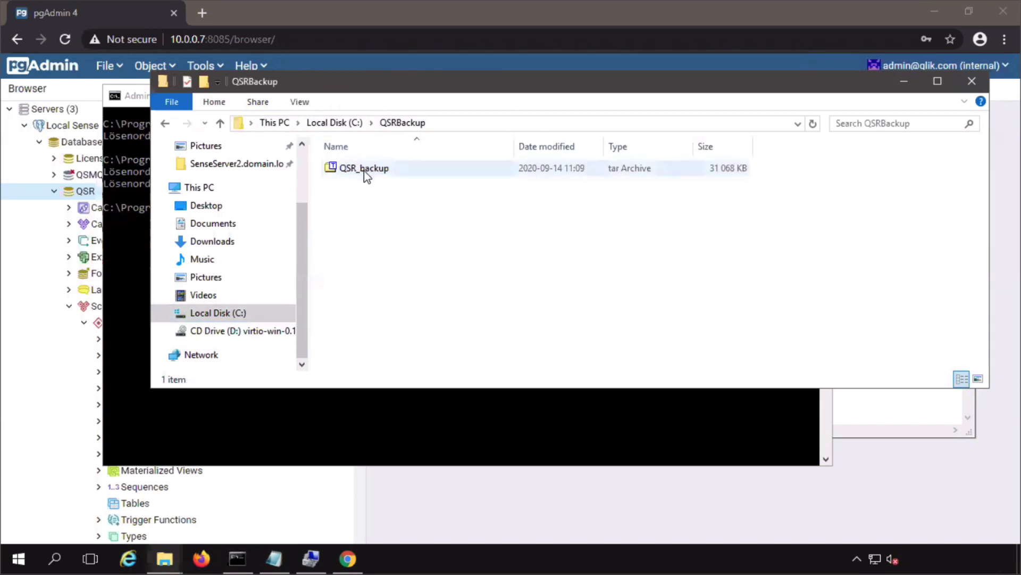
right_click(363, 168)
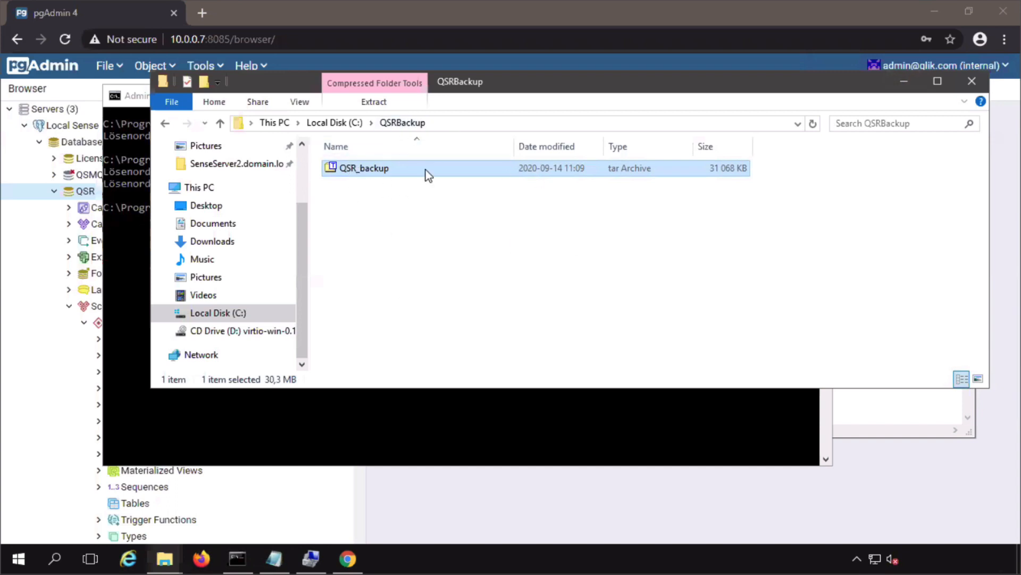
click(236, 558)
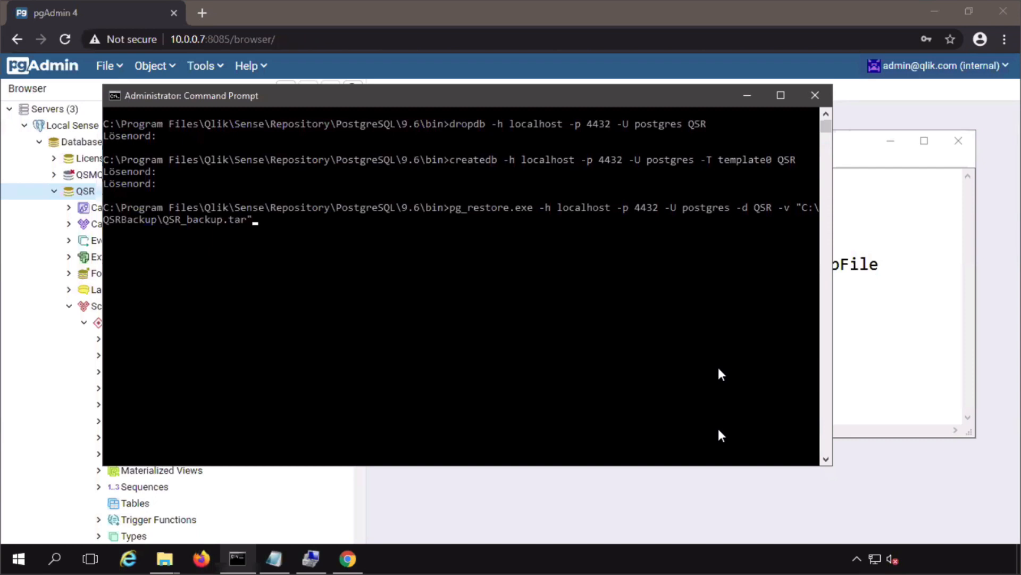
mouse_move(343, 10)
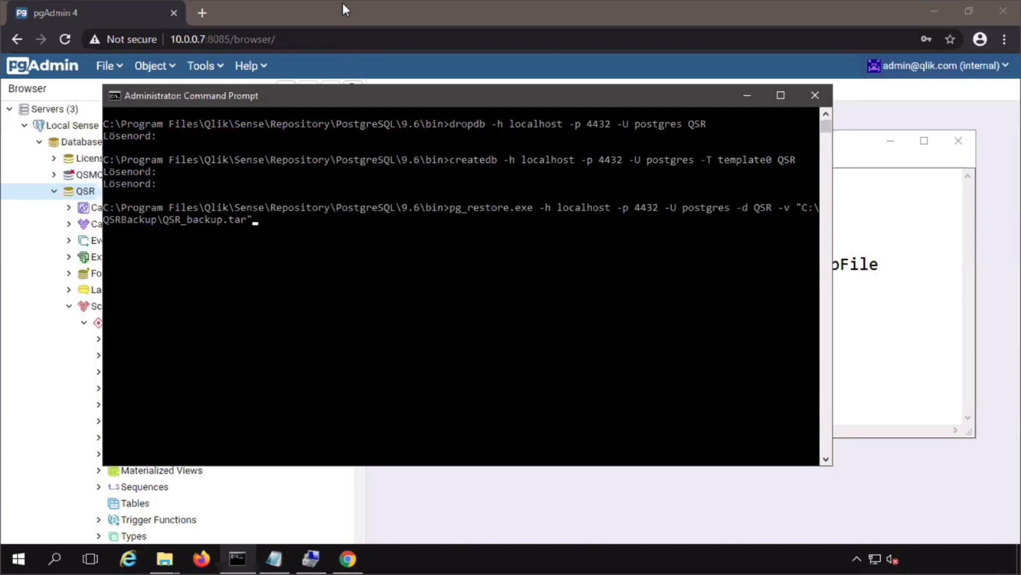
Step: Paste the QSR_backup.tar path into the pg_restore command in Command Prompt
right_click(83, 190)
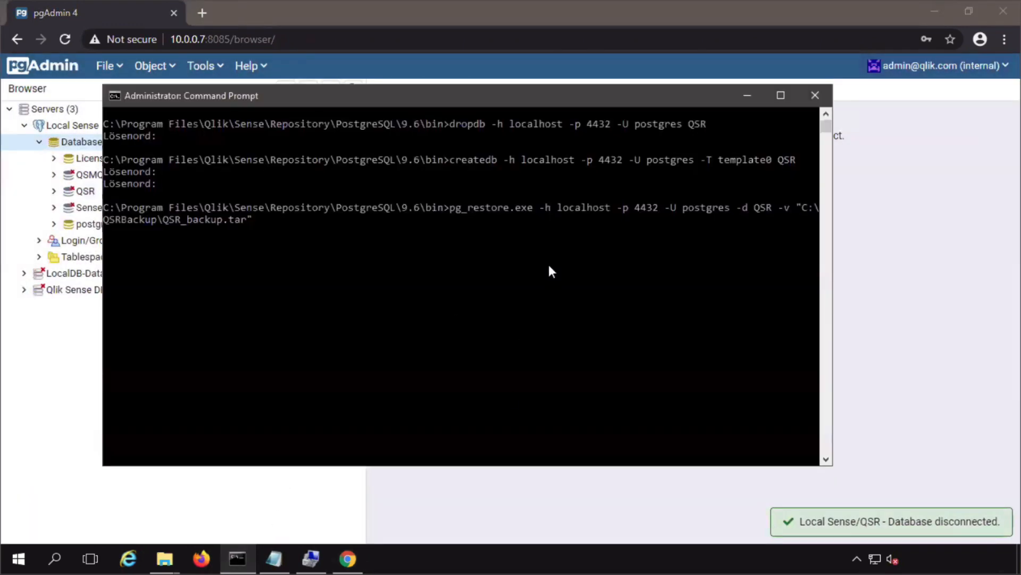
mouse_move(550, 337)
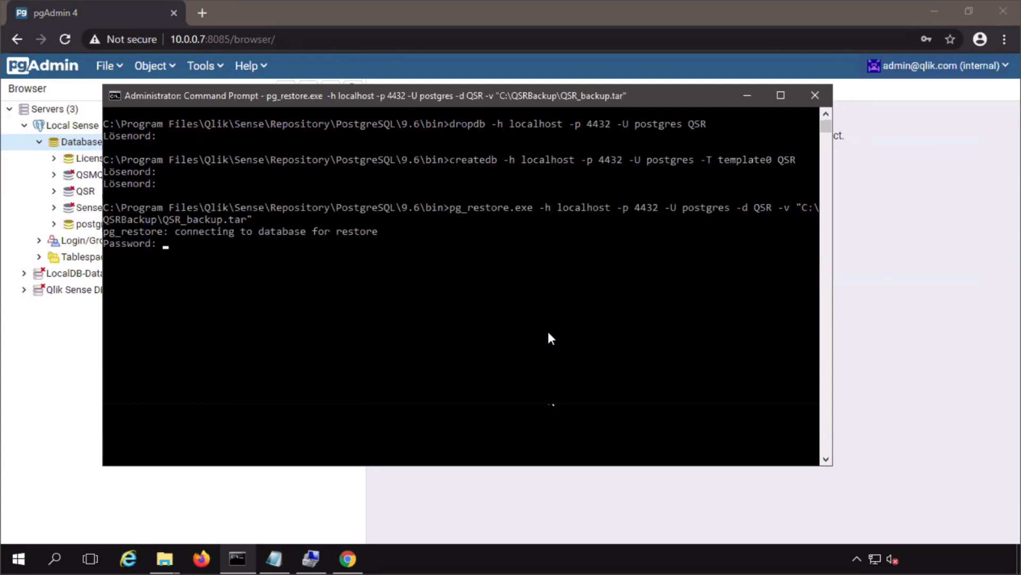
mouse_move(695, 135)
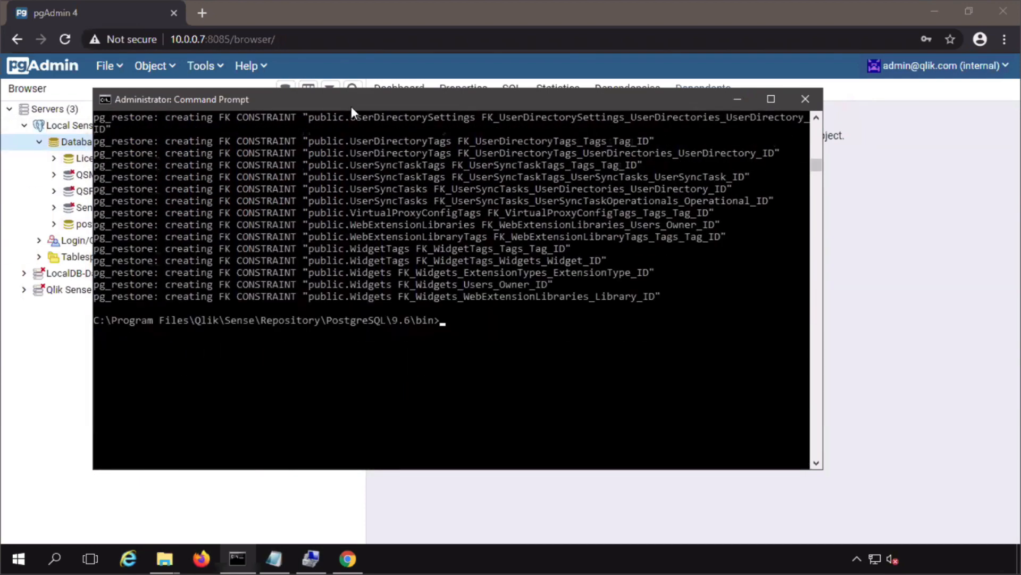
mouse_move(449, 327)
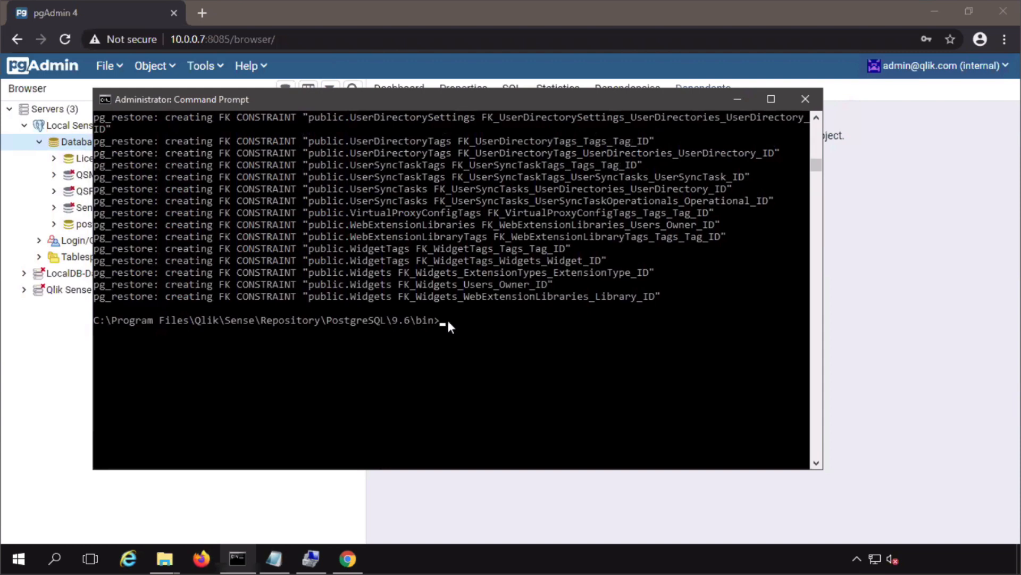
mouse_move(241, 106)
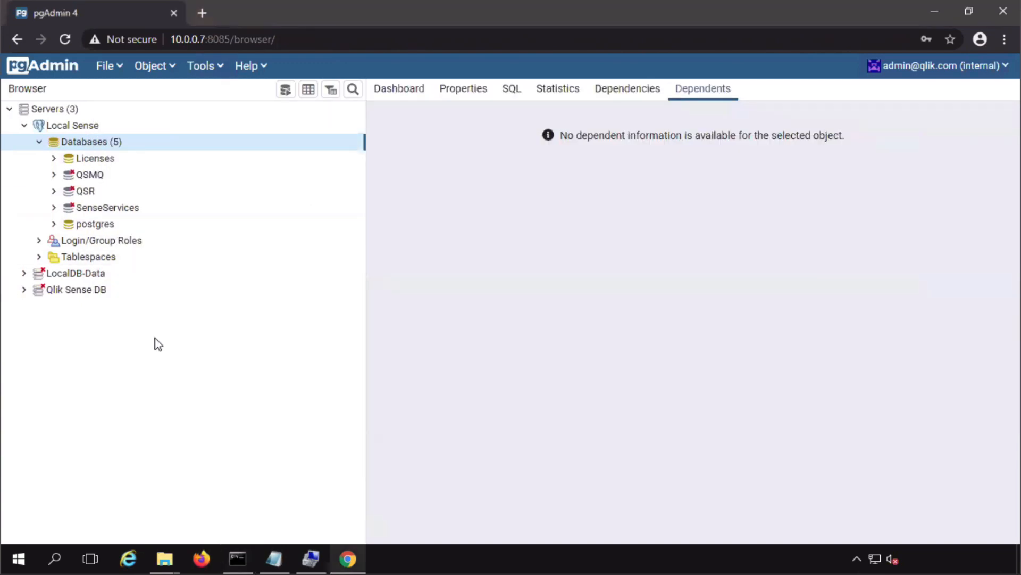
Step: Expand QSR > Schemas > public > Tables and scroll through its 157 restored tables
click(40, 142)
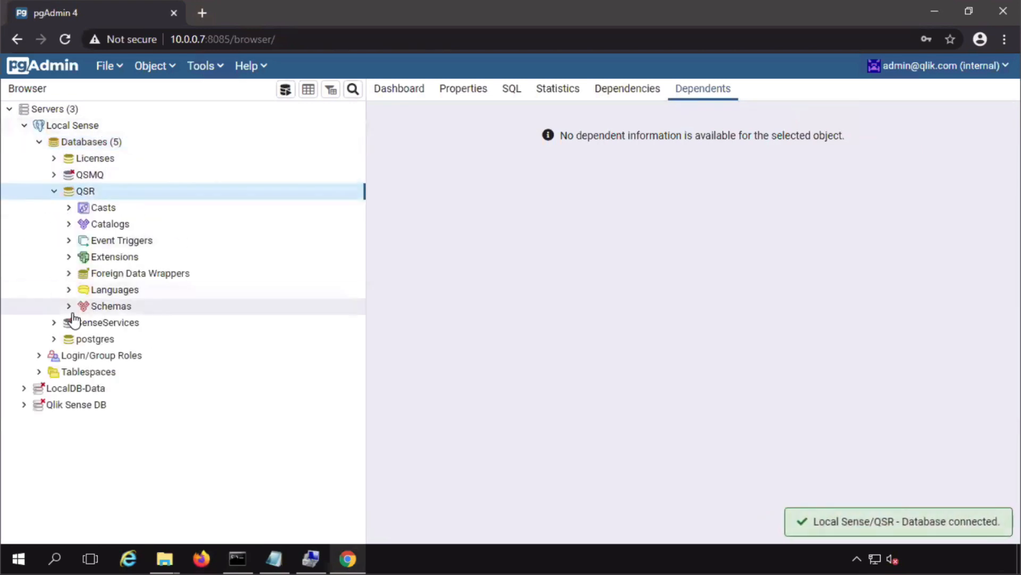
click(68, 306)
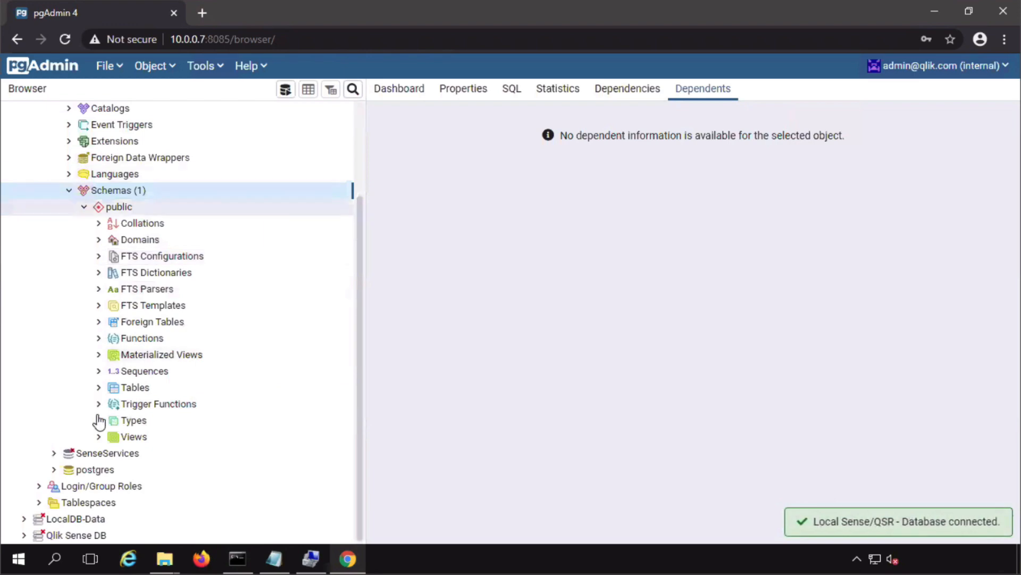
click(98, 387)
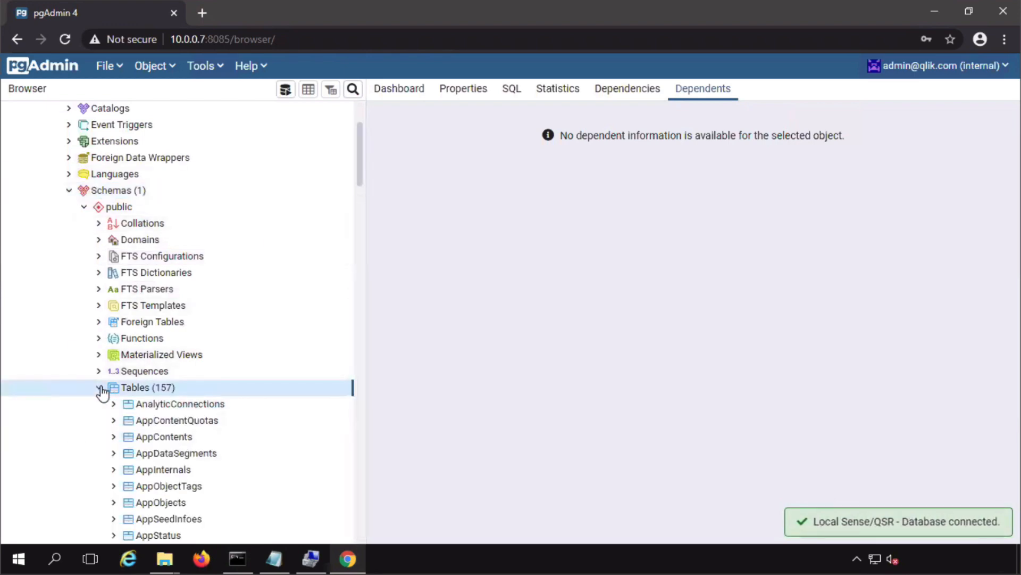
scroll(down, 3)
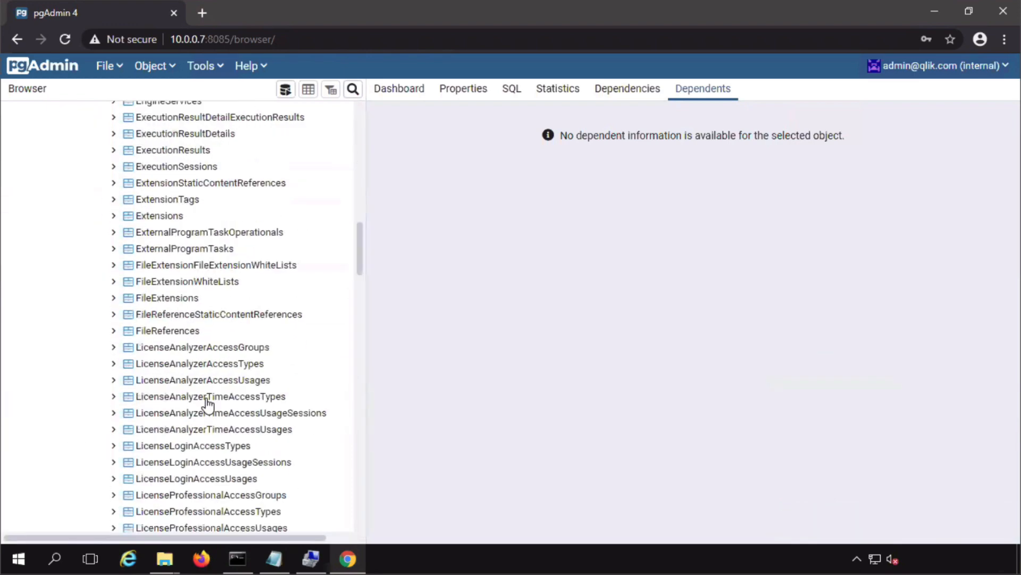
scroll(down, 3)
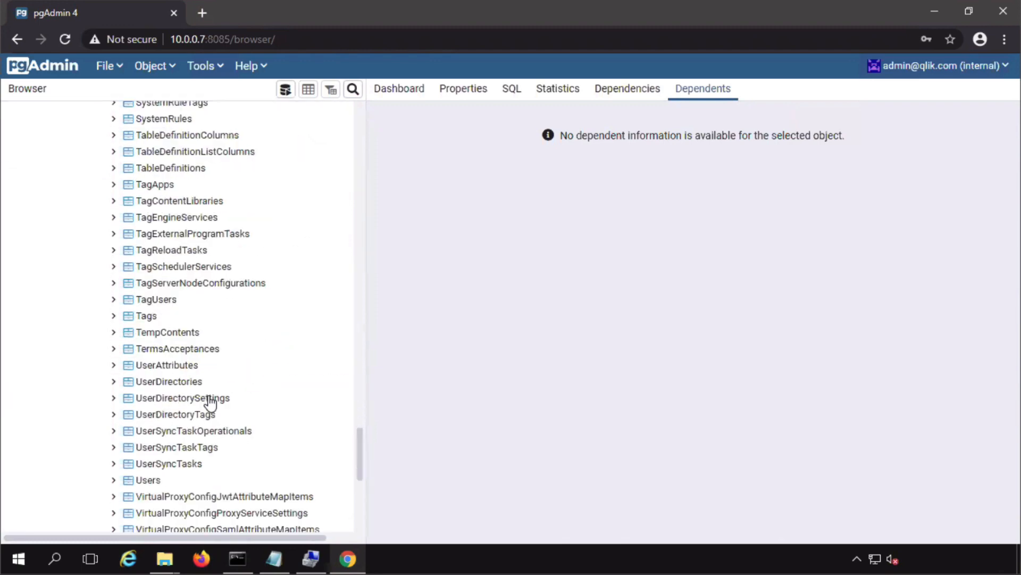
scroll(down, 3)
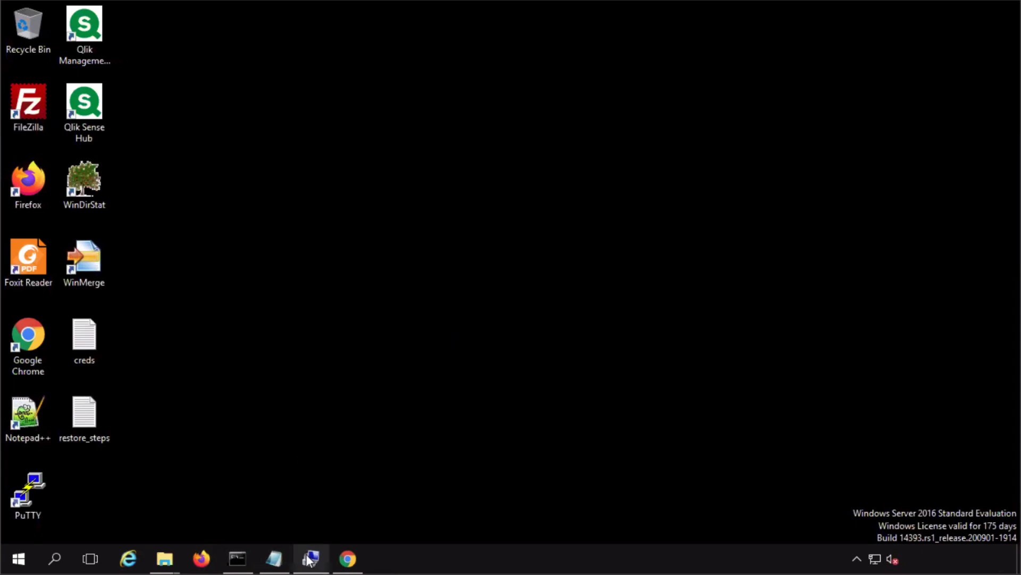
Step: Start the Qlik Sense Service Dispatcher and Repository Service in the maximized Services window
click(310, 559)
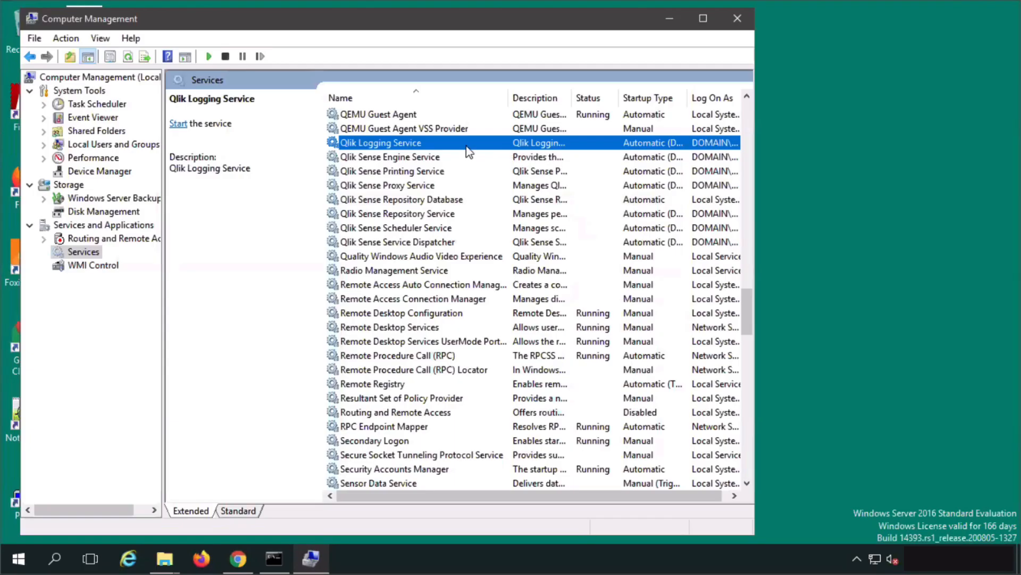
mouse_move(528, 154)
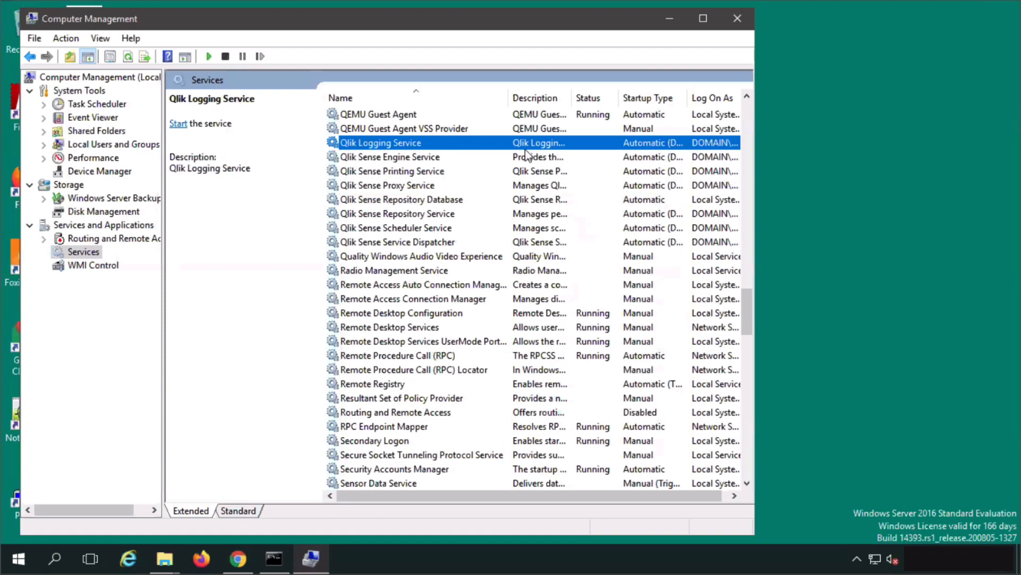
mouse_move(668, 18)
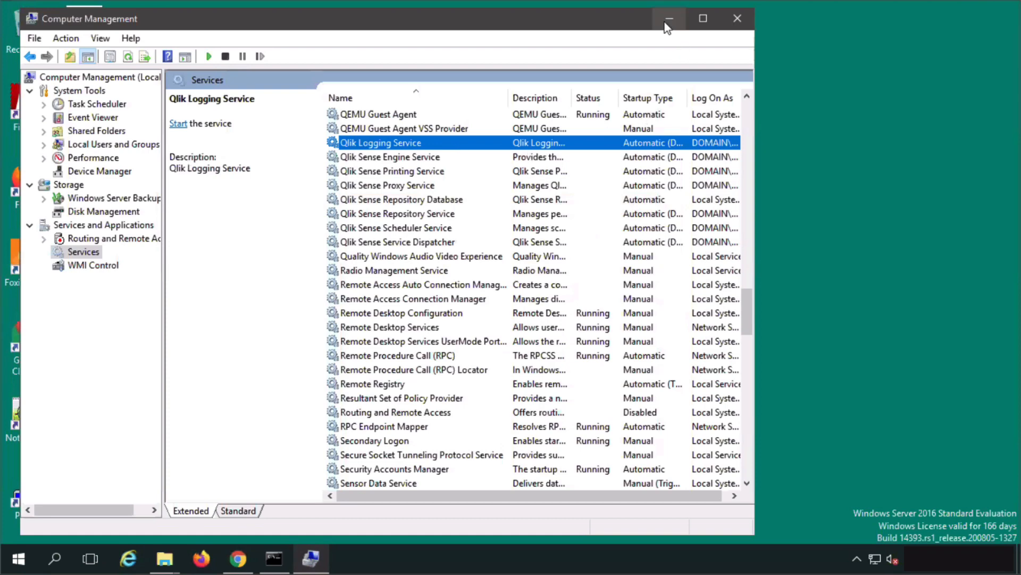
click(703, 18)
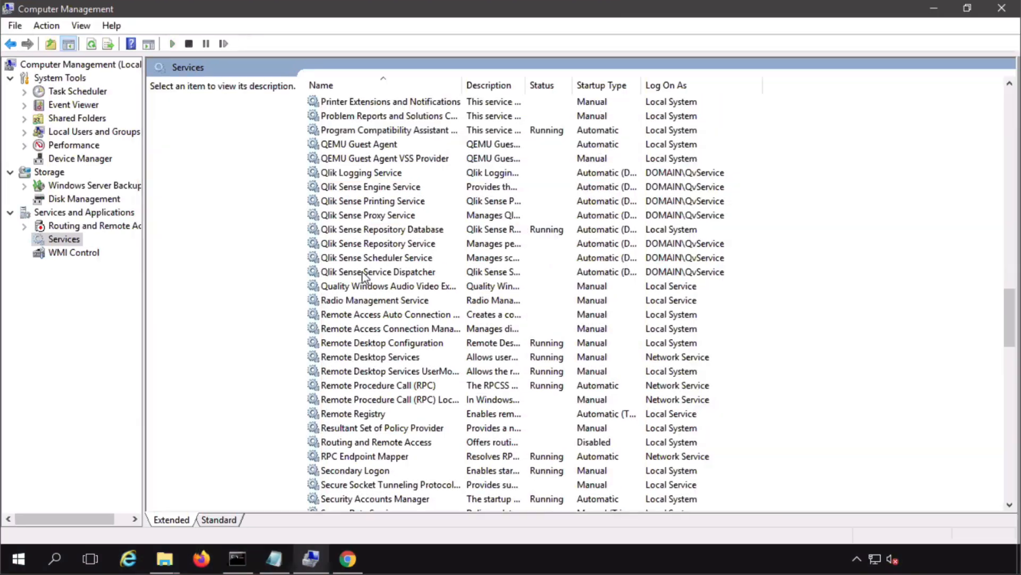
right_click(378, 271)
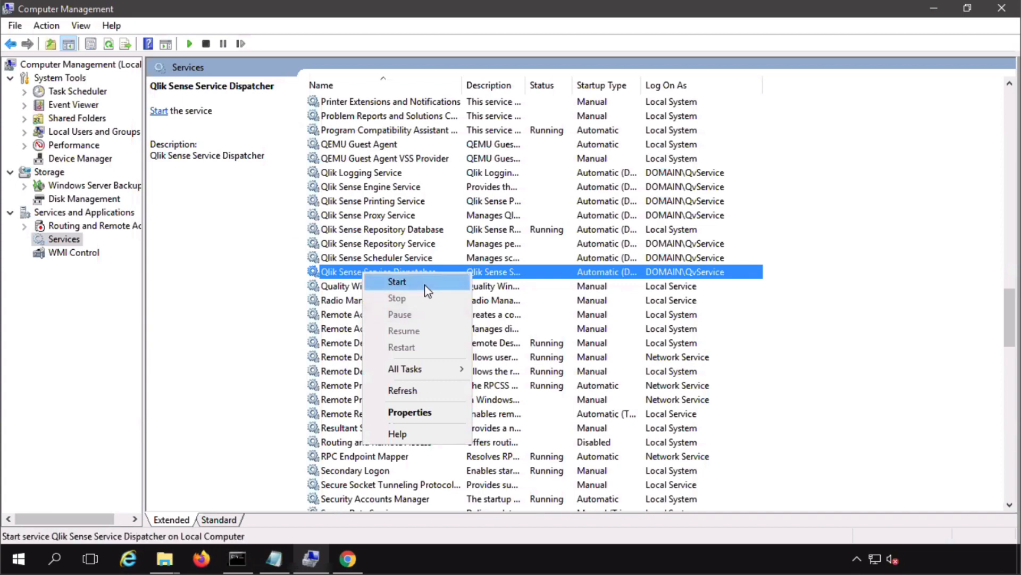
click(397, 281)
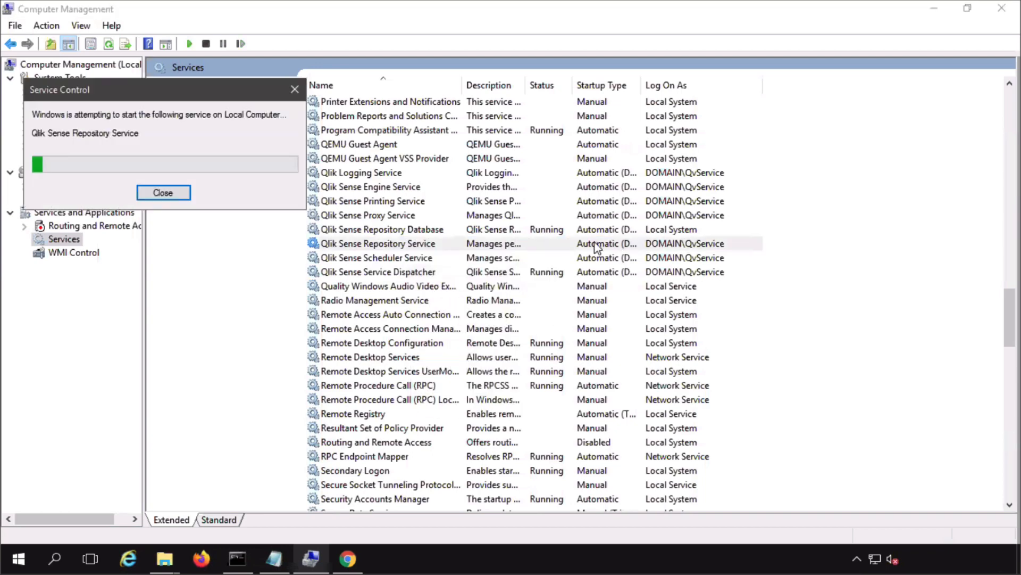
click(163, 192)
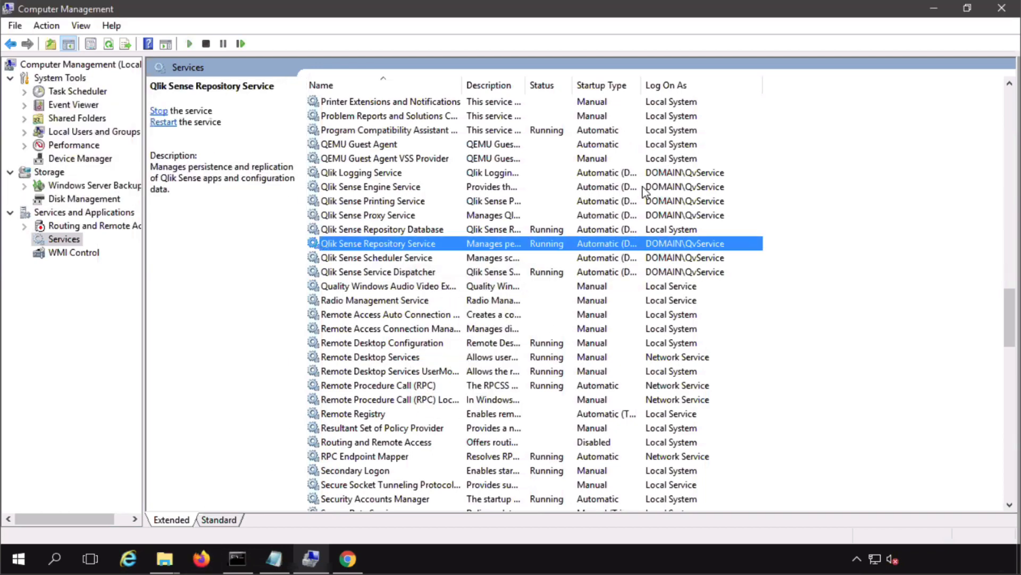
mouse_move(164, 559)
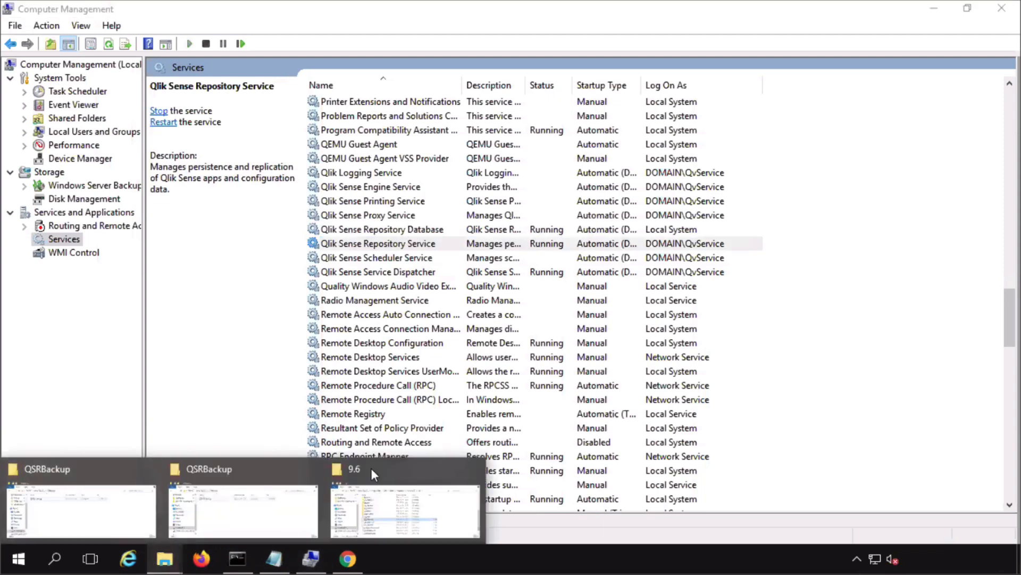
Step: Navigate to ProgramData\Qlik\Sense\Log\Repository\Trace and select the UserManagement log
click(404, 501)
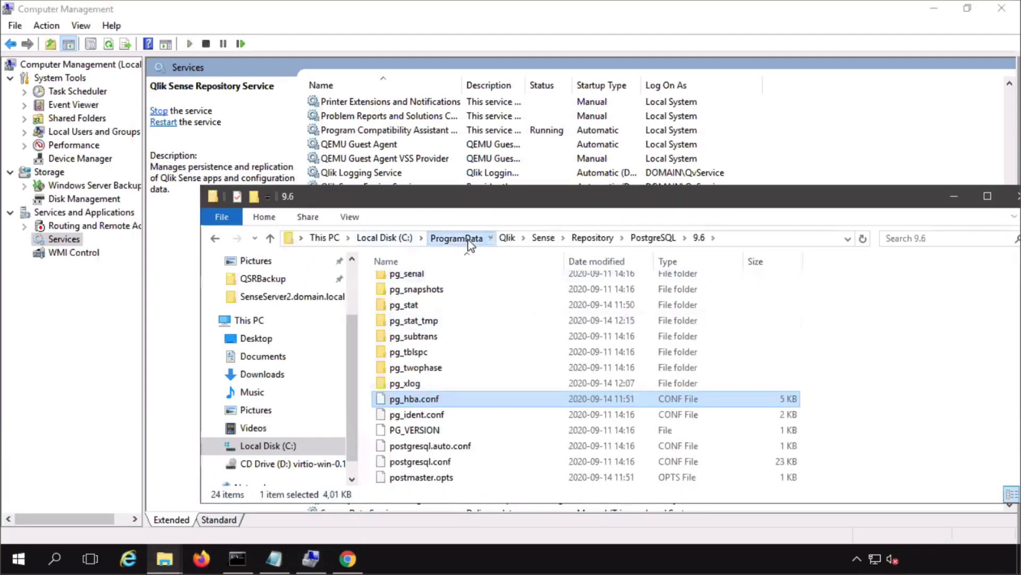
click(507, 237)
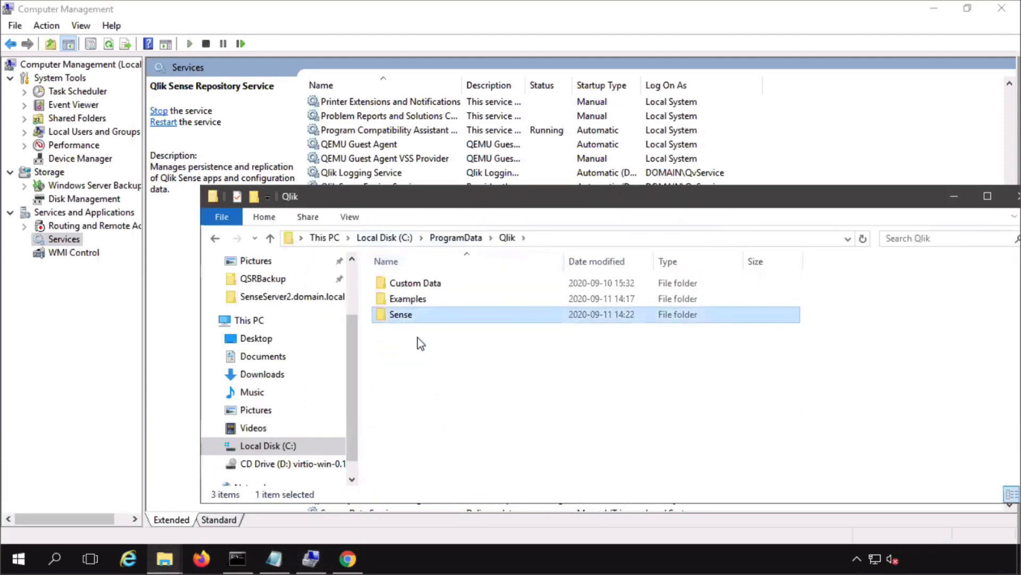
double_click(401, 314)
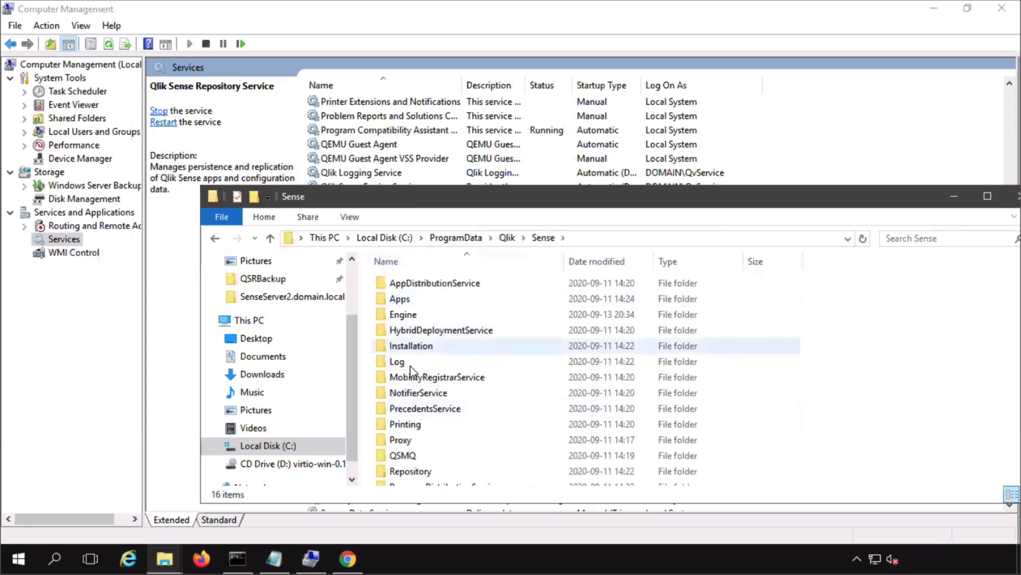
double_click(397, 360)
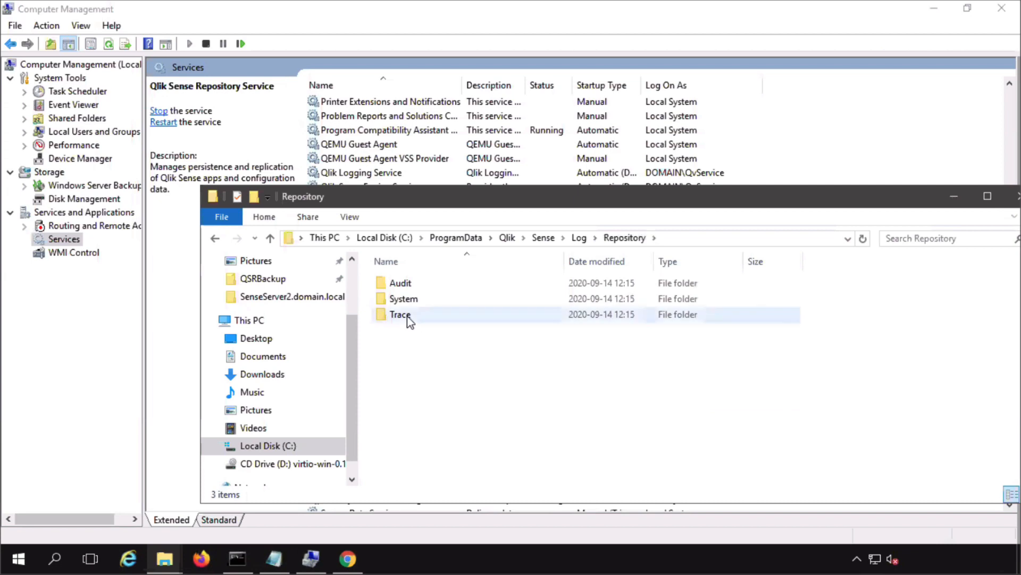
double_click(400, 314)
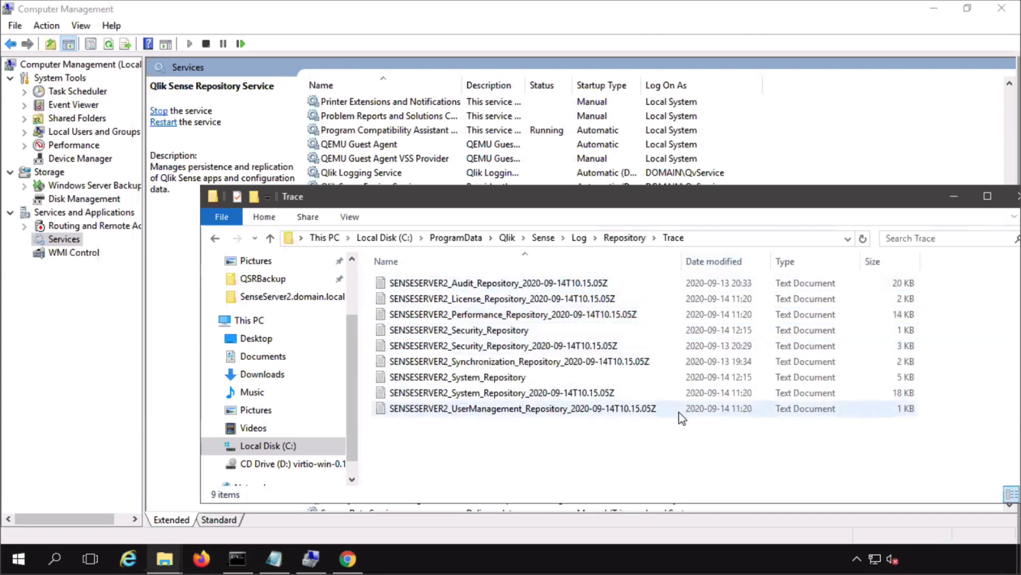
click(521, 407)
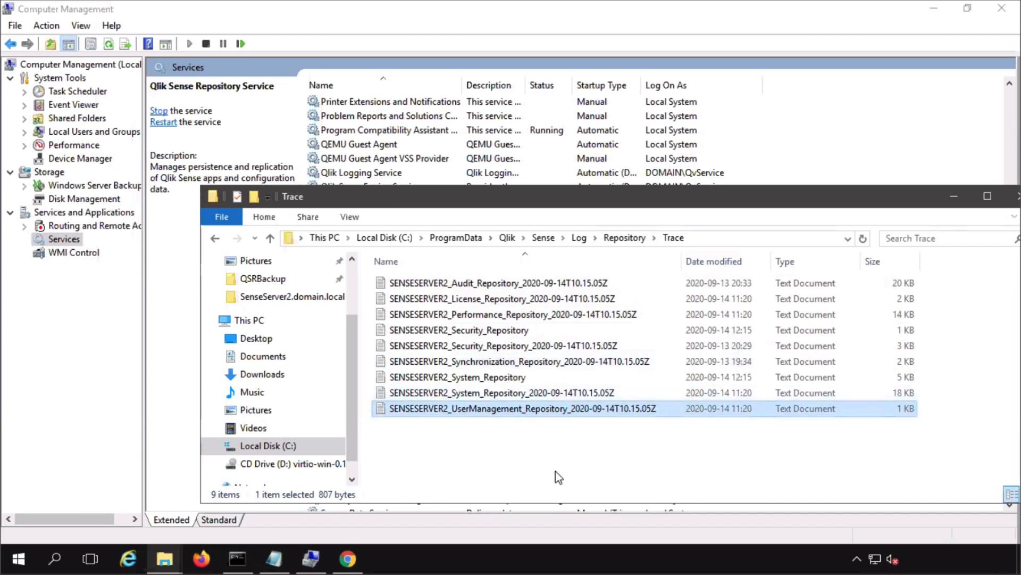
mouse_move(528, 410)
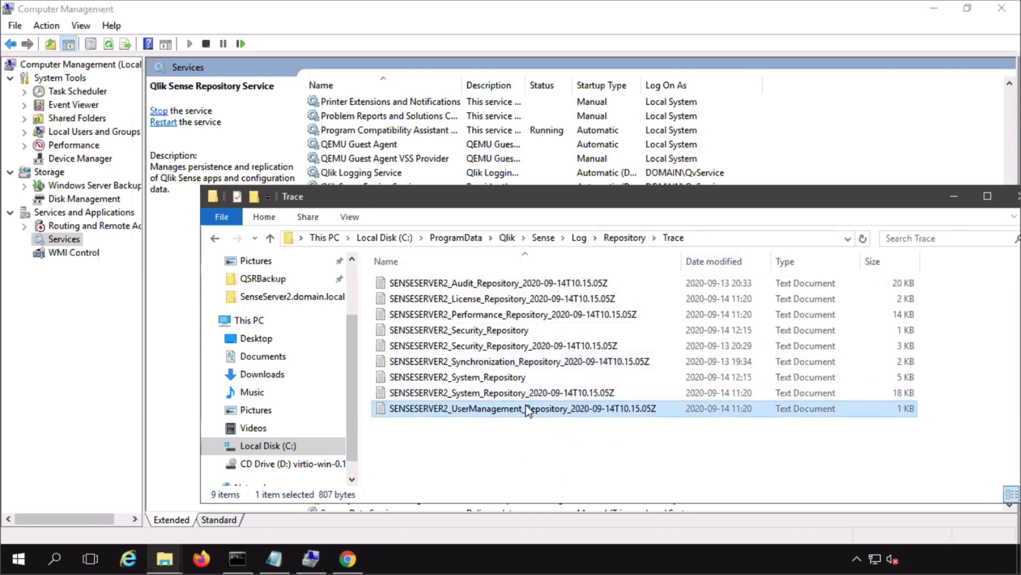
mouse_move(484, 190)
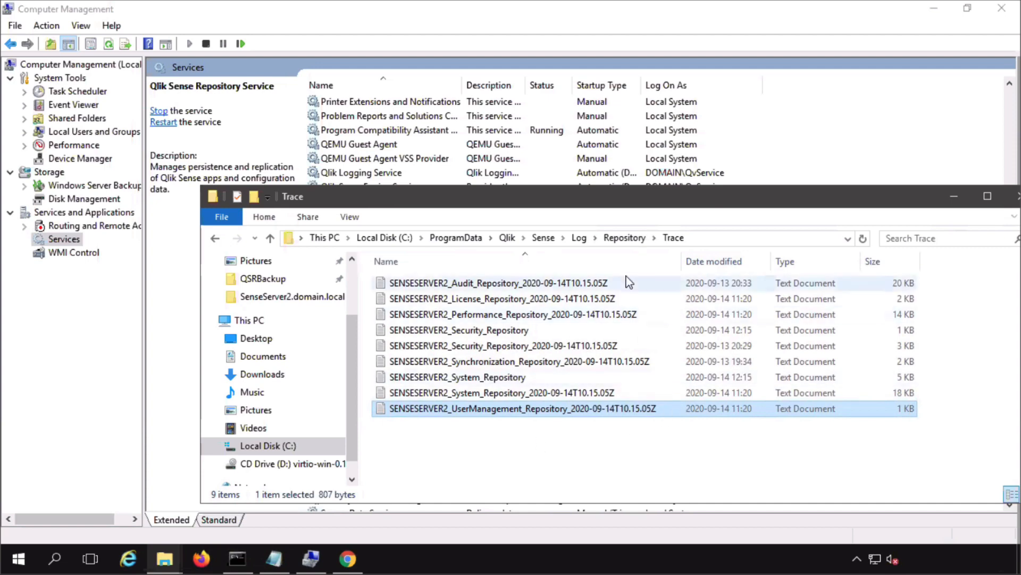
mouse_move(572, 471)
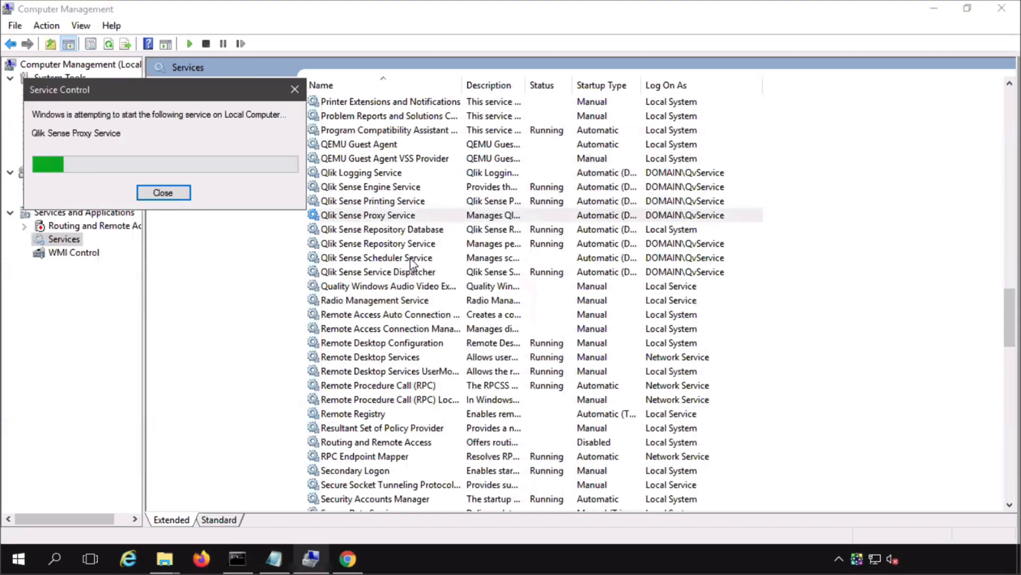
Step: Follow the SENSESERVER2_System_Repository trace log in mTail through the startup entries
click(383, 559)
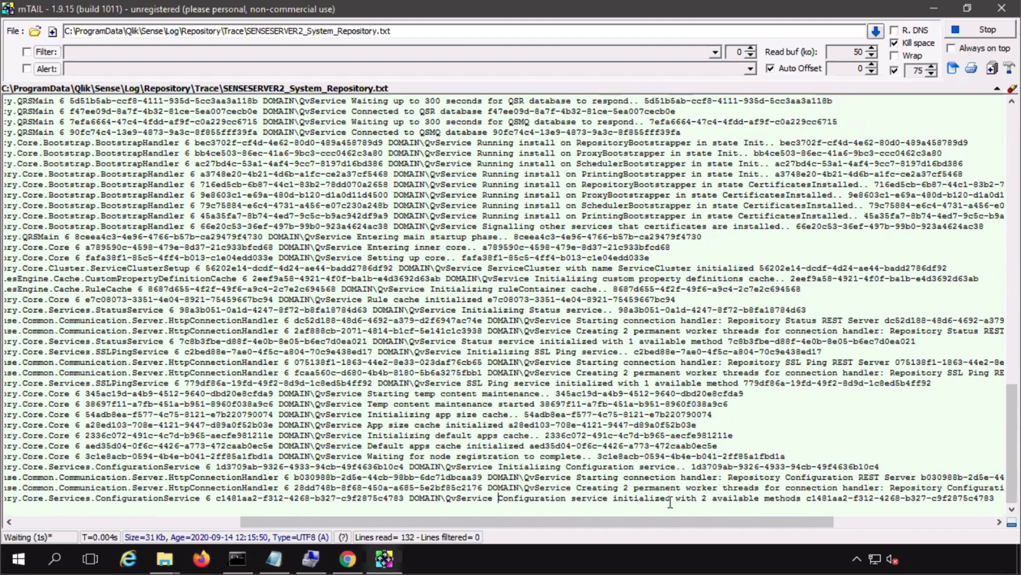
mouse_move(539, 527)
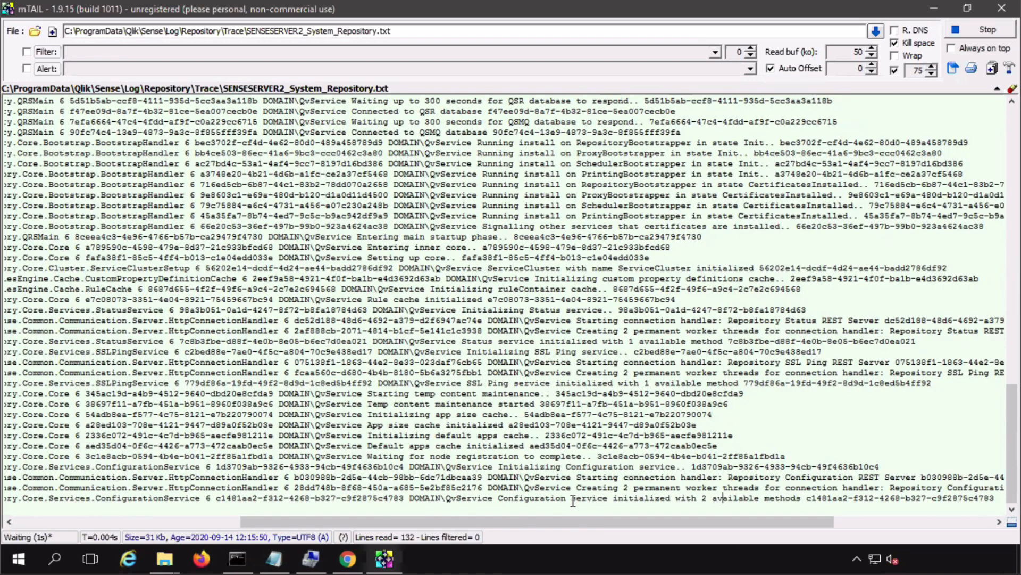
double_click(534, 498)
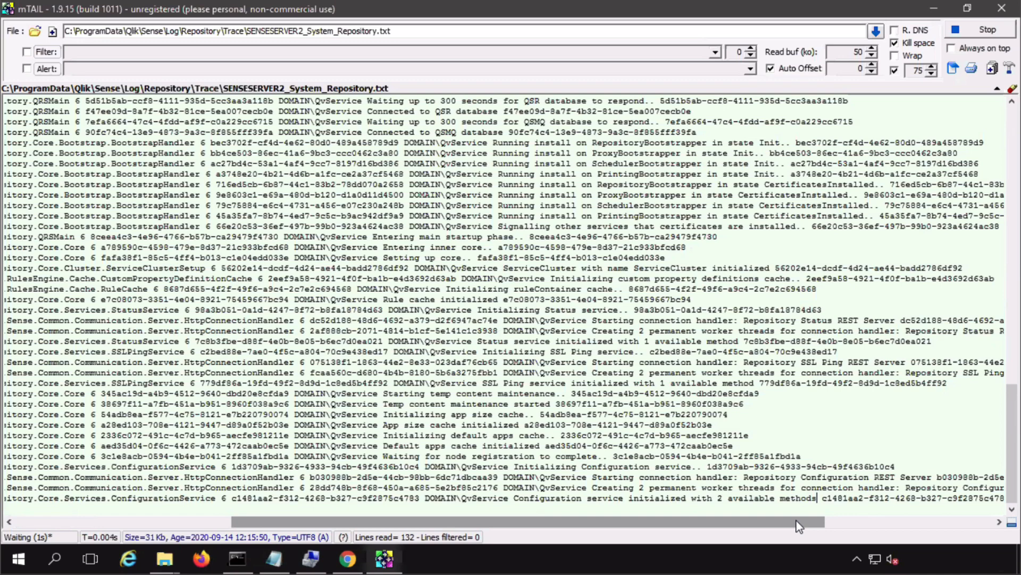
click(347, 559)
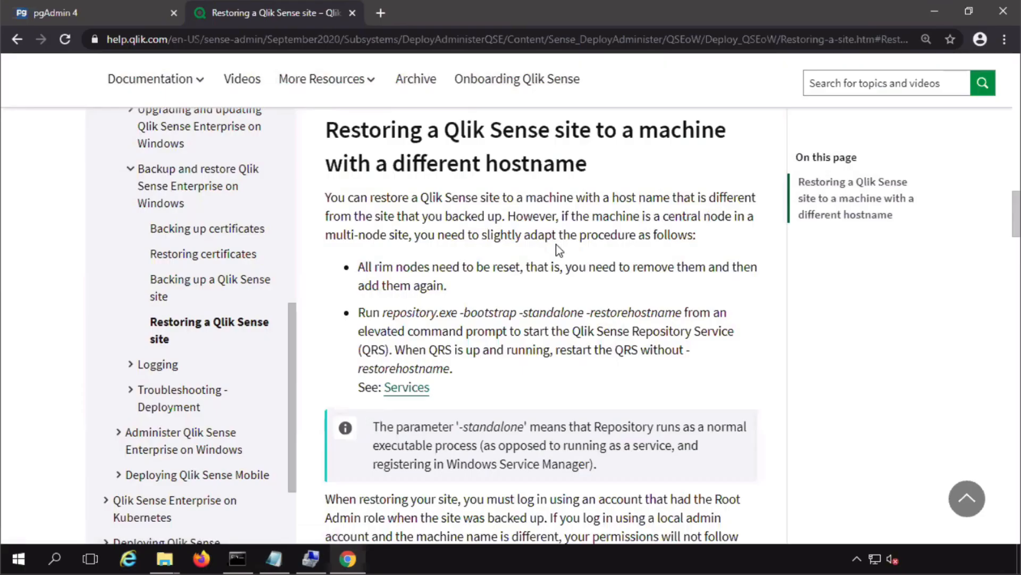
mouse_move(491, 288)
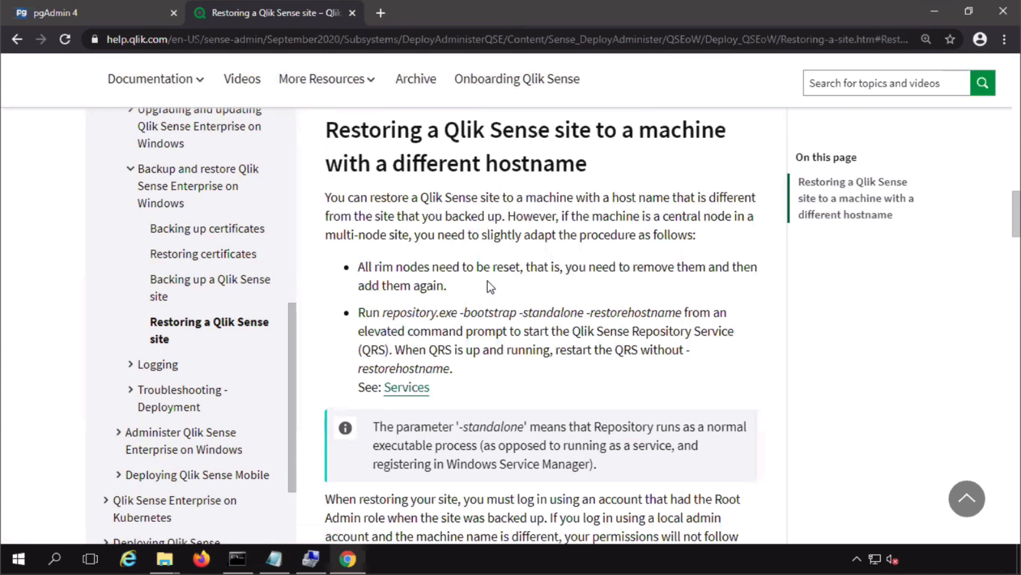
mouse_move(577, 291)
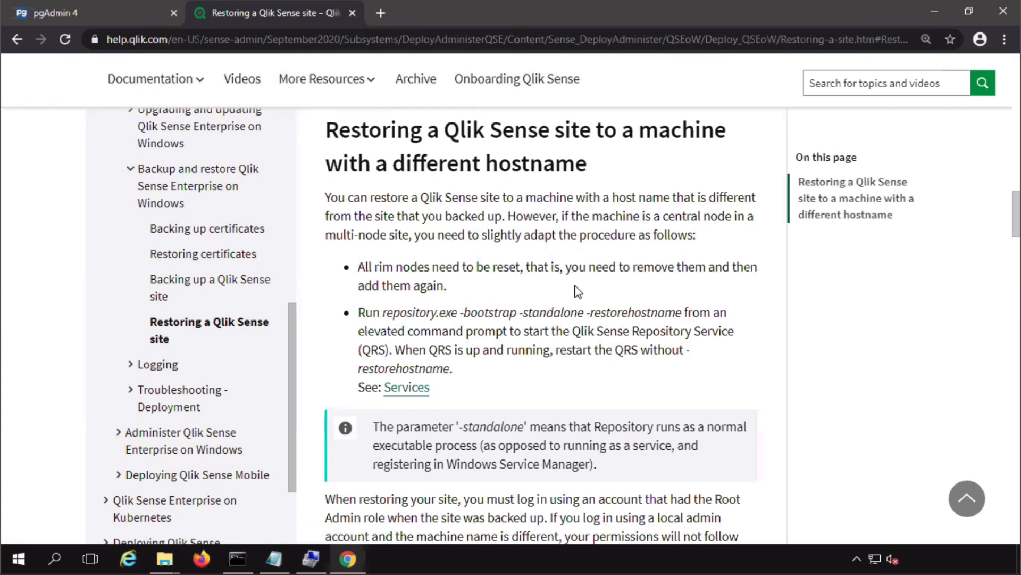
mouse_move(493, 275)
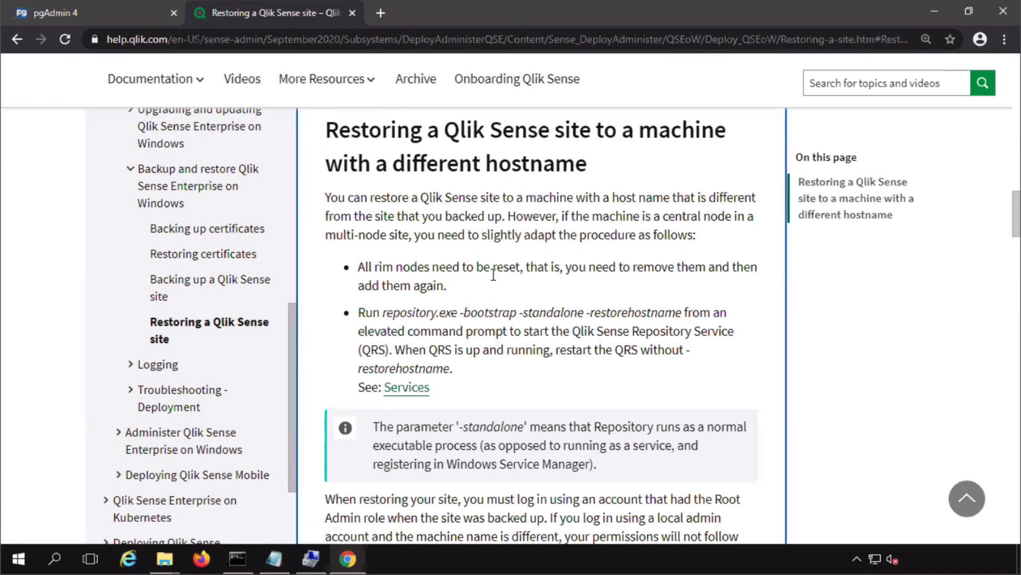
mouse_move(642, 294)
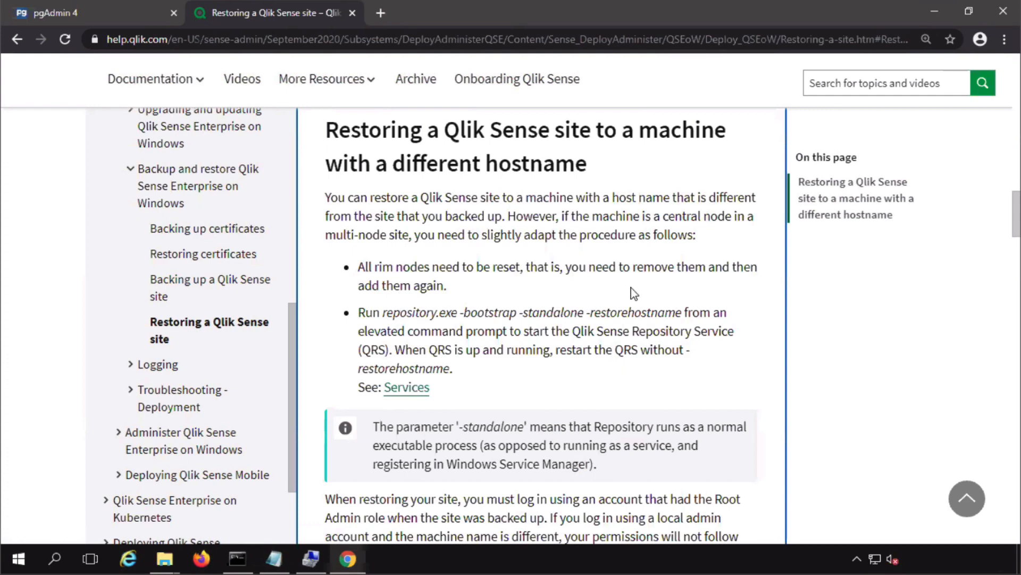
mouse_move(597, 261)
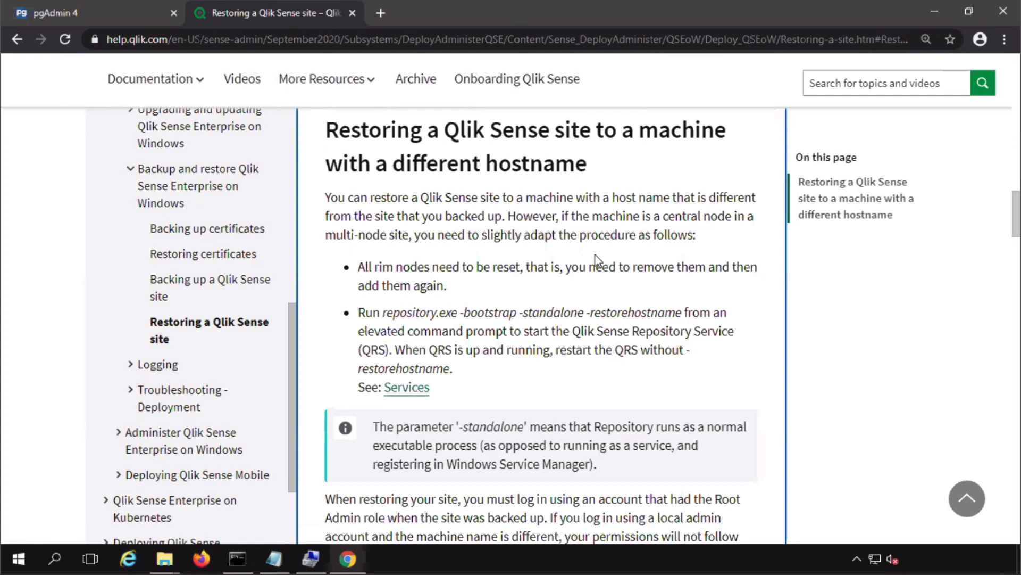
mouse_move(557, 265)
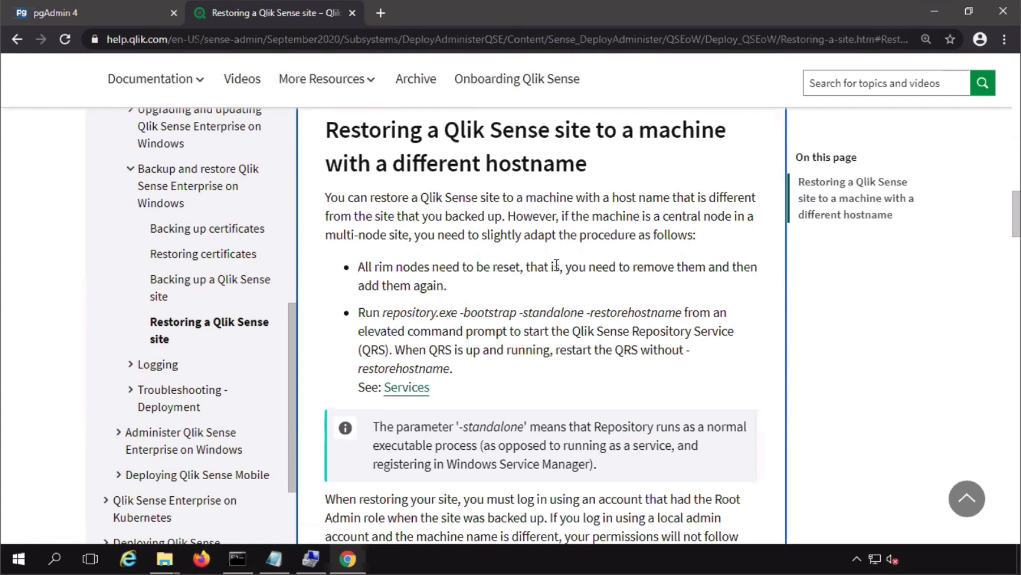
mouse_move(630, 271)
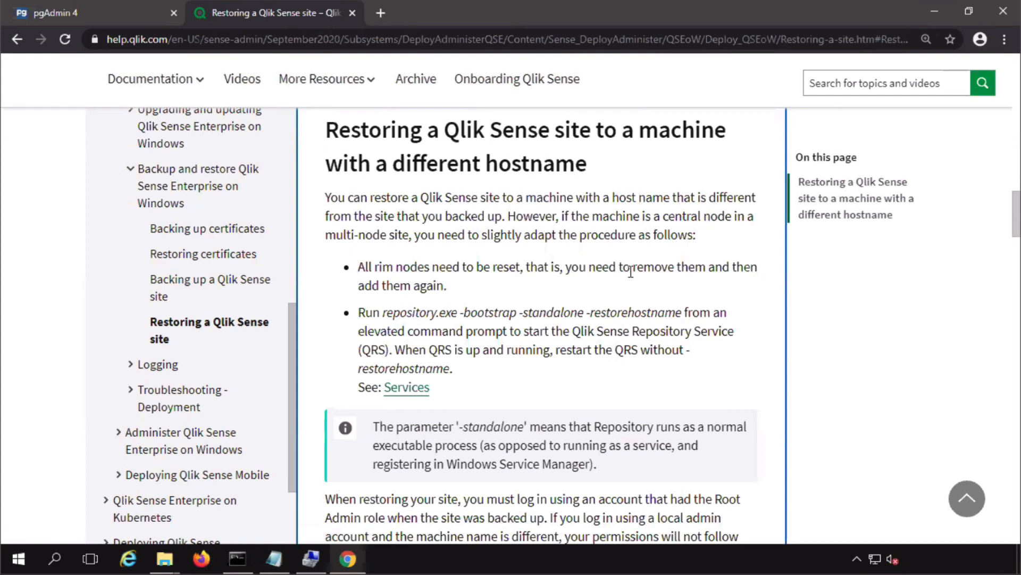
mouse_move(700, 217)
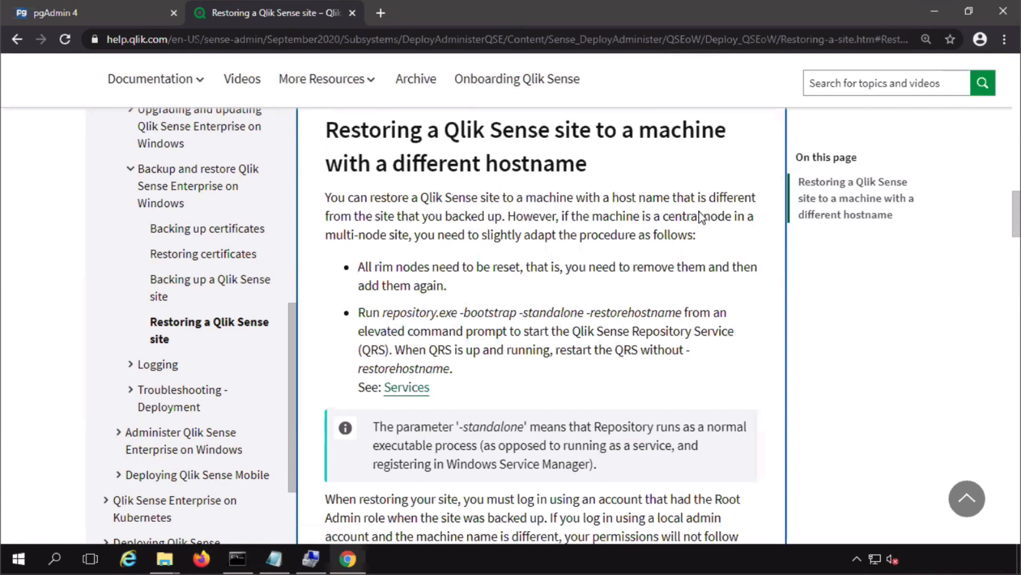
mouse_move(461, 288)
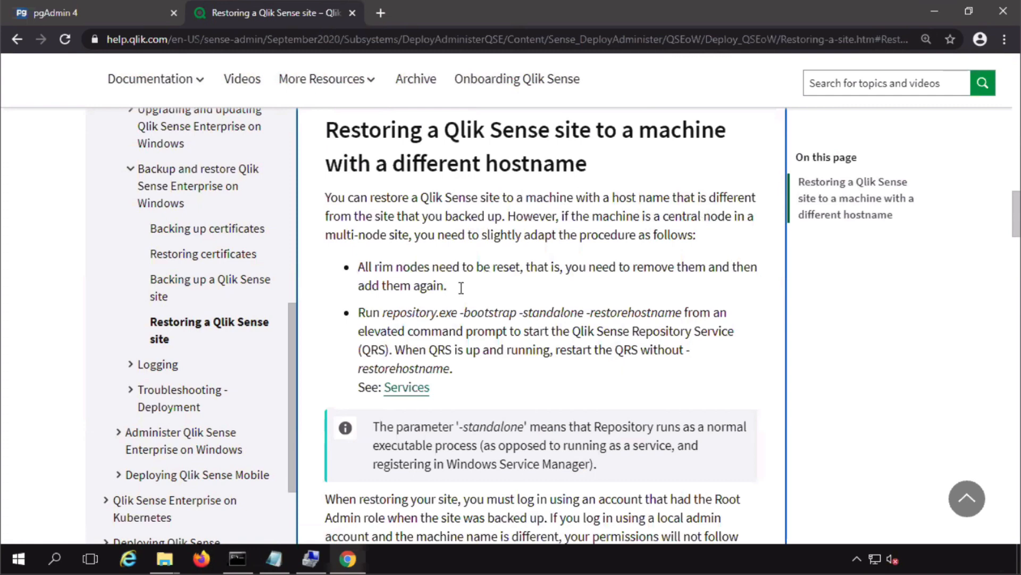
mouse_move(356, 304)
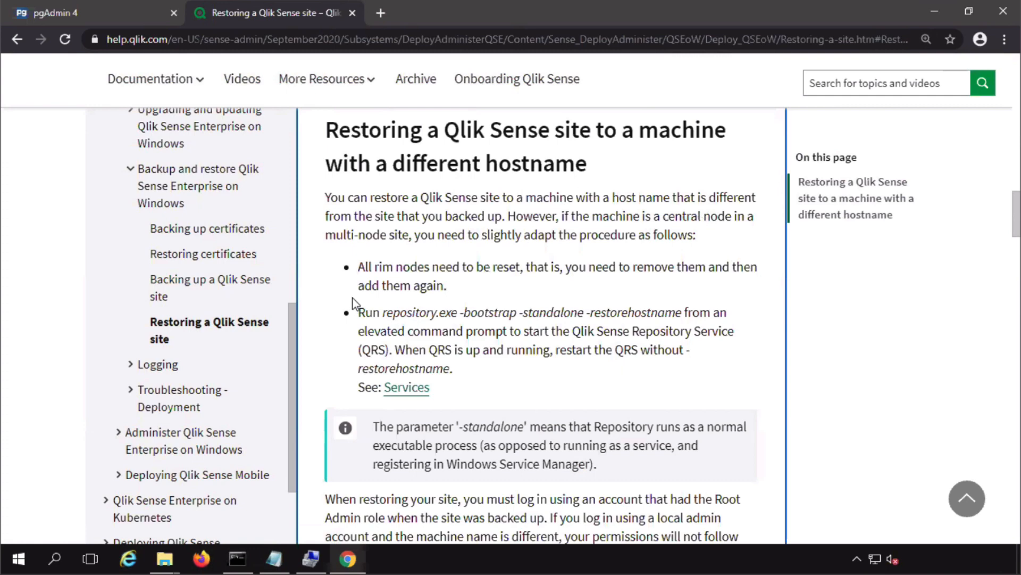
Step: Pick out the bootstrap and standalone parameters from the restore instructions page
click(236, 559)
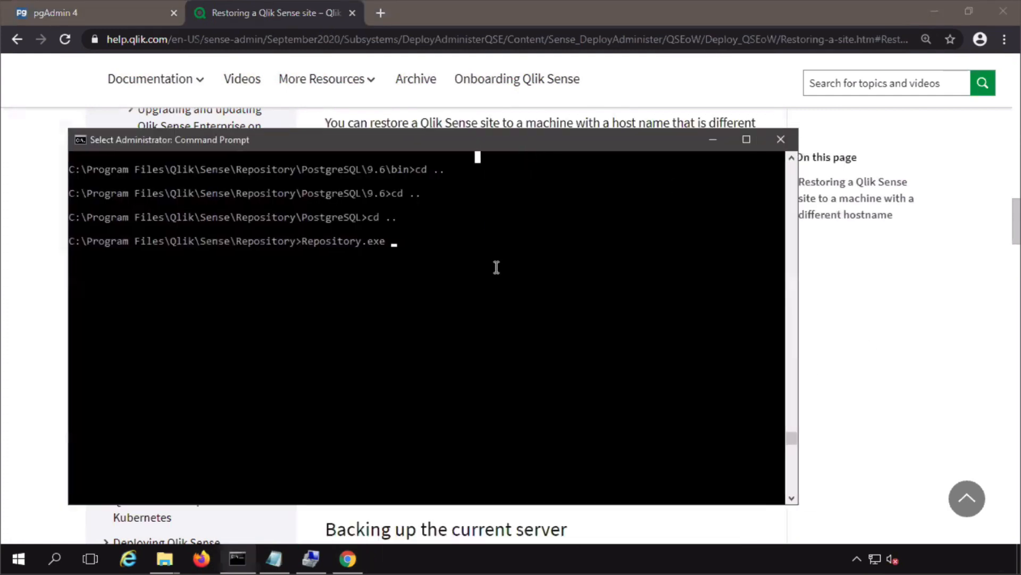
click(780, 138)
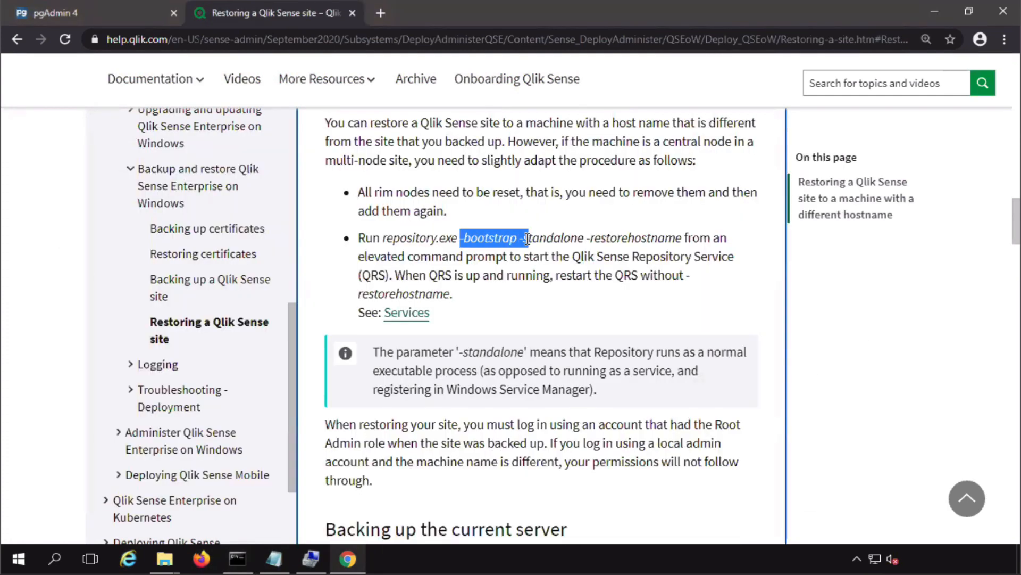
double_click(552, 237)
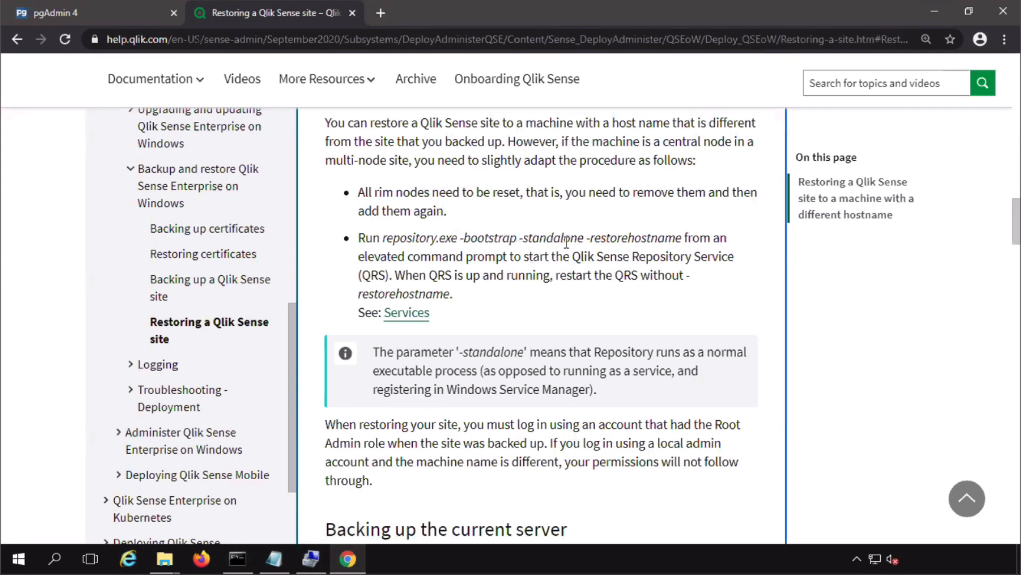
double_click(634, 237)
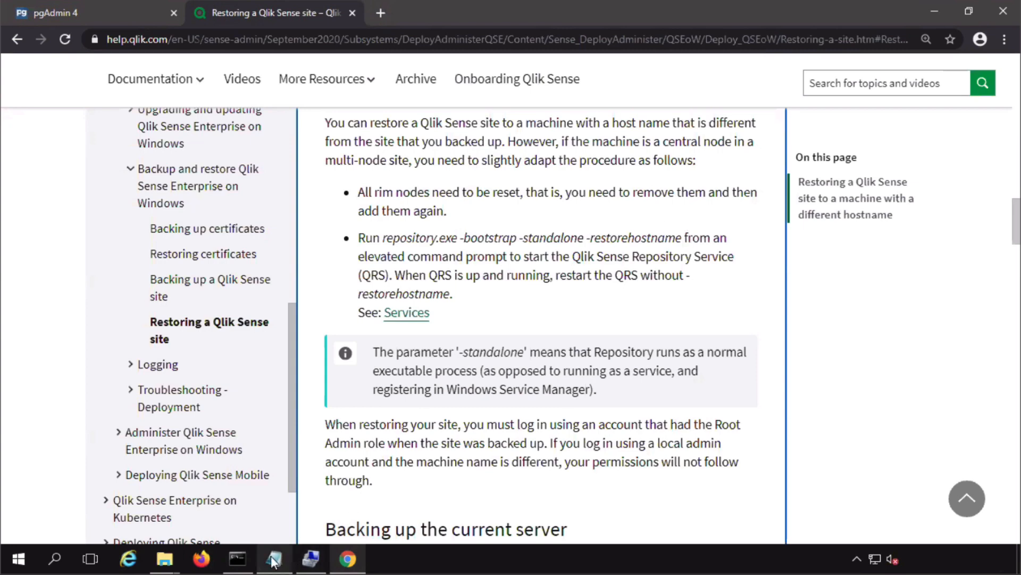
Step: Enter Repository.exe -bootstrap -standalone -restorehostname in the Repository folder prompt
click(236, 558)
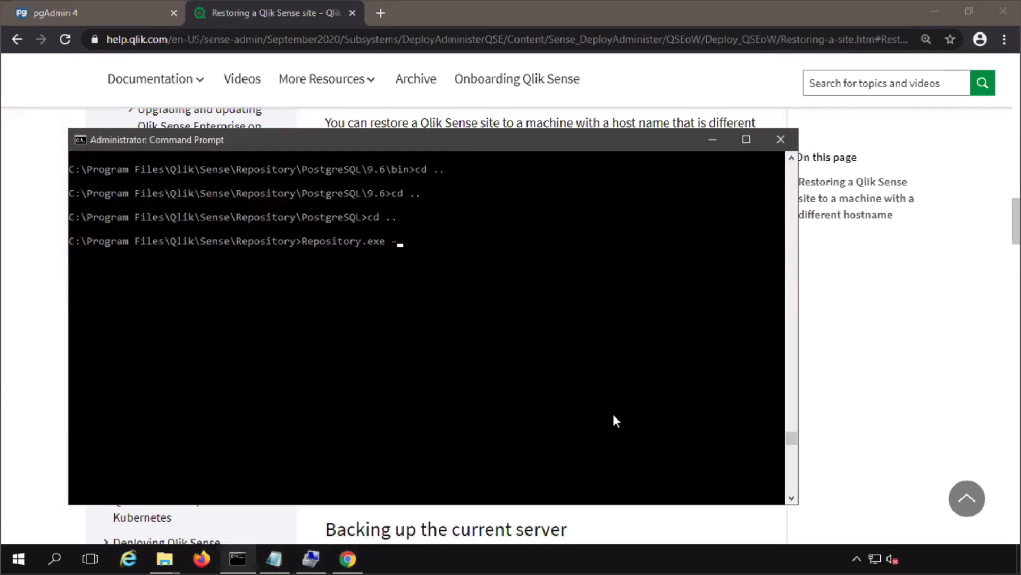
text(bootstrap -0)
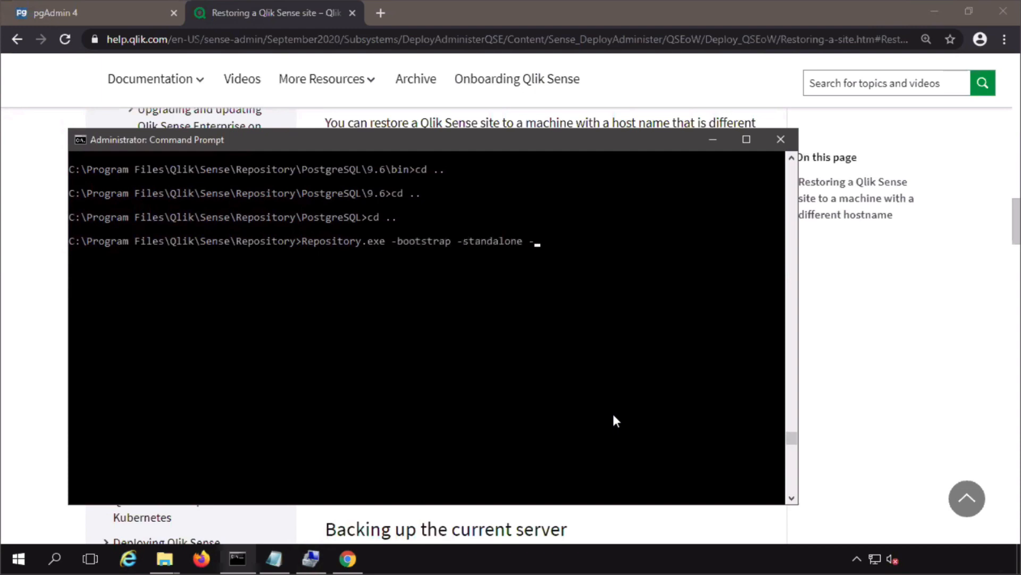
text(restorehostn)
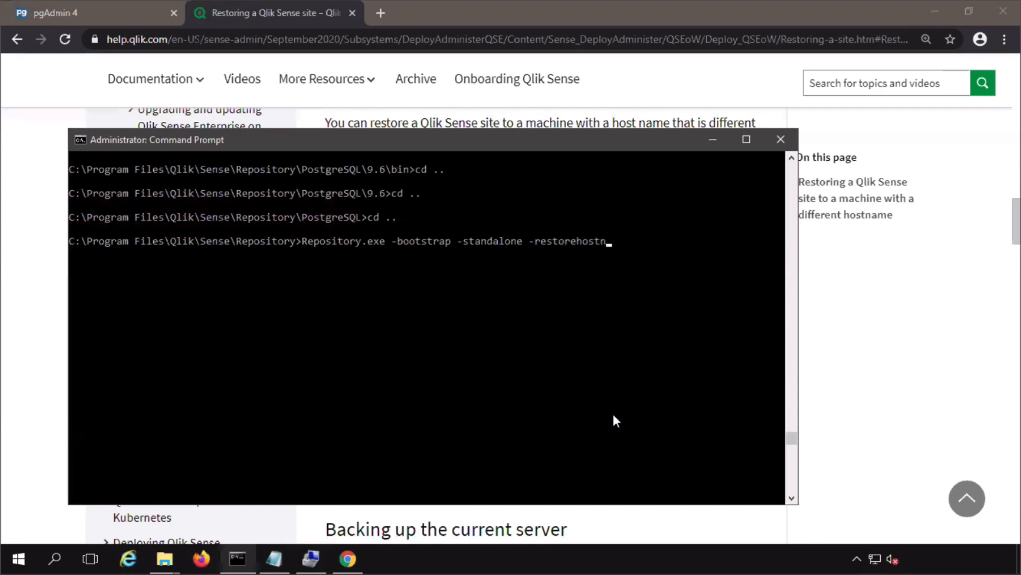
text(ame)
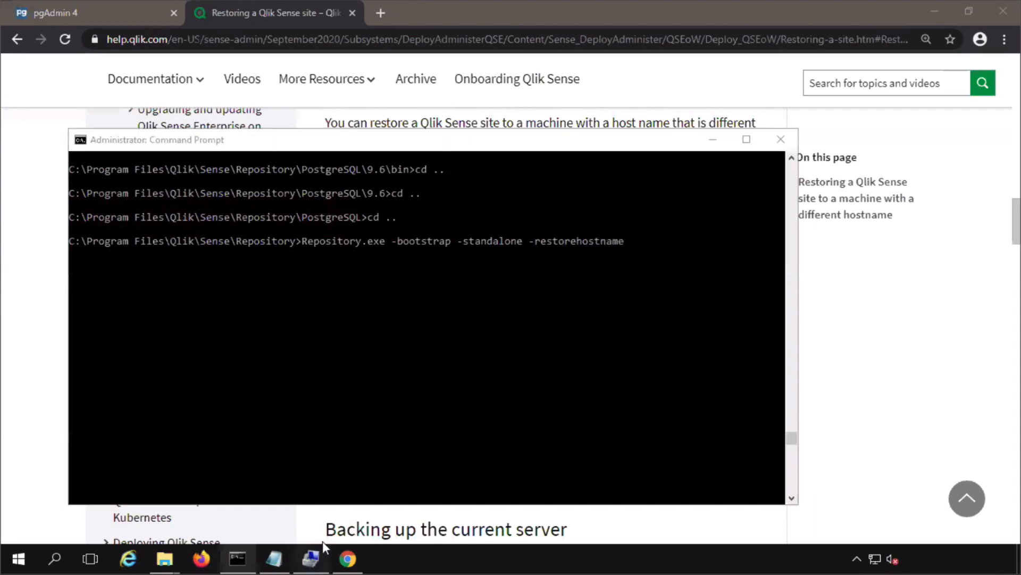
Step: Stop the Qlik Sense Repository Service and confirm stopping its dependent services
click(309, 558)
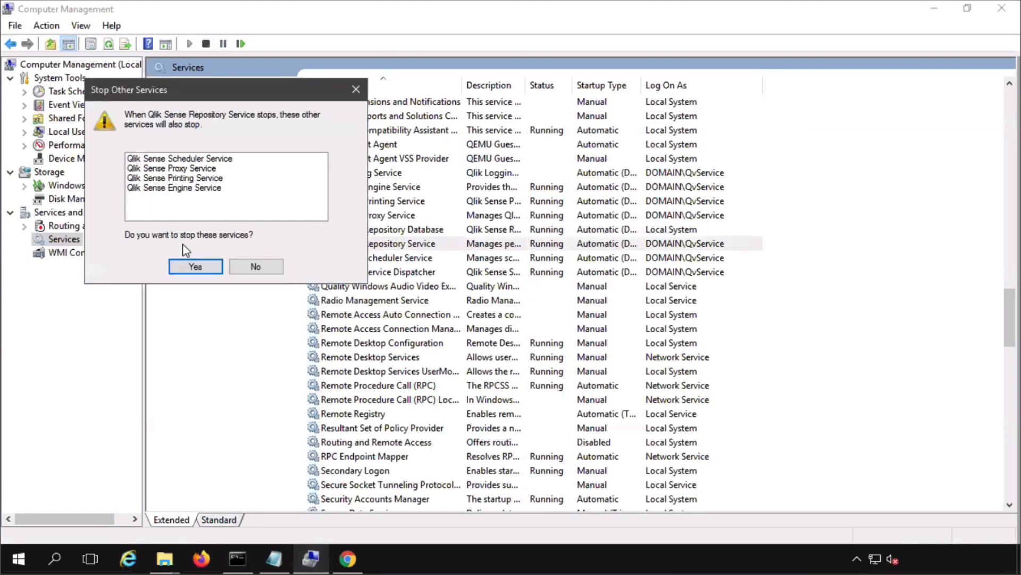
click(195, 266)
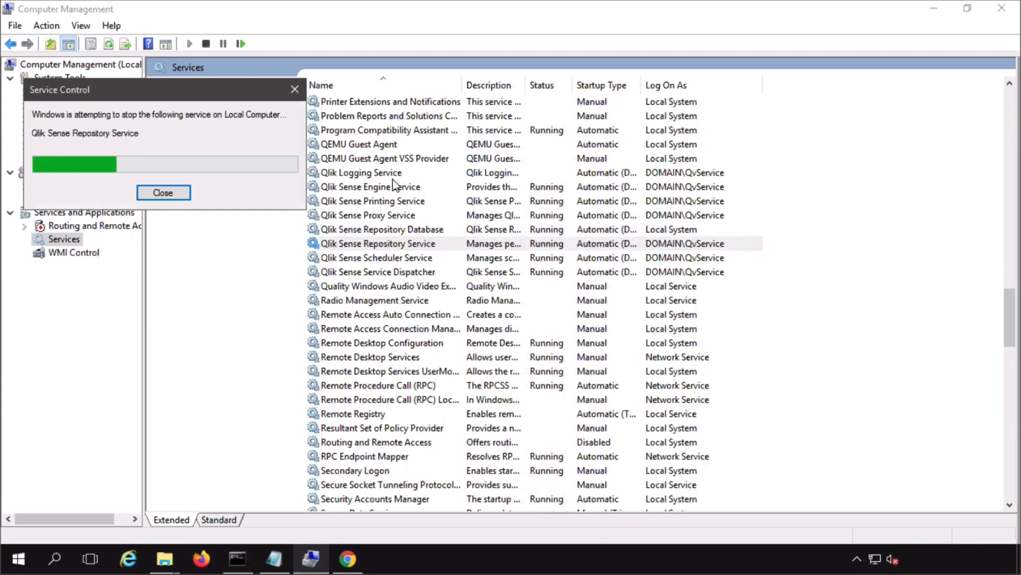
click(163, 192)
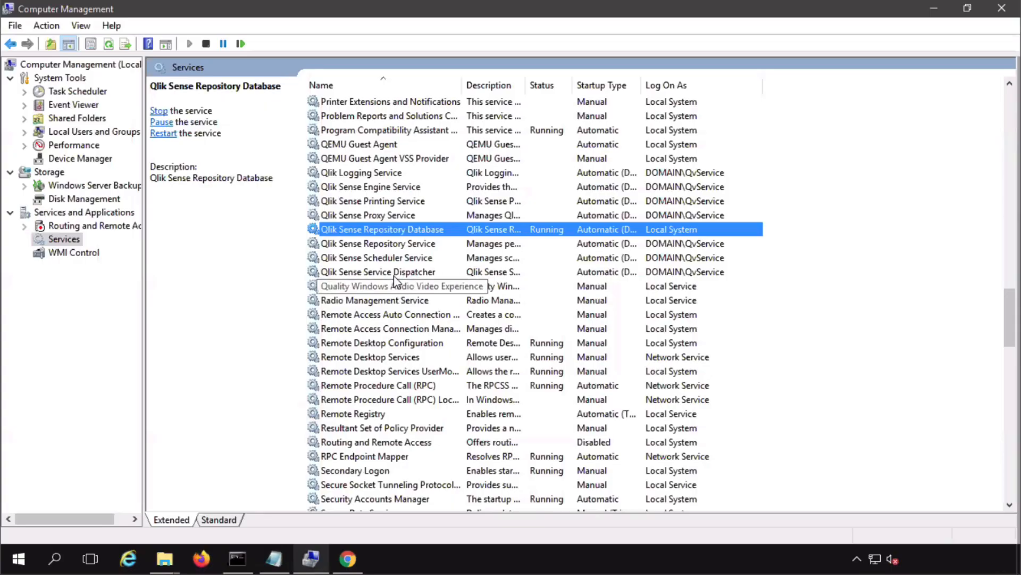
Step: Start the Service Dispatcher and Repository Service, then return to the Trace folder
click(378, 272)
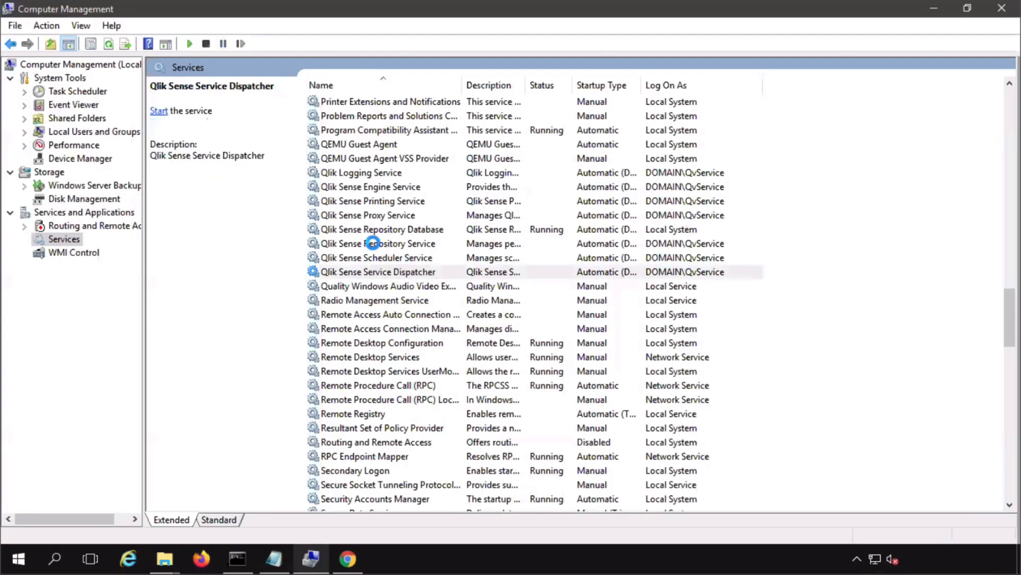
click(159, 110)
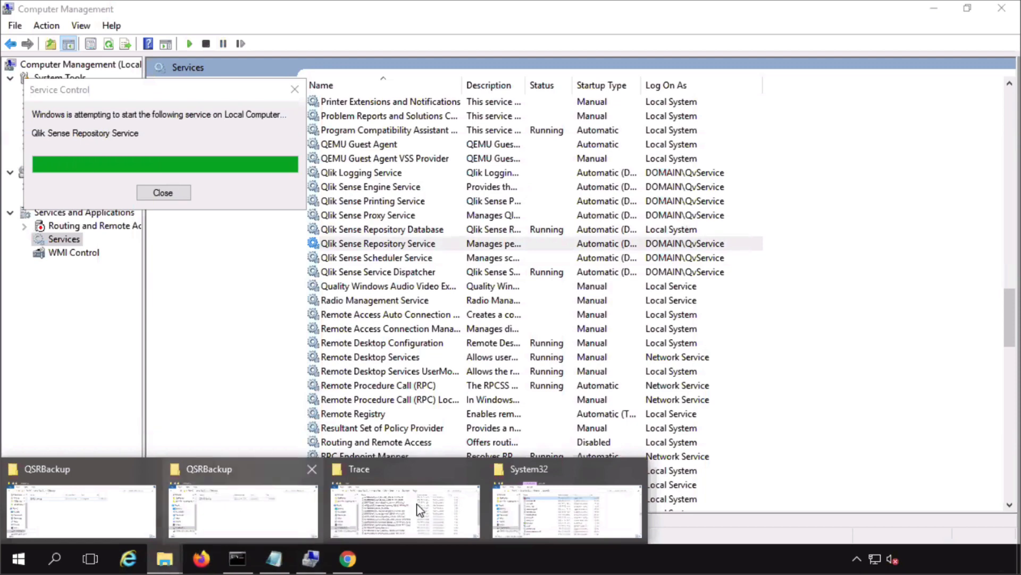
click(405, 508)
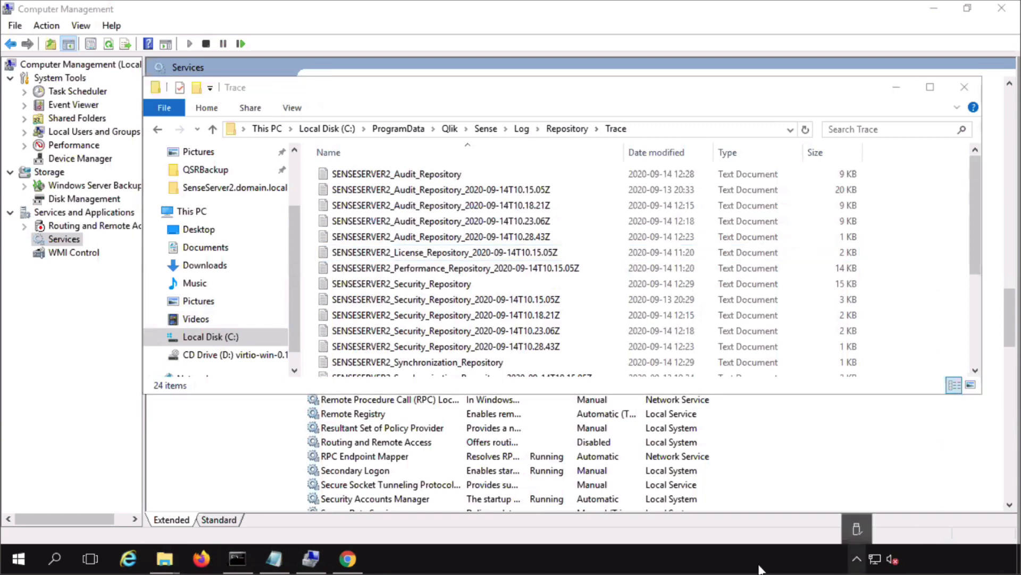
scroll(down, 3)
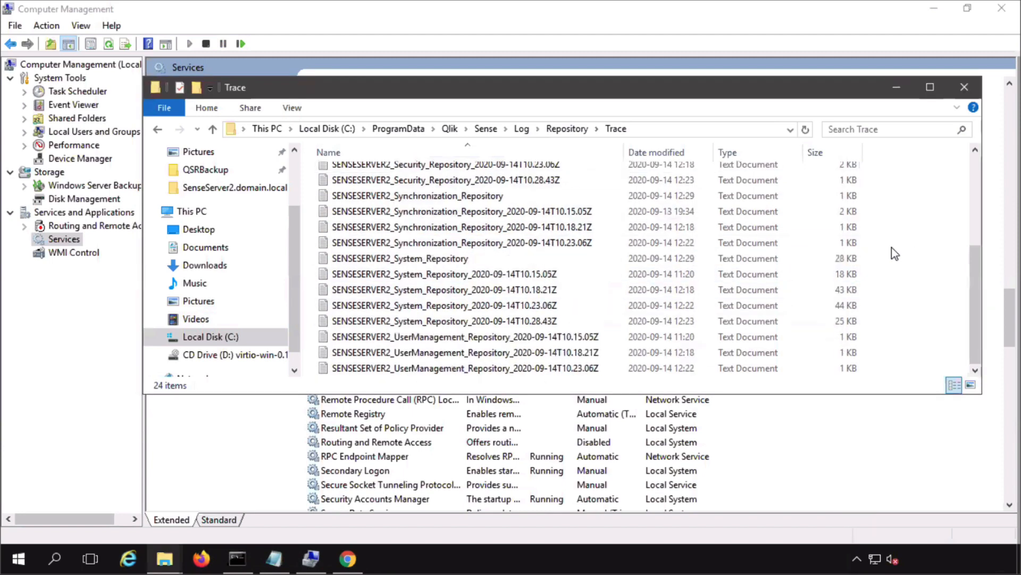
Step: Send SENSESERVER2_System_Repository.txt to mTail and start following it
click(400, 258)
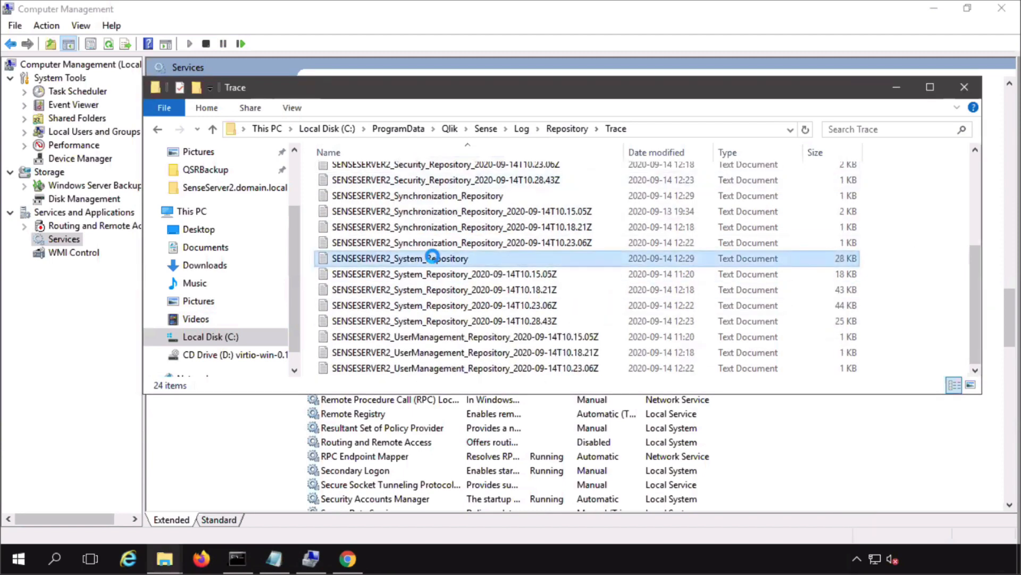
right_click(398, 257)
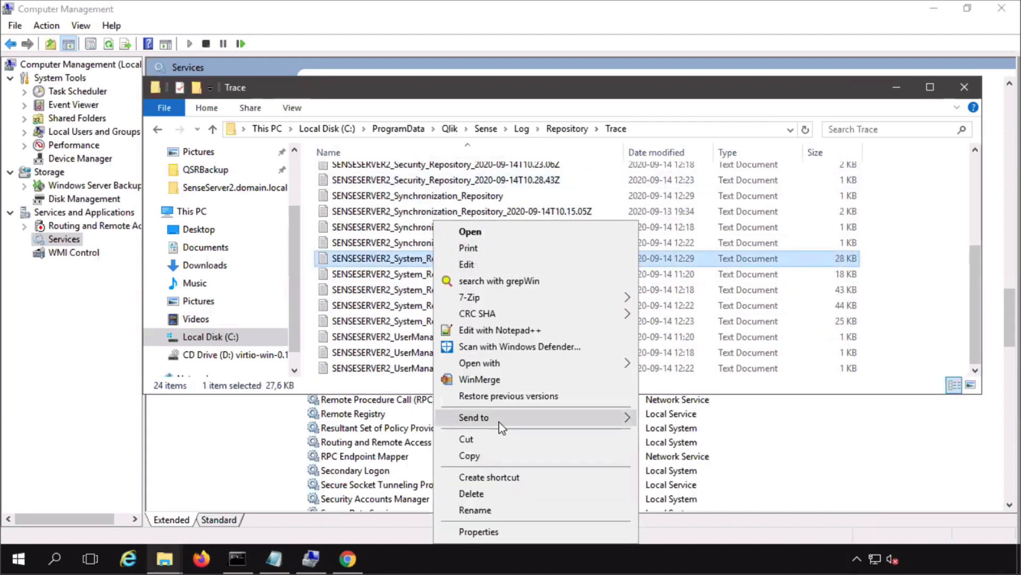
click(470, 231)
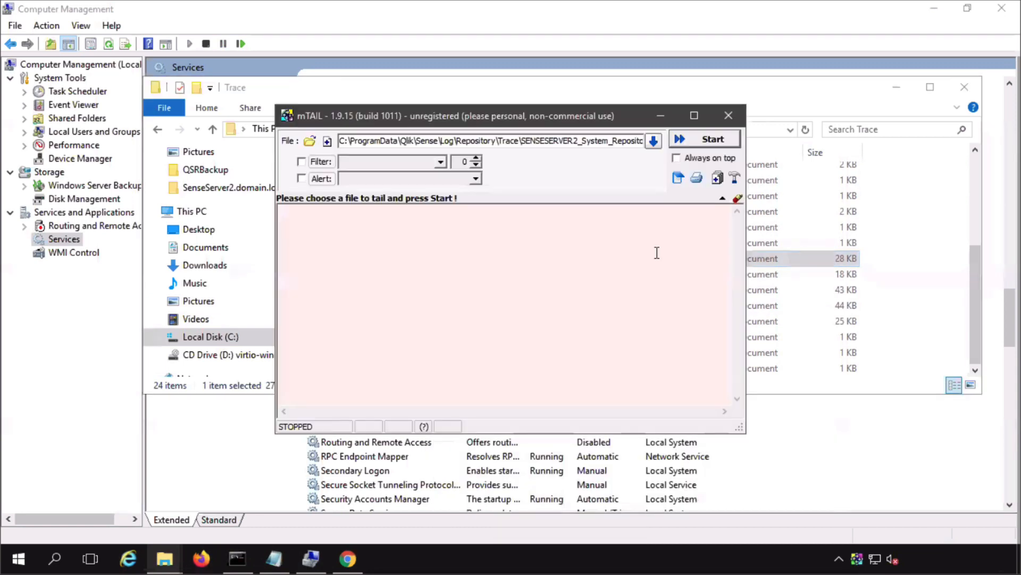
click(703, 139)
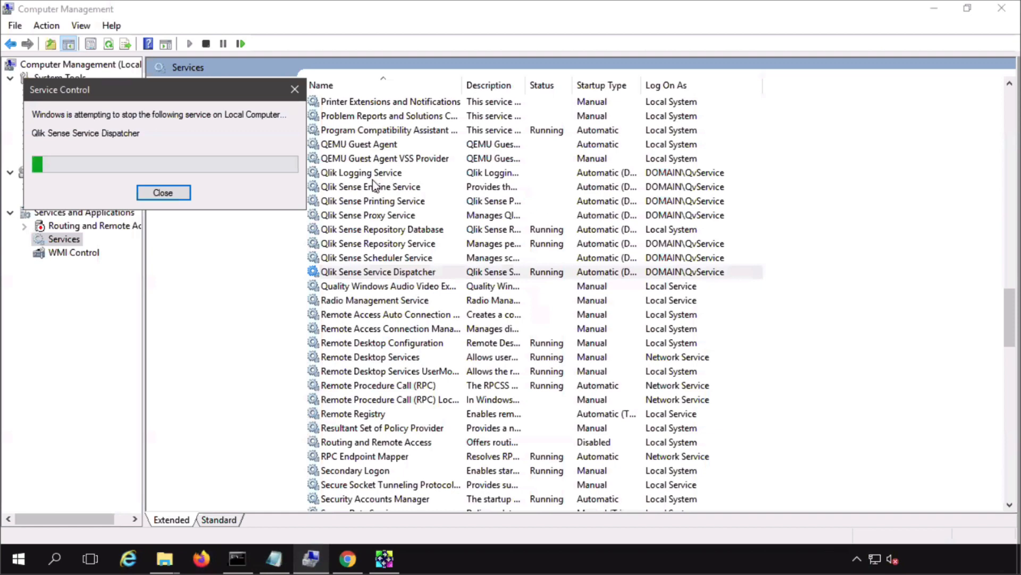
Step: Start the Qlik Logging, Engine and Proxy services
click(163, 193)
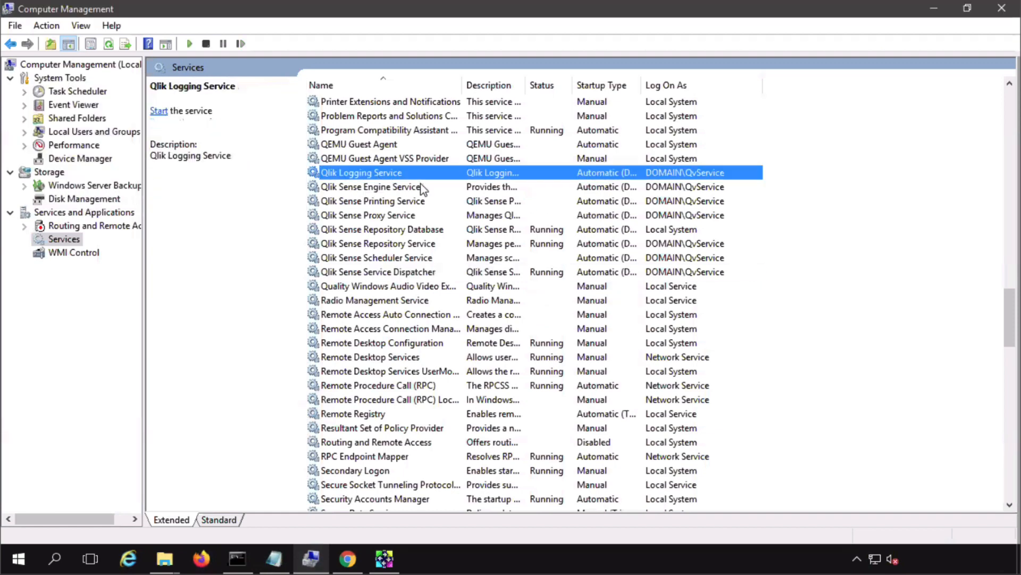
click(159, 110)
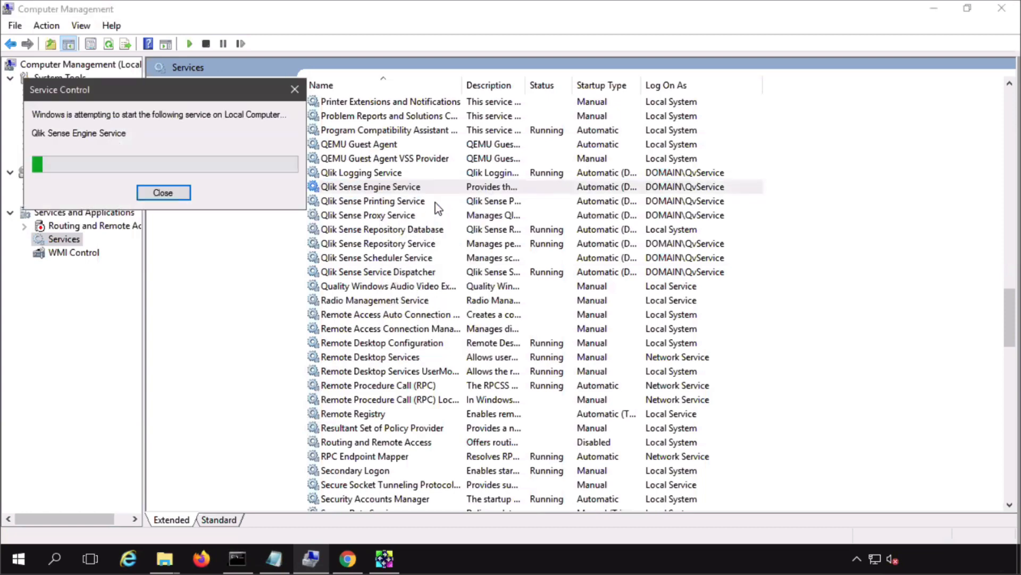
right_click(368, 215)
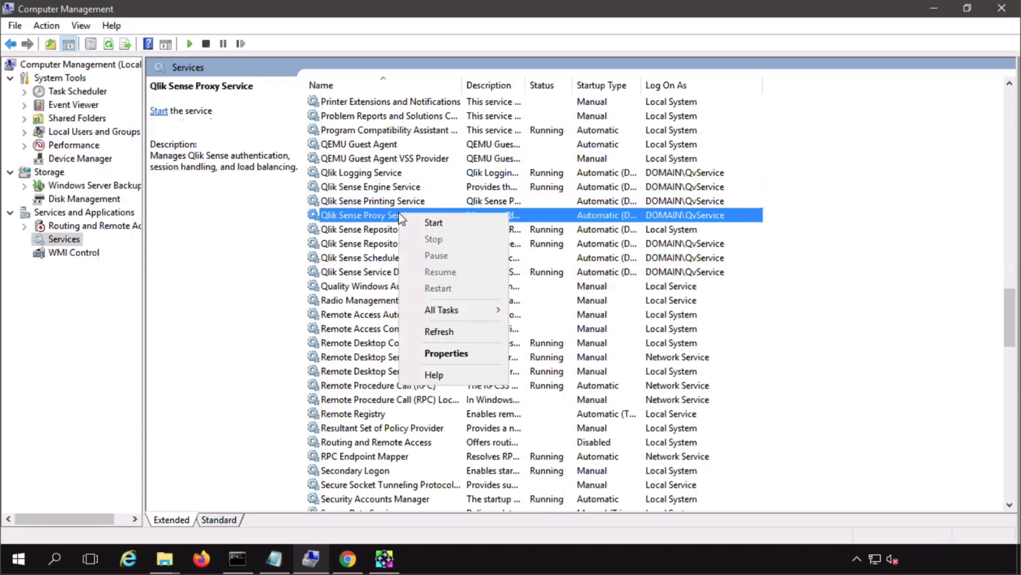
click(434, 222)
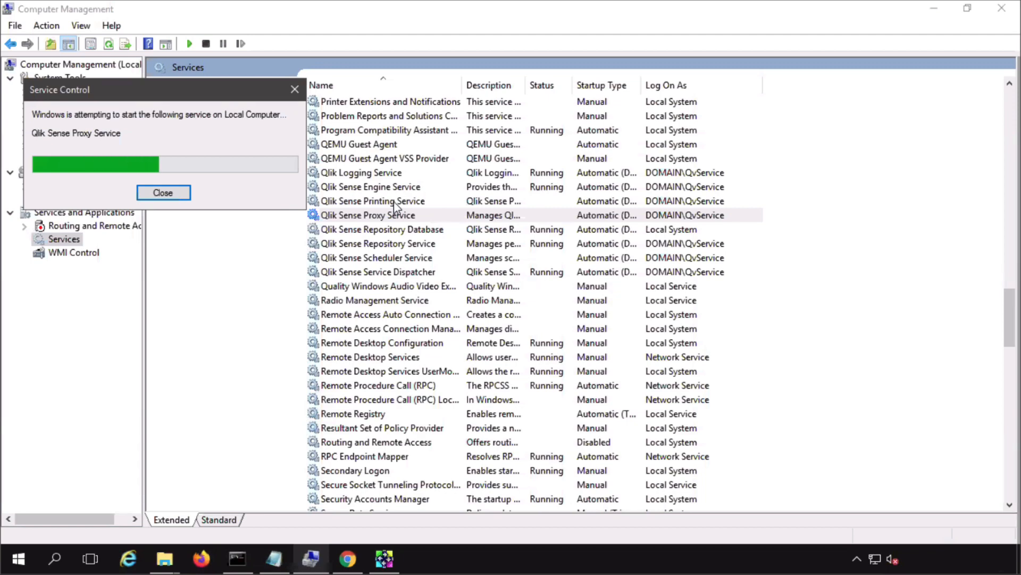
click(162, 193)
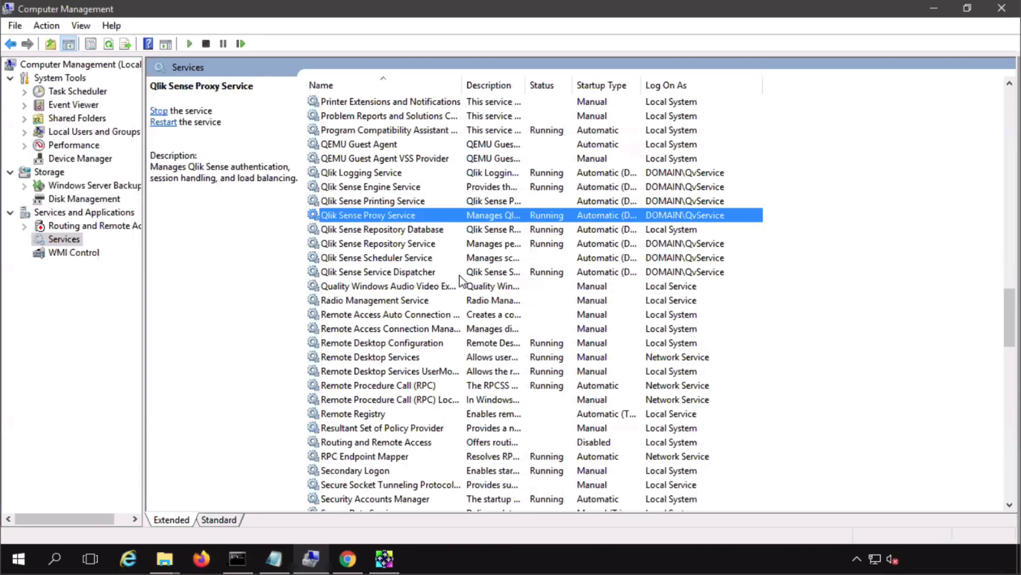
Step: Check the Repository, Logging and Proxy service statuses, then start the Scheduler Service
click(382, 229)
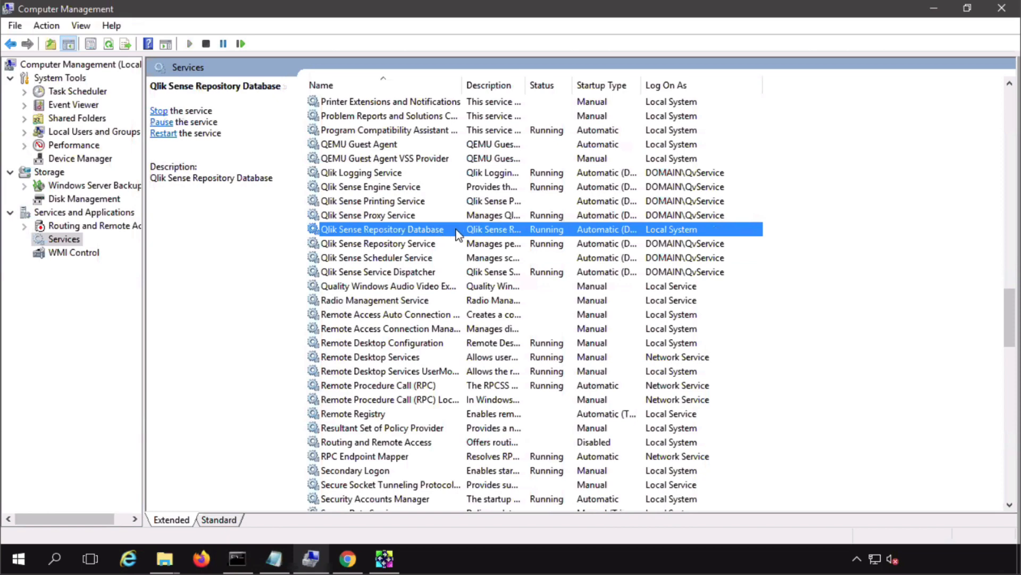
click(378, 242)
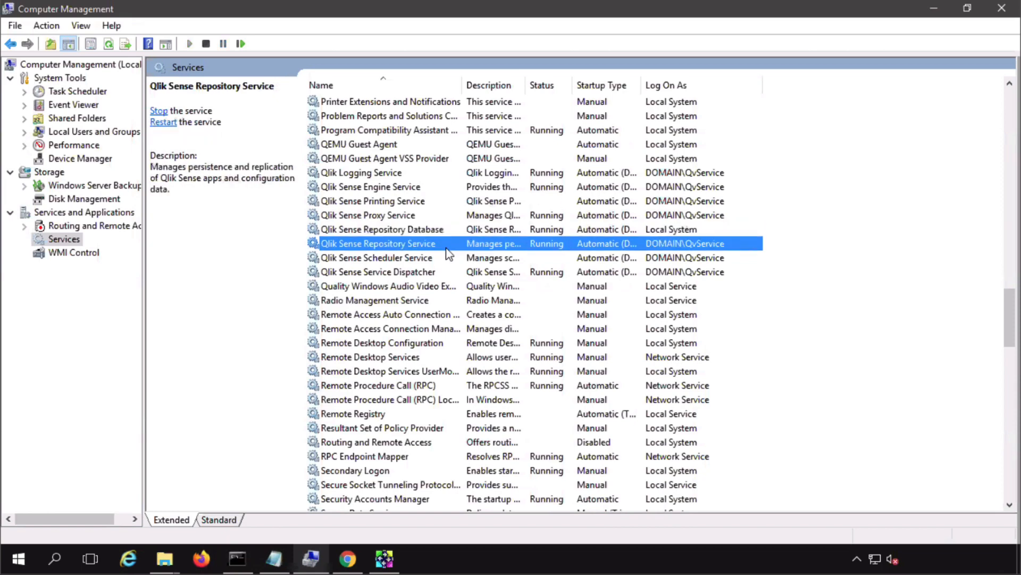
mouse_move(504, 236)
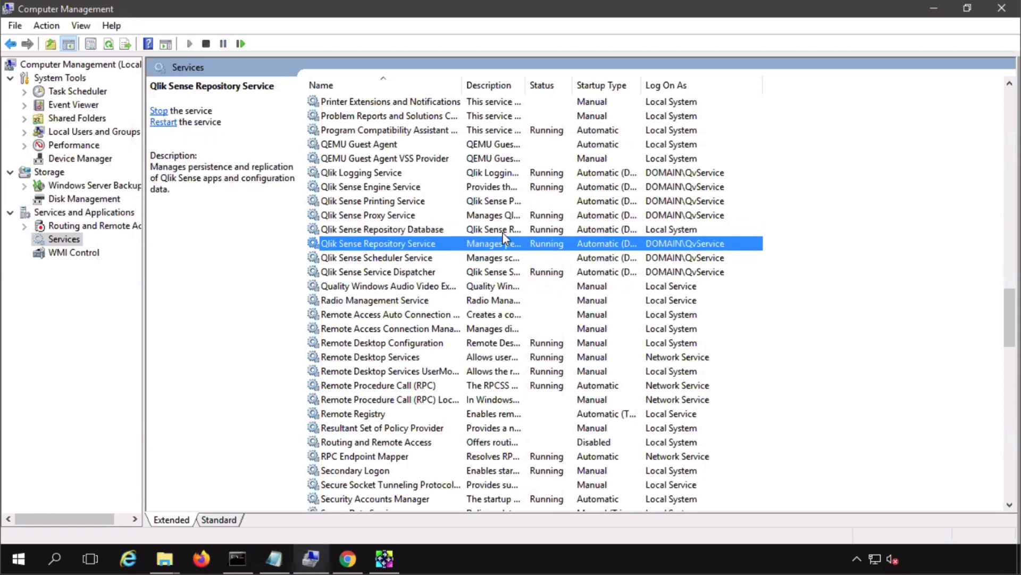
mouse_move(461, 117)
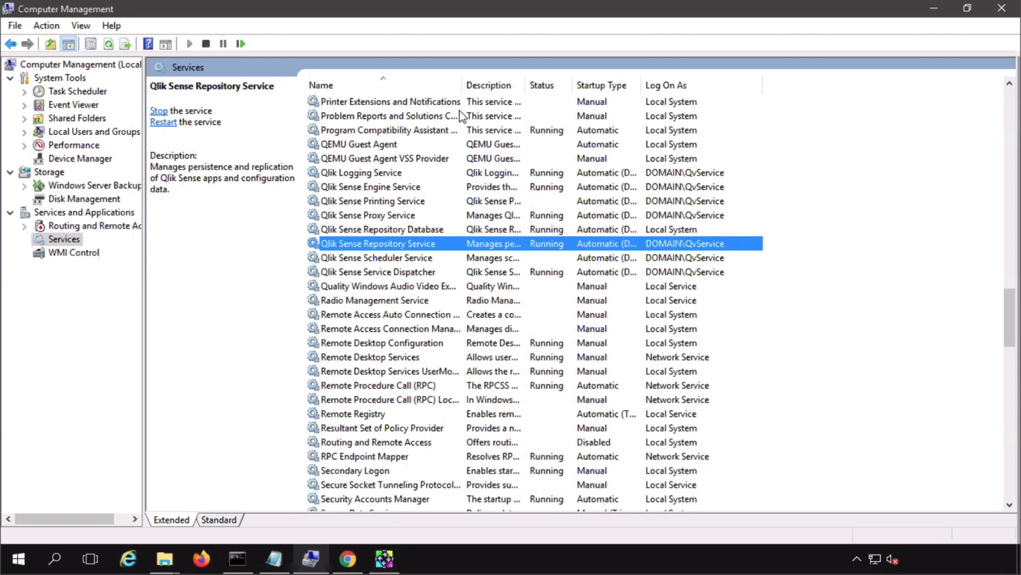
mouse_move(373, 164)
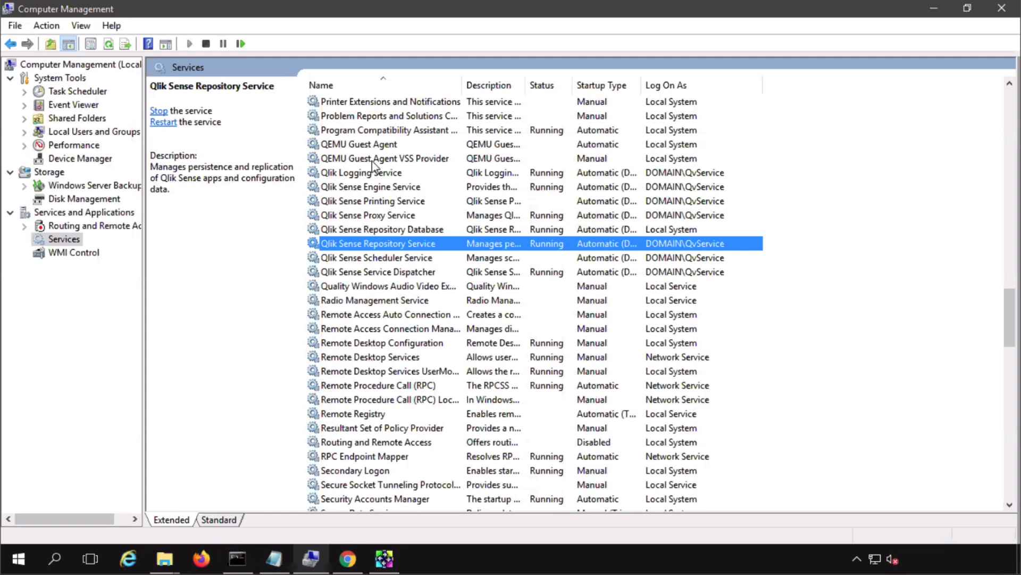
click(362, 172)
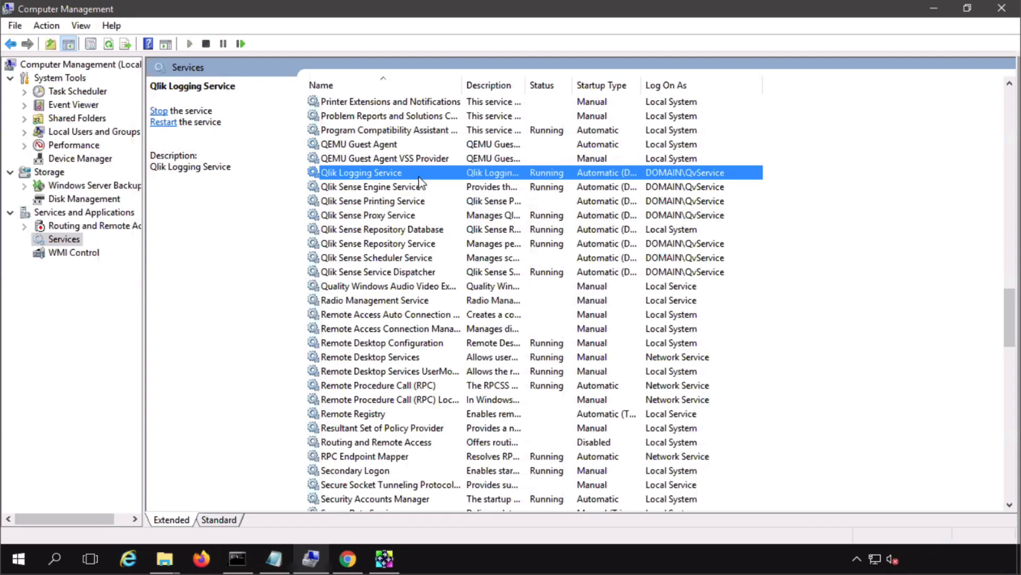
mouse_move(395, 280)
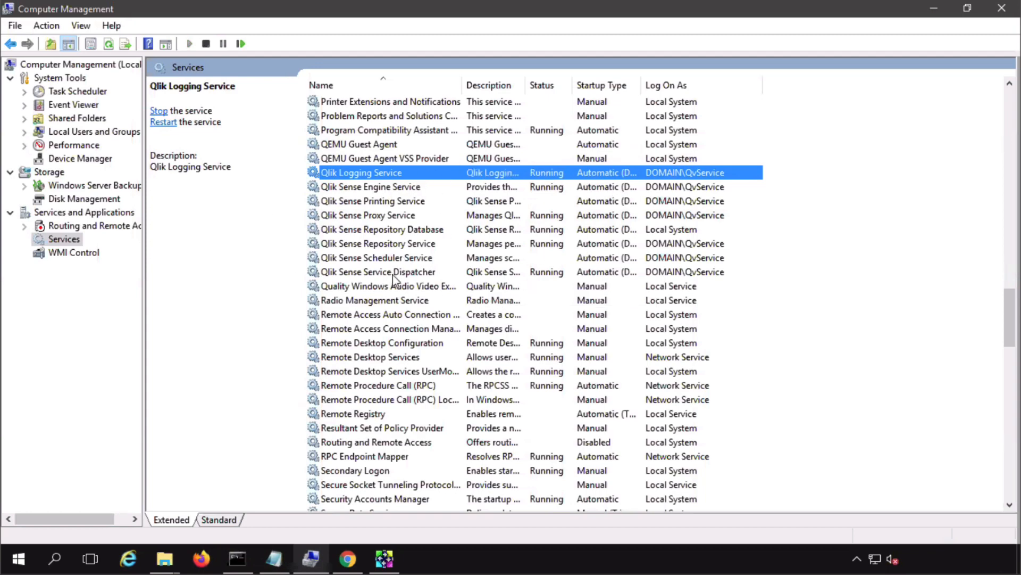
click(367, 214)
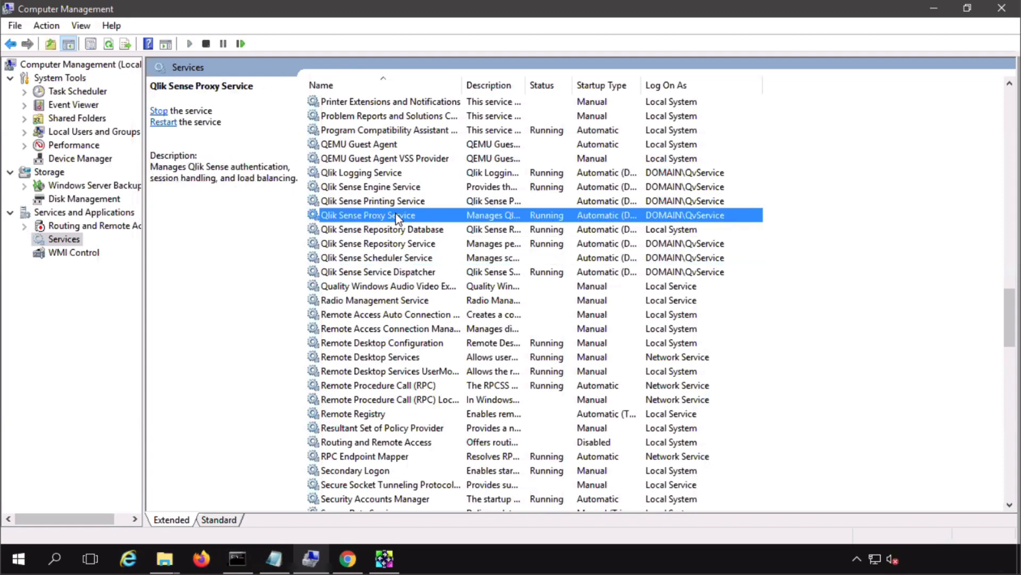
right_click(377, 257)
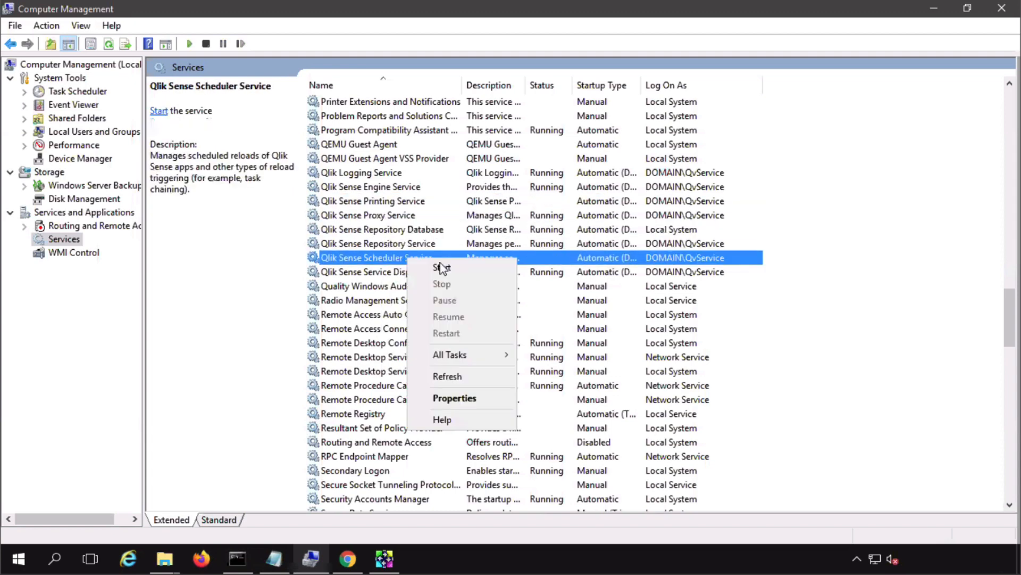
click(440, 267)
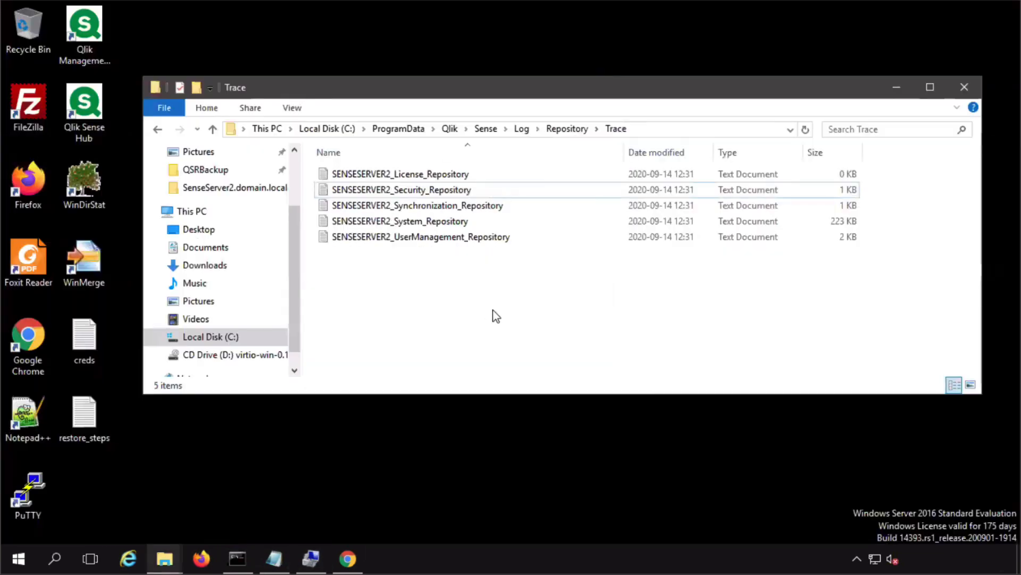
mouse_move(604, 97)
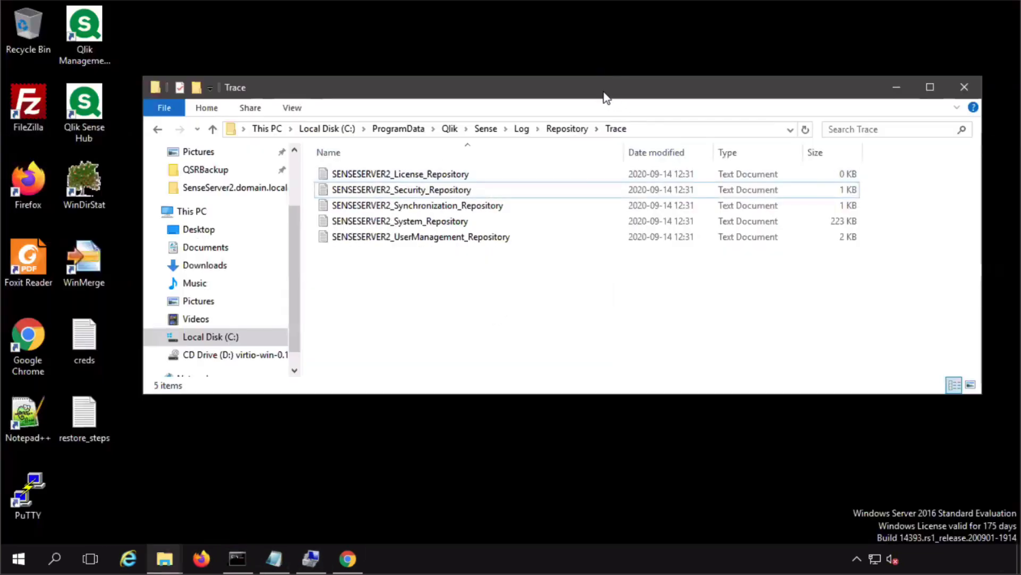
mouse_move(491, 261)
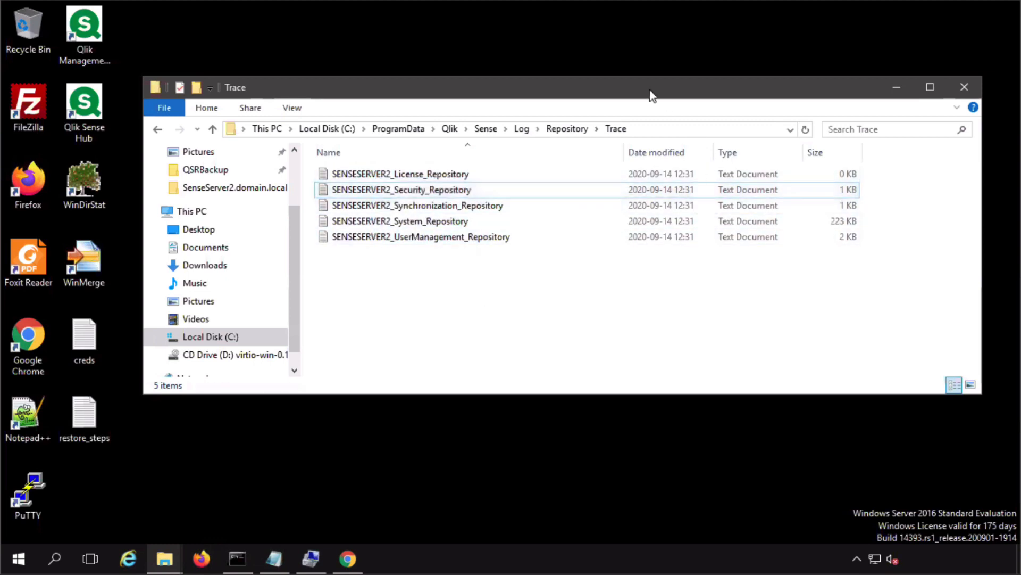
mouse_move(439, 256)
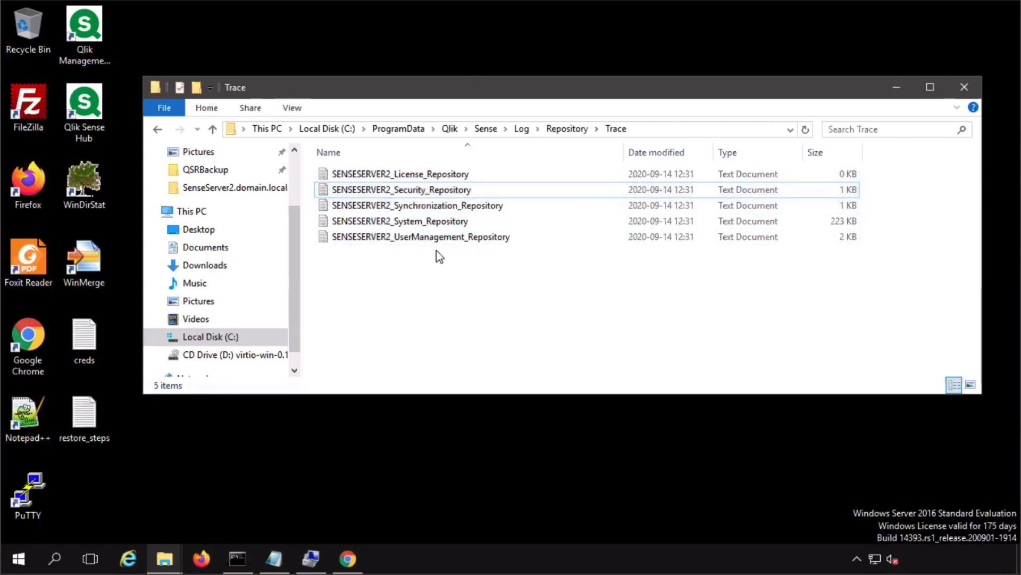
mouse_move(755, 337)
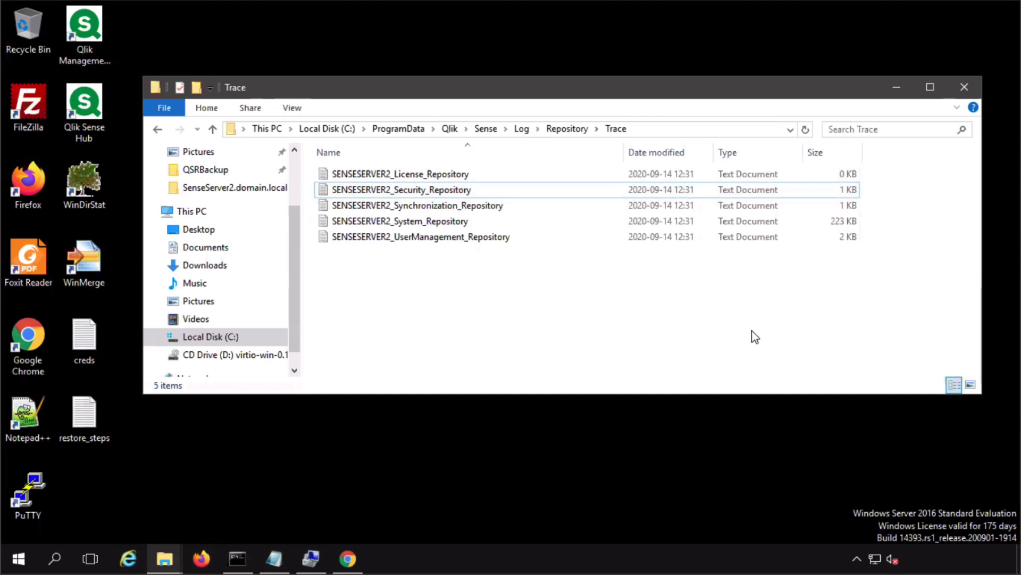
mouse_move(588, 331)
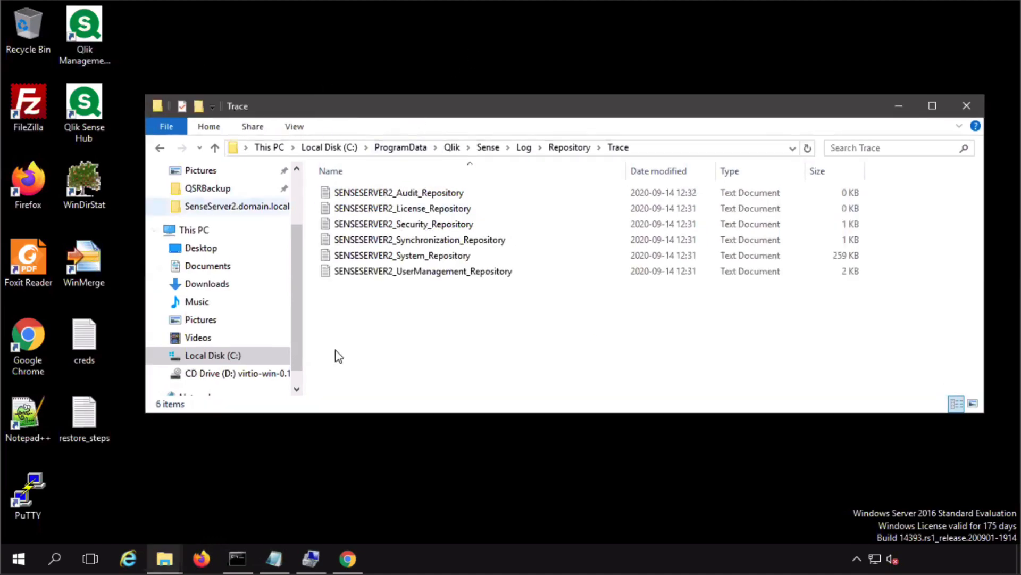
Step: Sign in to QMC as domain\administrator and view the Nodes page showing 5 of 5 services running
click(347, 559)
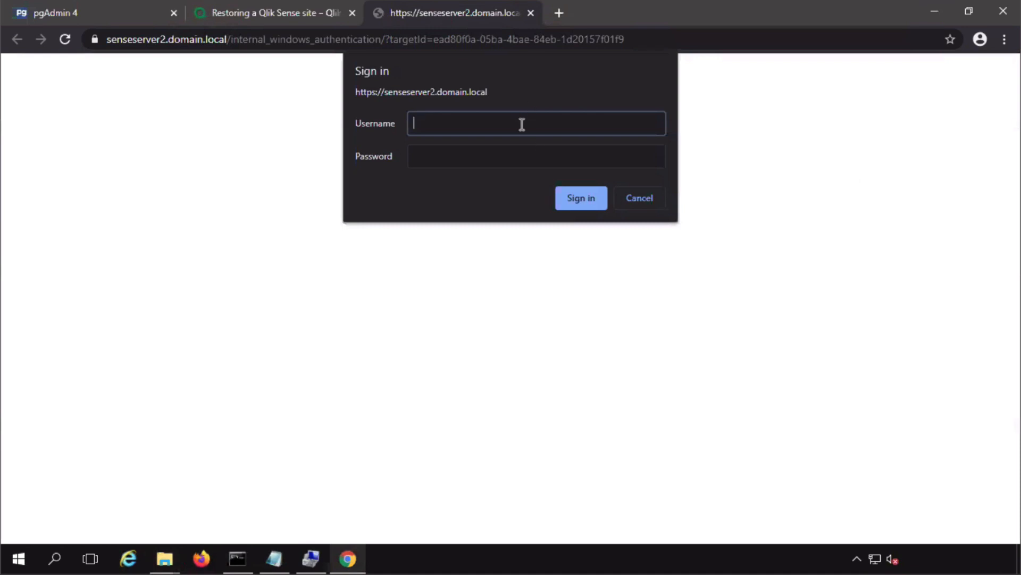
text(domain\administrator)
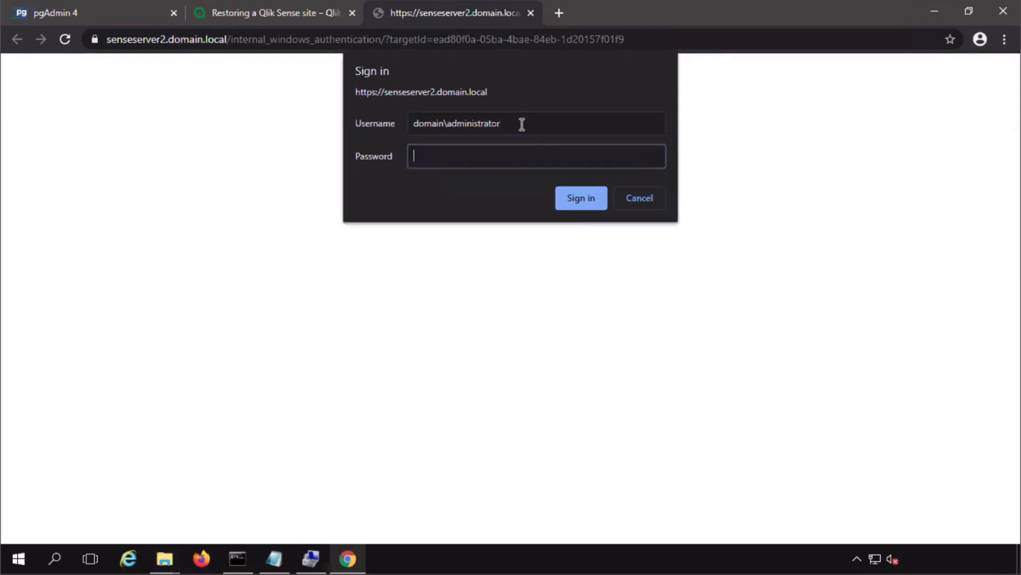
click(580, 198)
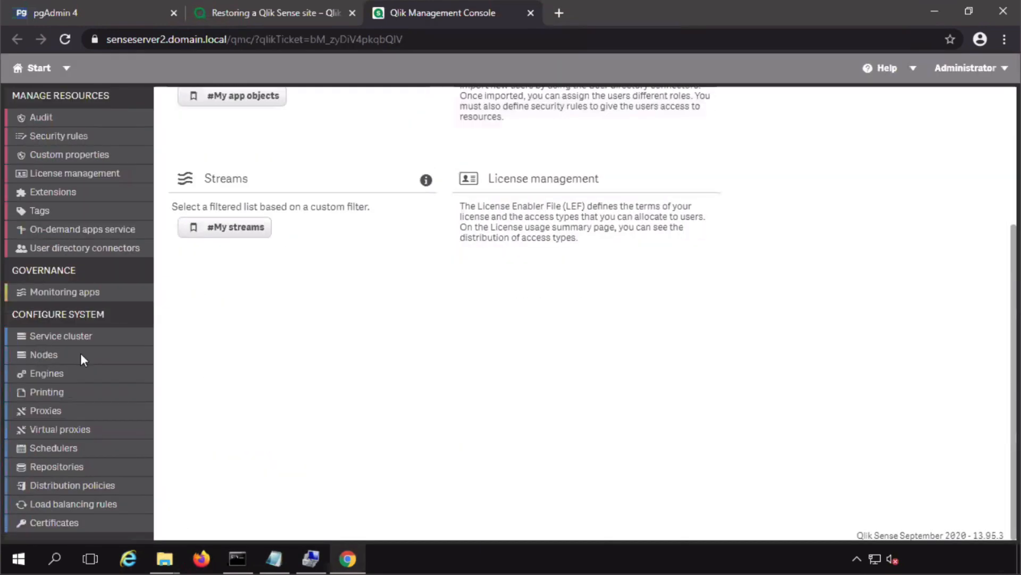
click(43, 354)
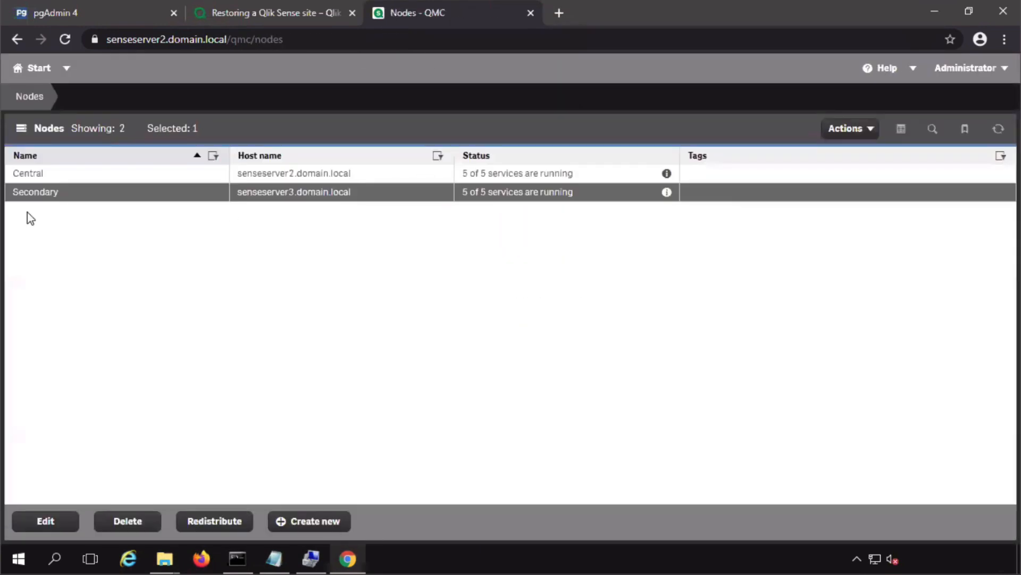
mouse_move(430, 206)
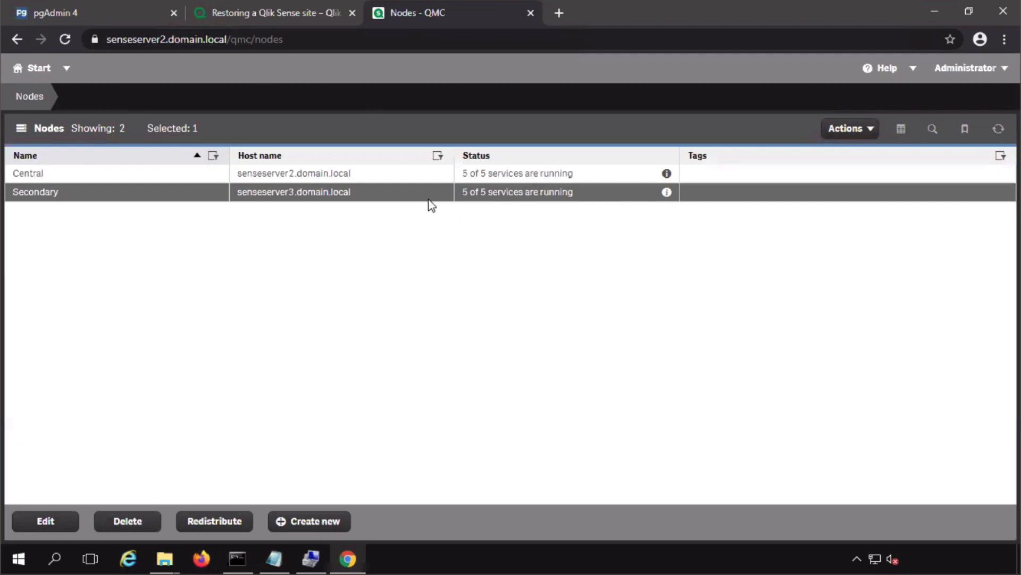
mouse_move(144, 194)
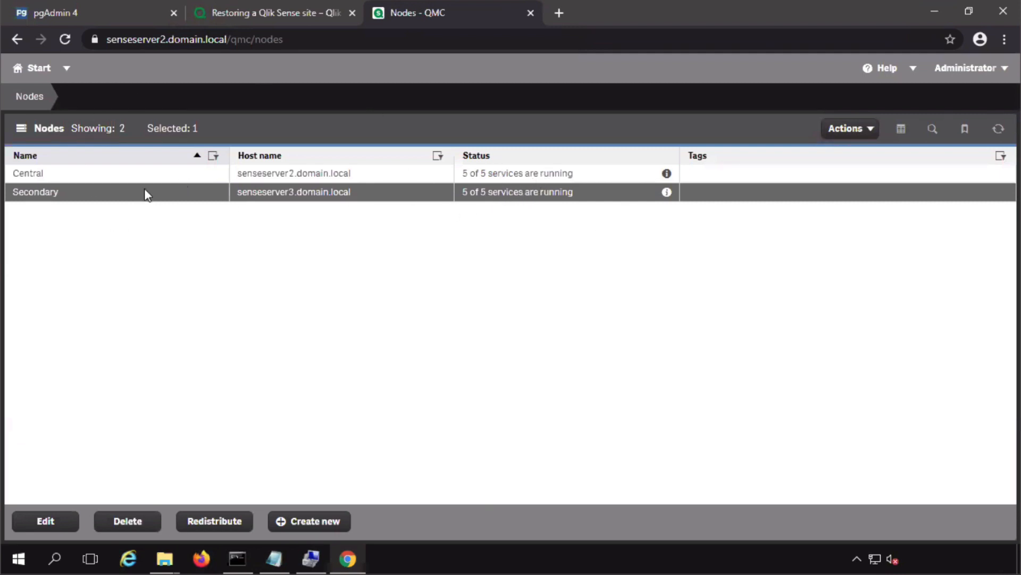
mouse_move(70, 132)
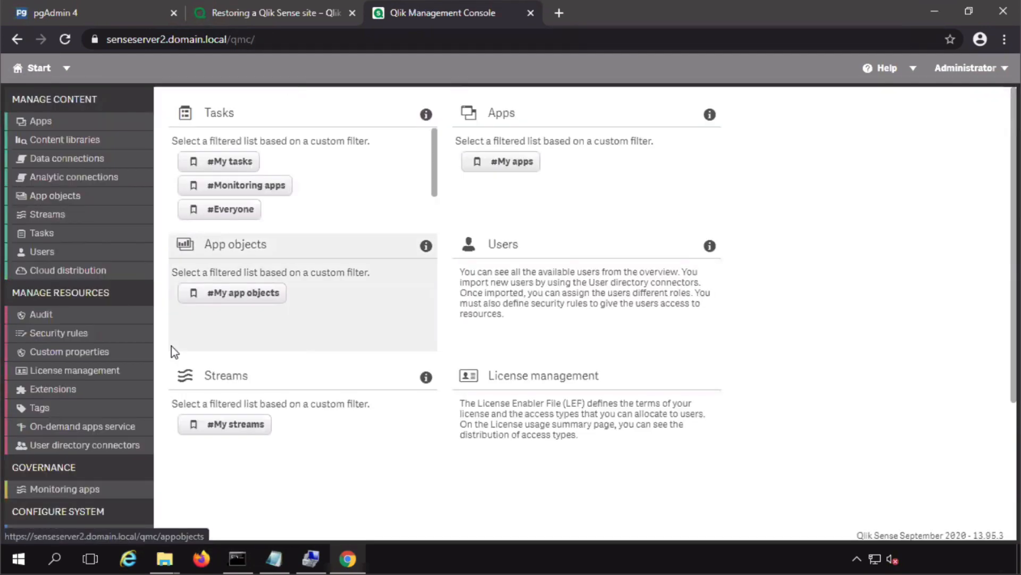
mouse_move(890, 355)
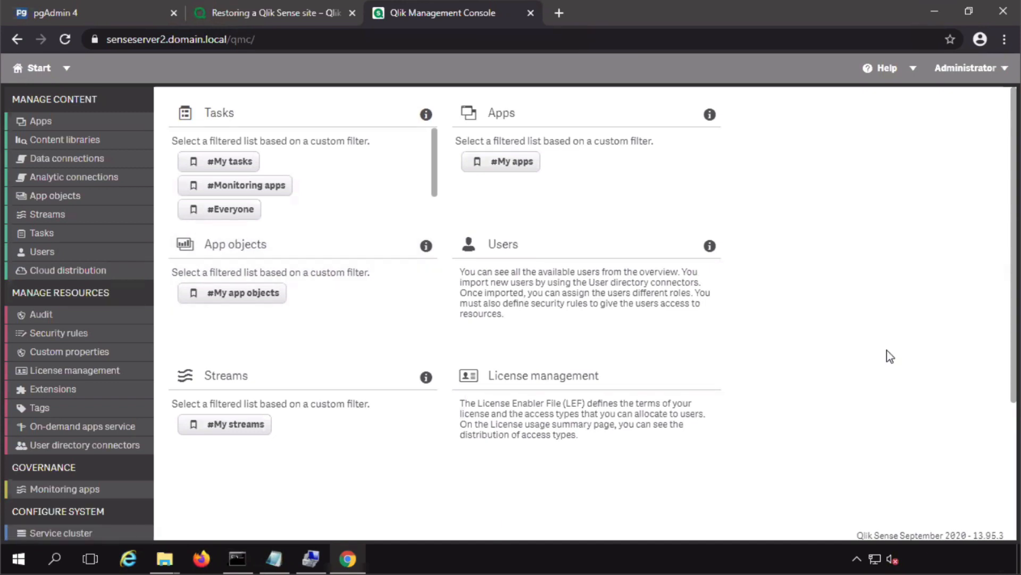
mouse_move(869, 435)
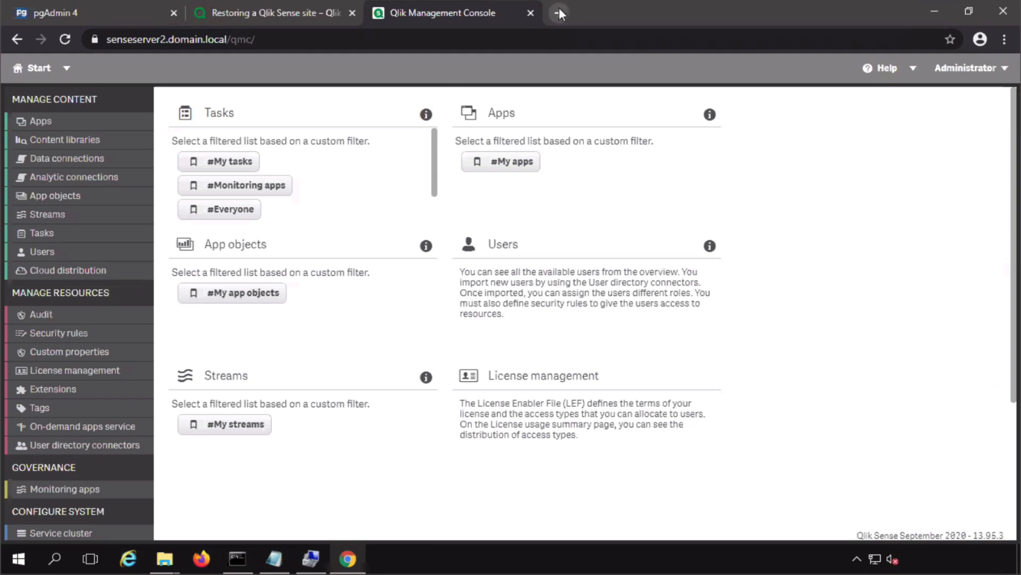
Step: View the PostgreSQL Data test app's Users from PostgreSQL sheet in the hub, then return to the restore help article
click(559, 13)
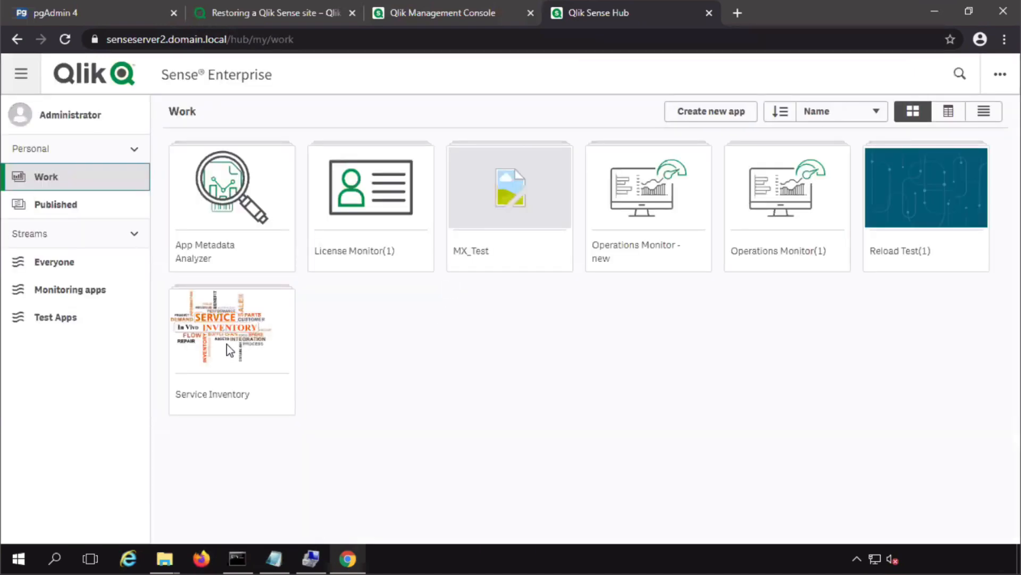
mouse_move(529, 397)
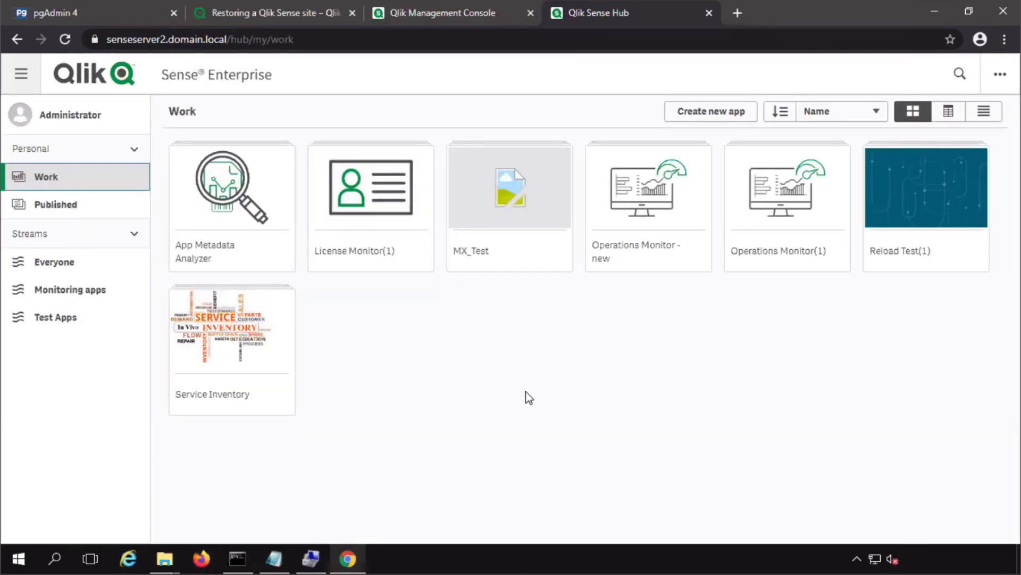
click(55, 317)
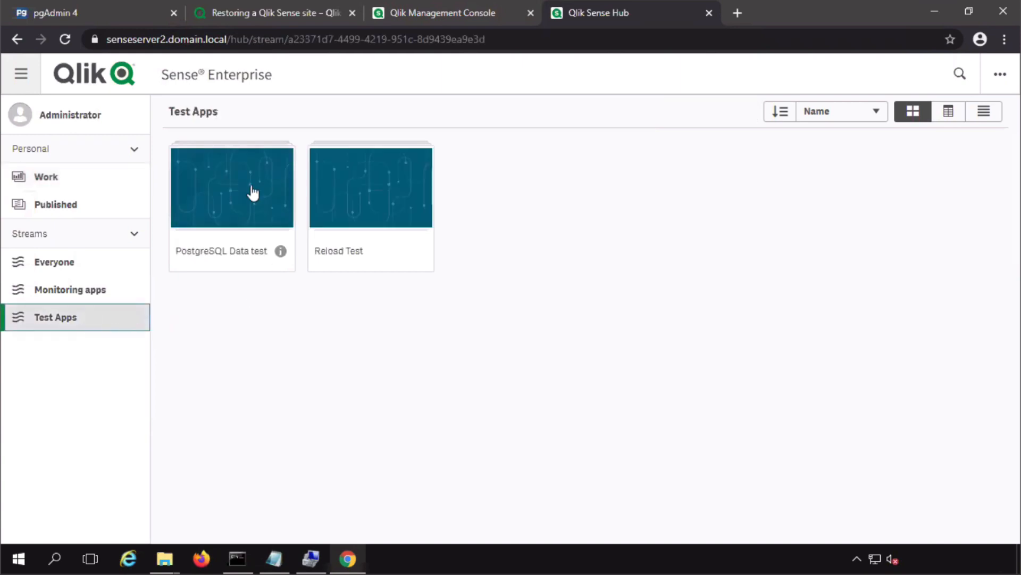
click(232, 185)
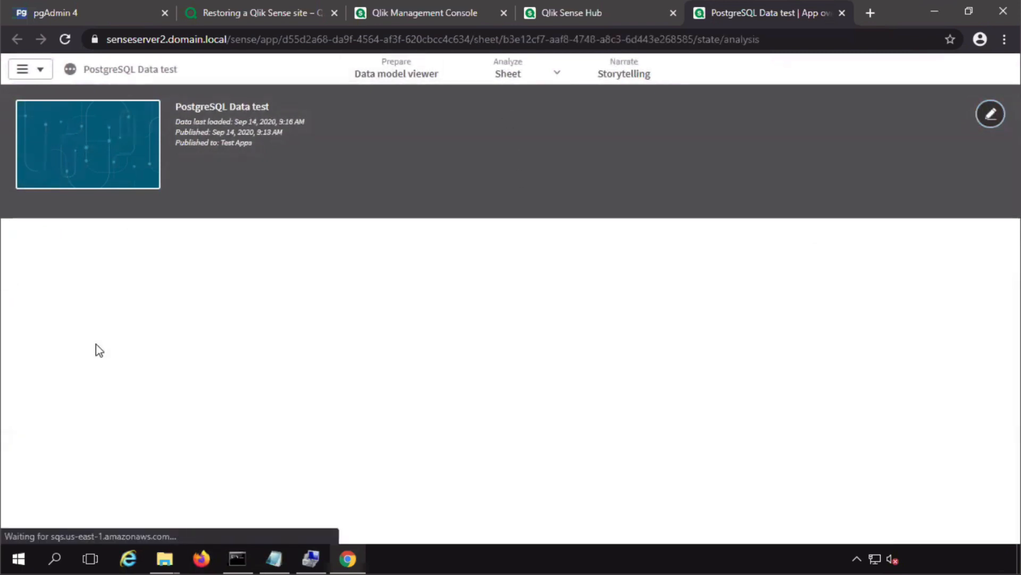
click(87, 144)
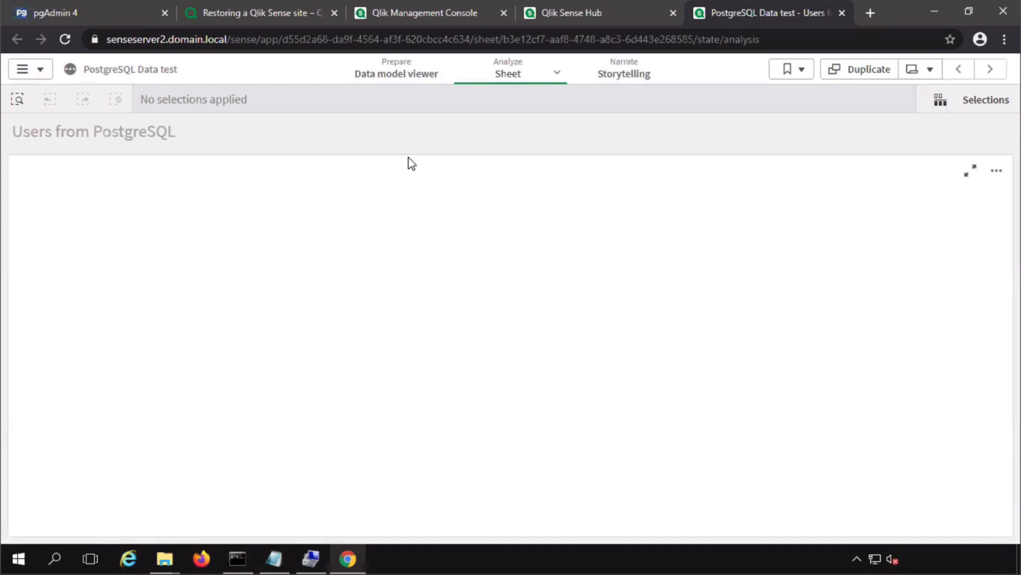
mouse_move(109, 140)
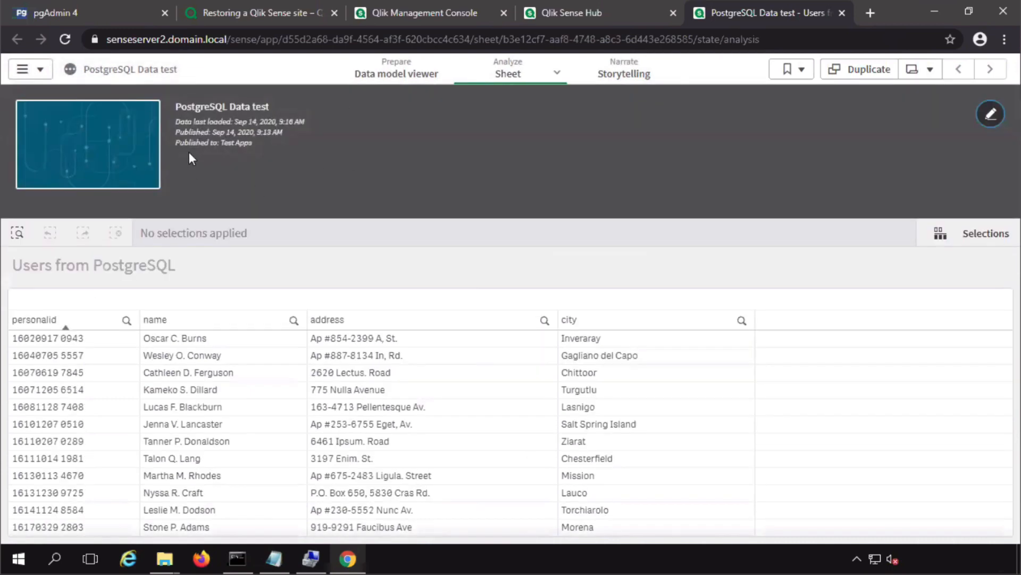
click(91, 13)
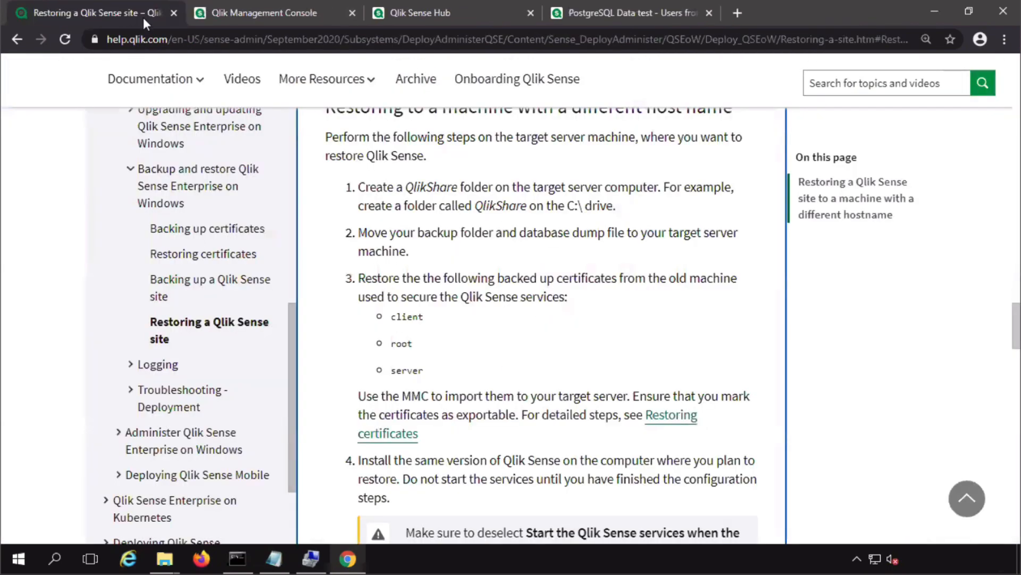
Step: Start the Daily reload of UserData task, confirm its successful run in the status log, and return to the hub
click(262, 13)
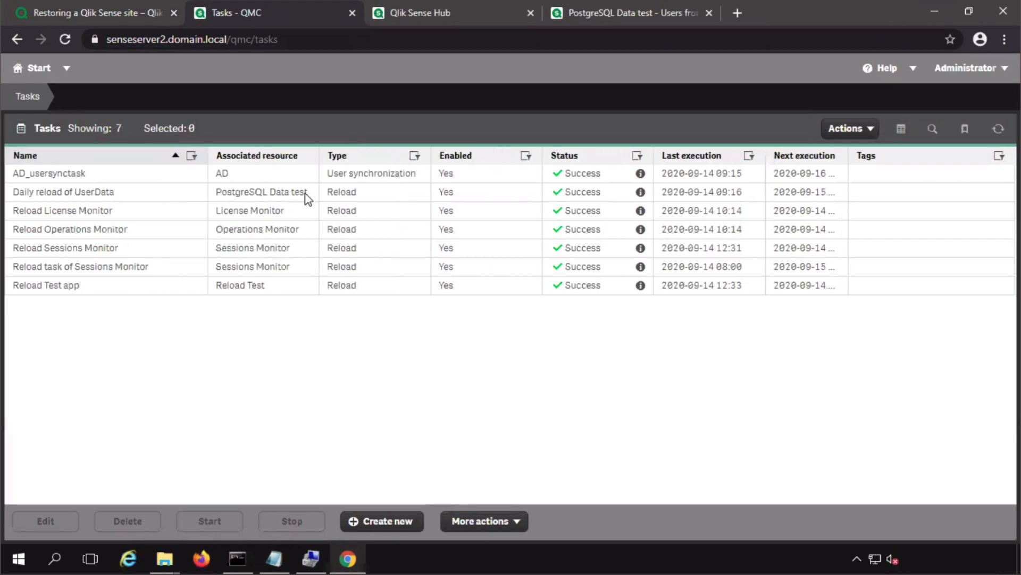
click(210, 520)
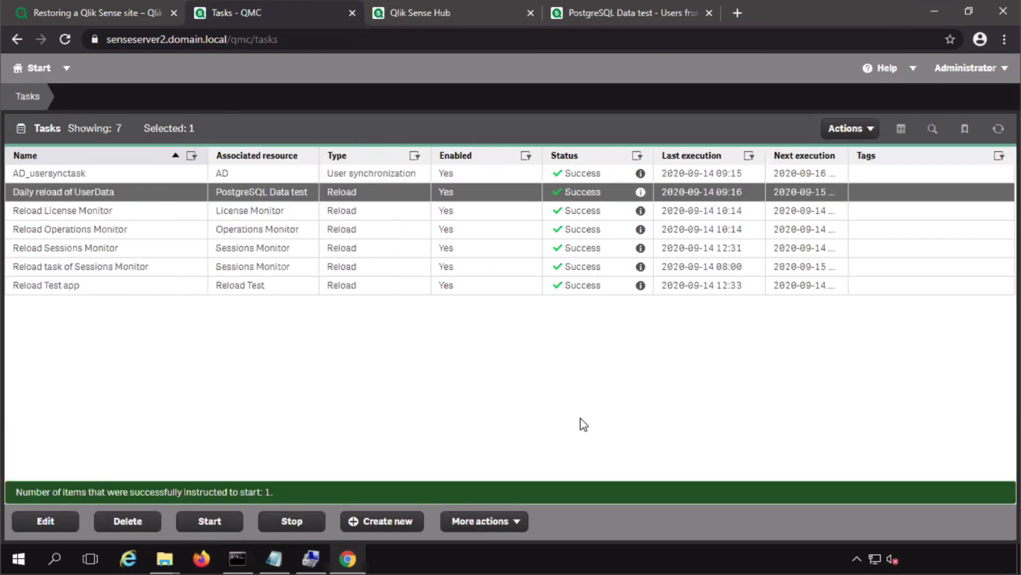
click(999, 129)
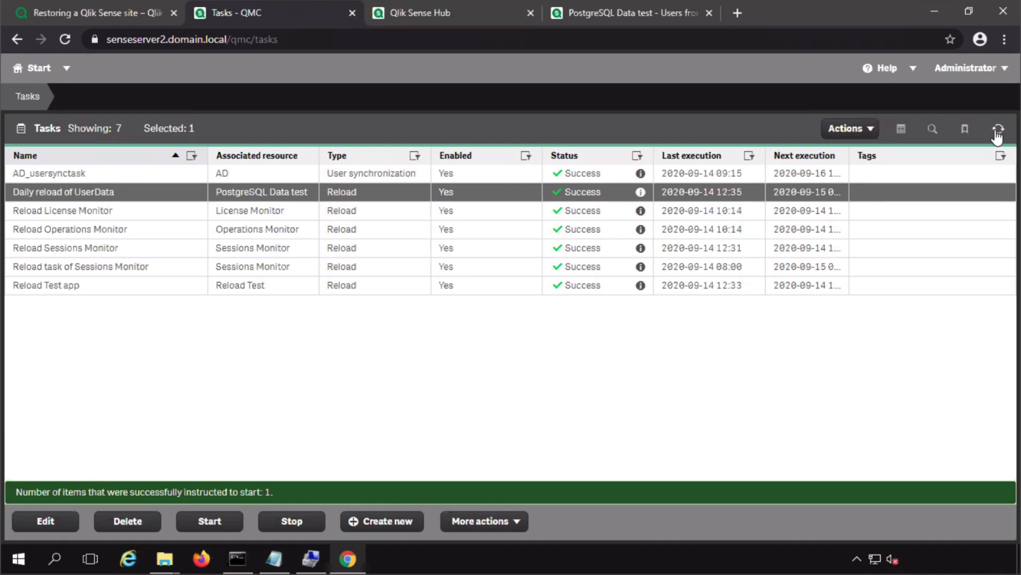
click(641, 192)
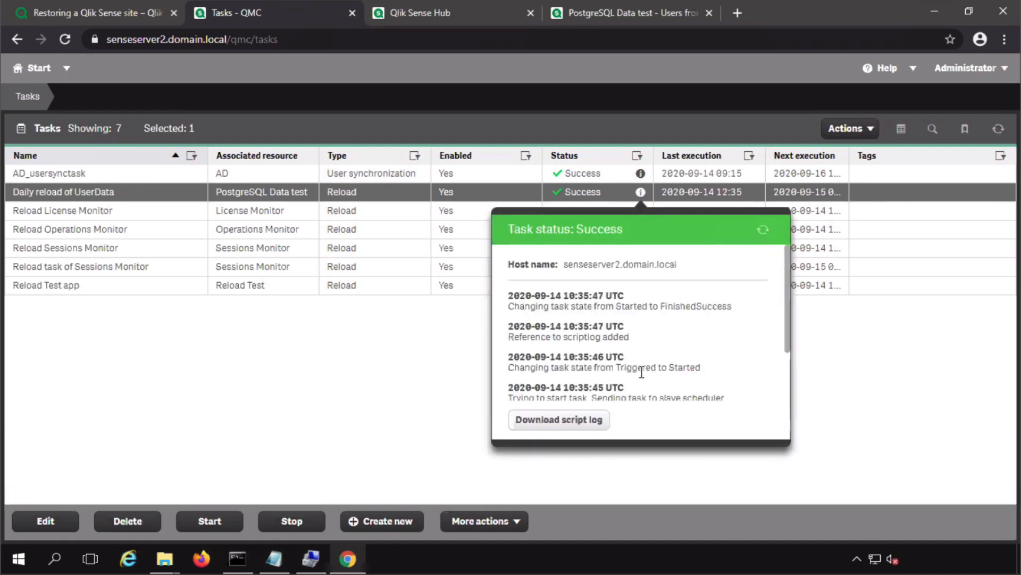
scroll(down, 3)
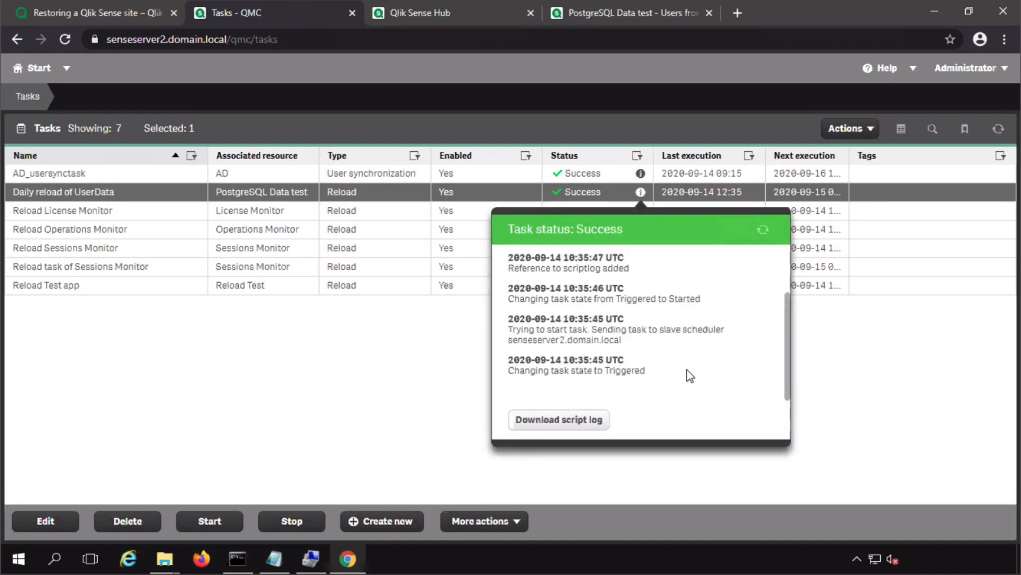
click(452, 12)
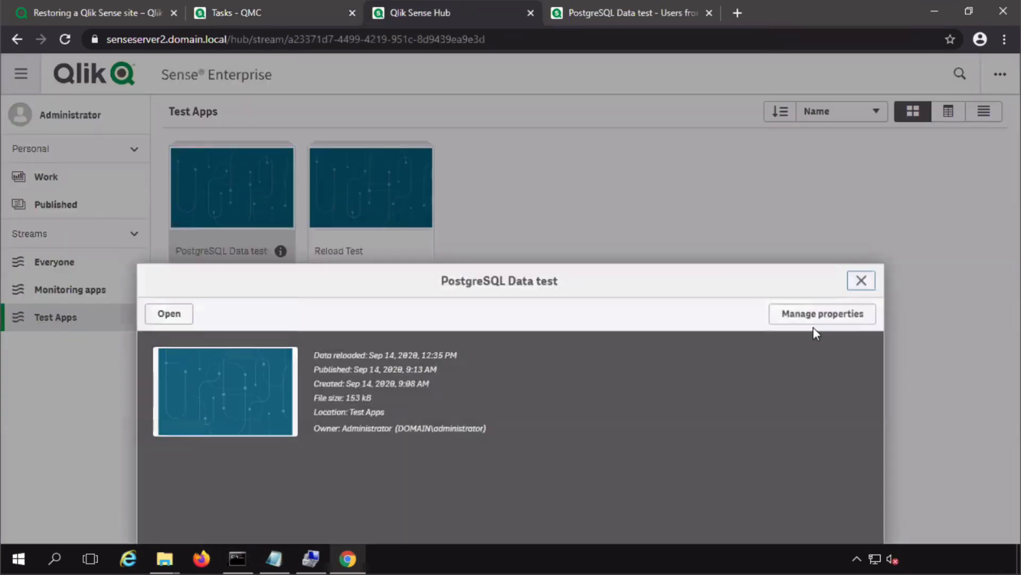
click(861, 280)
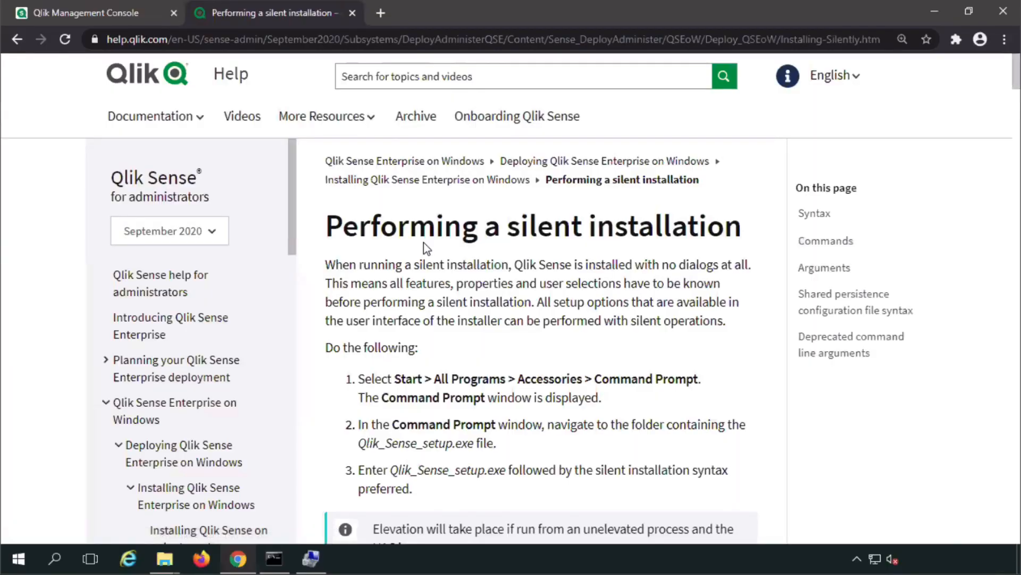
Step: Scroll the silent installation article through its Syntax and Commands tables to the Arguments list
scroll(down, 3)
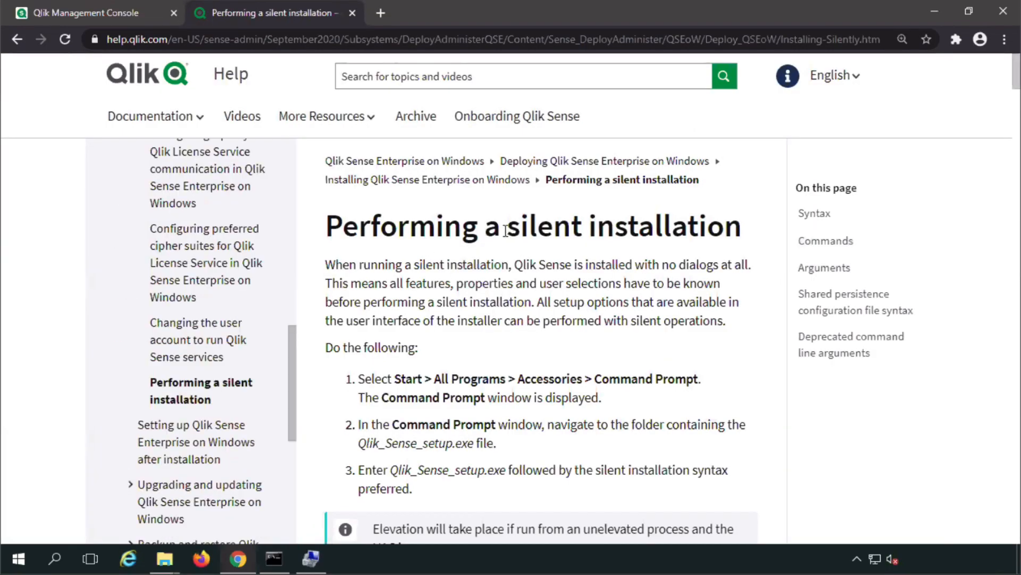
scroll(down, 3)
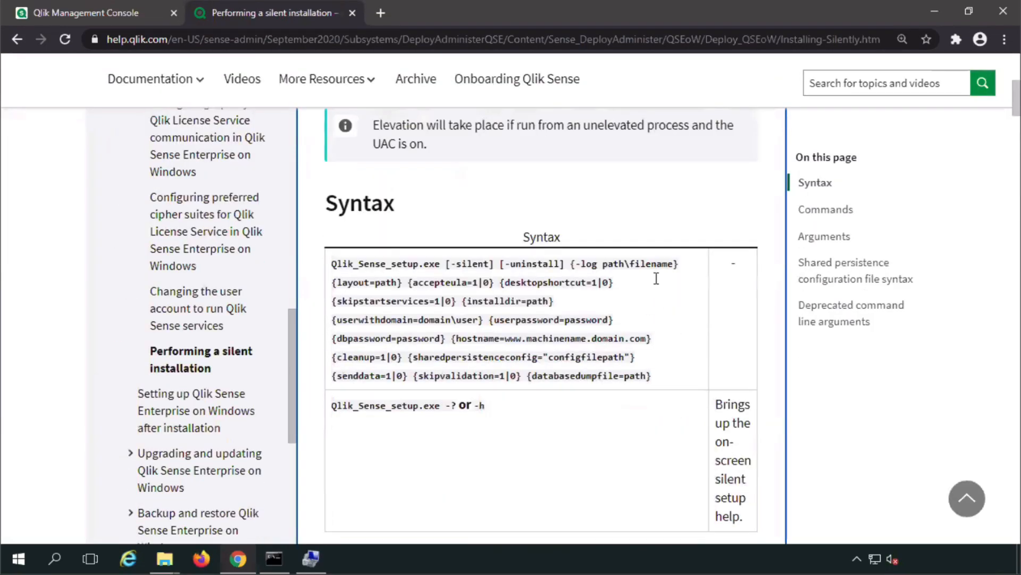
scroll(down, 3)
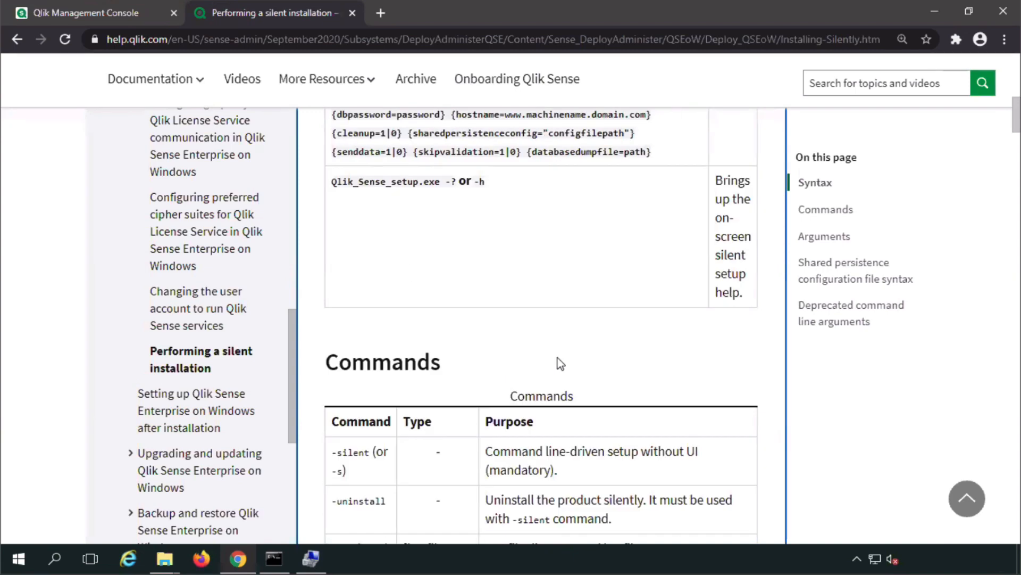
scroll(down, 3)
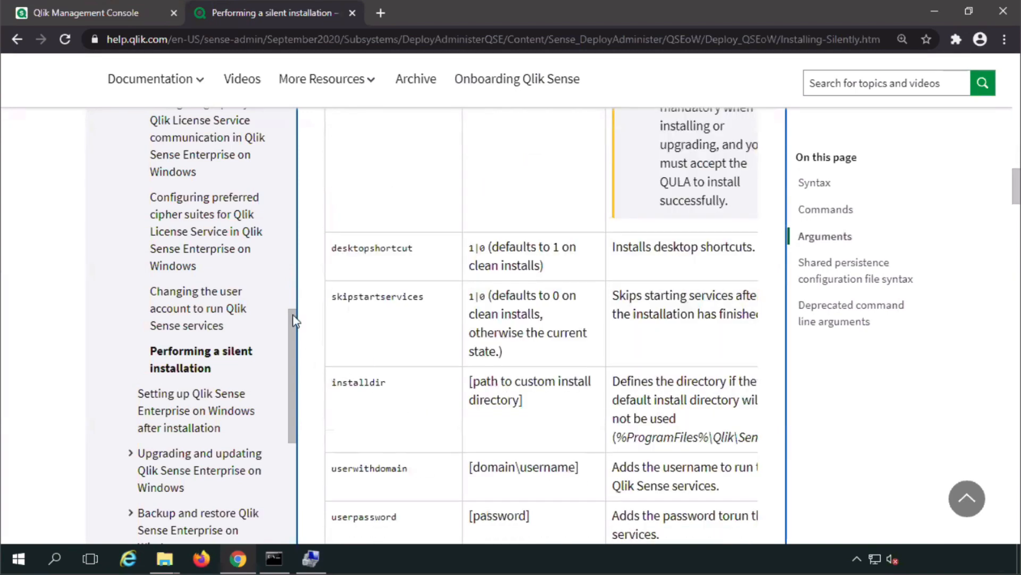
mouse_move(543, 428)
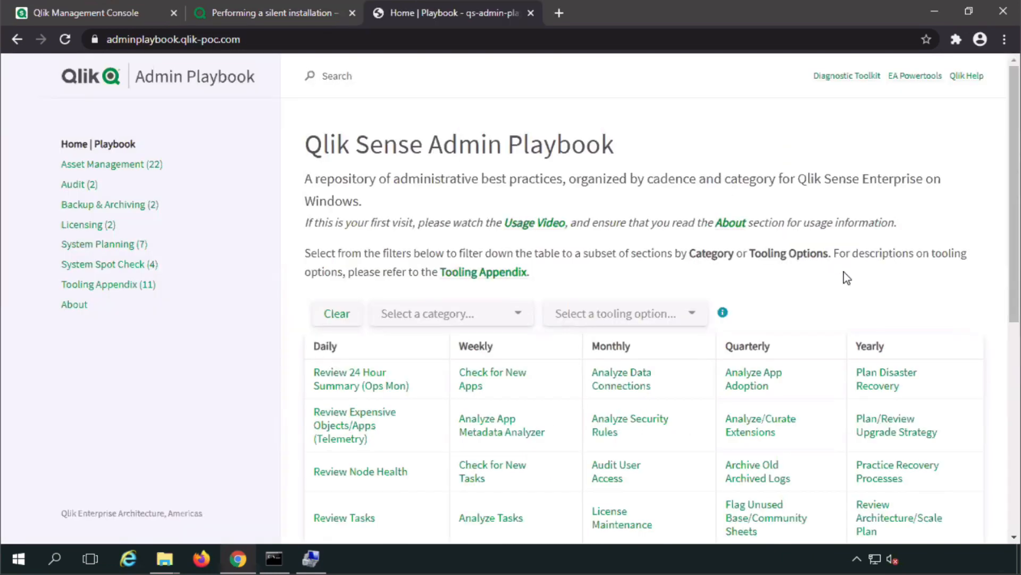
mouse_move(843, 274)
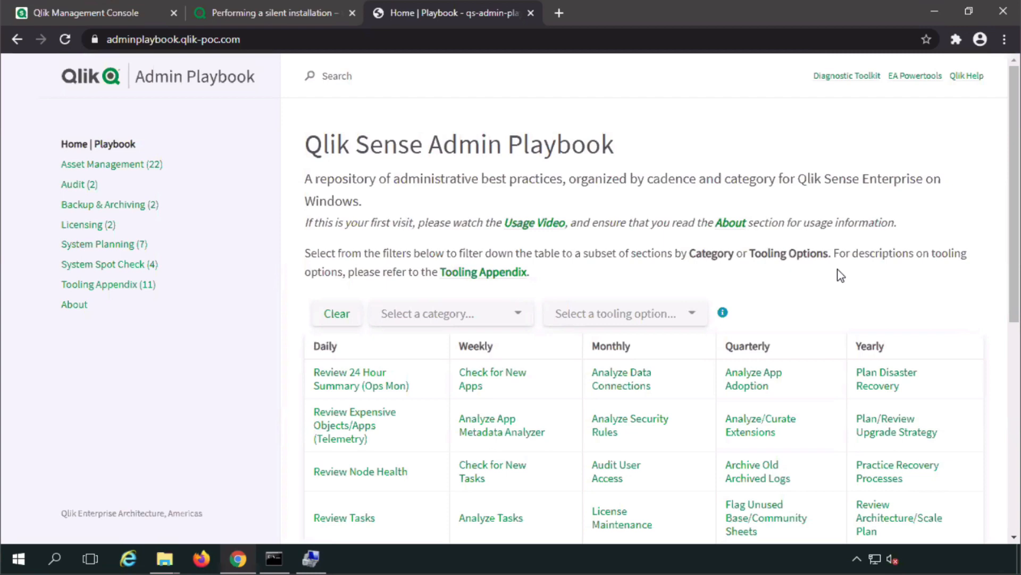
scroll(down, 3)
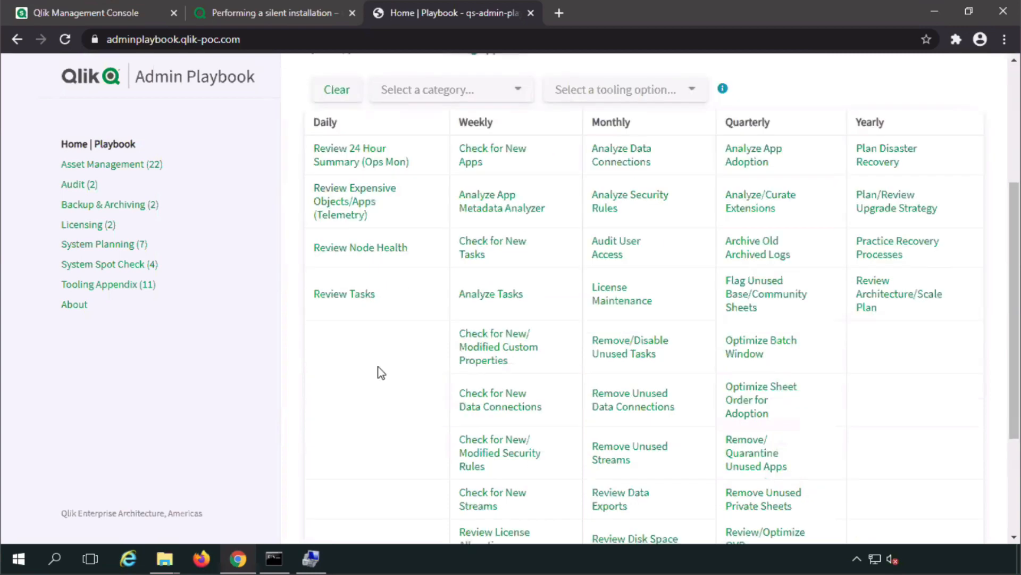
mouse_move(948, 409)
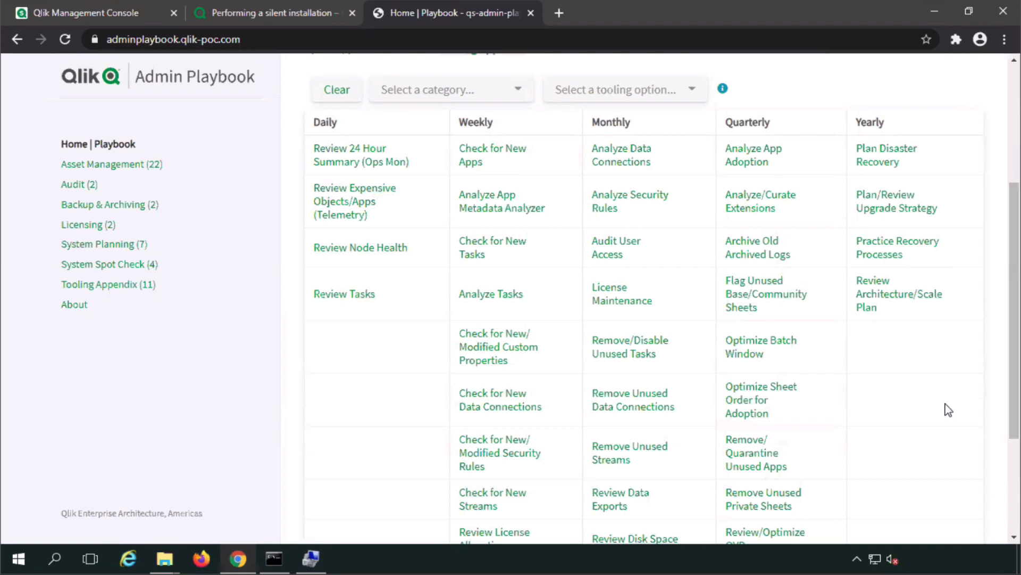
scroll(up, 3)
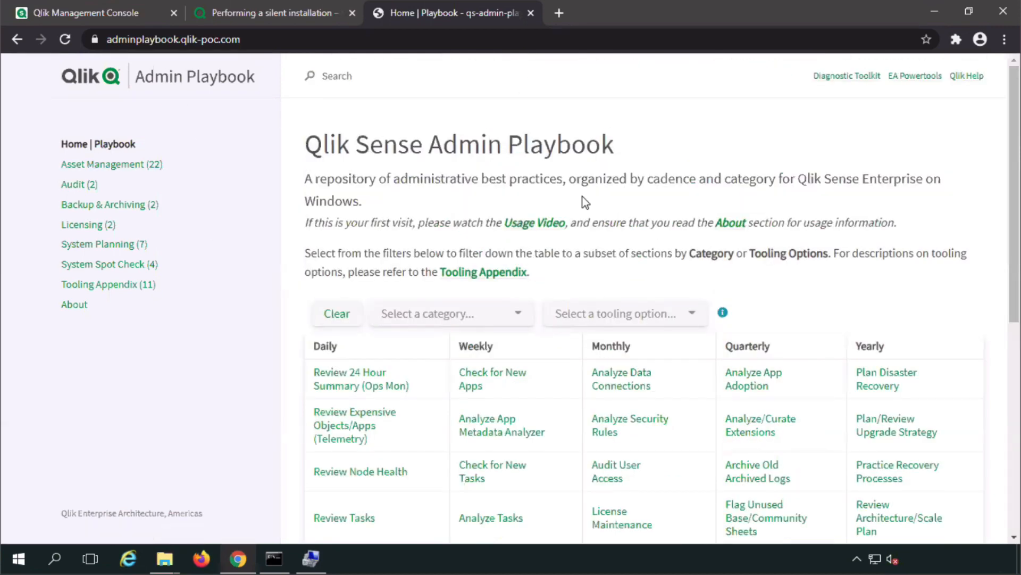
mouse_move(675, 175)
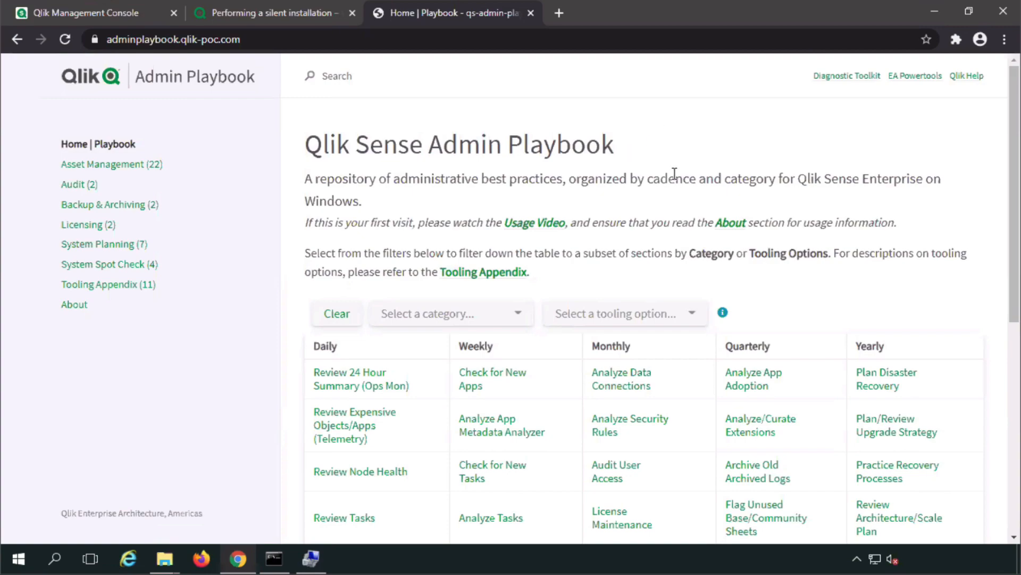